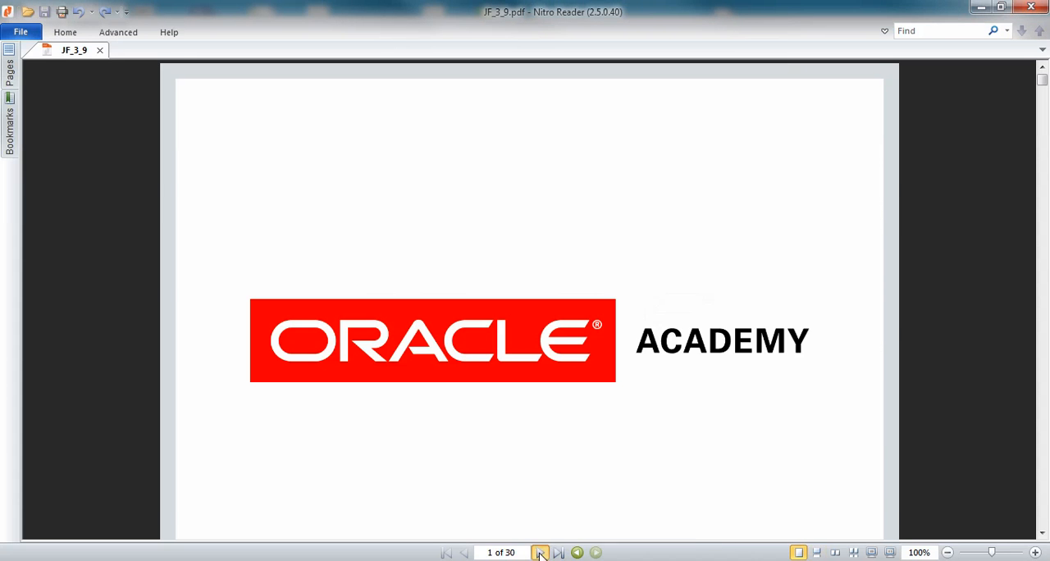
- Page forward from the title slide to slide 3, the lesson Objectives
click(540, 551)
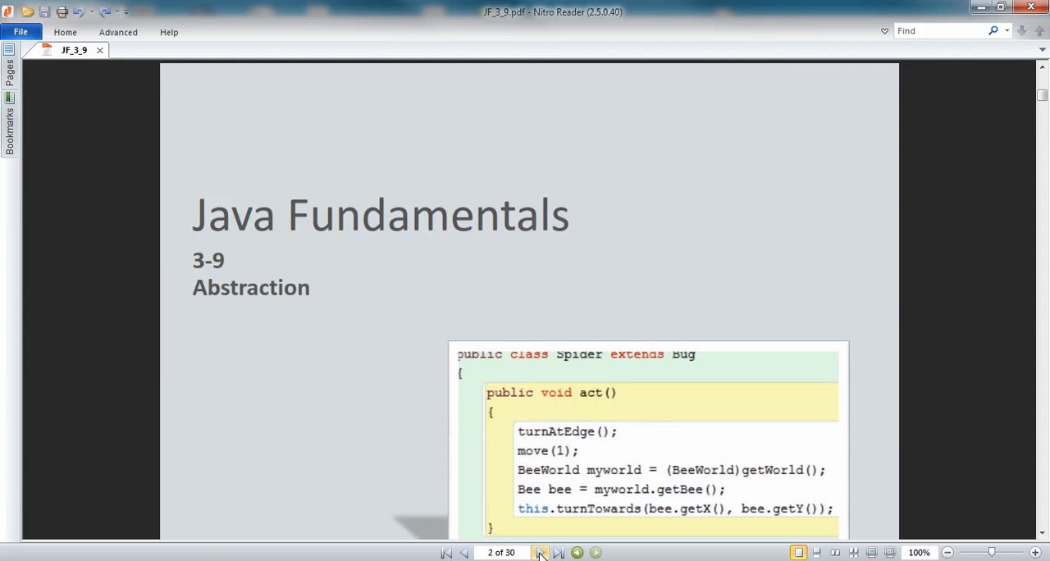
click(541, 551)
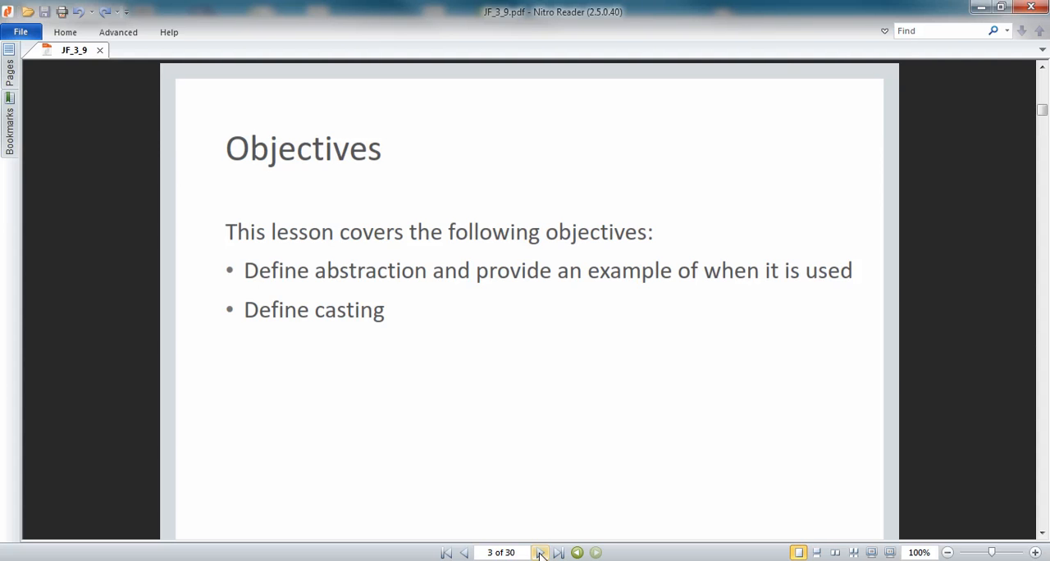
- Advance to slide 4, Abstraction
click(540, 552)
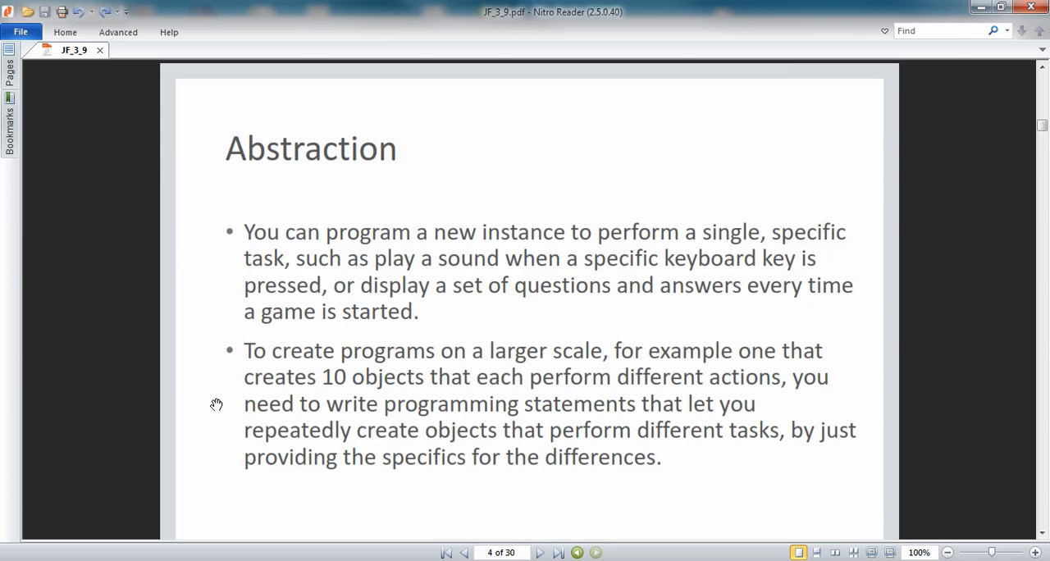
mouse_move(215, 410)
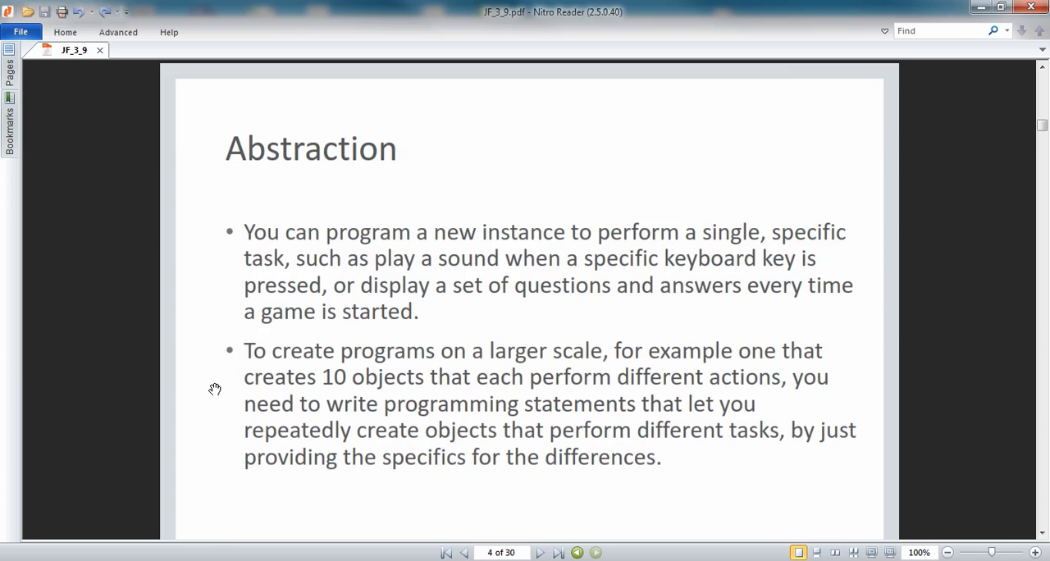
mouse_move(213, 288)
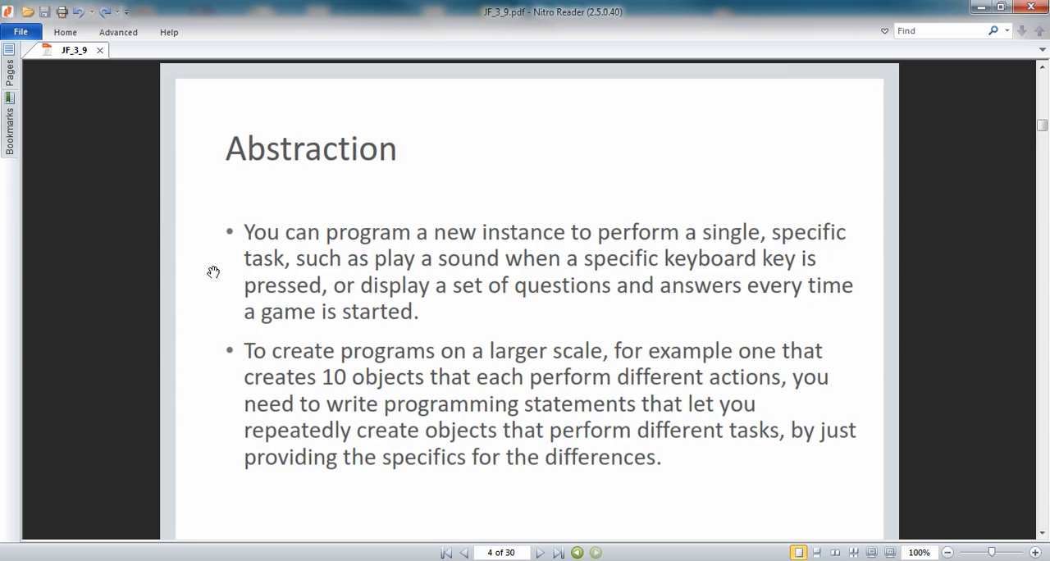
mouse_move(214, 265)
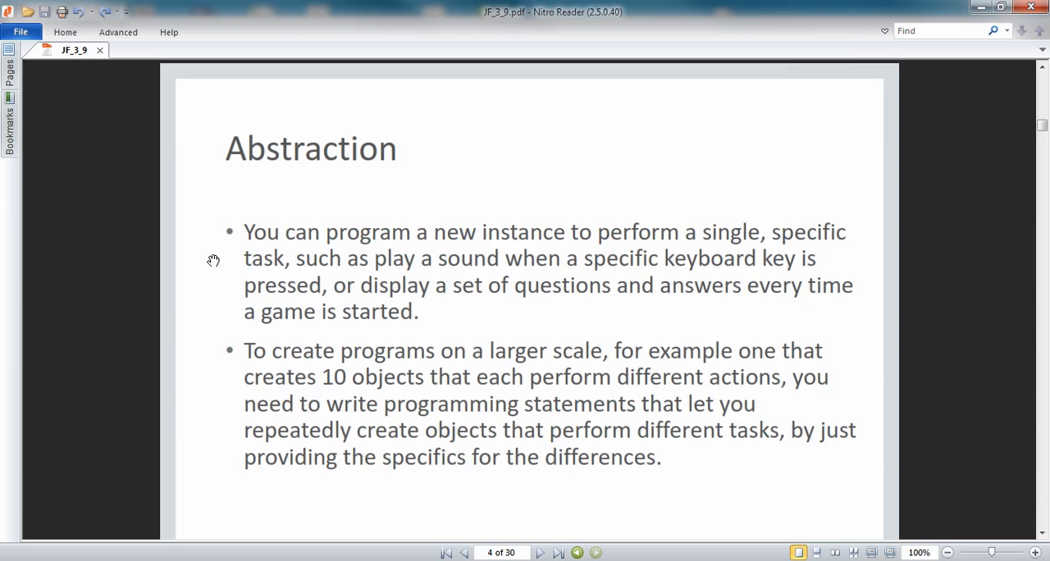
mouse_move(220, 308)
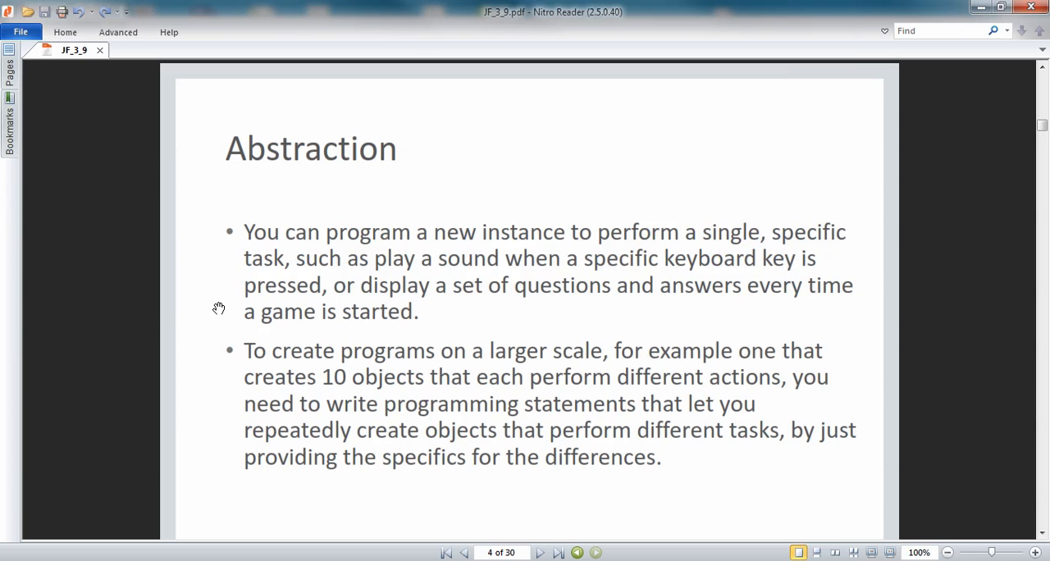
mouse_move(361, 538)
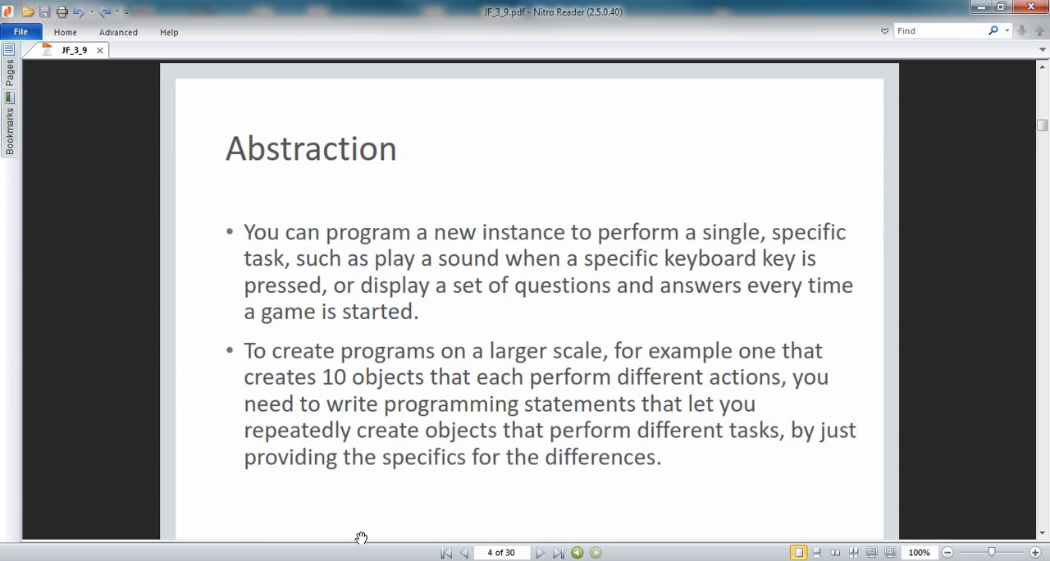
- Advance to slide 5, the Abstraction Example on creating ten objects
click(540, 551)
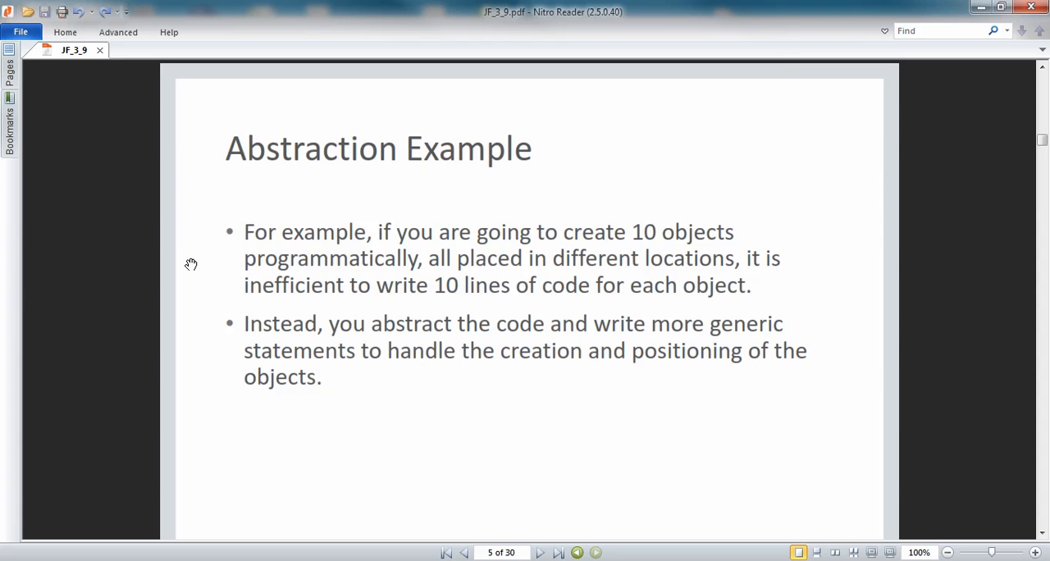
mouse_move(194, 266)
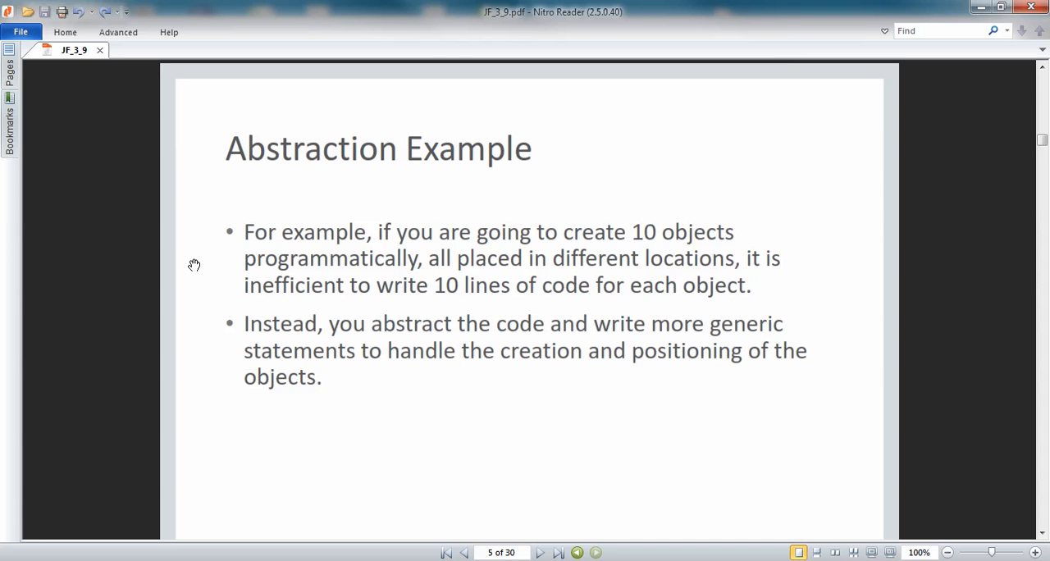
mouse_move(203, 356)
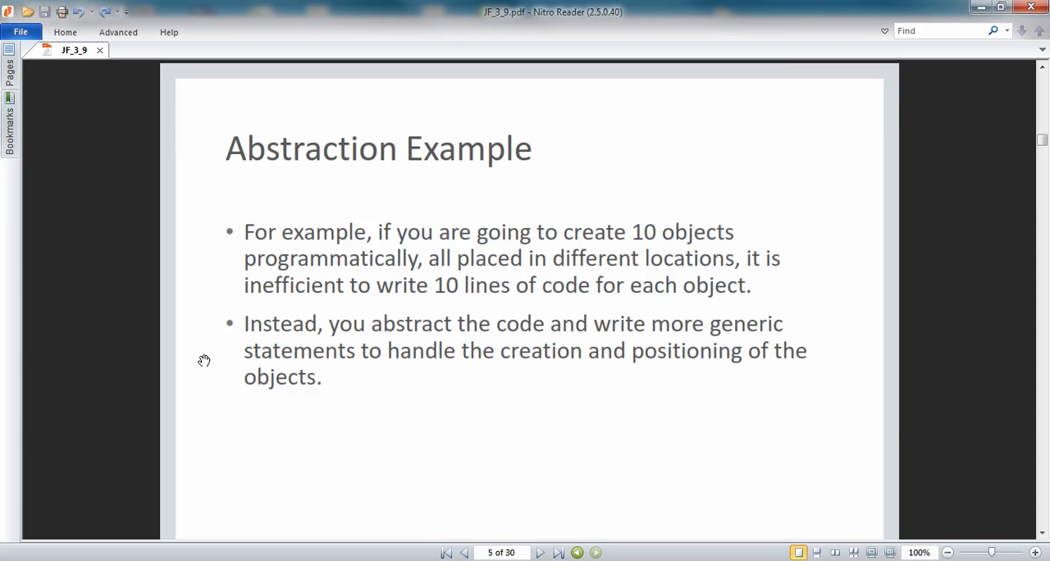
- Advance to slide 6, the Abstraction Principle on reducing duplication
click(540, 551)
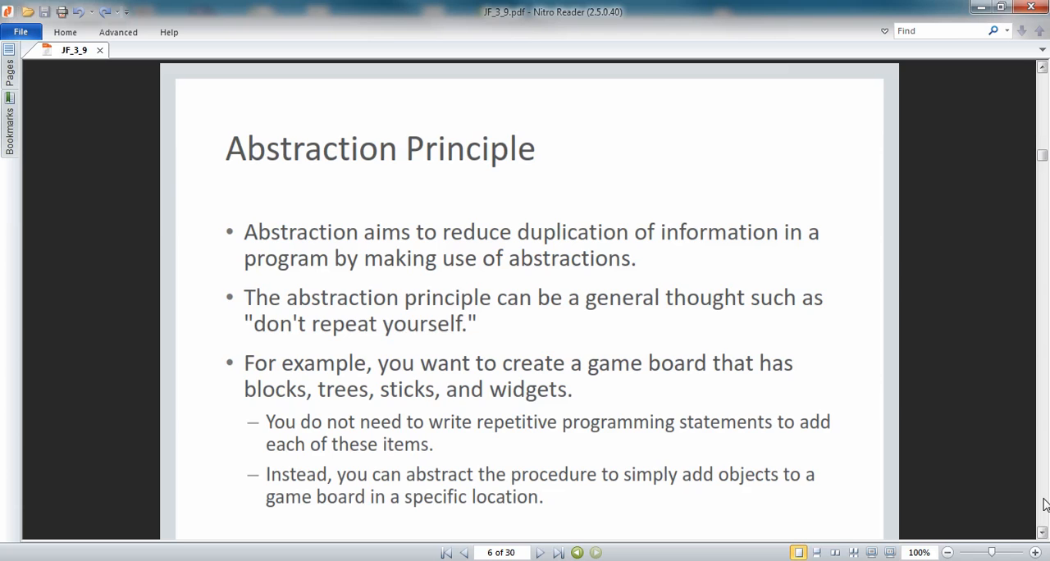
mouse_move(1026, 499)
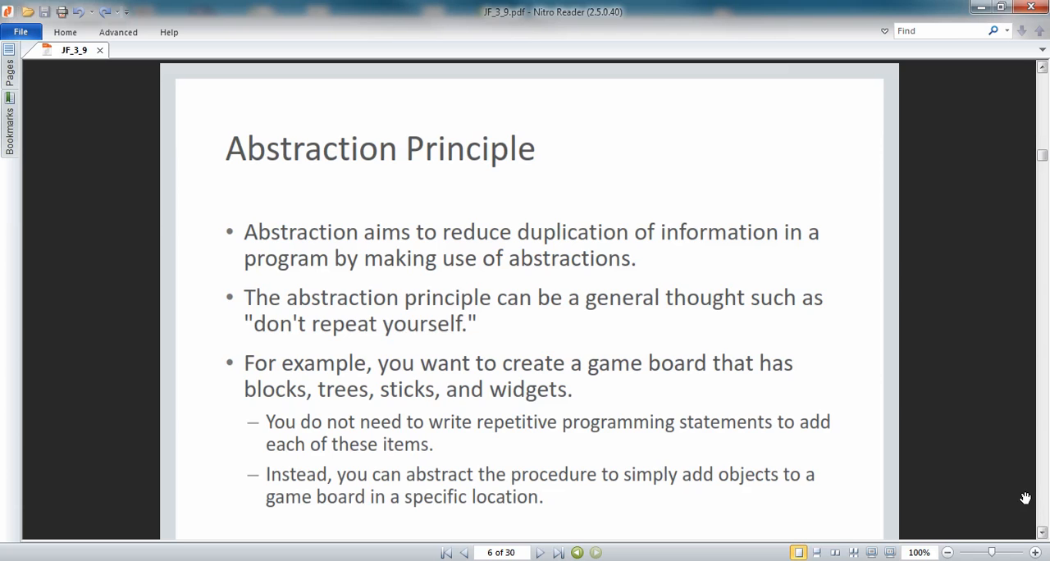
mouse_move(191, 244)
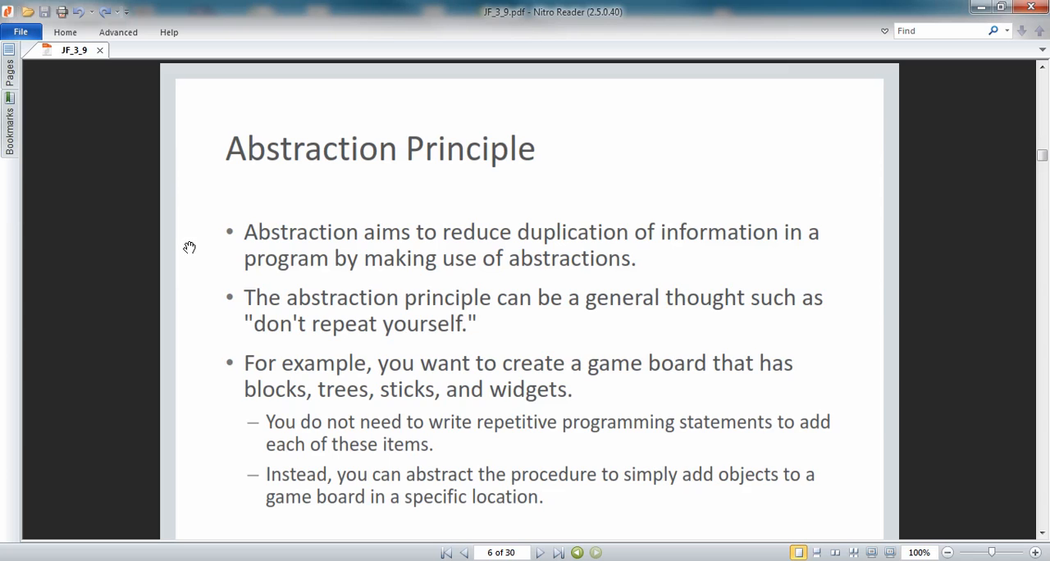
mouse_move(200, 308)
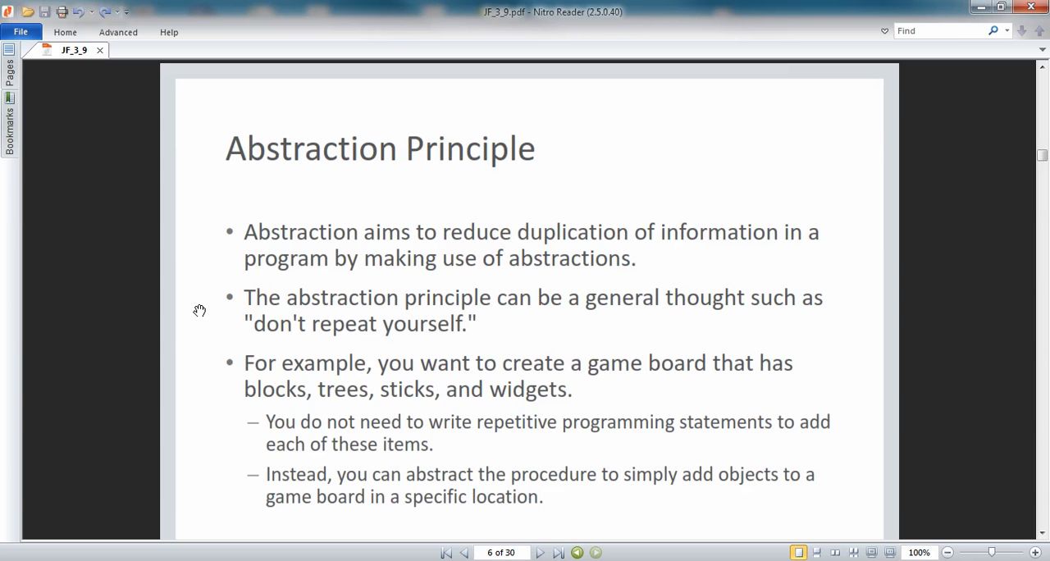
mouse_move(200, 331)
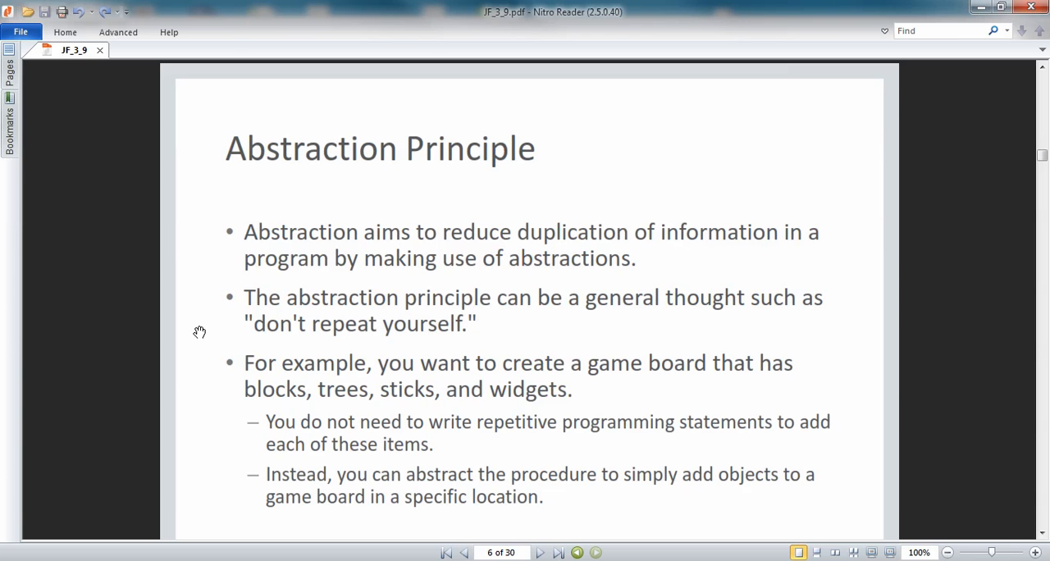
mouse_move(200, 387)
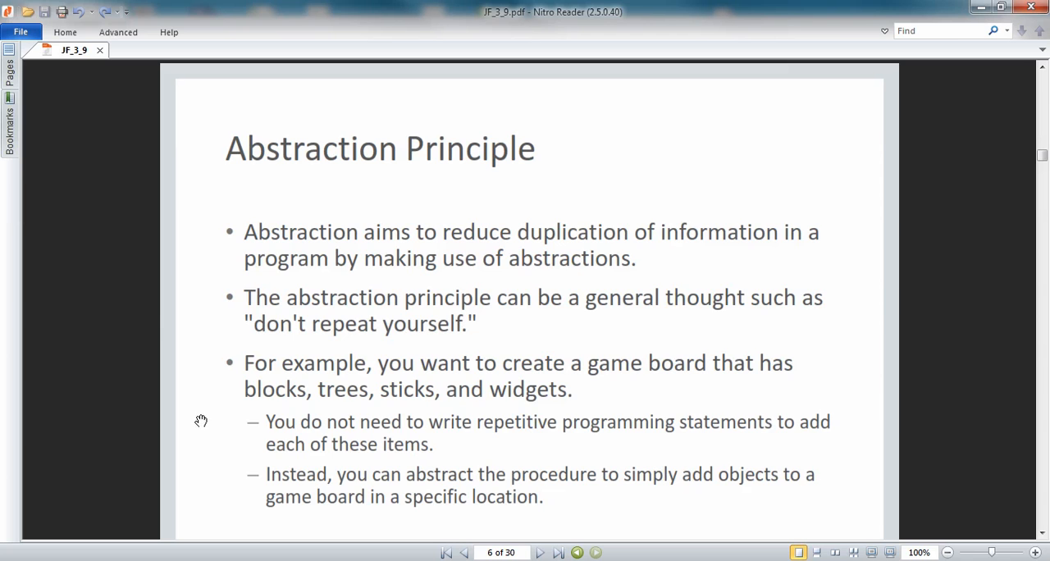
mouse_move(204, 433)
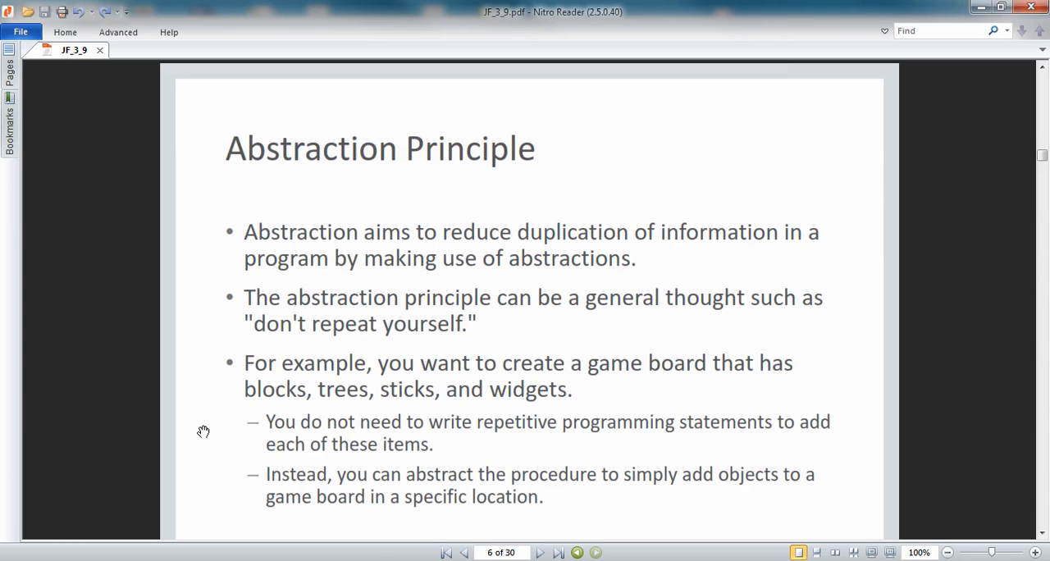
mouse_move(203, 443)
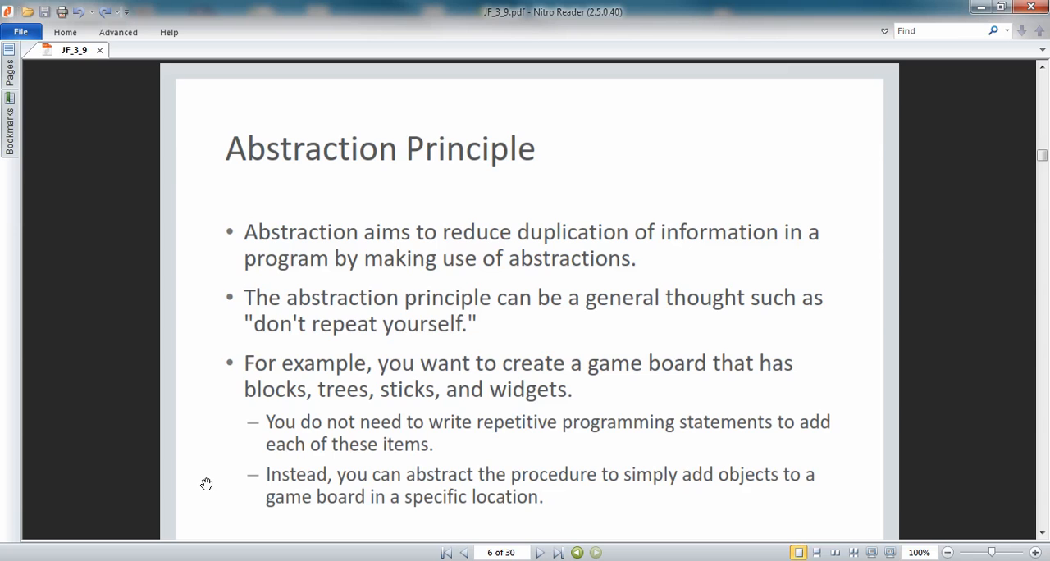
mouse_move(540, 552)
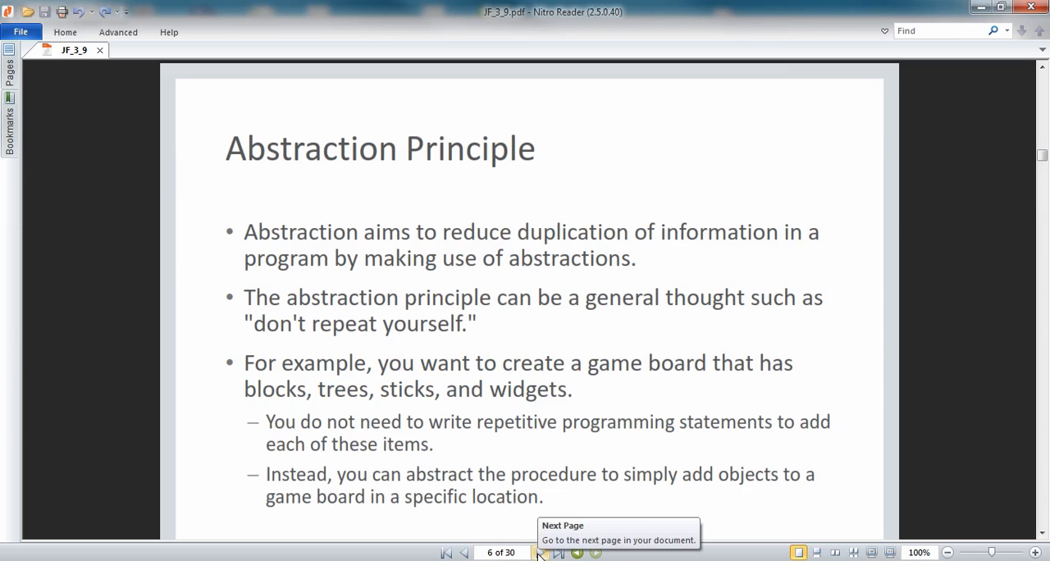
click(540, 551)
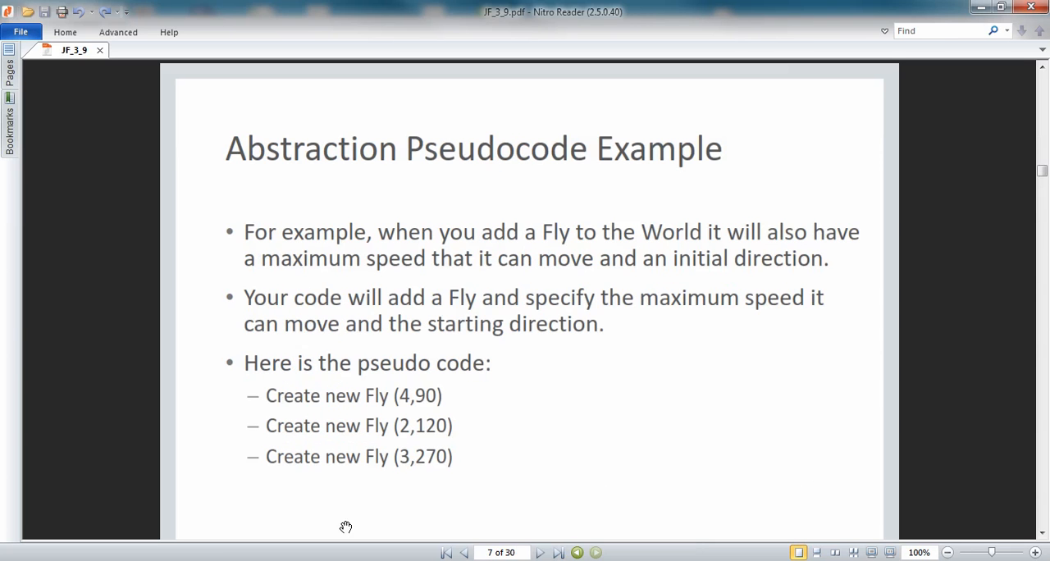
mouse_move(178, 282)
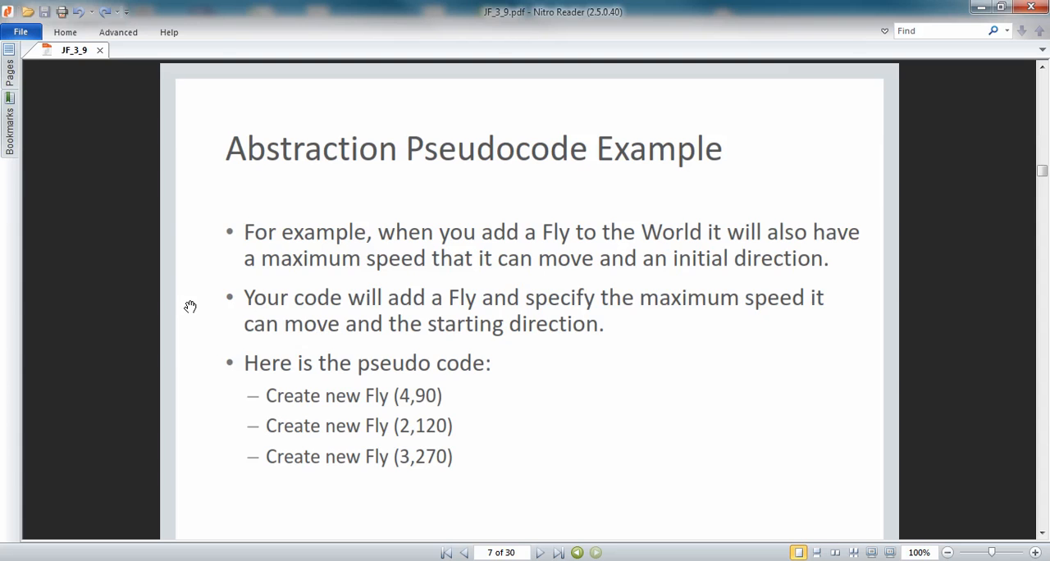
mouse_move(195, 355)
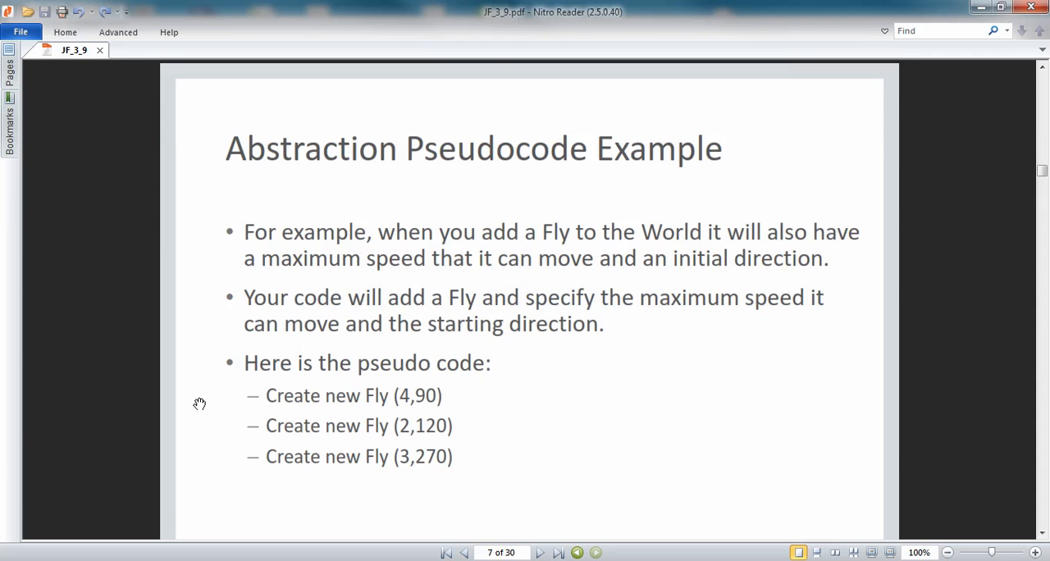
mouse_move(201, 417)
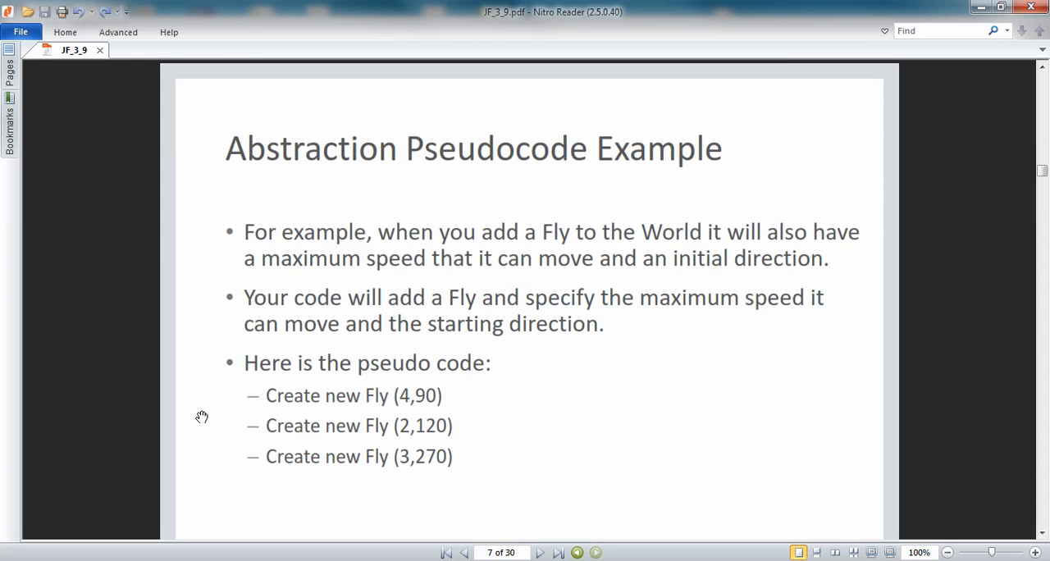
mouse_move(207, 453)
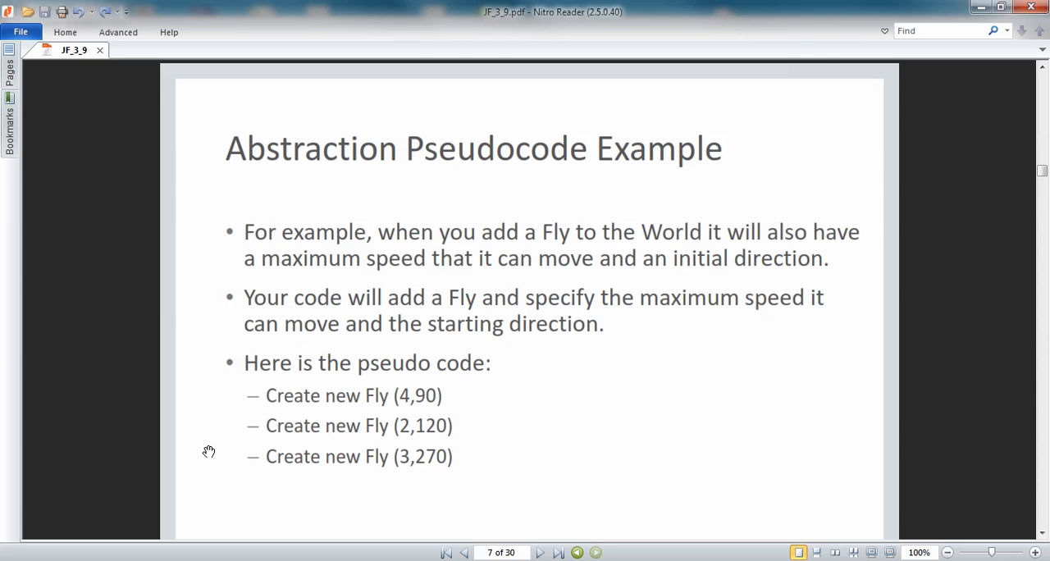
mouse_move(206, 408)
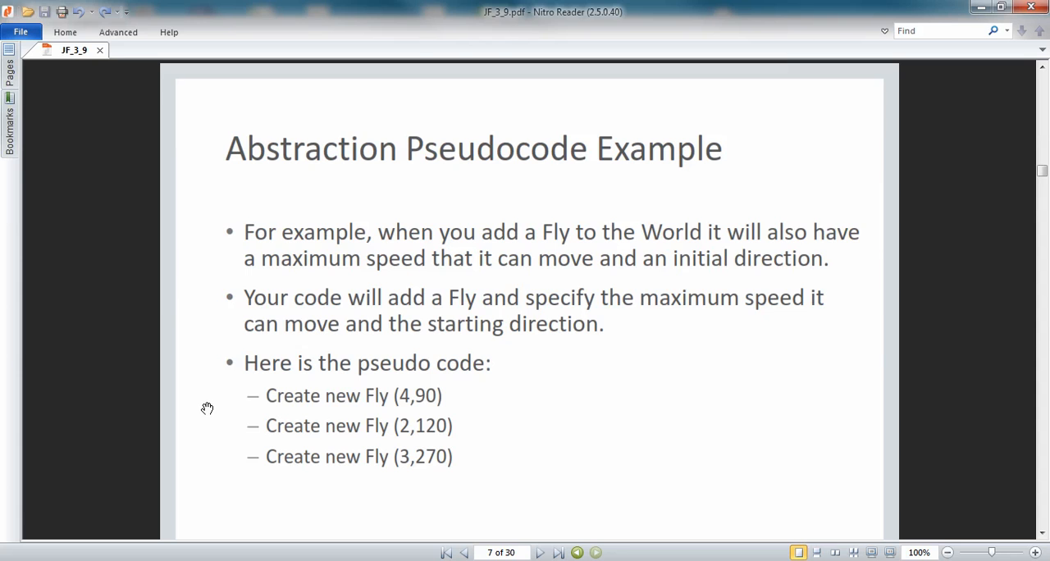
mouse_move(420, 476)
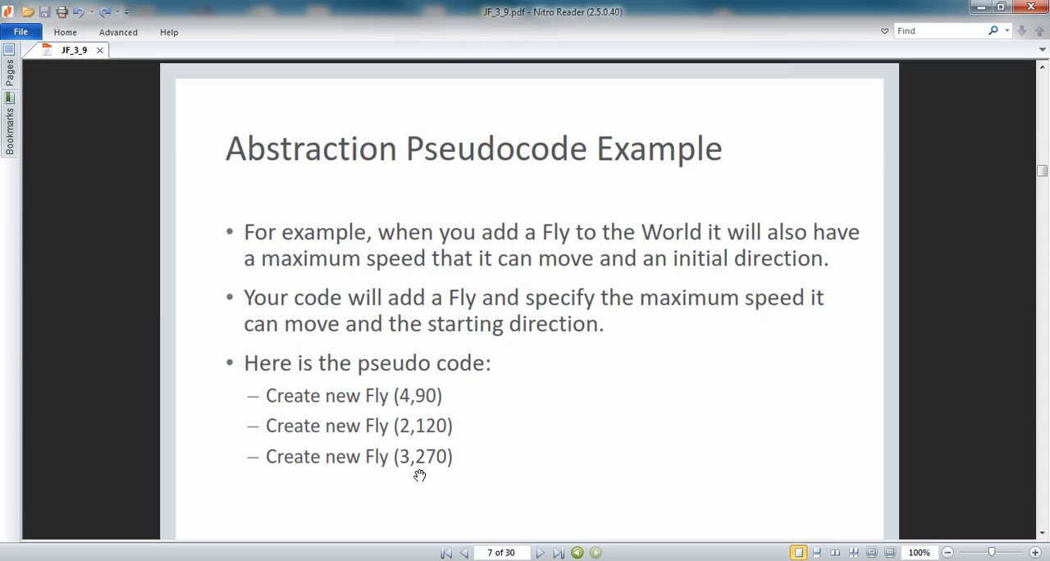
mouse_move(230, 405)
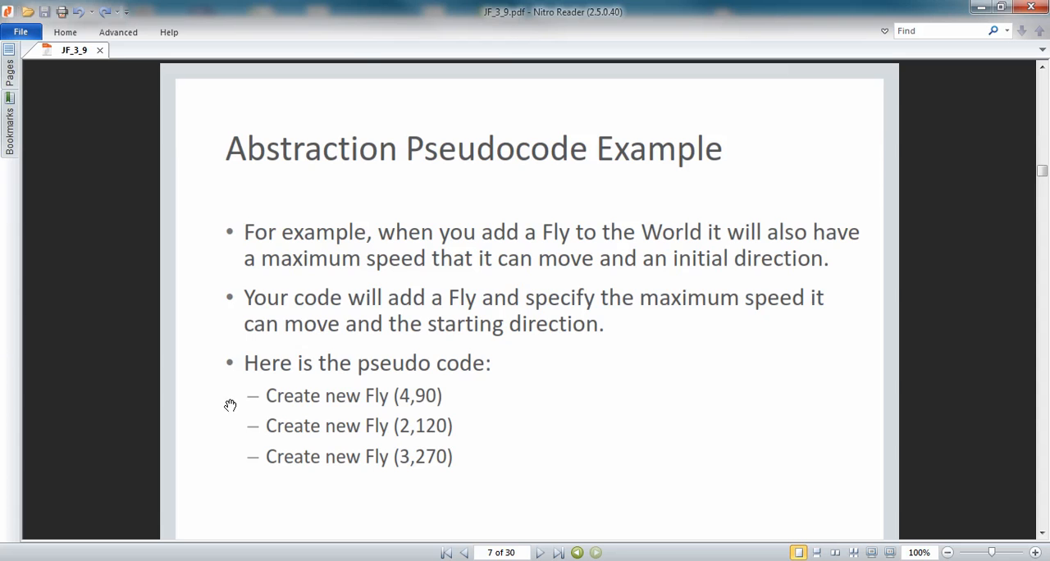
mouse_move(228, 439)
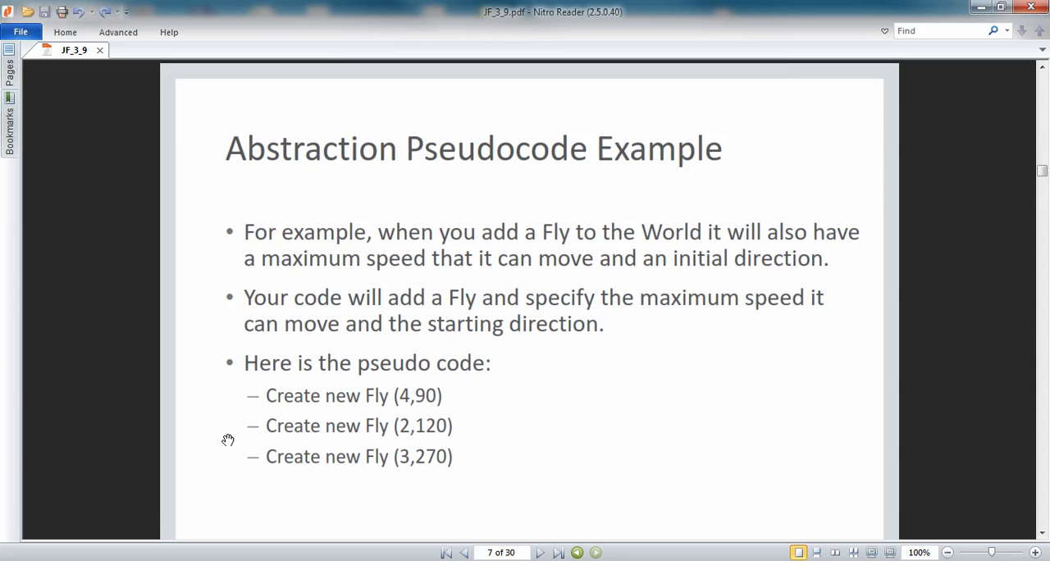
mouse_move(228, 390)
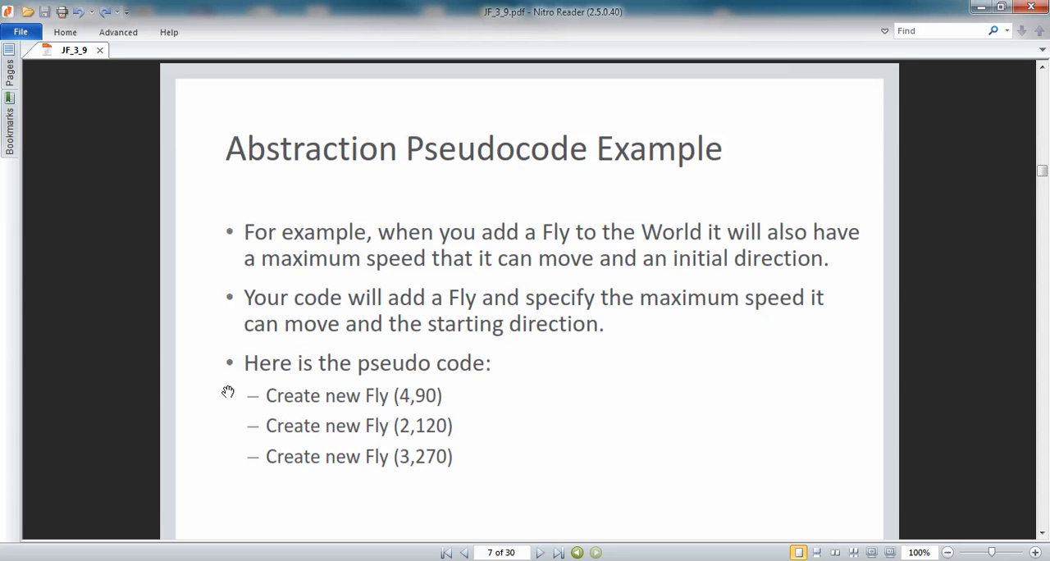
mouse_move(230, 442)
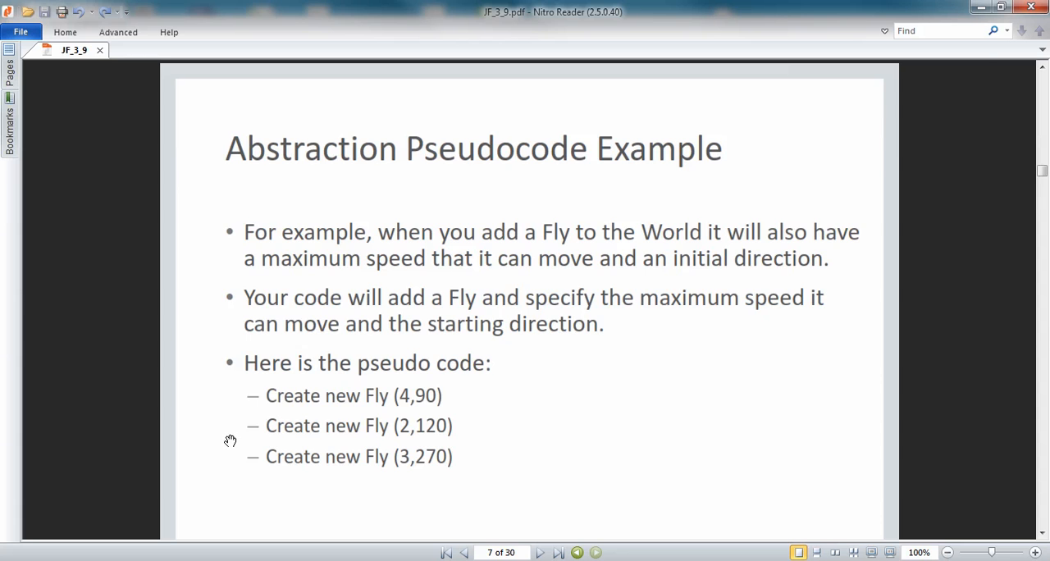
mouse_move(229, 398)
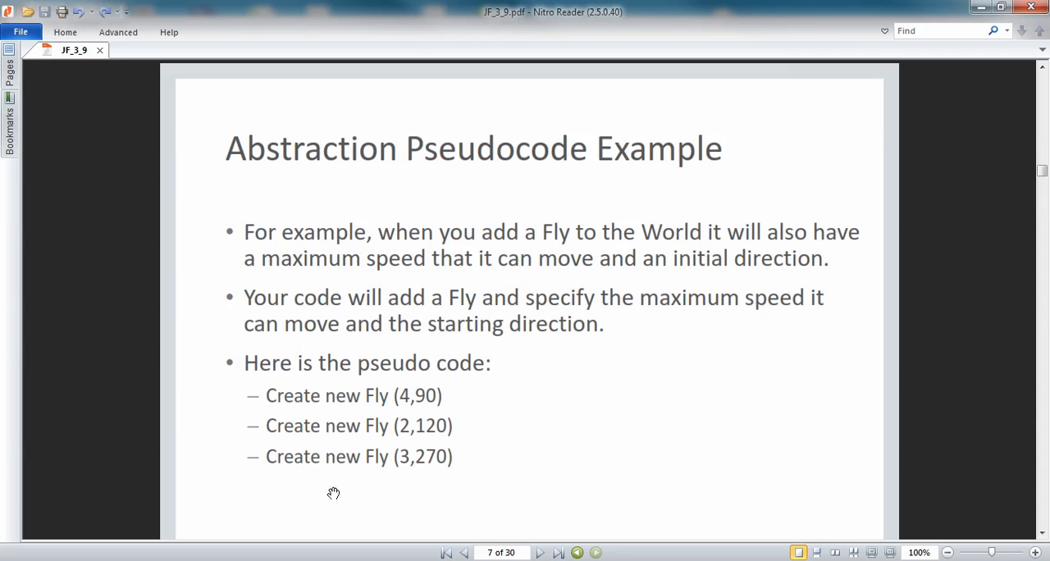
mouse_move(492, 479)
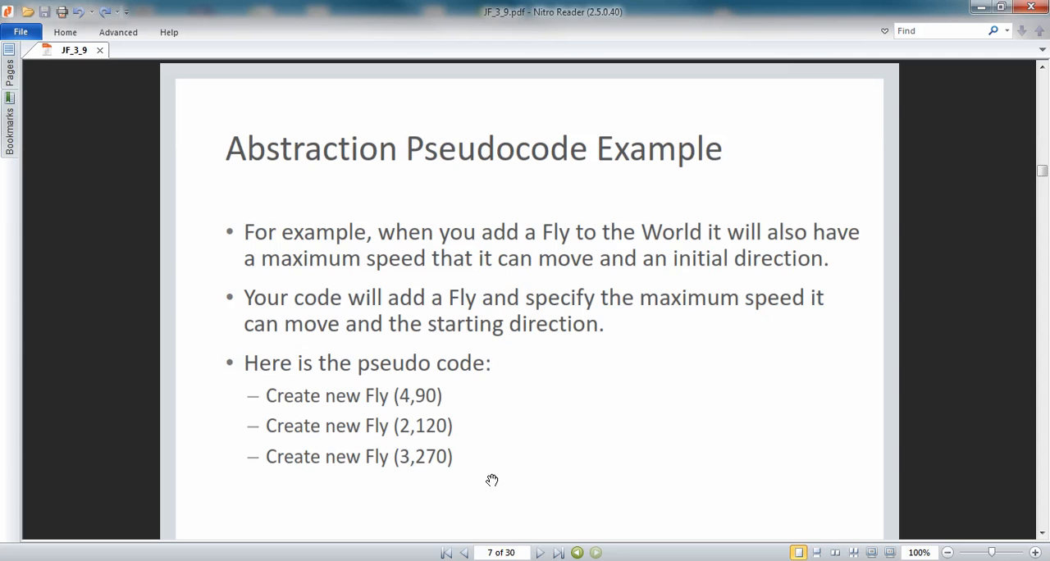
mouse_move(236, 401)
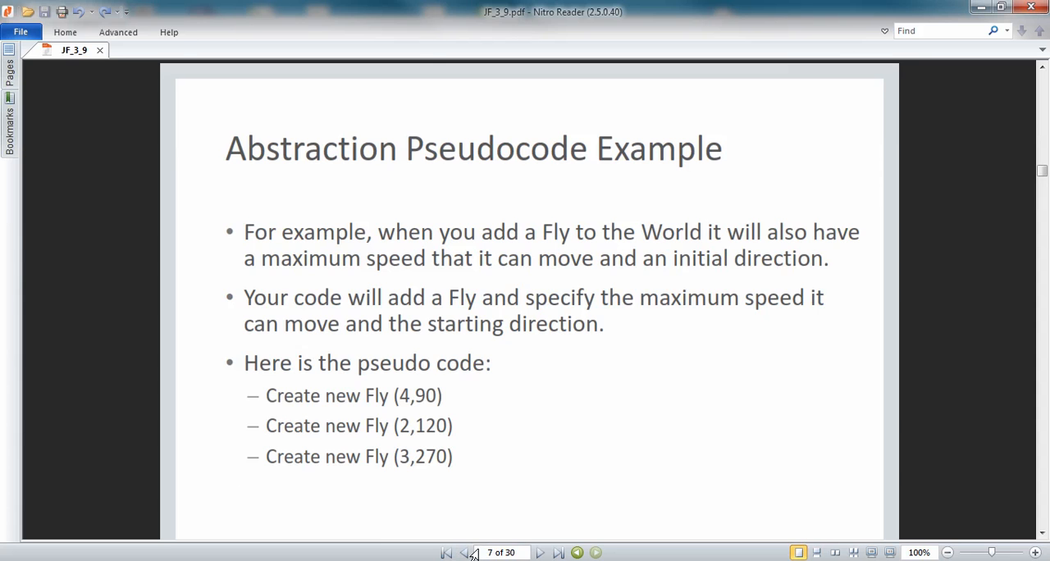
mouse_move(540, 553)
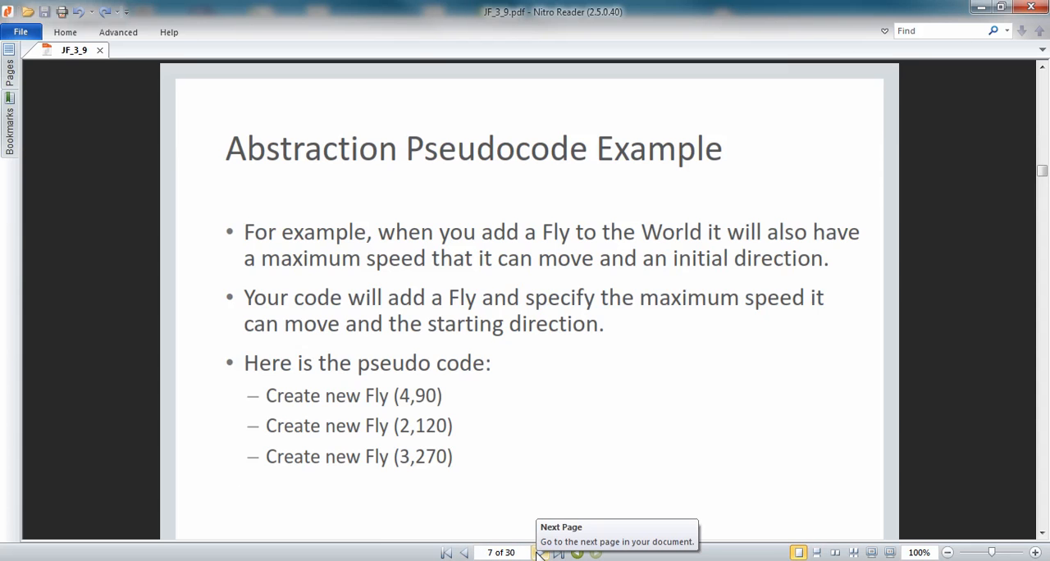
- Advance to slide 8, abstracting 300 Fly images into a newObject method
click(558, 551)
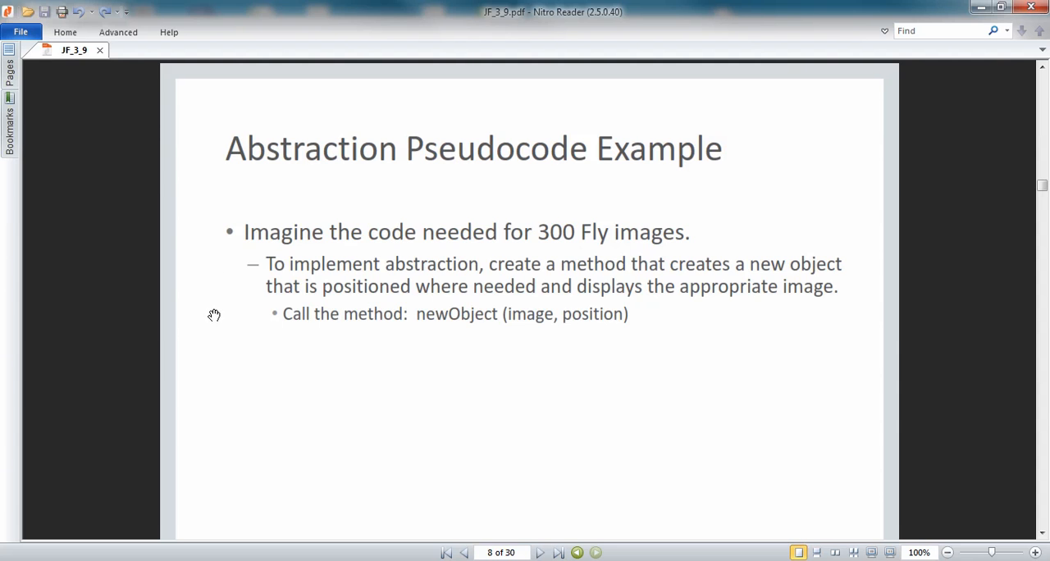
mouse_move(251, 322)
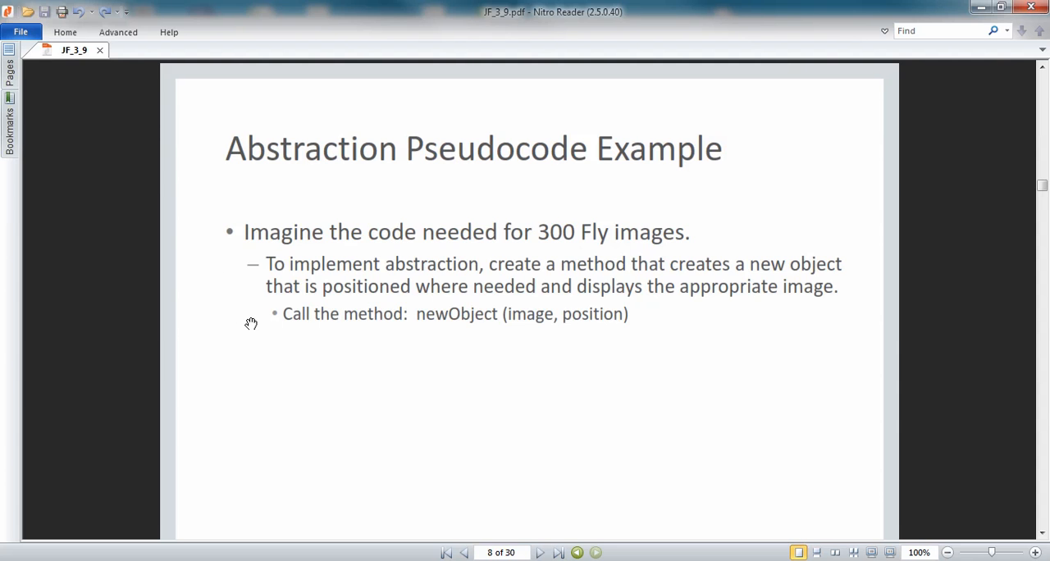
mouse_move(305, 397)
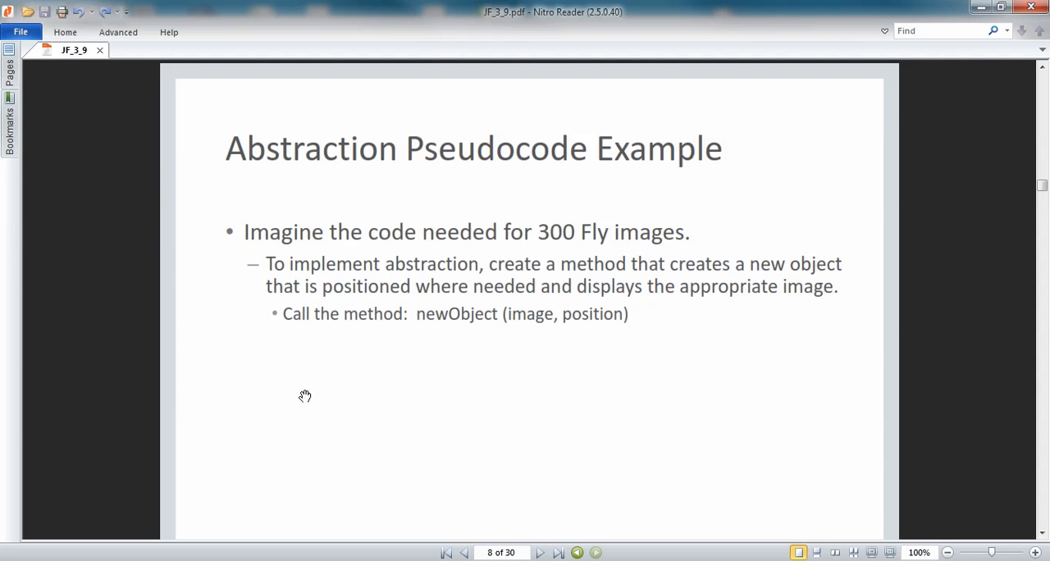
mouse_move(530, 527)
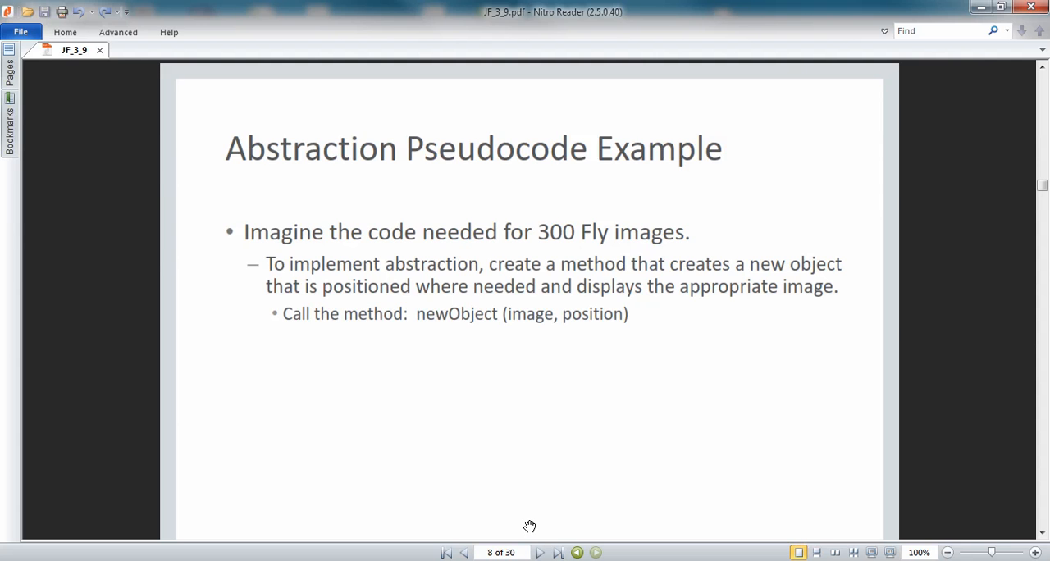
mouse_move(535, 540)
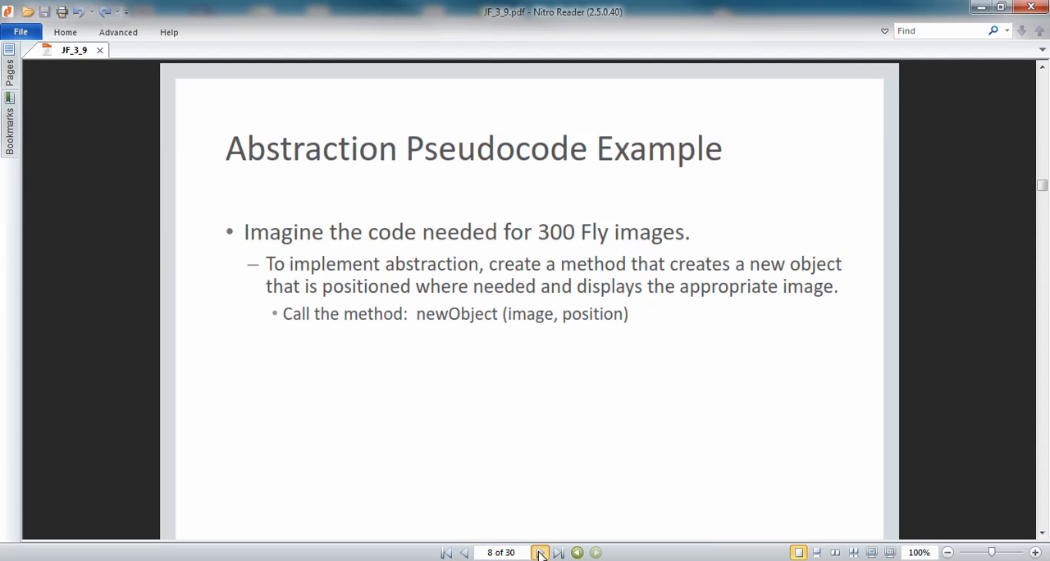
- Page through Abstraction Techniques to slide 10, the score-parameter example
click(540, 551)
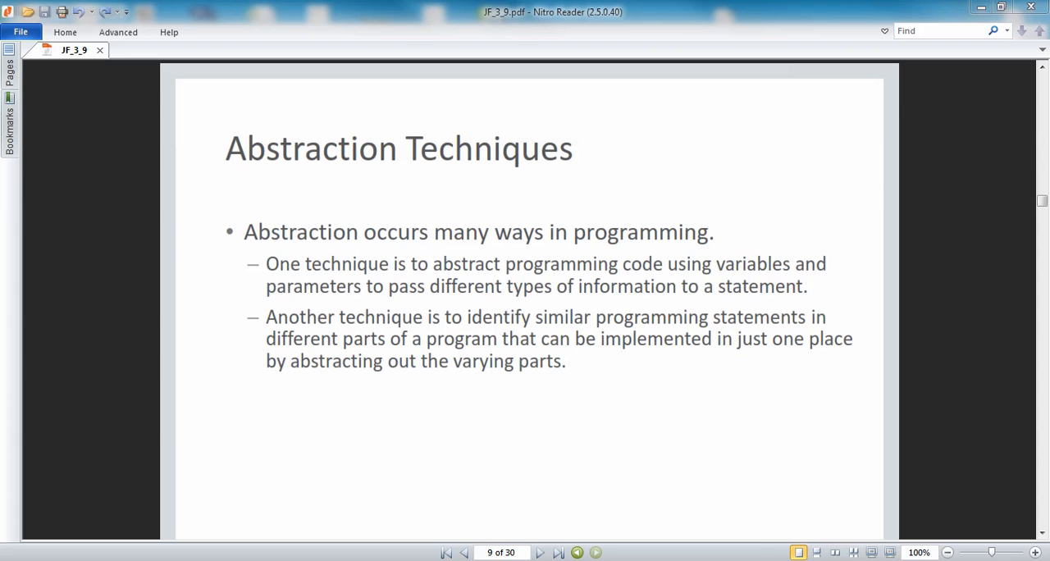
click(540, 551)
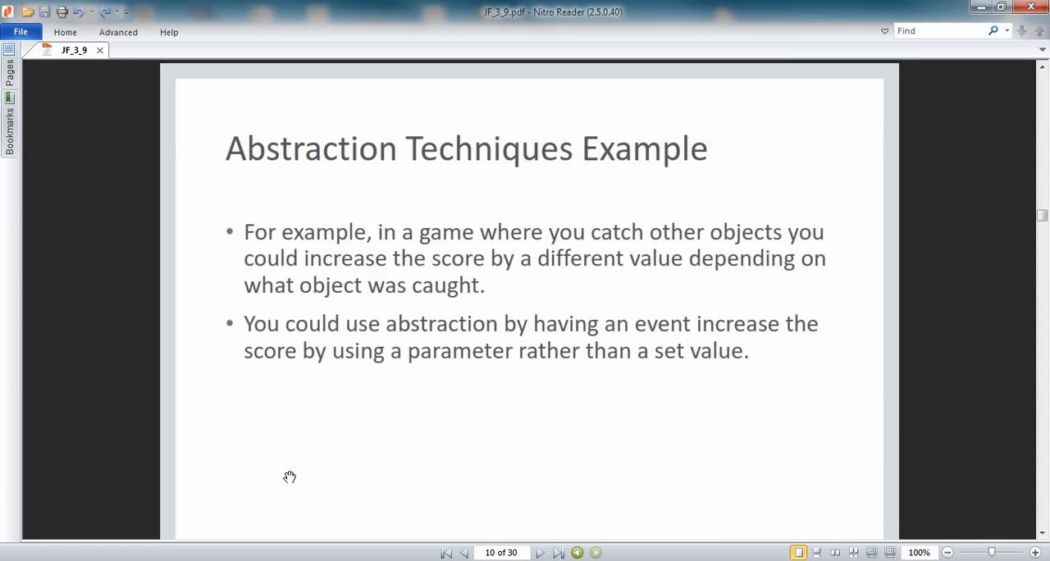
mouse_move(186, 271)
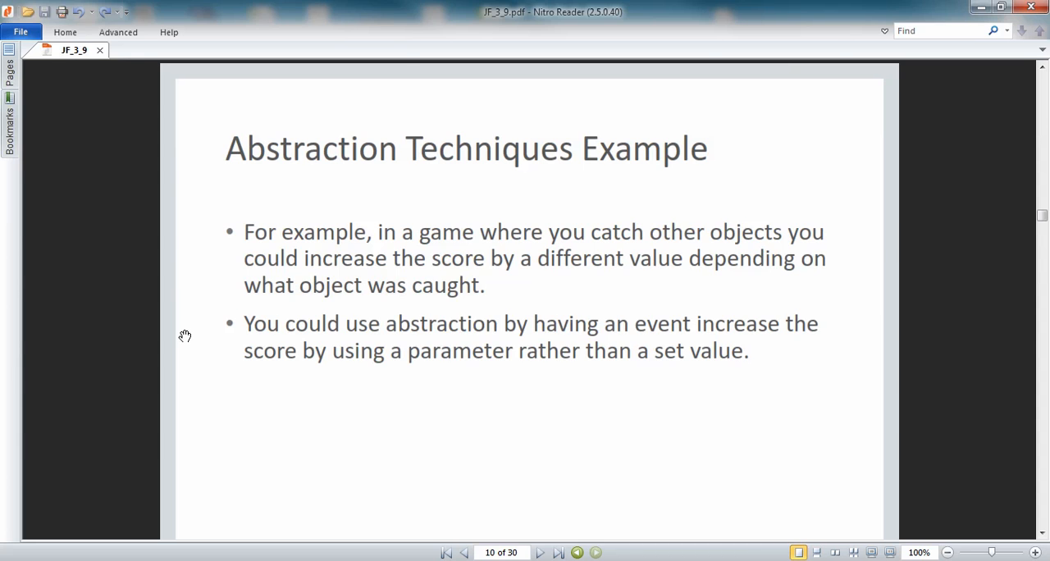
mouse_move(184, 342)
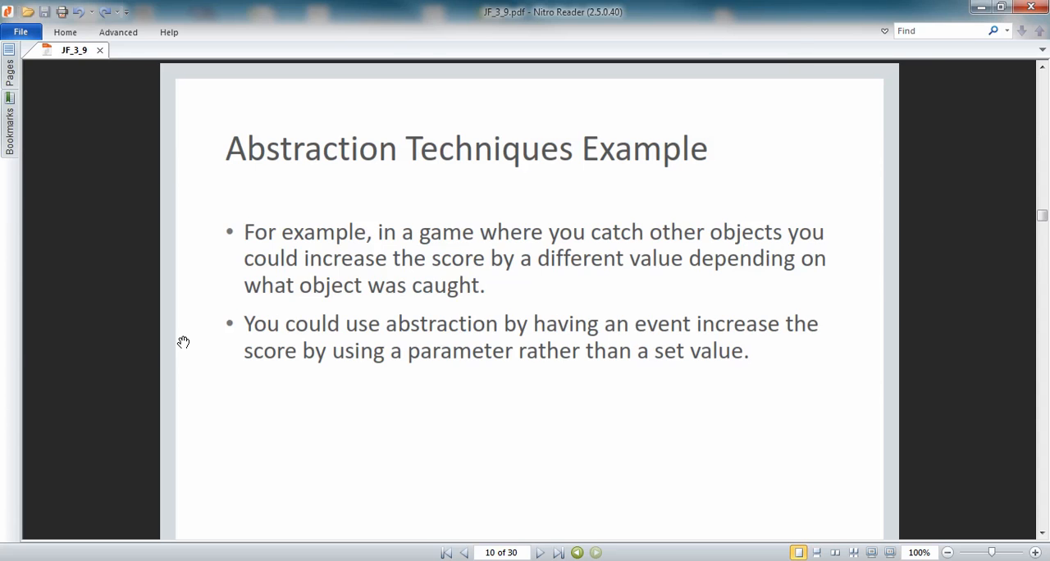
mouse_move(472, 517)
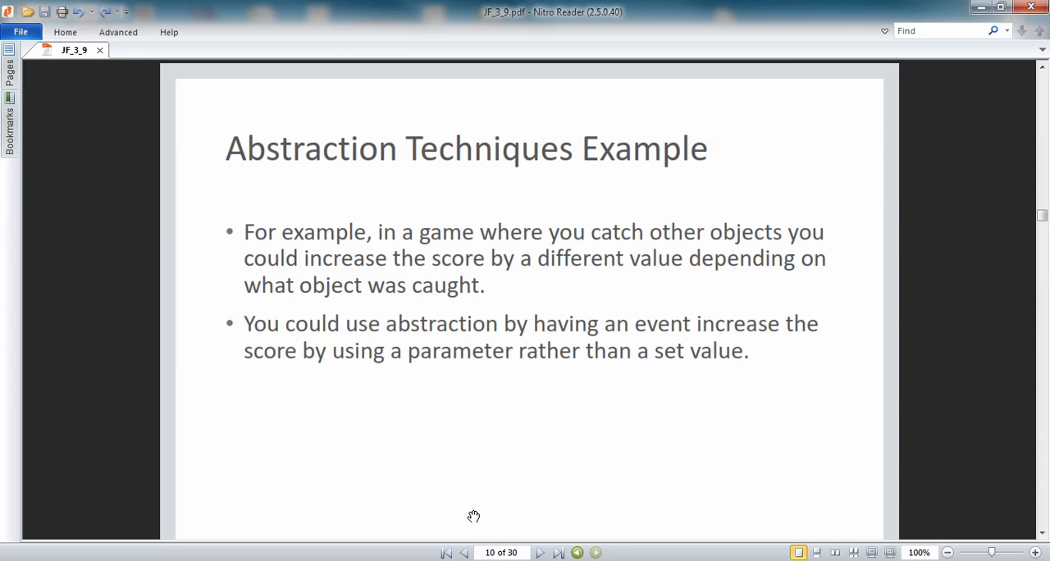
mouse_move(539, 551)
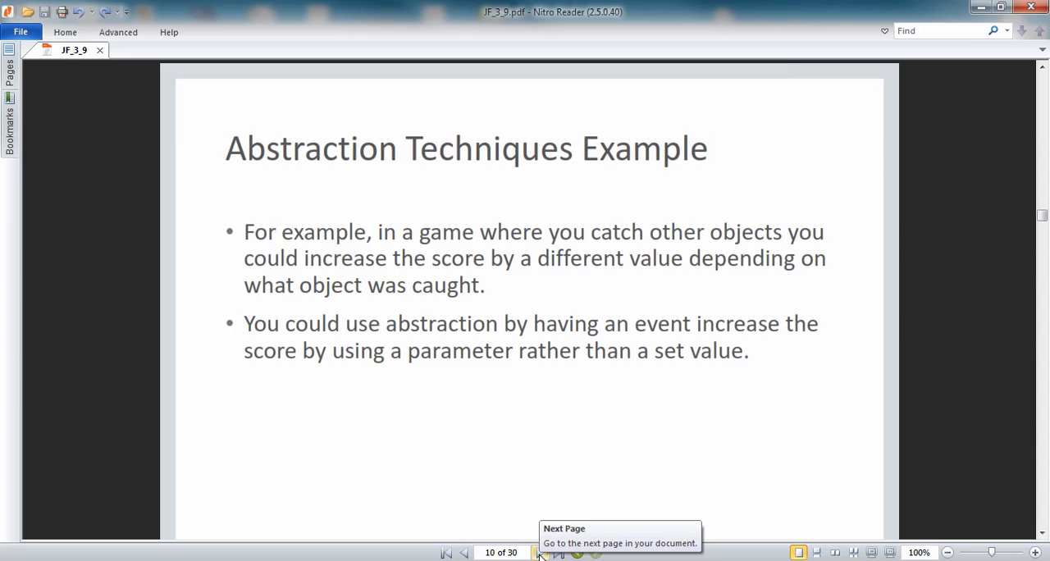
- Advance to slide 11, Constructor Using Variables with the Fly constructor code
click(540, 551)
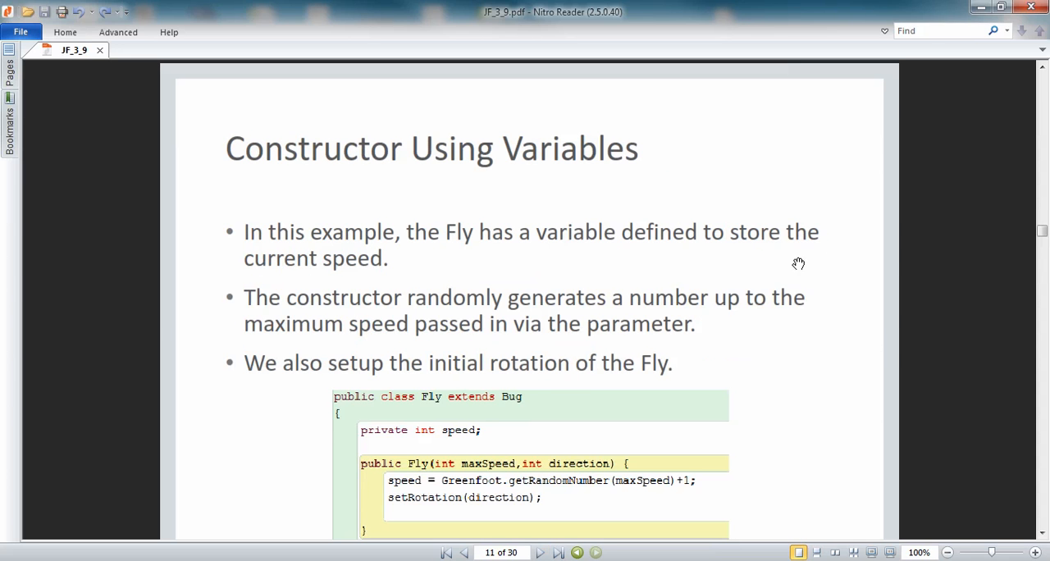
mouse_move(894, 333)
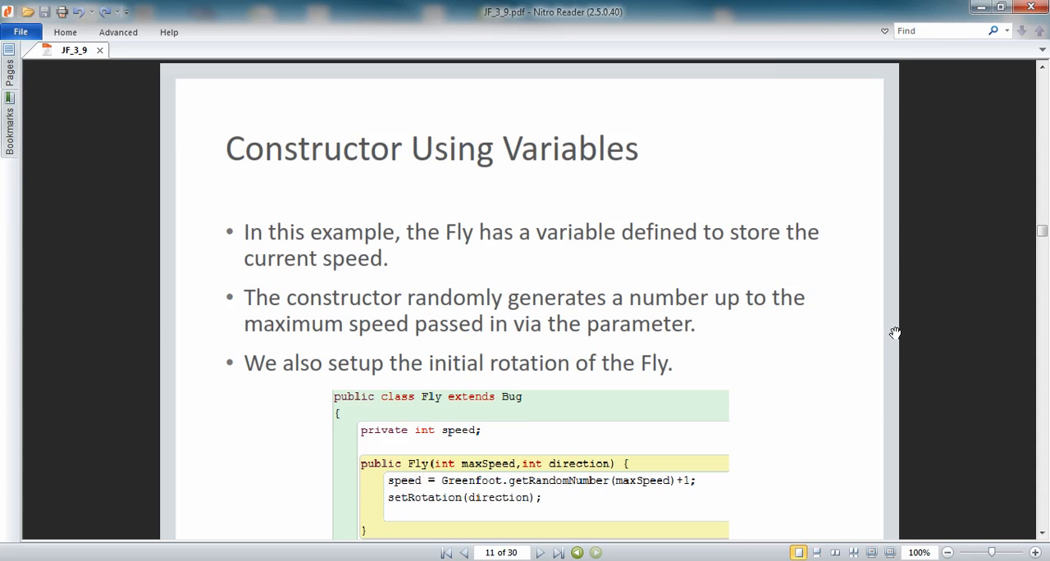
mouse_move(845, 365)
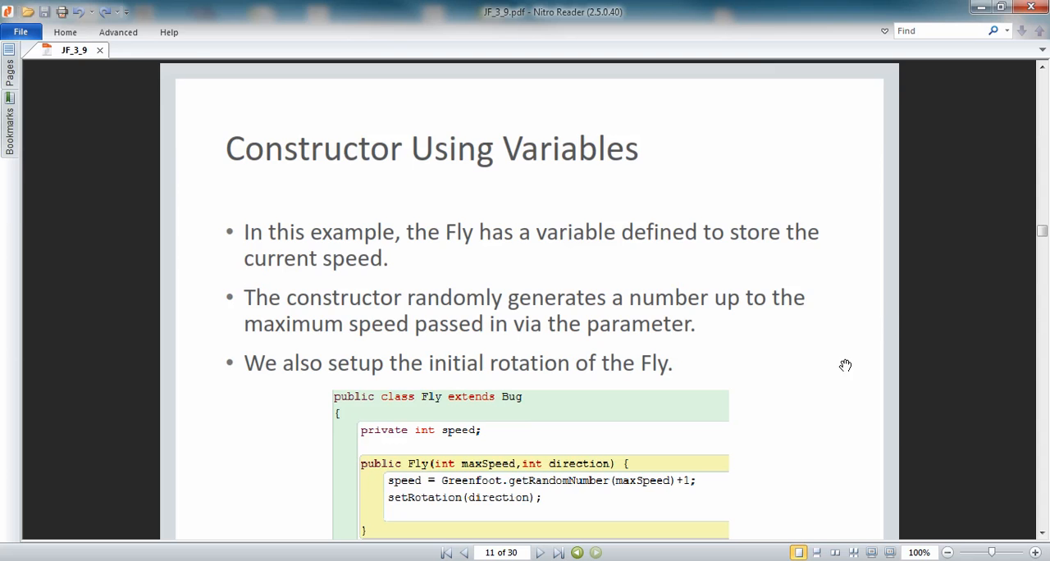
mouse_move(213, 259)
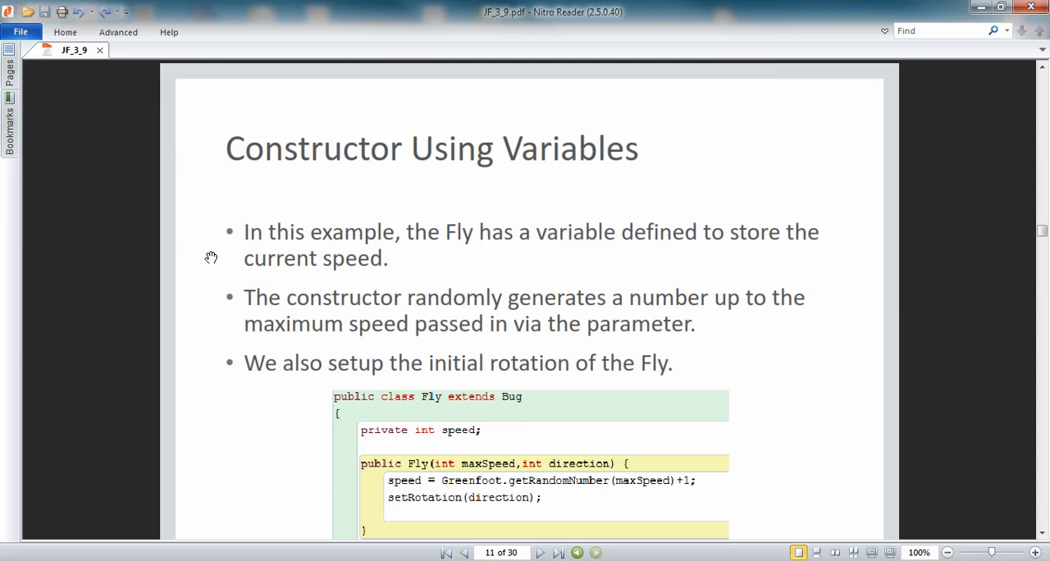
mouse_move(266, 515)
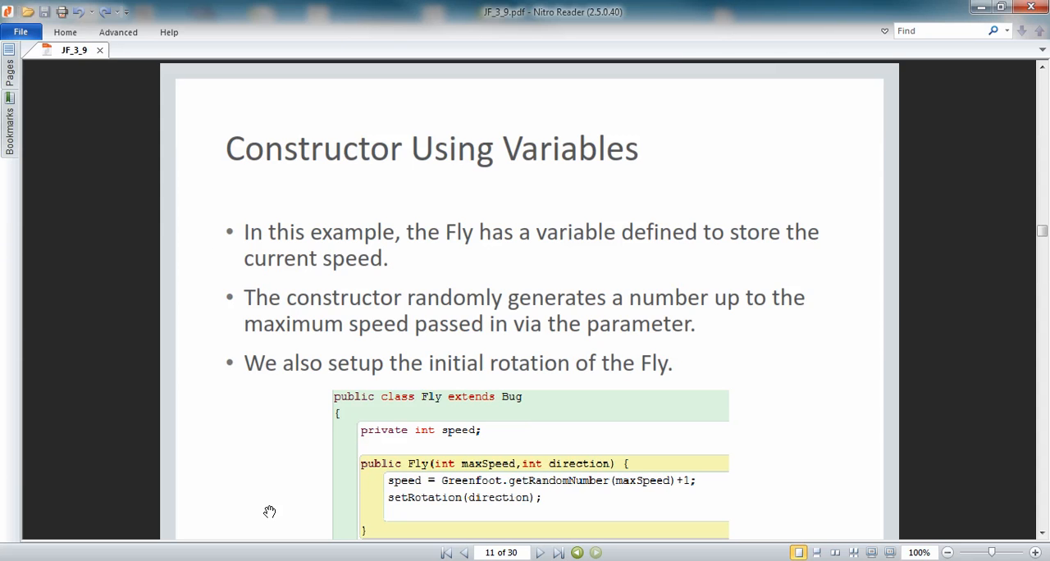
mouse_move(273, 508)
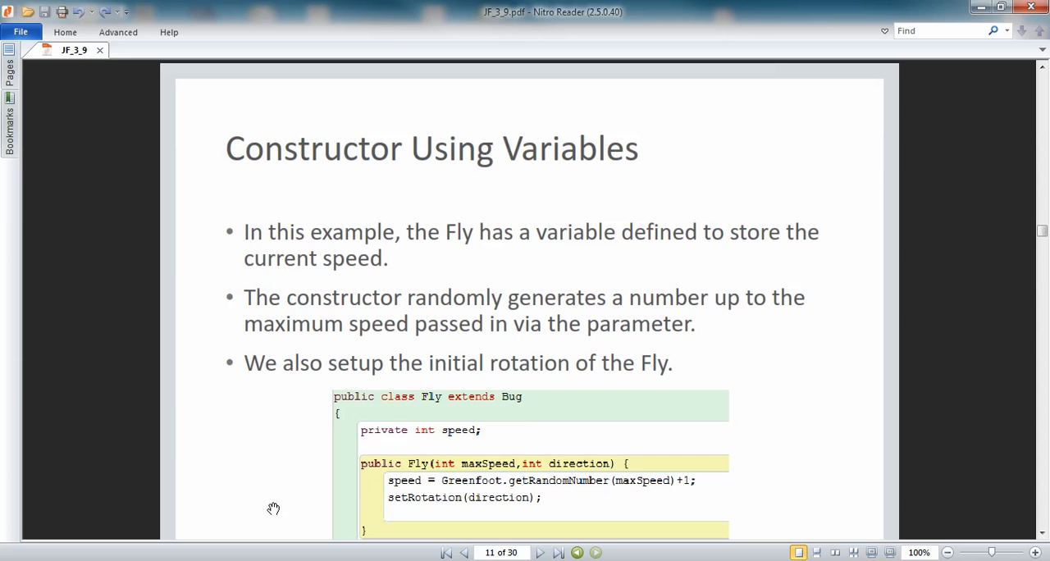
mouse_move(346, 443)
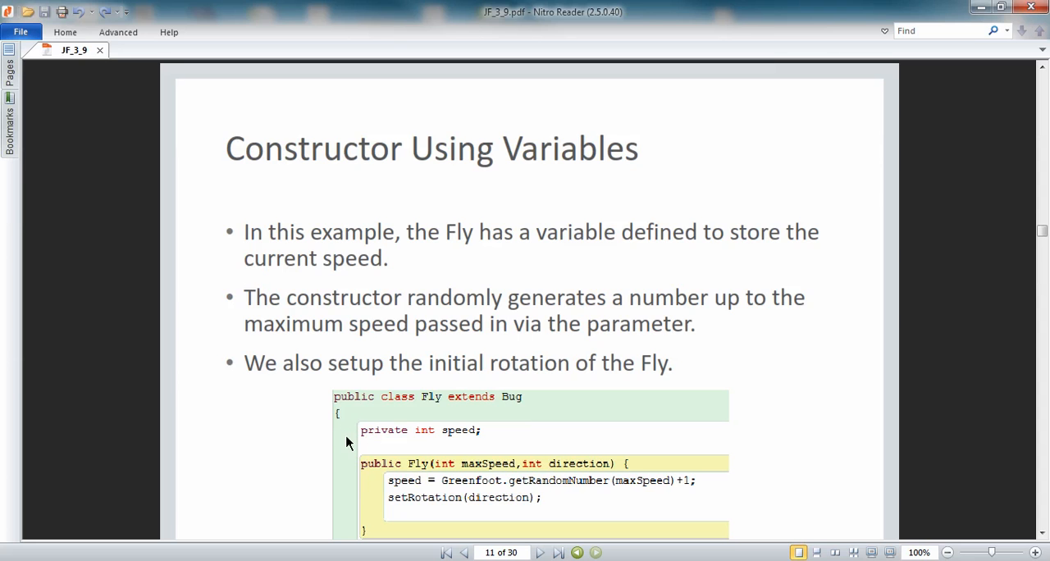
mouse_move(348, 433)
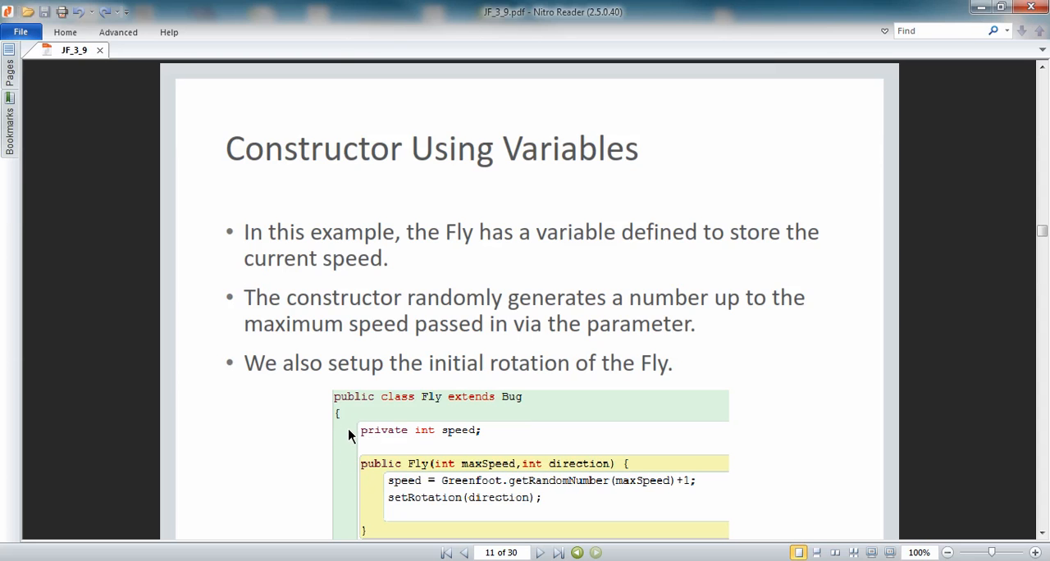
mouse_move(467, 479)
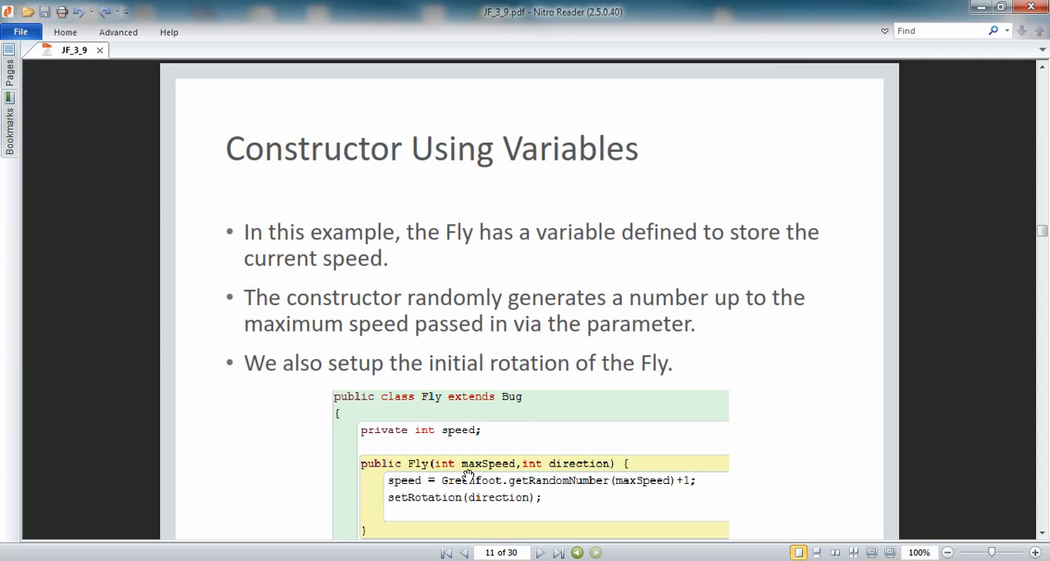
mouse_move(456, 482)
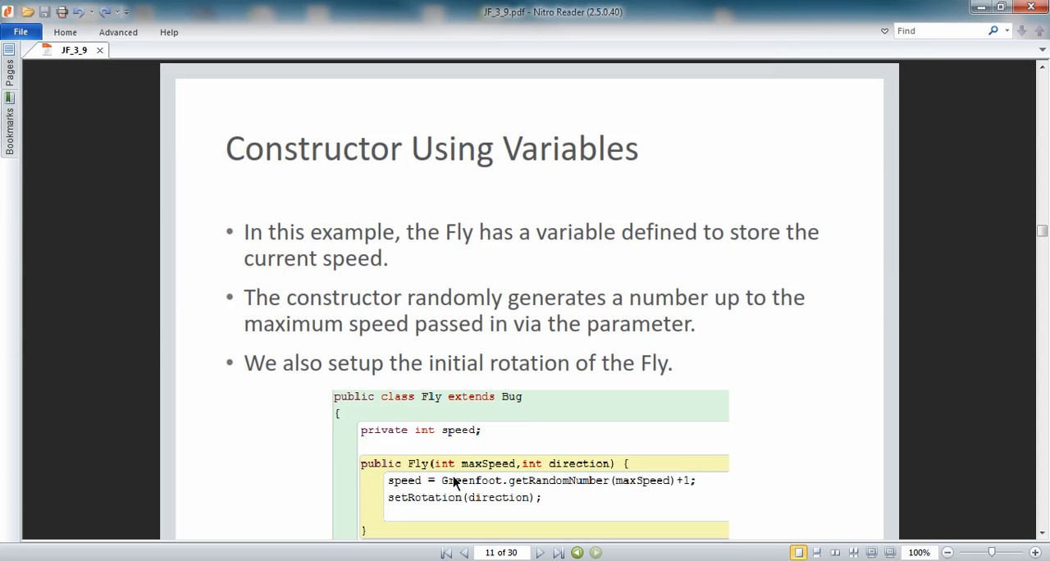
mouse_move(379, 496)
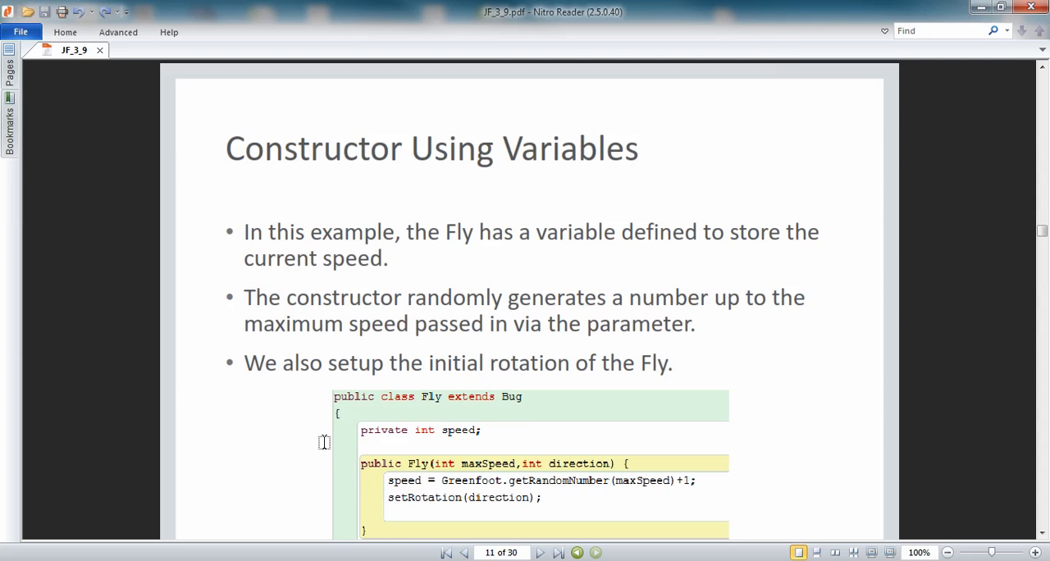
mouse_move(215, 340)
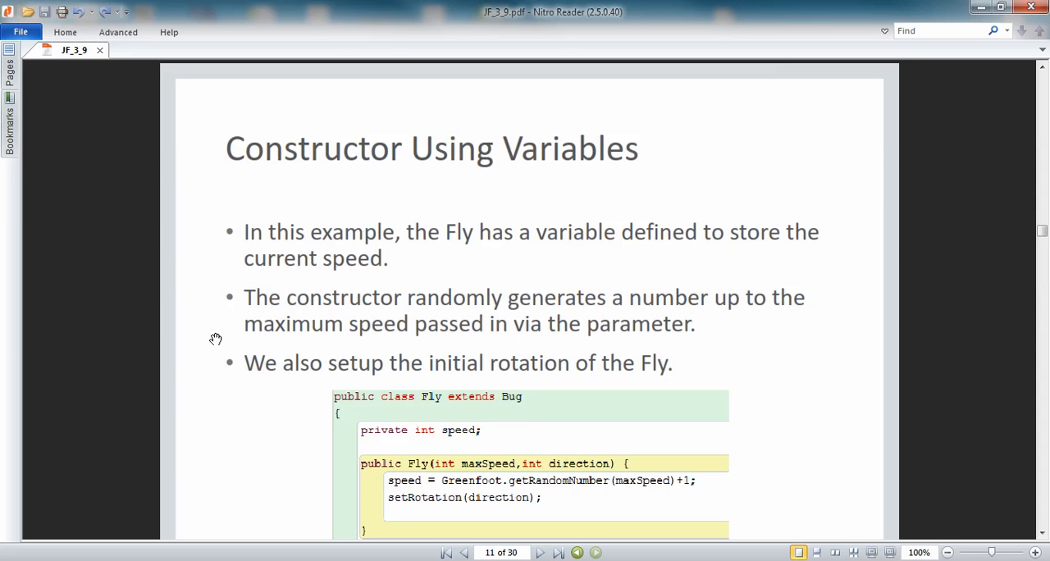
mouse_move(207, 383)
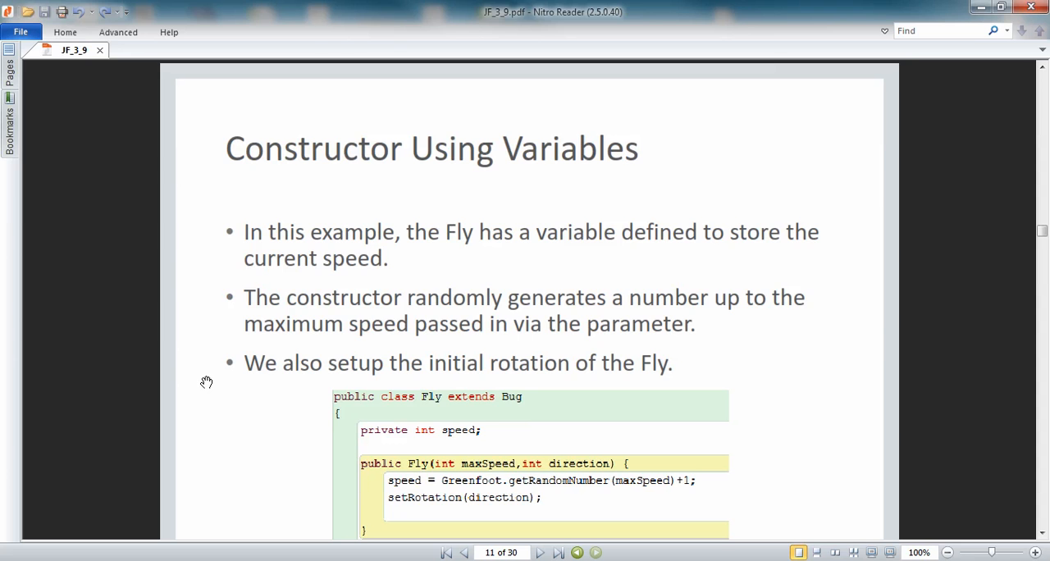
mouse_move(253, 402)
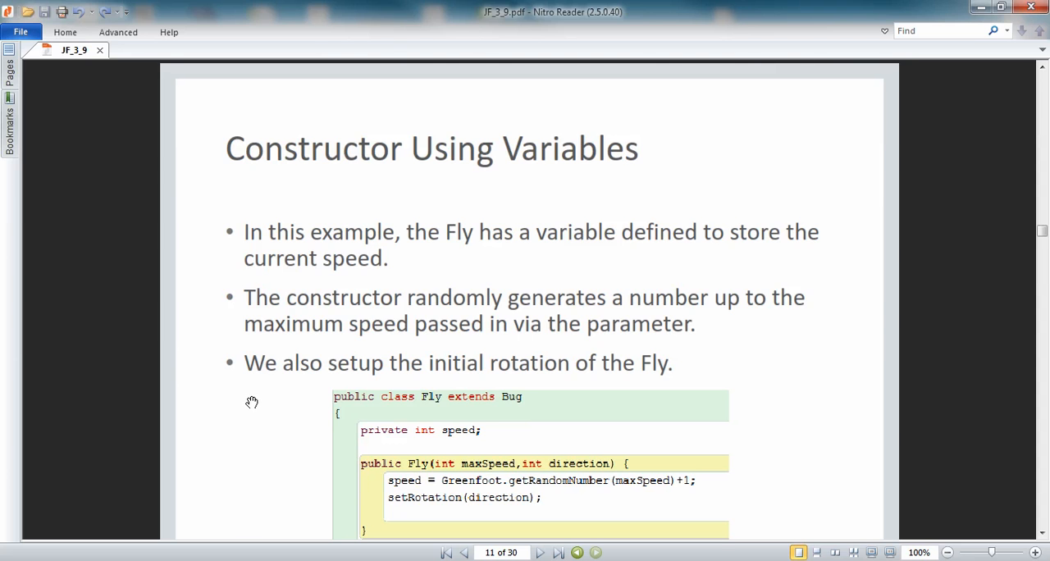
mouse_move(853, 411)
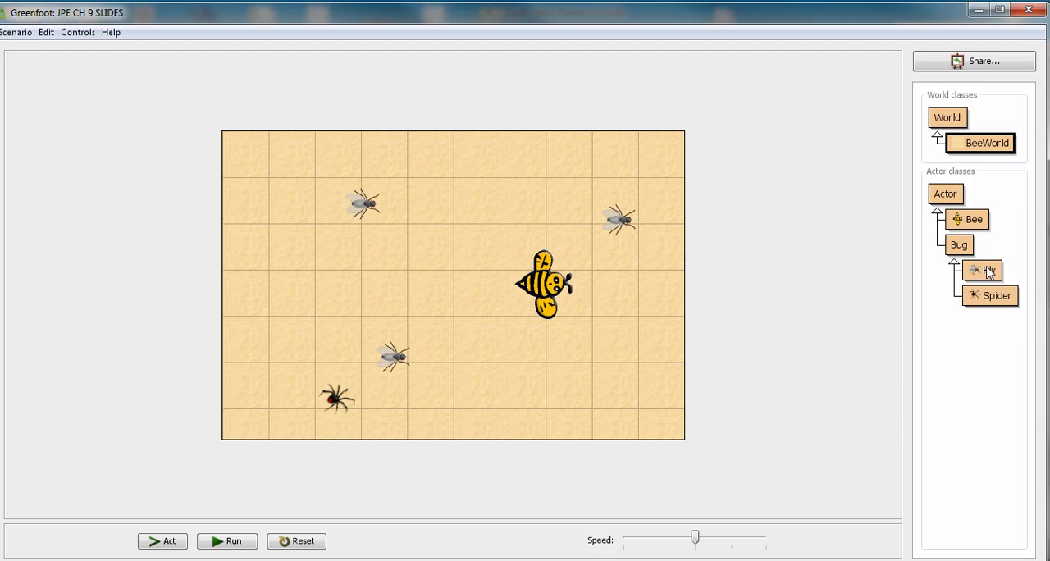
- Open the Fly class source from the Actor classes panel
double_click(991, 269)
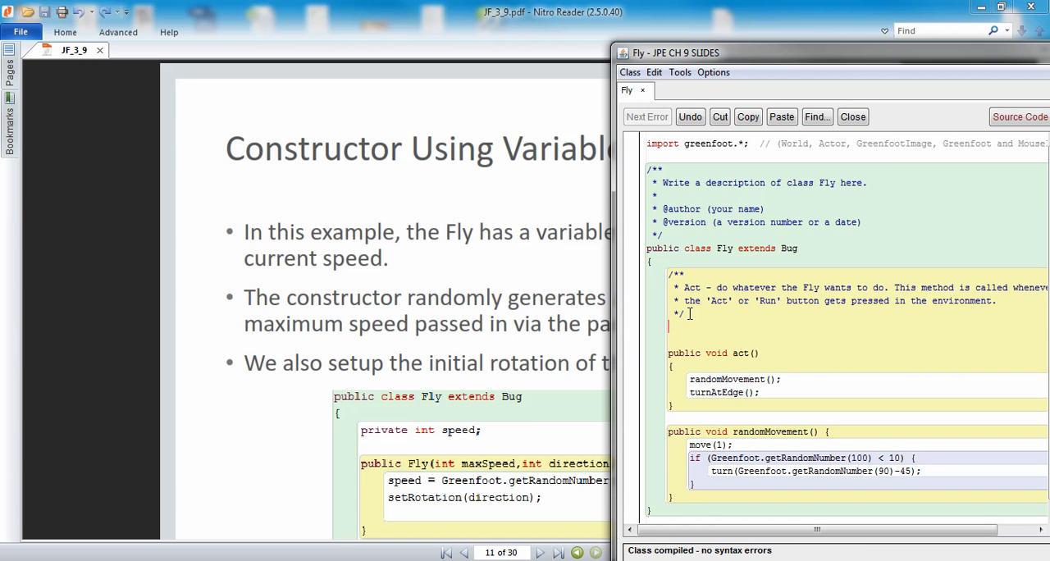
- Declare a 'private int speed;' field in Fly and compile
text(private int)
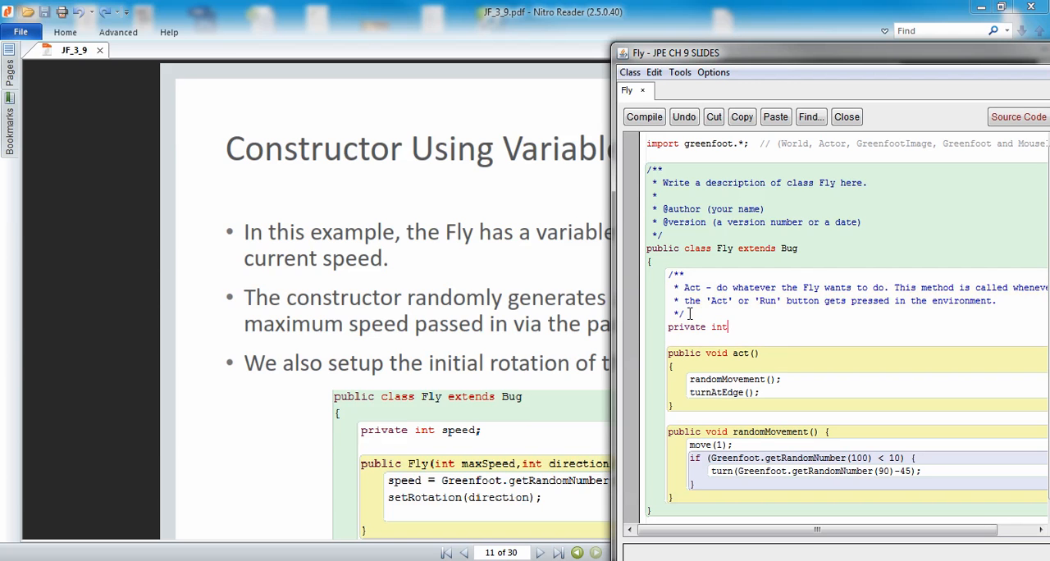
text(speed)
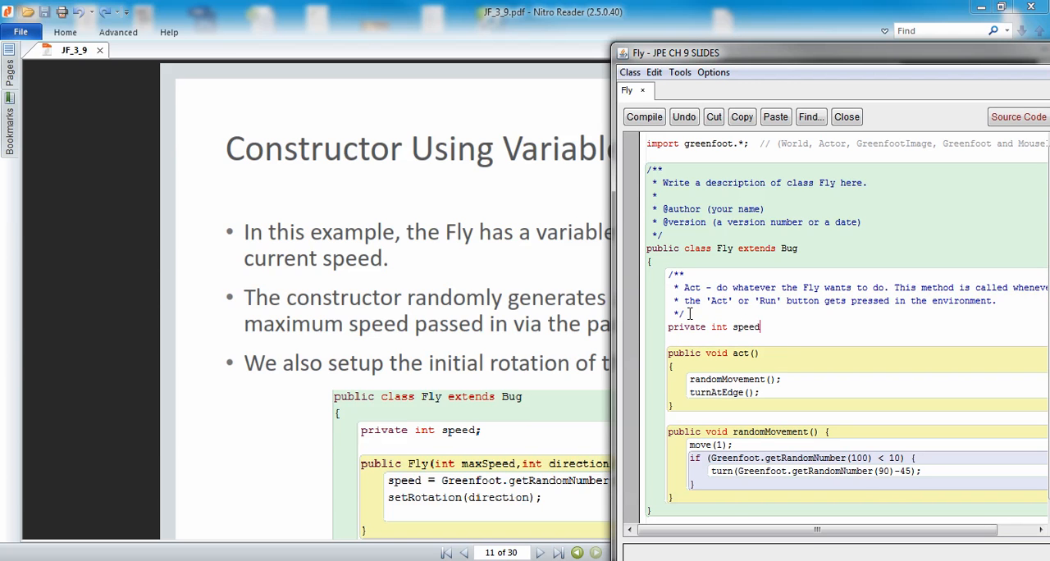
click(643, 117)
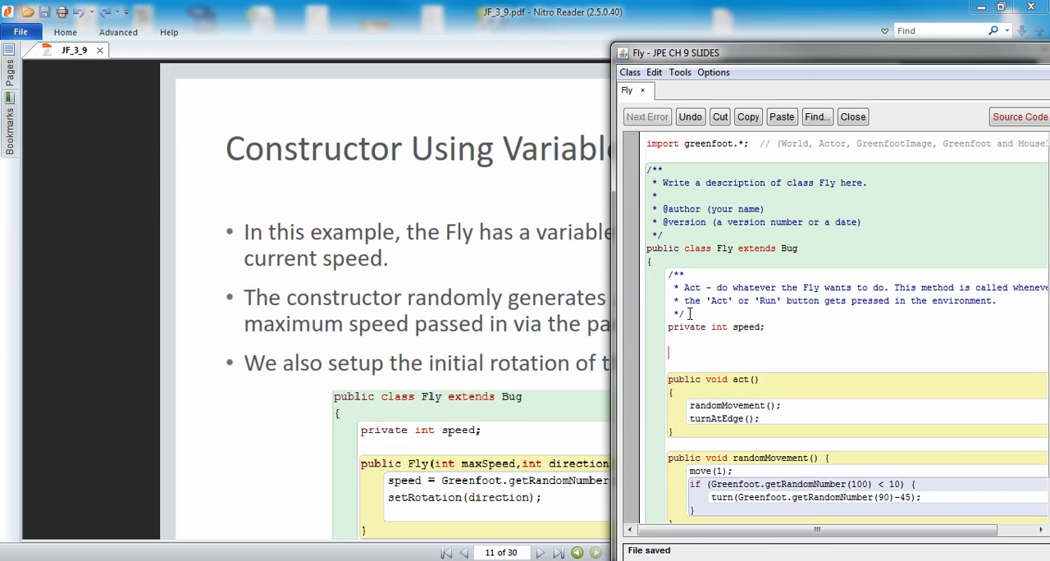
- Write the constructor header 'public Fly(int maxSpeed, int direction){'
text(public)
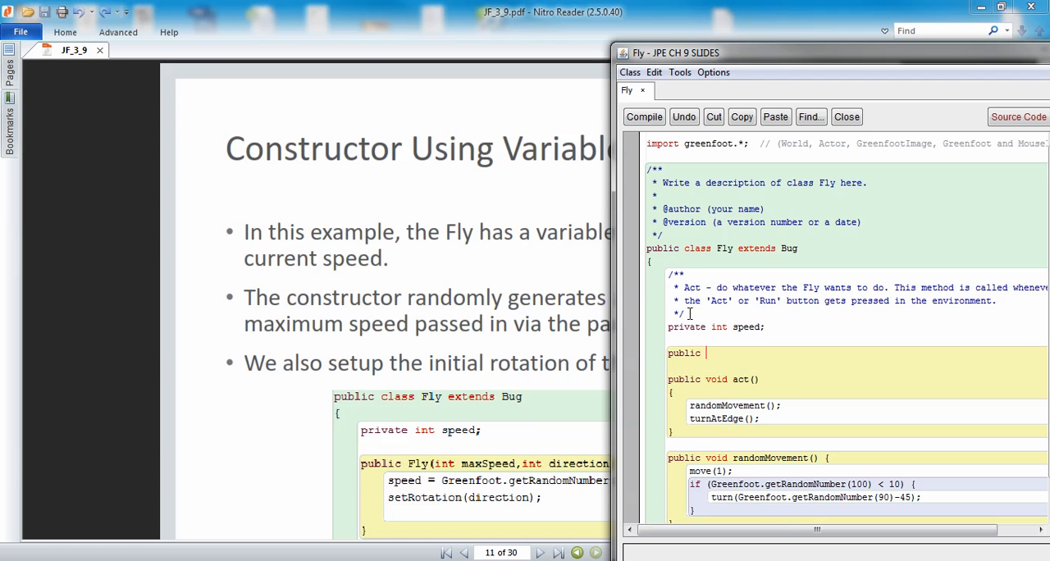
text(F)
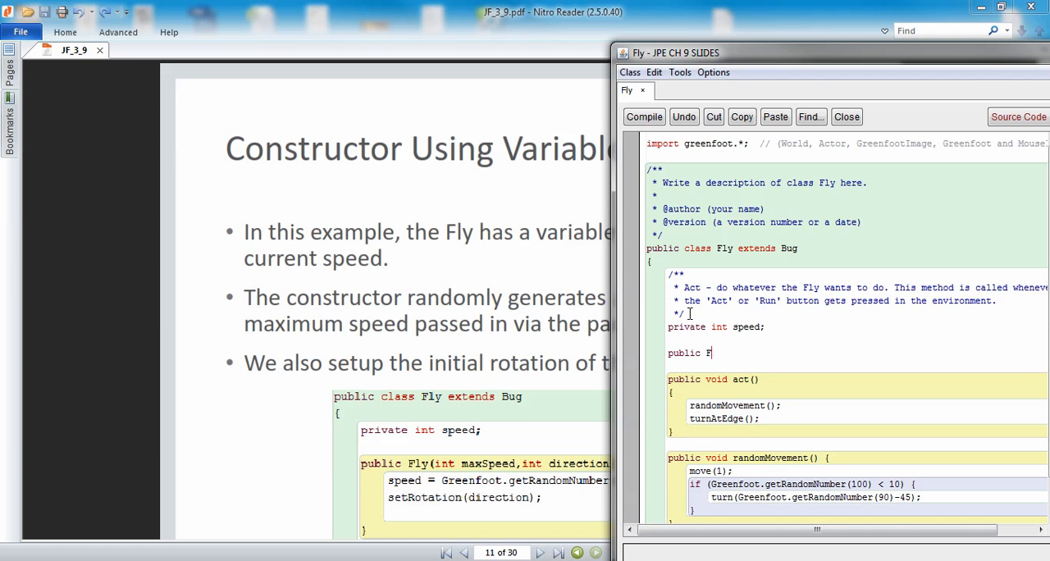
text(ly)
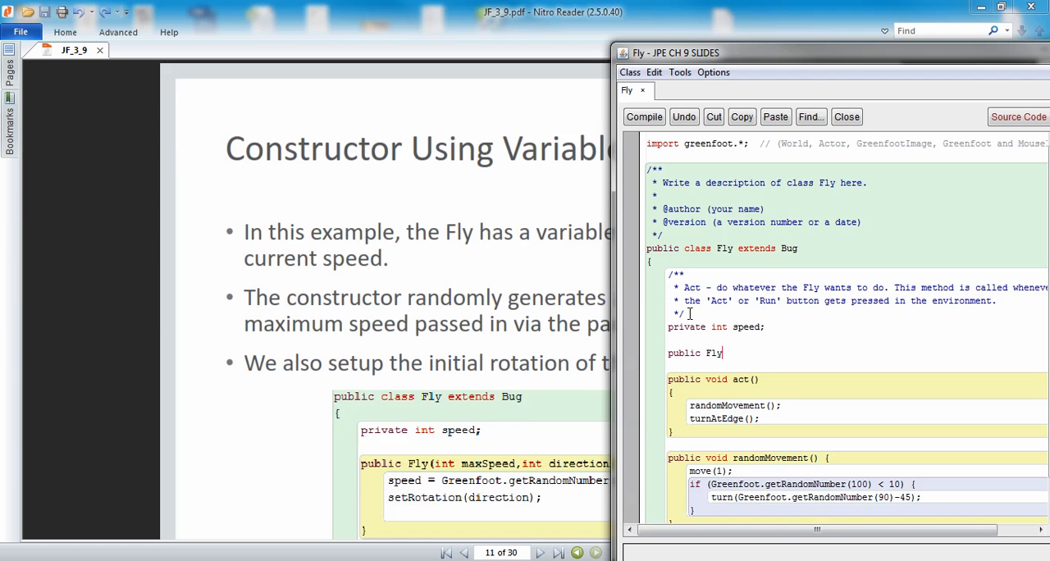
text((int)
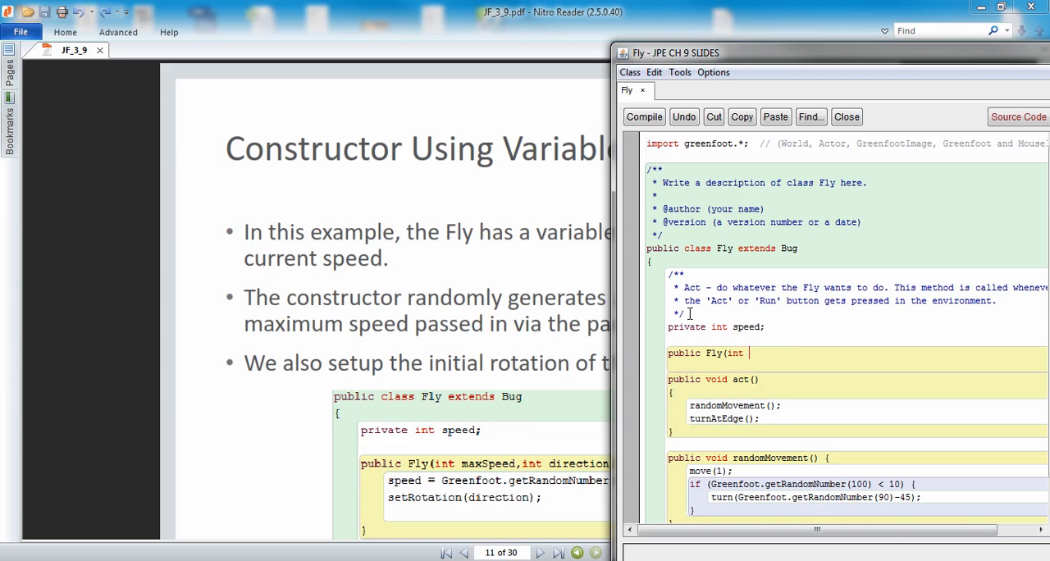
text(maxSpeed)
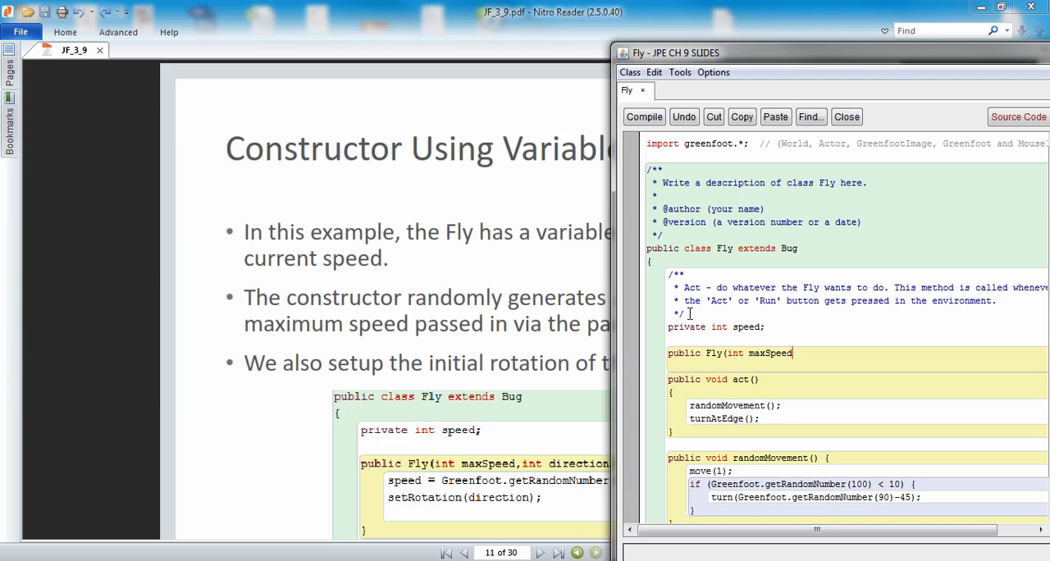
text(, int direction){)
text(})
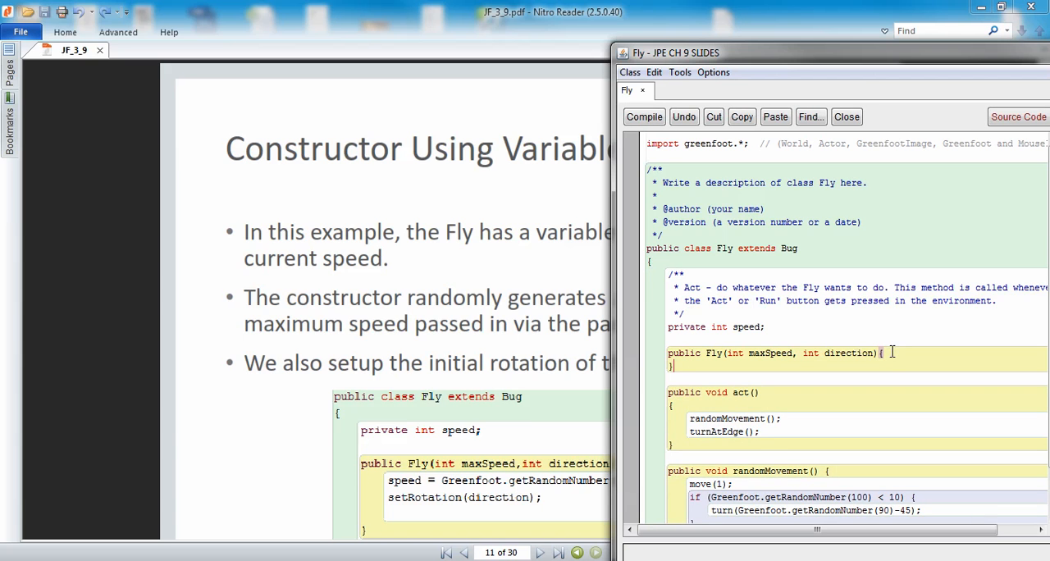
- Set 'speed = Greenfoot.getRandomNumber(maxSpeed)+1;' in the constructor
click(644, 116)
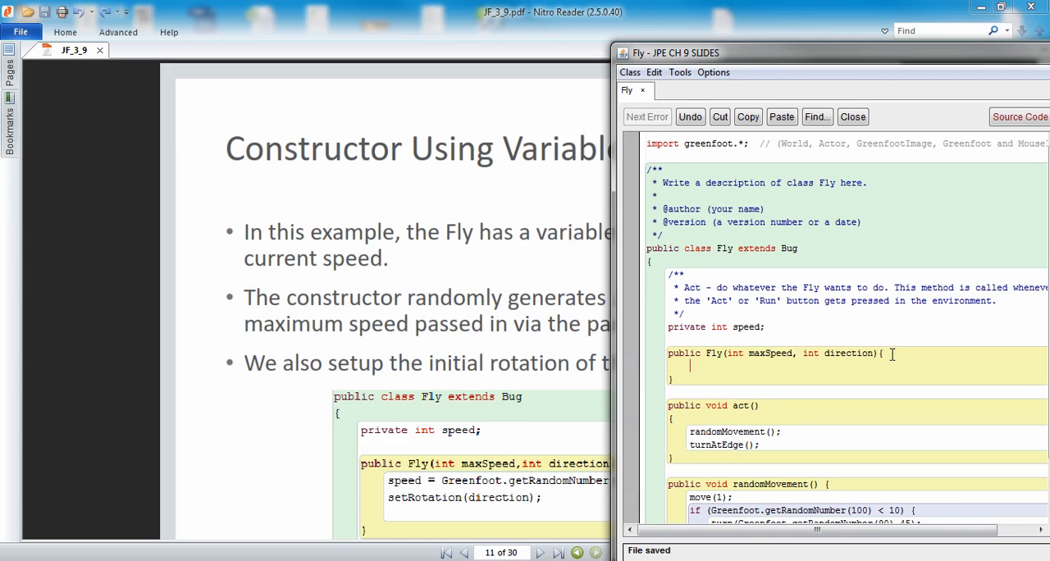
text(speed =)
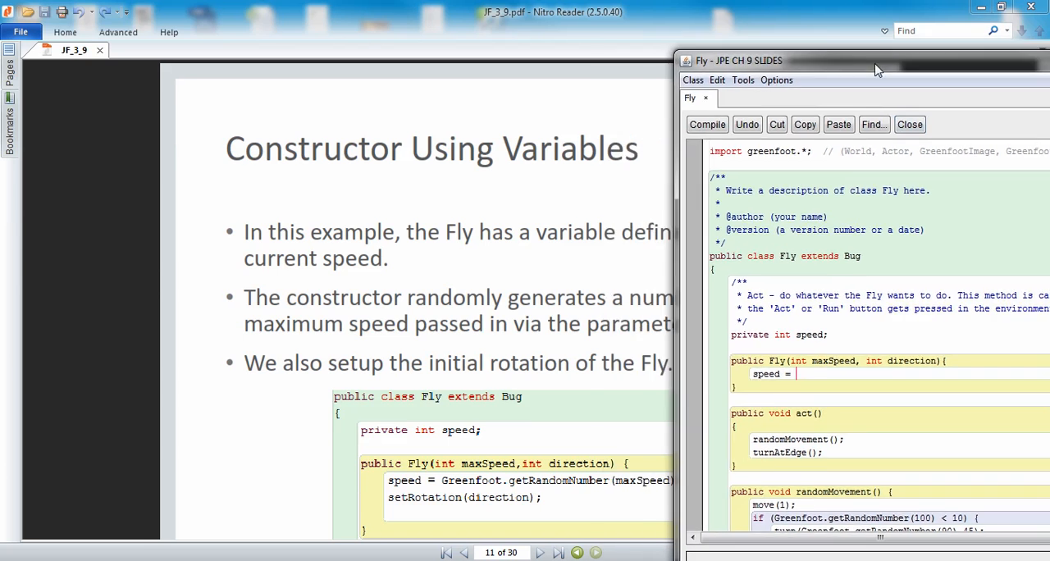
text(Gre)
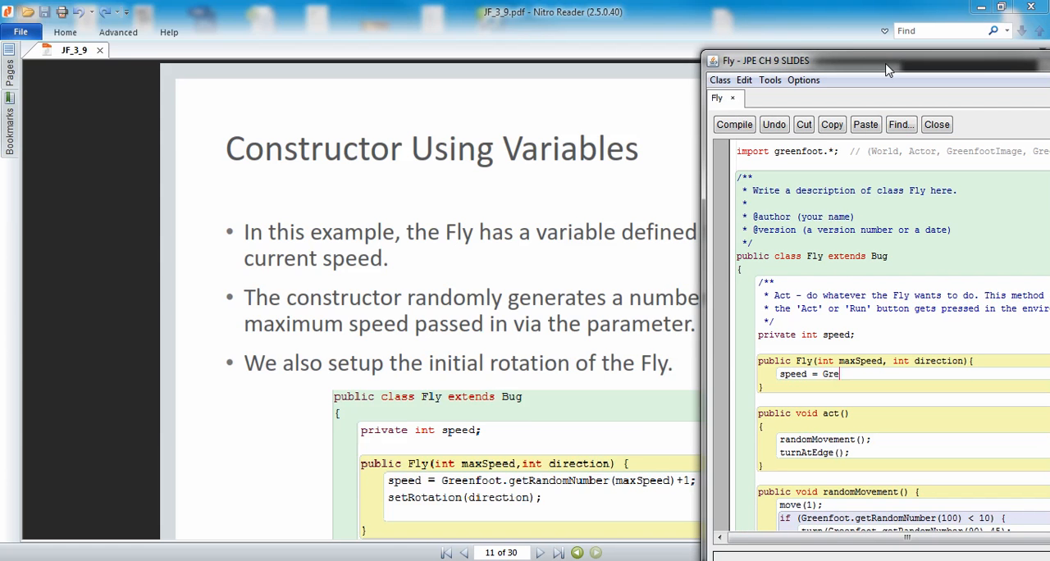
text(enfoot)
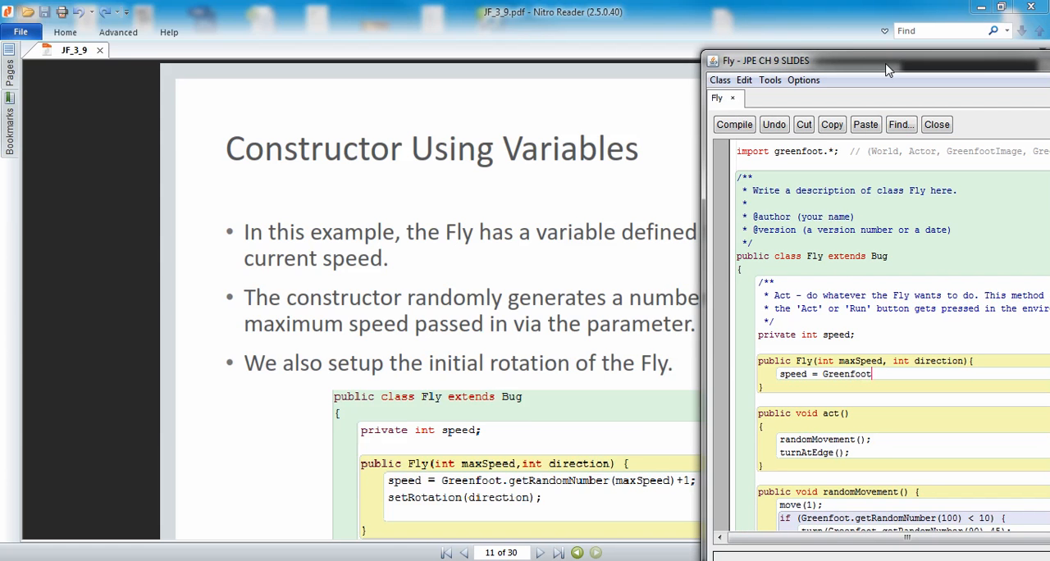
text(.getRandomNumber()
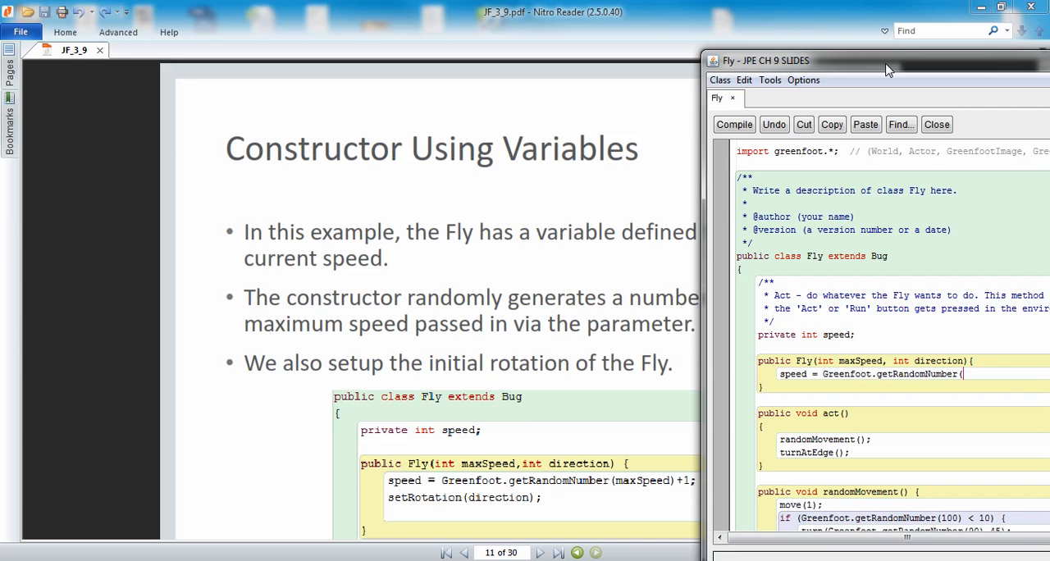
text(maxSpeed))
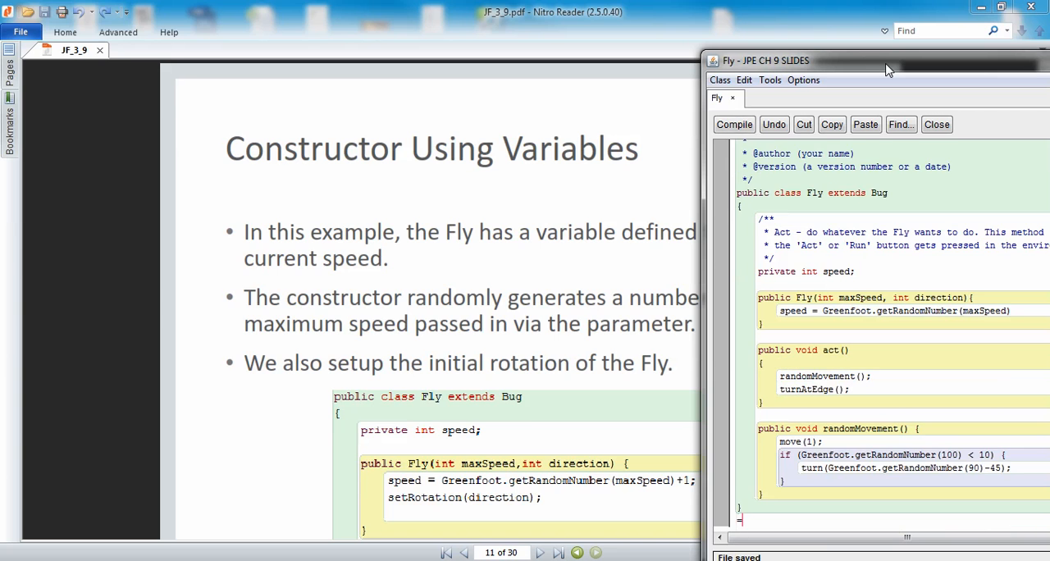
click(1017, 310)
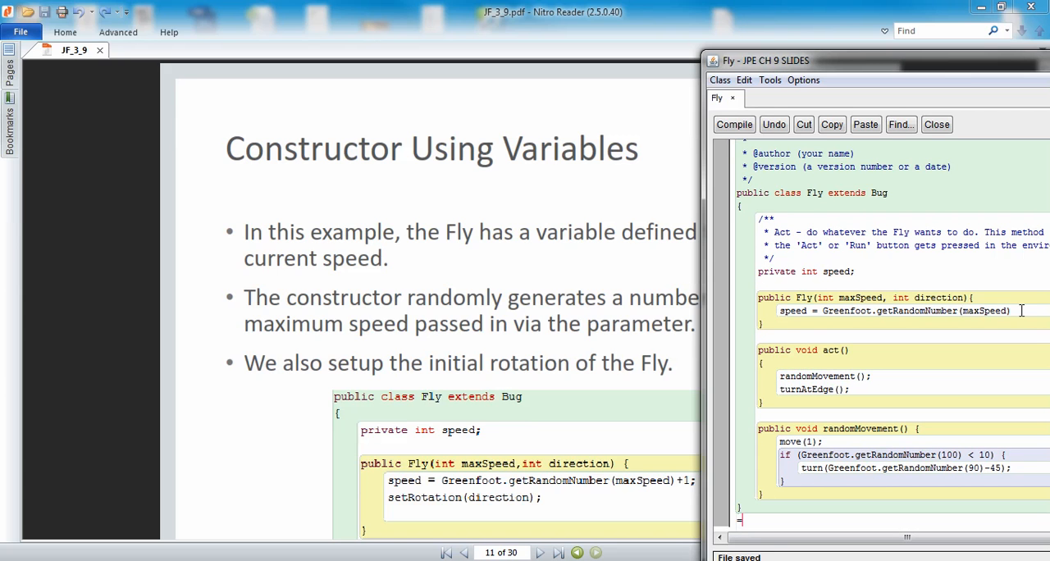
text(+1;)
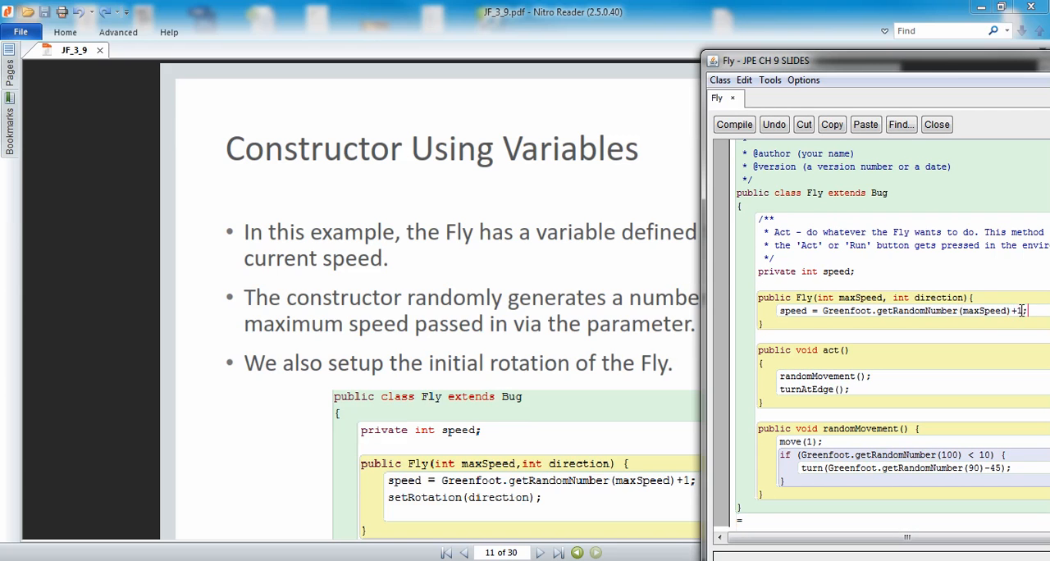
- Compile, then add 'setRotation(direction);' to the constructor
click(732, 125)
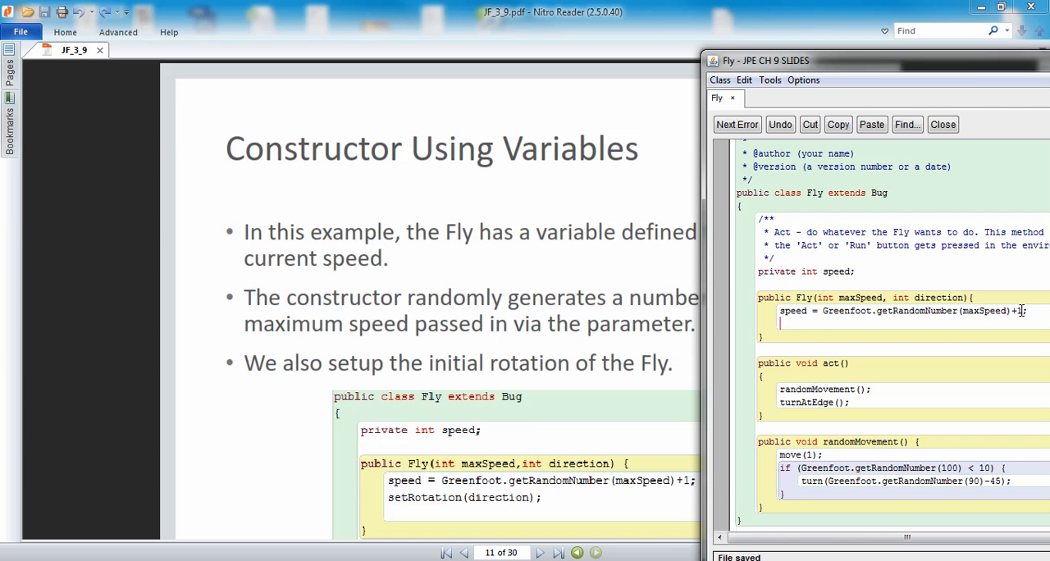
text(setRot)
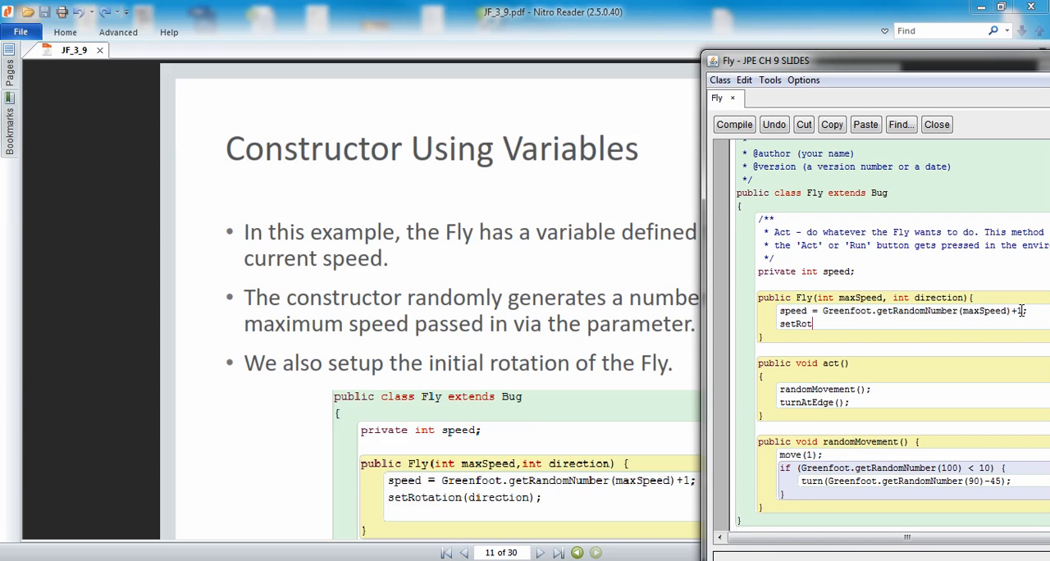
text(ation()
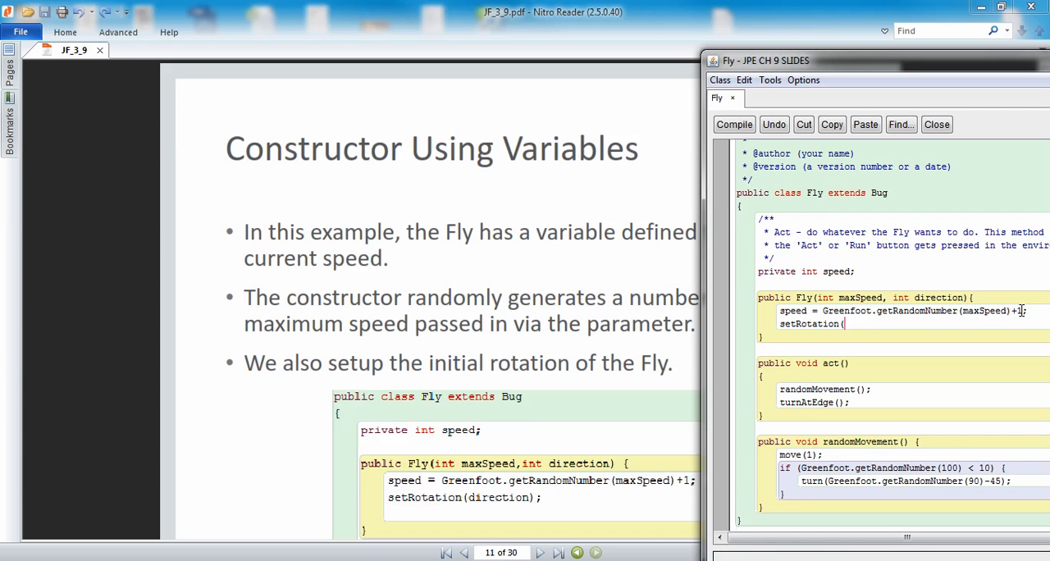
text(direction);)
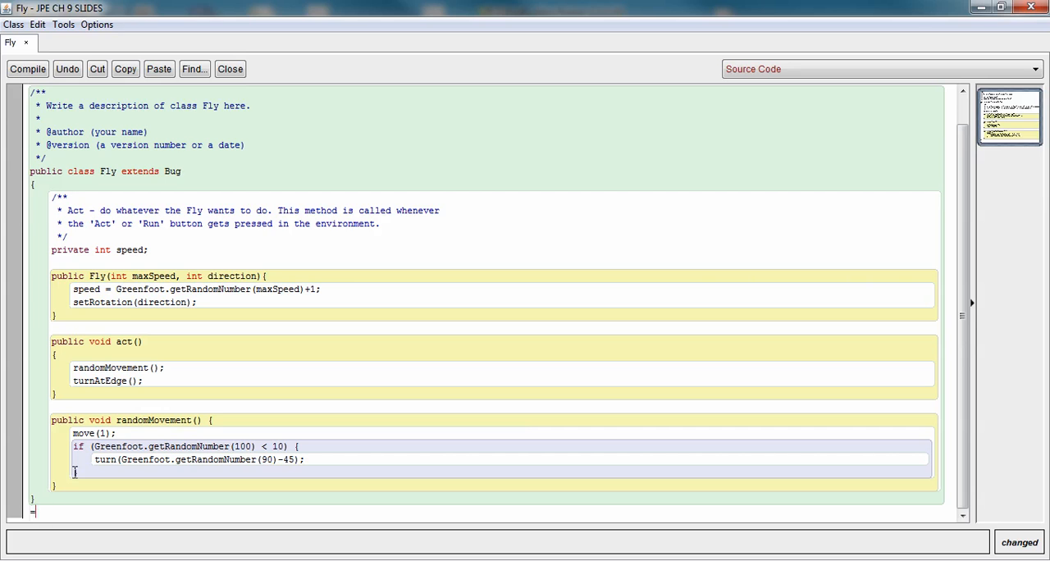
- Compile the Fly class with its new constructor and close its editor
click(26, 69)
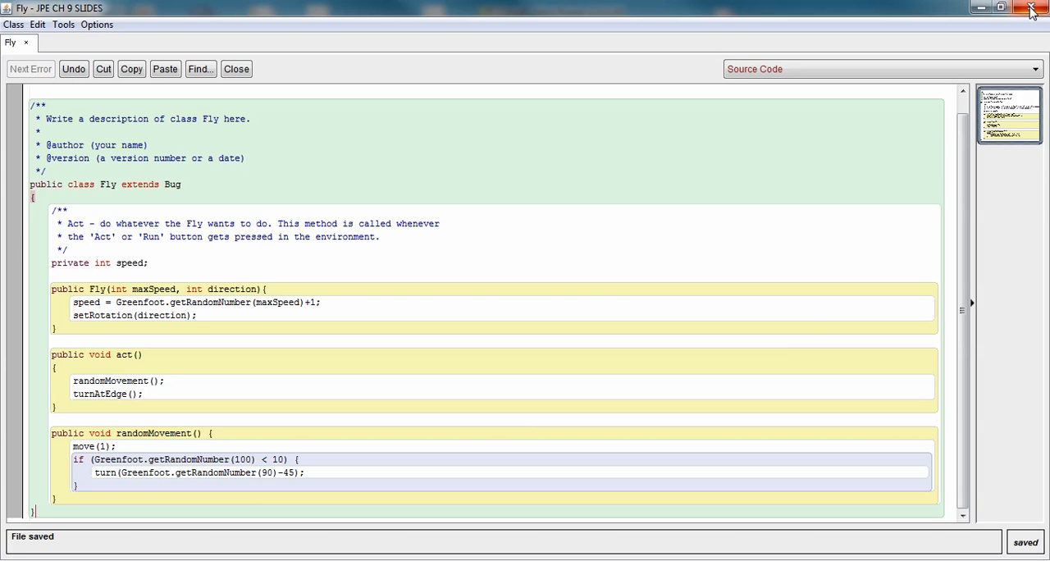
mouse_move(1032, 11)
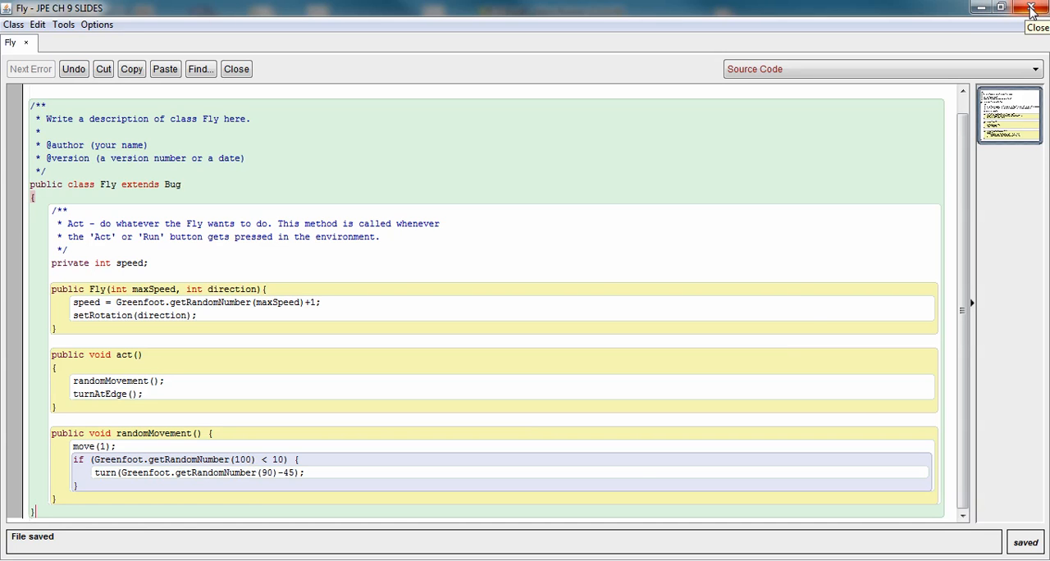
click(1031, 10)
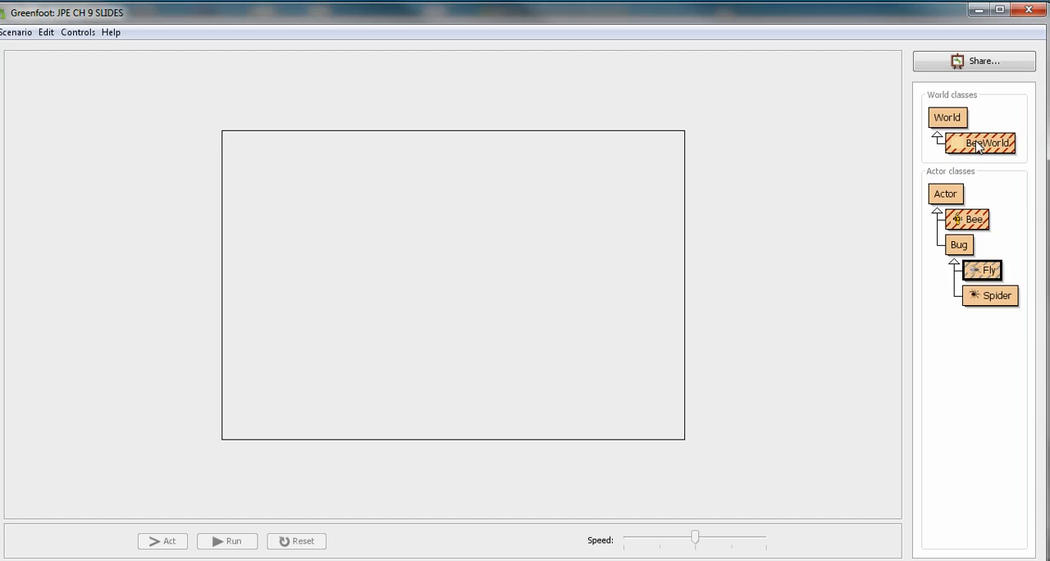
- Bring up the BeeWorld source, checking back against the Fly constructor
double_click(981, 143)
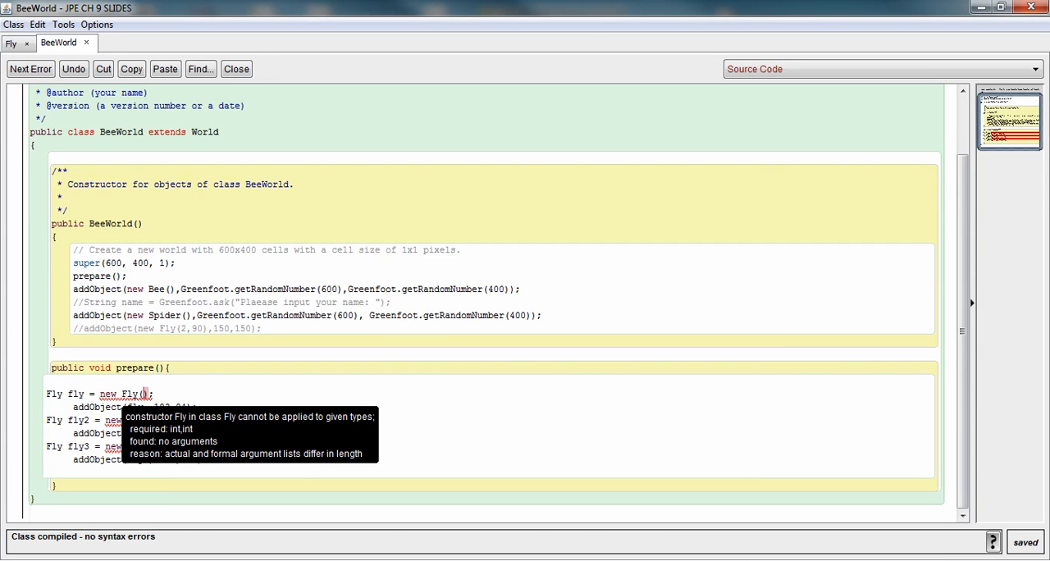
click(10, 43)
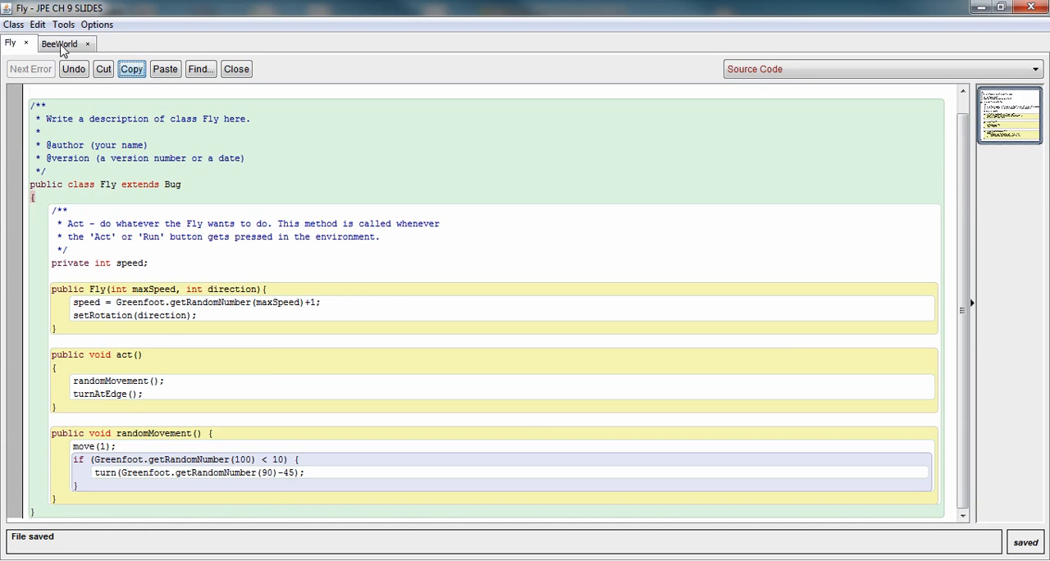
click(59, 42)
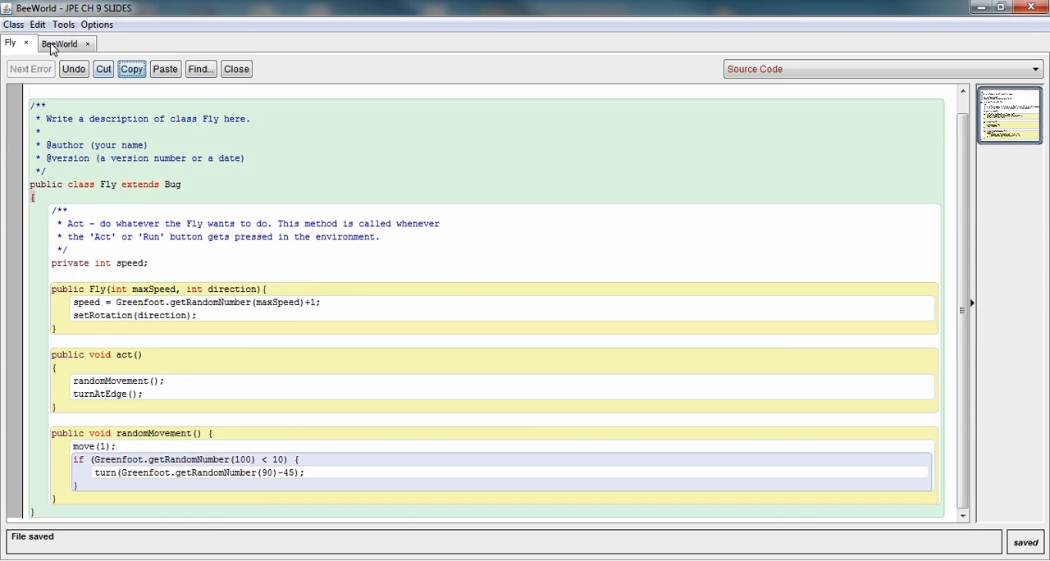
- Change each 'new Fly()' in prepare() to 'new Fly(2,90)' and compile BeeWorld cleanly
click(59, 43)
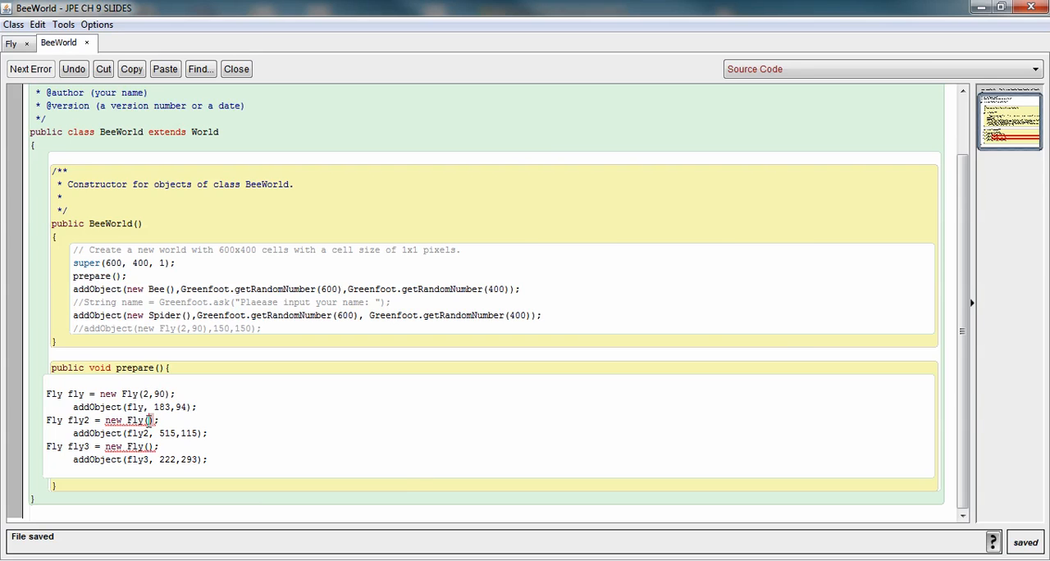
text(2,90)
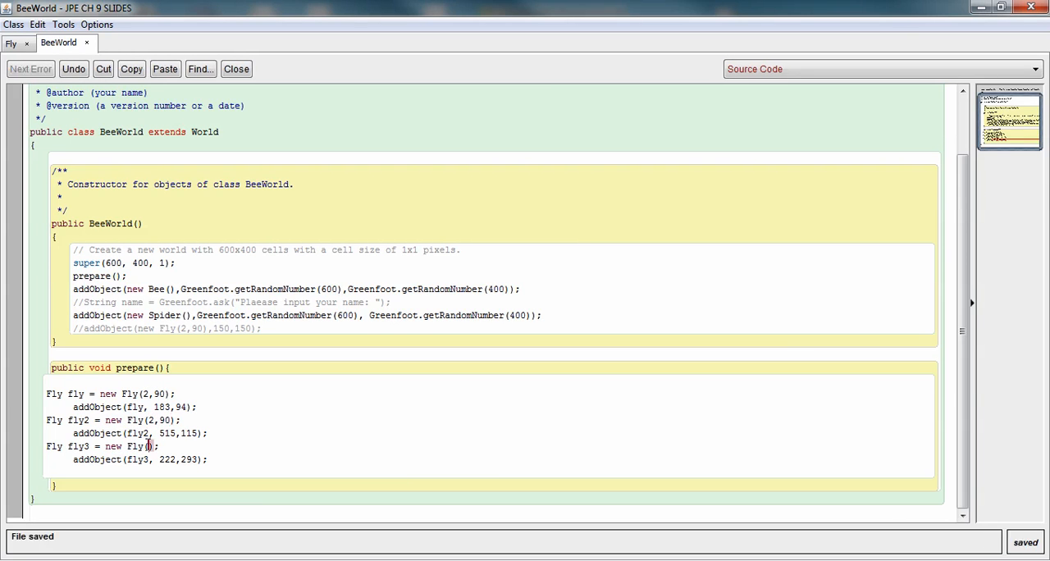
text(2,90)
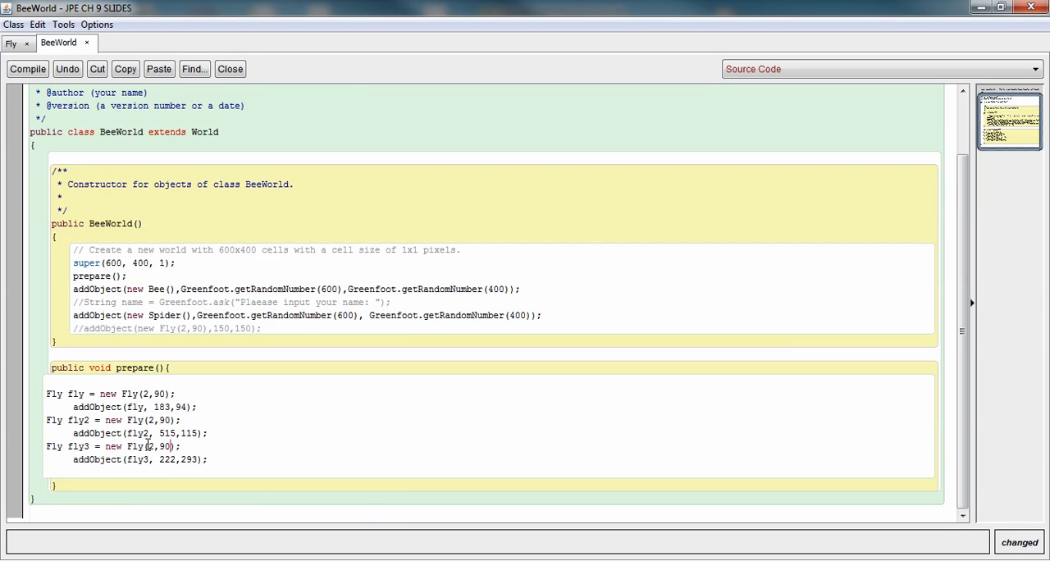
click(26, 69)
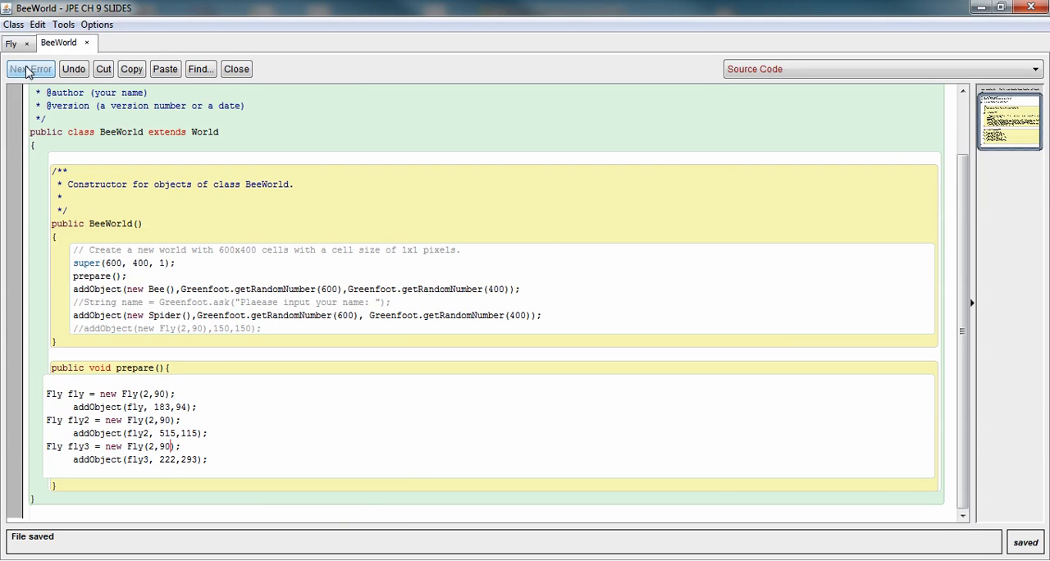
click(30, 69)
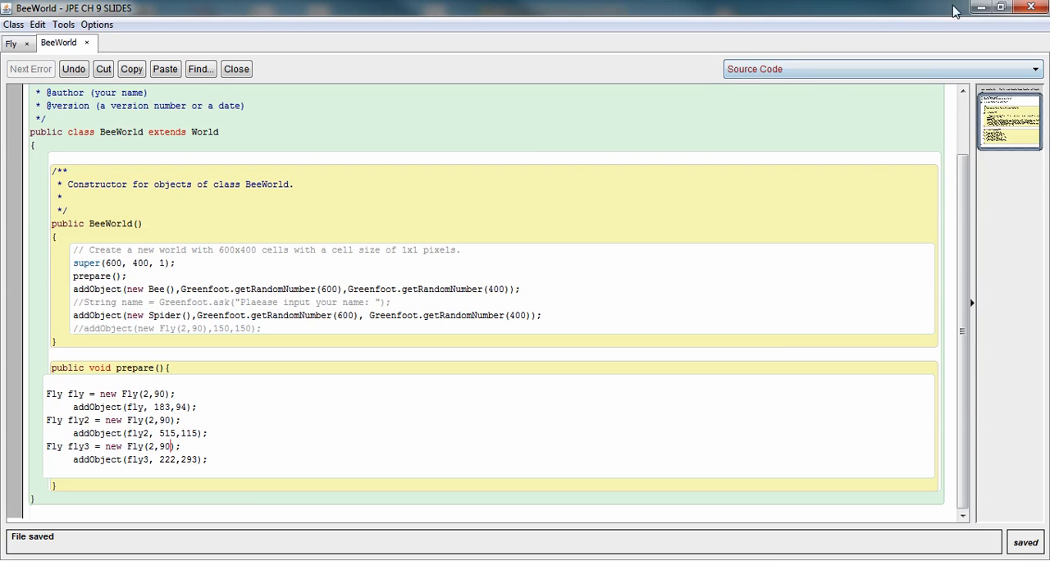
mouse_move(770, 541)
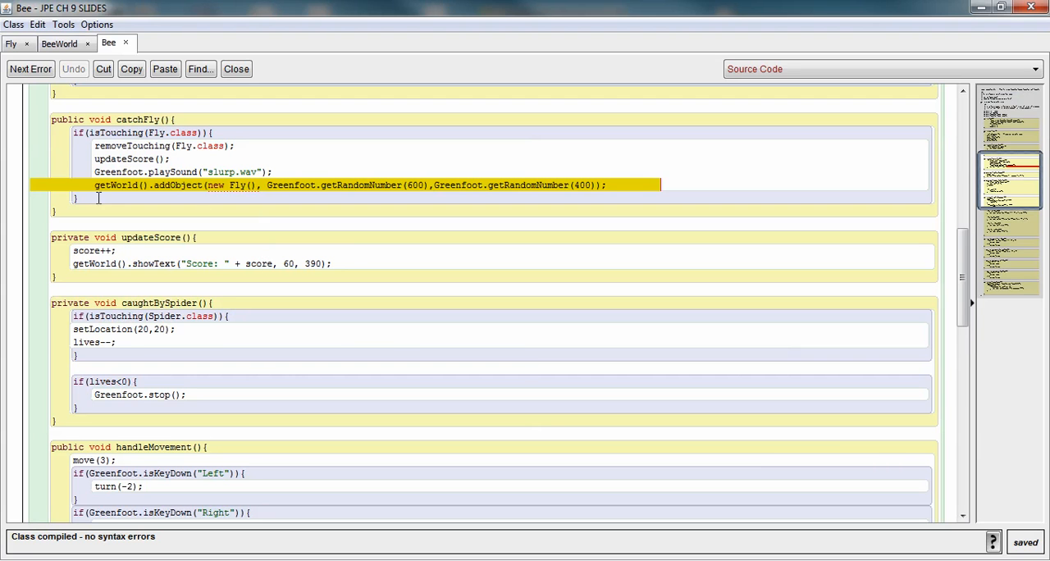
mouse_move(246, 185)
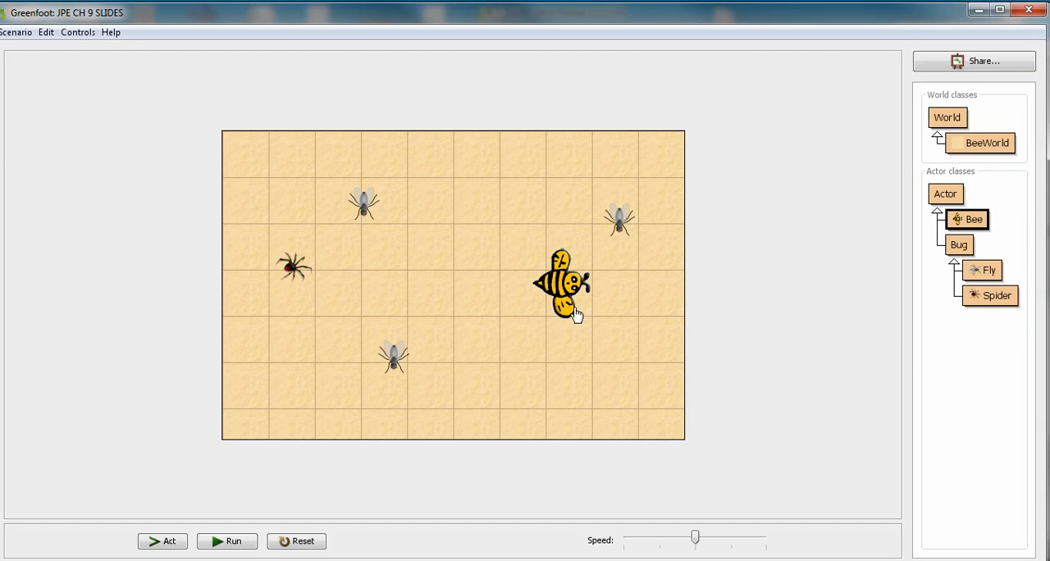
mouse_move(243, 207)
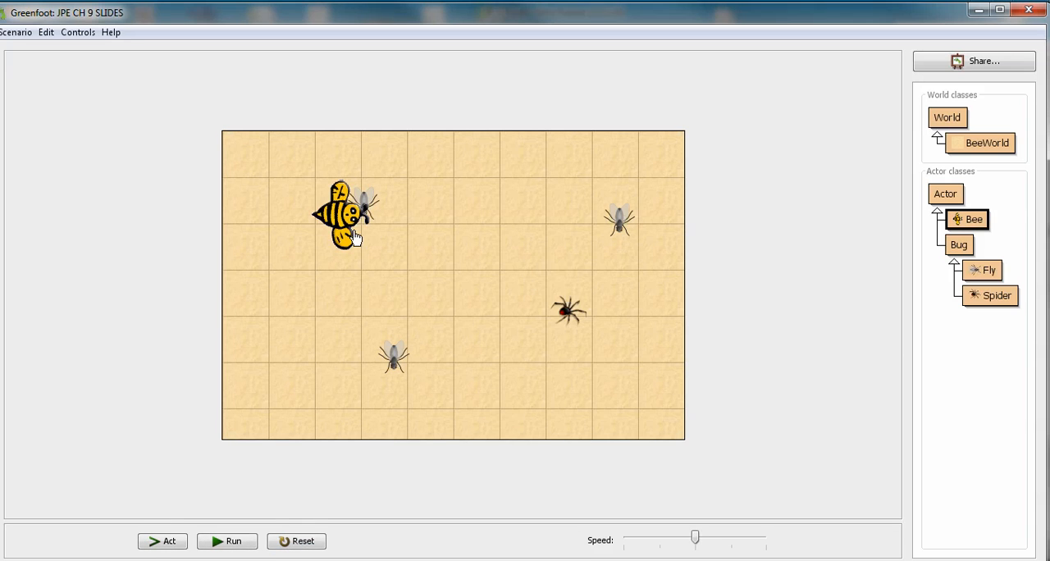
mouse_move(394, 353)
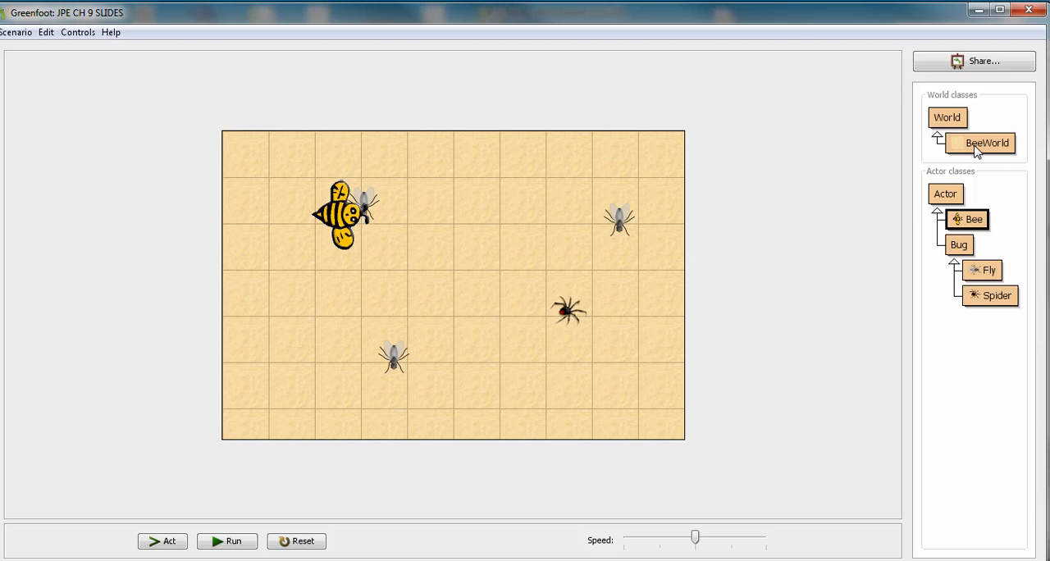
- Give BeeWorld's flies differing directions such as Fly(2,0) and recompile the world
click(984, 143)
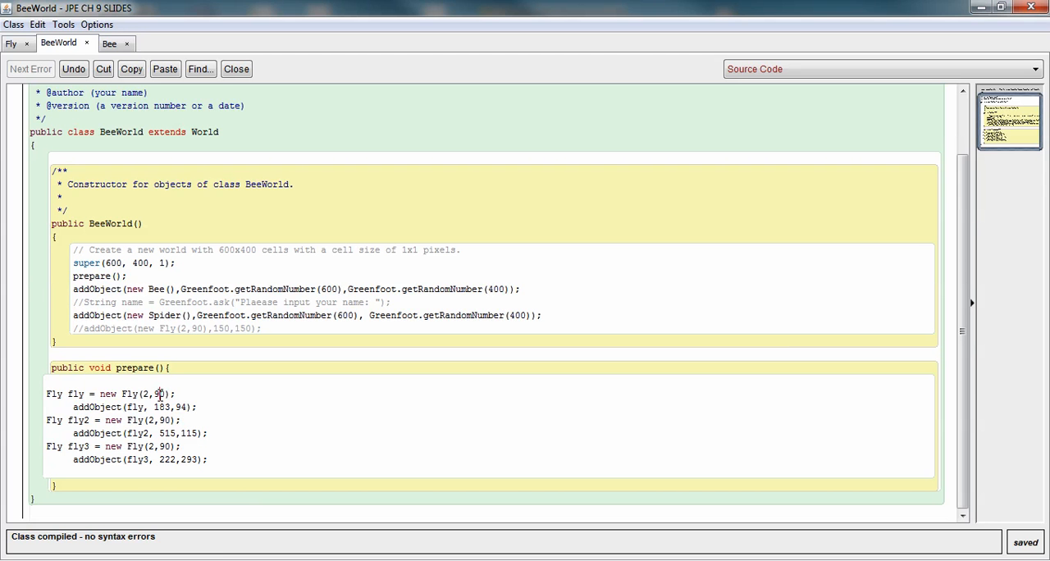
mouse_move(167, 420)
text(1)
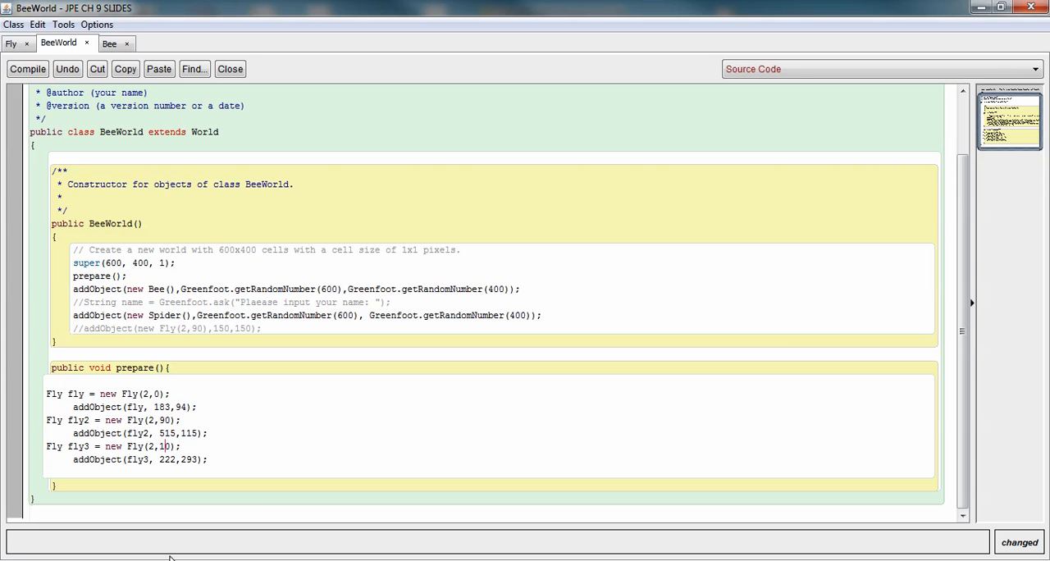
click(26, 69)
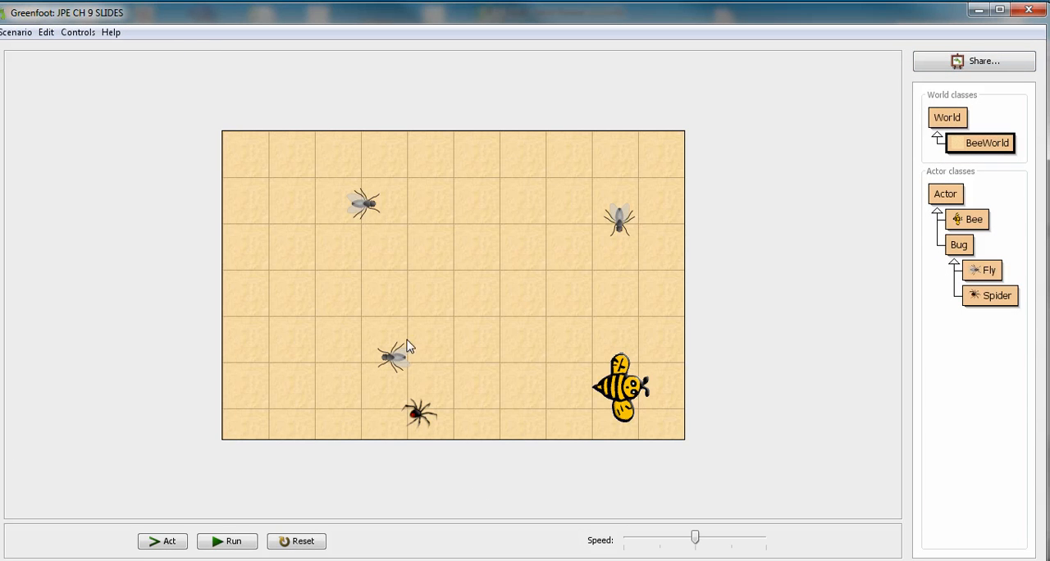
mouse_move(394, 205)
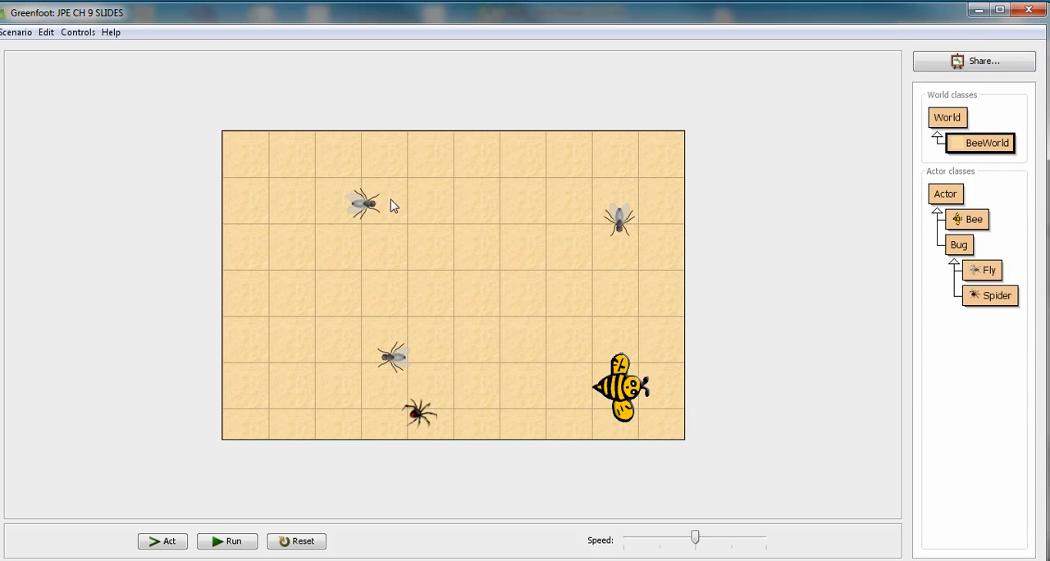
mouse_move(308, 363)
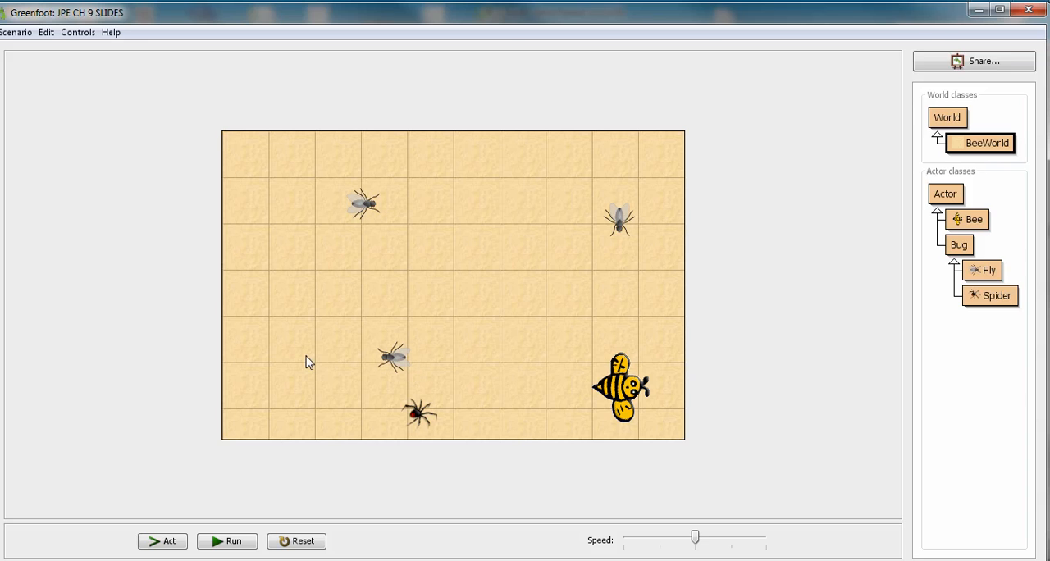
mouse_move(414, 351)
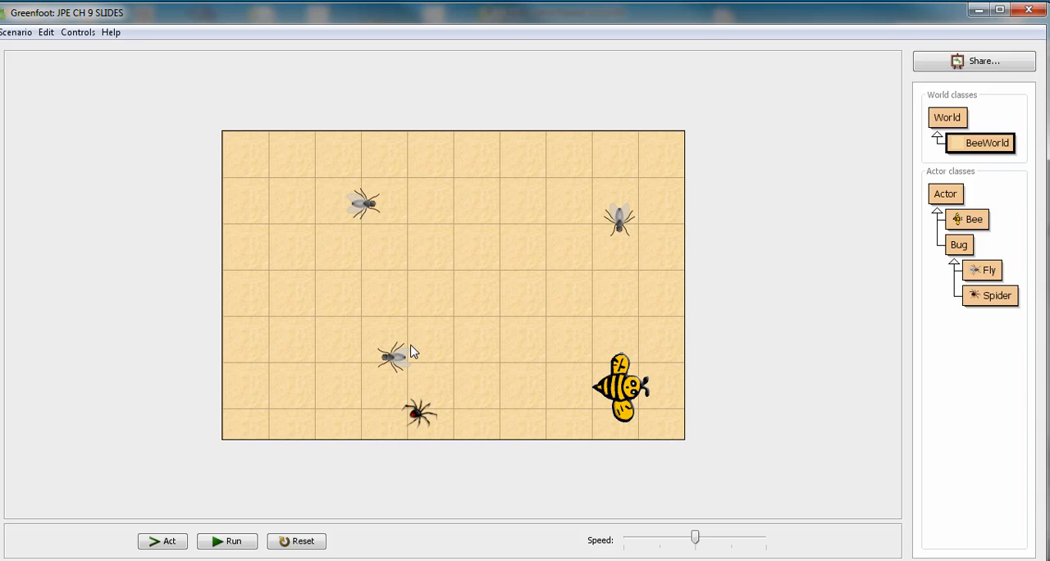
mouse_move(676, 145)
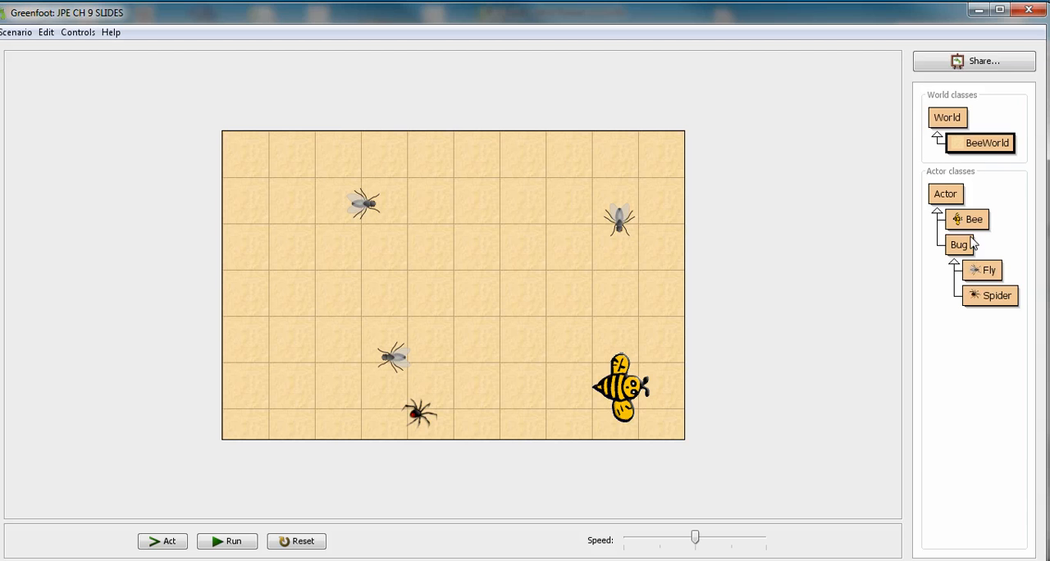
- Reopen the Fly source to review its speed-and-direction constructor
double_click(988, 270)
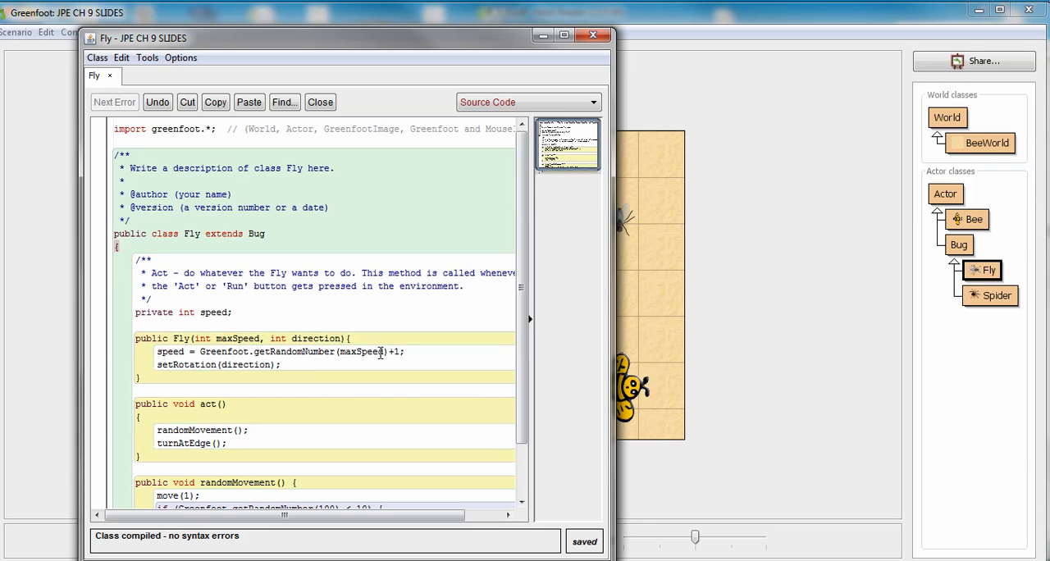
mouse_move(355, 351)
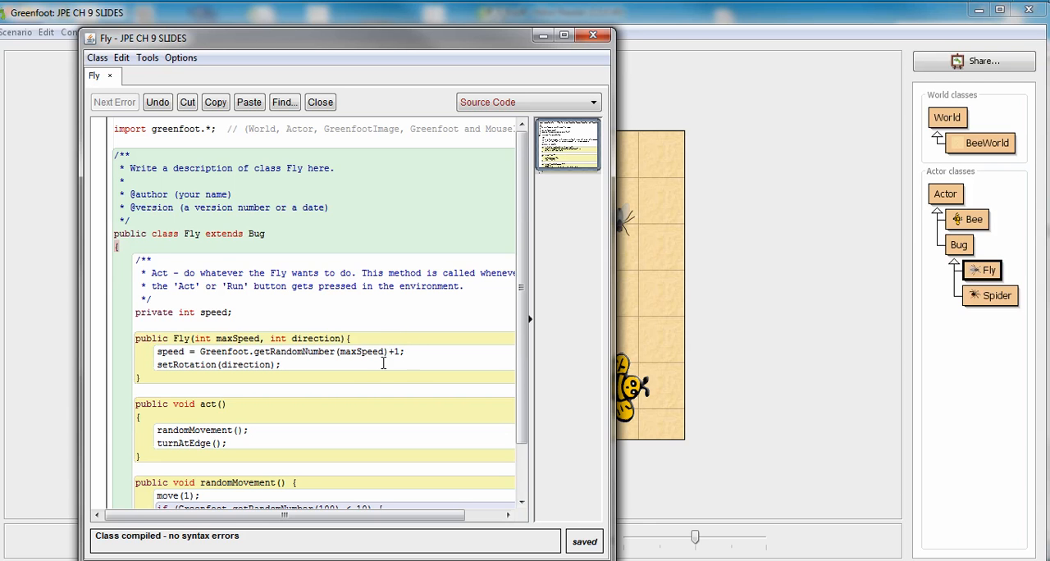
mouse_move(299, 338)
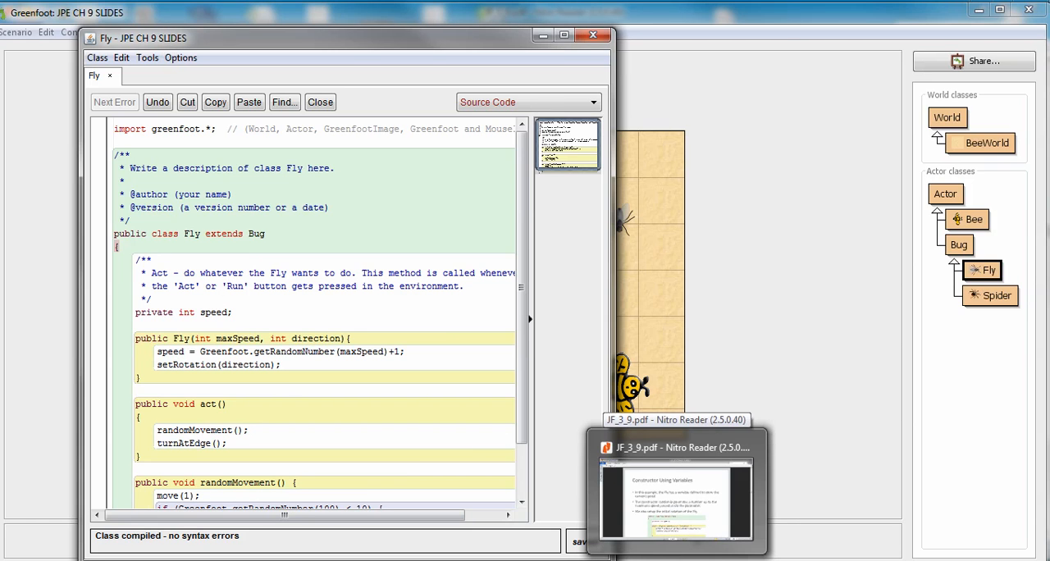
- Bring the lesson slides forward and advance to slide 12 on move(speed)
click(677, 447)
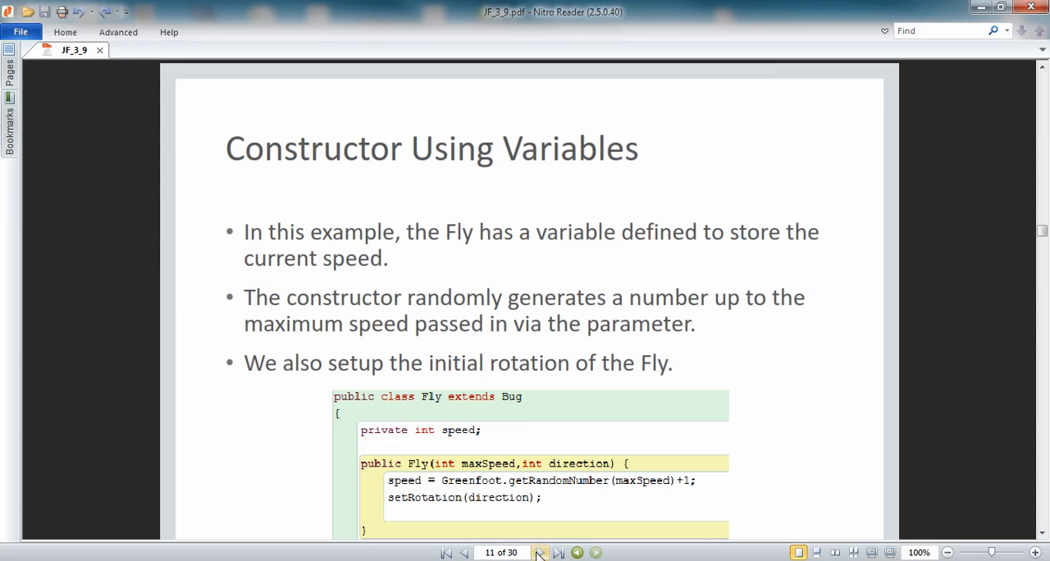
click(540, 551)
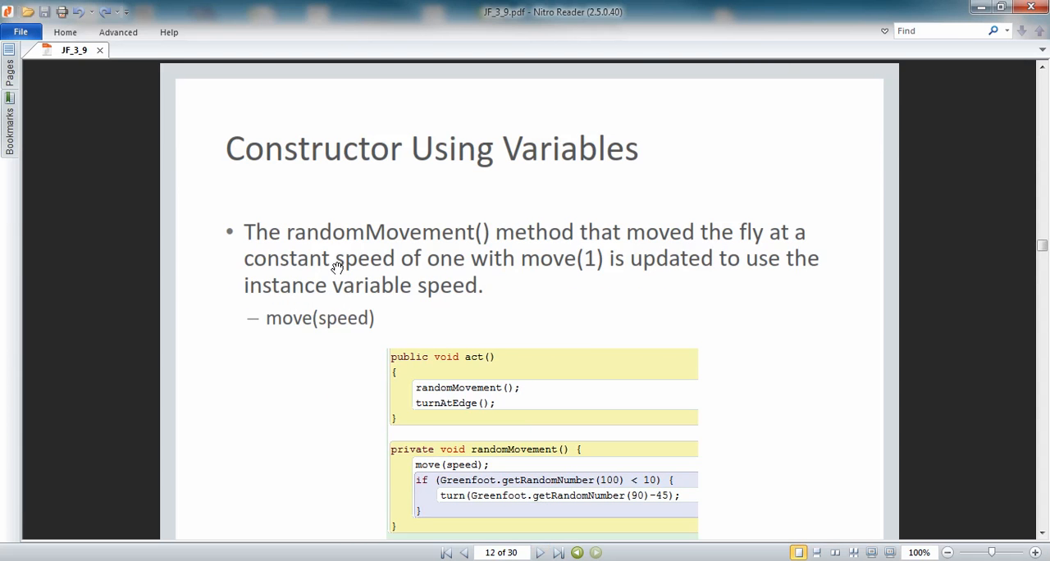
mouse_move(338, 331)
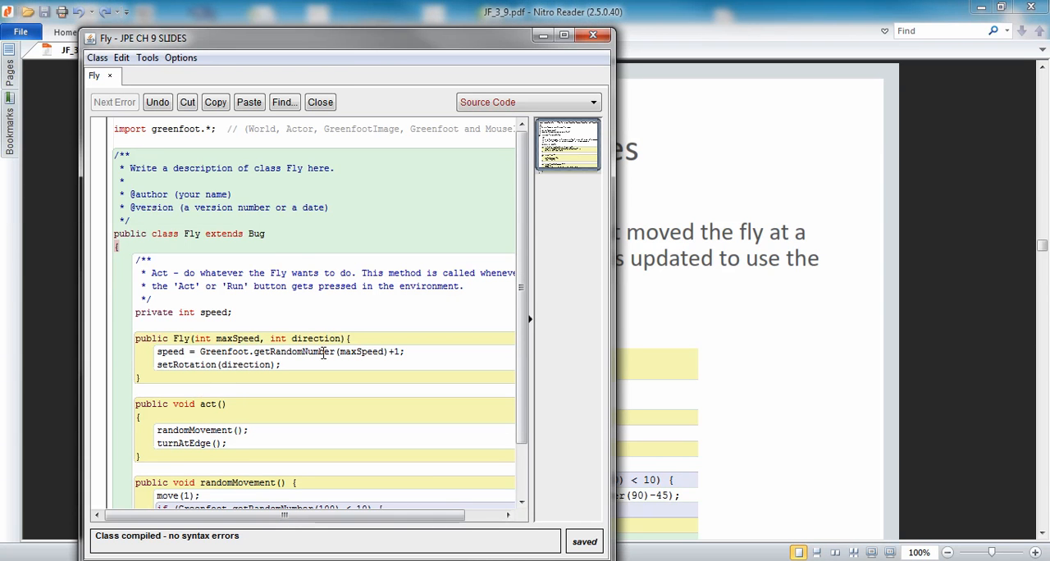
- Change randomMovement's move(1) to move(speed) and compile the Fly class
scroll(down, 3)
text(spe)
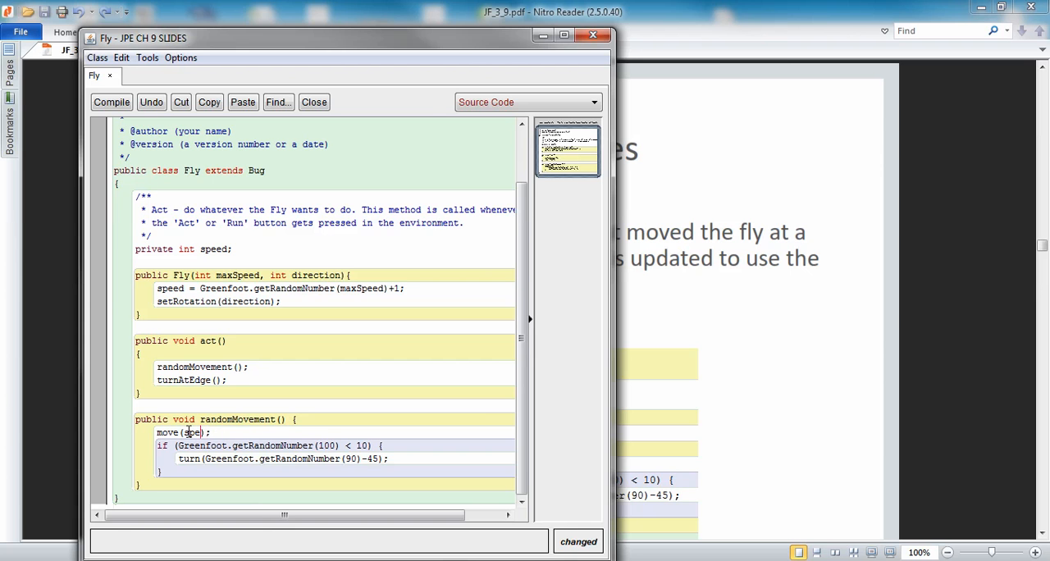
click(112, 102)
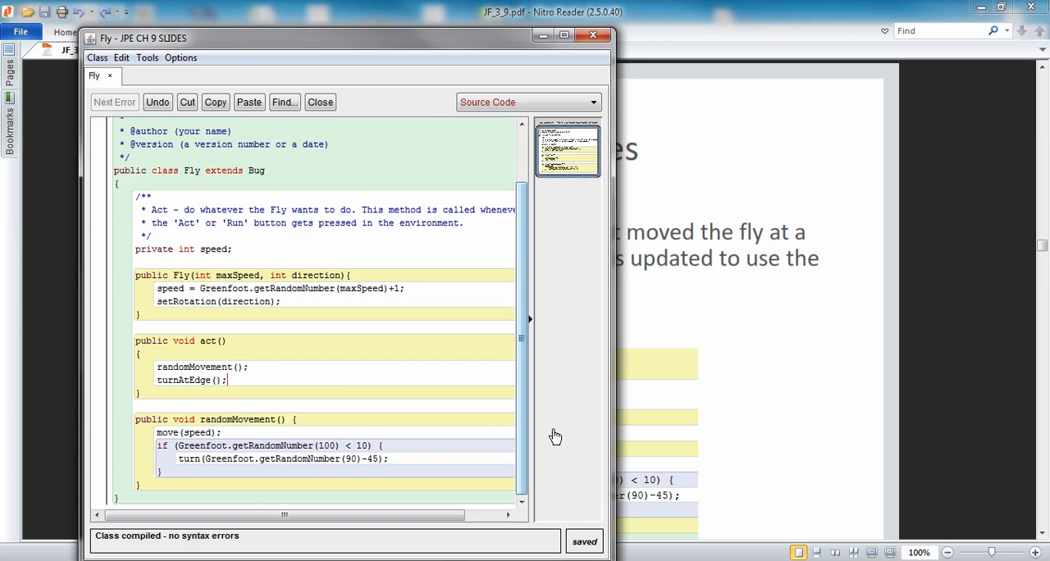
mouse_move(735, 410)
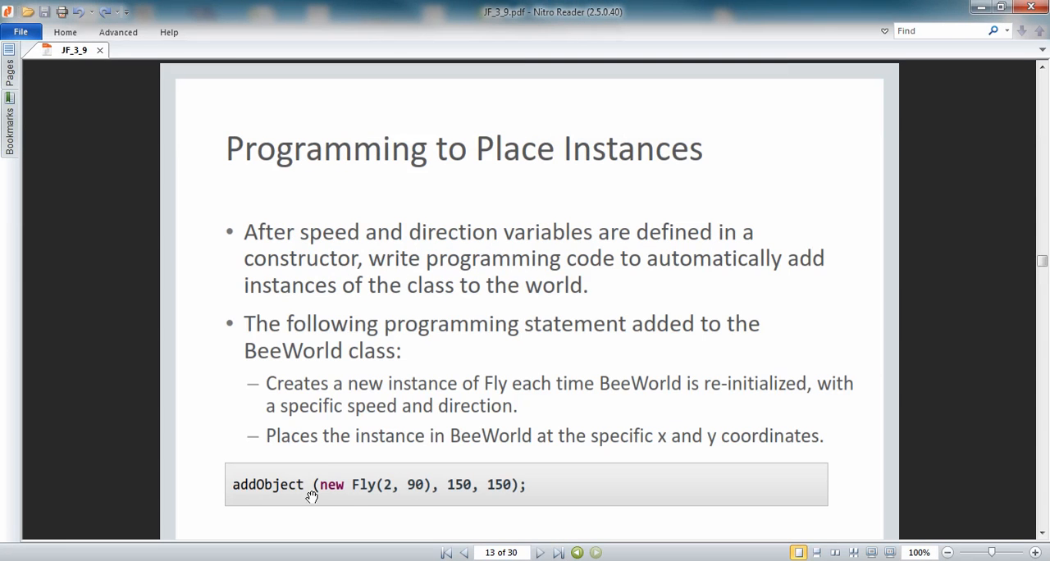
mouse_move(434, 463)
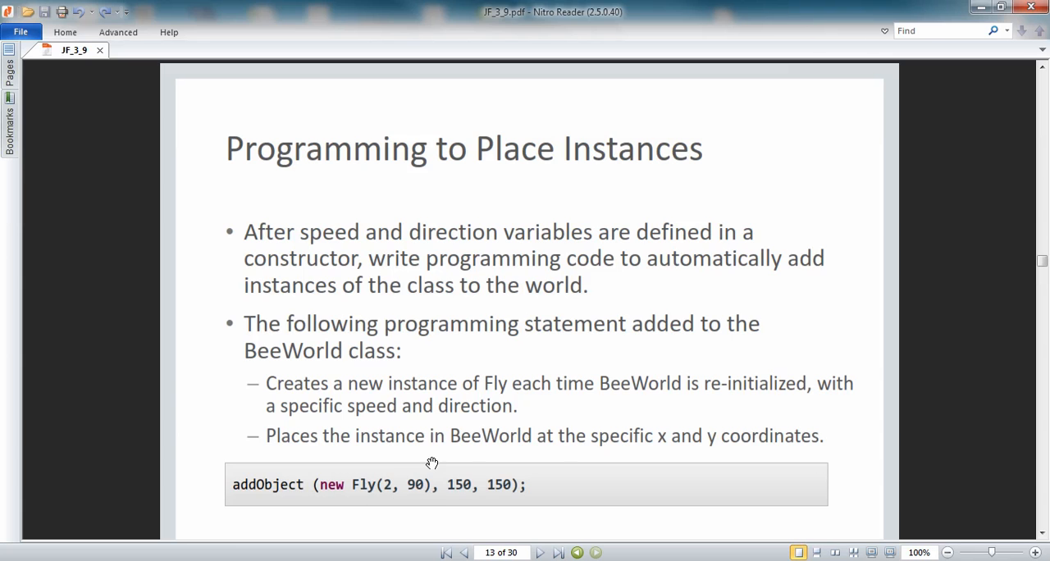
mouse_move(440, 484)
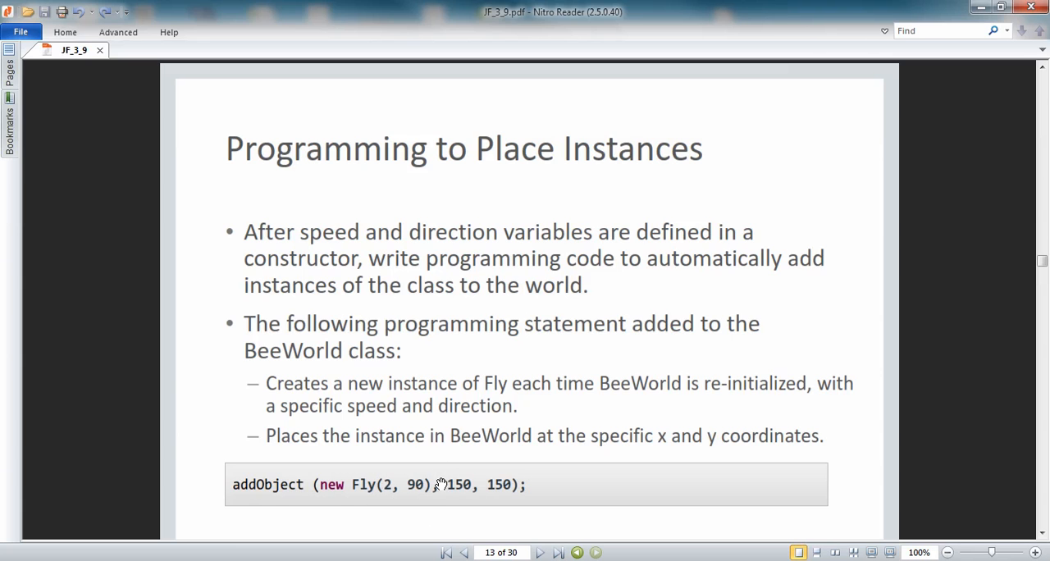
mouse_move(186, 381)
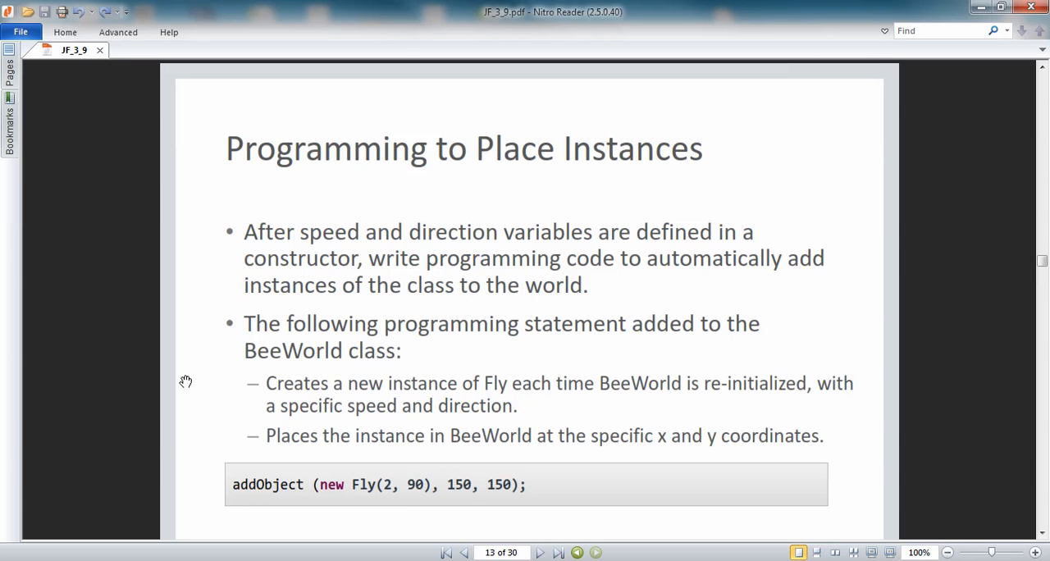
mouse_move(208, 279)
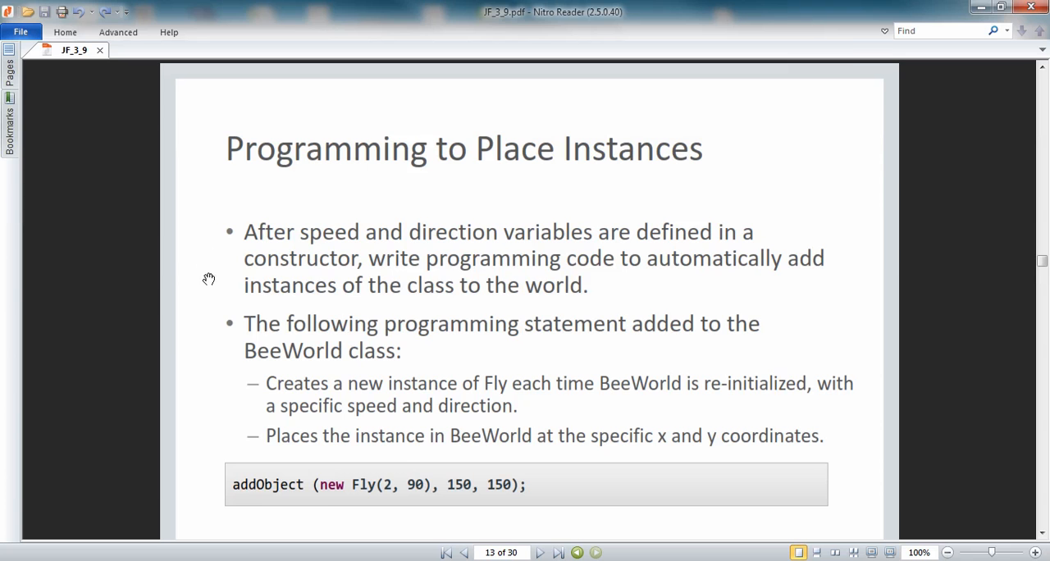
- Advance past the Placing Instances slide to slide 14, Constructor Example
click(540, 552)
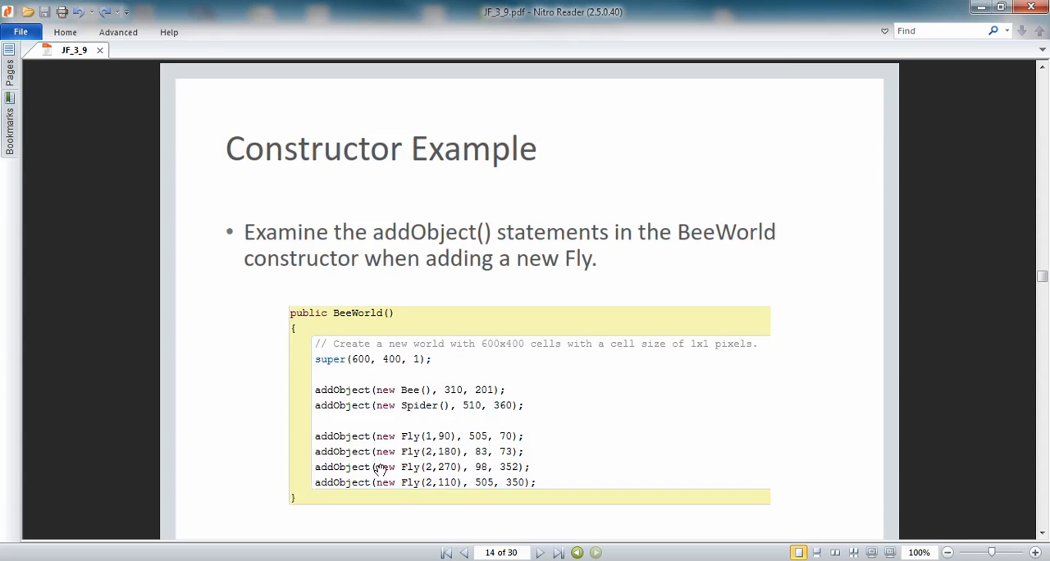
mouse_move(325, 499)
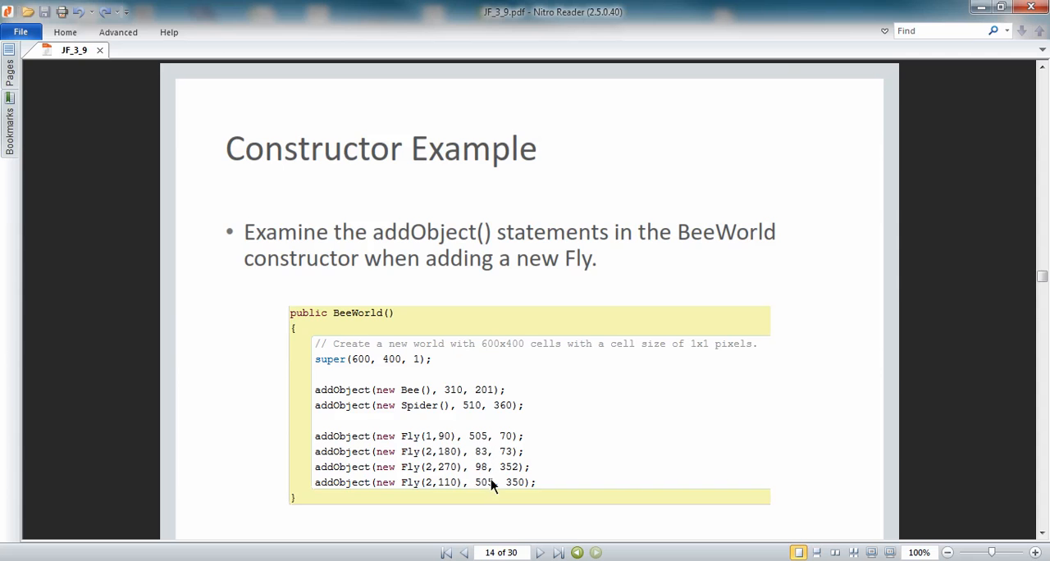
mouse_move(503, 502)
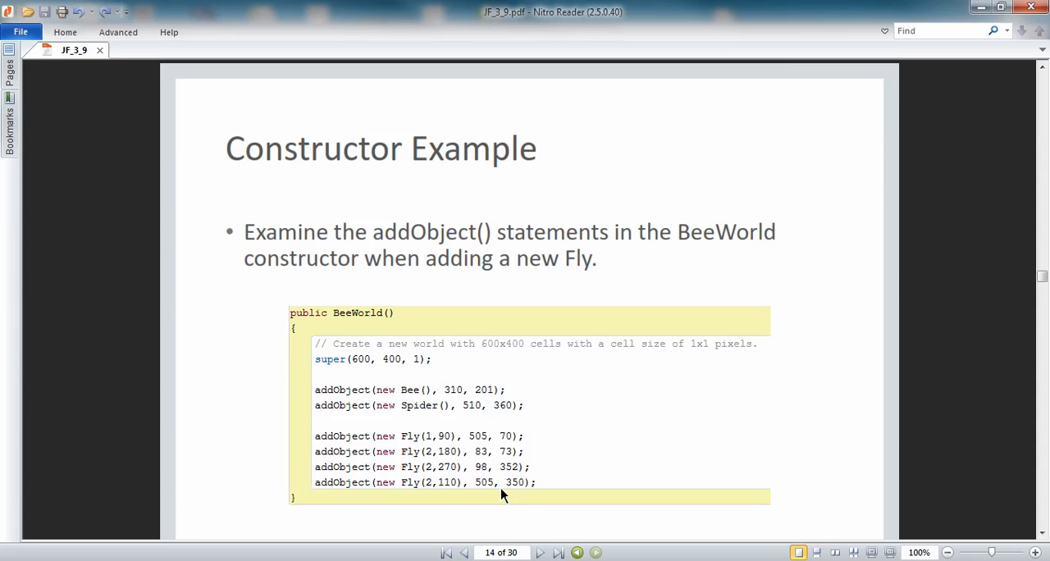
mouse_move(505, 503)
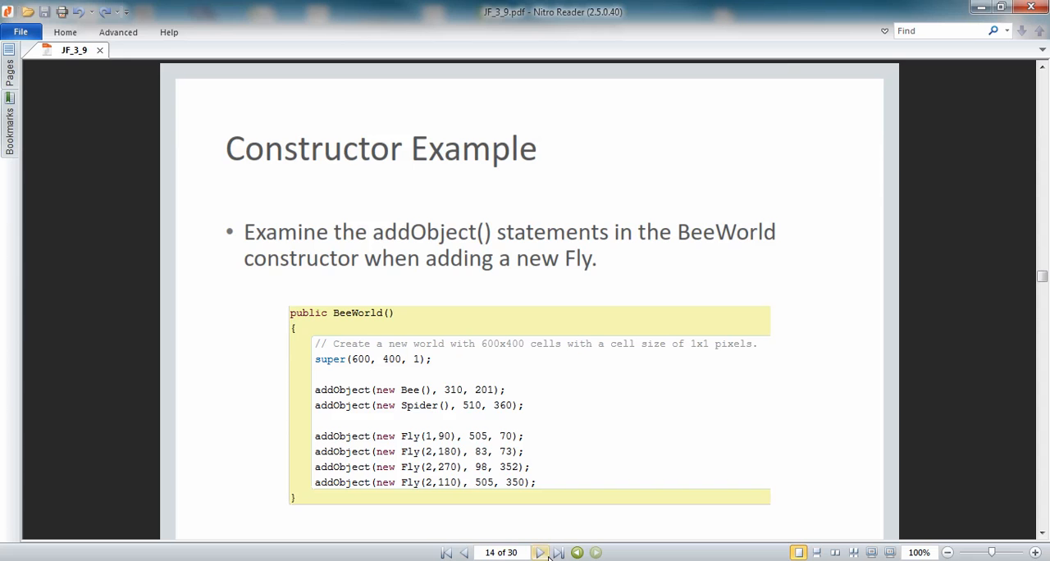
- Advance to slide 16 and view BeeWorld's repeated addObject Fly calls
click(540, 552)
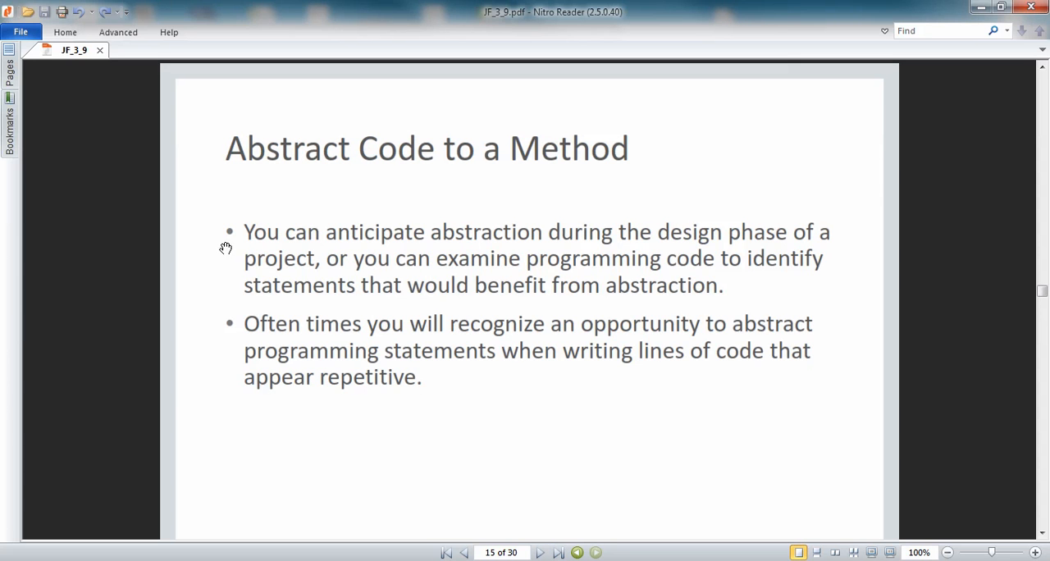
mouse_move(214, 250)
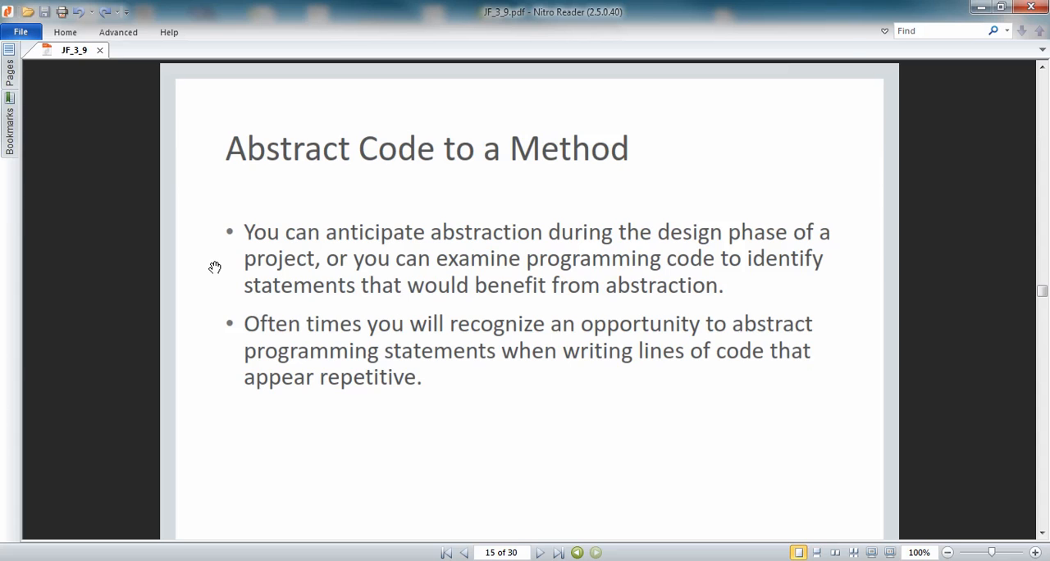
mouse_move(203, 253)
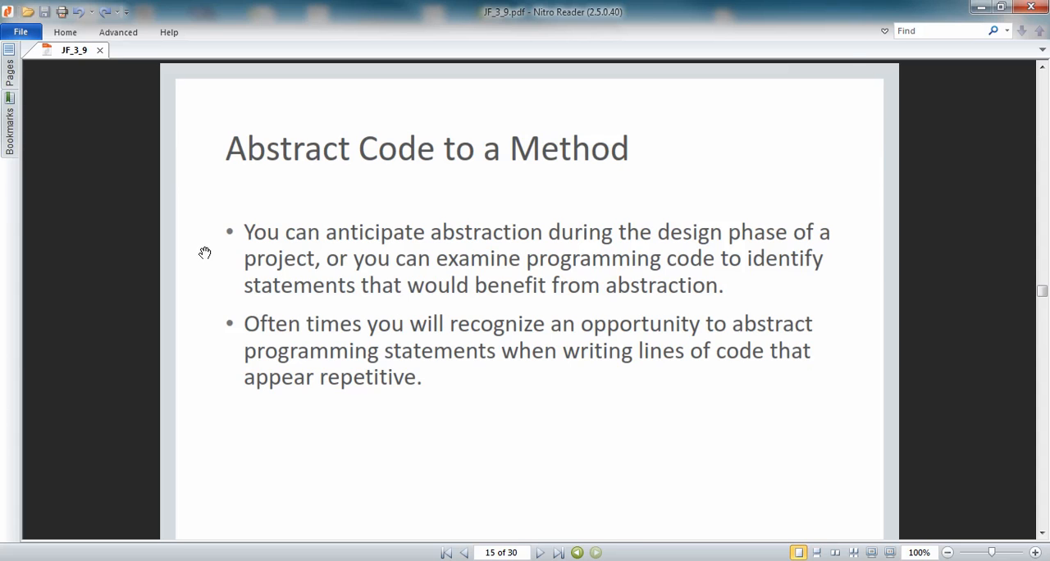
mouse_move(210, 258)
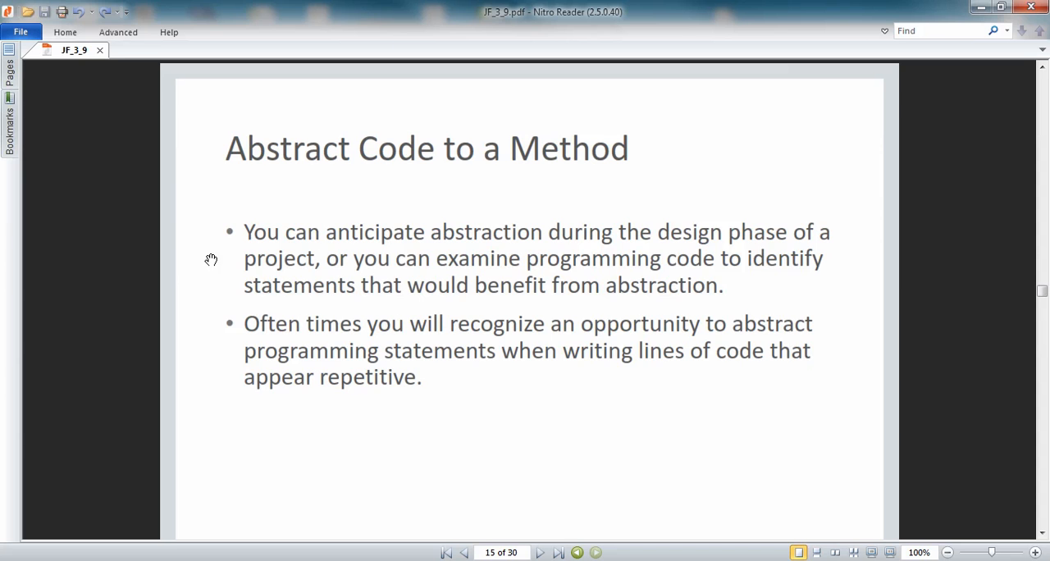
mouse_move(210, 345)
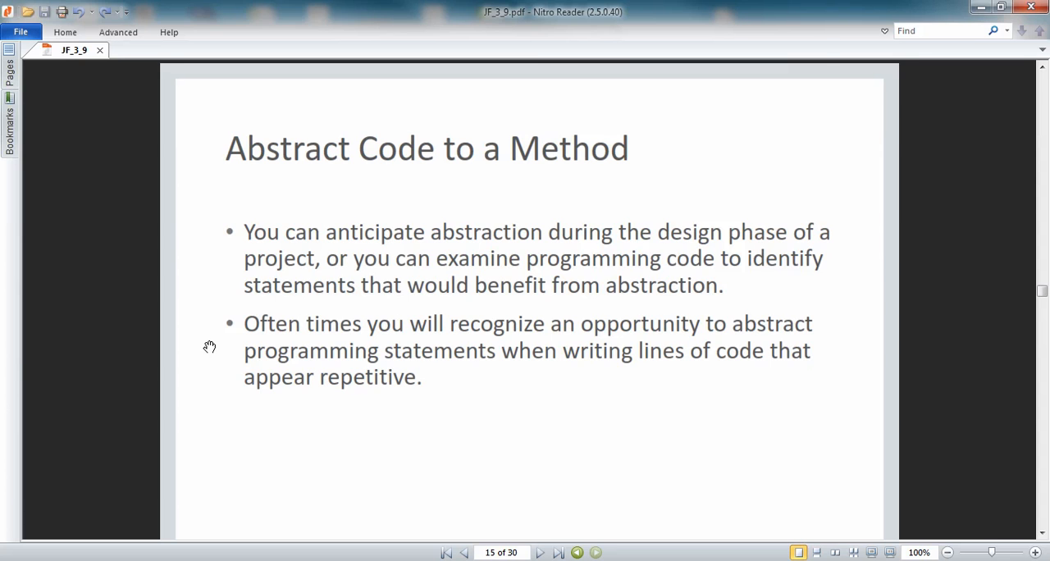
mouse_move(221, 379)
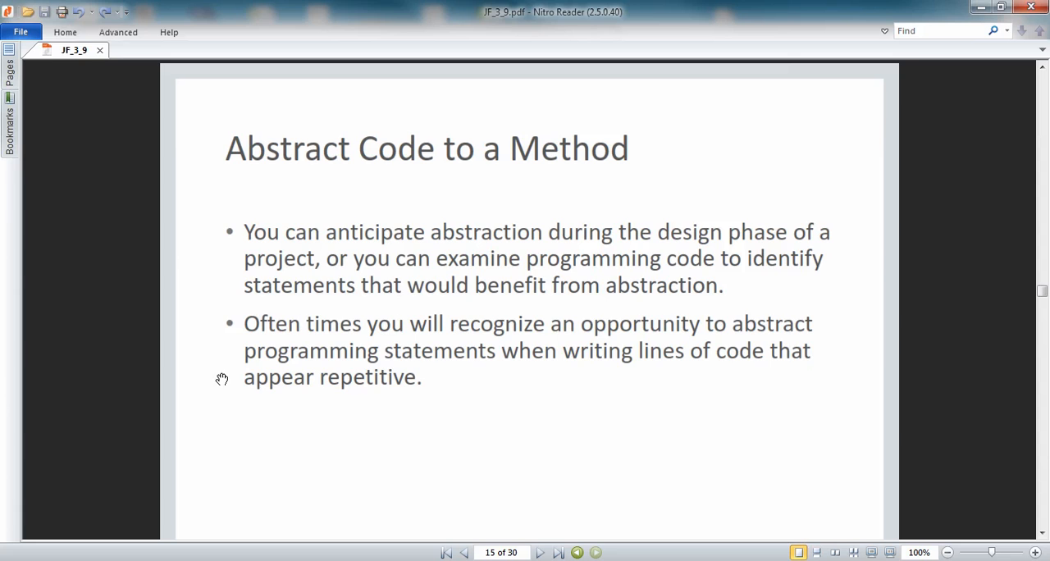
mouse_move(341, 473)
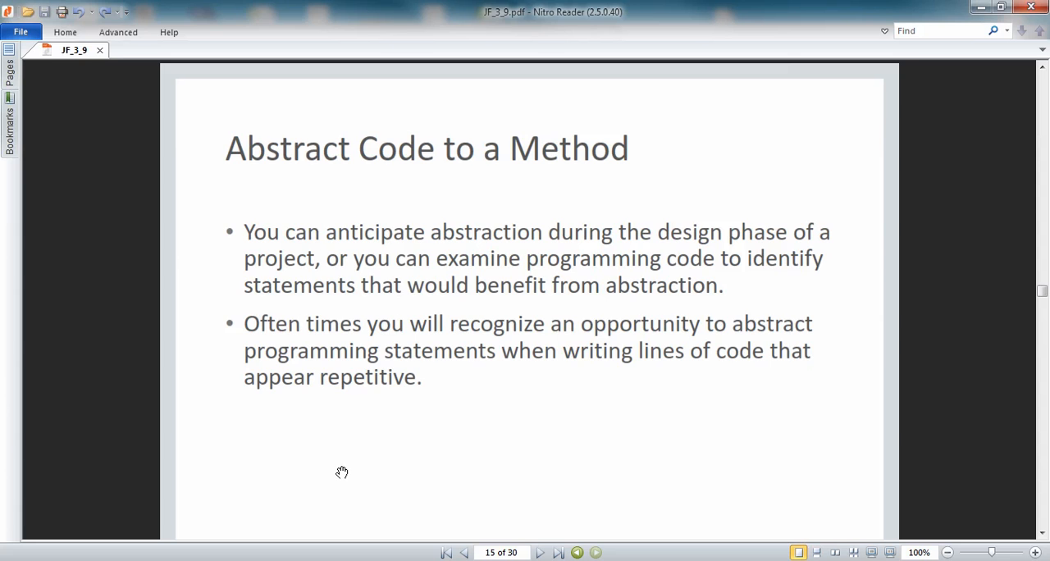
mouse_move(354, 474)
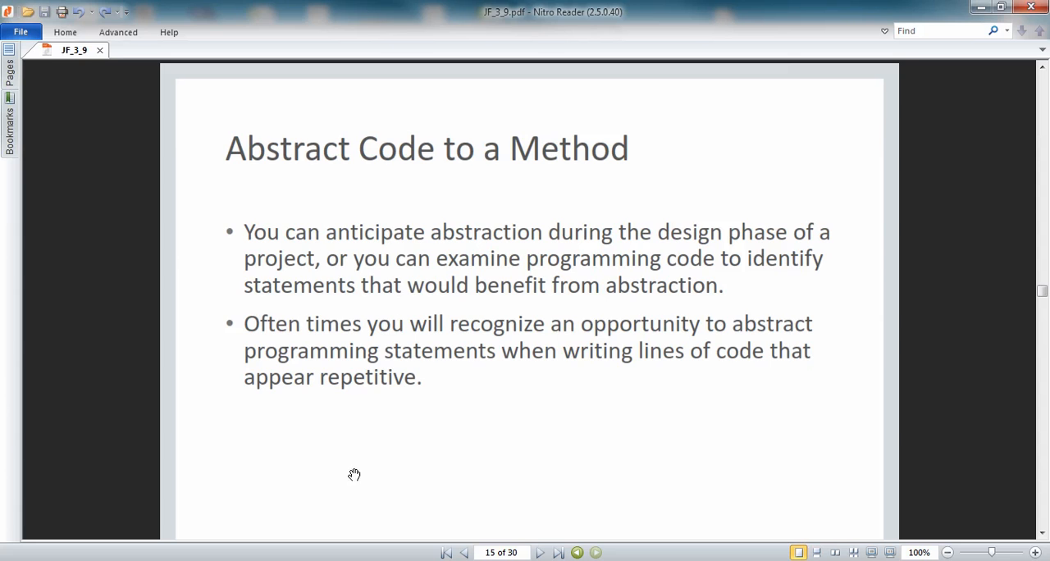
mouse_move(540, 552)
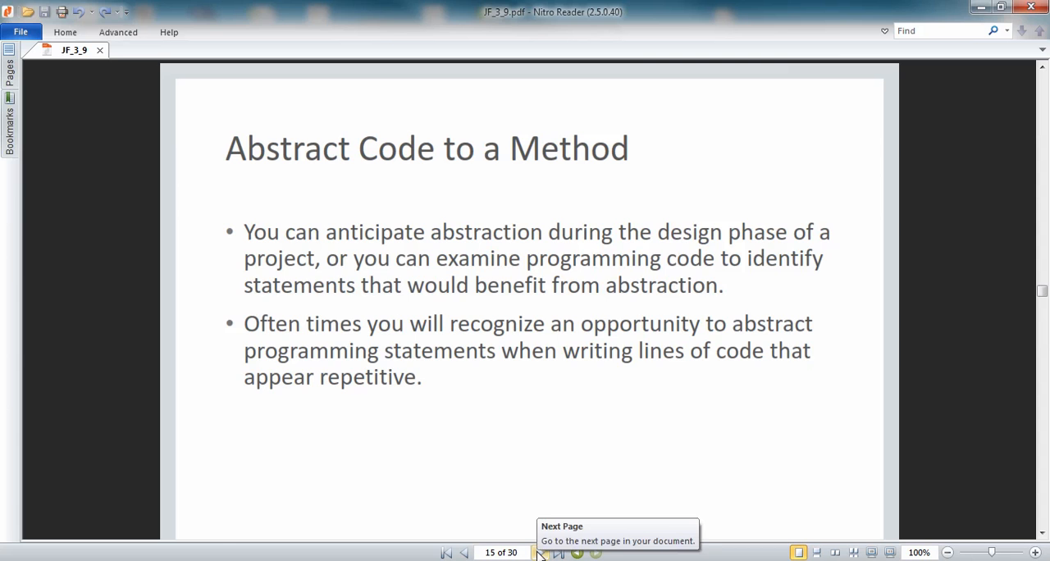
click(540, 551)
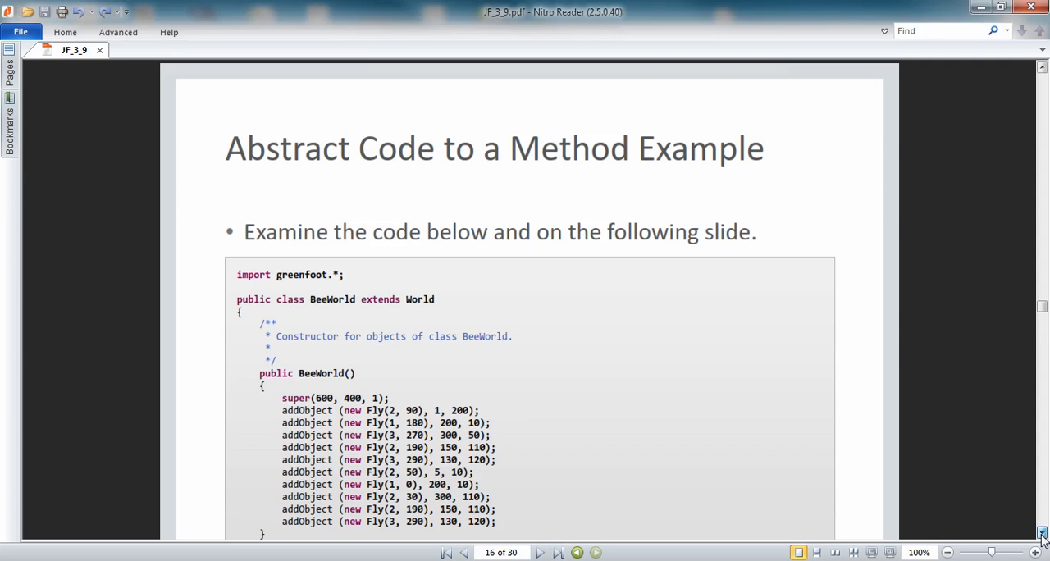
scroll(down, 3)
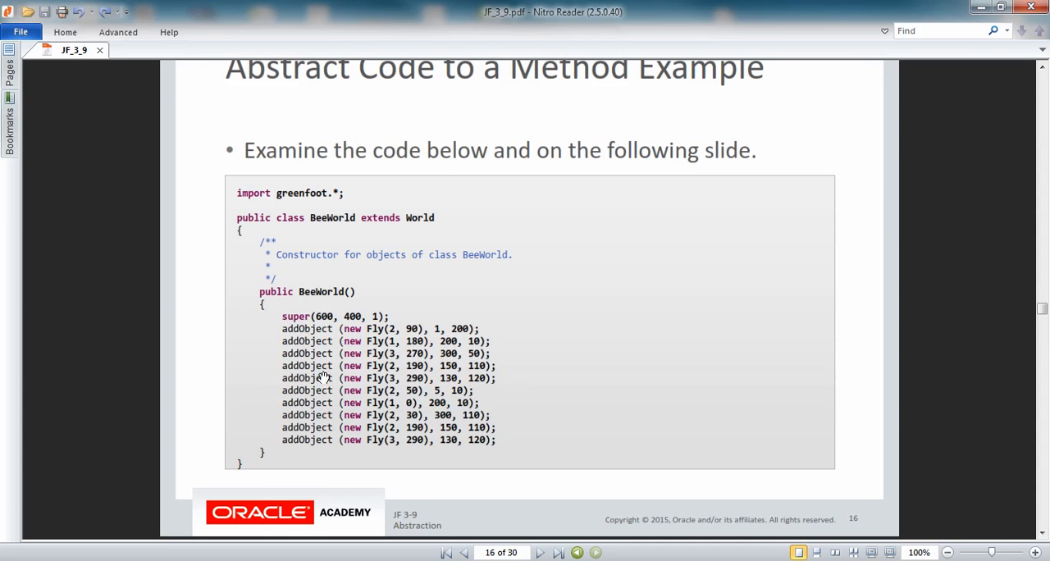
mouse_move(361, 343)
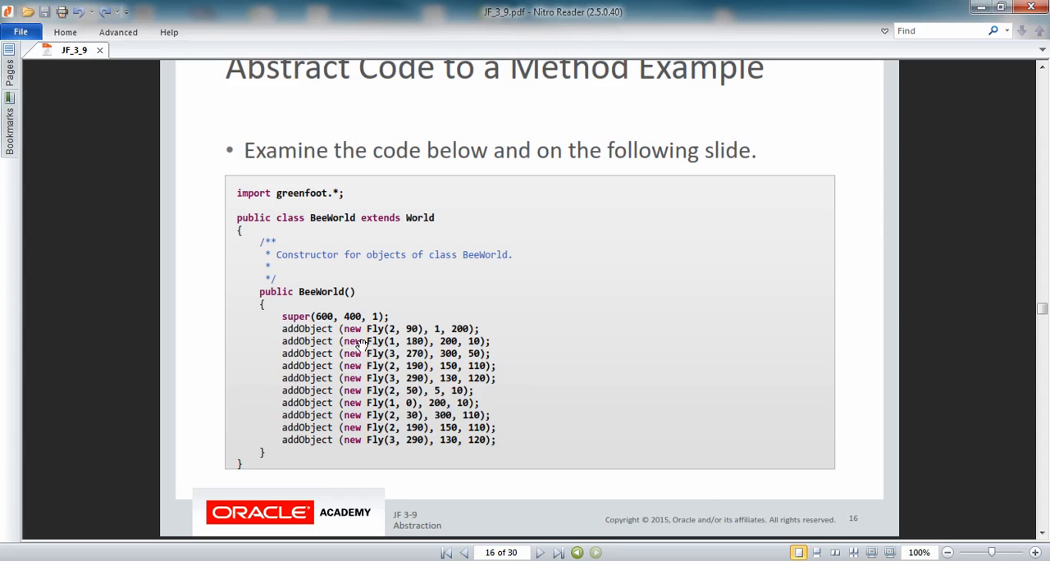
mouse_move(357, 414)
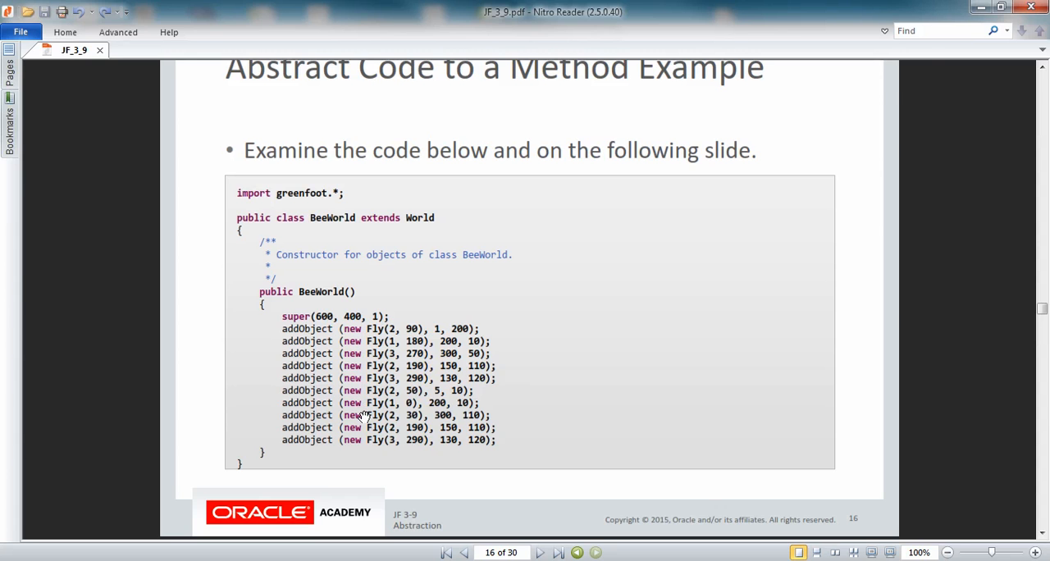
mouse_move(402, 463)
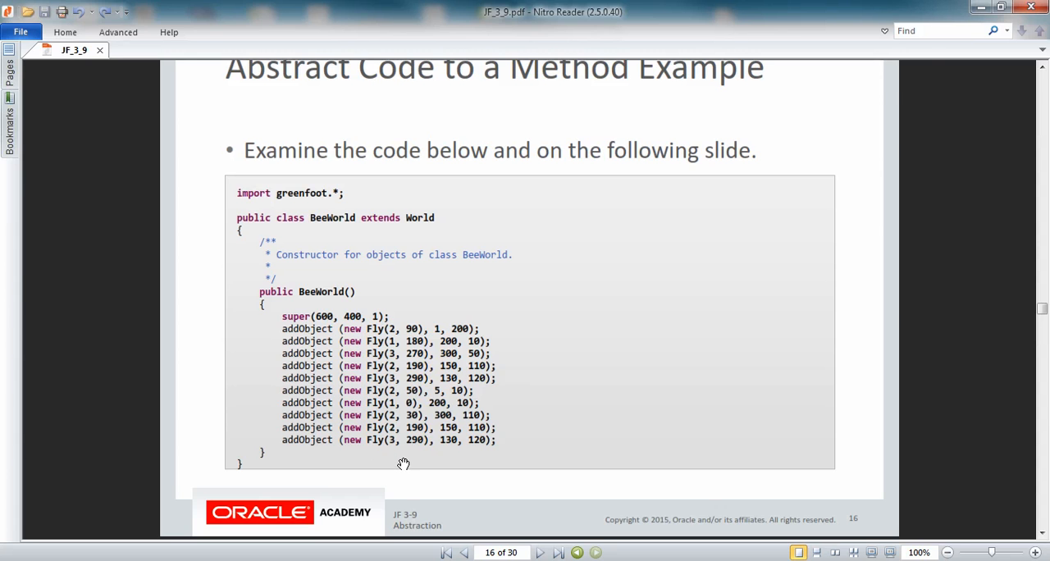
mouse_move(410, 471)
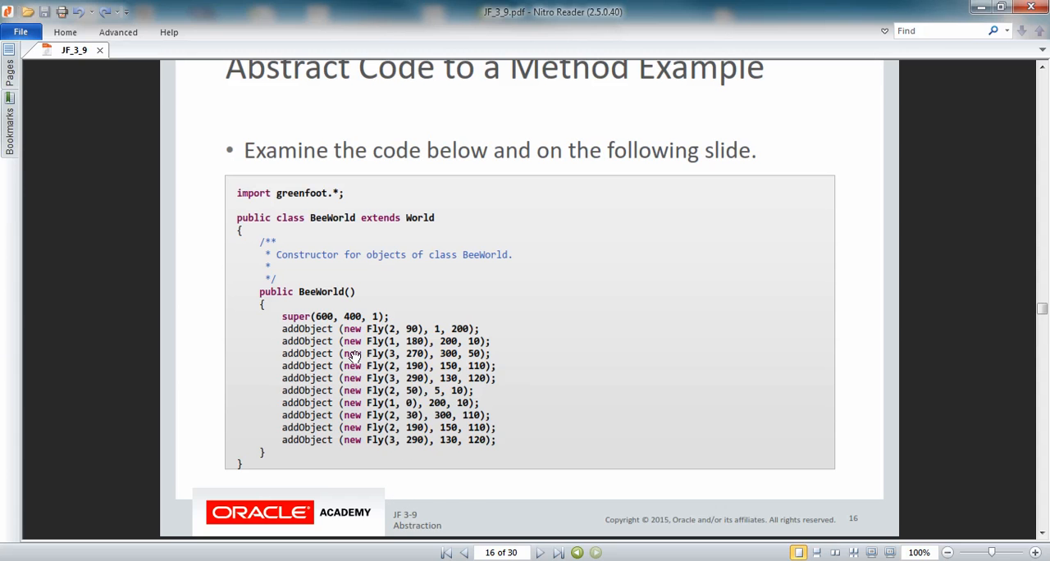
mouse_move(440, 389)
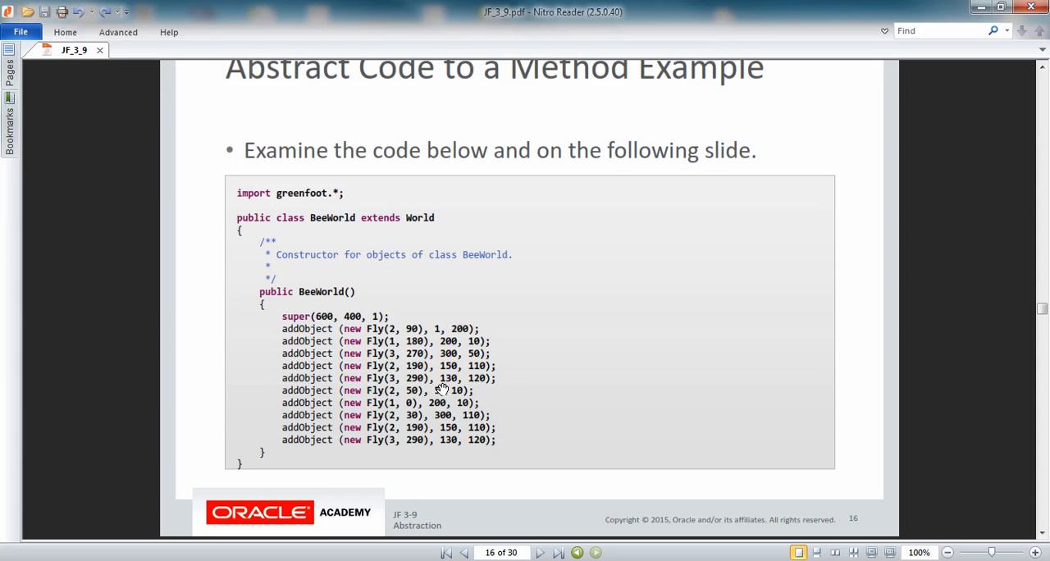
mouse_move(510, 482)
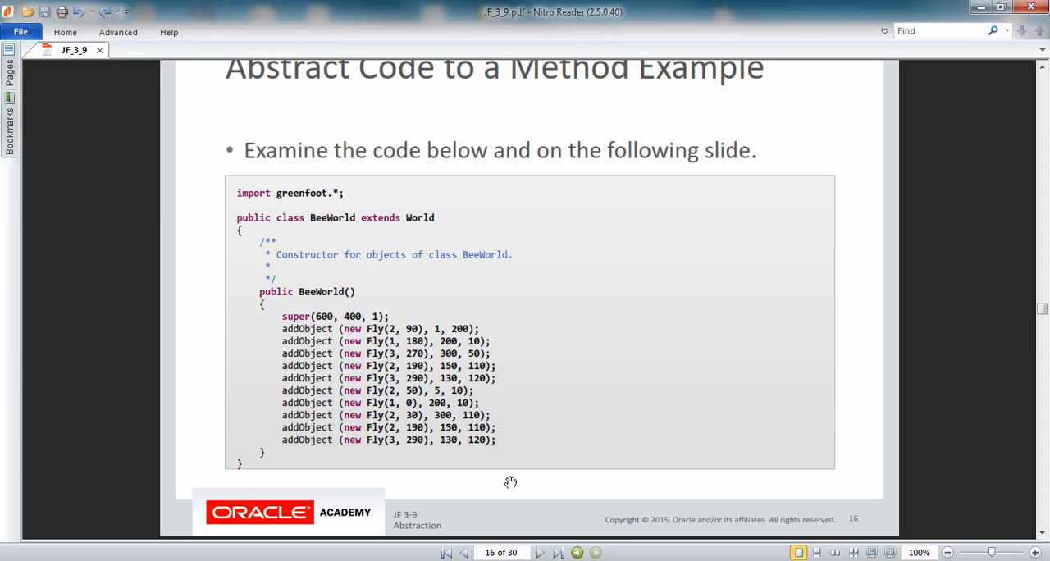
mouse_move(540, 551)
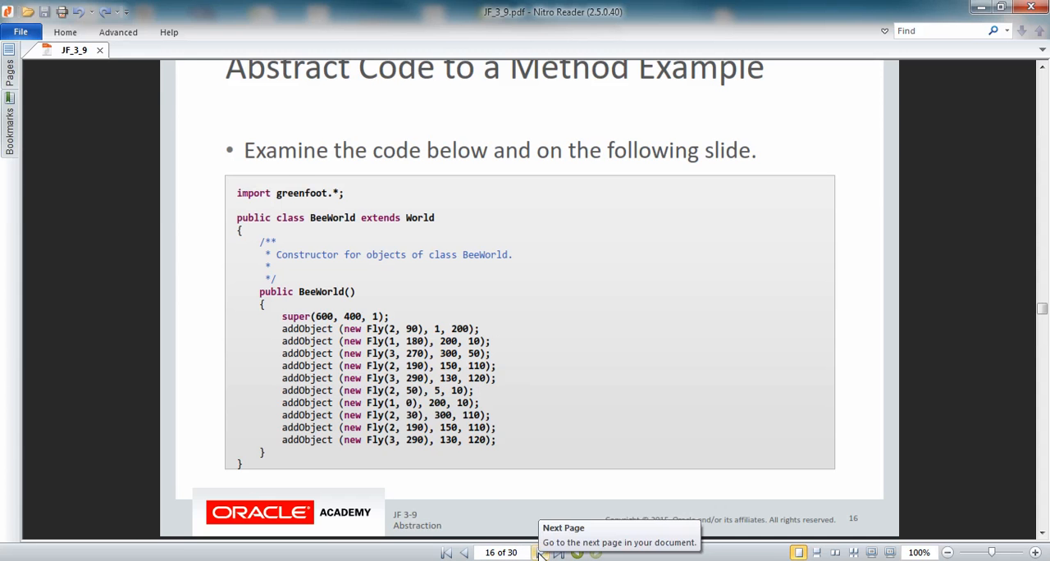
- Advance to slide 17, where a for loop adds ten random Flies
click(540, 551)
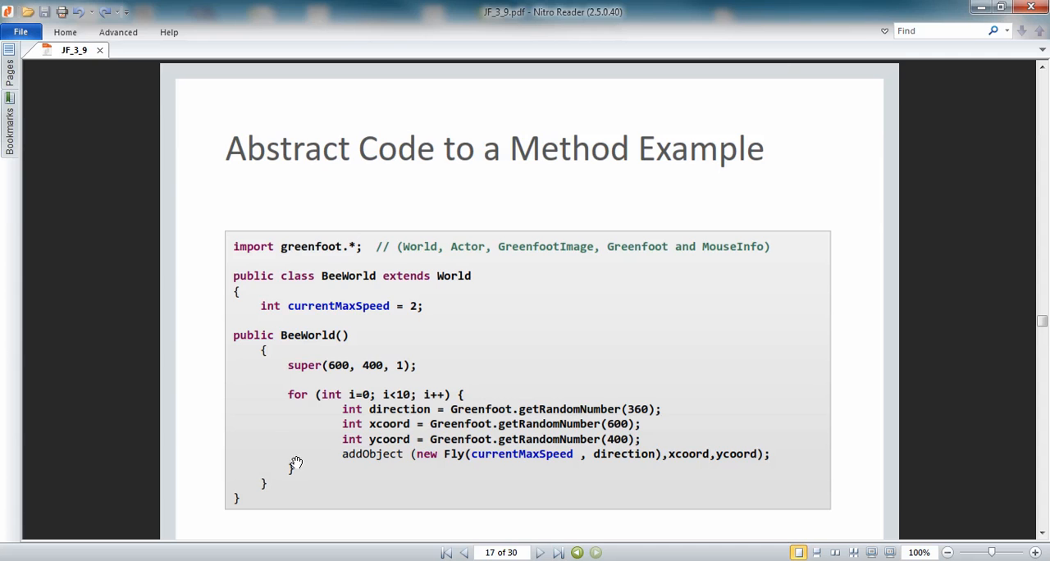
mouse_move(276, 401)
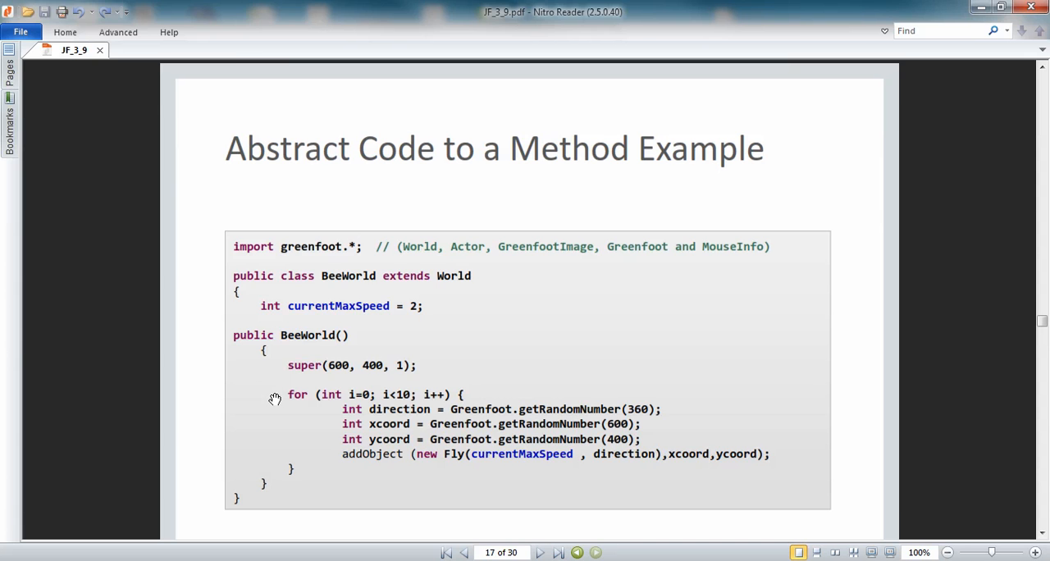
mouse_move(275, 456)
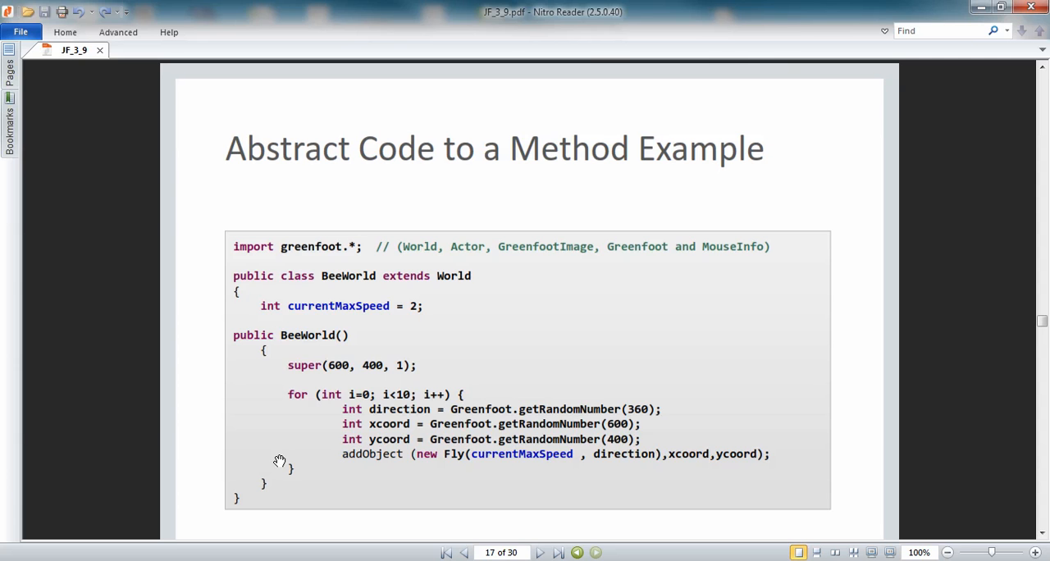
mouse_move(305, 436)
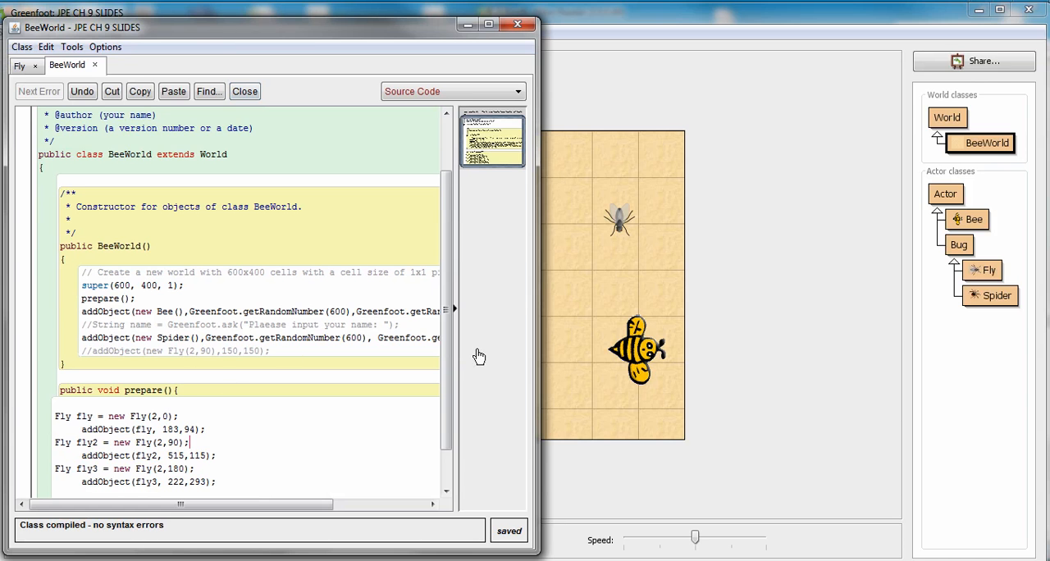
scroll(down, 3)
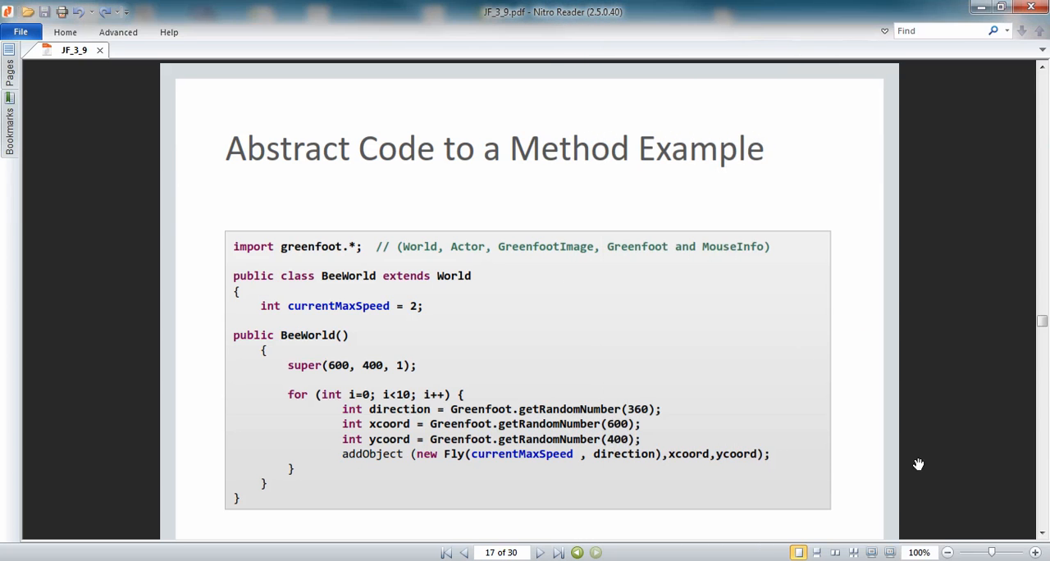
- Zoom the slide to 75% and place the BeeWorld editor beside it
click(947, 551)
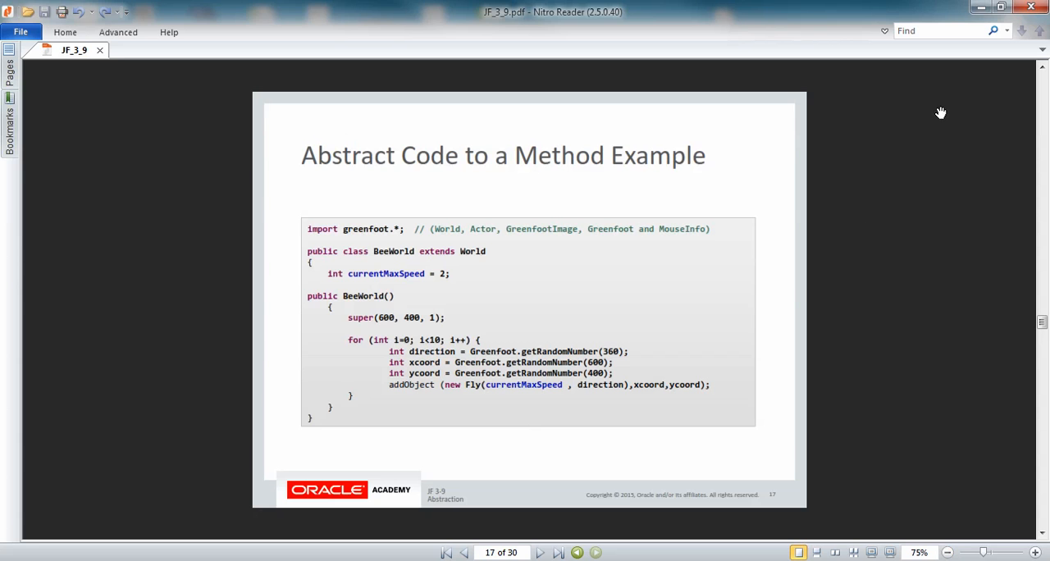
mouse_move(902, 328)
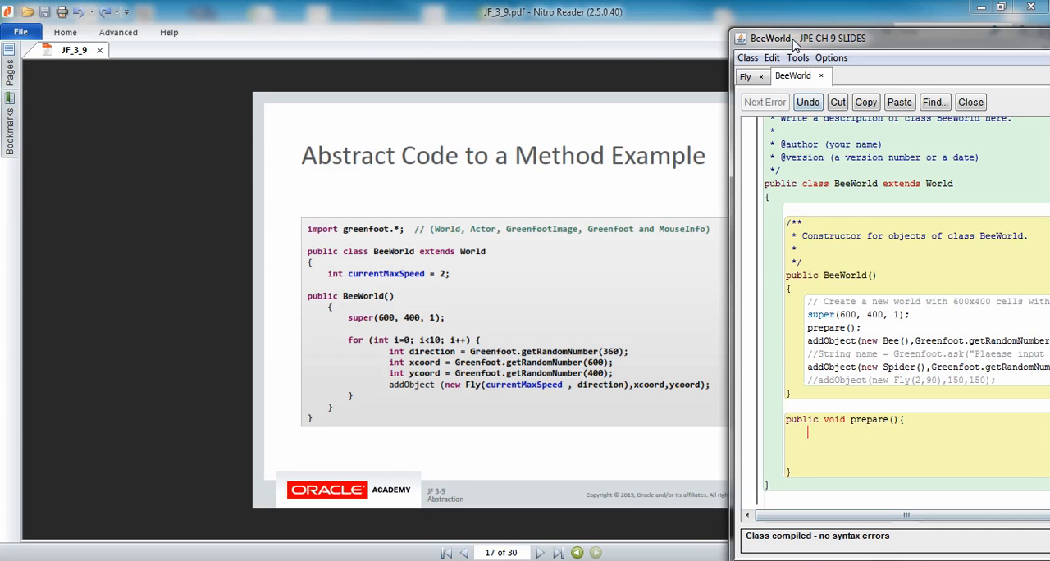
drag(796, 40, 637, 21)
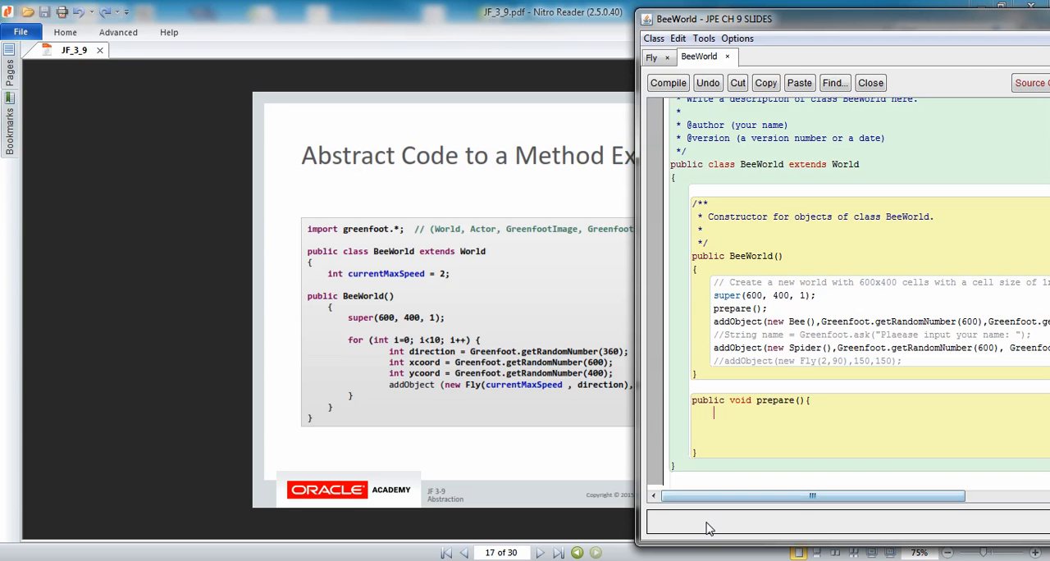
- Write the loop header for(int i=0; i<10; i++) in prepare(), correcting the comma typo
text(for)
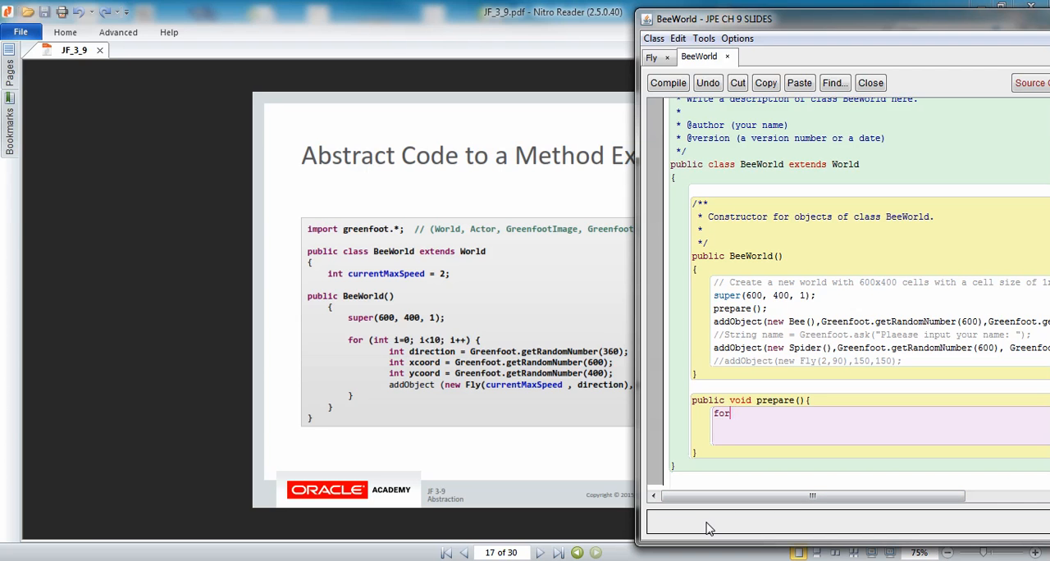
text((int)
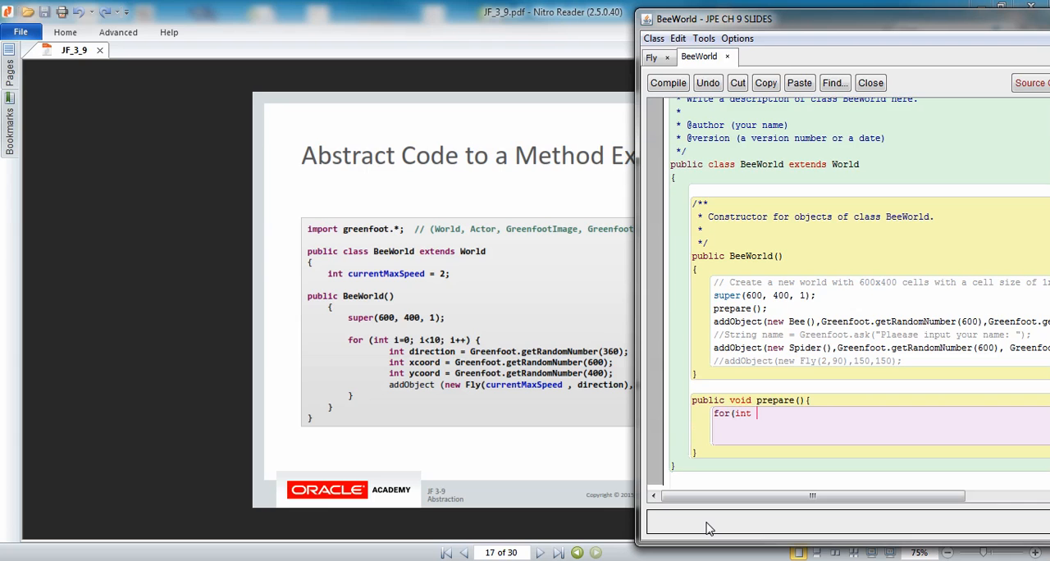
text(i)
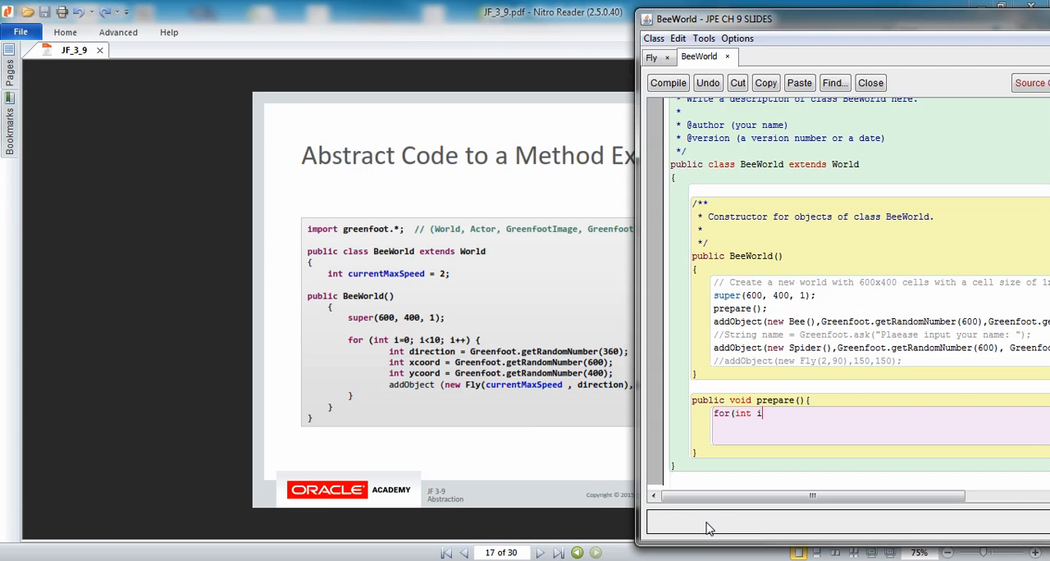
text(=0)
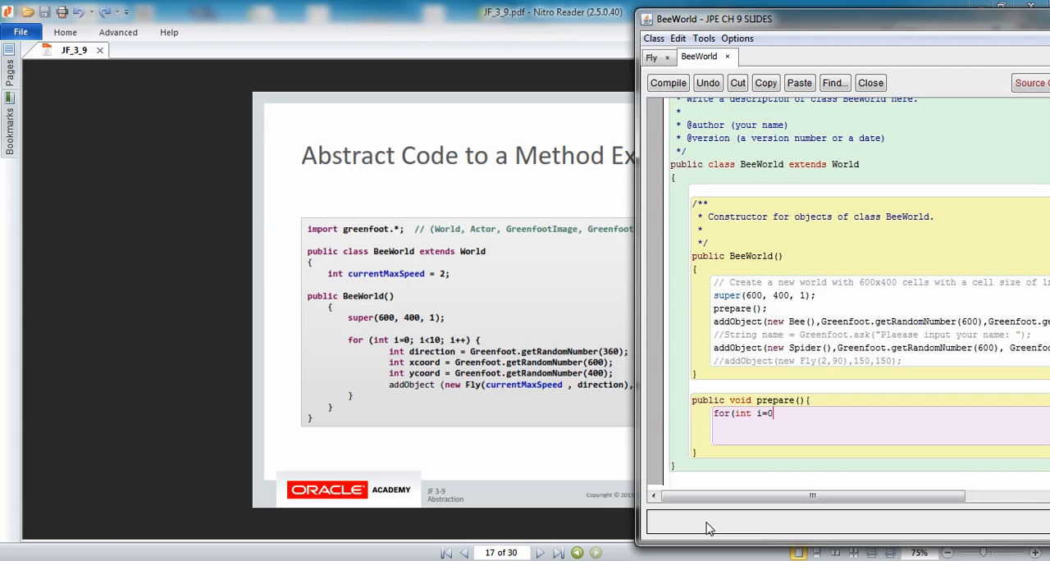
text(, i)
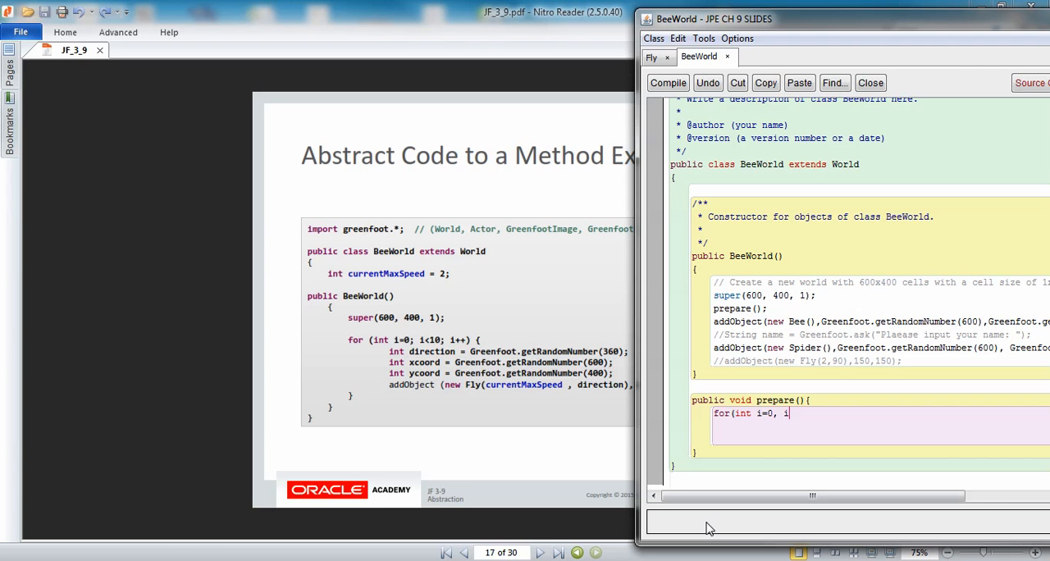
text(<10)
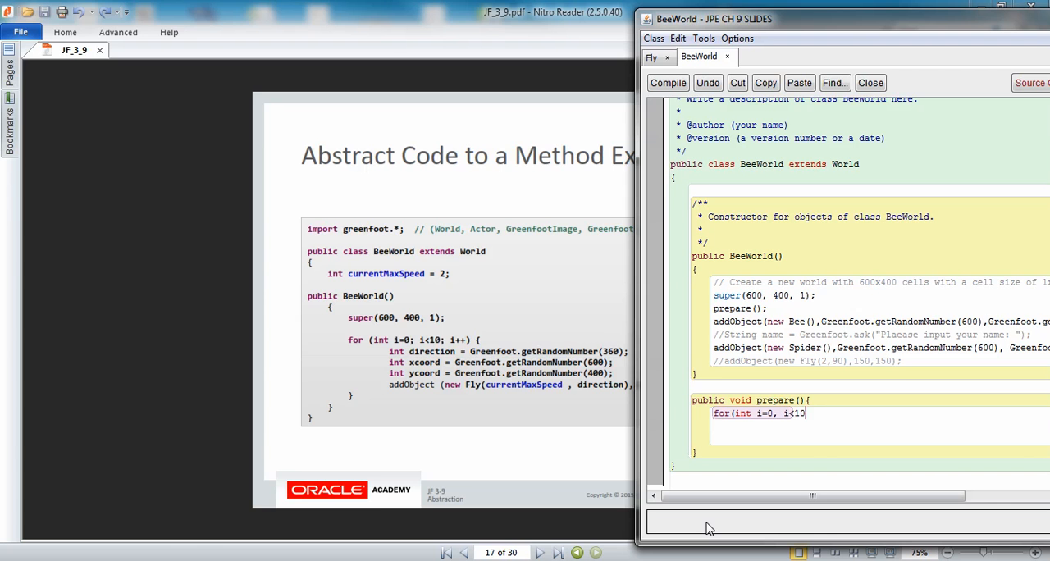
text(;)
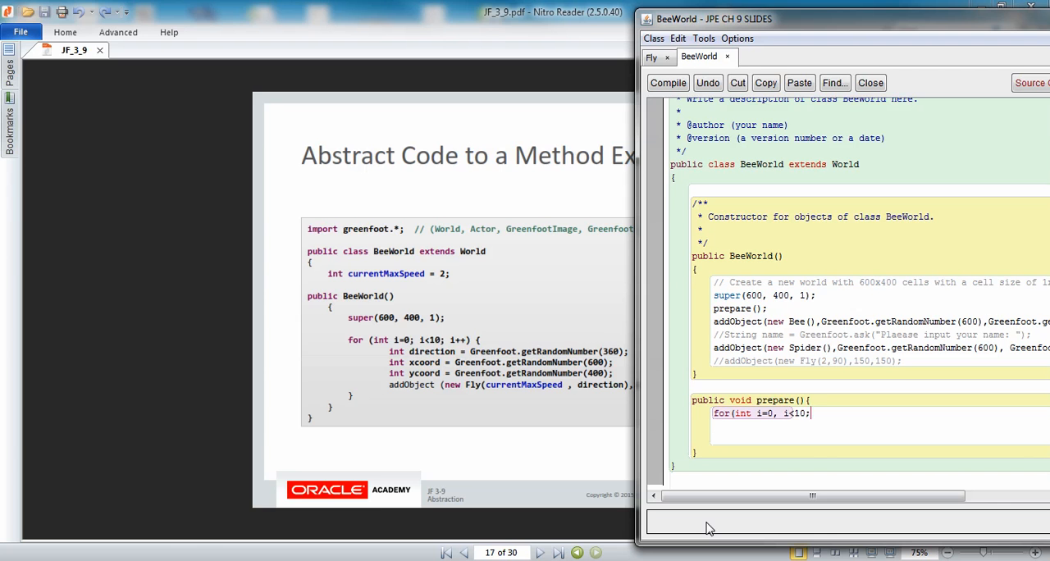
key(BackSpace)
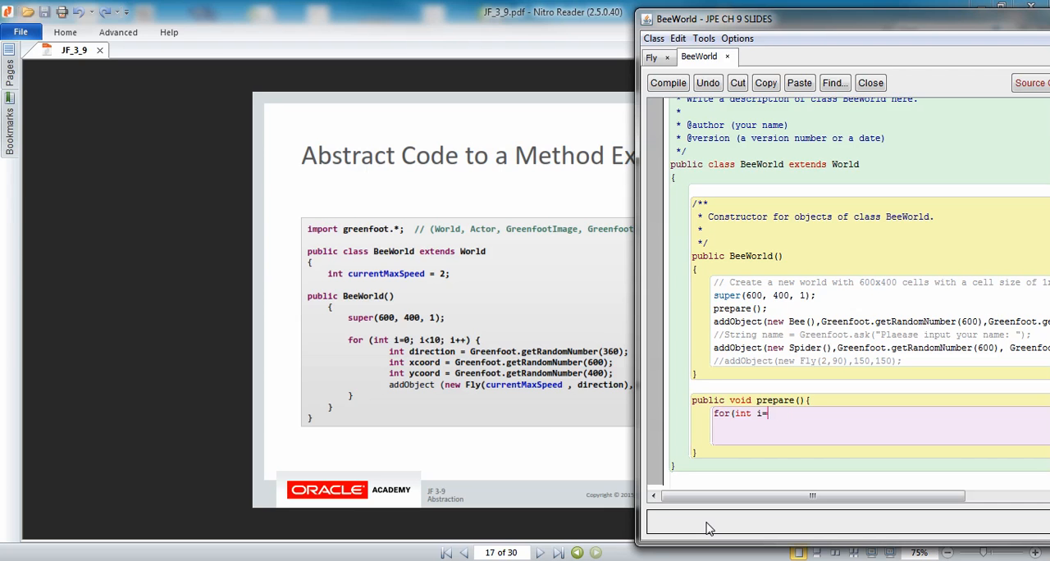
text(0; i)
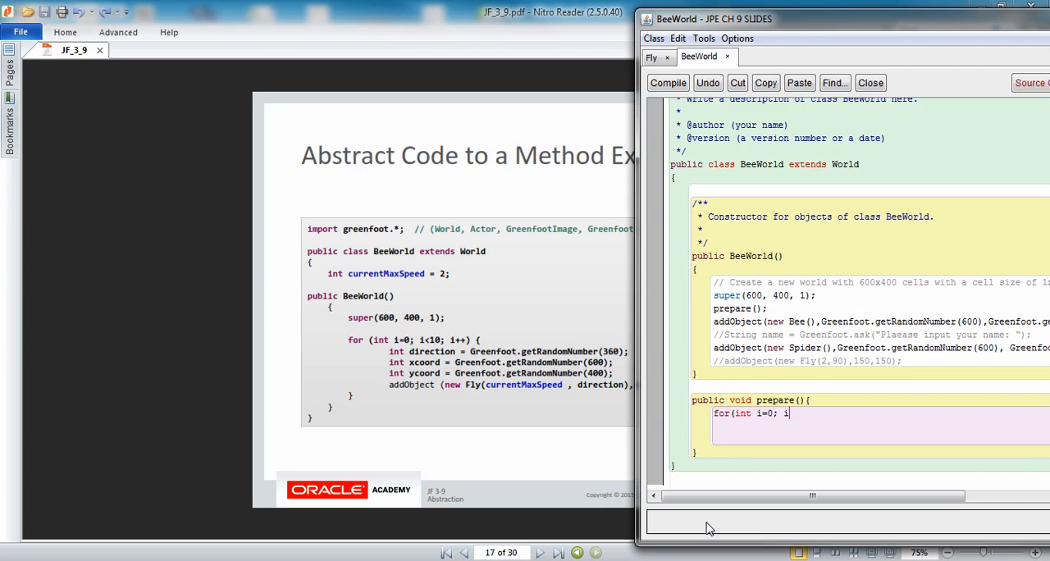
text(<10;)
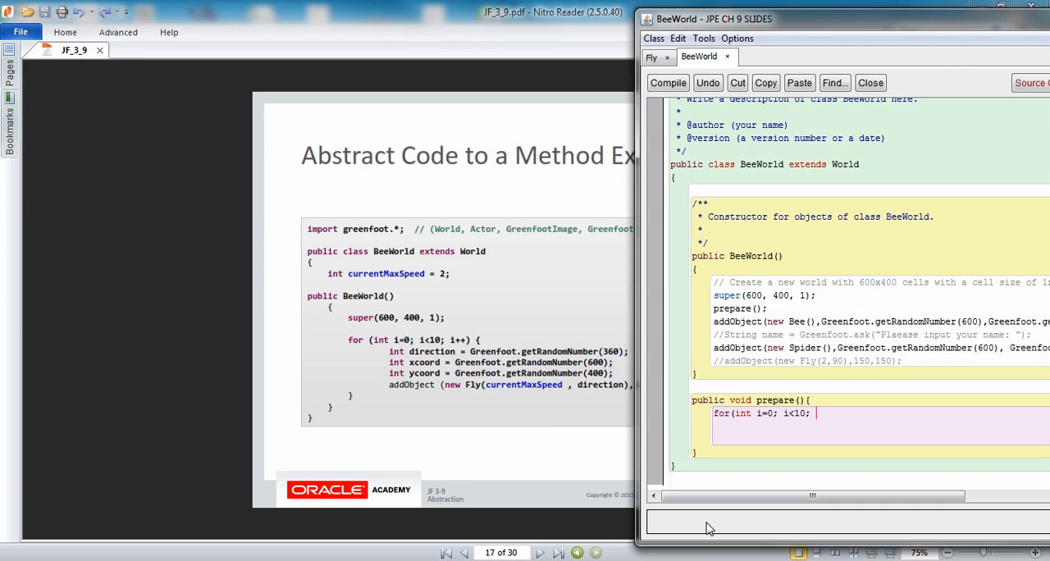
text(i++){)
click(881, 427)
text(})
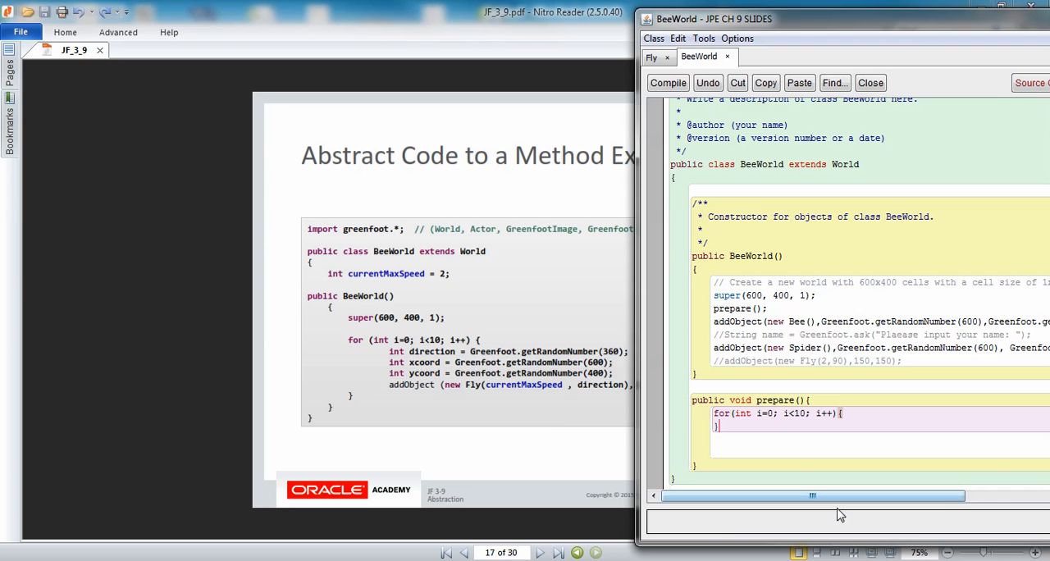
- Declare int direction = Greenfoot.getRandomNumber(360) inside the loop body
click(667, 82)
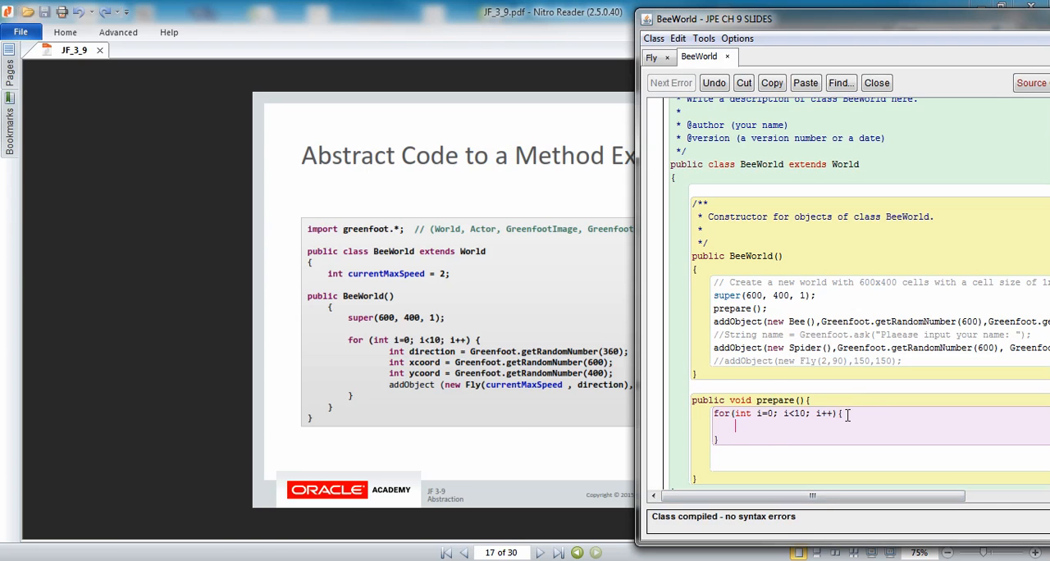
text(int direc)
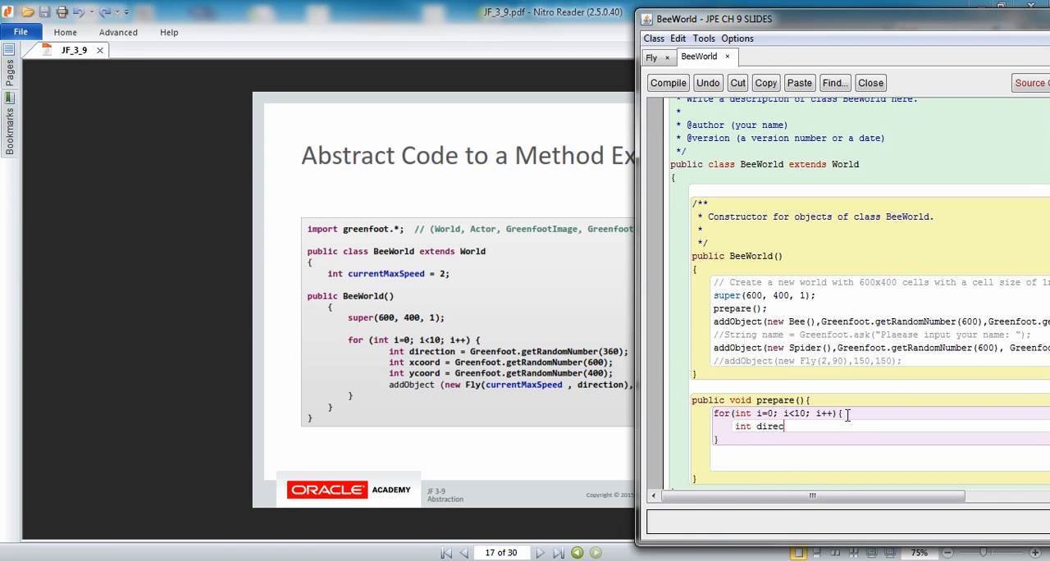
text(tion = G)
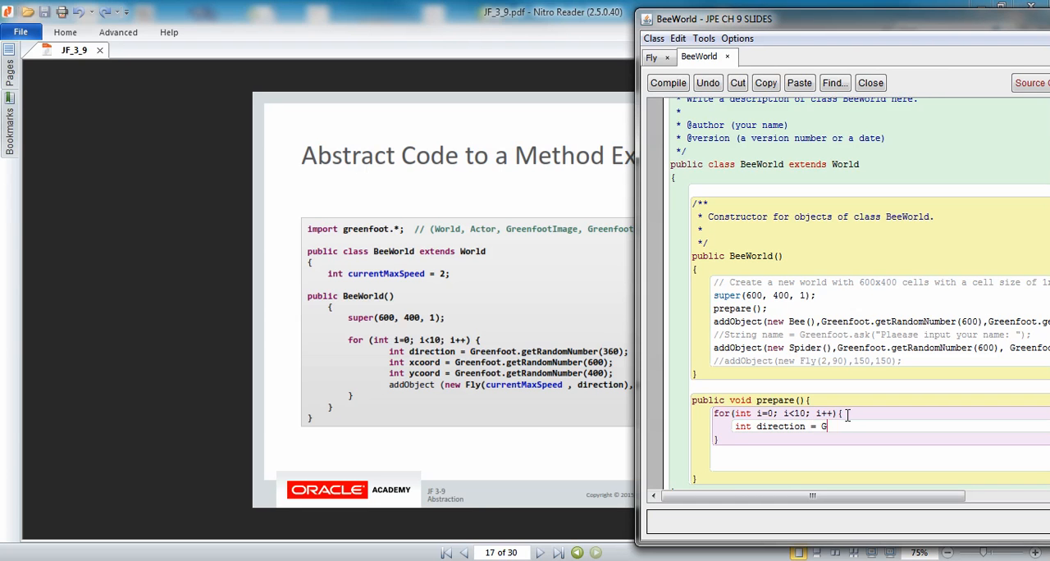
text(reenfoot.)
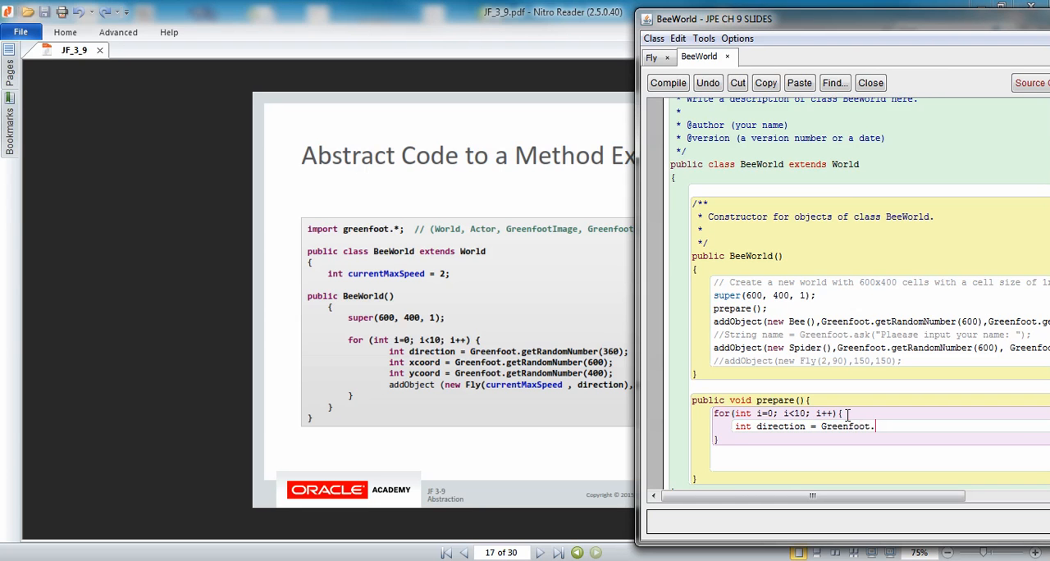
text(getRando)
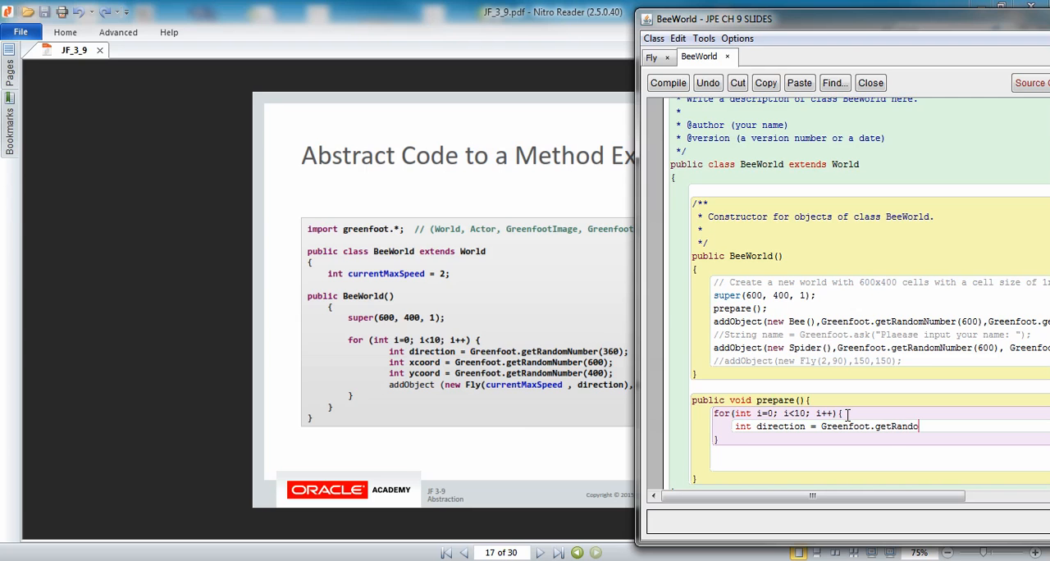
text(Number)
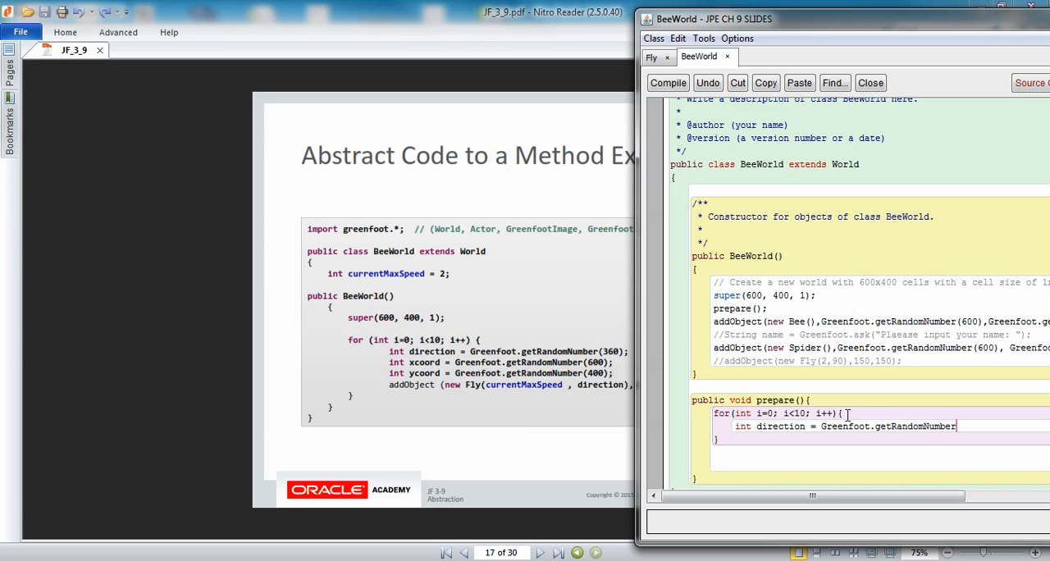
text((360)
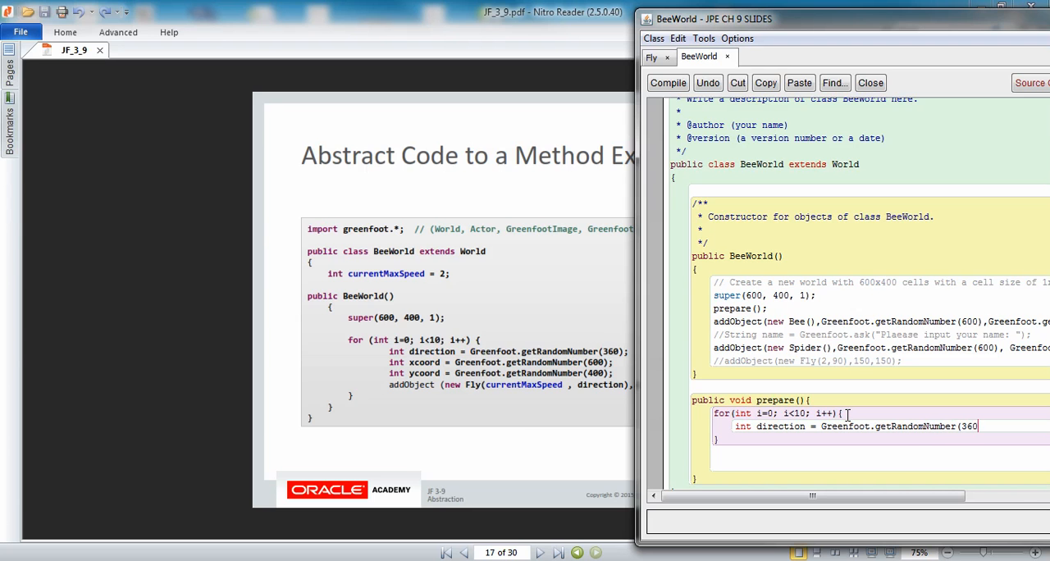
- Declare int xcoord = Greenfoot.getRandomNumber(600)
click(668, 82)
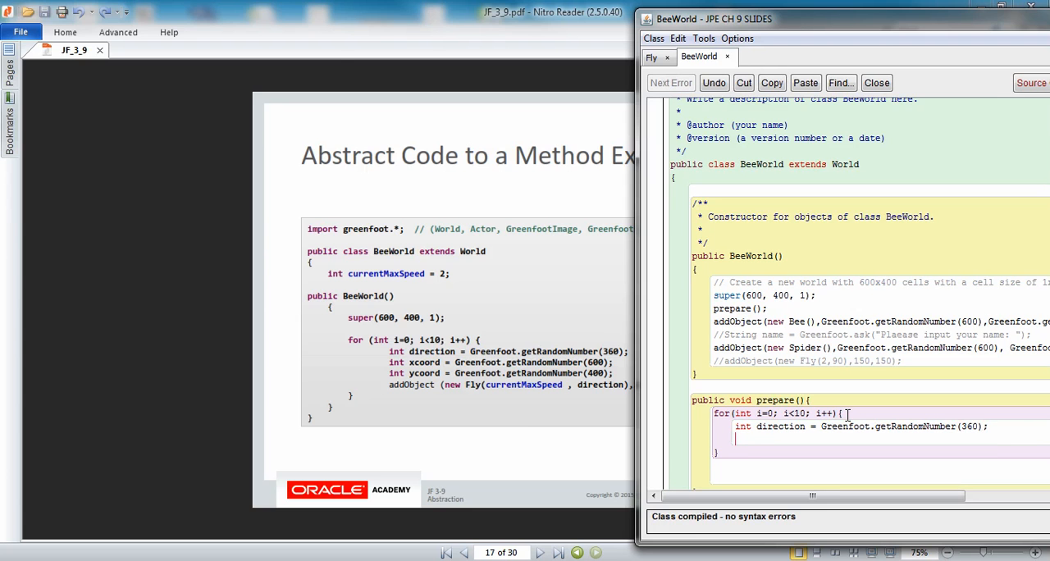
text(int)
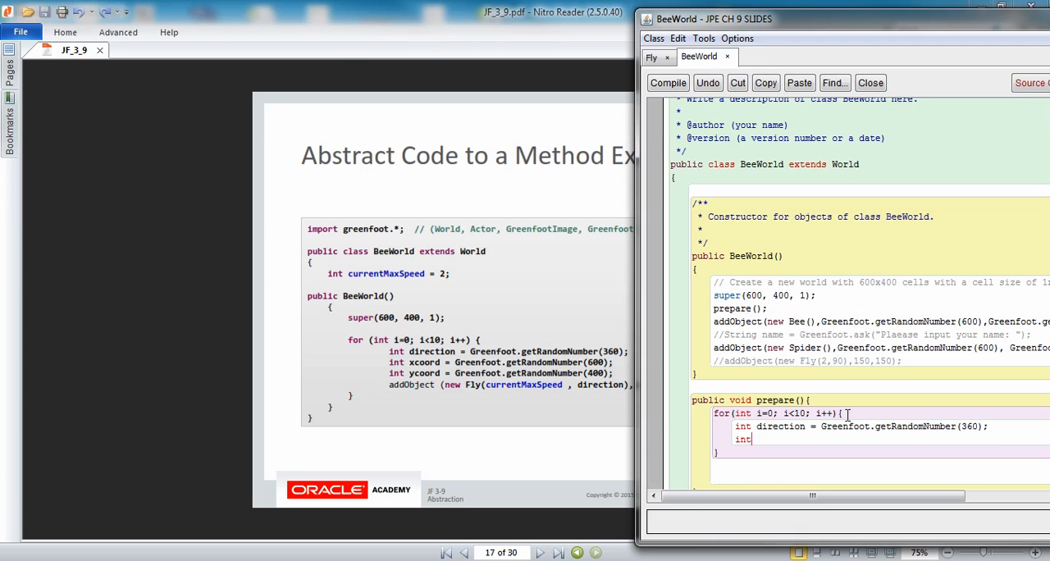
text(xc)
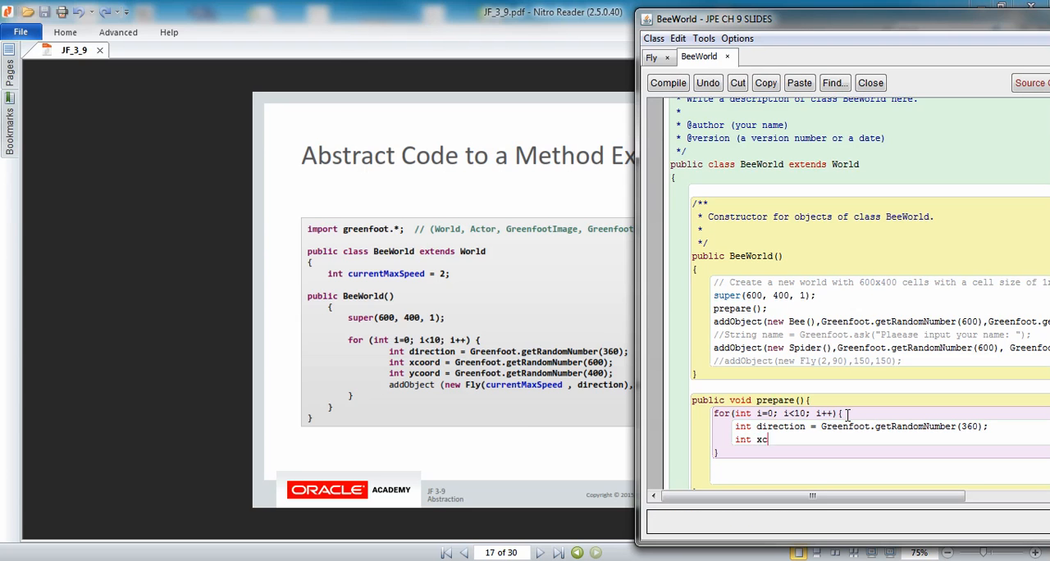
text(oord =)
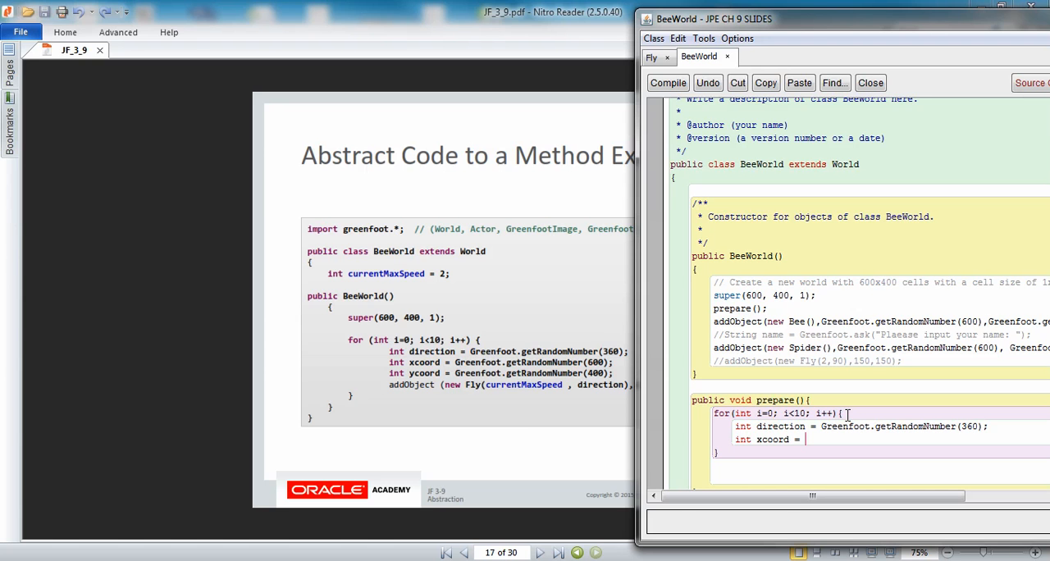
text(Gre)
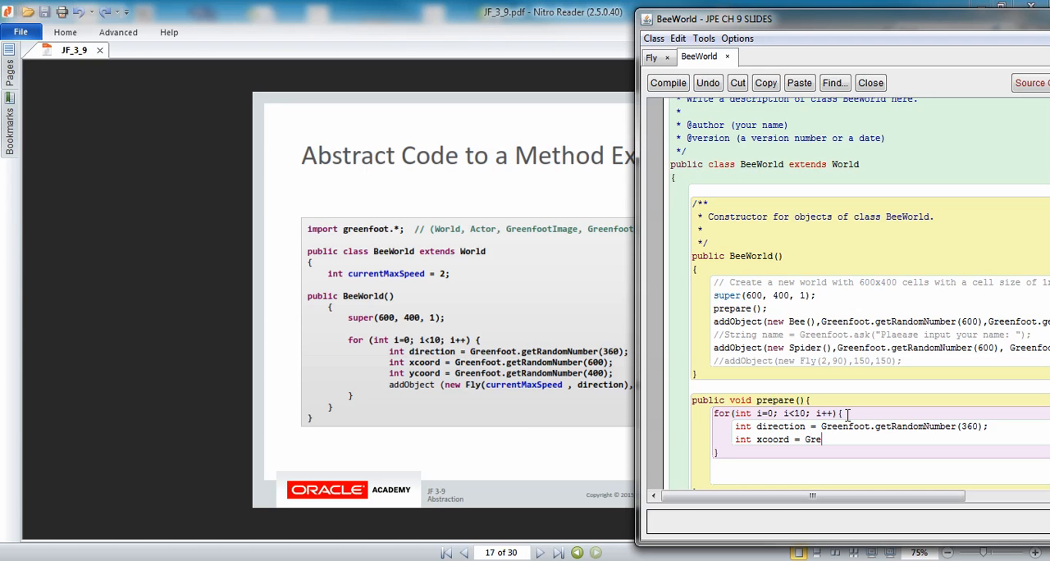
text(enfoot)
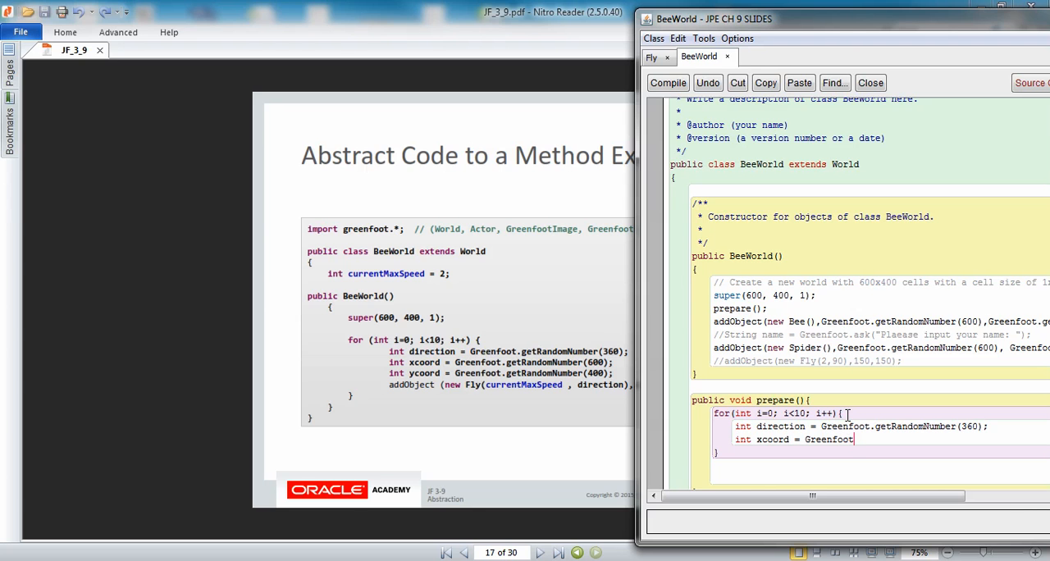
text(.)
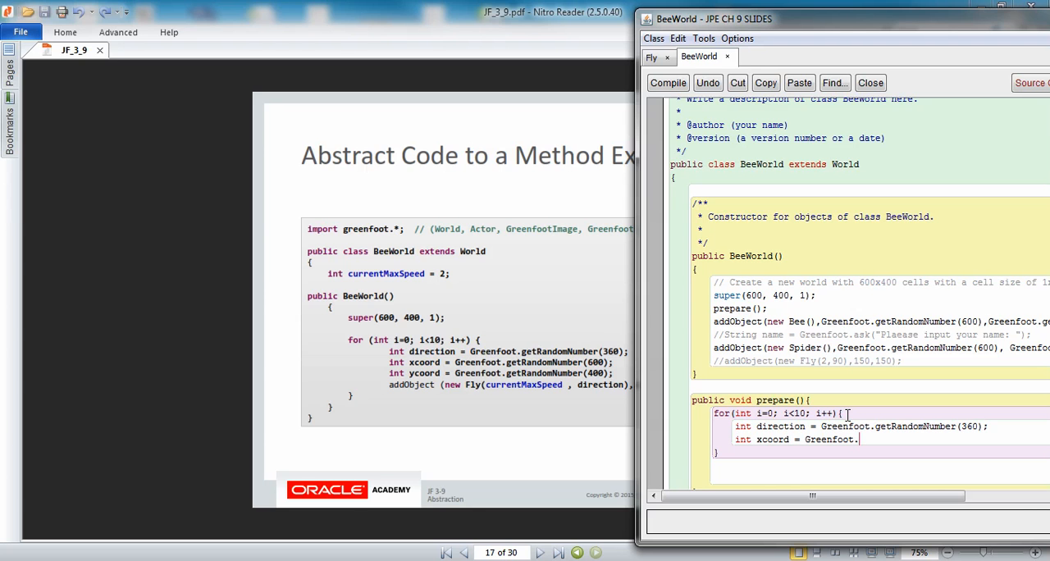
text(getRandom)
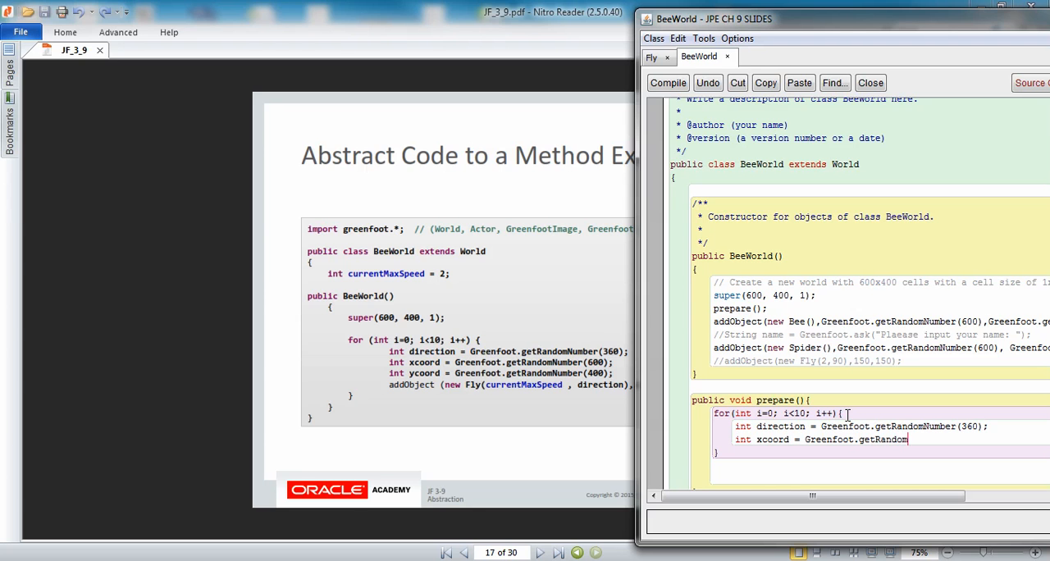
text(Number()
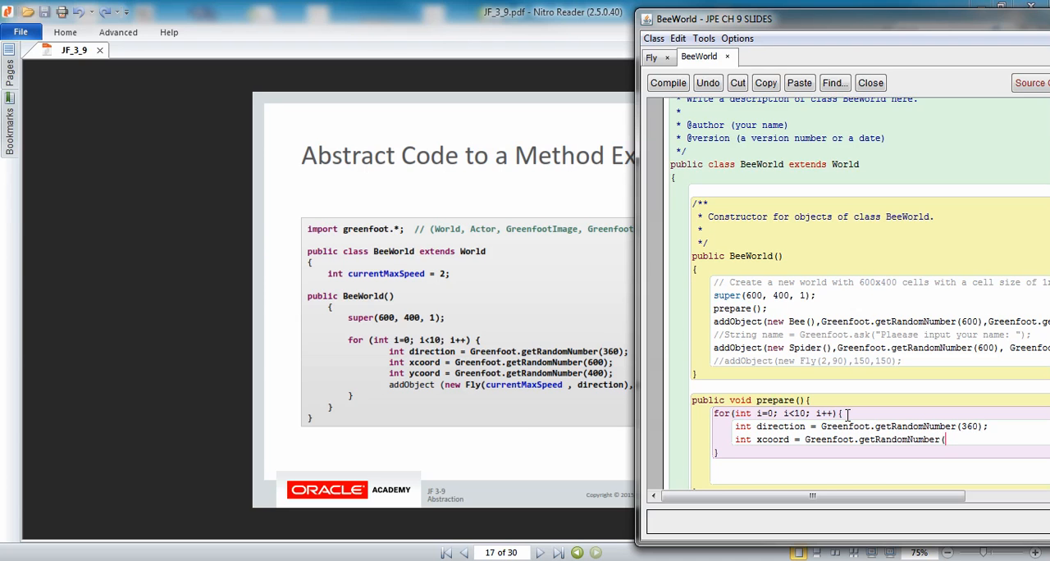
text(600);)
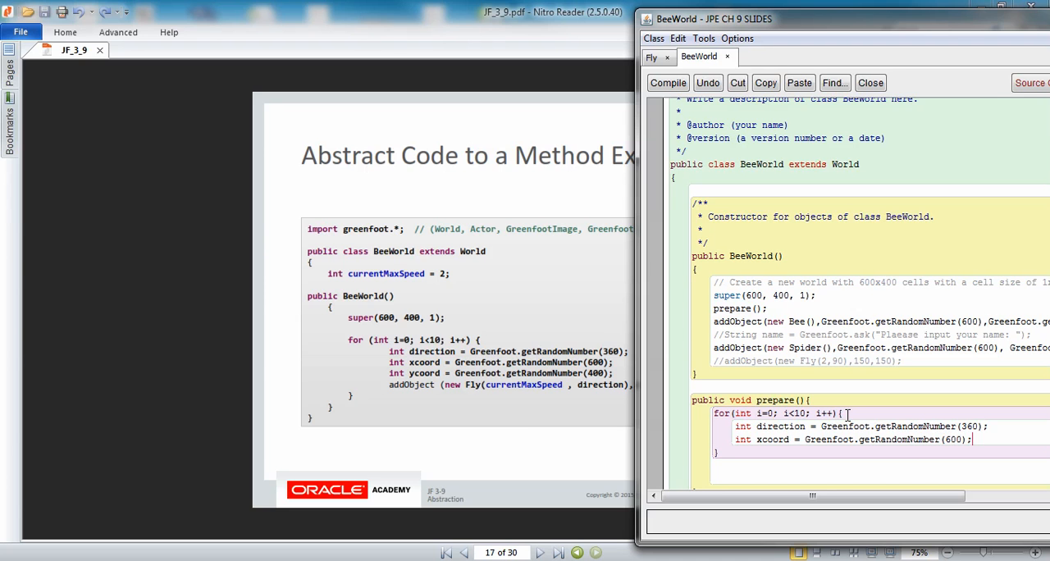
- Declare int ycoord = Greenfoot.getRandomNumber(400)
text(int)
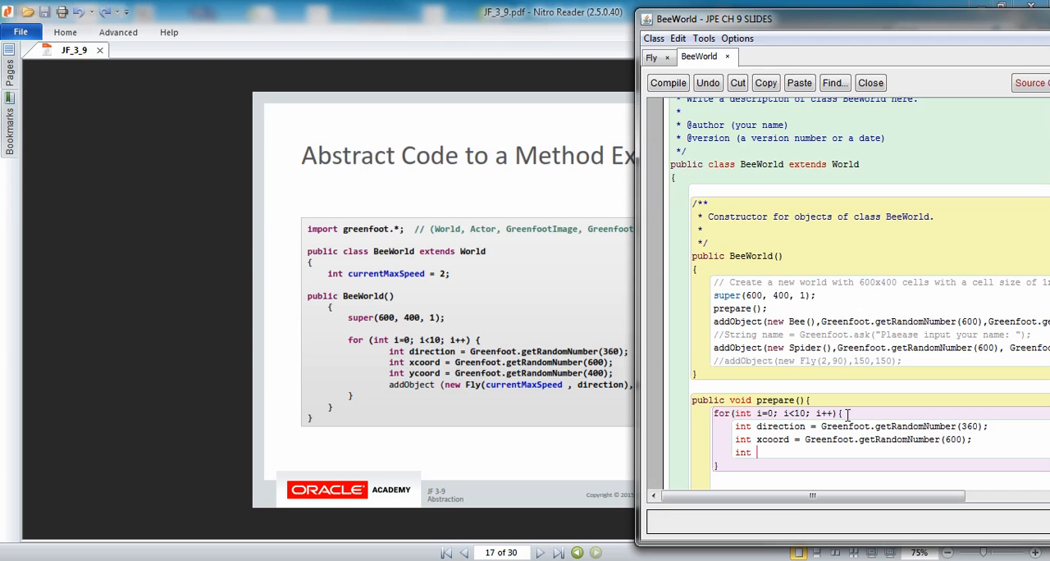
text(ycoord =)
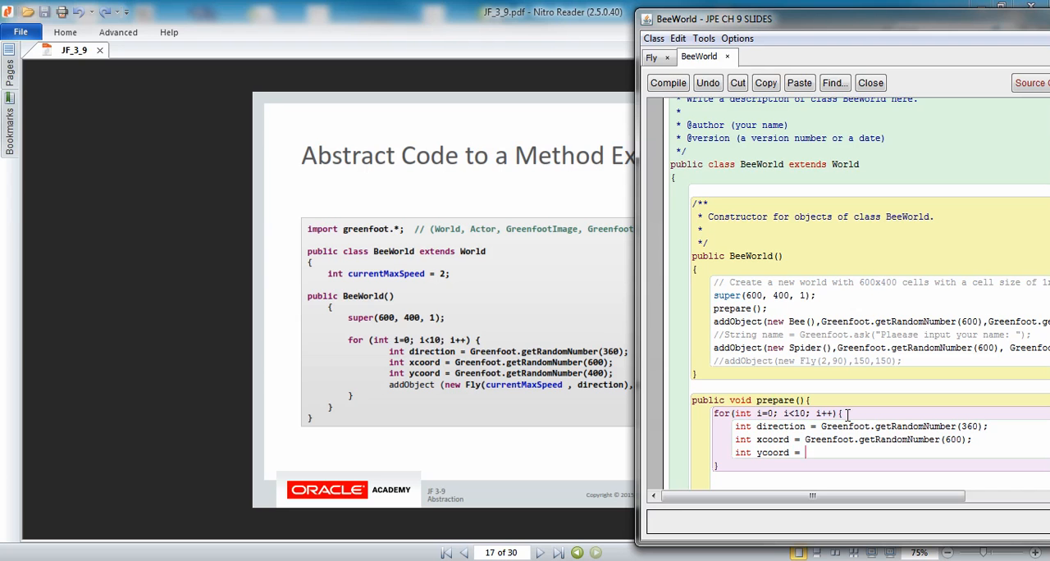
text(Gree)
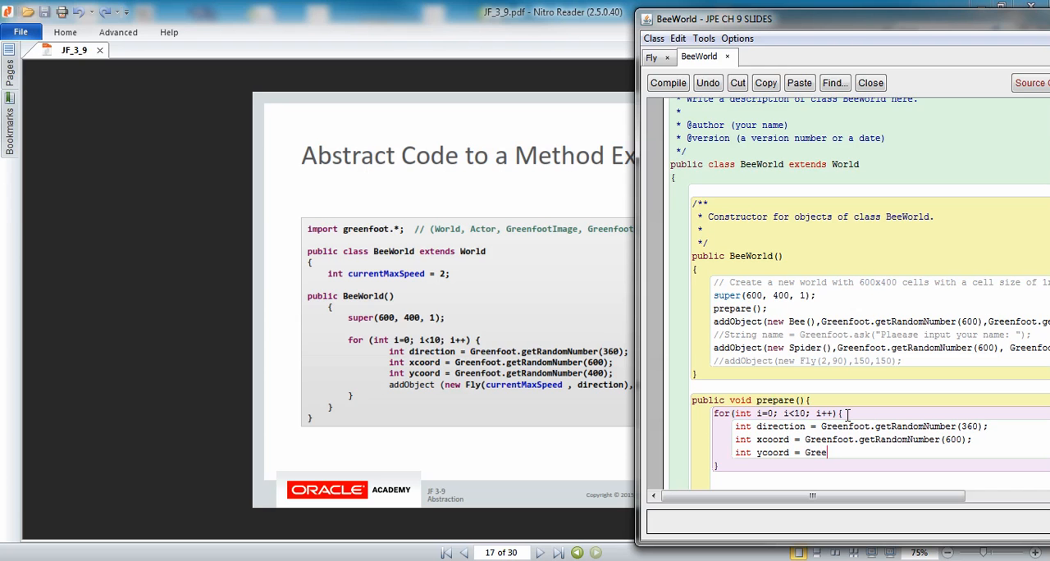
text(foot)
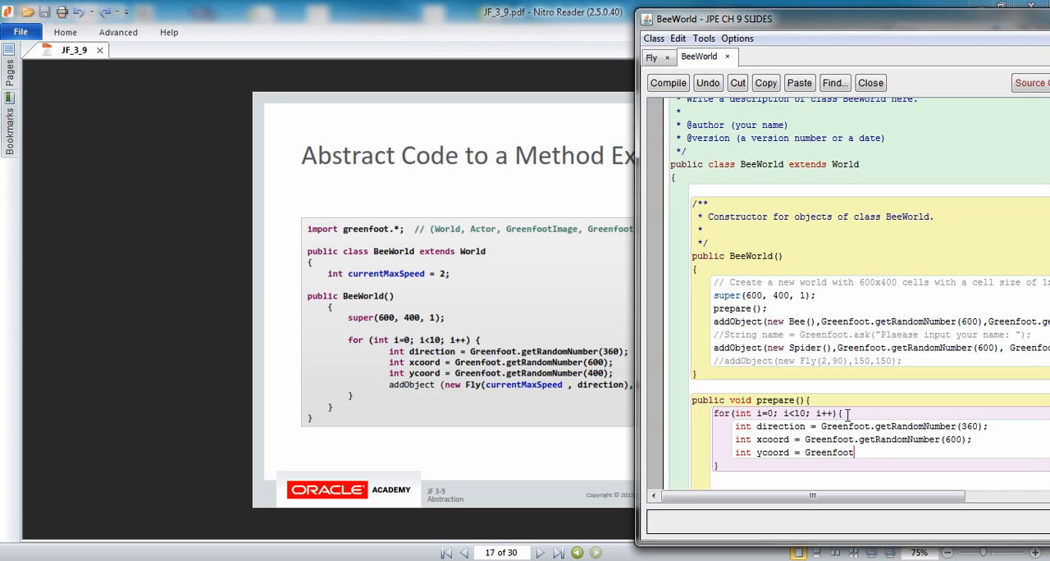
text(.get)
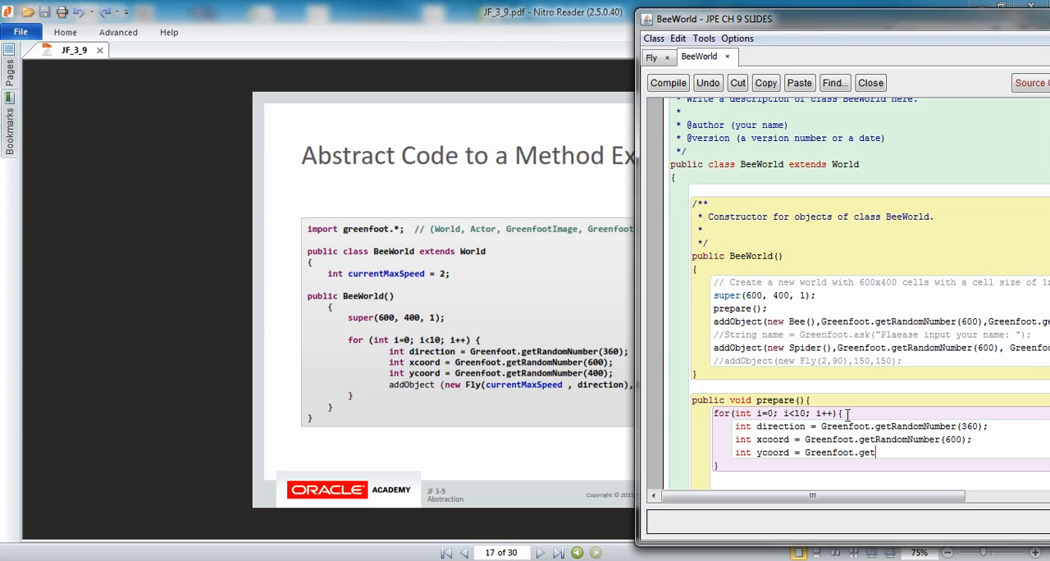
text(RandomNumb)
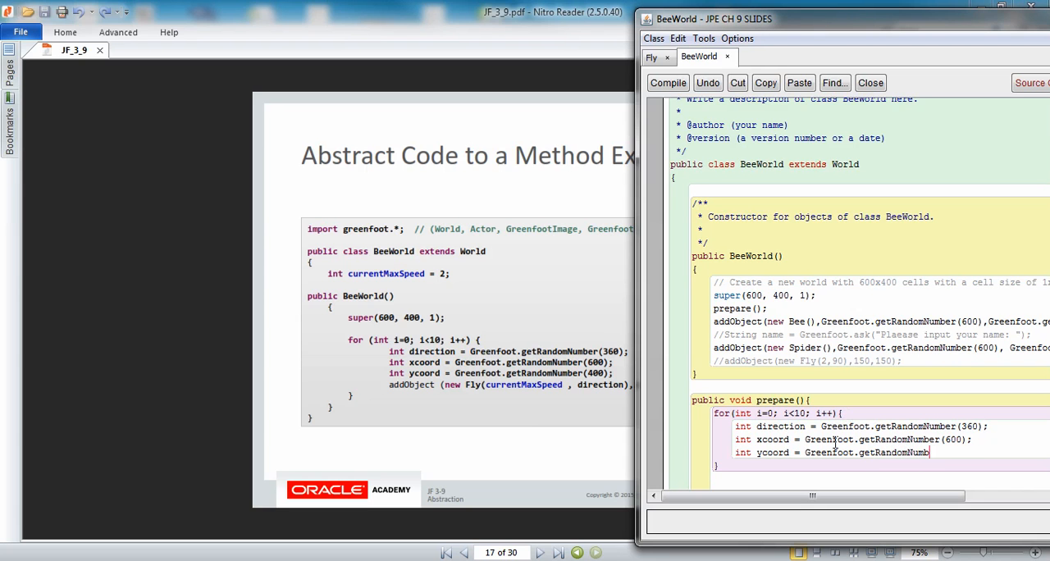
text((400)
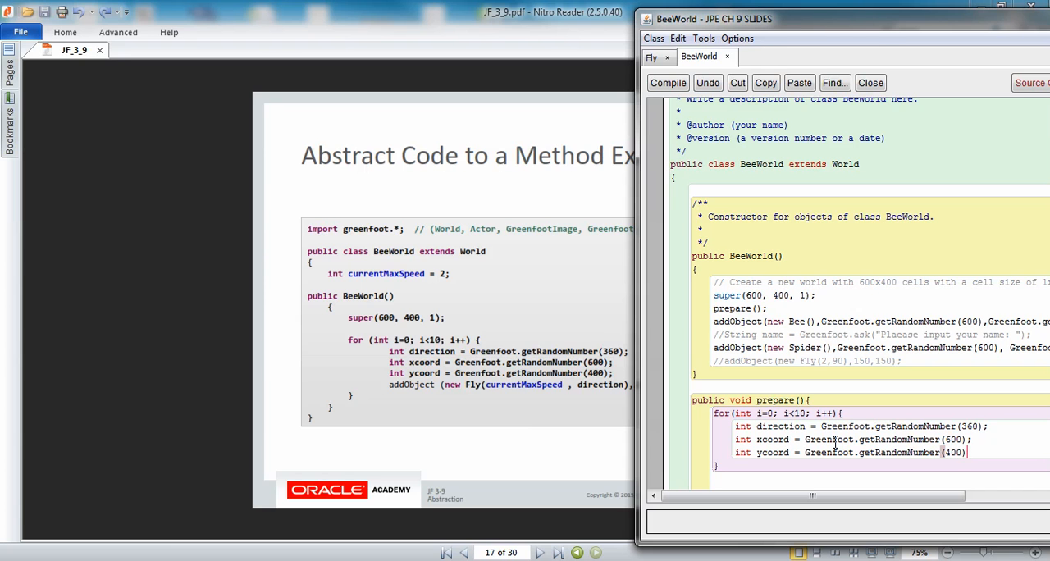
- Begin addObject(new Fly(currentMaxSpeed, direction) after closing the ycoord line
text(;)
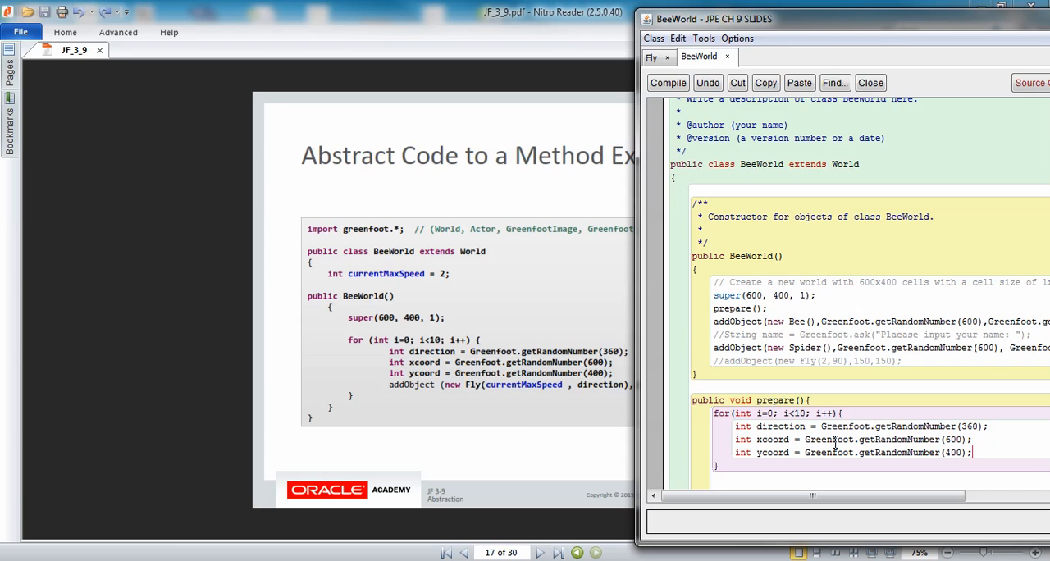
text(add)
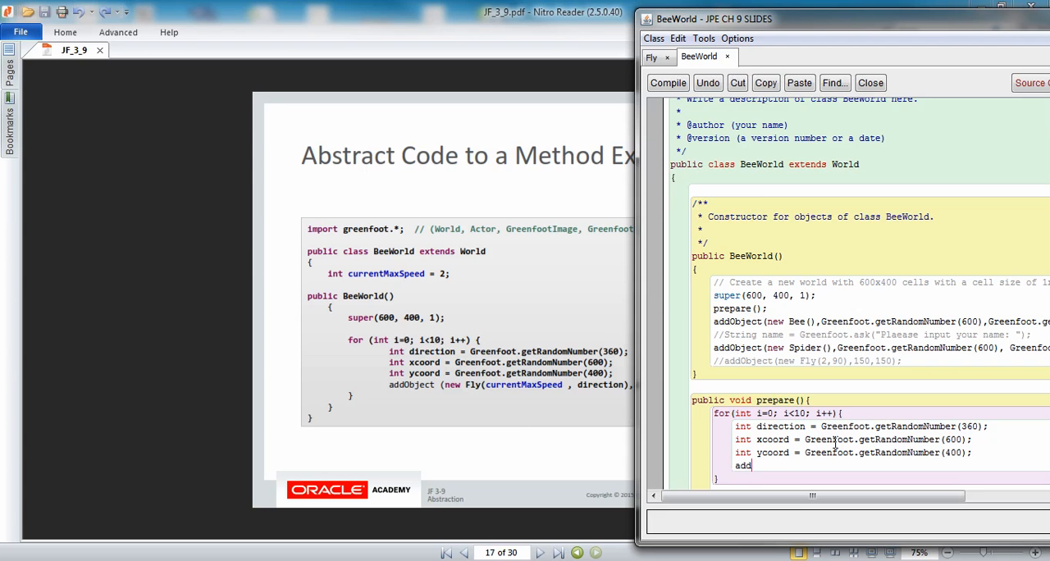
text(Objec)
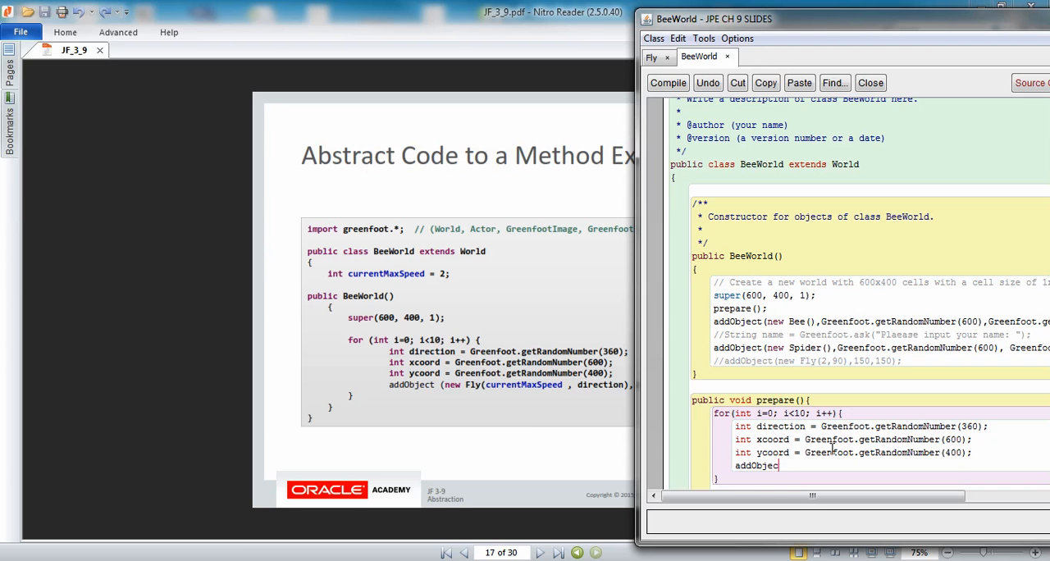
text(()
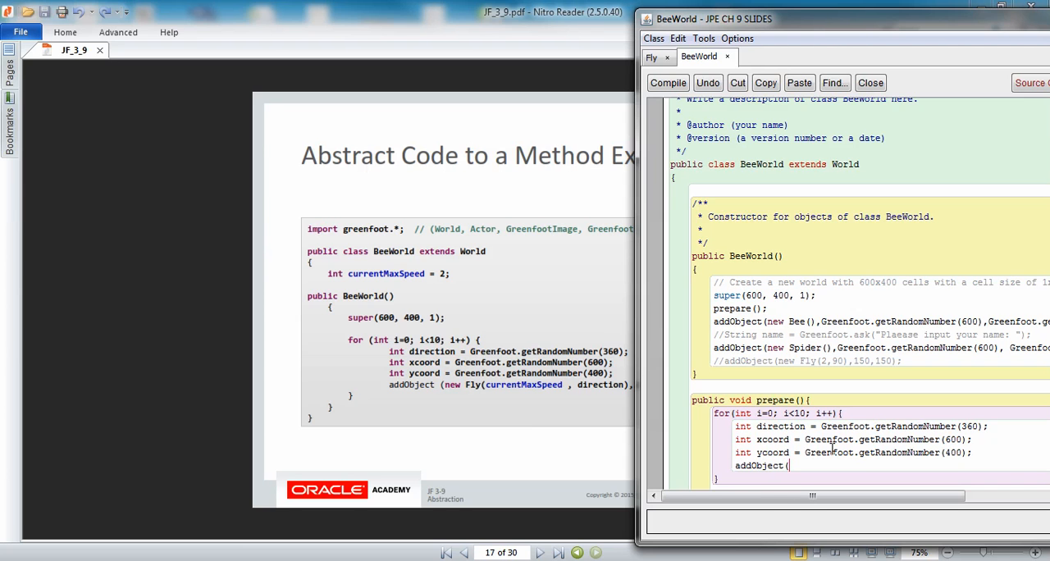
text(new)
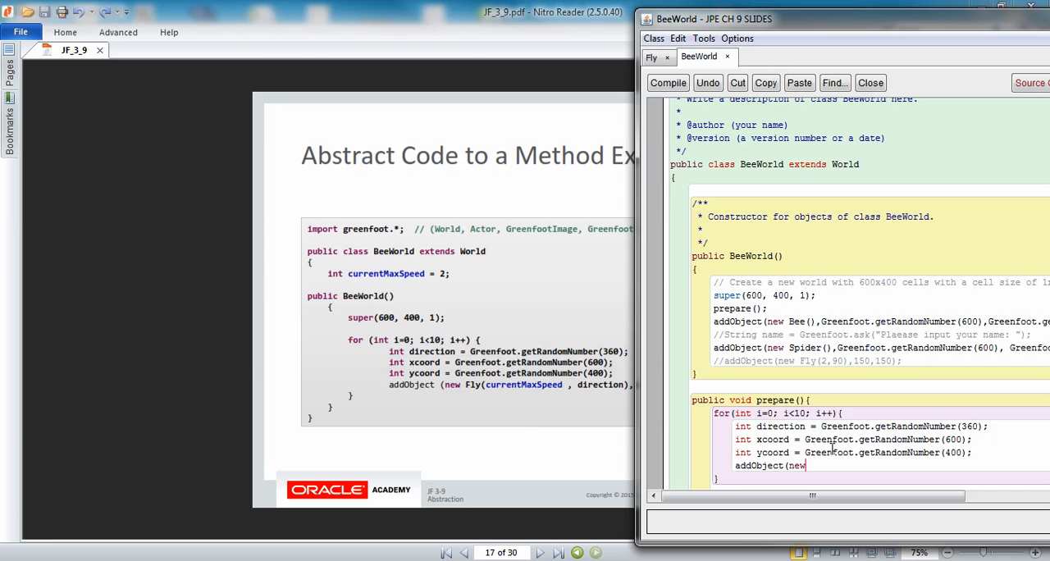
text(Fly)
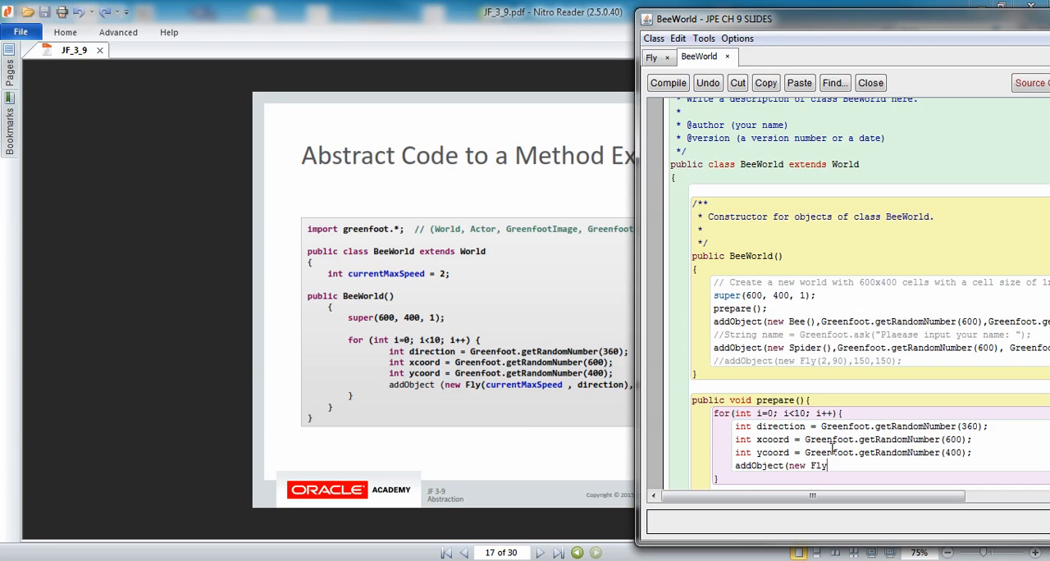
text(()
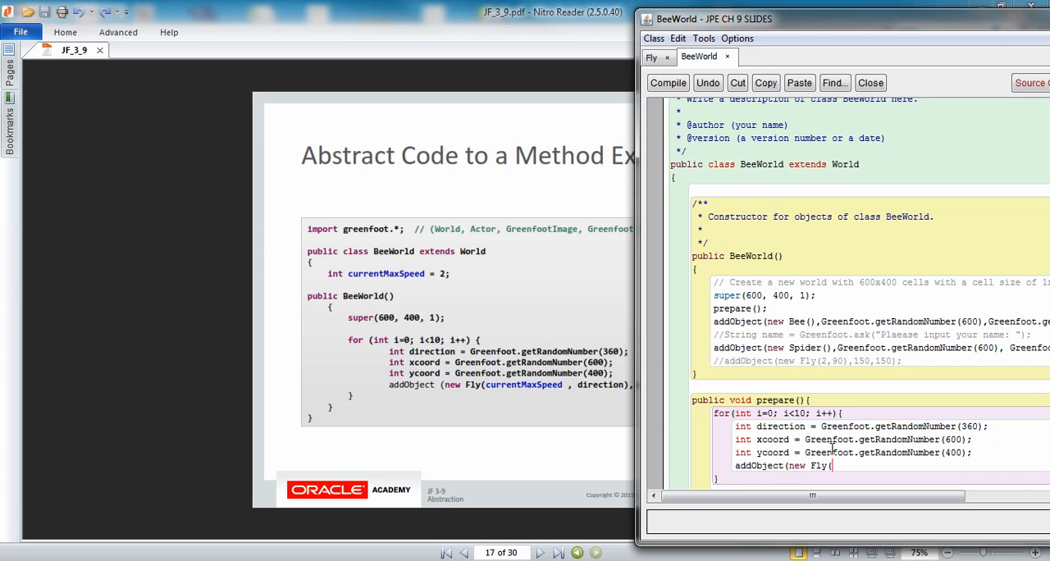
text(currentMax)
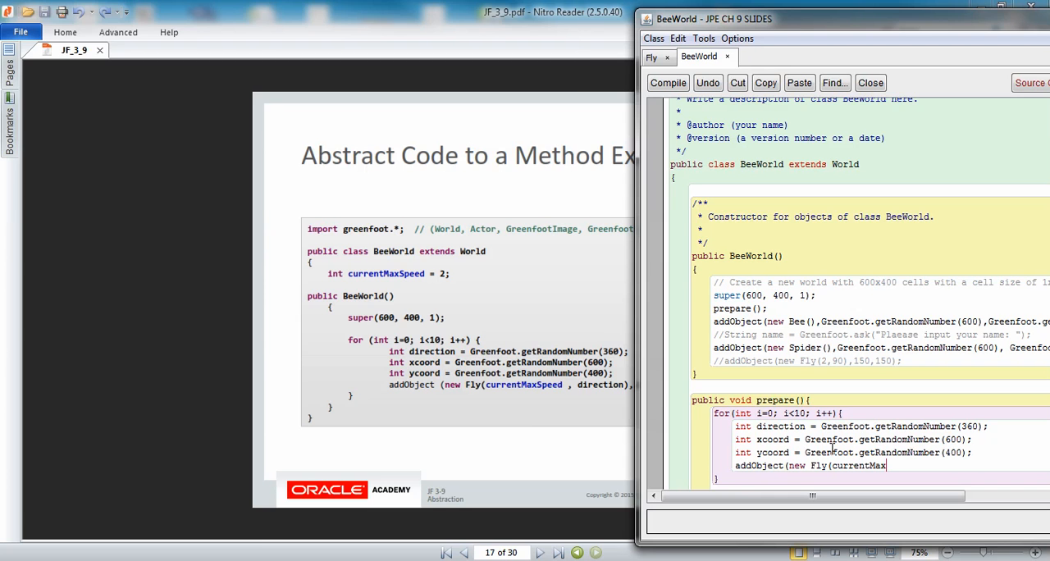
text(Speed)
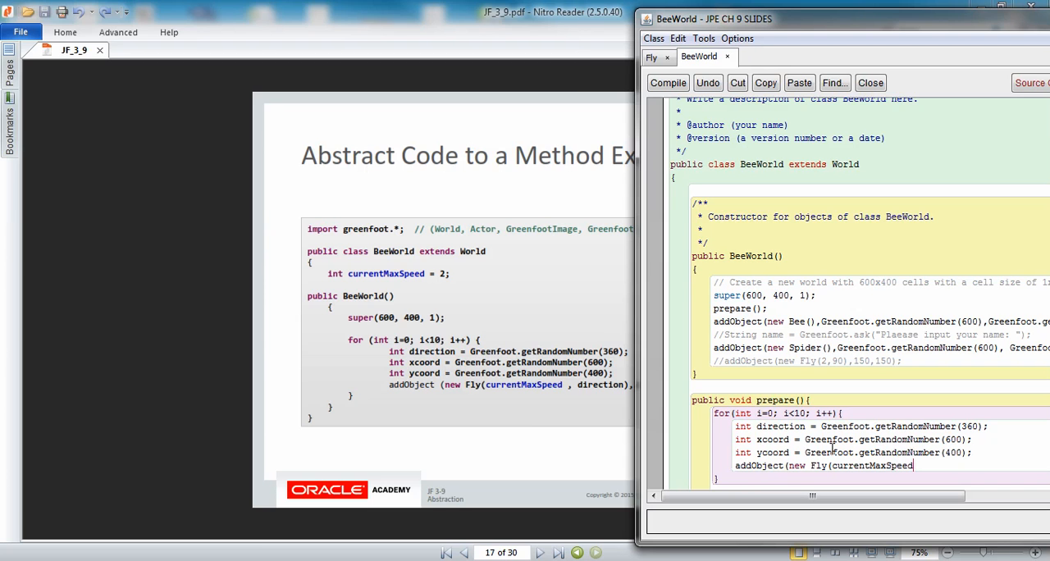
text(,)
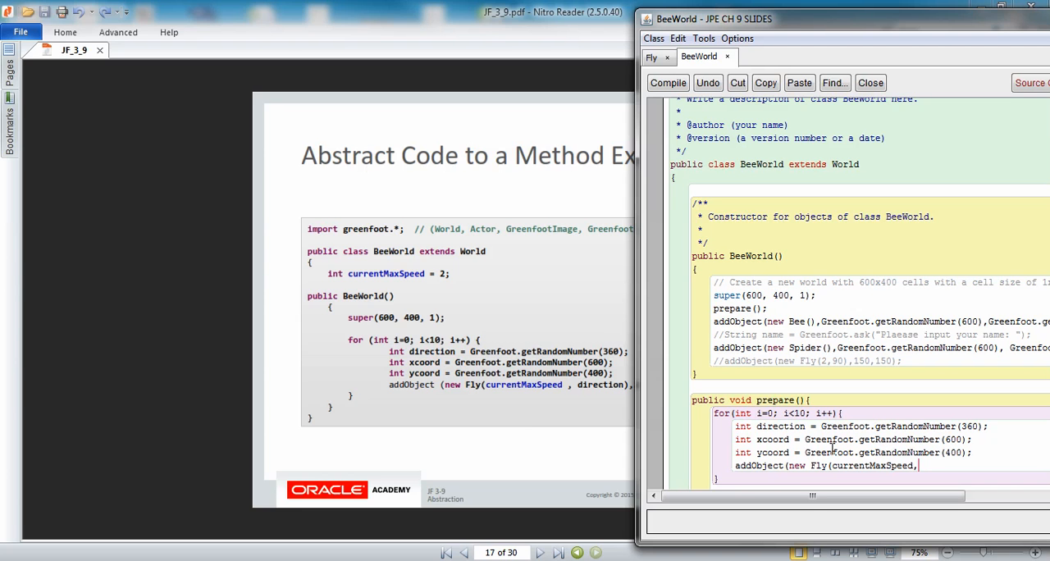
text(dire)
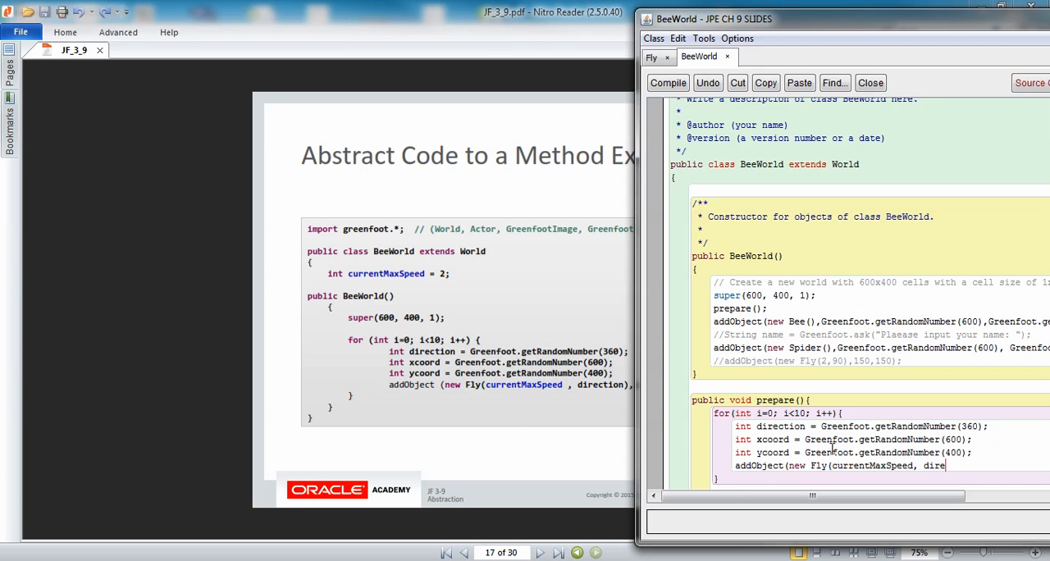
text(ction)
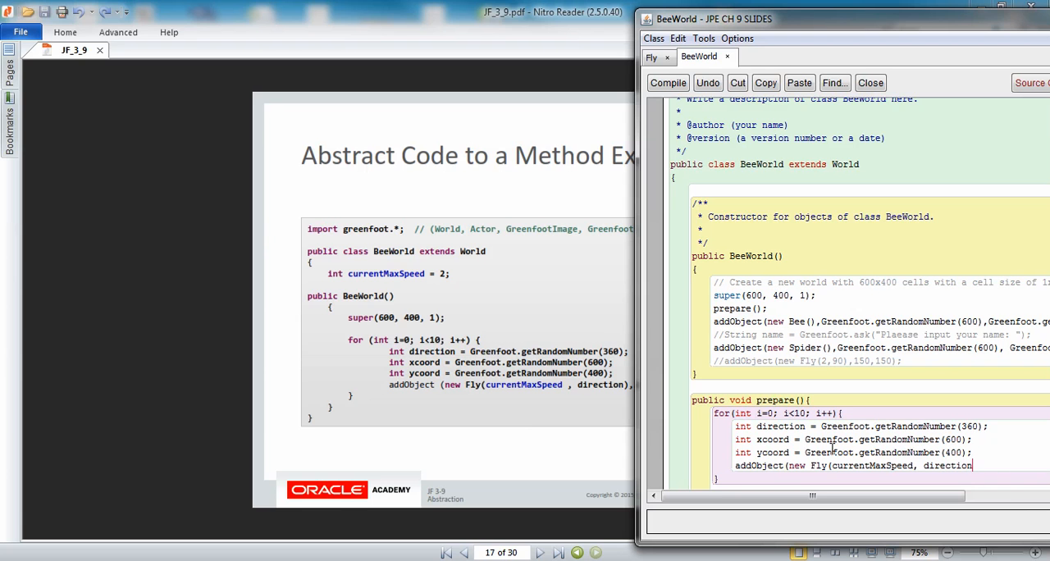
- Finish the call with the xcoord, ycoord position arguments and closing );
text(.)
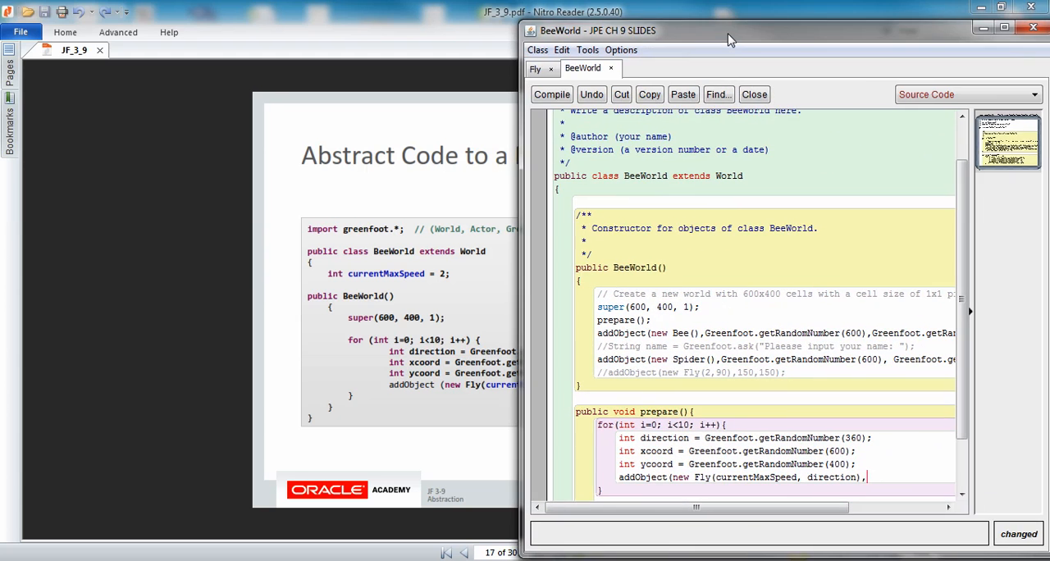
text(x)
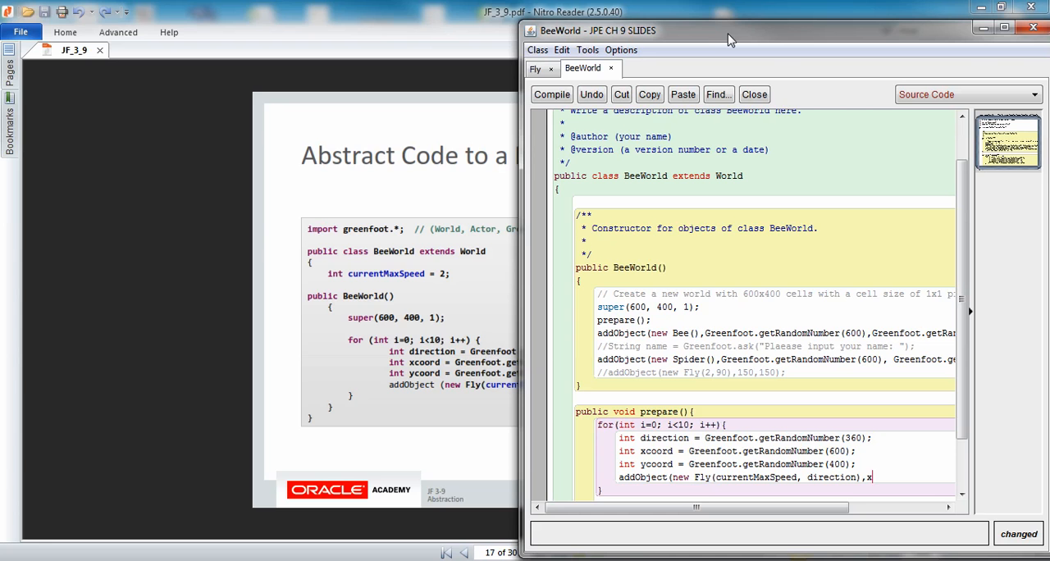
text(coord, y)
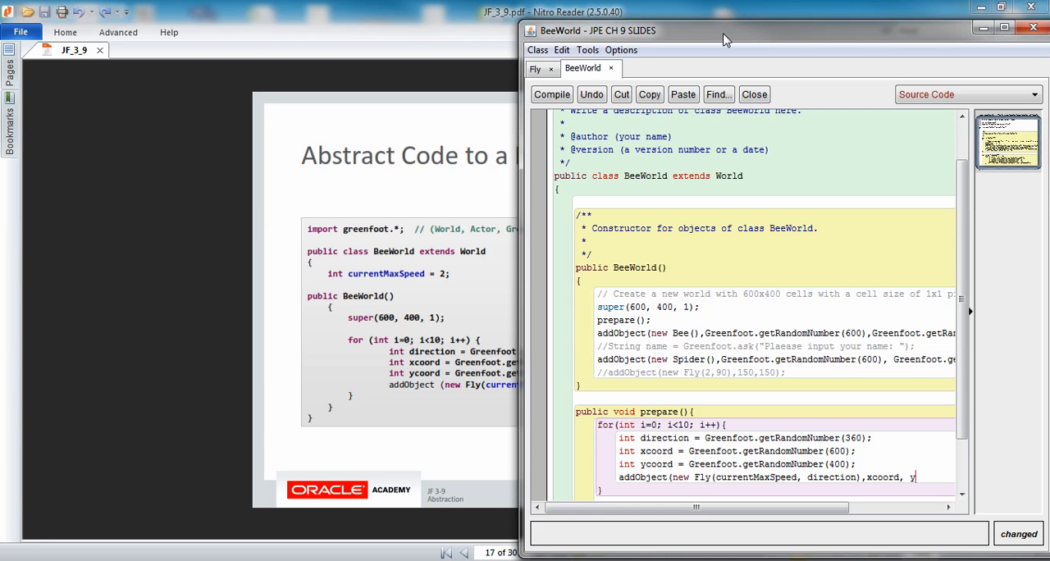
text(coord)
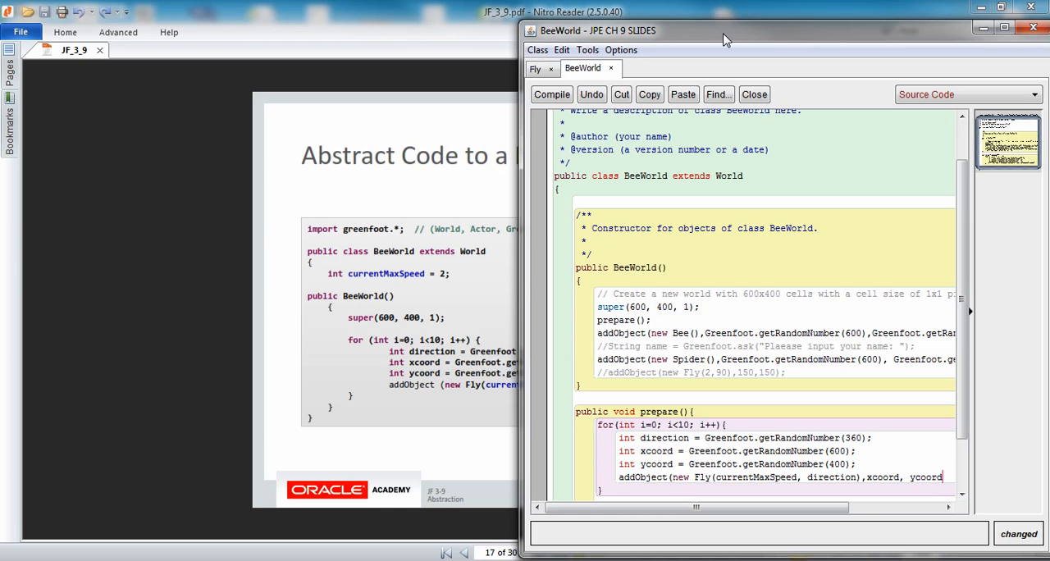
text();)
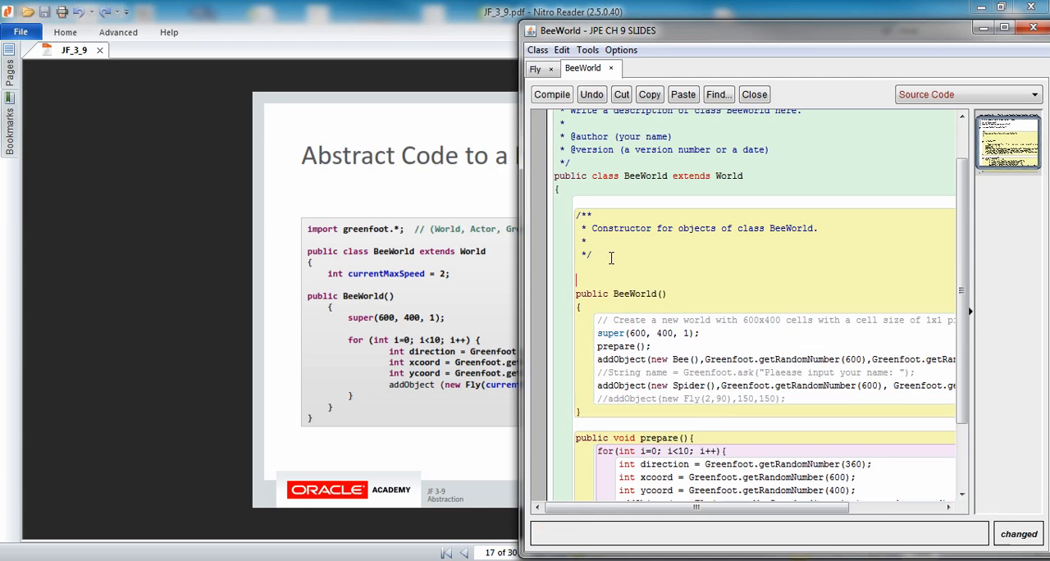
- Write 'int currentMaxSpeed =' as a field on the line above the BeeWorld constructor
click(551, 95)
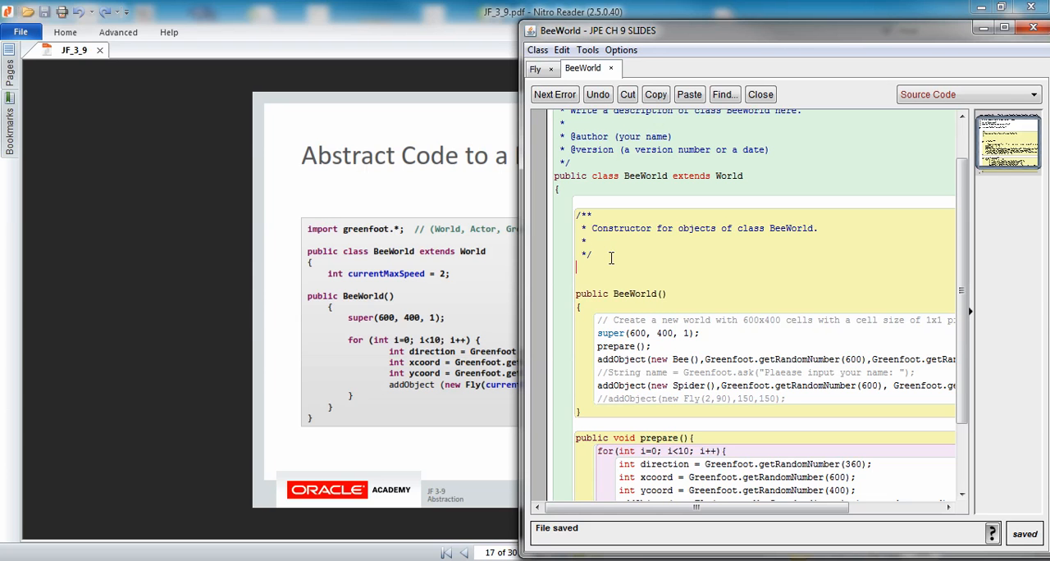
text(int c)
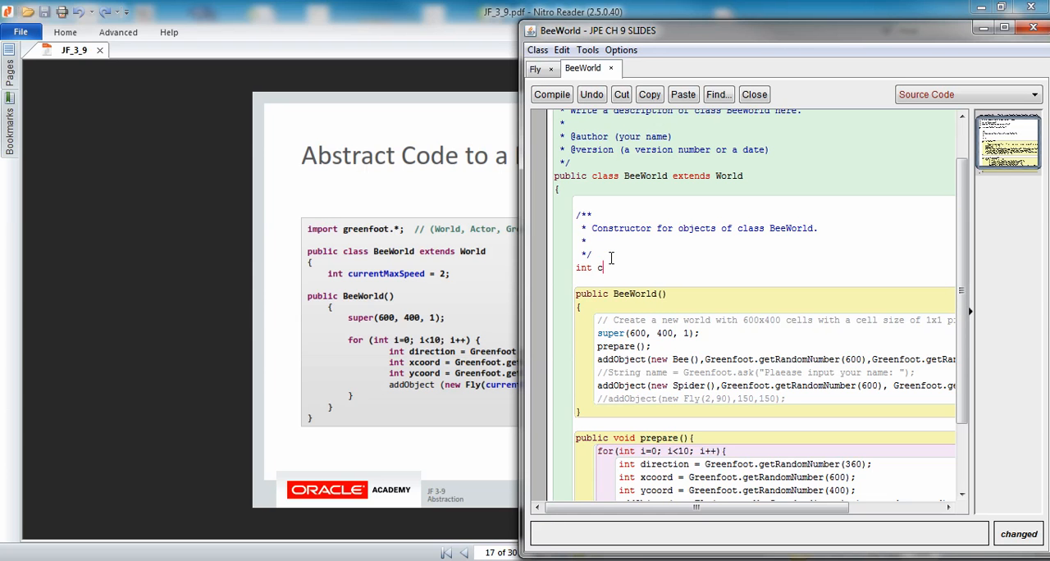
text(urrentMaxSp)
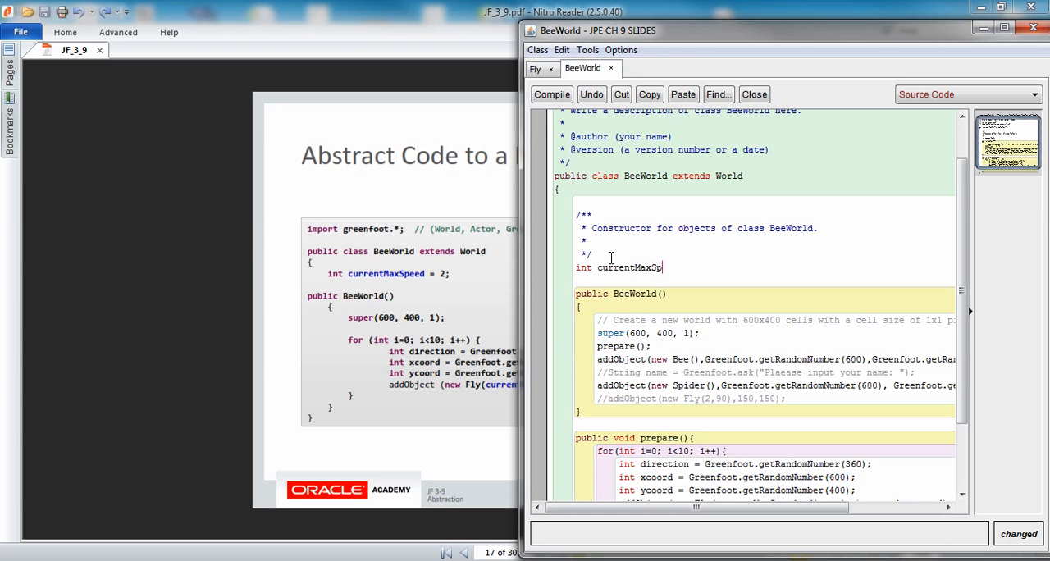
text(eed =)
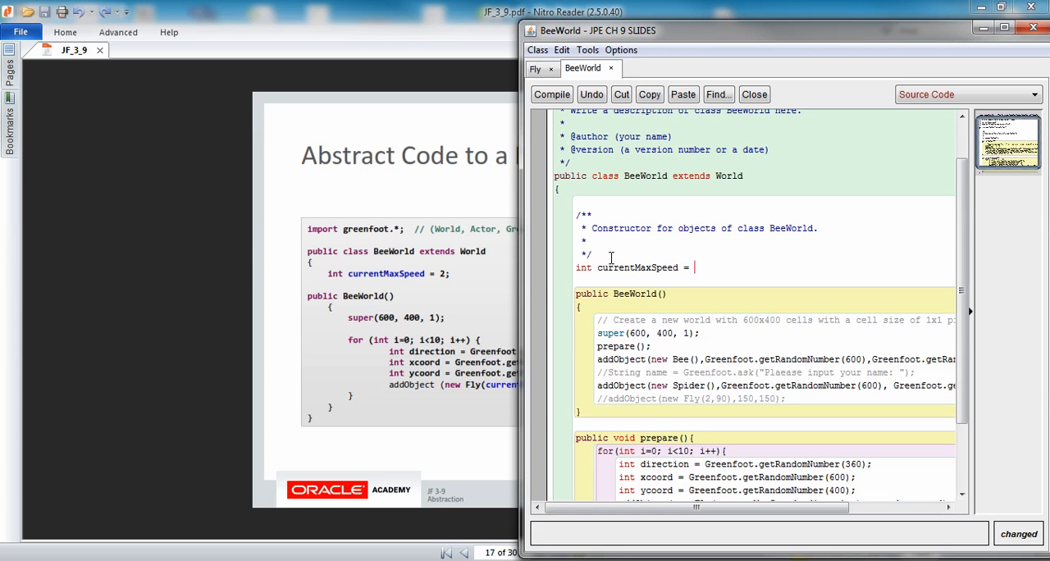
click(552, 95)
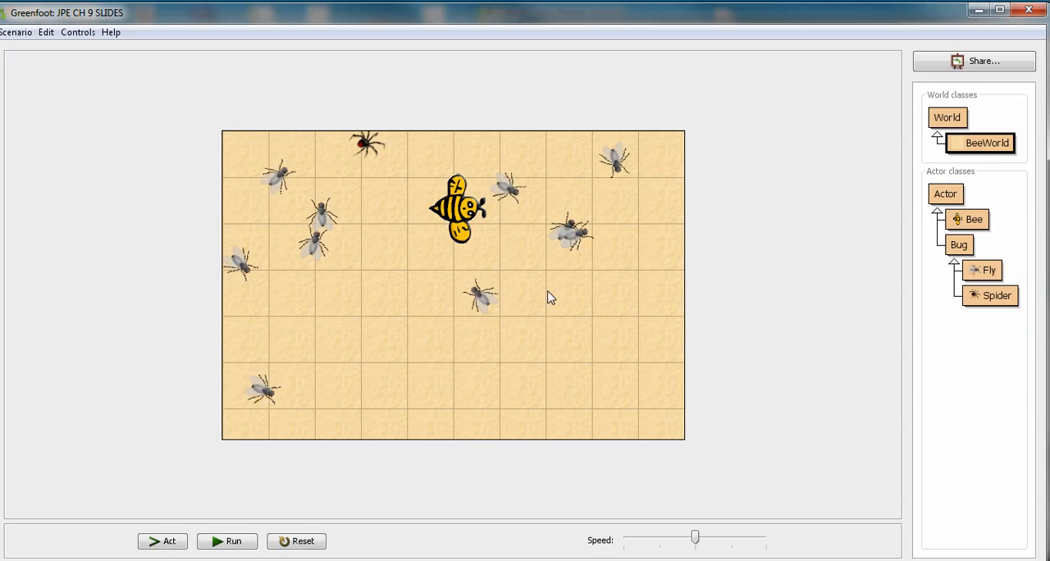
mouse_move(663, 459)
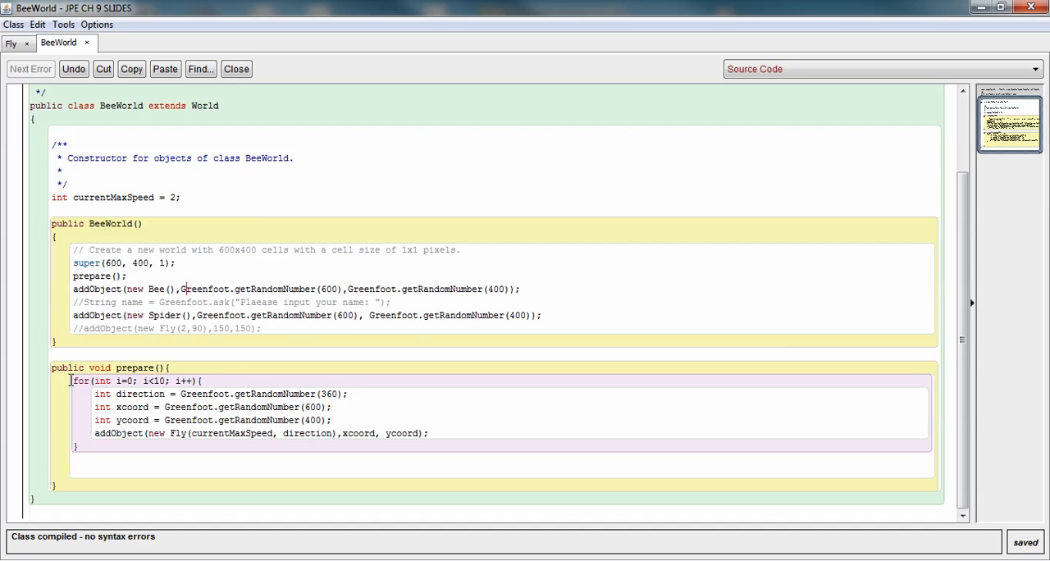
- Highlight the for loop's counter section in the compiled prepare method
double_click(80, 380)
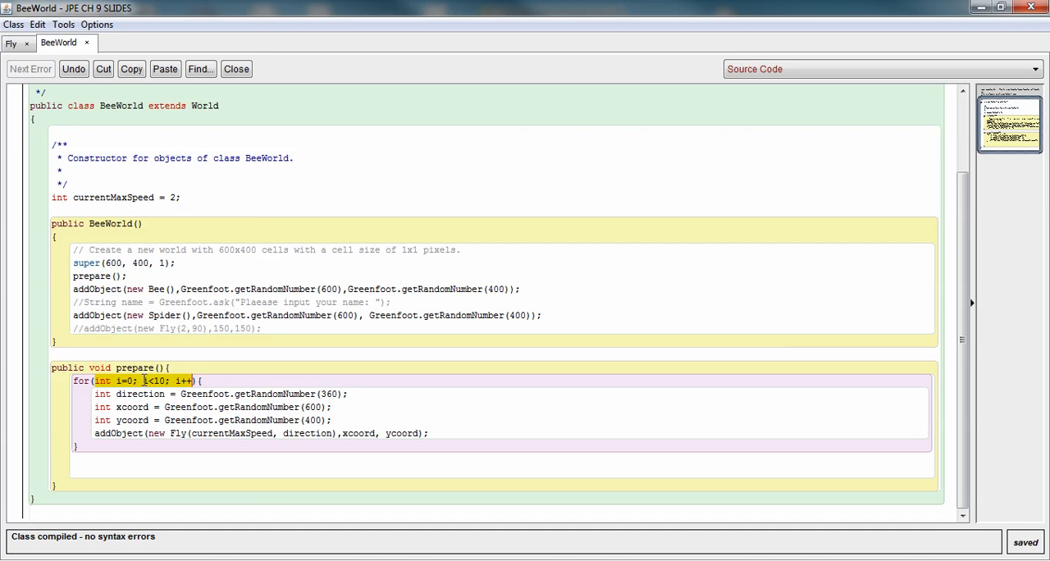
mouse_move(138, 394)
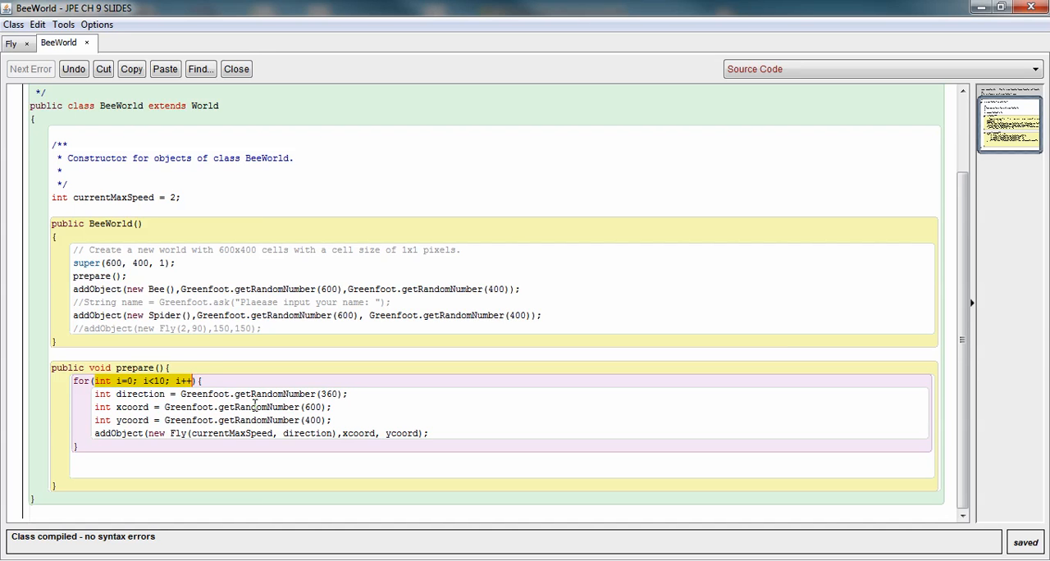
mouse_move(160, 410)
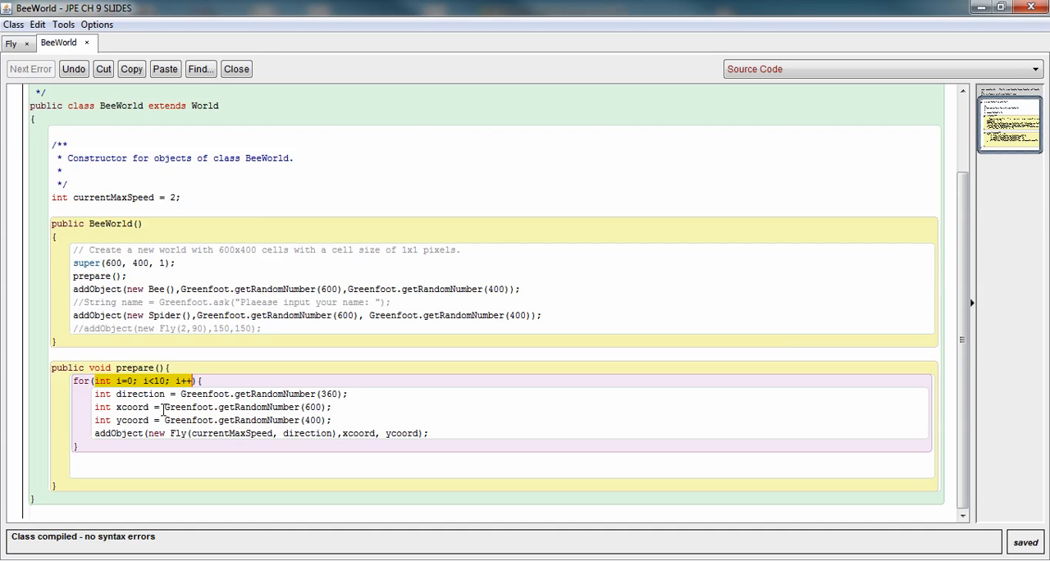
mouse_move(161, 414)
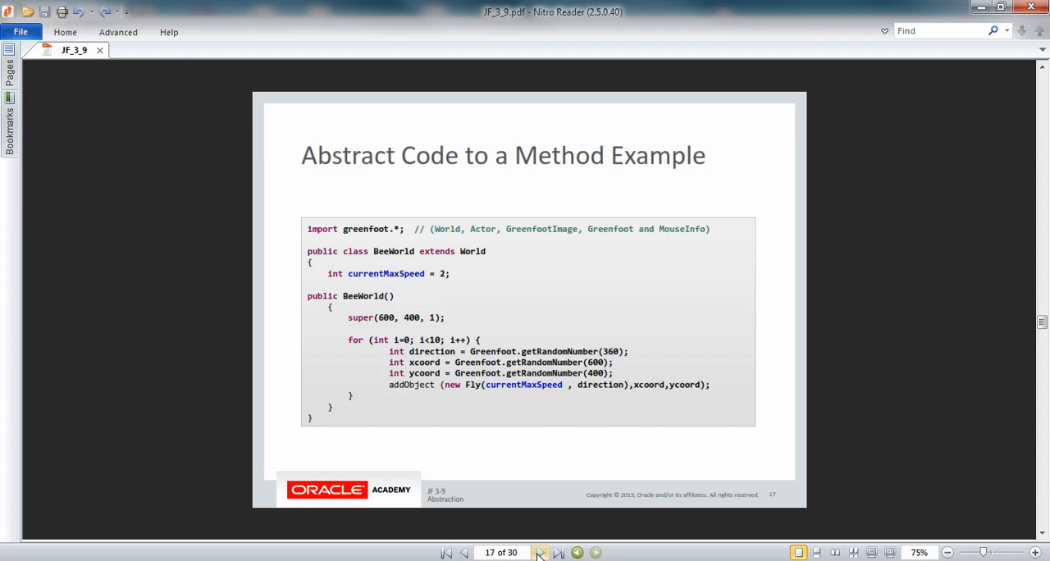
- Advance the JF_3_9 PDF to slide 18, Simple Abstraction of Code
click(540, 551)
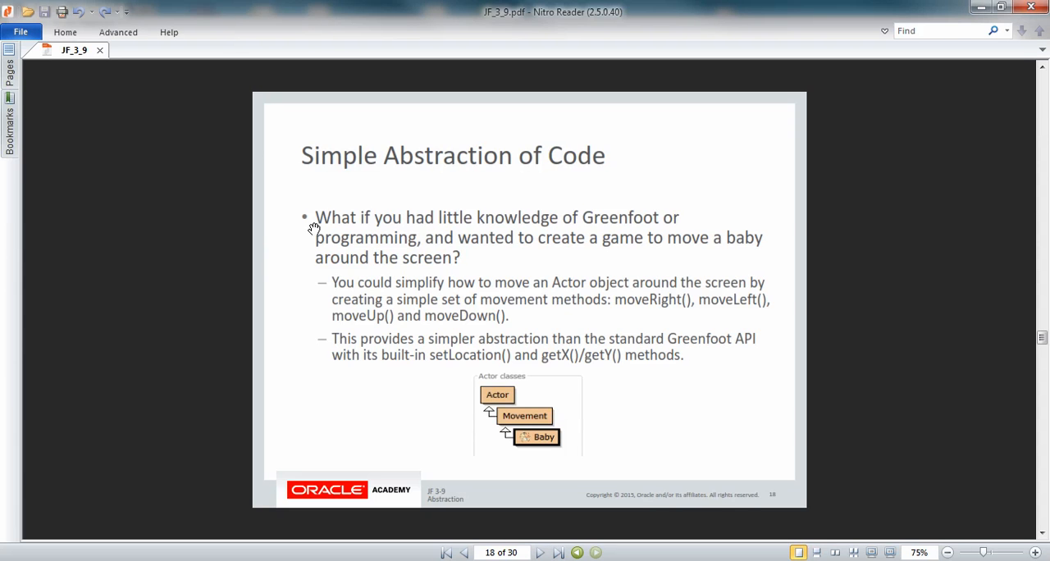
mouse_move(309, 230)
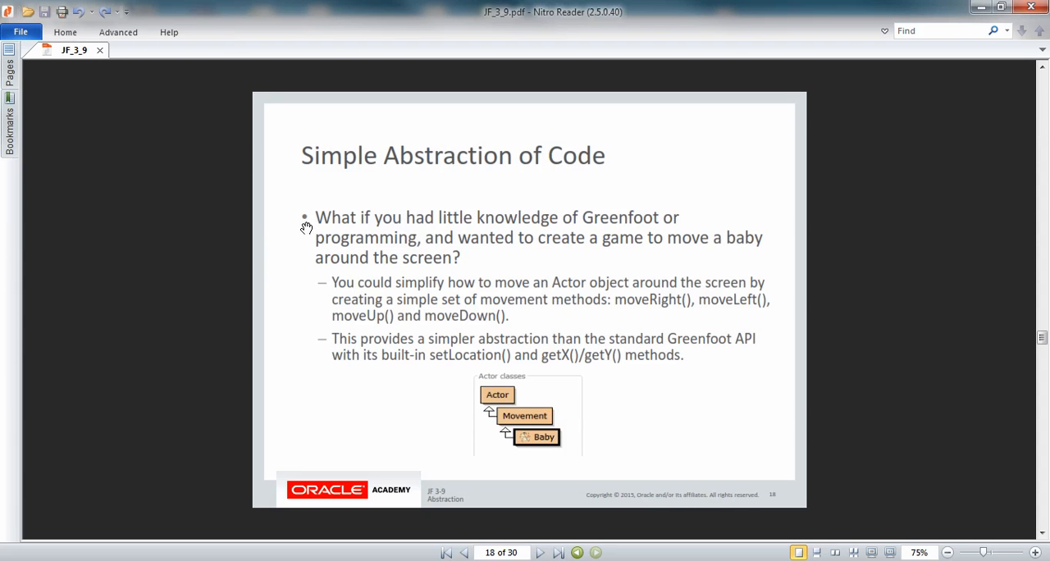
mouse_move(500, 446)
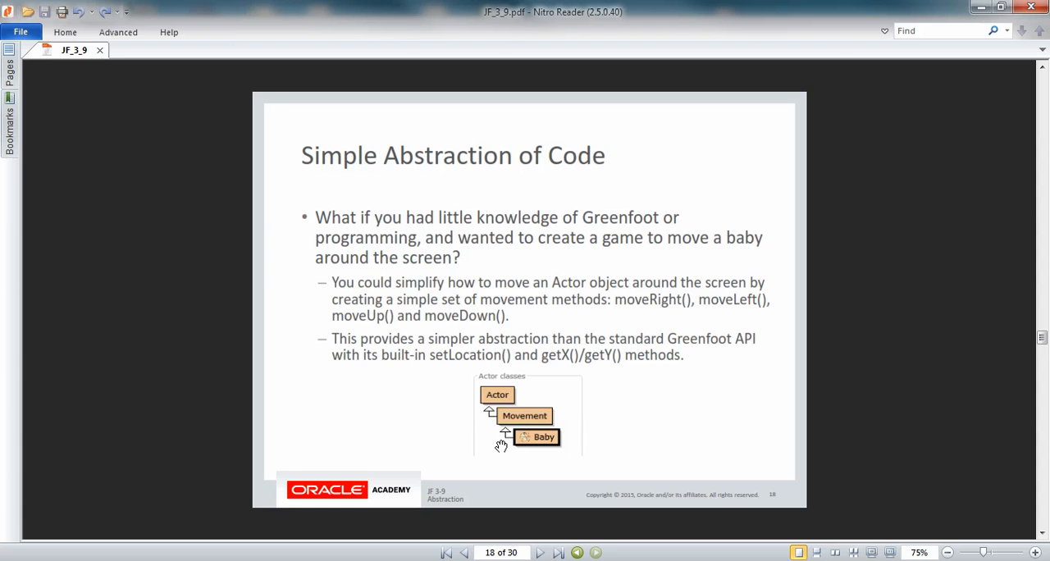
mouse_move(299, 378)
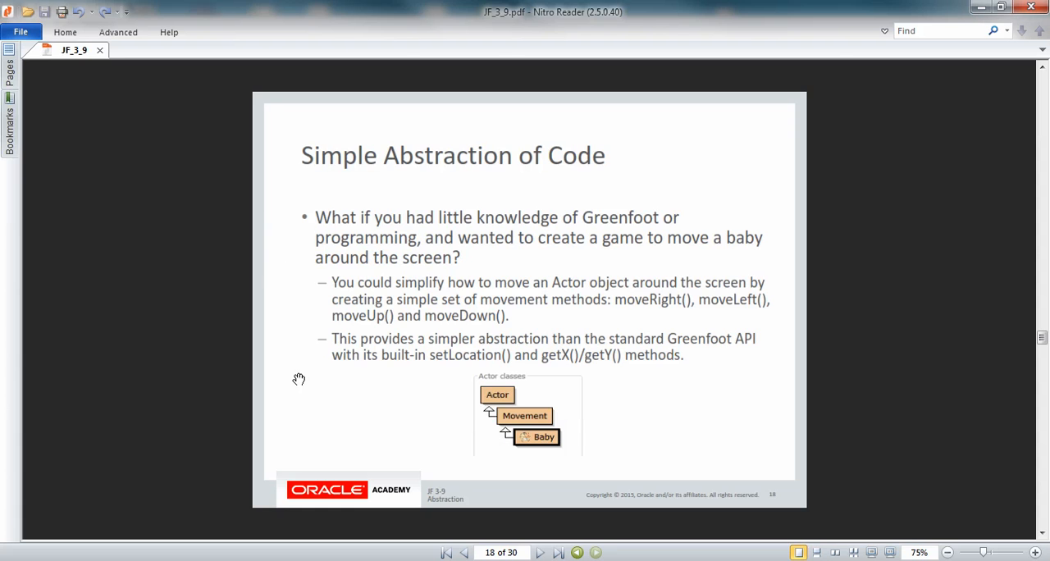
mouse_move(283, 241)
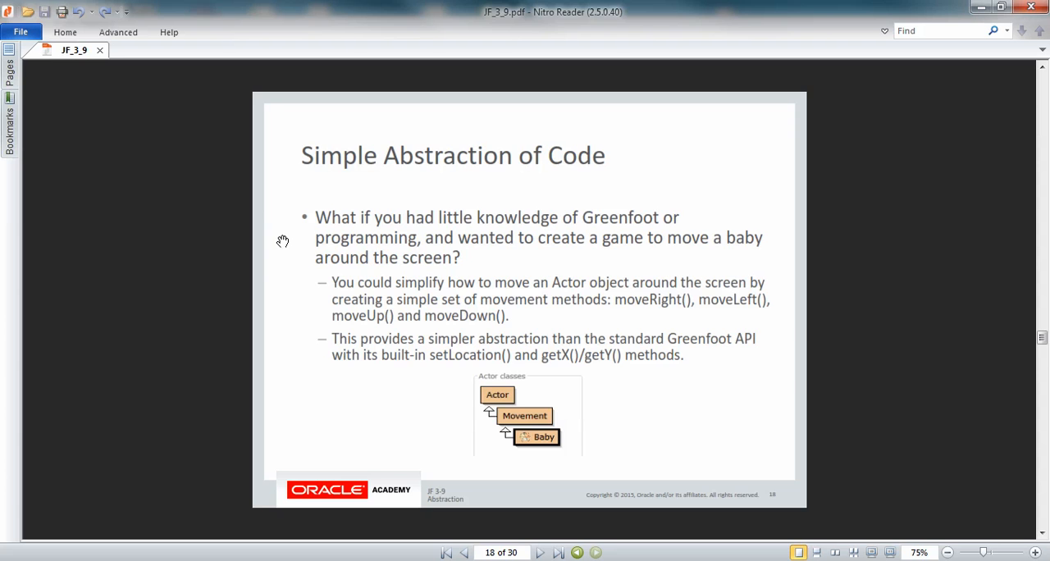
mouse_move(285, 256)
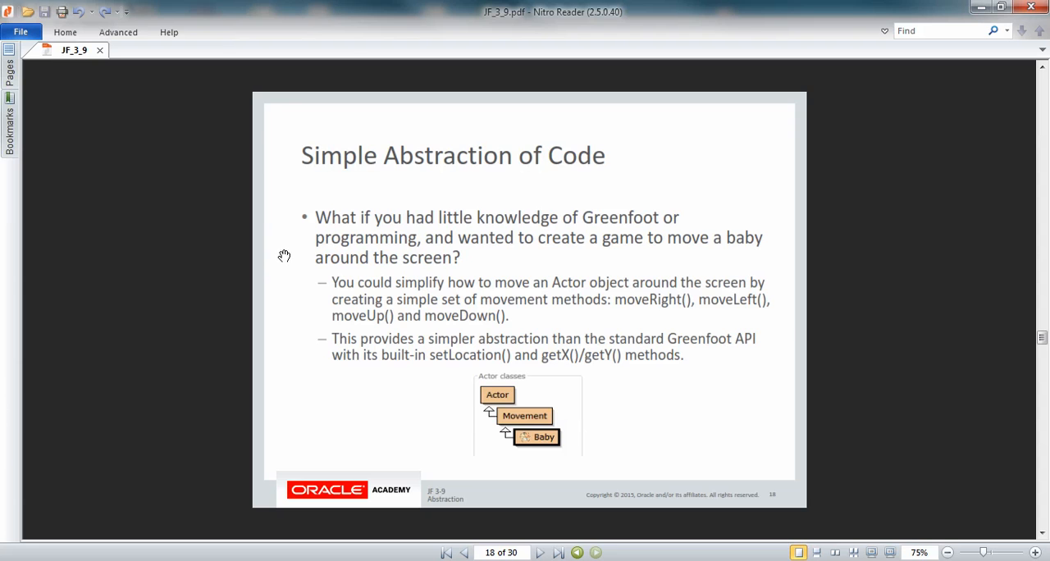
mouse_move(289, 285)
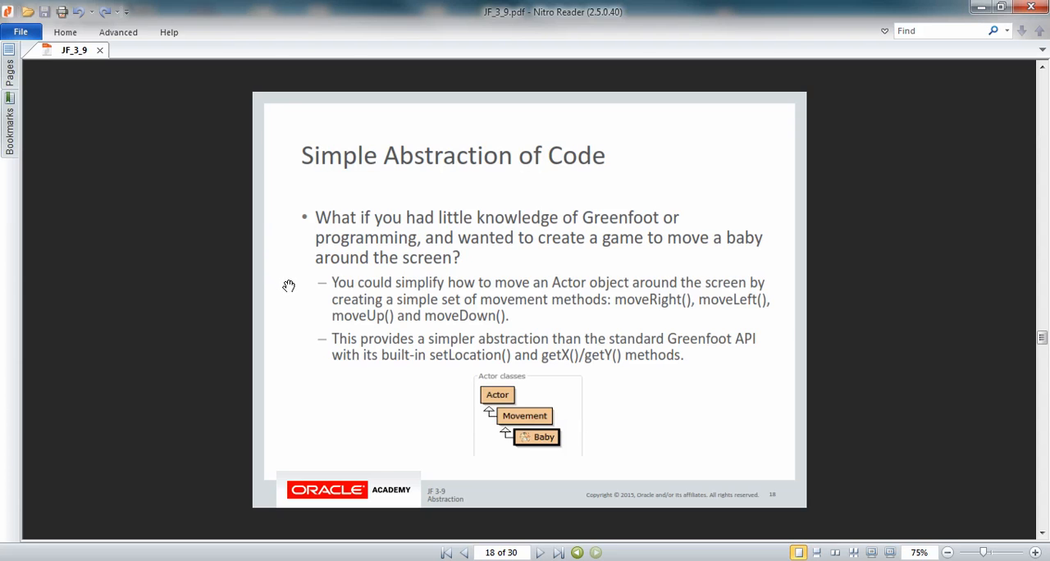
mouse_move(289, 292)
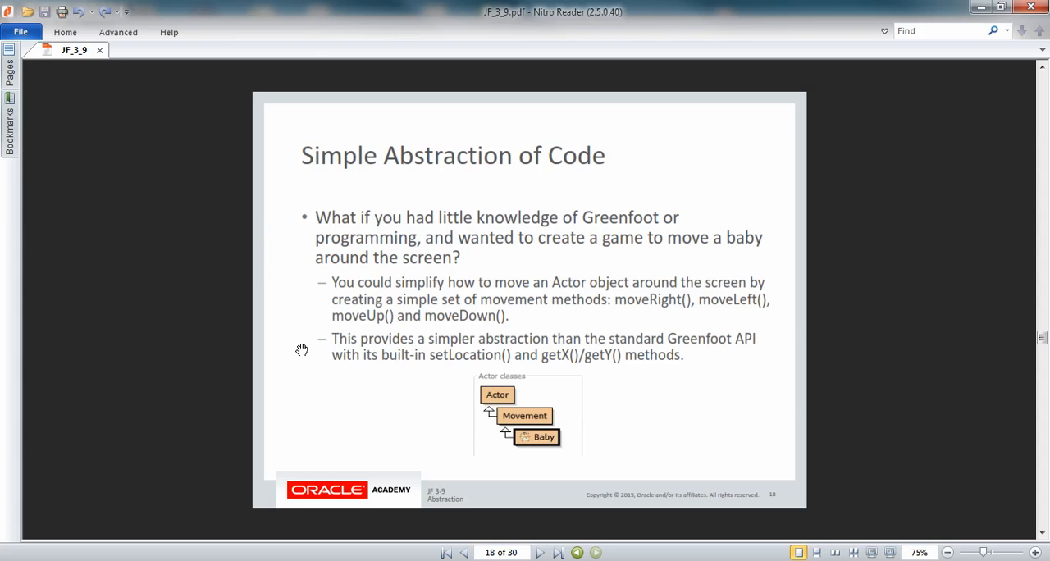
mouse_move(304, 360)
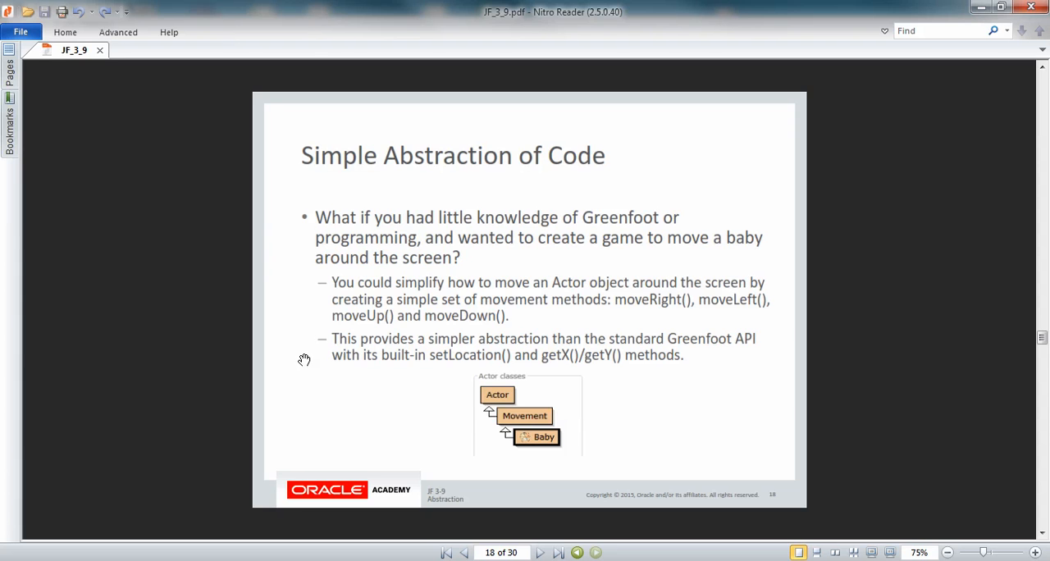
mouse_move(391, 368)
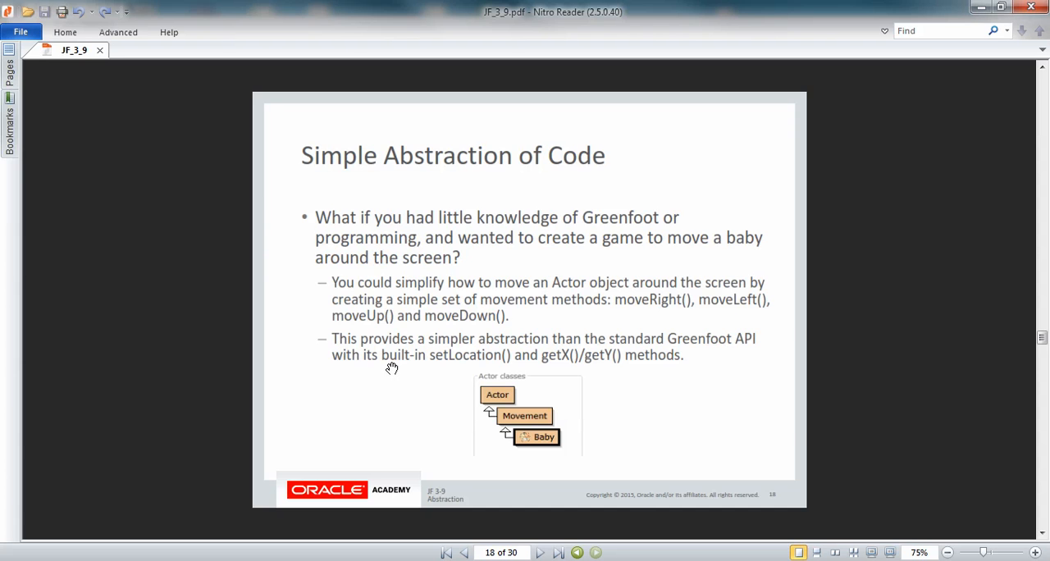
mouse_move(308, 226)
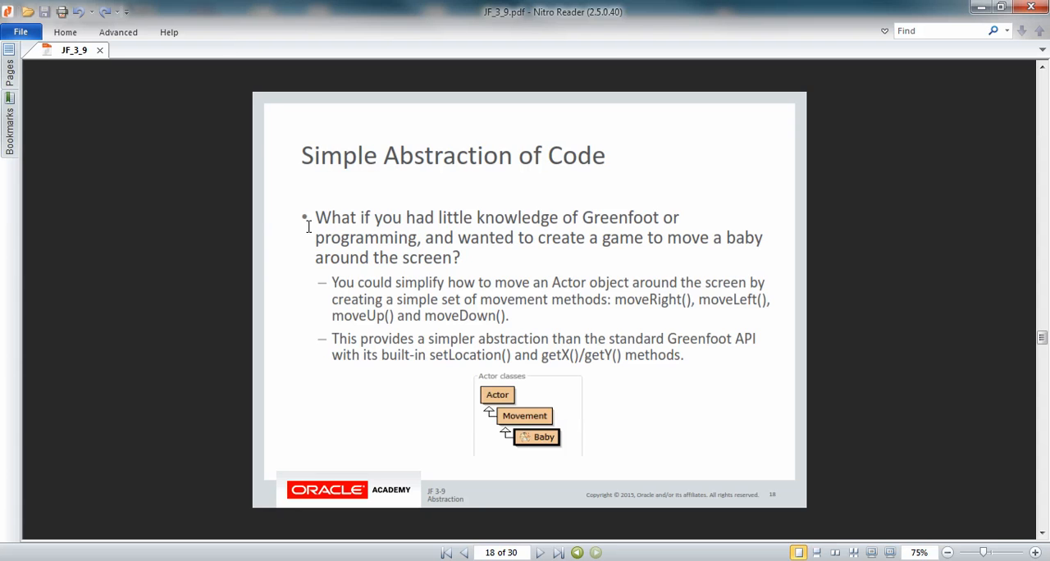
mouse_move(292, 240)
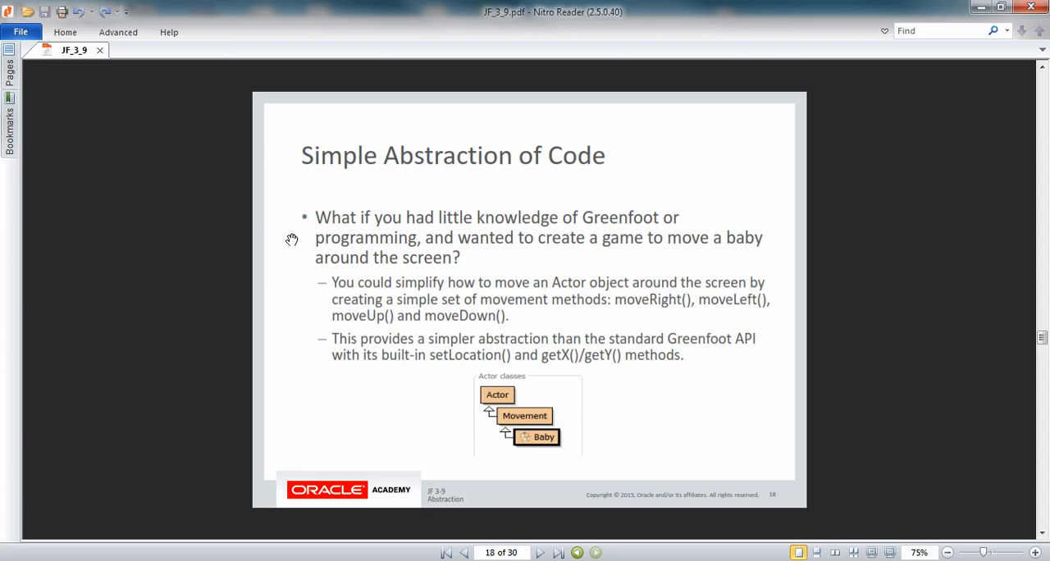
mouse_move(304, 315)
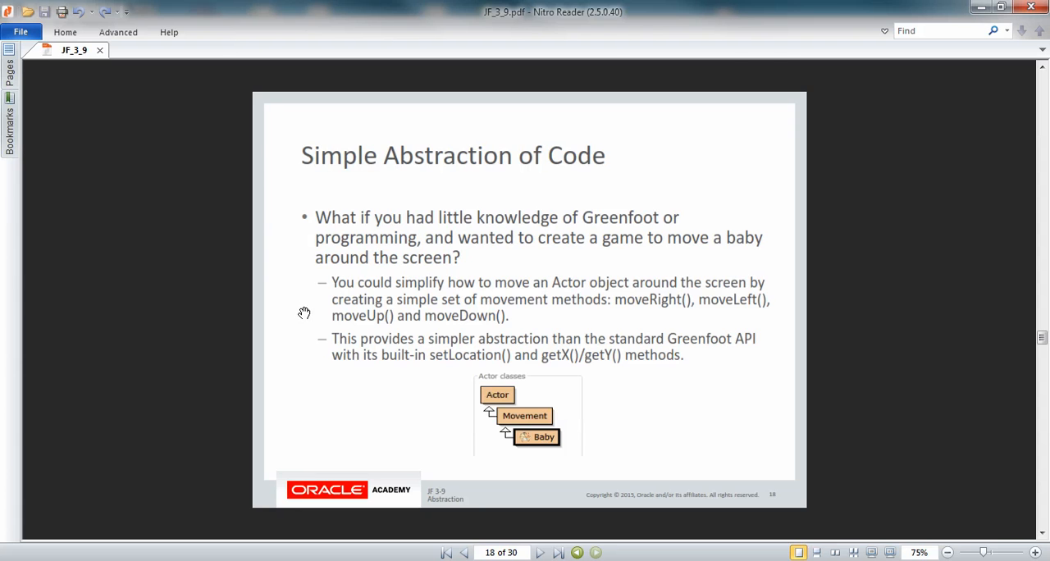
mouse_move(299, 315)
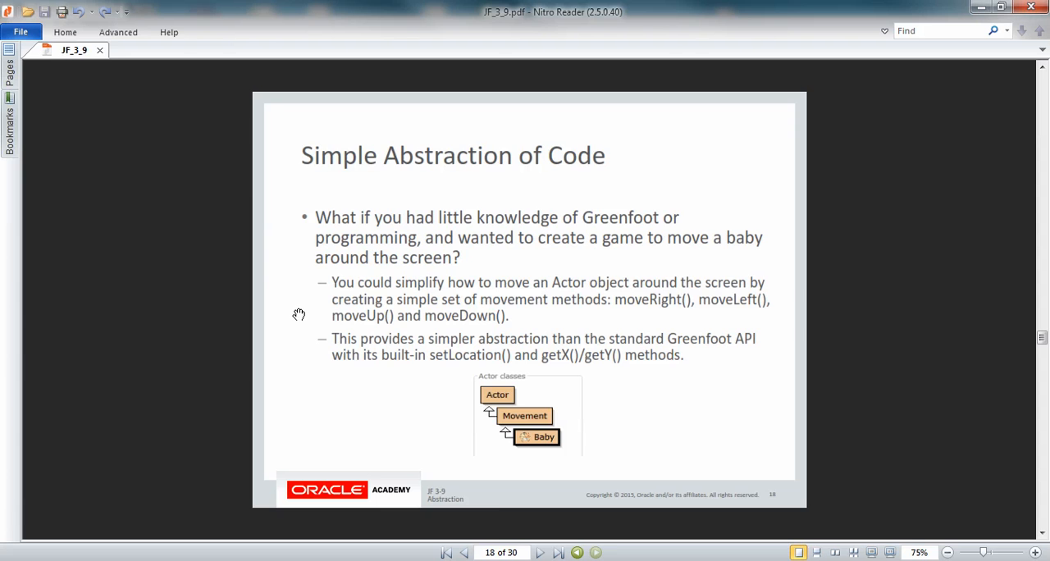
mouse_move(525, 540)
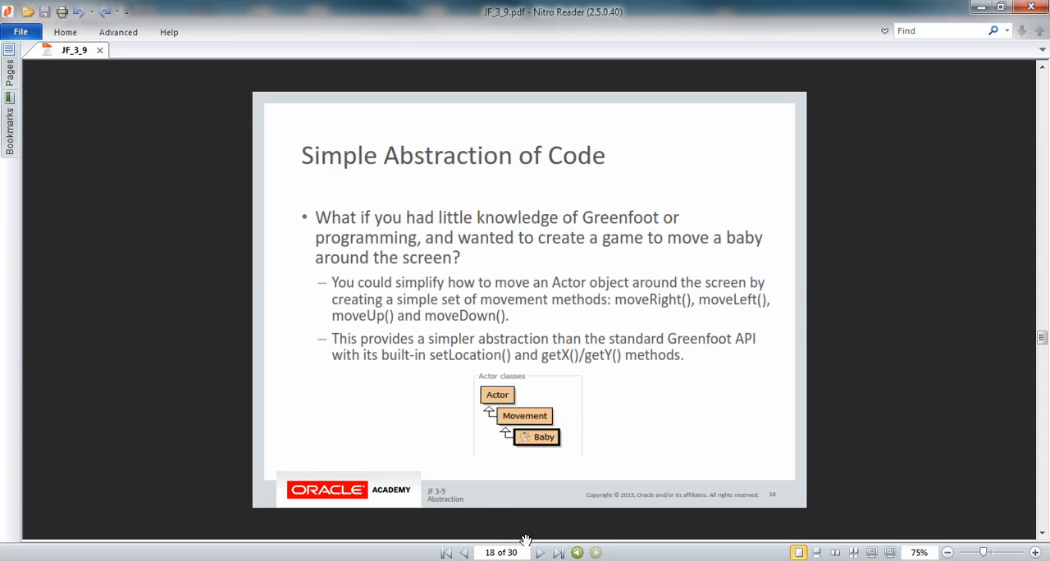
- Advance to slide 19, Create Baby Subclass, with the SPEED constant code
click(540, 551)
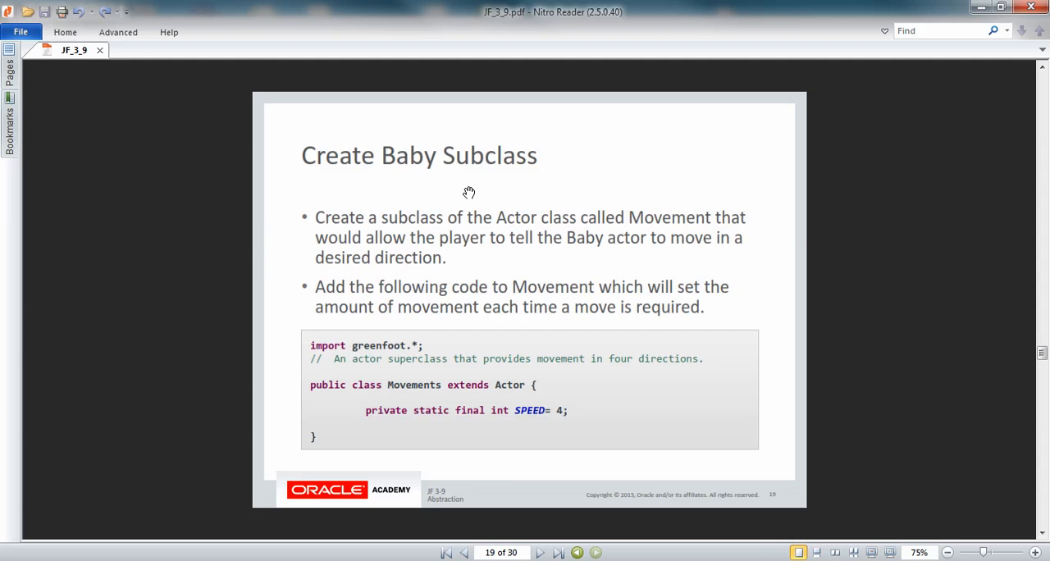
mouse_move(753, 555)
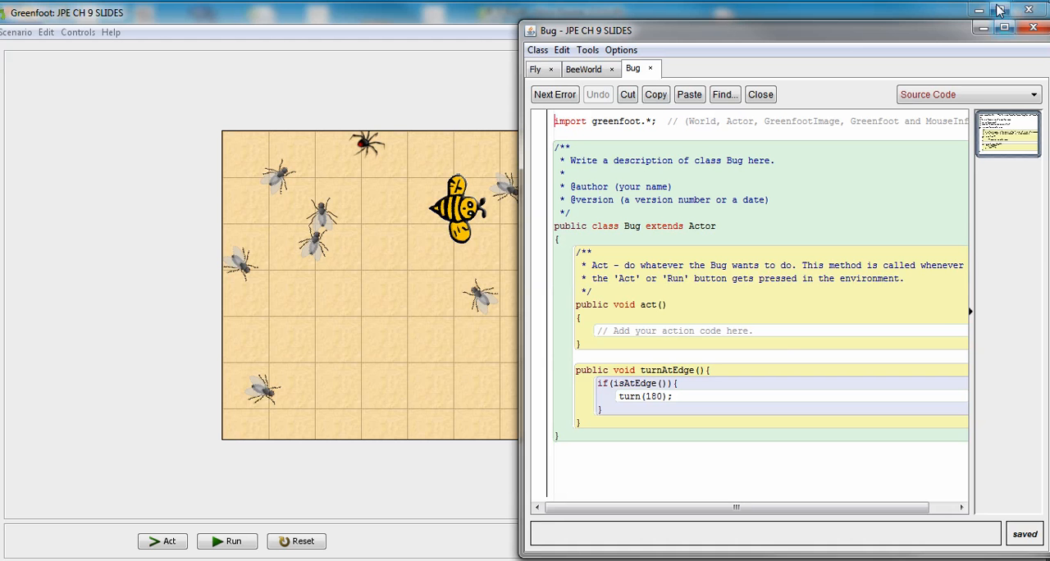
- Declare private static final int SPEED = 4 above act() in Bug, fixing the 'fainal' typo
drag(584, 29, 681, 36)
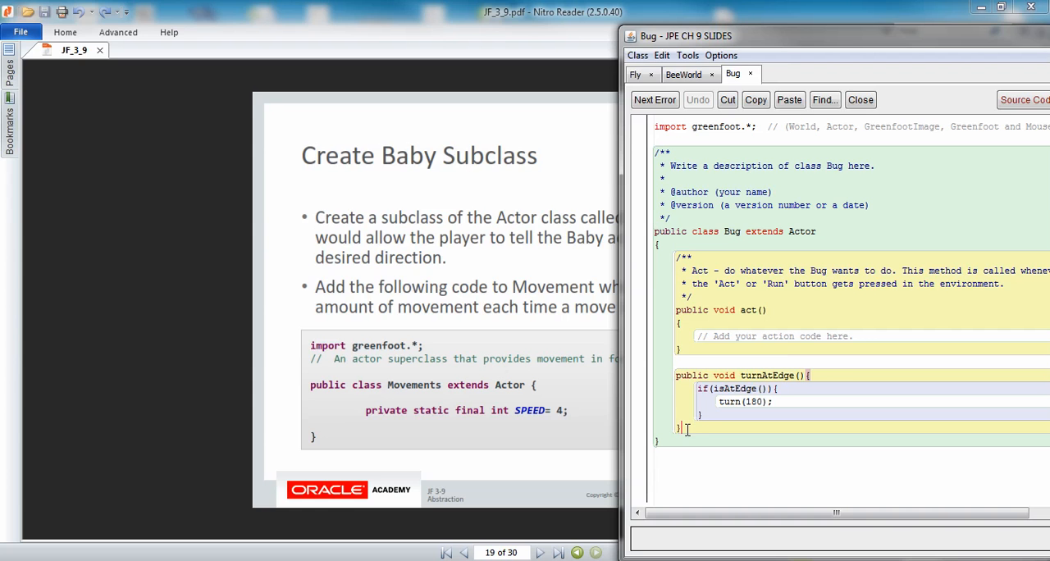
mouse_move(458, 415)
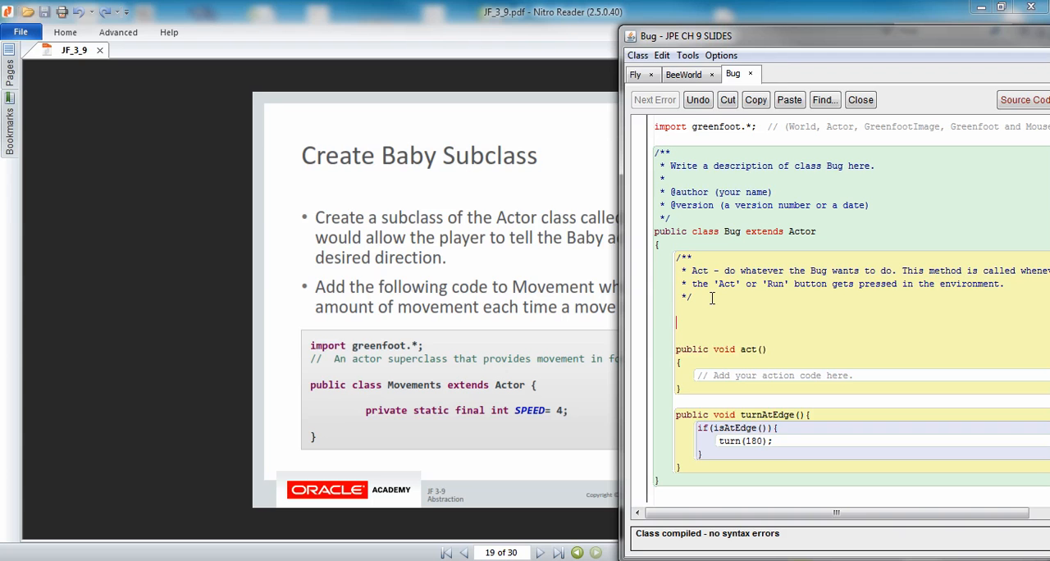
text(priv)
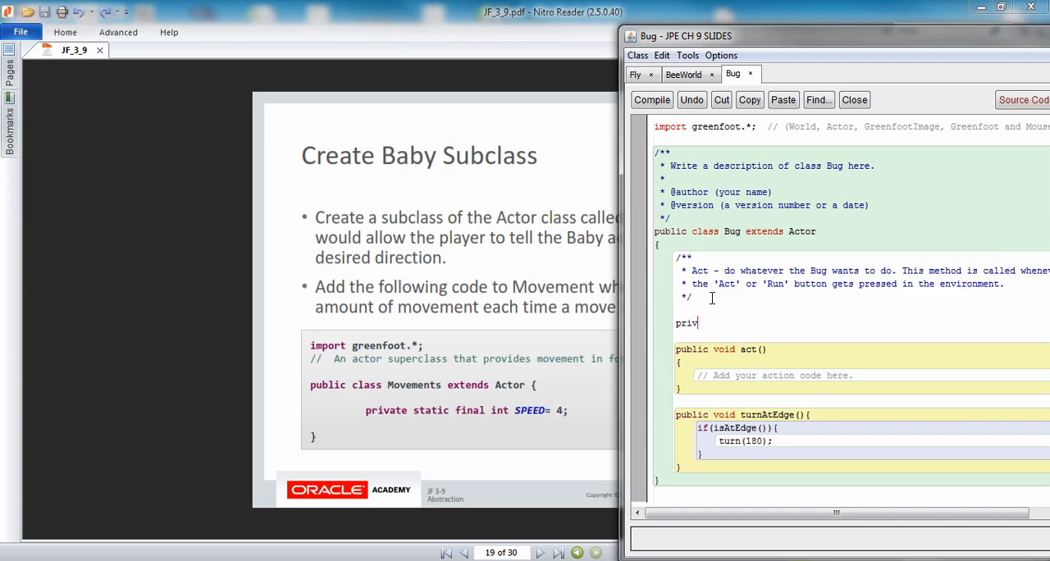
text(ate sta)
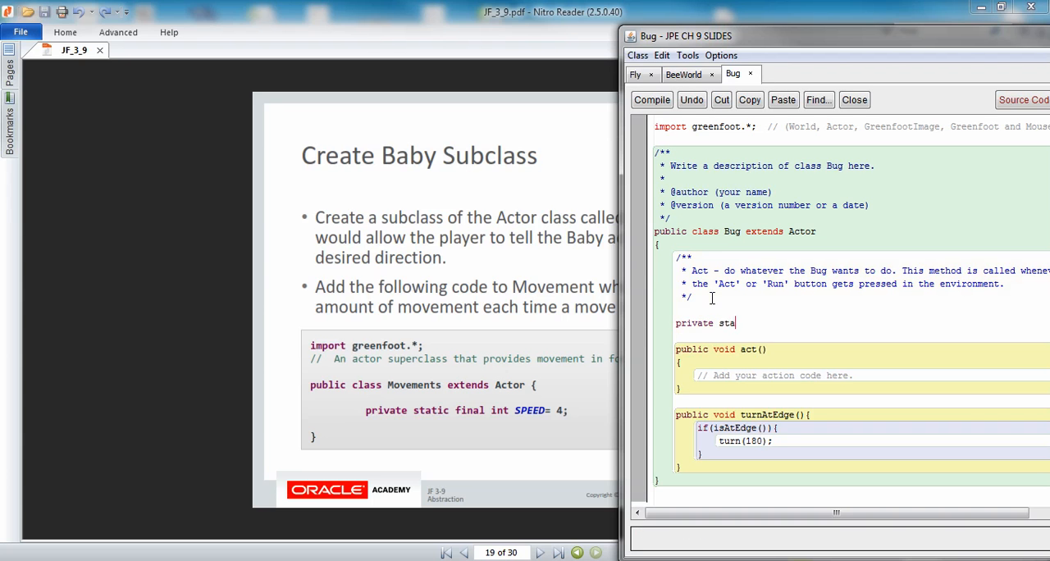
text(tic)
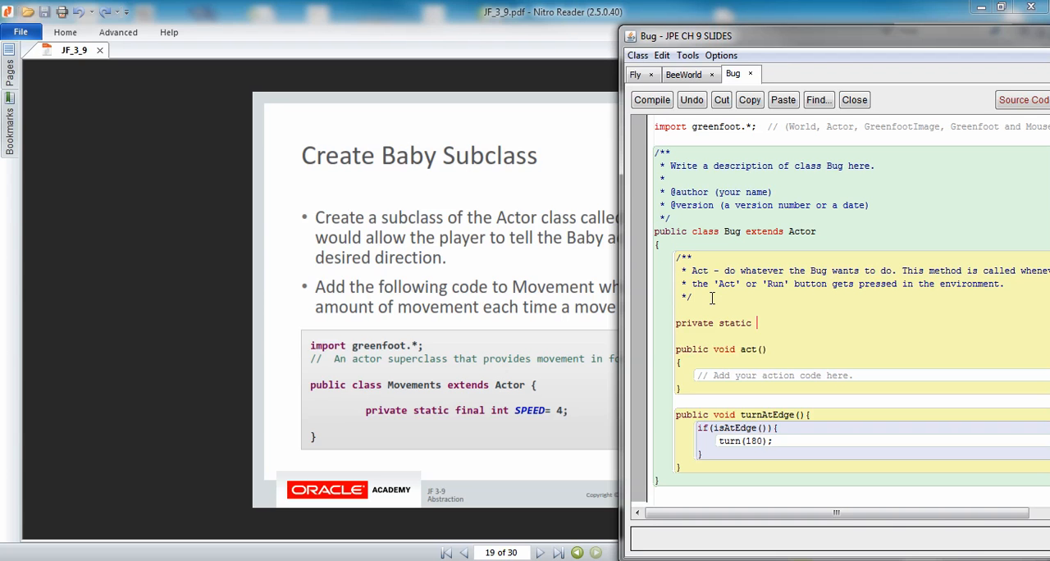
text(fainal i)
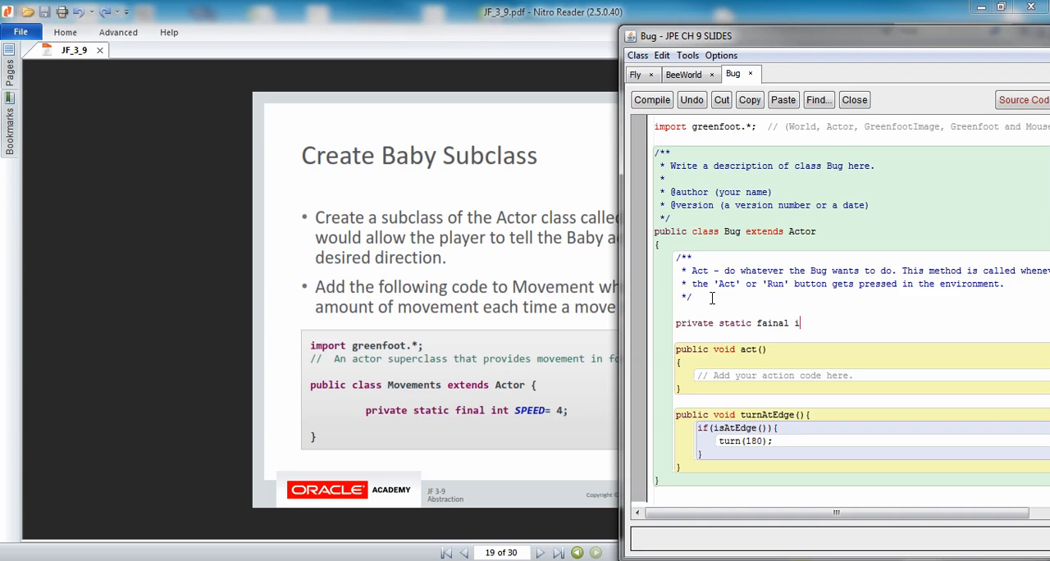
text(nt SPEED)
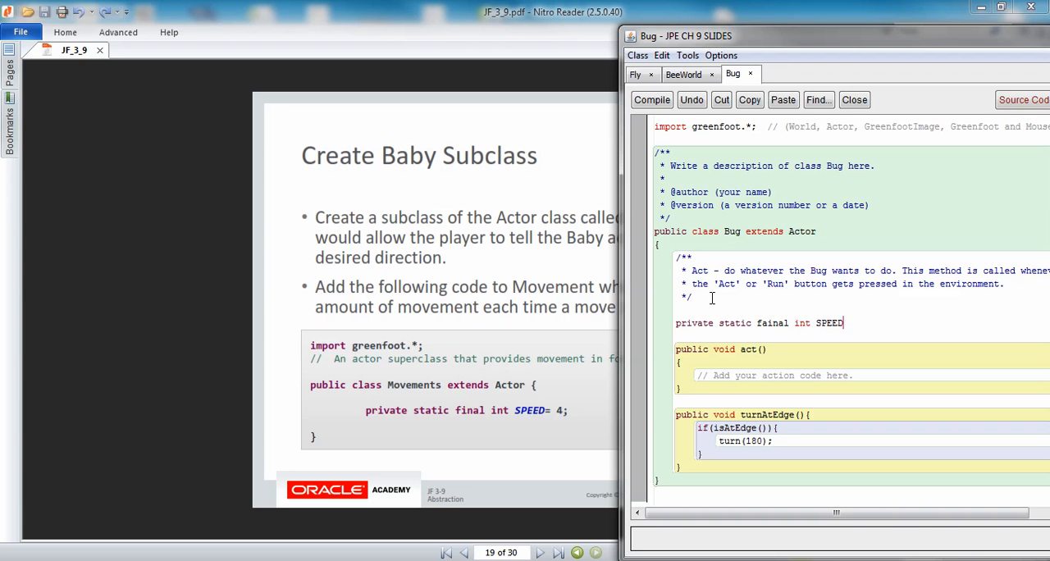
text(=)
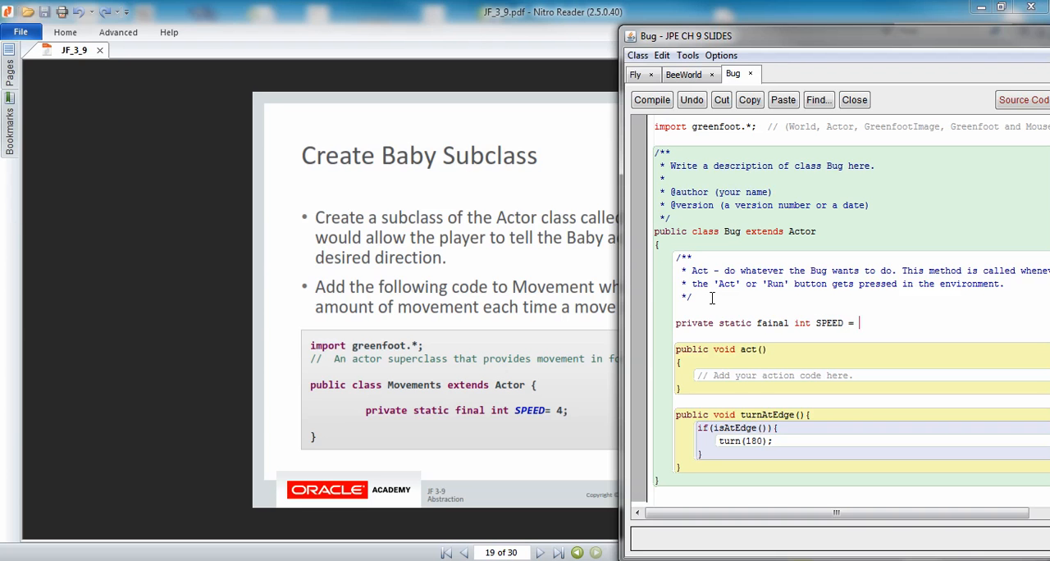
text(4;)
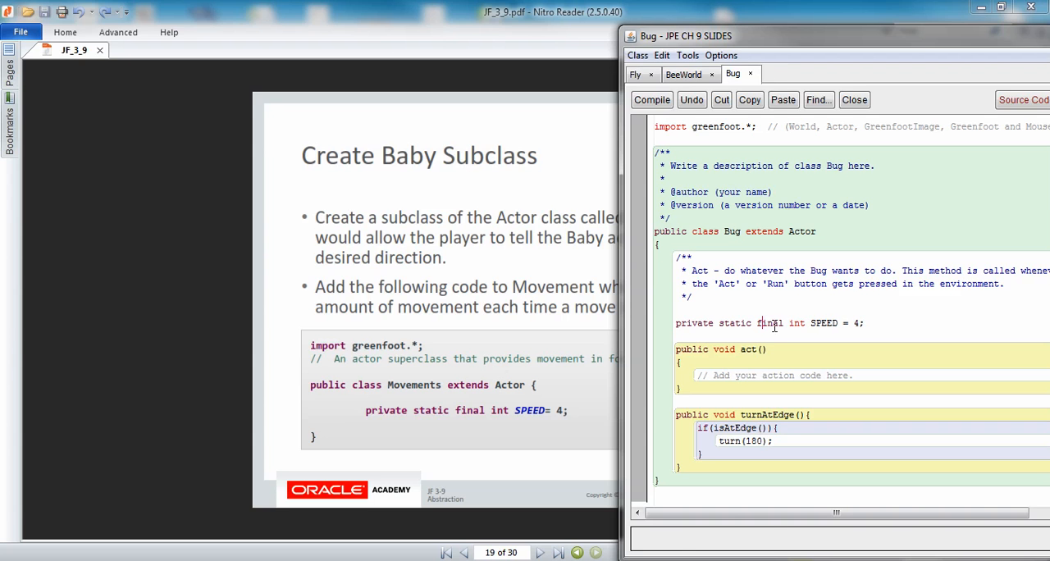
click(651, 99)
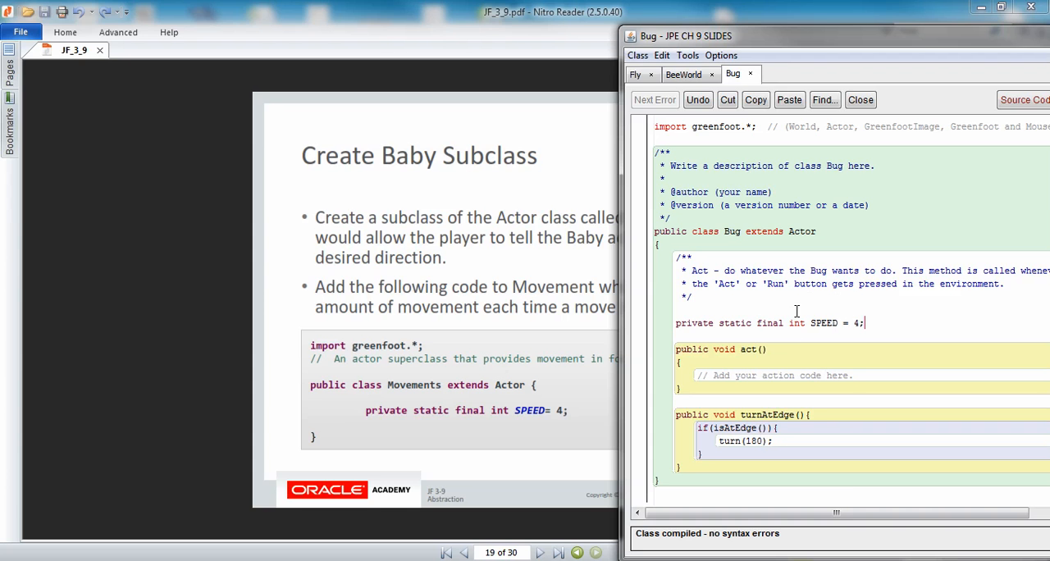
mouse_move(817, 326)
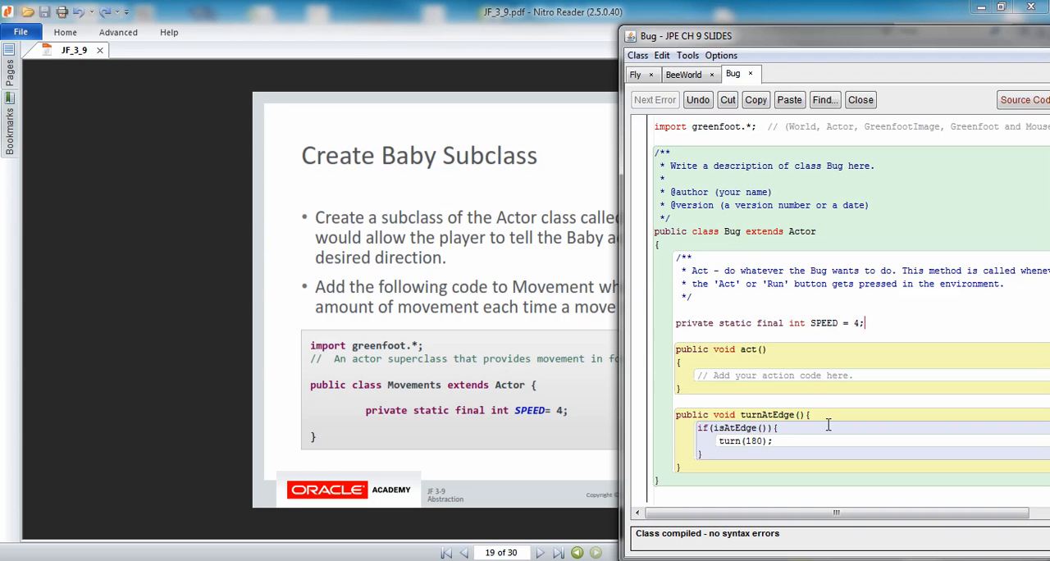
mouse_move(821, 370)
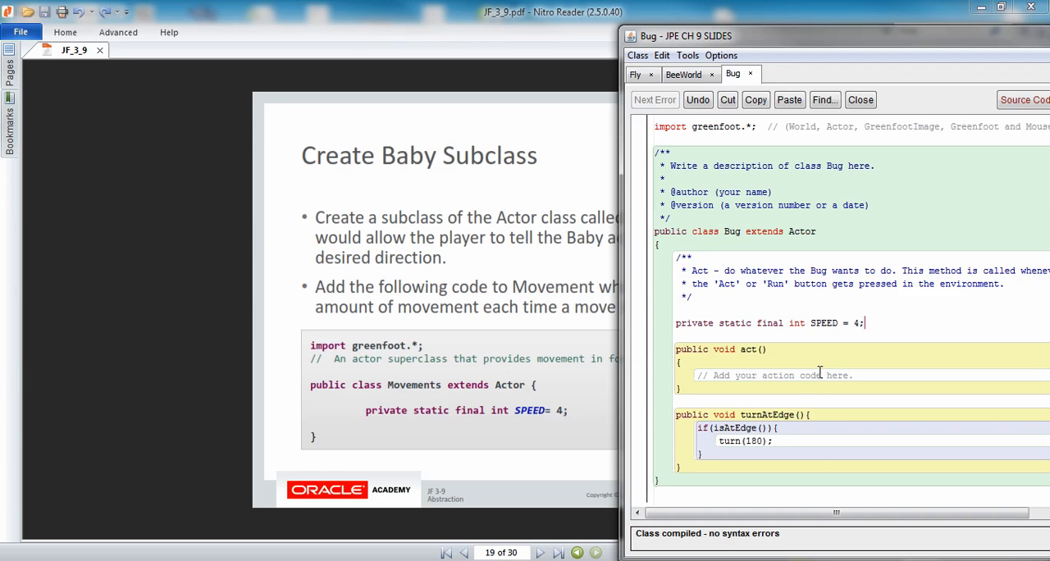
mouse_move(822, 407)
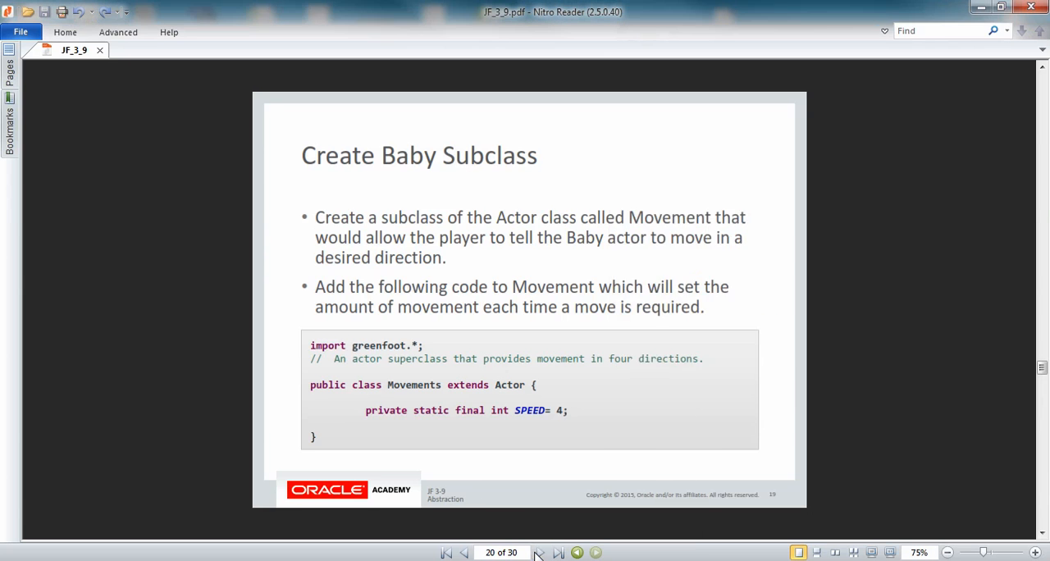
- Add a public void moveRight() method header below turnAtEdge() in Bug
click(539, 552)
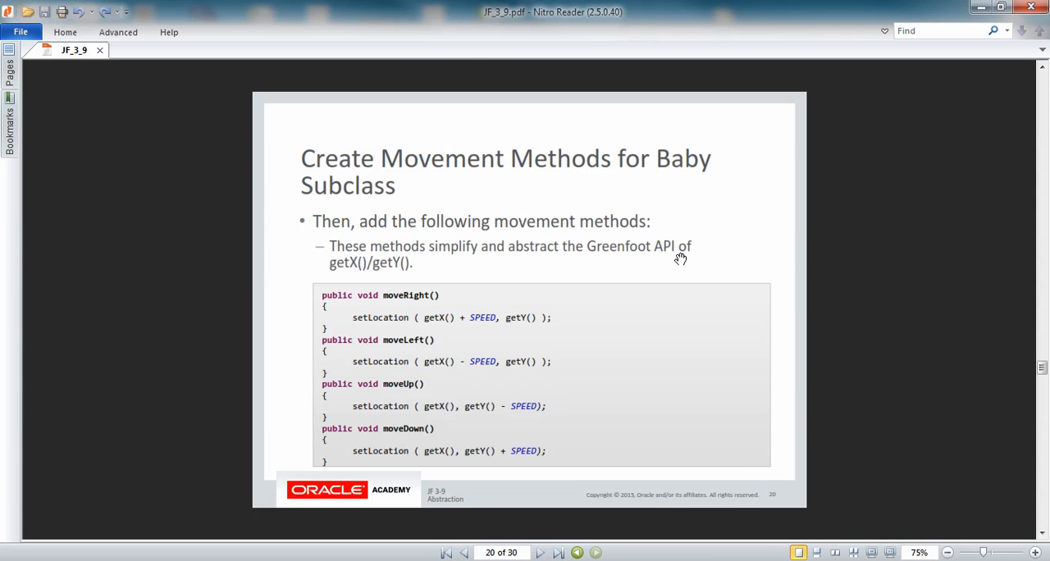
mouse_move(630, 371)
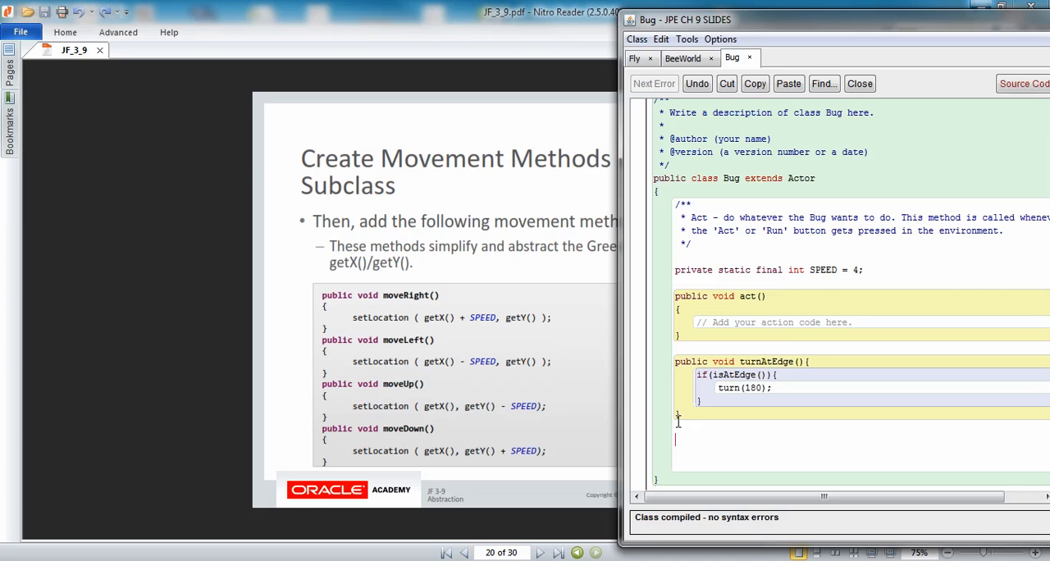
text(publ)
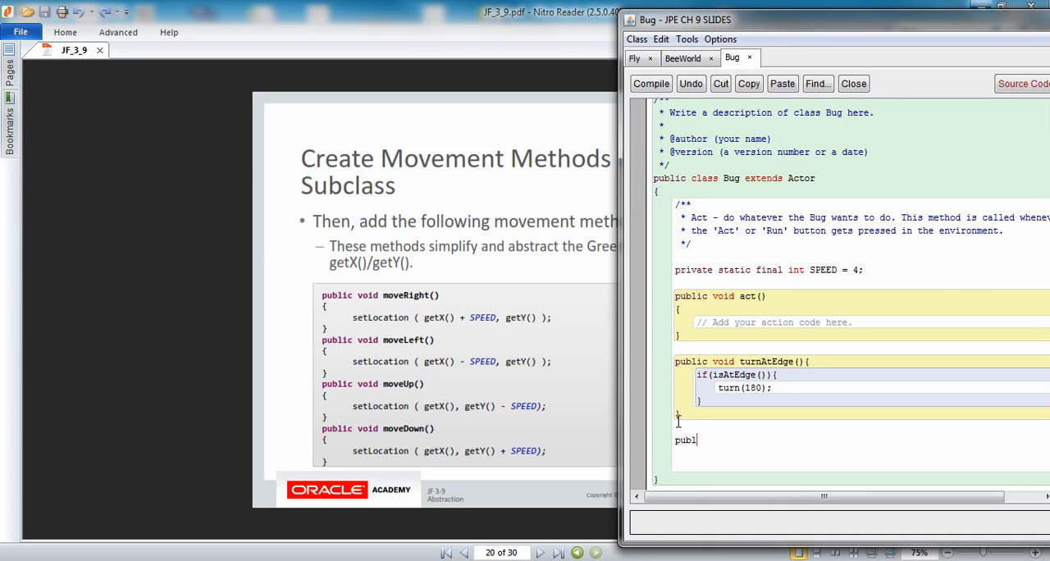
text(ic void)
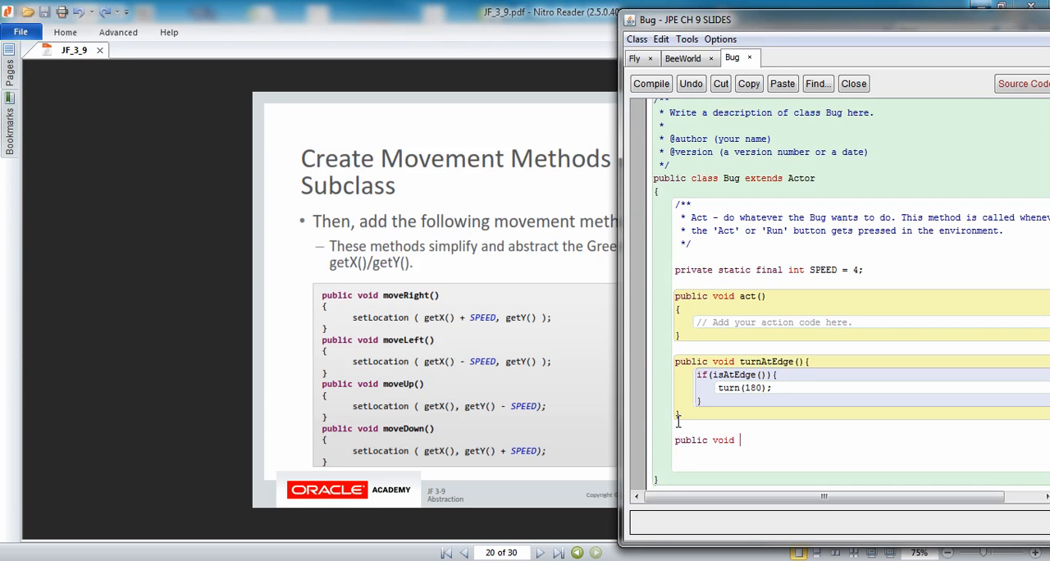
text(moveRight)
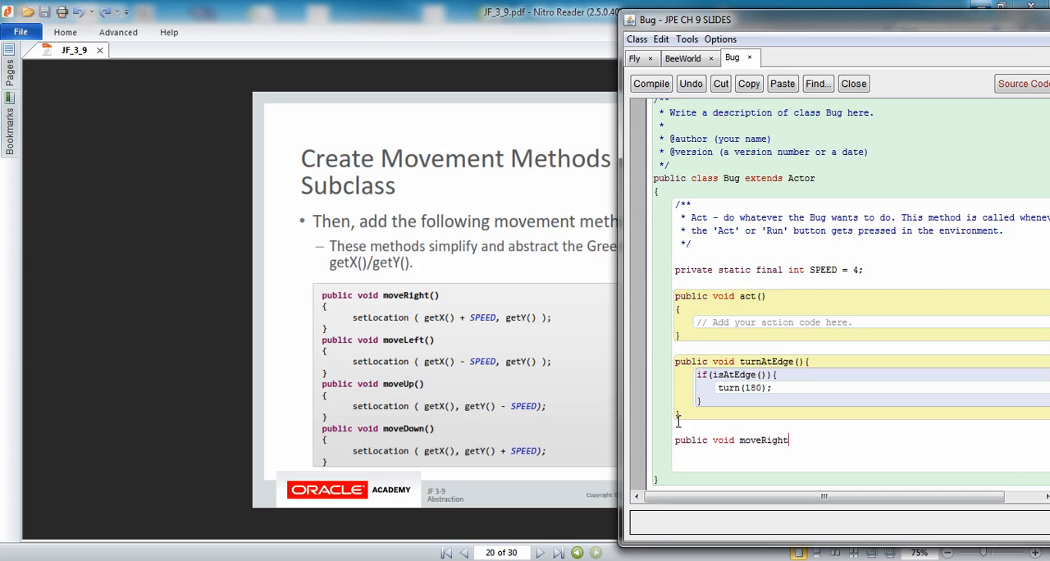
text((){)
text(})
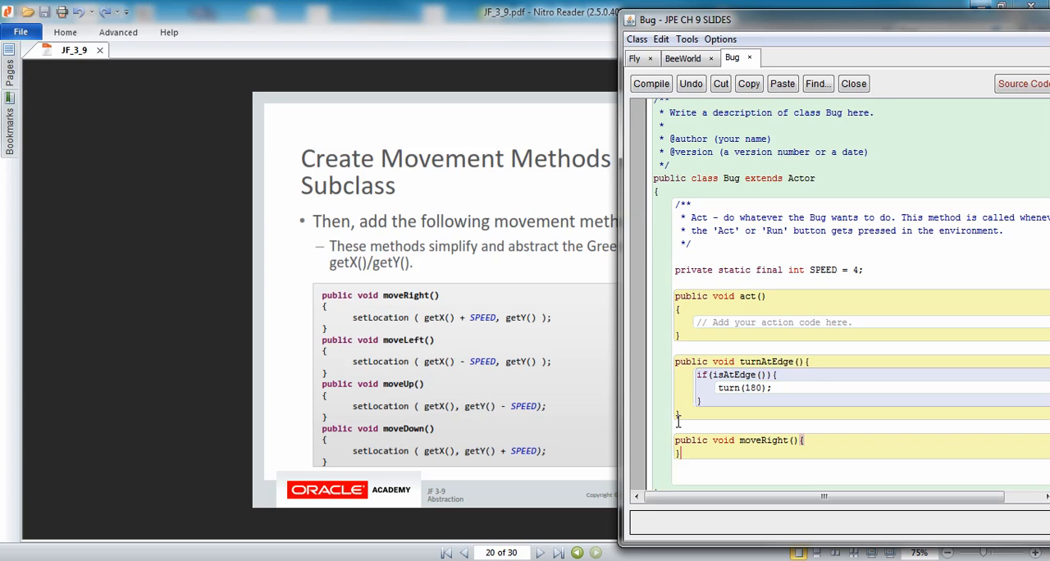
click(650, 82)
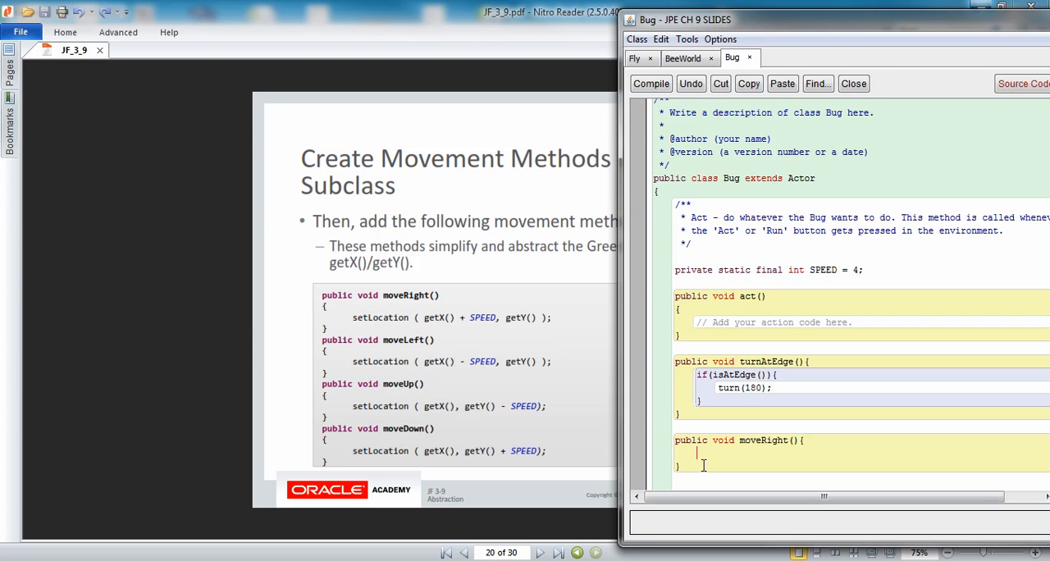
mouse_move(678, 555)
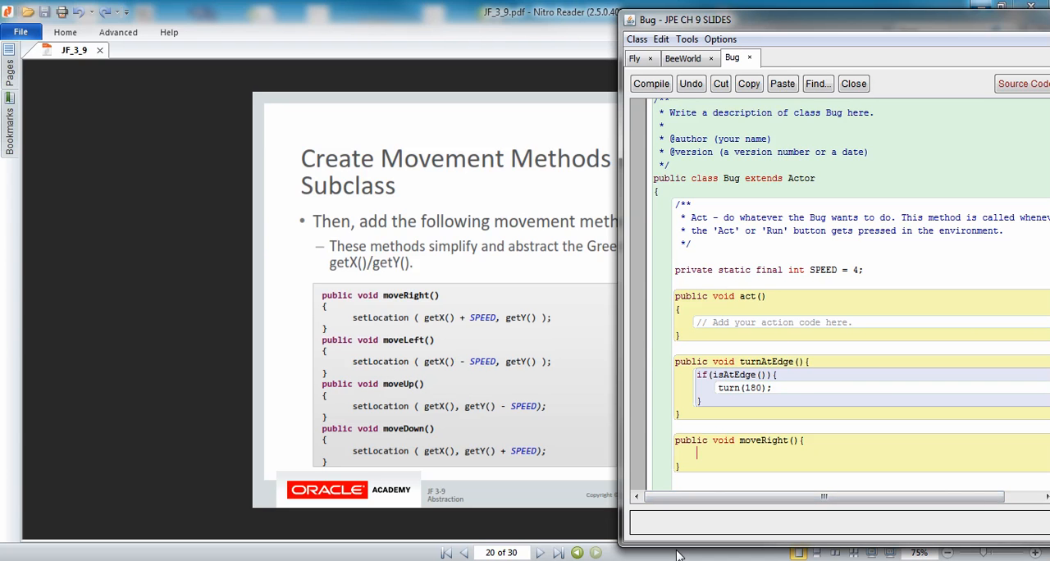
- Give moveRight the body setLocation(getX() + SPEED, getY())
text(setLoca)
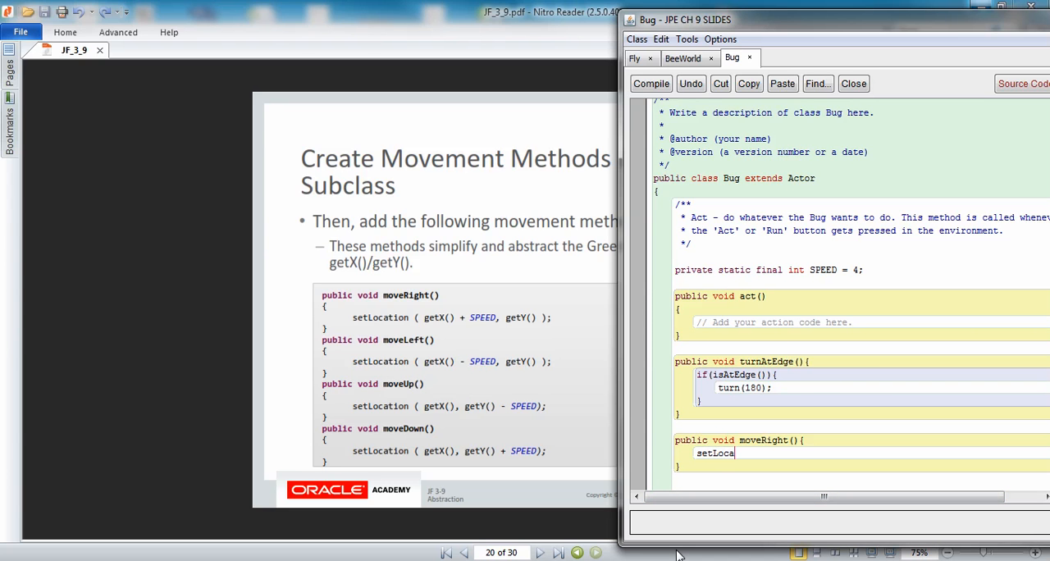
text(tion)
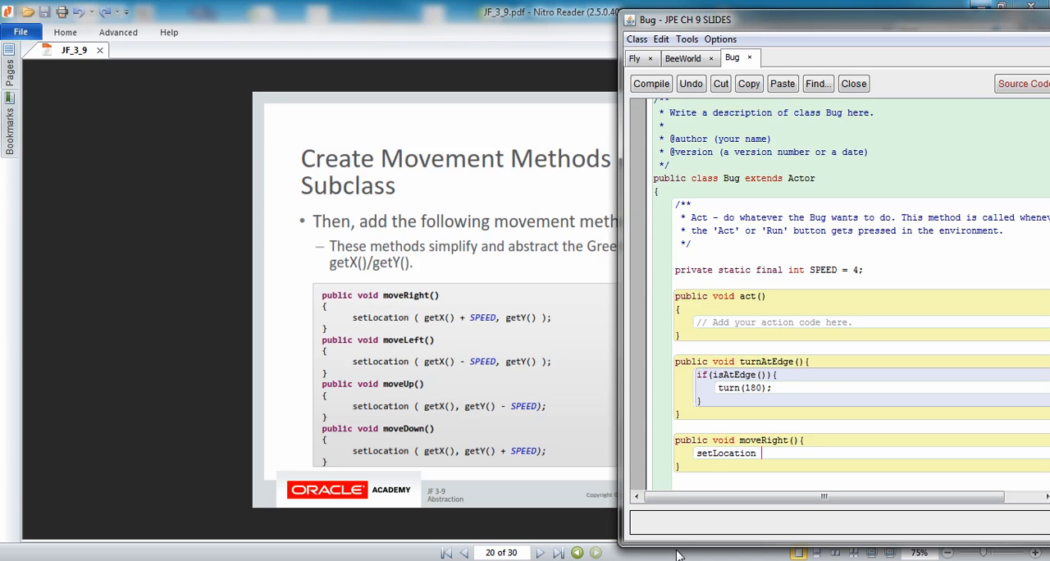
text(( g)
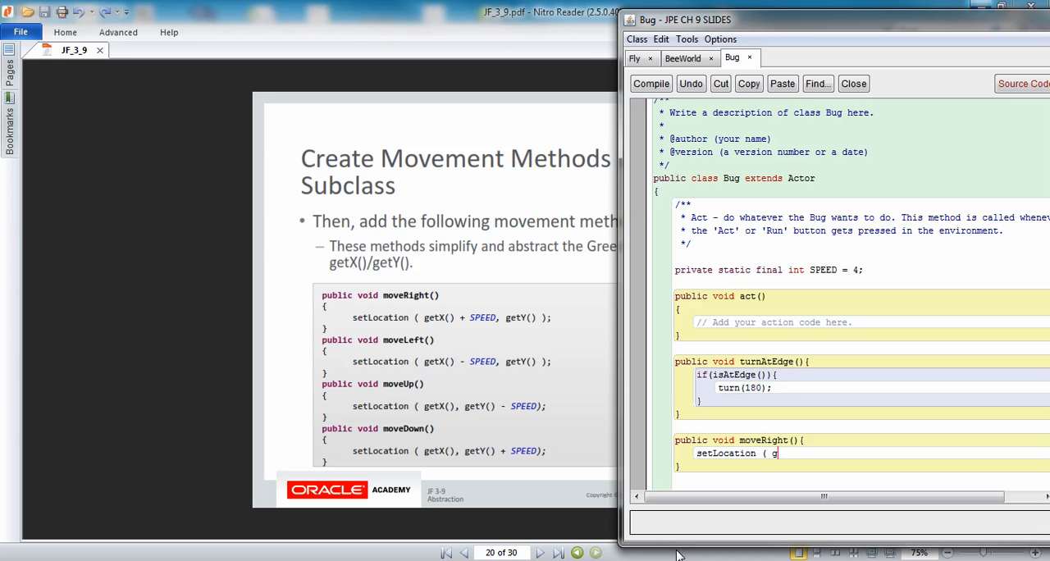
text(etX() + SPEED)
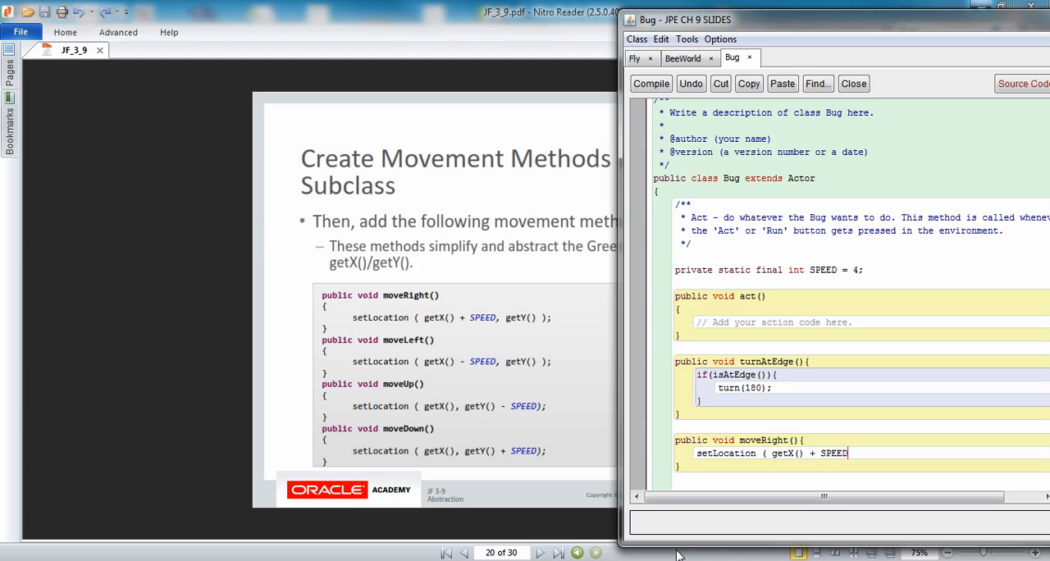
text(,)
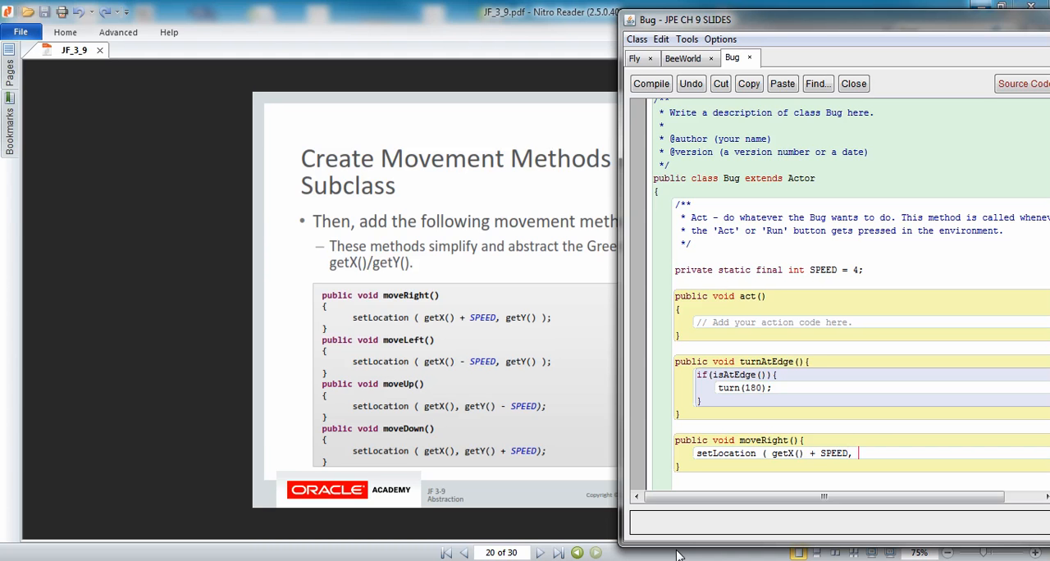
text(getY() );)
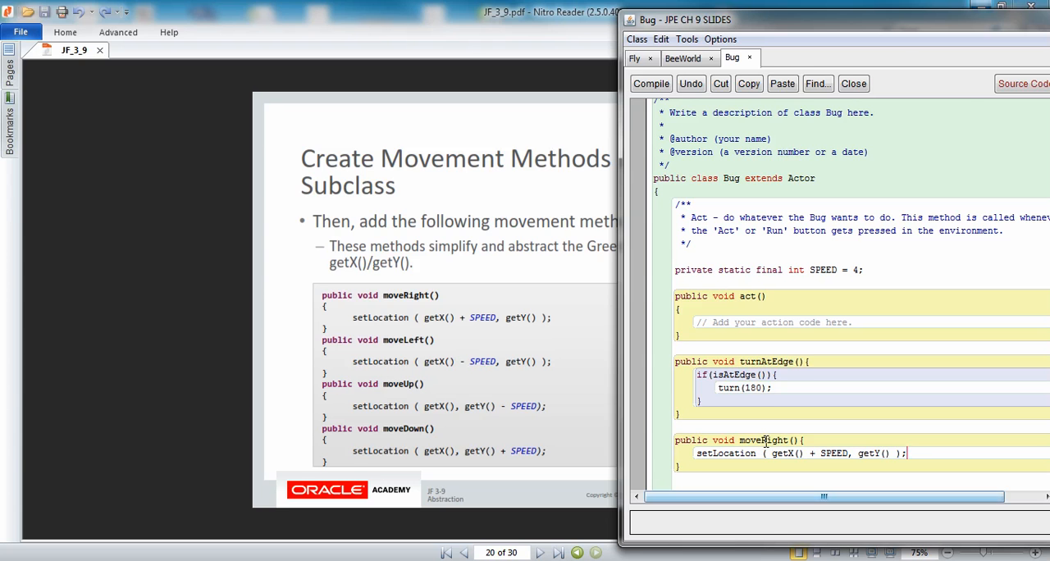
- Make moveUp use getY() - SPEED, add moveDown with getY() + SPEED, and compile Bug
click(650, 82)
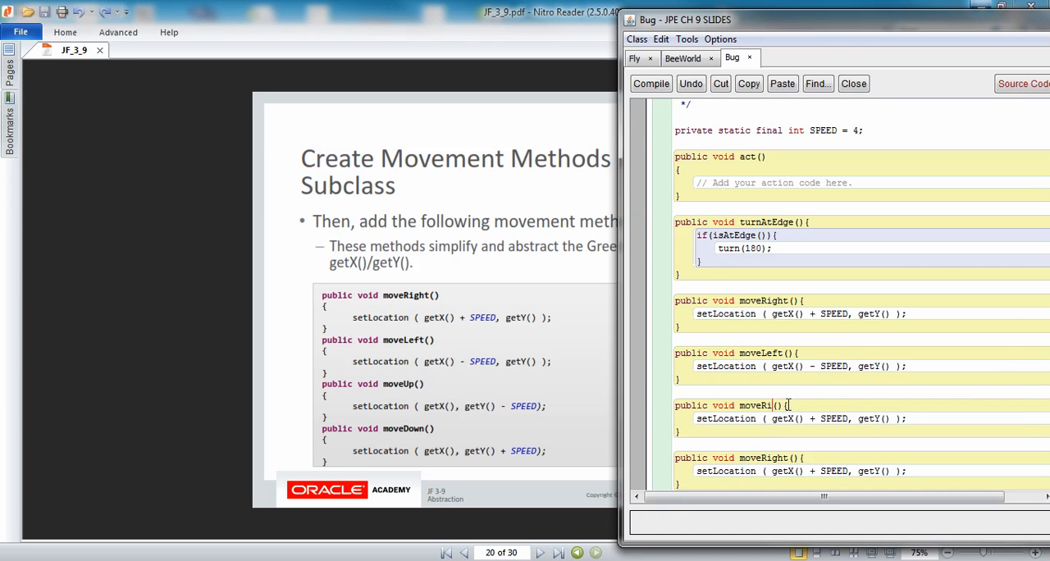
text(Up)
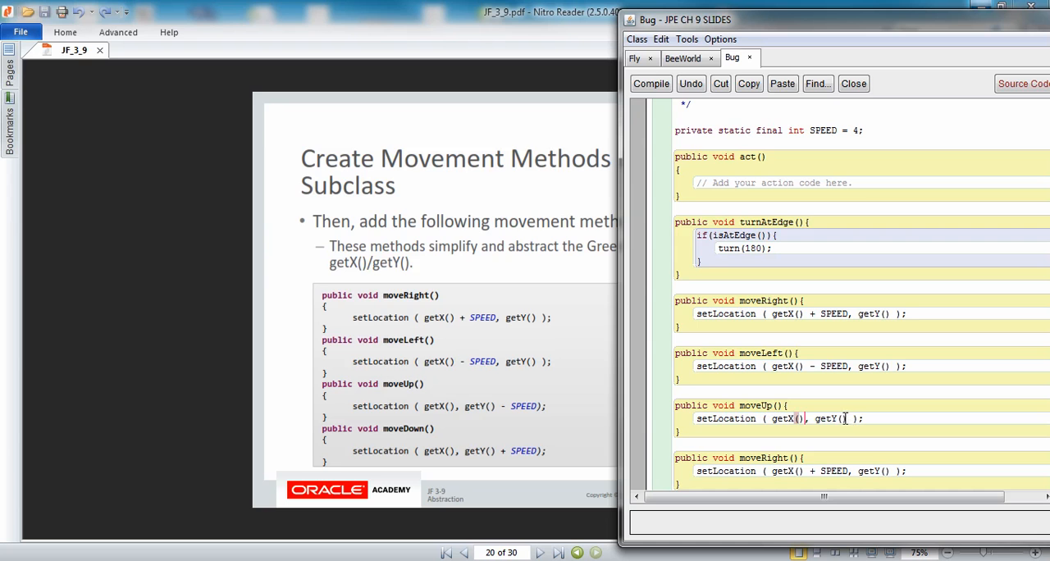
click(854, 418)
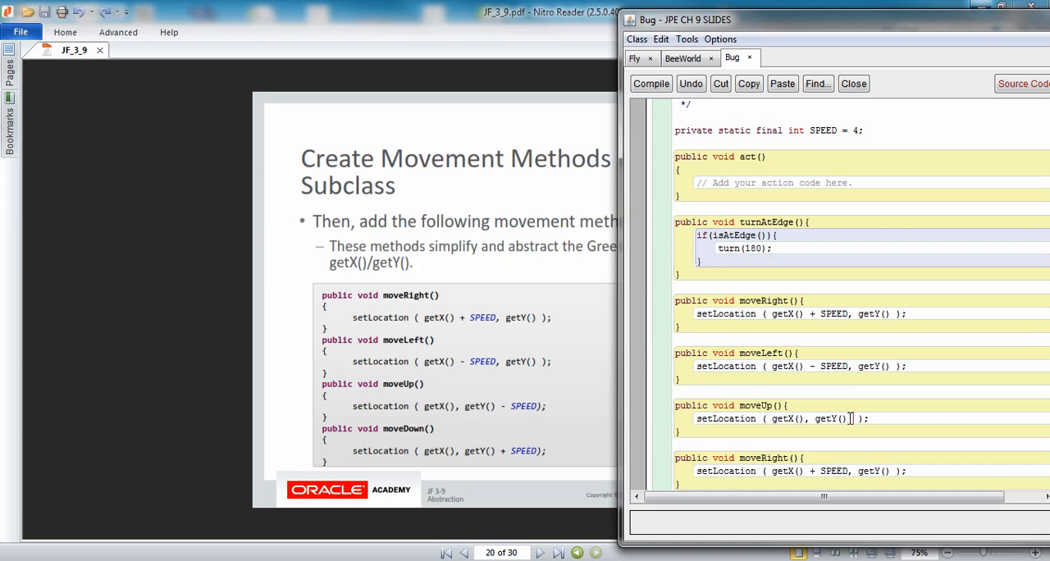
text(- SPEED)
click(740, 458)
text(Down)
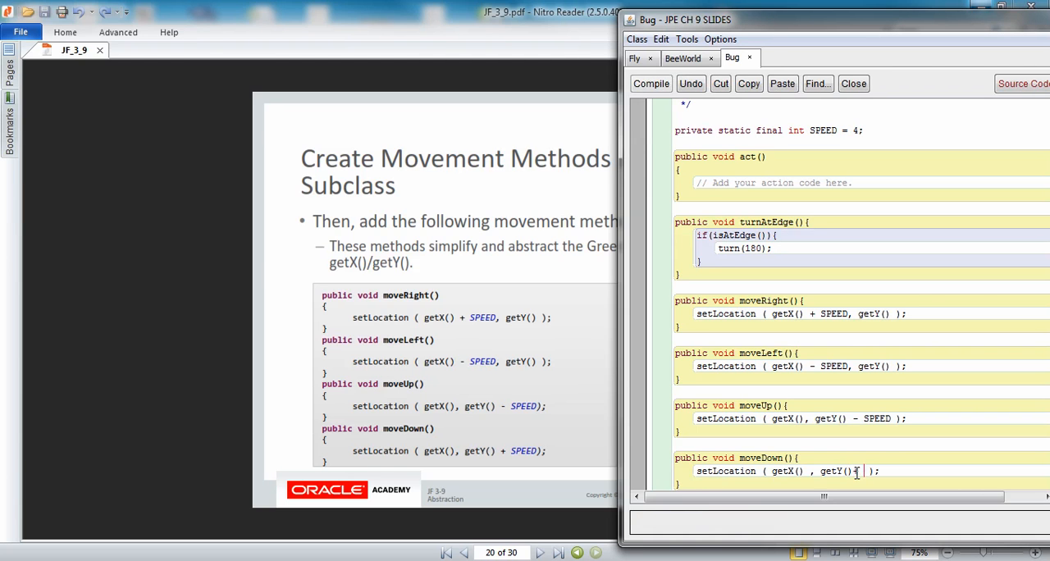
text(SPEED)
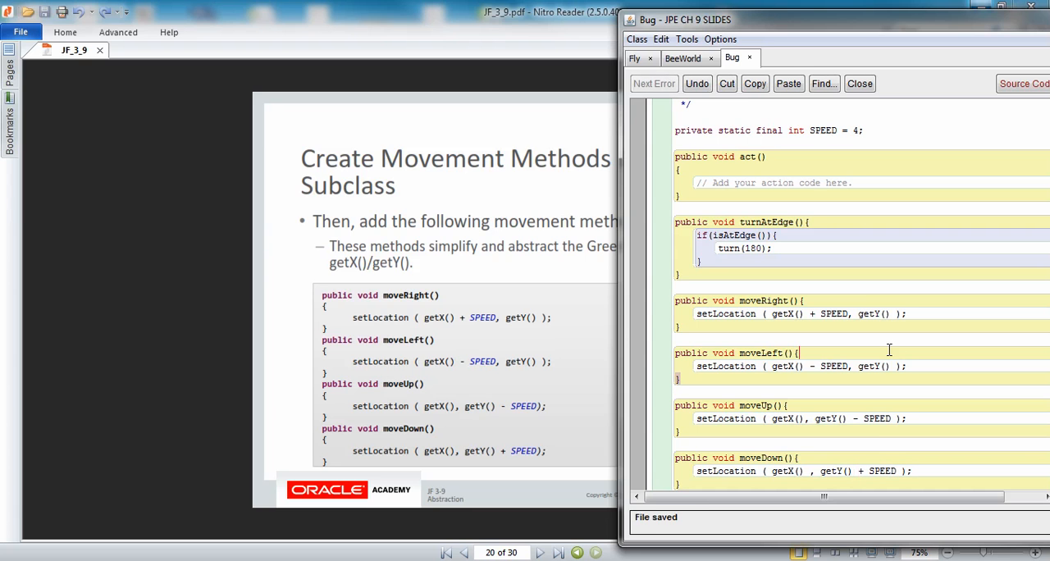
click(655, 82)
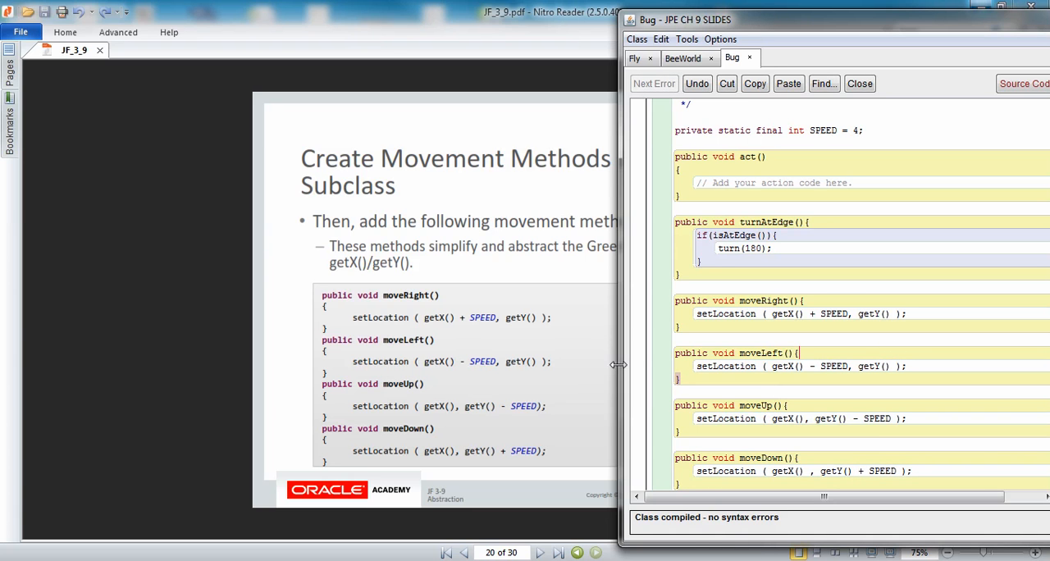
mouse_move(706, 254)
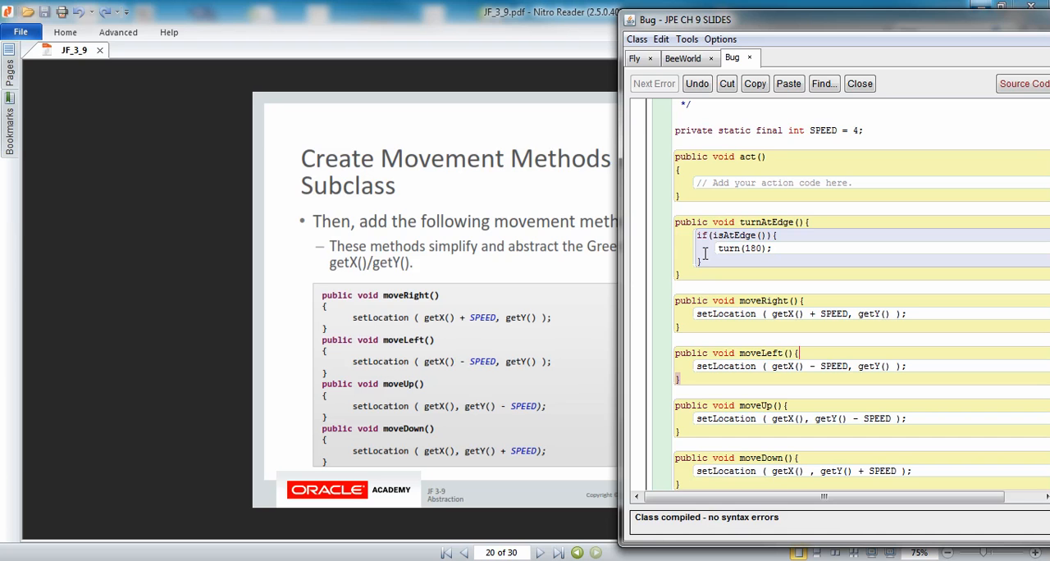
mouse_move(748, 298)
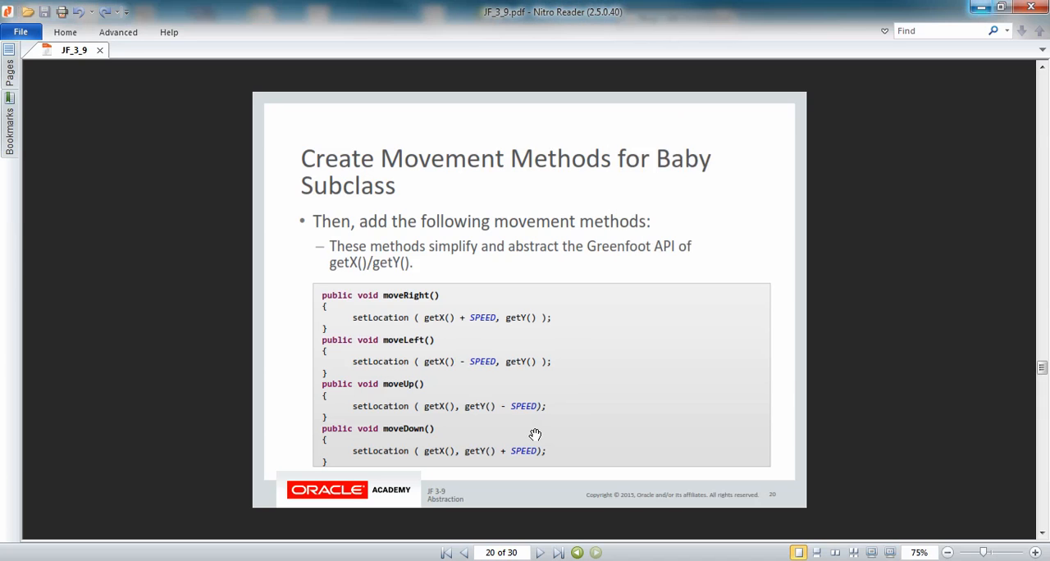
- Advance to slide 21, 'Code the act() Method'
click(540, 551)
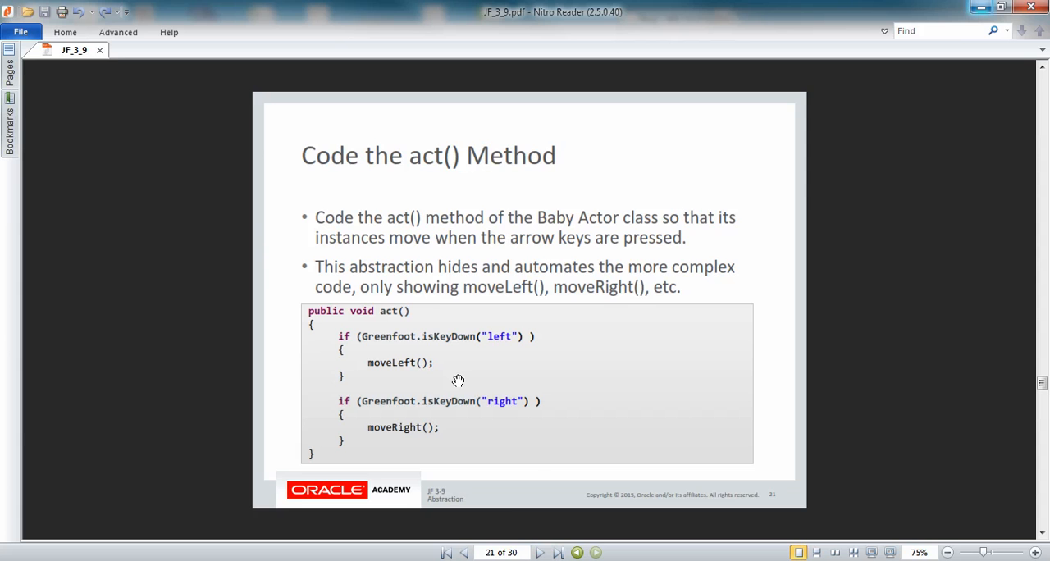
mouse_move(446, 343)
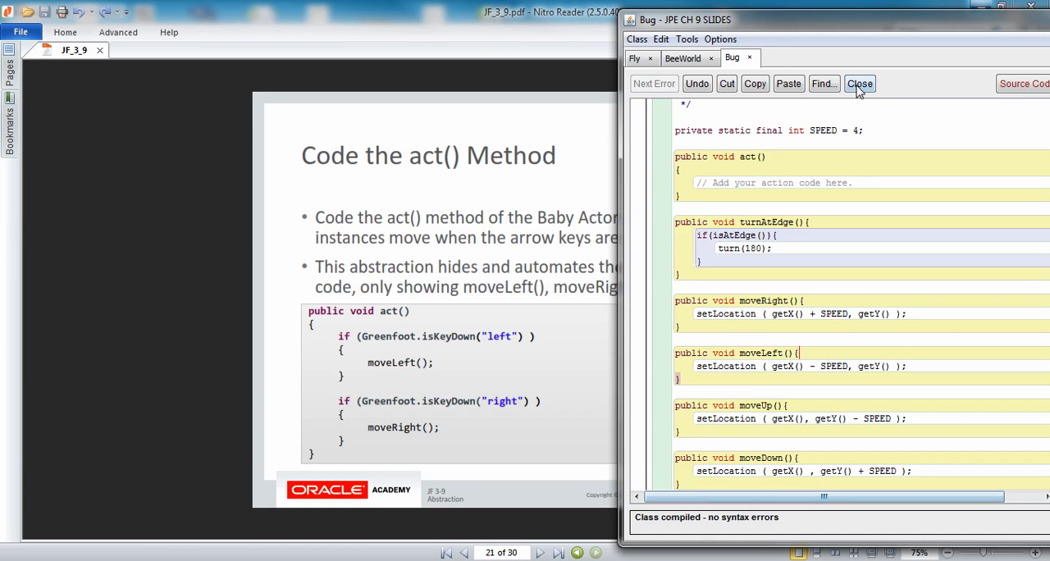
- Close the Bug source and create an Ant subclass of Bug using the animals > ant.png image
click(860, 84)
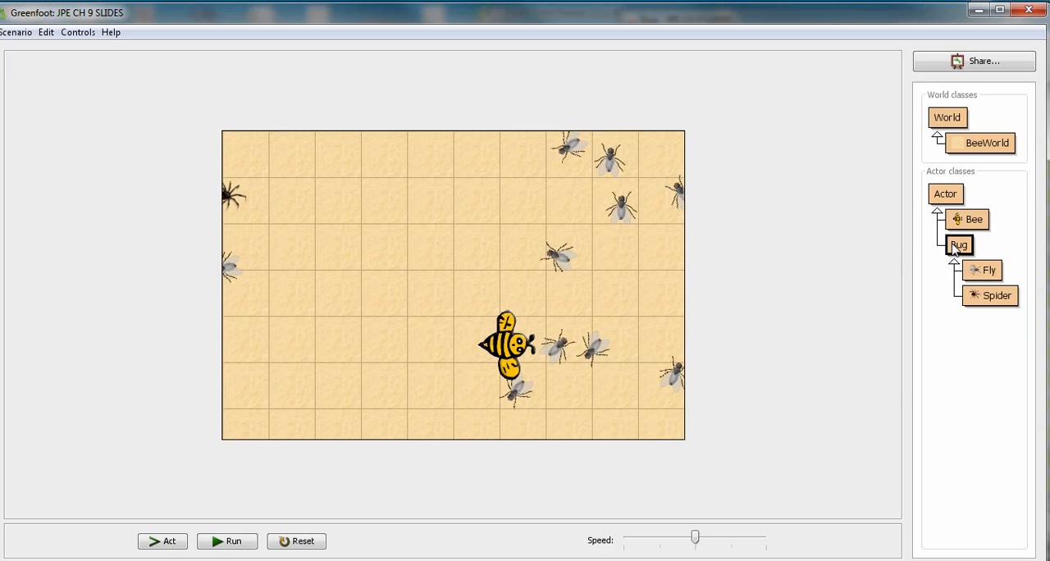
right_click(959, 246)
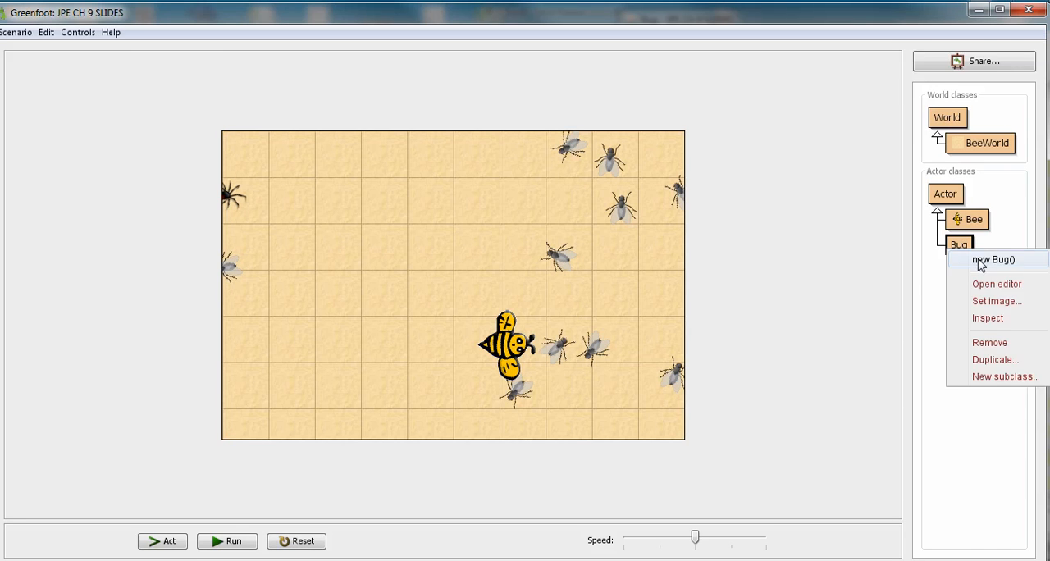
click(995, 259)
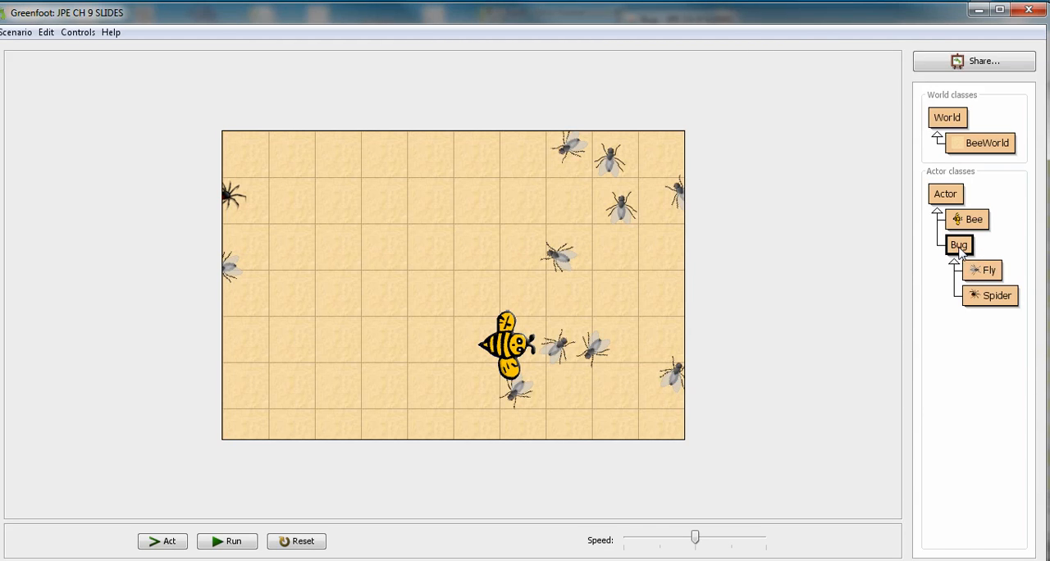
mouse_move(984, 380)
text(Ant)
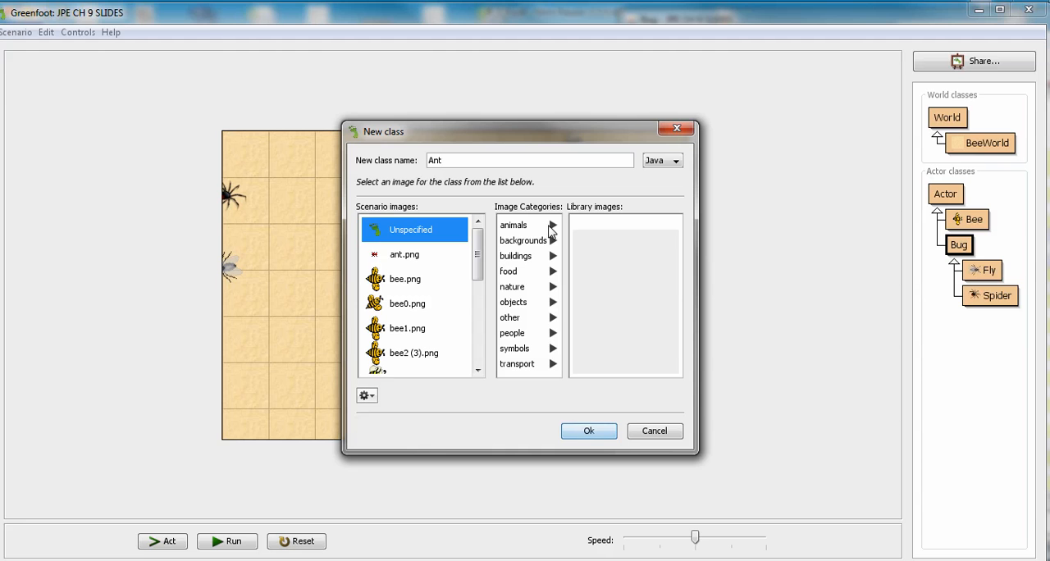
click(514, 224)
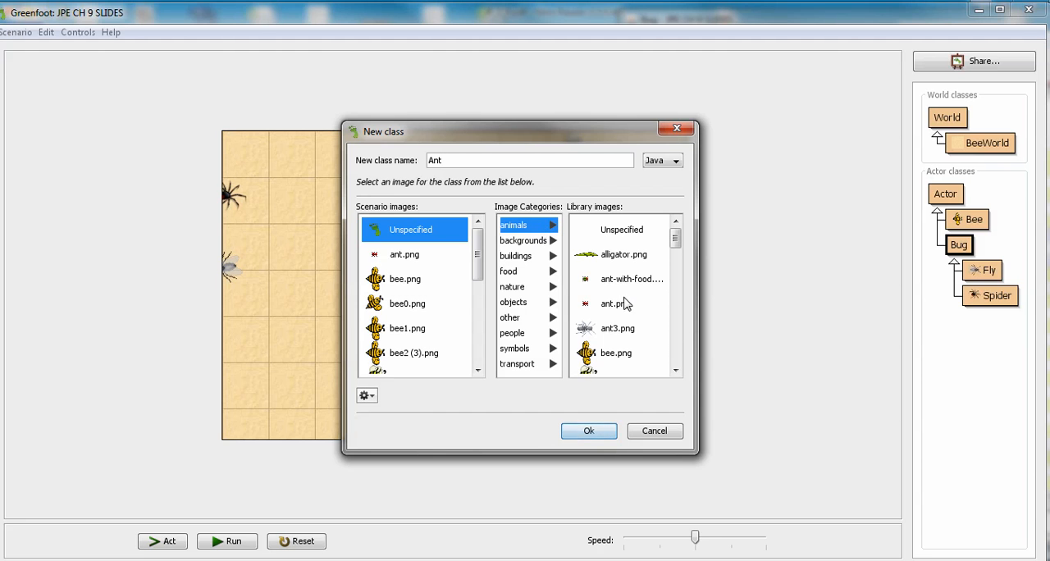
click(588, 430)
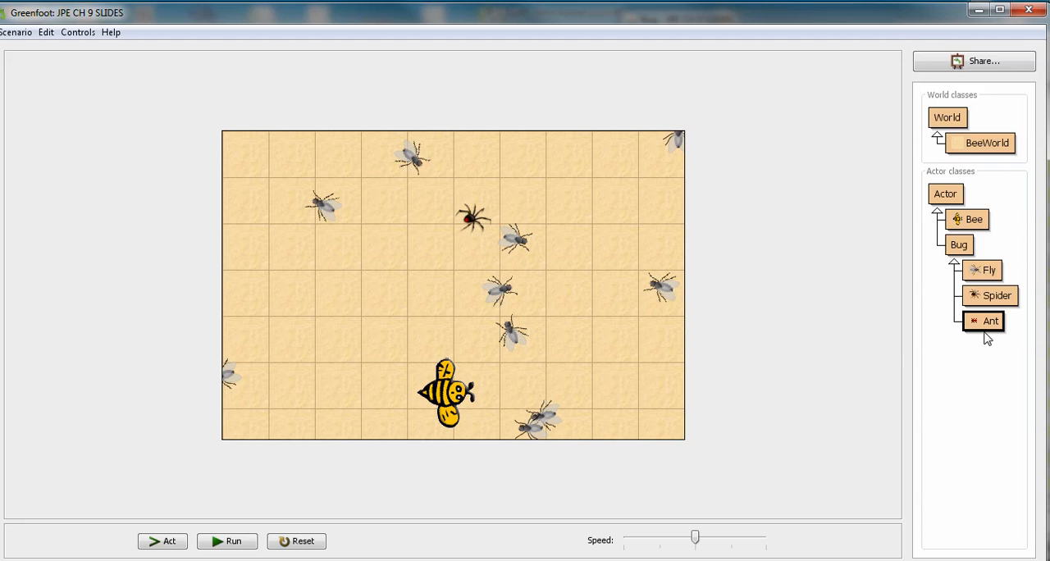
- In Ant's act(), write if(Greenfoot.isKeyDown("U")) as the first key check
double_click(991, 321)
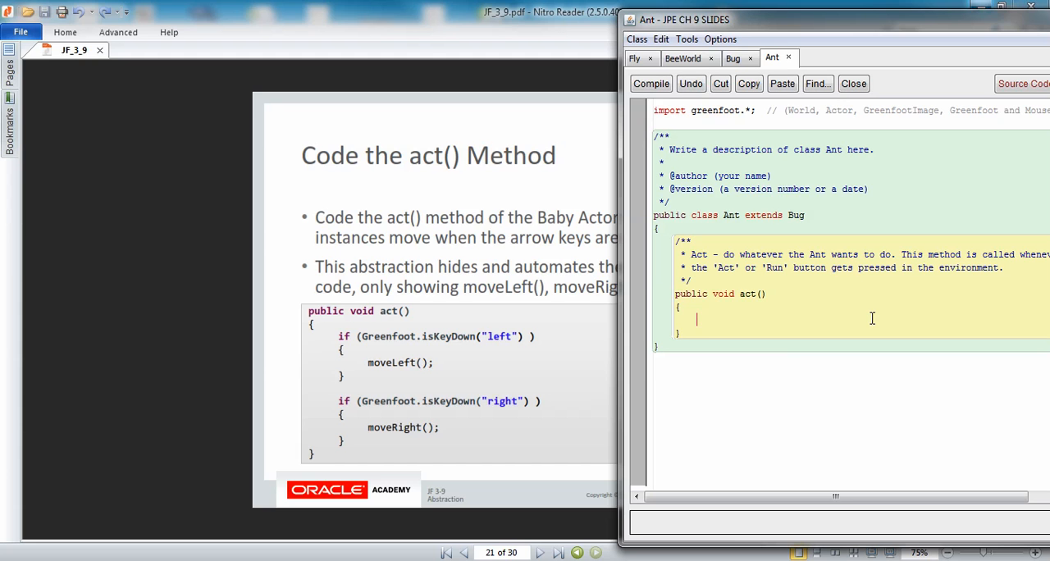
text(if()
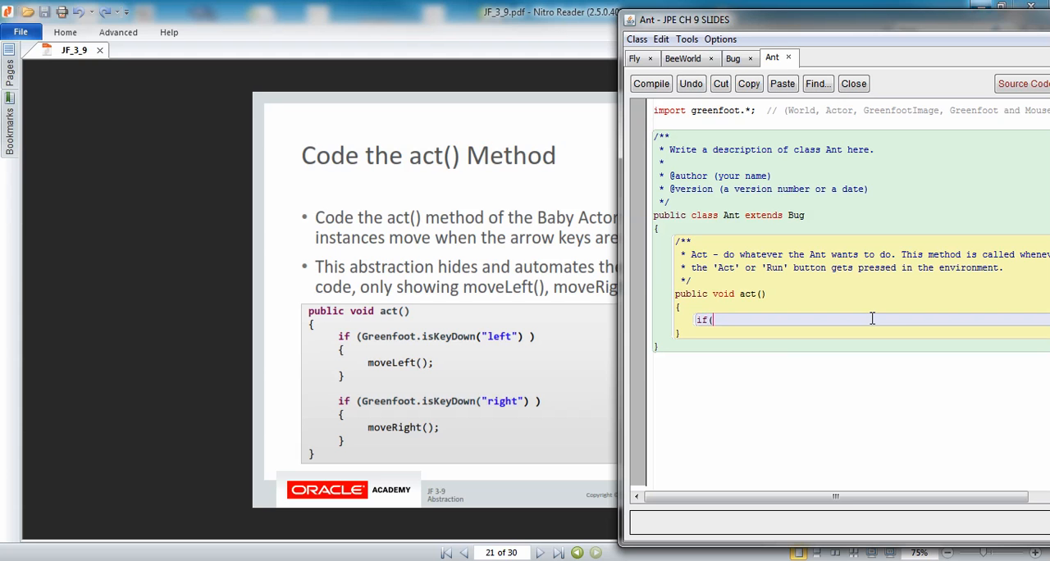
text(Green)
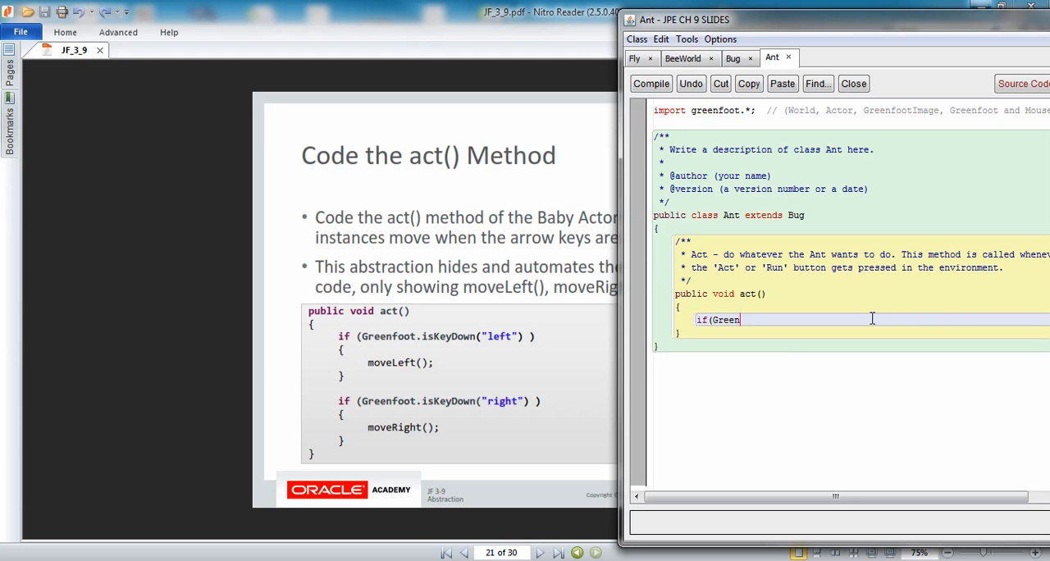
text(foot.is)
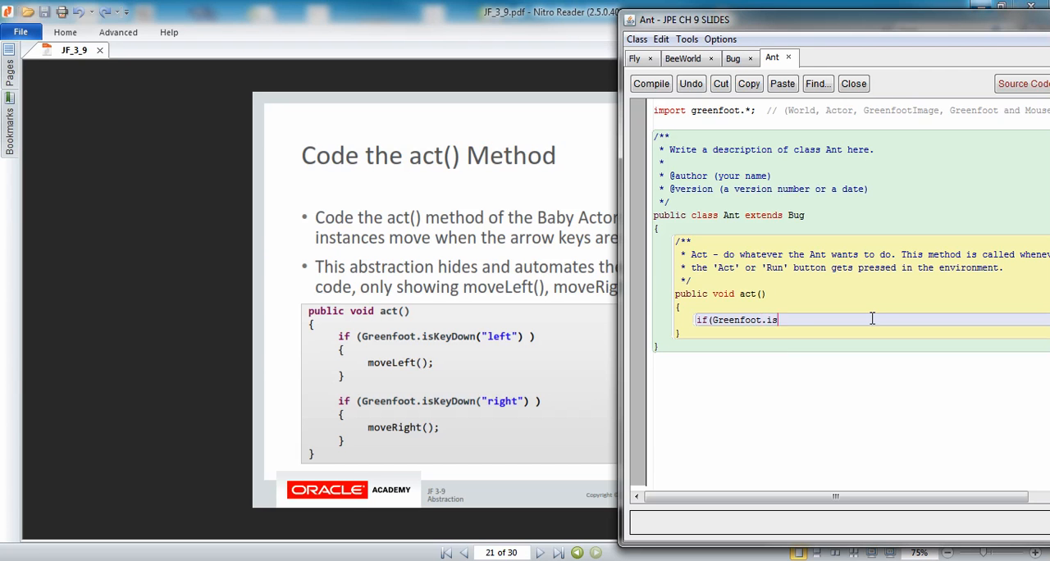
text(KeyDown)
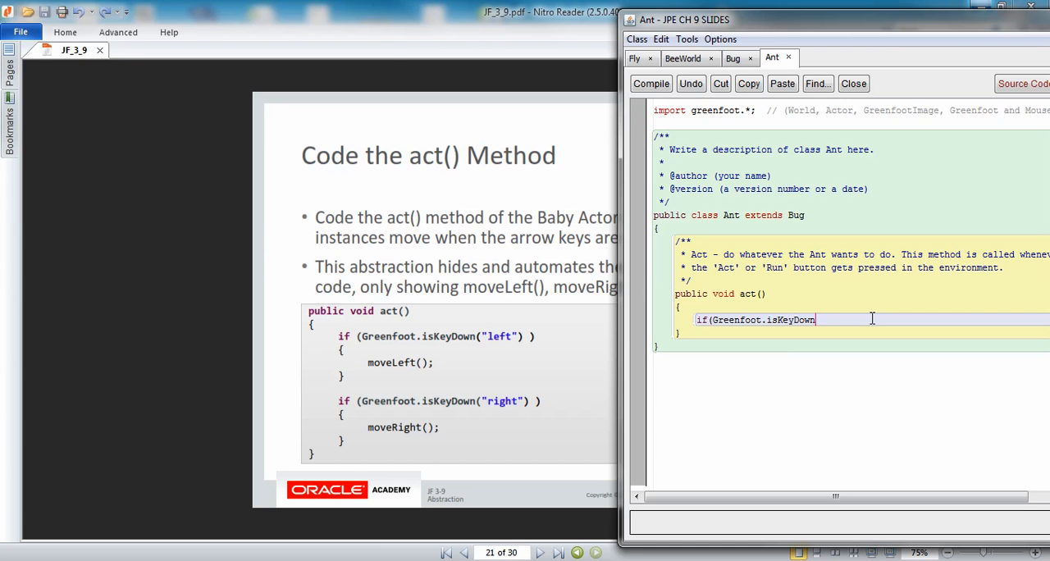
text((")
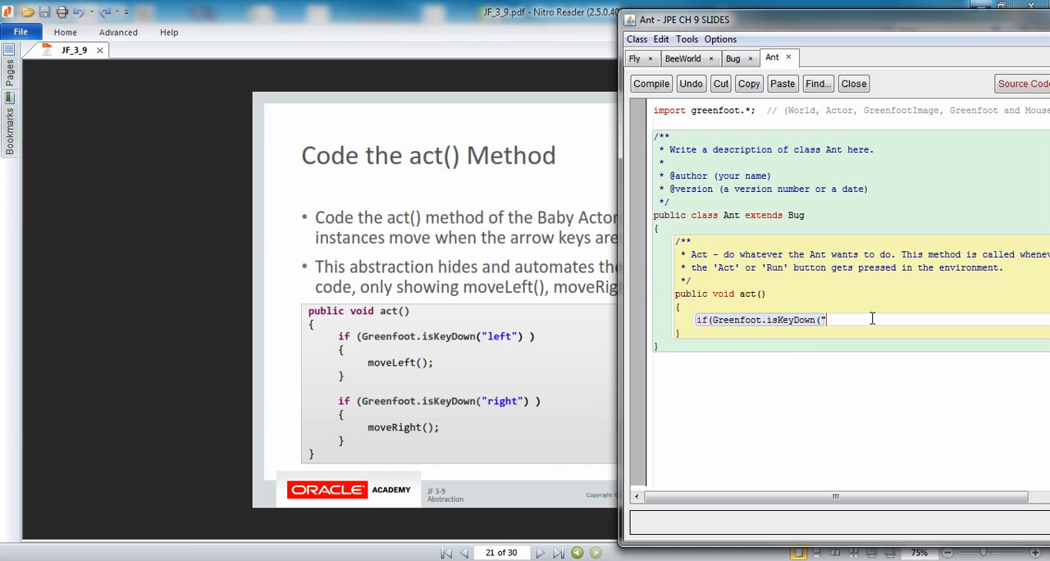
text(U)
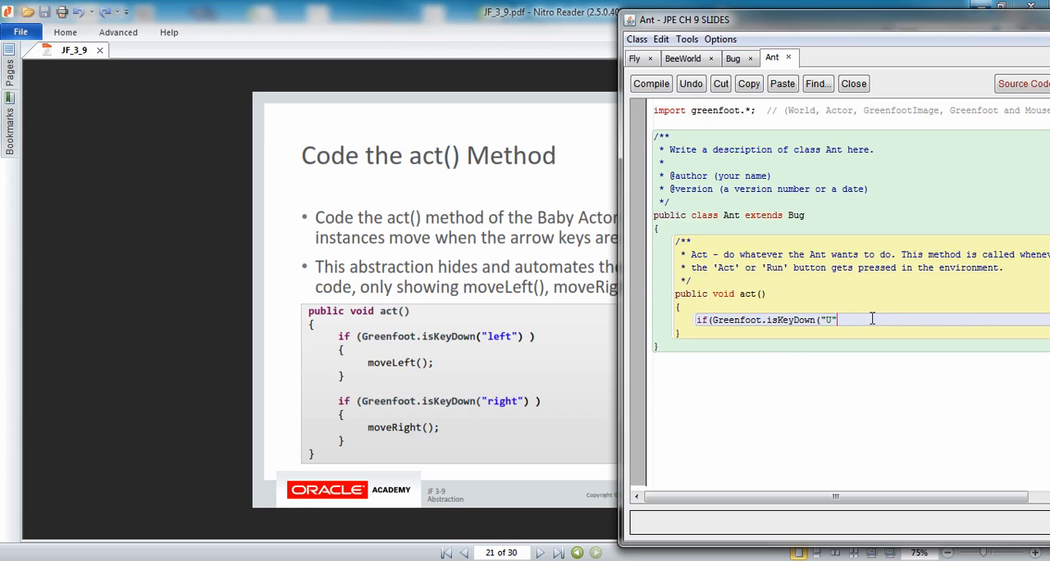
text()){)
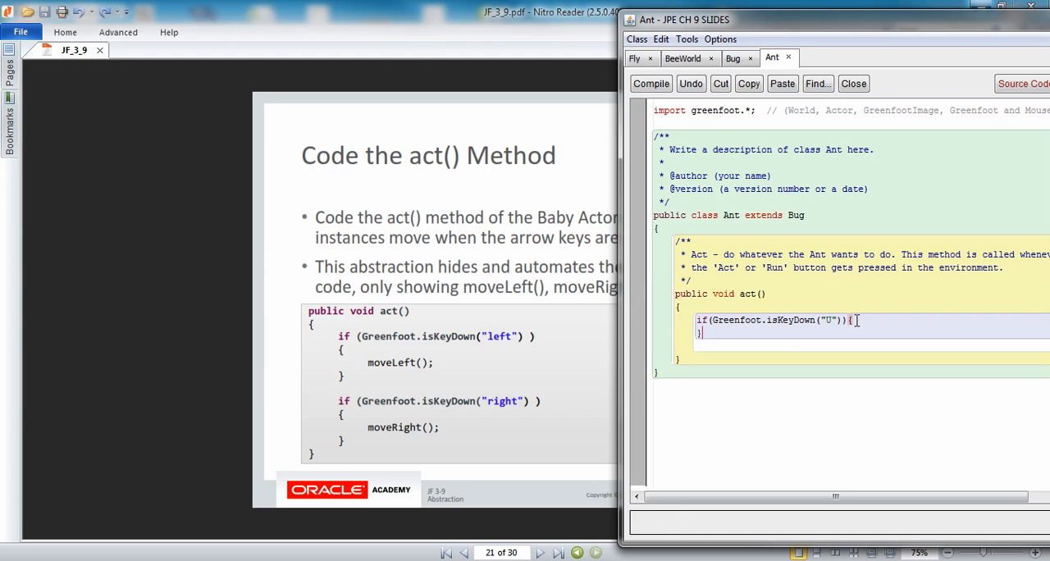
- Fill the first key check with moveUp(); and add a second check for the N key, compiling Ant
click(650, 82)
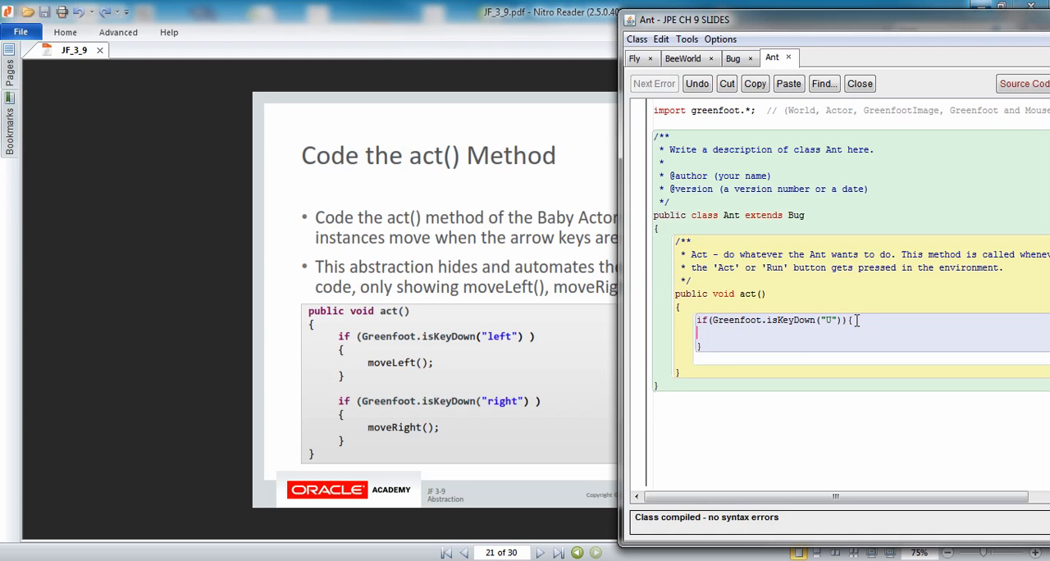
text(m)
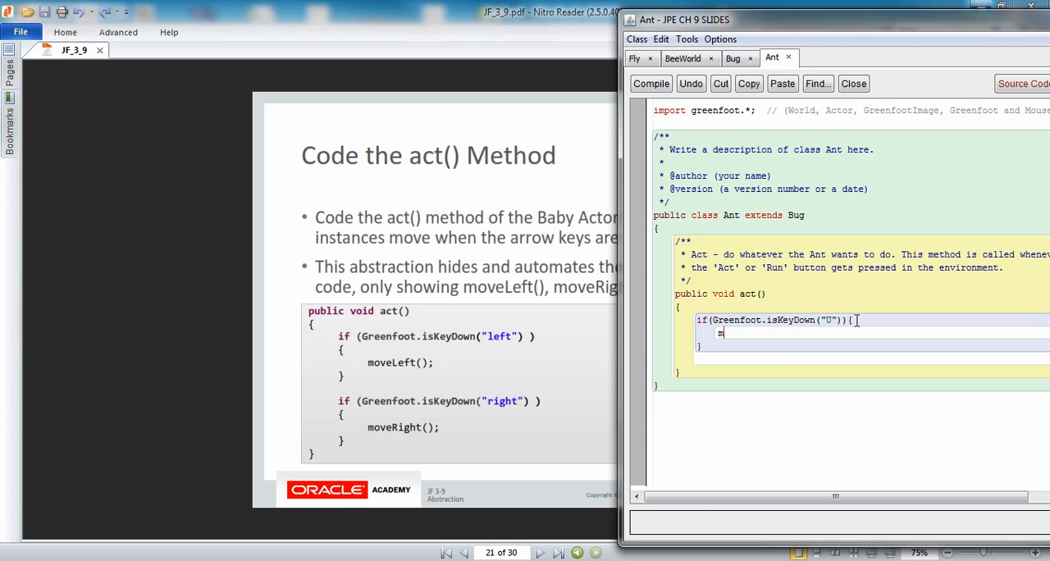
text(oveUp)
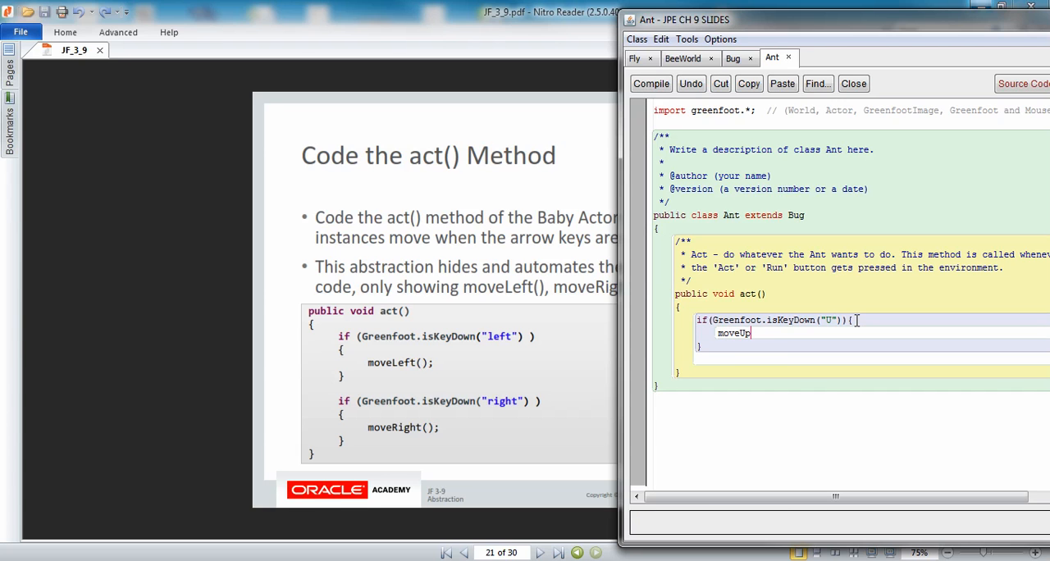
text(();)
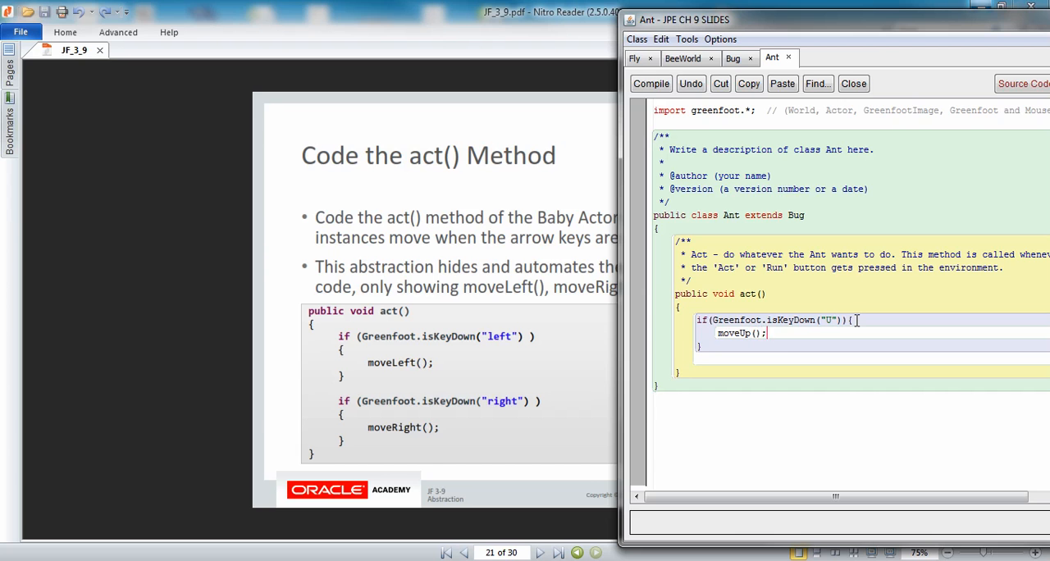
click(650, 82)
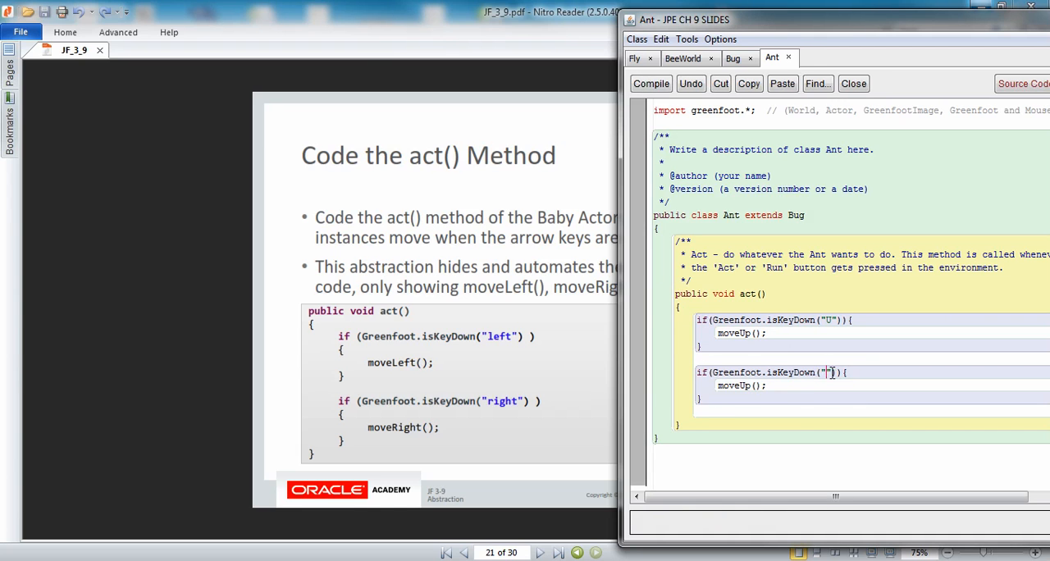
text(N)
click(881, 386)
text(Down)
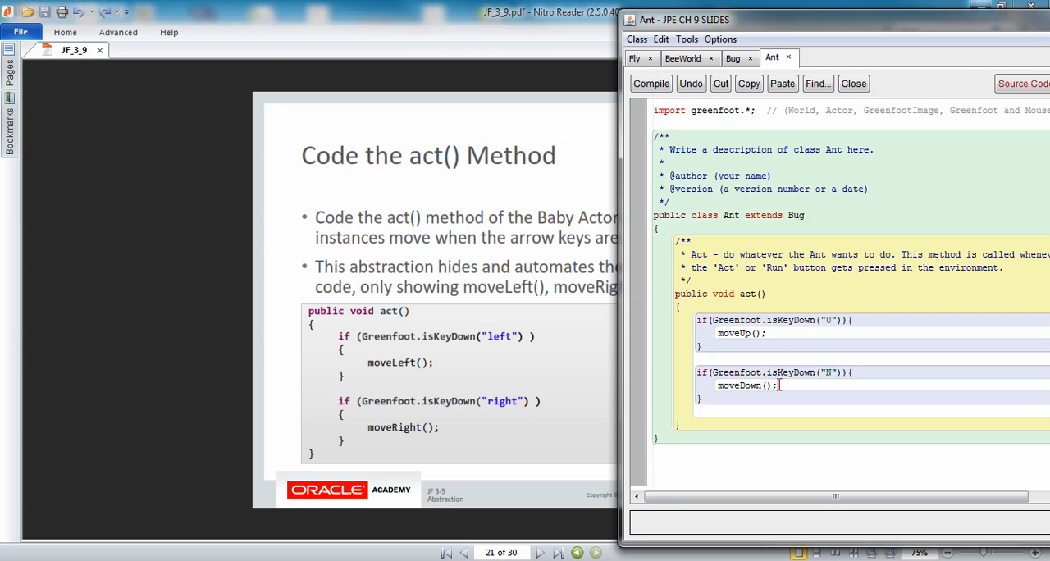
click(650, 82)
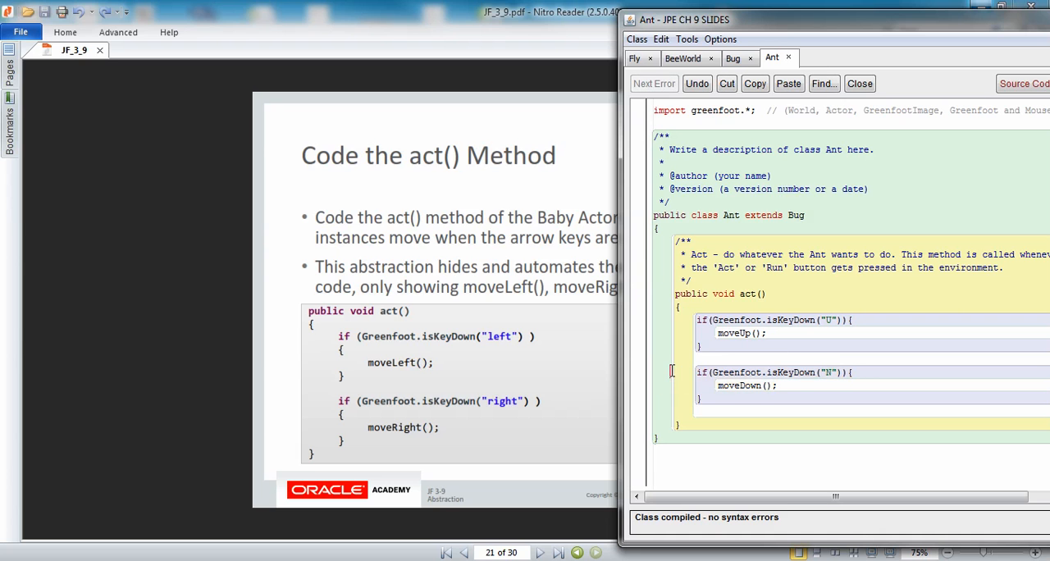
- Copy the key-check block for the E key calling moveRight(); and compile Ant again
drag(697, 373, 704, 401)
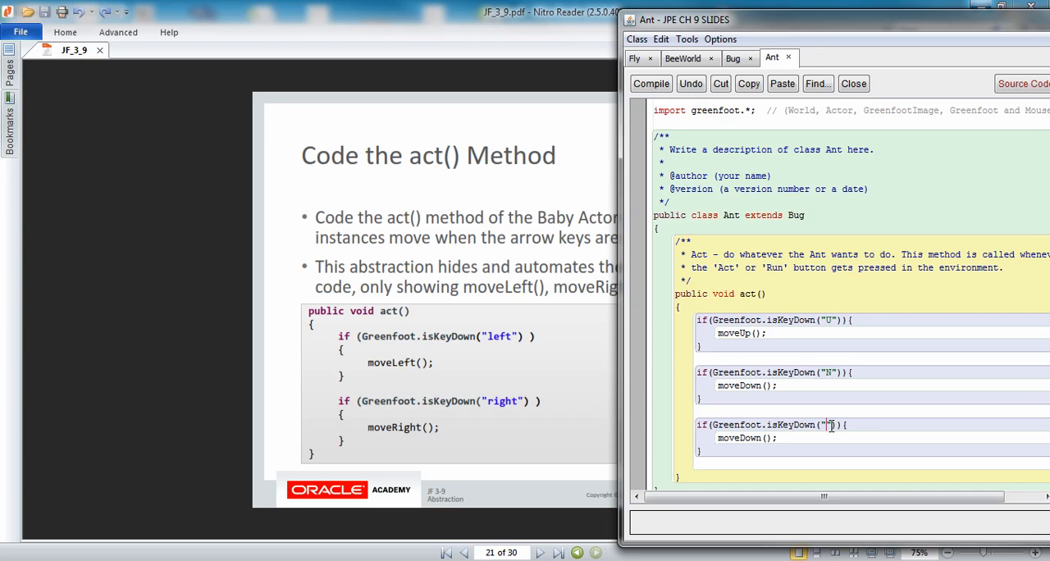
text(E)
text(H)
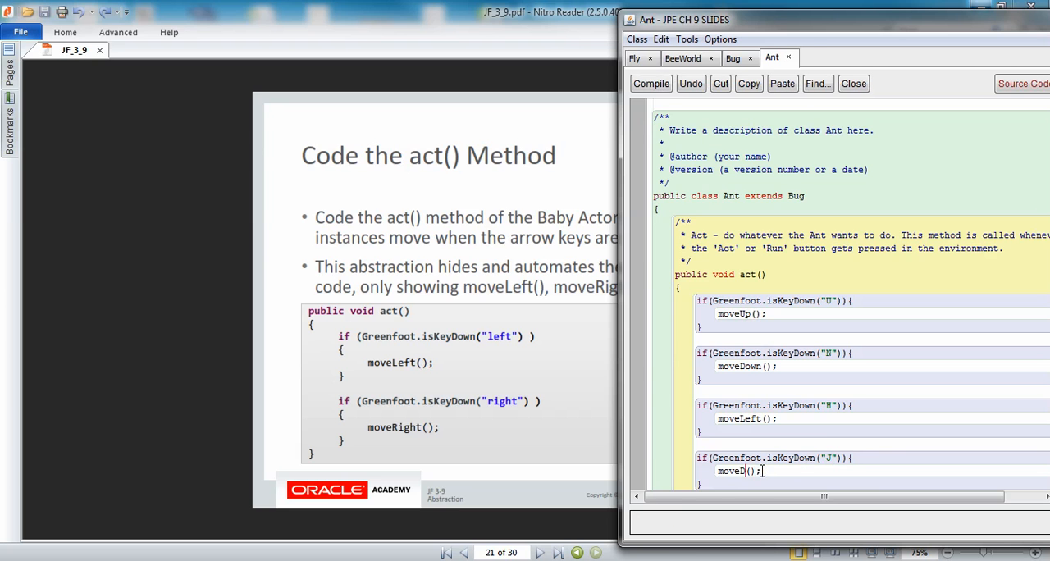
text(Right)
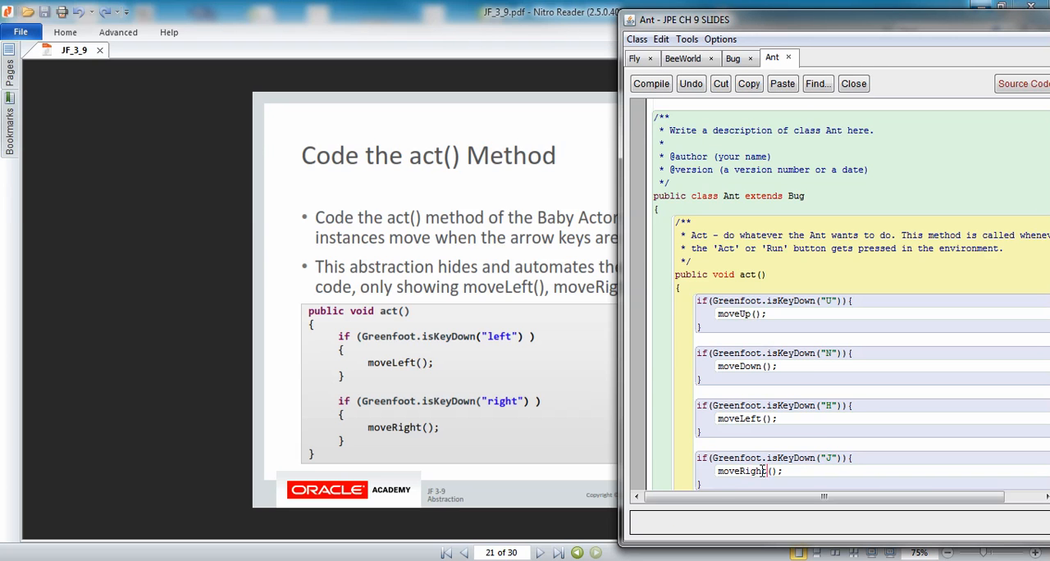
click(650, 82)
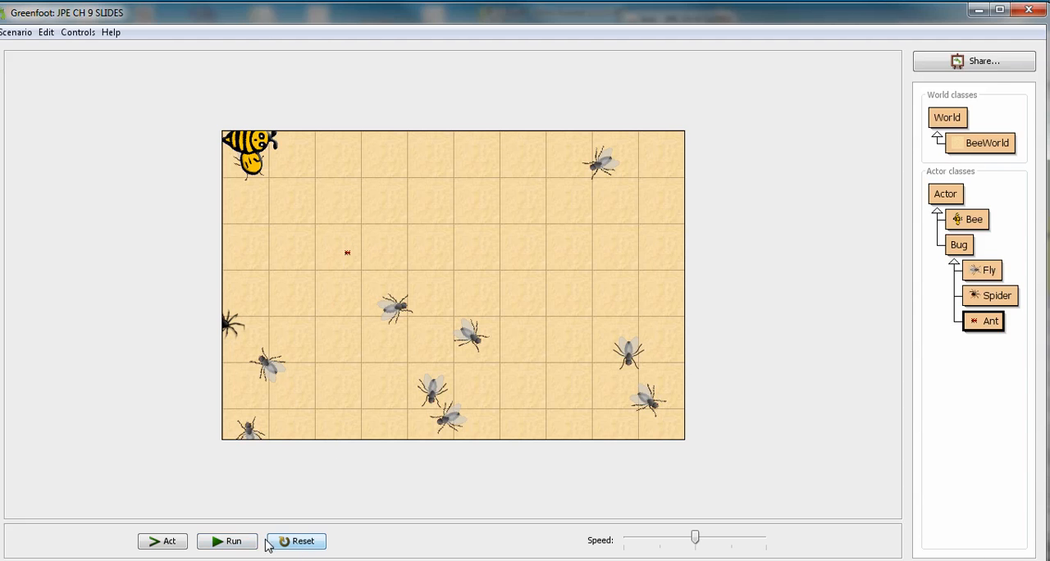
- Run the bee scenario so the bugs move, then return to the lesson slides
click(227, 542)
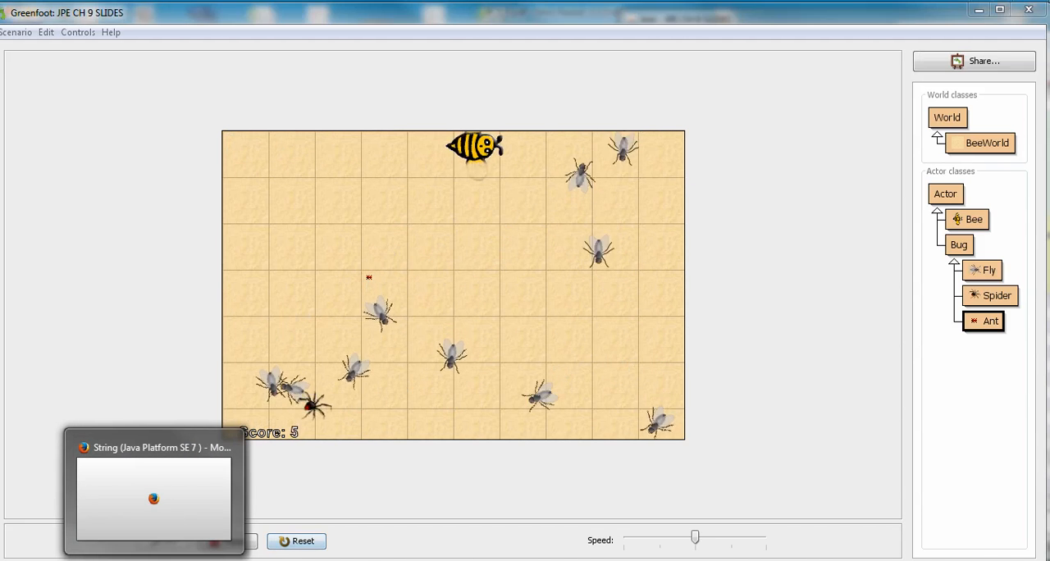
click(227, 541)
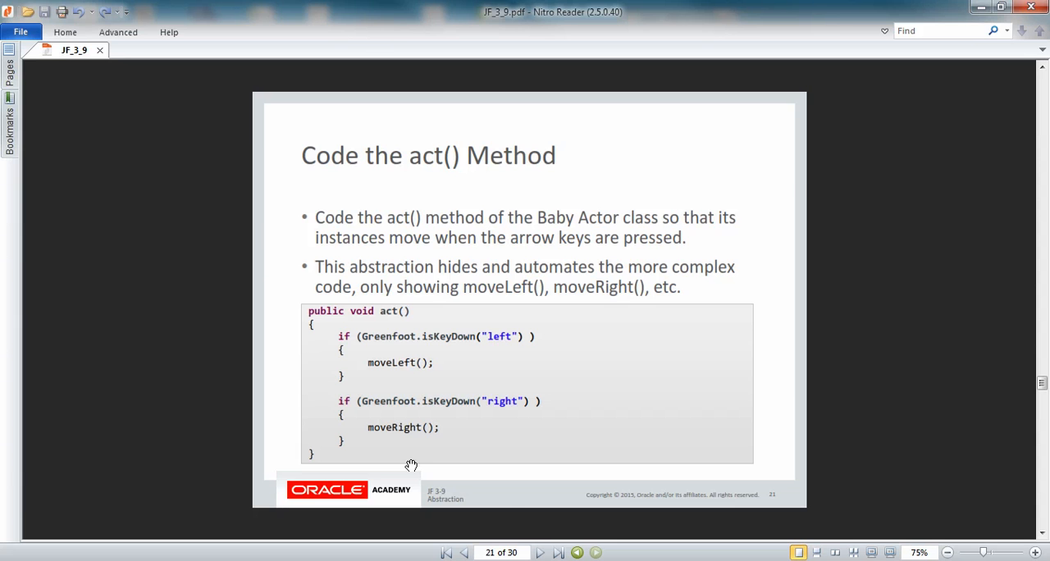
- Advance to slide 22, 'Accessing Methods in Other Classes'
click(540, 552)
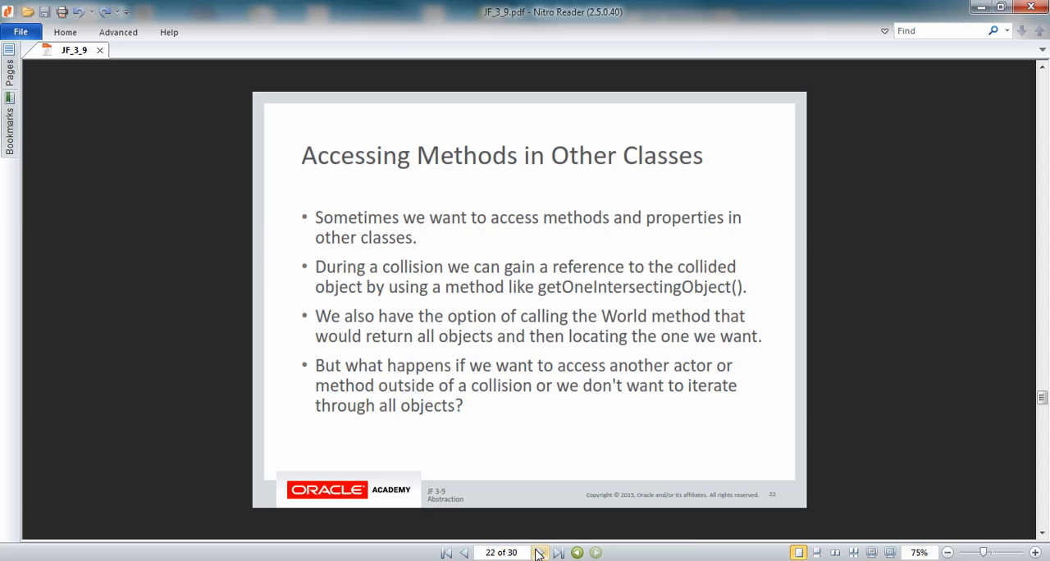
- Advance to slide 23, 'Extending the BeeWorld Class'
click(541, 552)
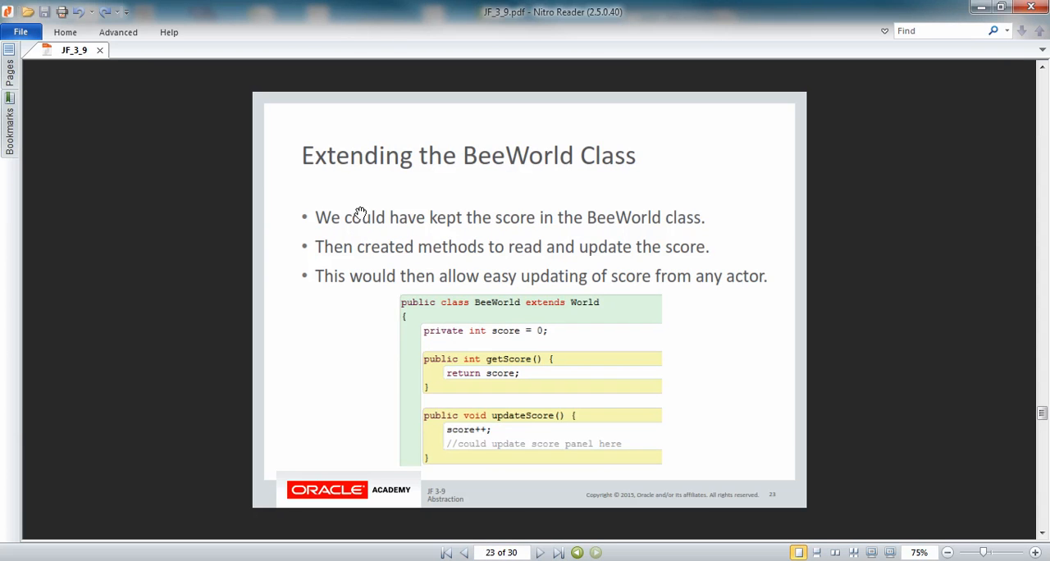
mouse_move(325, 175)
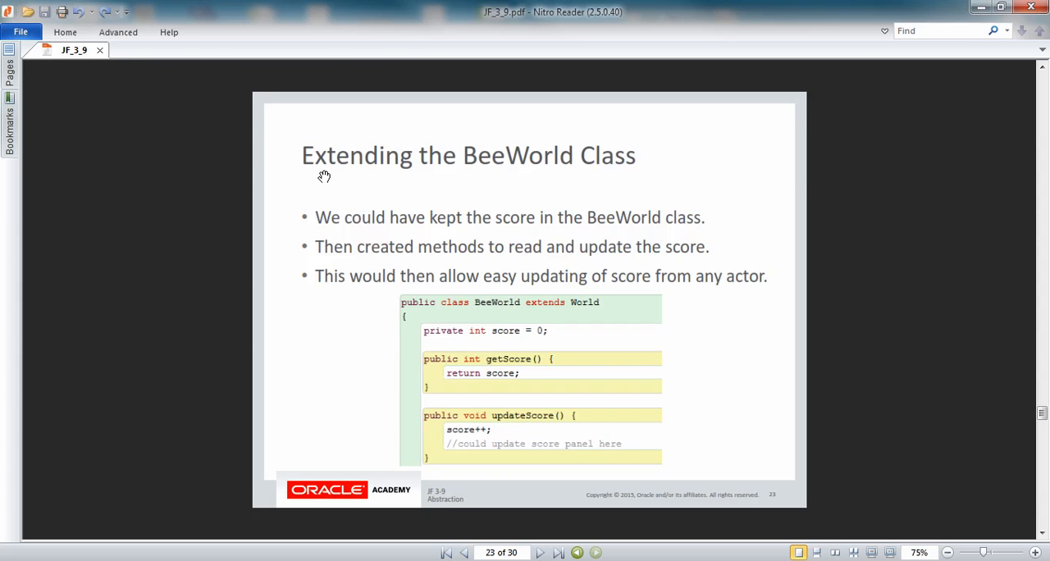
mouse_move(299, 226)
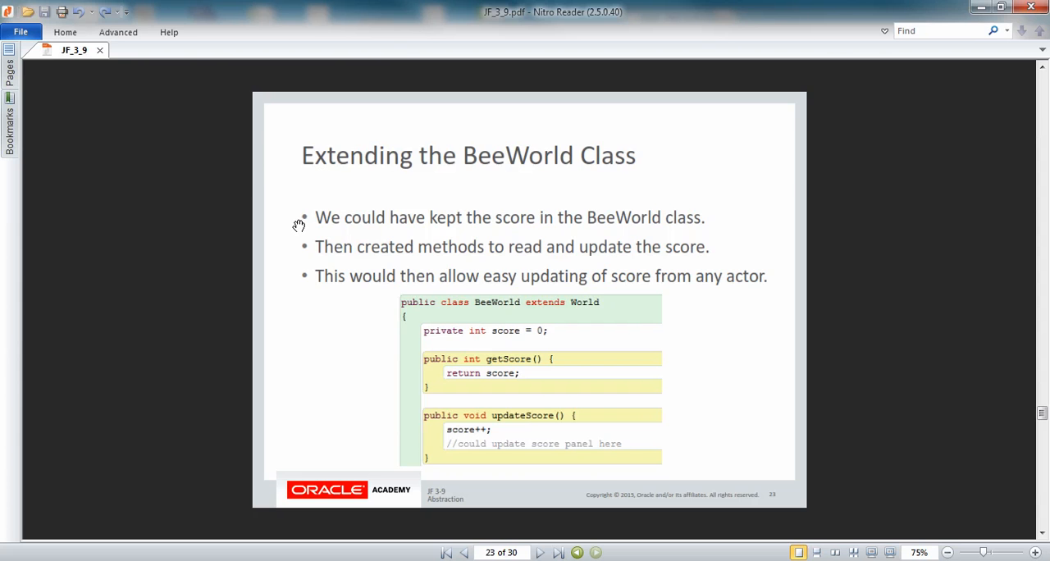
mouse_move(299, 240)
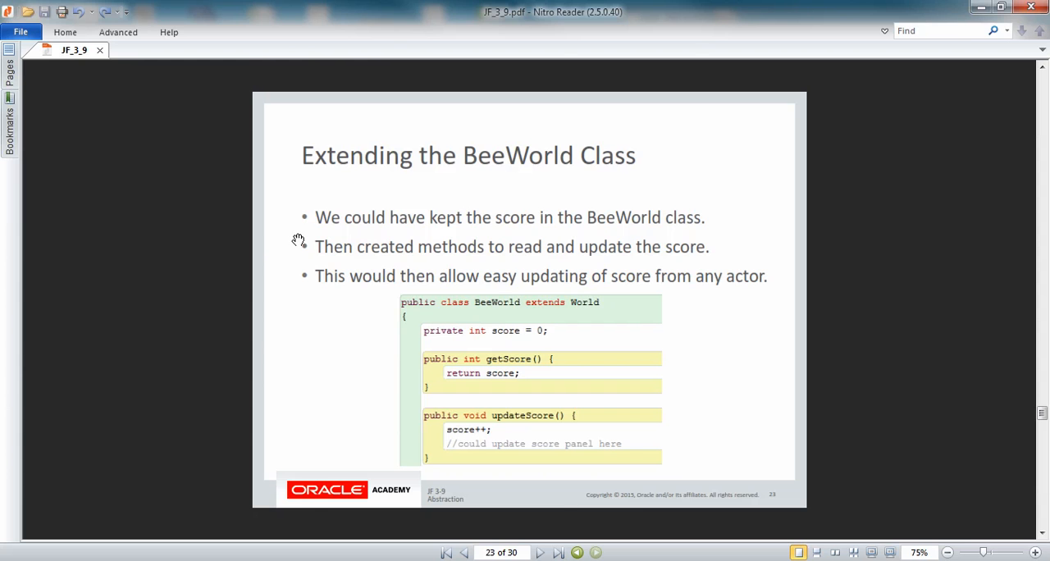
mouse_move(292, 223)
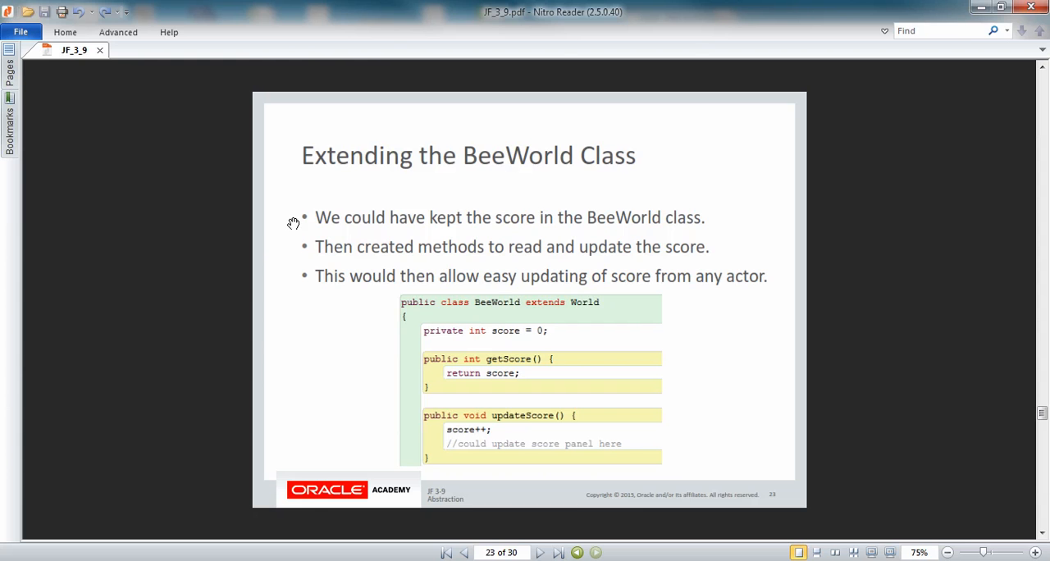
mouse_move(293, 246)
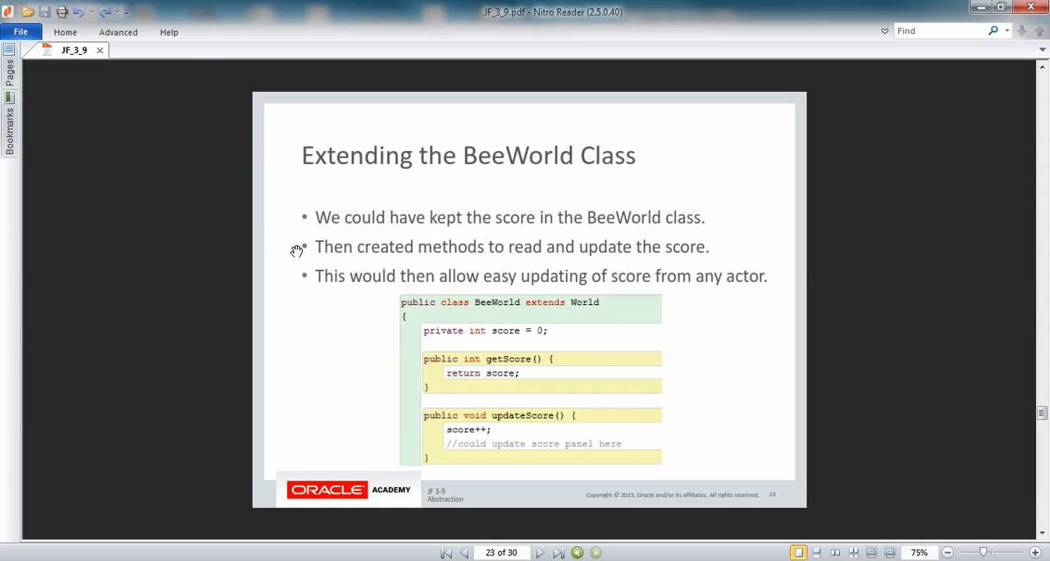
mouse_move(391, 296)
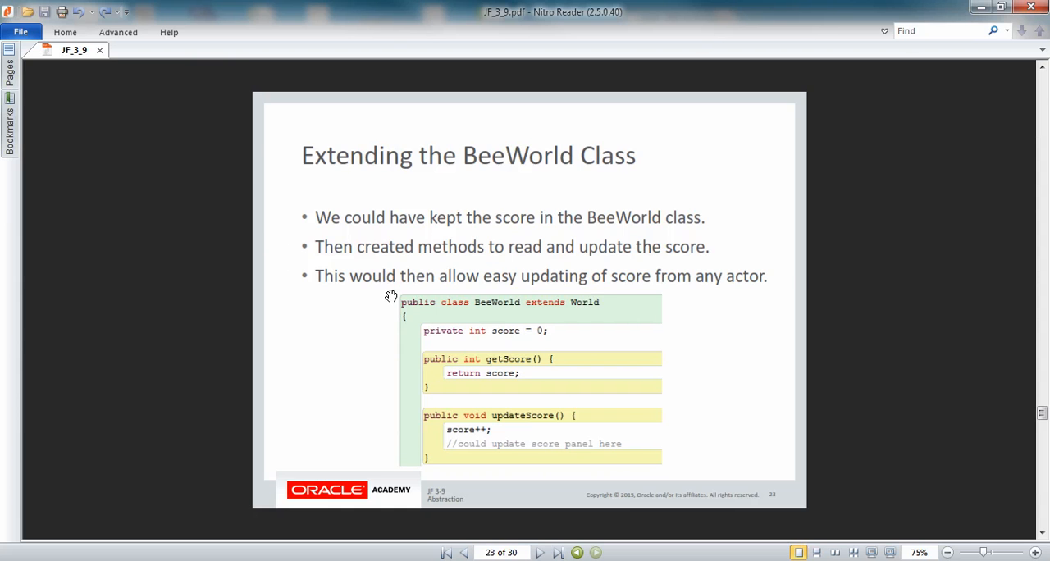
mouse_move(893, 535)
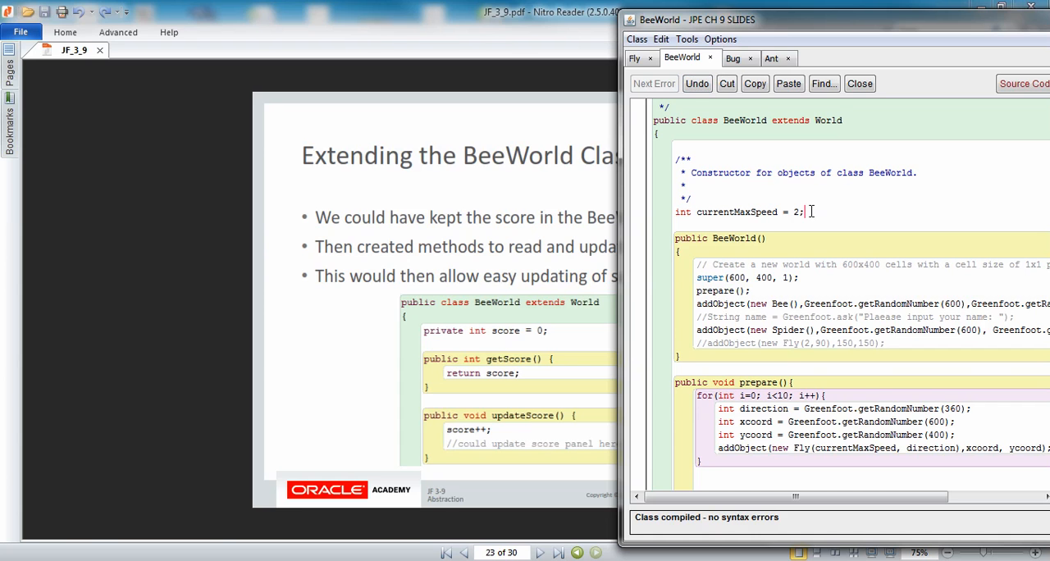
- Add a private int score = 0 field to BeeWorld below currentMaxSpeed
key(enter)
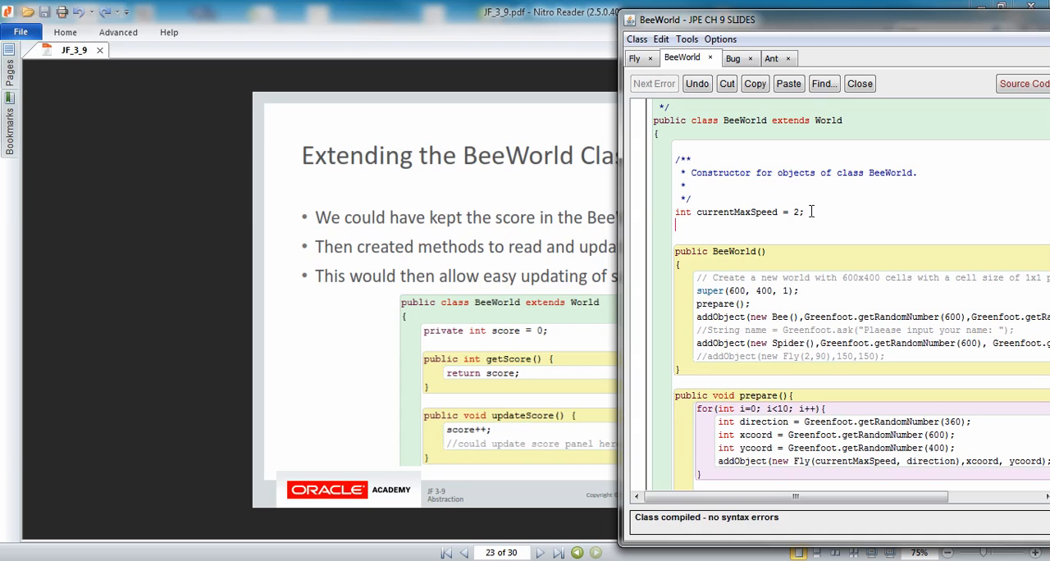
text(priv)
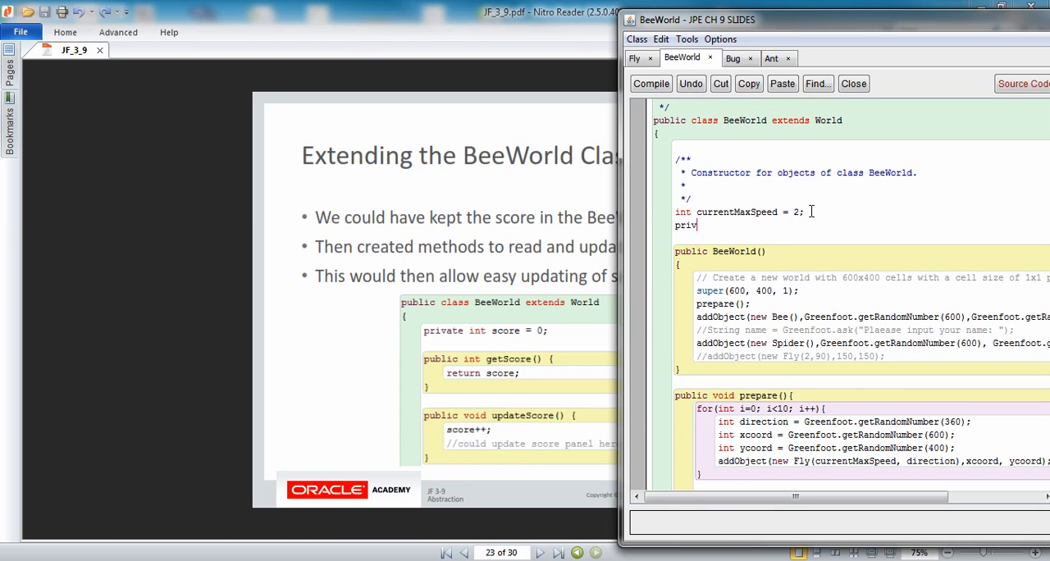
text(st)
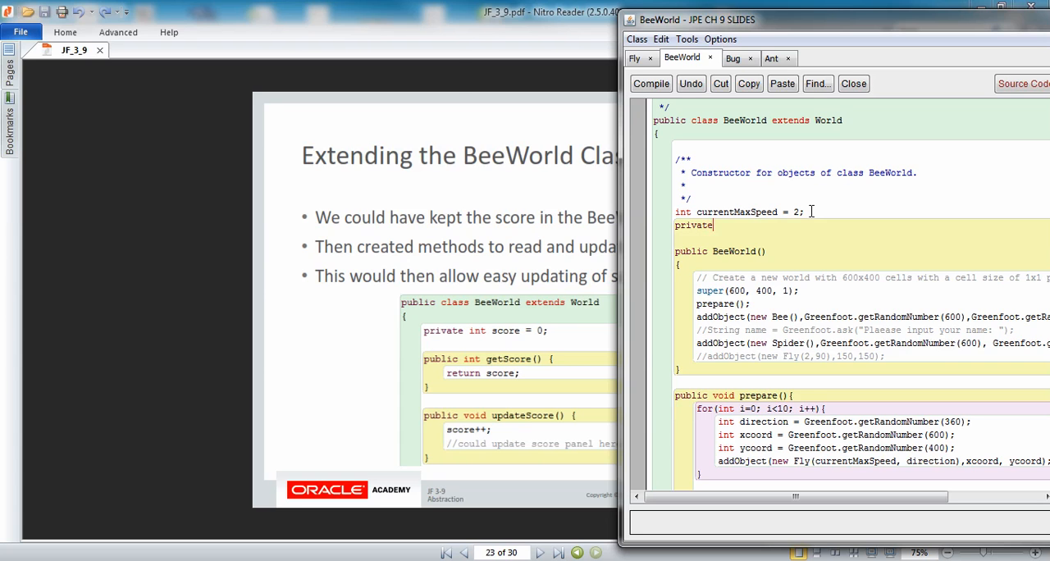
text(int score =)
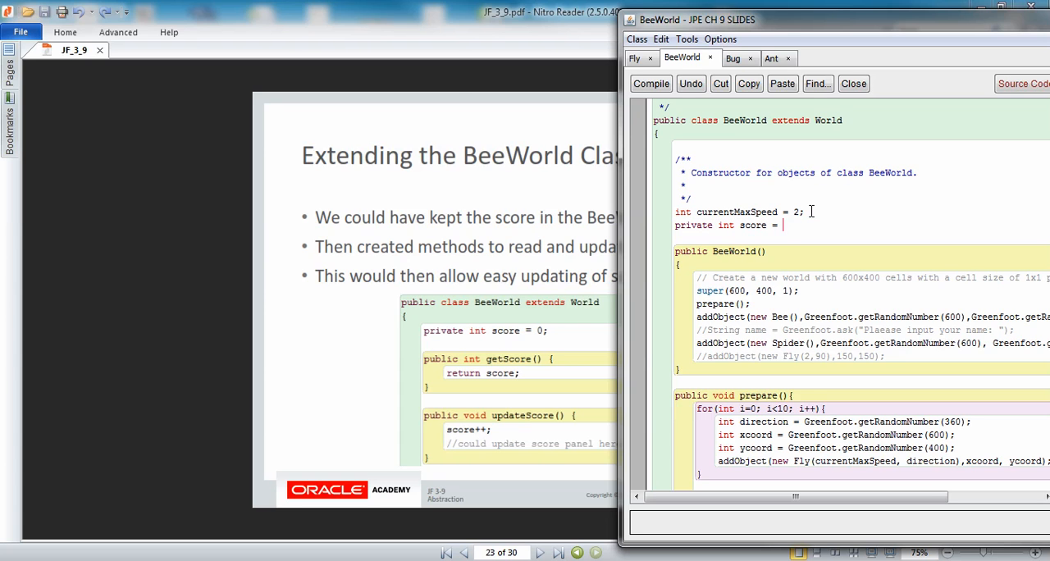
click(650, 84)
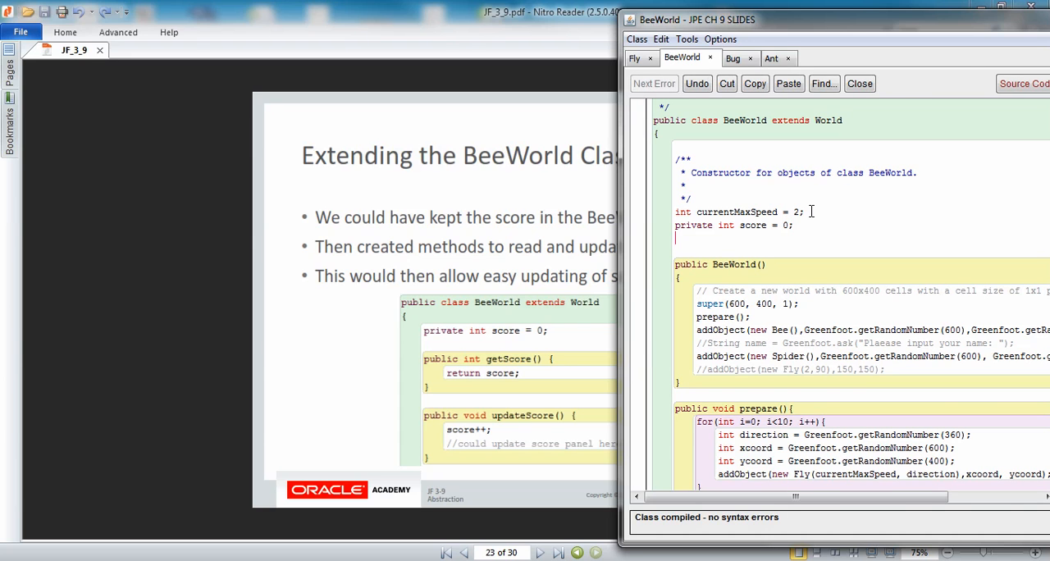
- Add a public int getScore() method that returns score
text(publi)
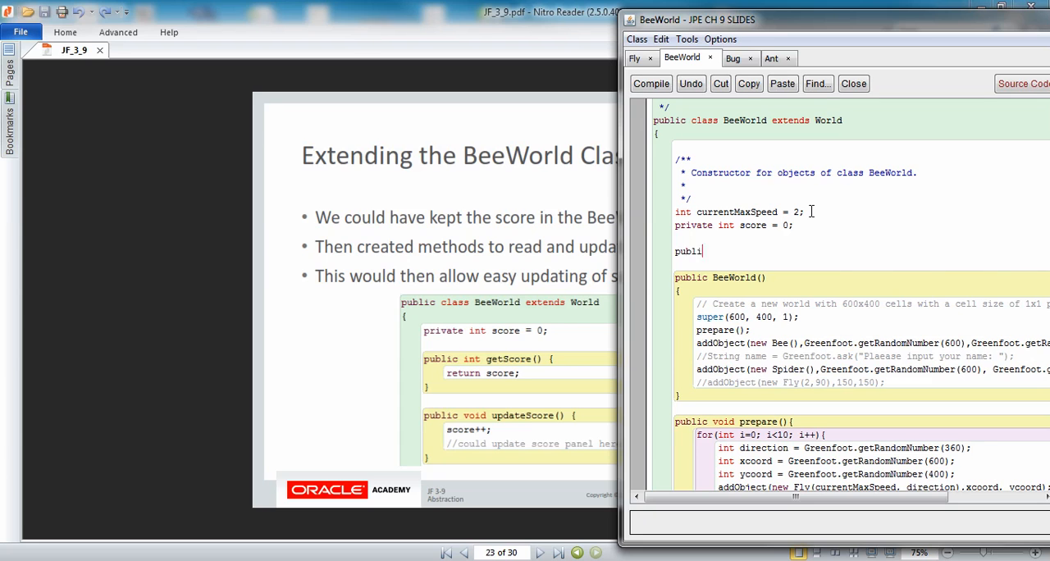
text(int)
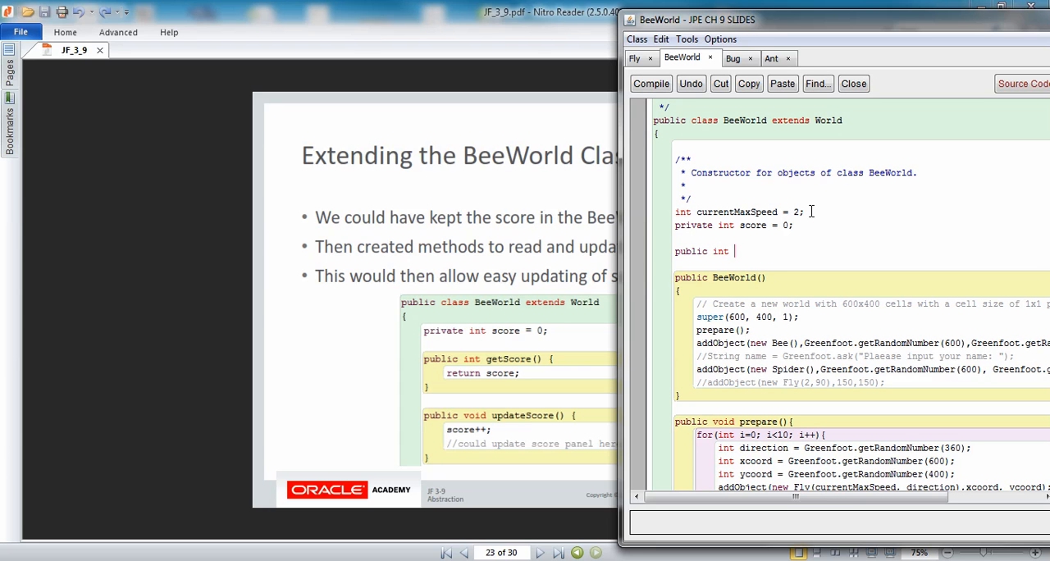
text(getScor)
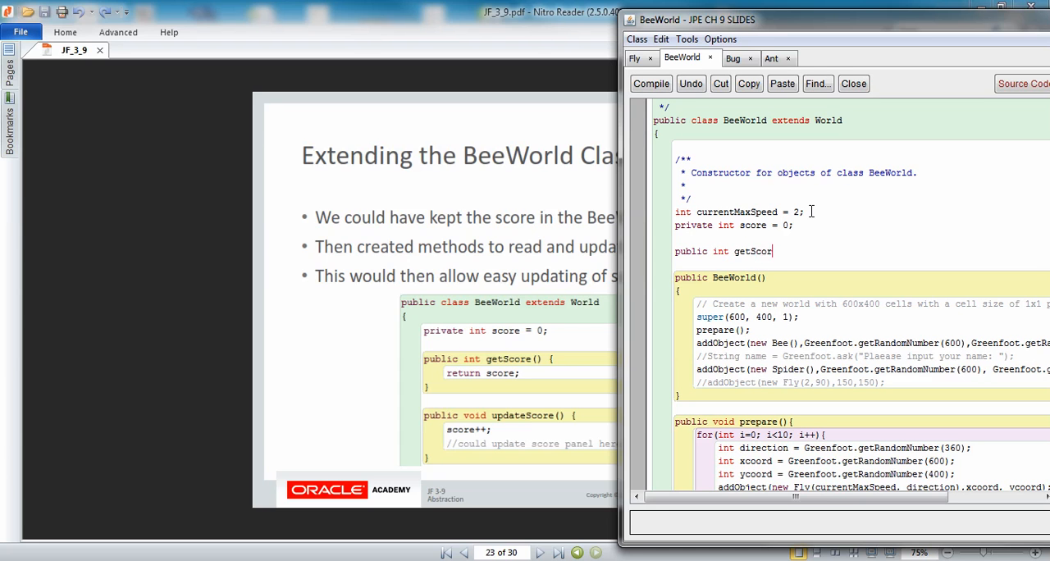
text(e())
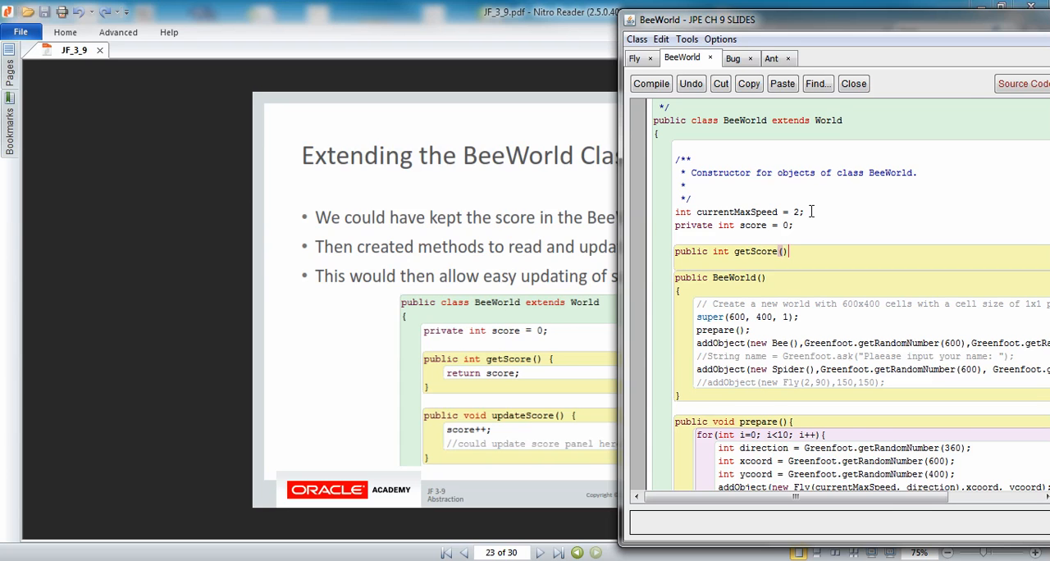
click(649, 82)
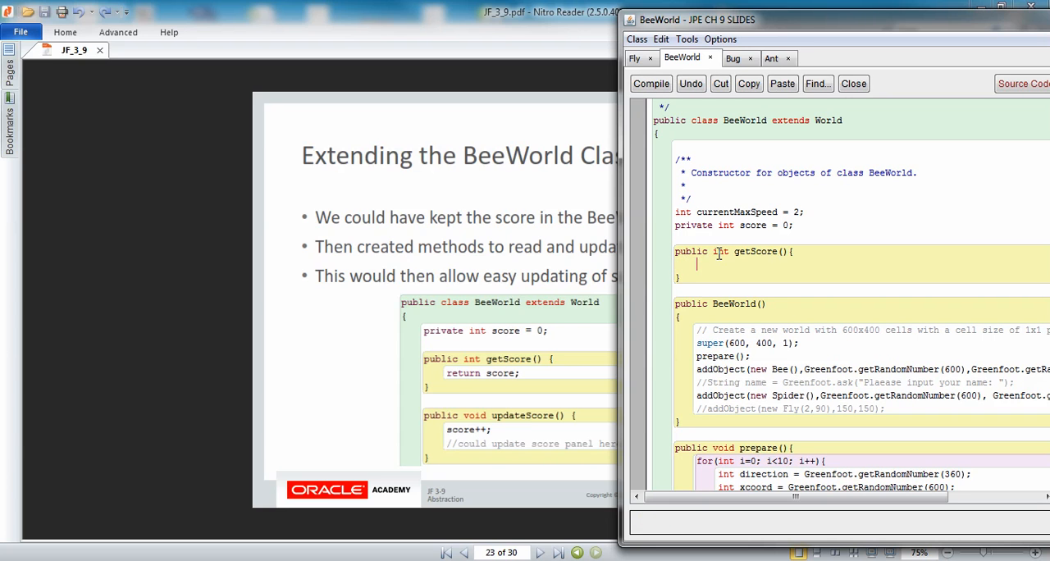
text(return)
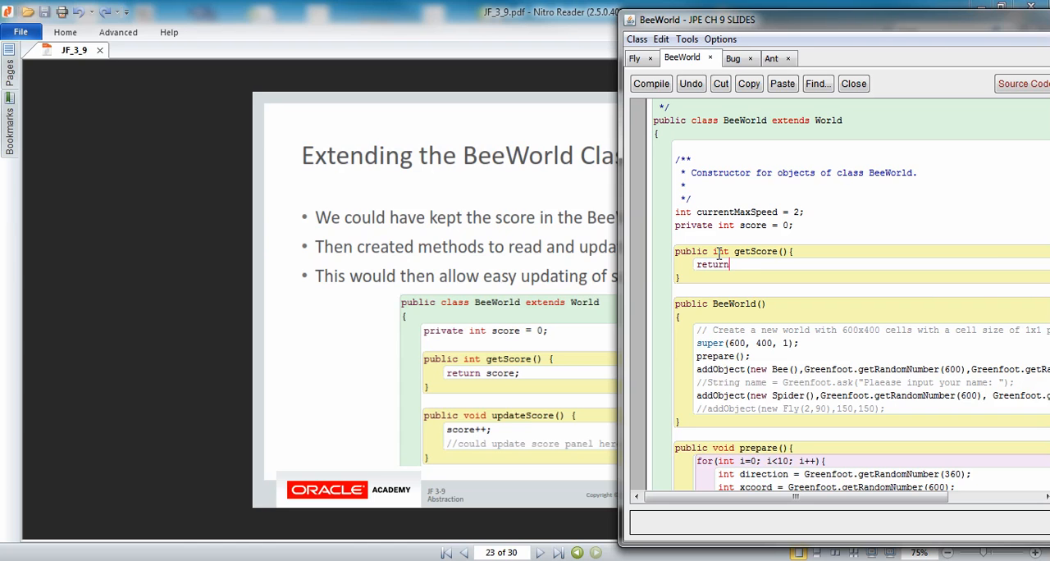
text(score;)
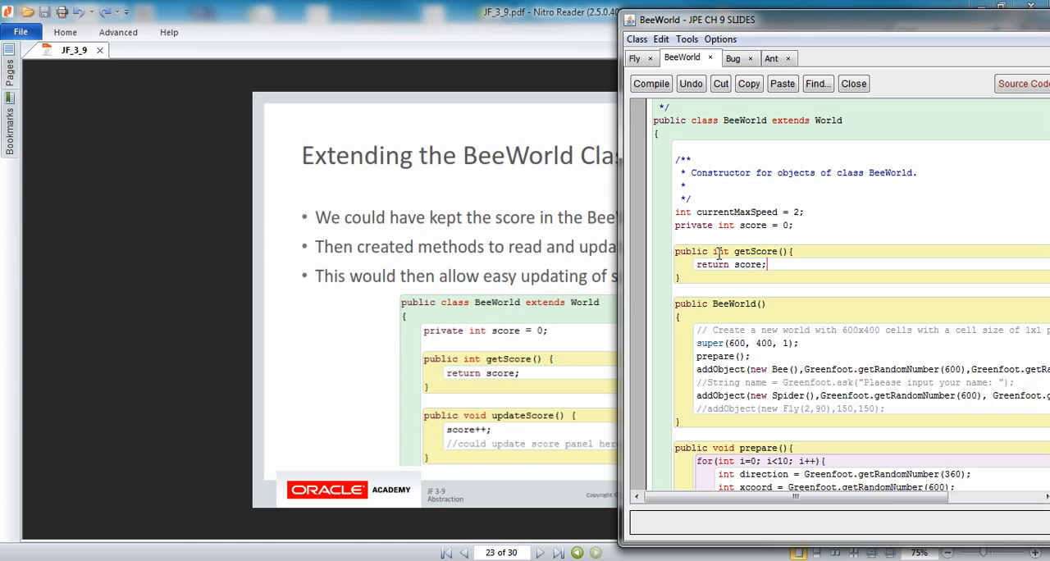
click(650, 82)
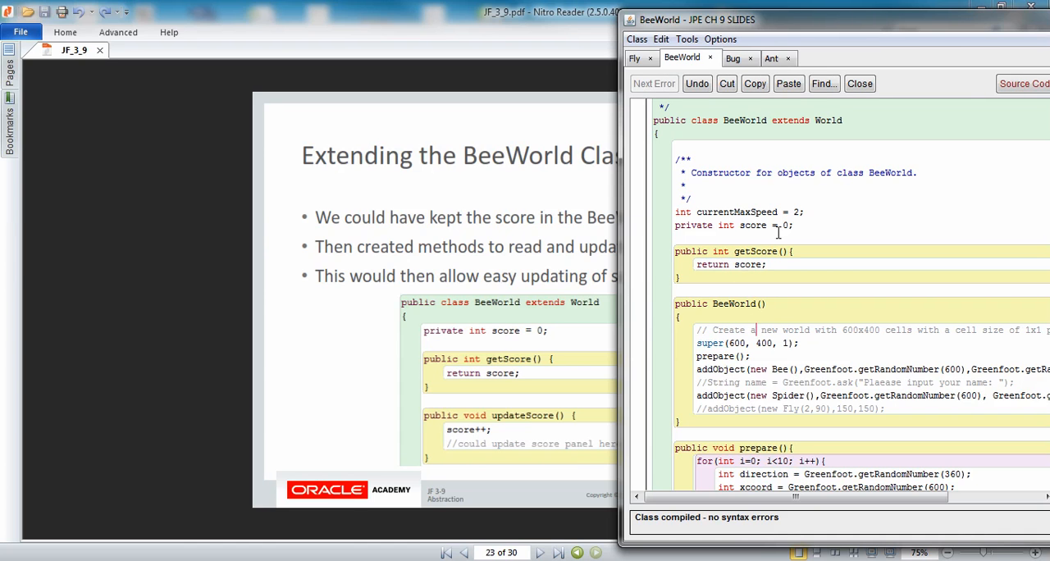
mouse_move(722, 253)
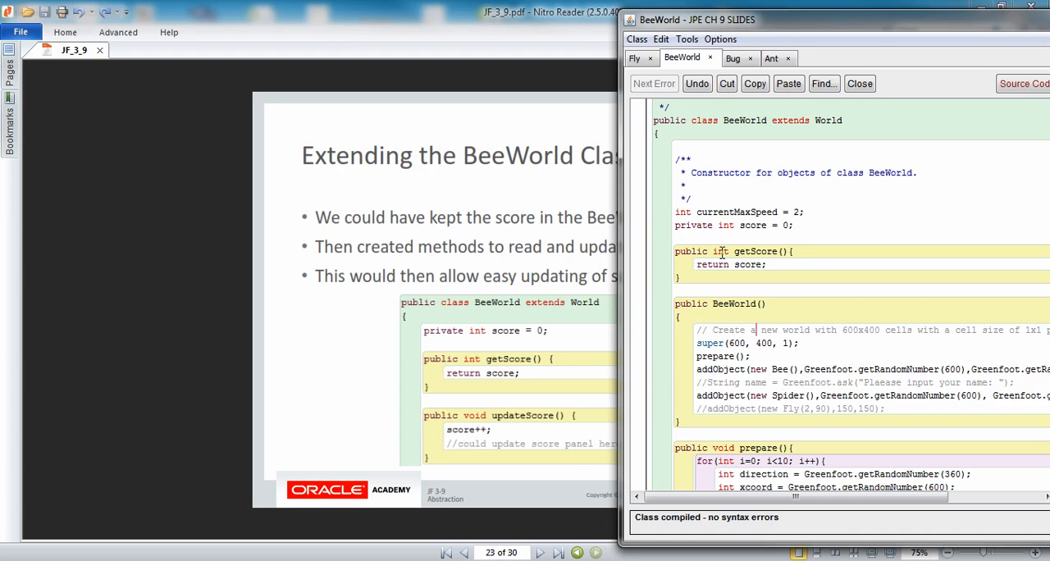
mouse_move(690, 282)
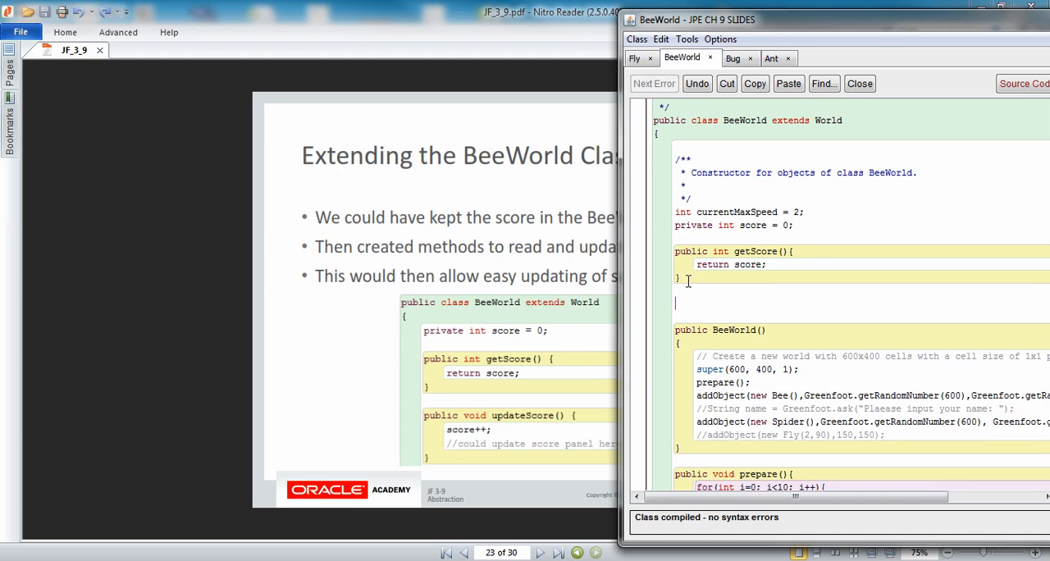
- Add a public void updateScore() method doing score++; and compile BeeWorld
text(pub)
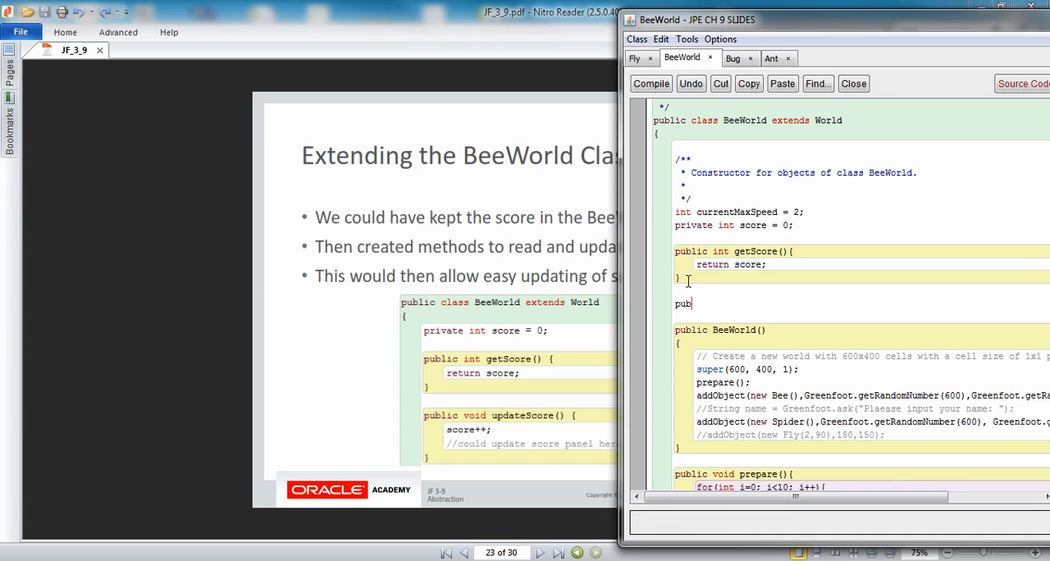
text(lic void u)
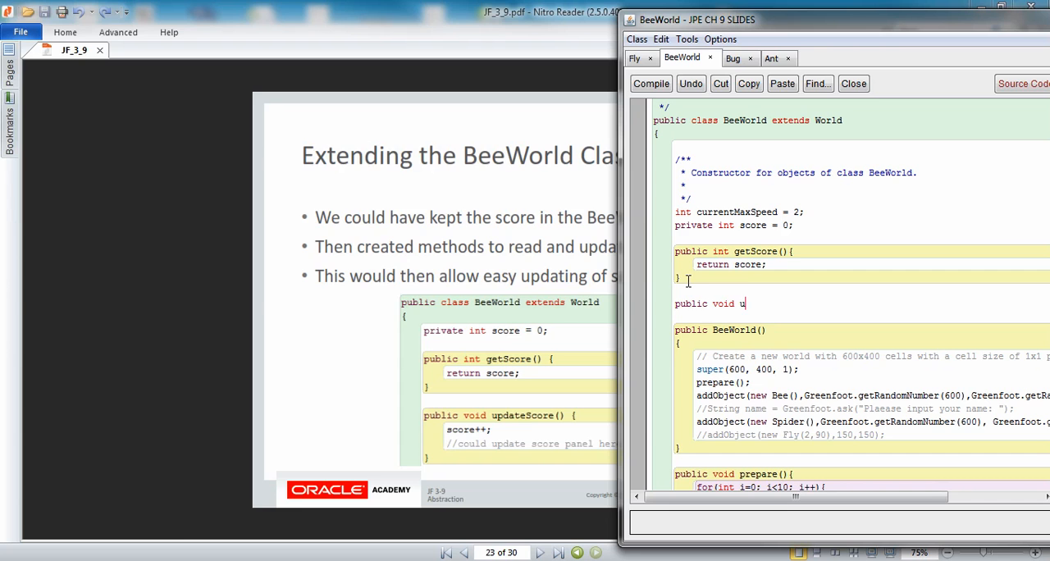
text(pdateScore)
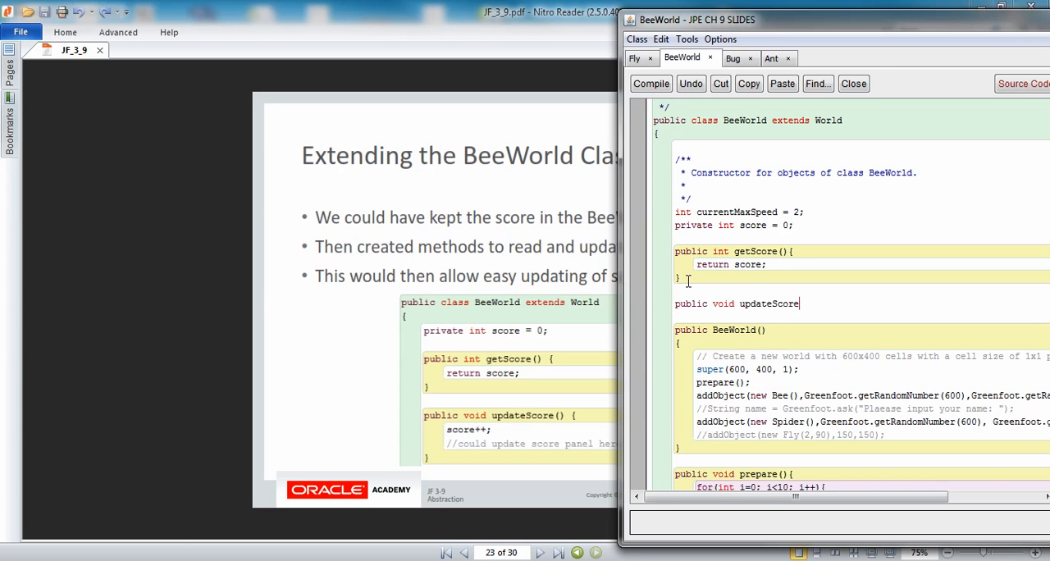
text((){)
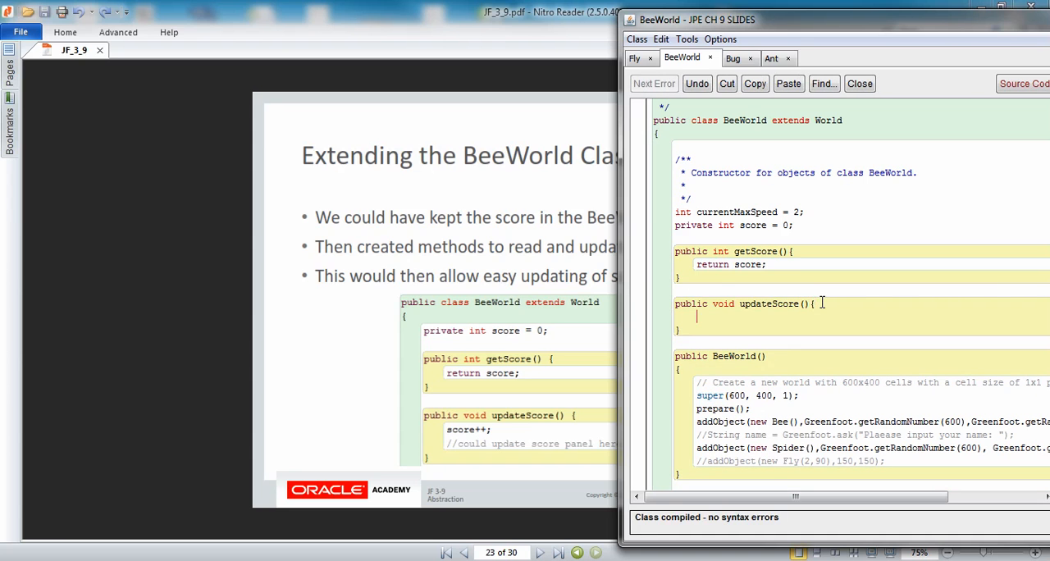
text(sco)
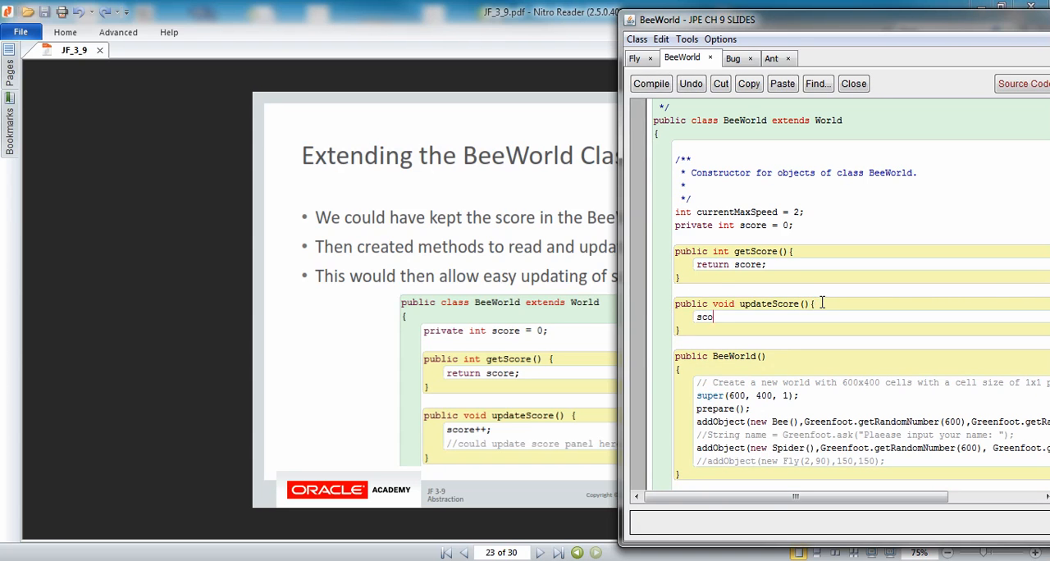
text(re)
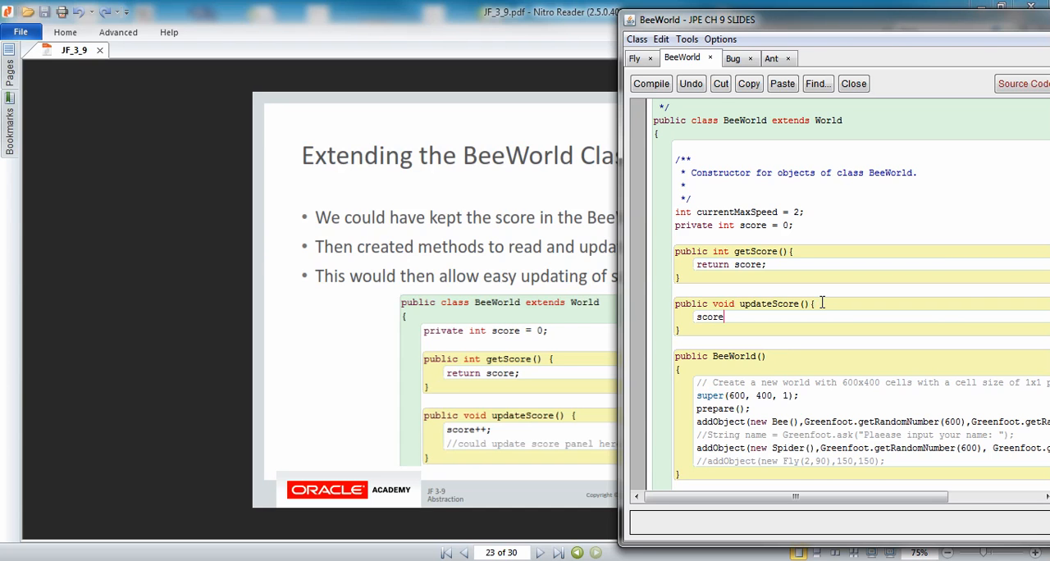
text(++;)
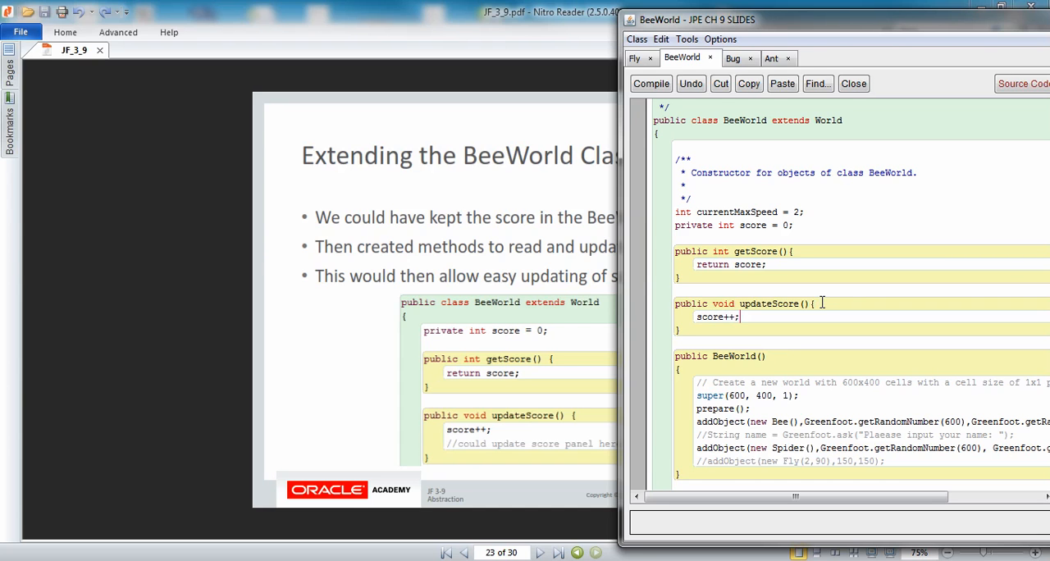
click(650, 82)
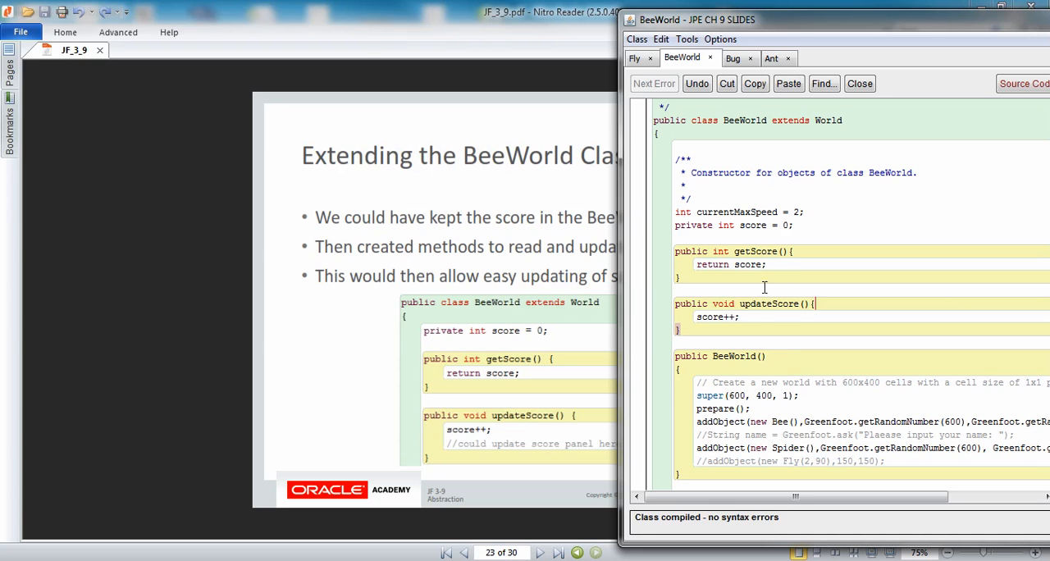
mouse_move(808, 305)
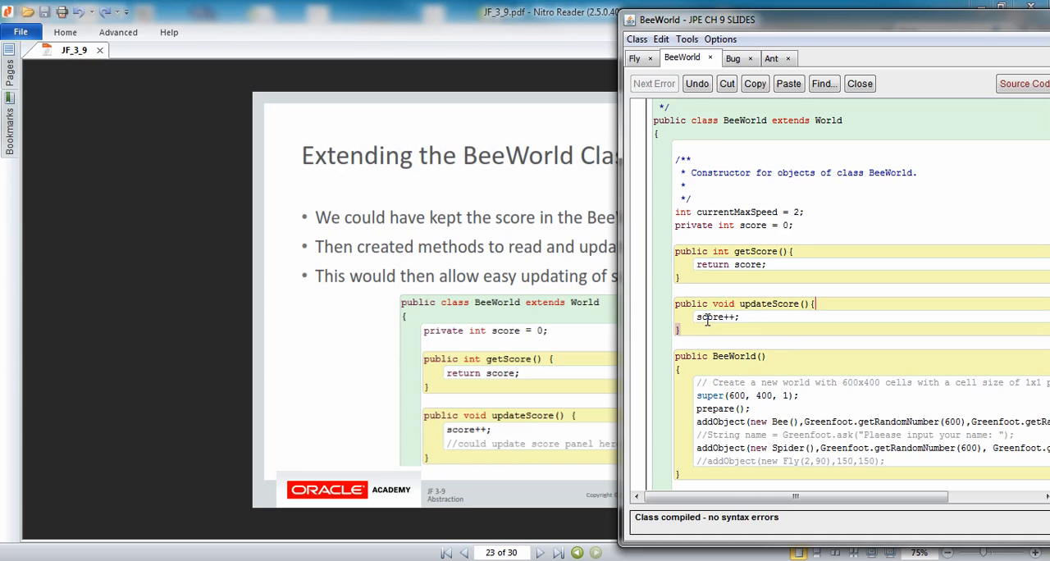
mouse_move(704, 322)
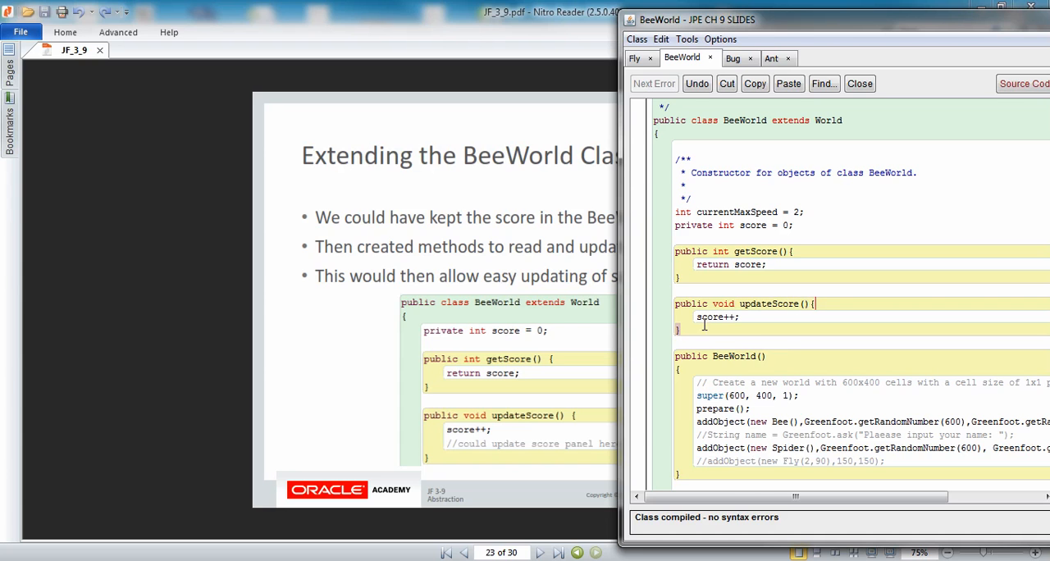
mouse_move(722, 320)
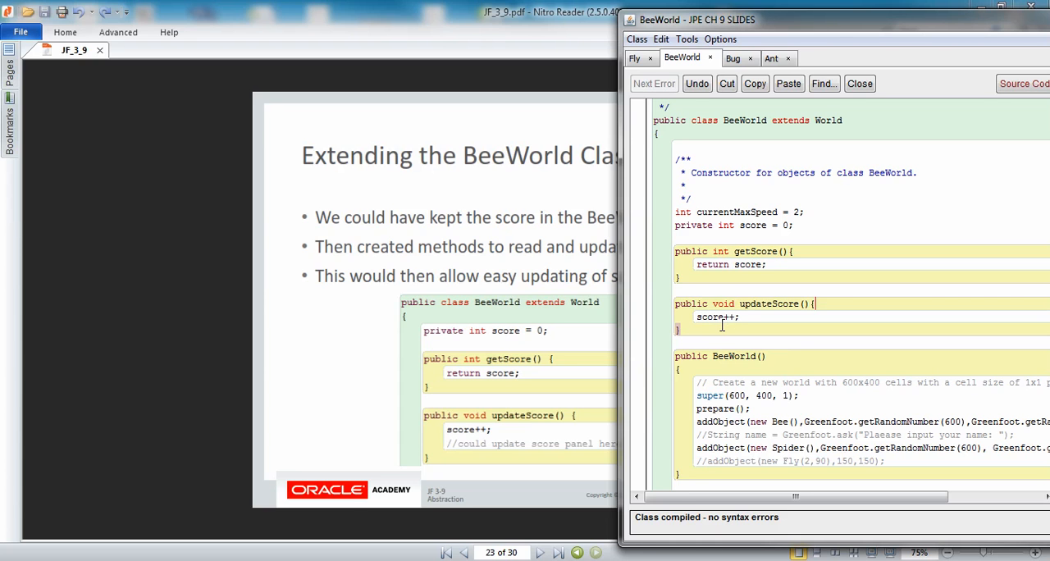
mouse_move(704, 285)
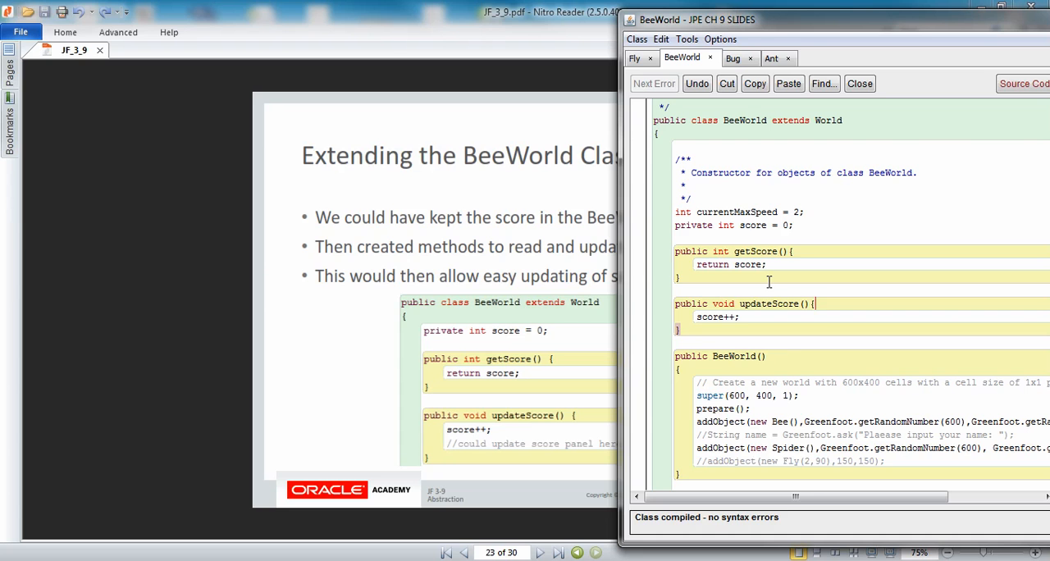
mouse_move(405, 277)
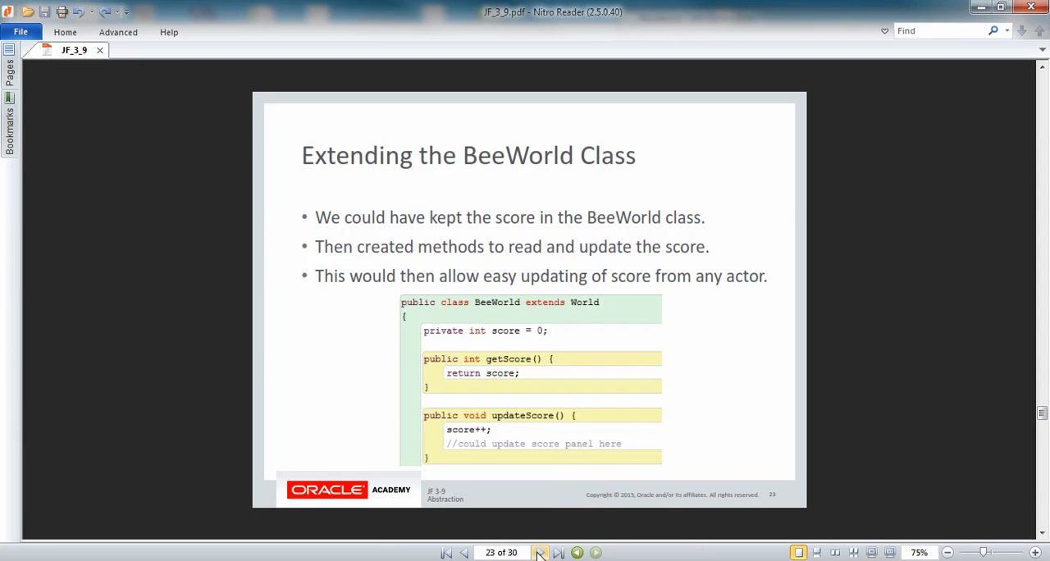
- Advance to slide 24, 'Accessing Other Objects Methods'
click(540, 552)
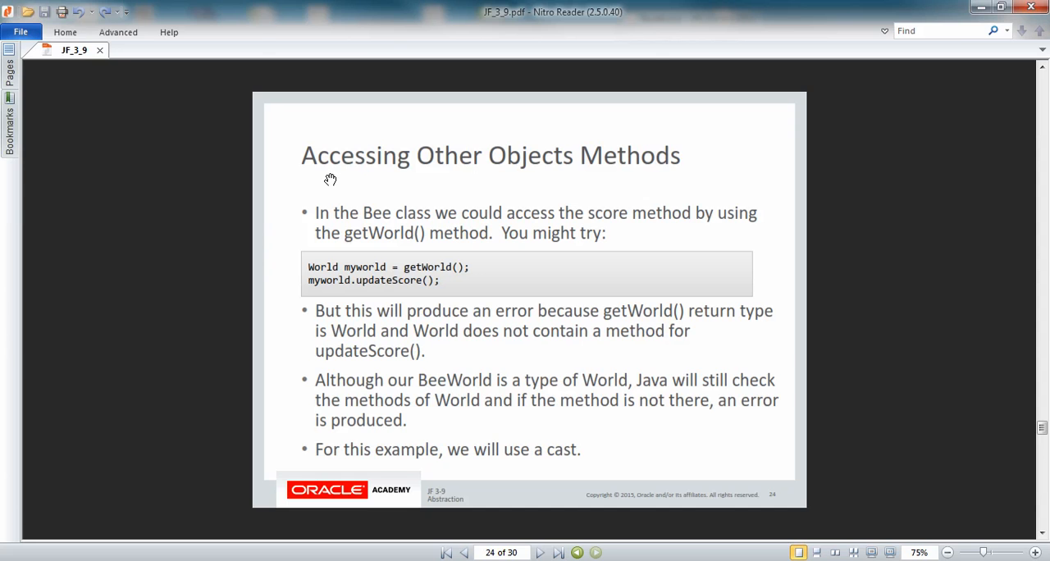
mouse_move(427, 215)
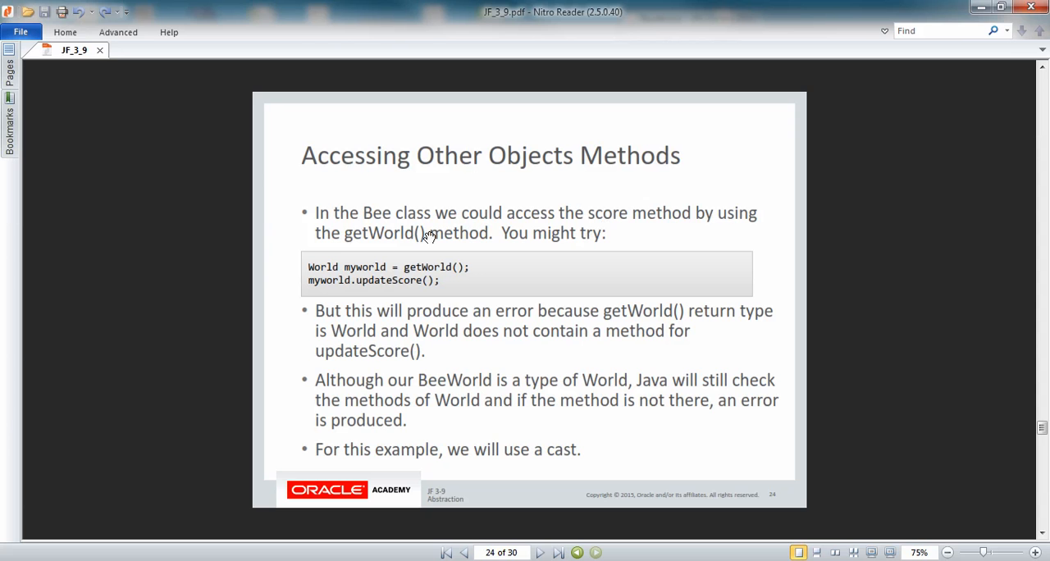
mouse_move(302, 271)
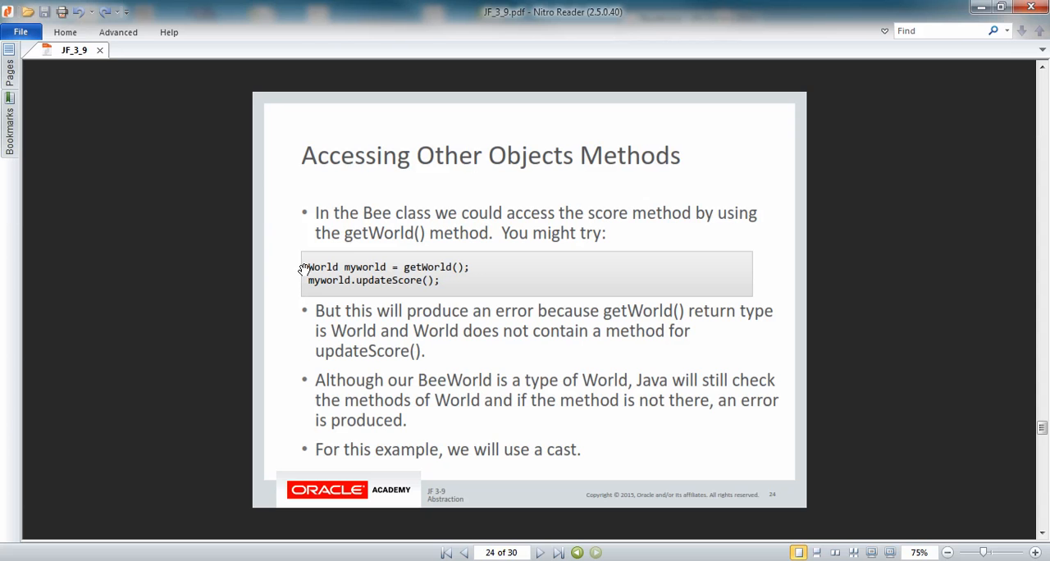
mouse_move(338, 289)
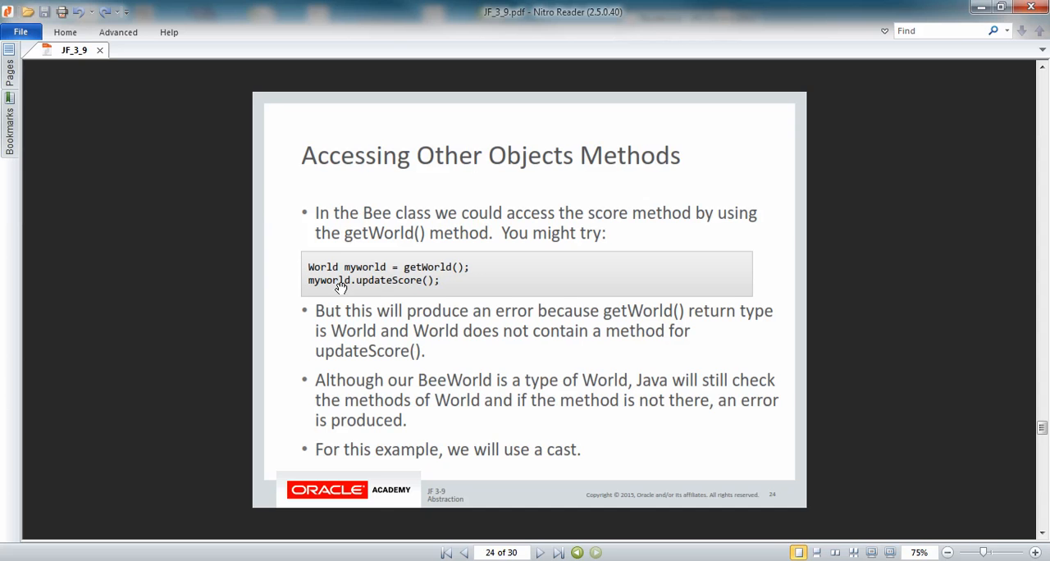
mouse_move(296, 273)
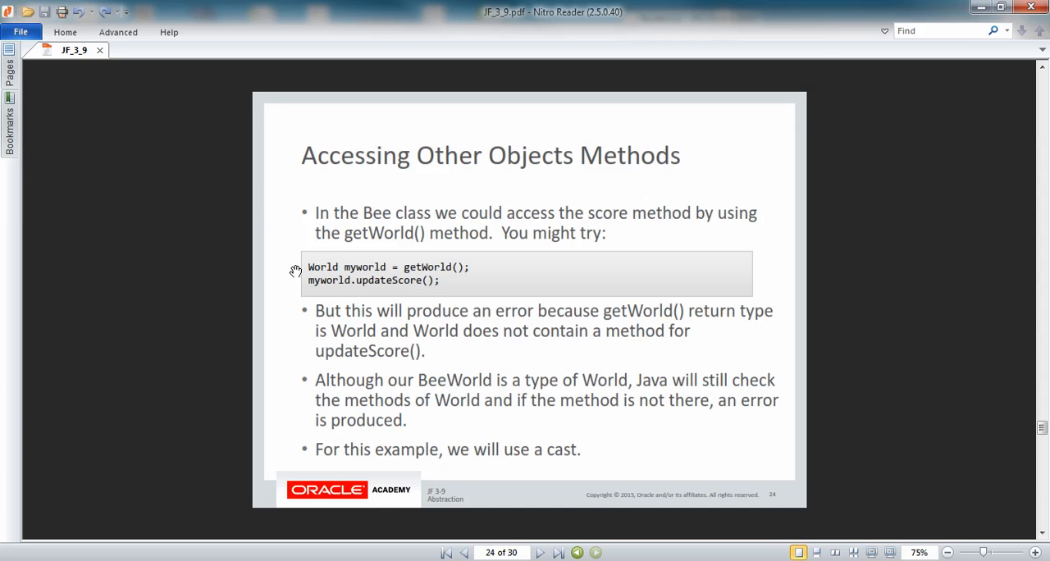
mouse_move(332, 270)
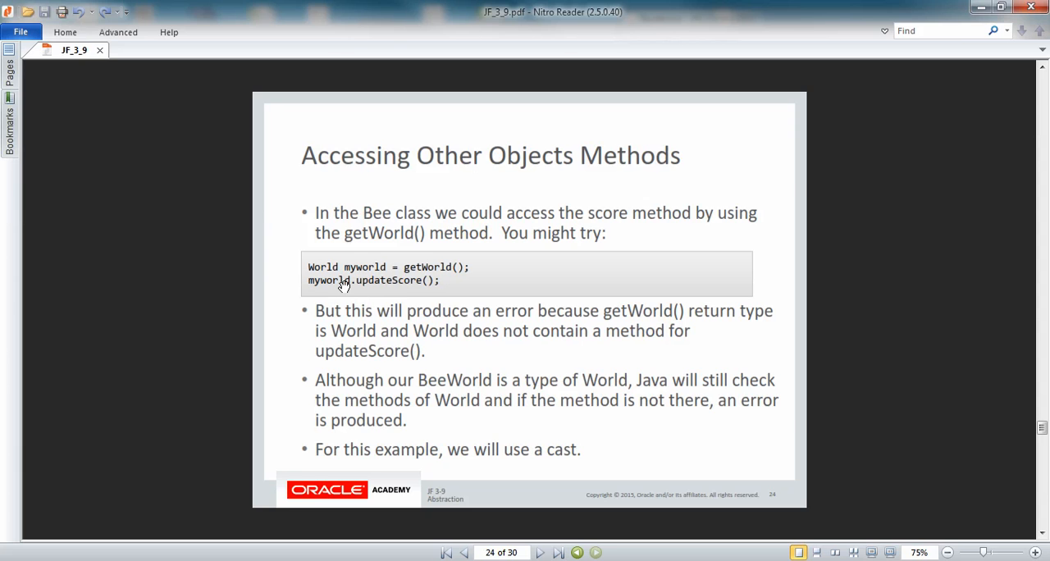
mouse_move(286, 289)
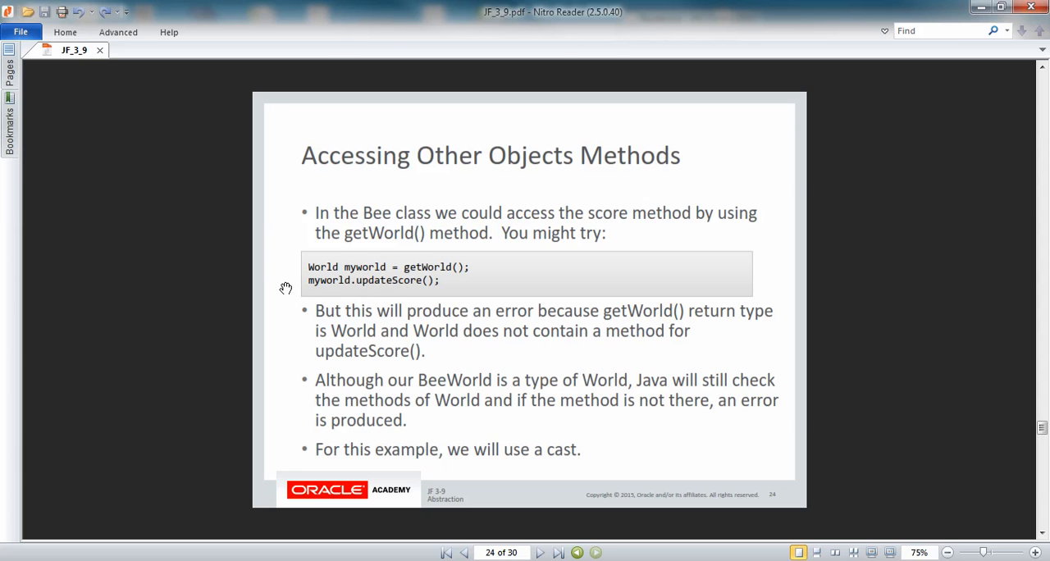
mouse_move(291, 320)
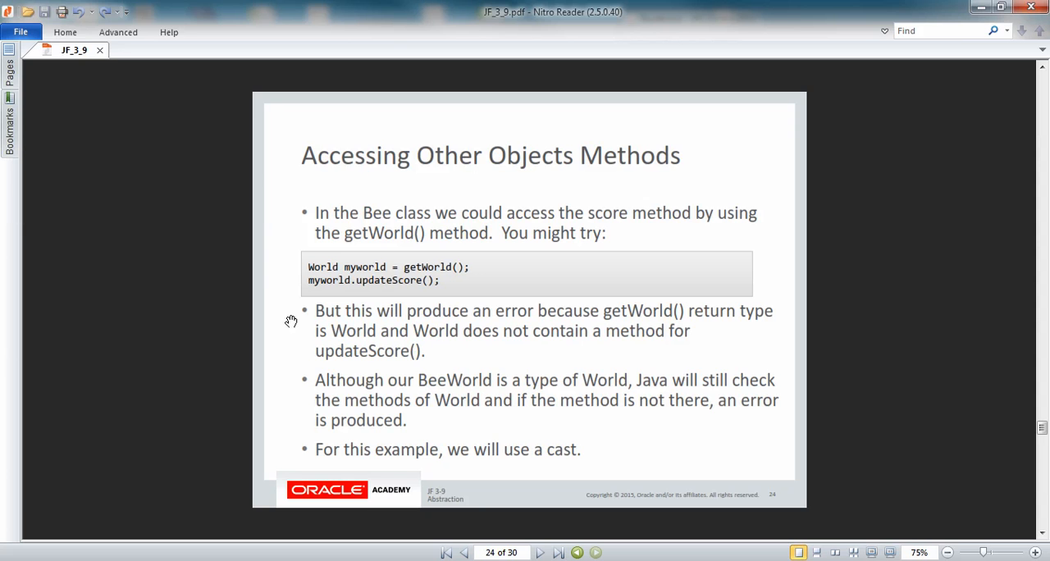
mouse_move(364, 319)
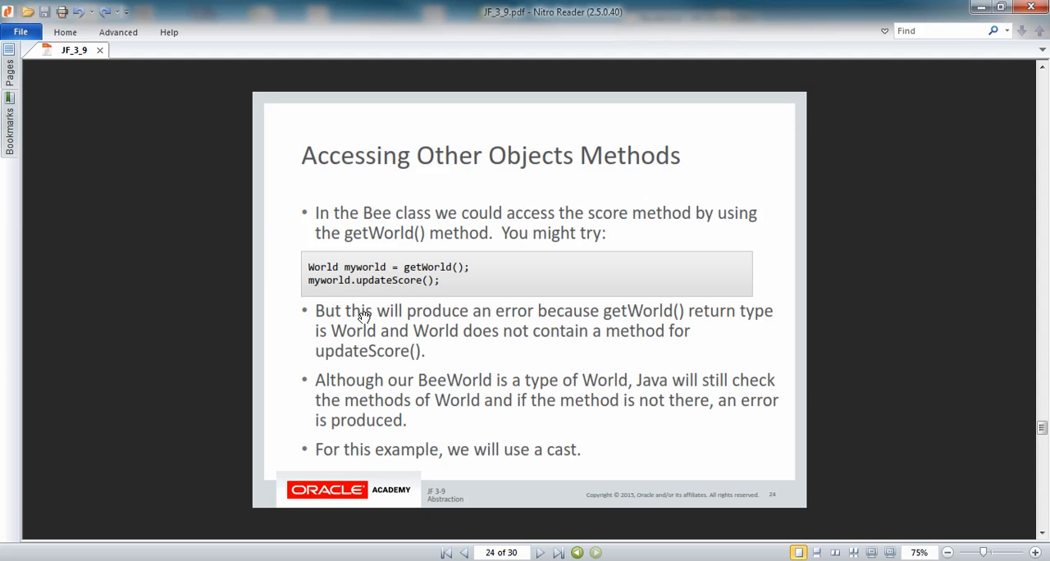
mouse_move(320, 336)
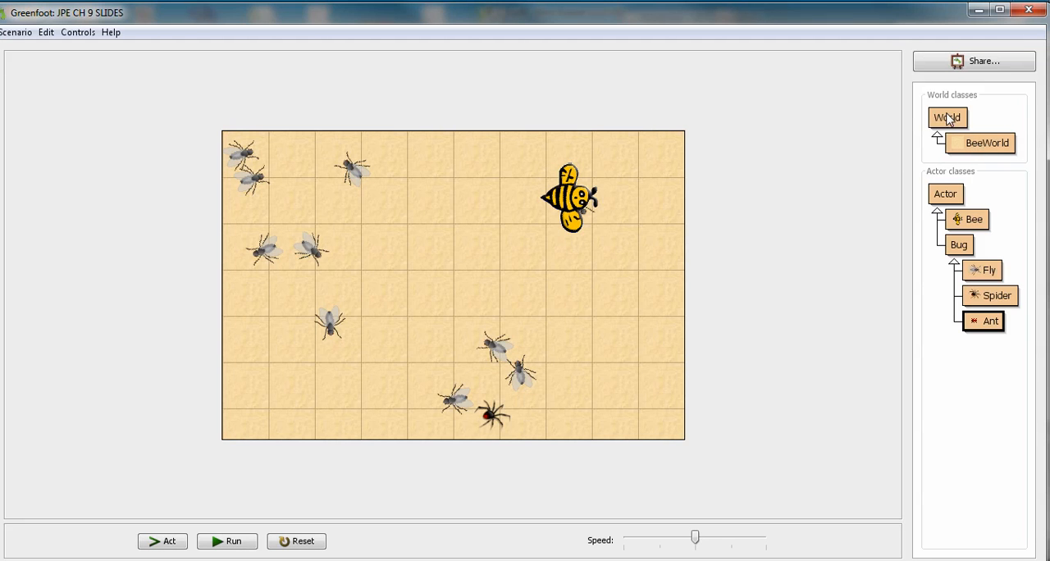
mouse_move(945, 123)
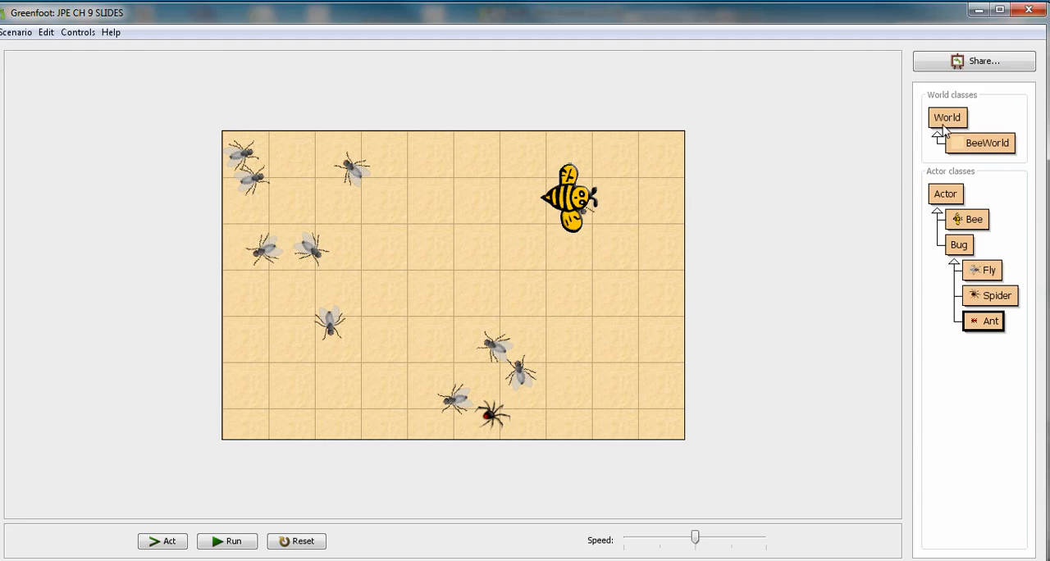
mouse_move(894, 309)
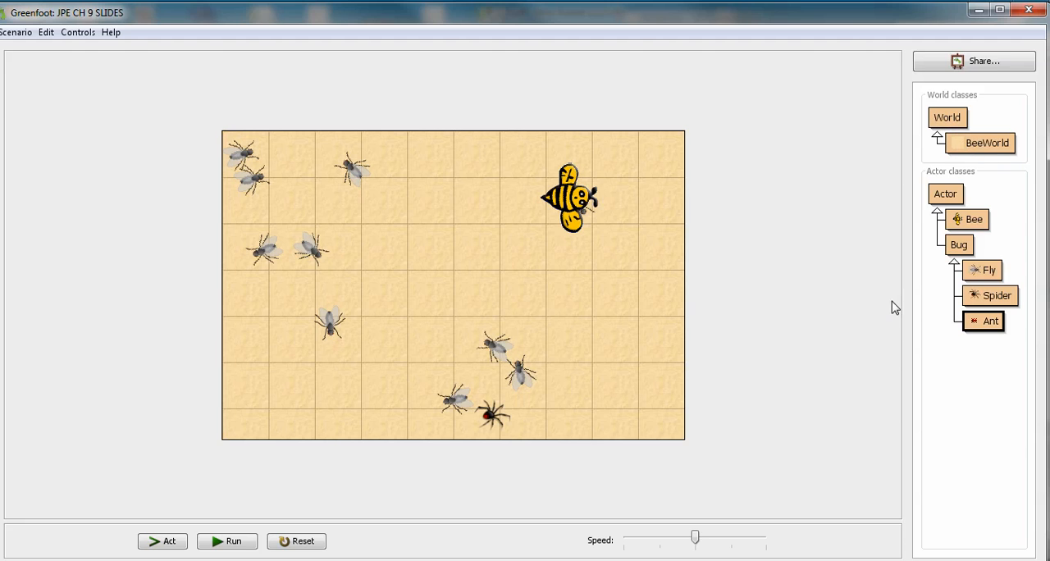
mouse_move(735, 369)
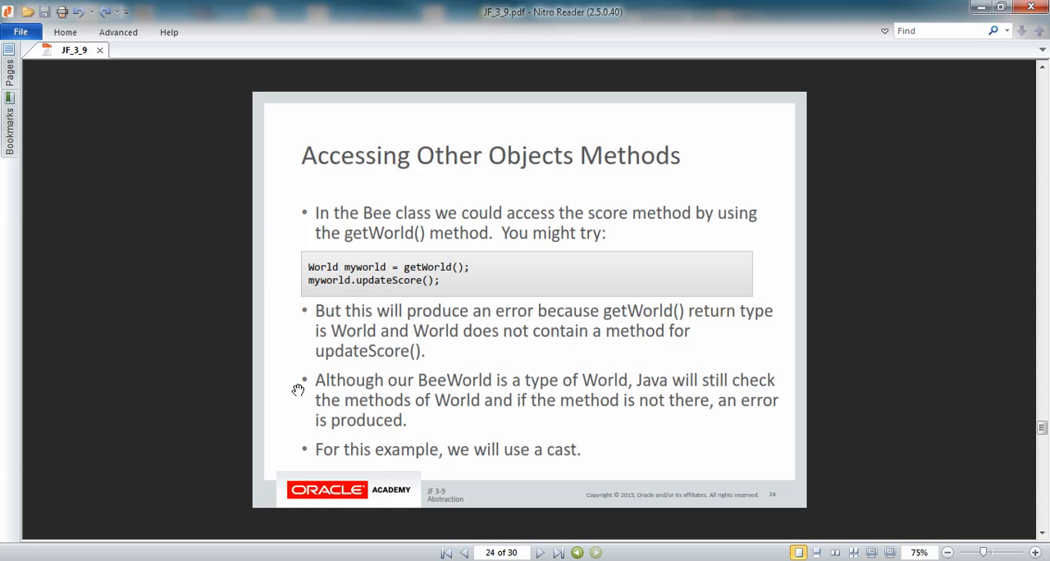
mouse_move(302, 401)
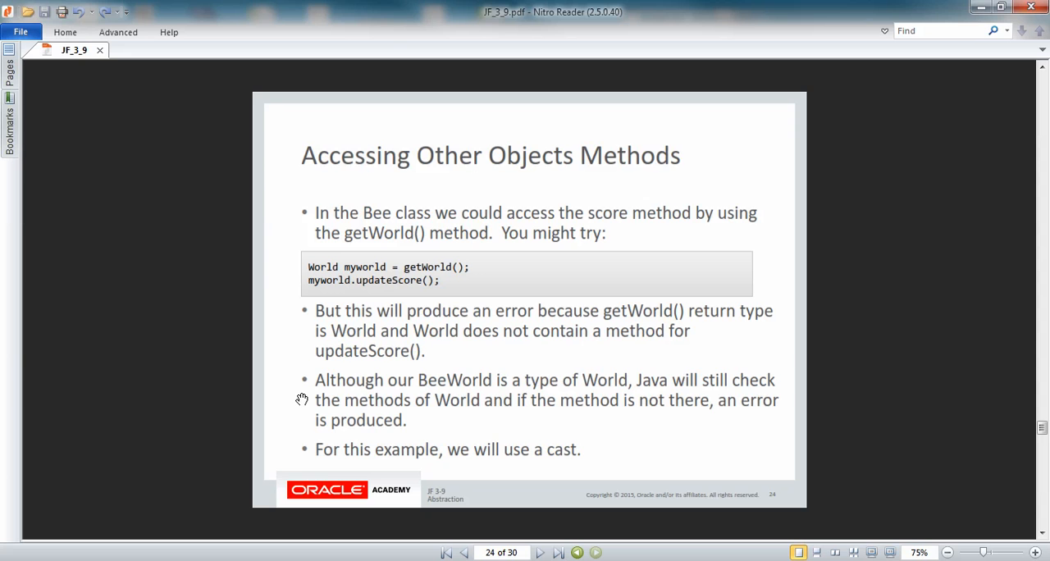
mouse_move(307, 458)
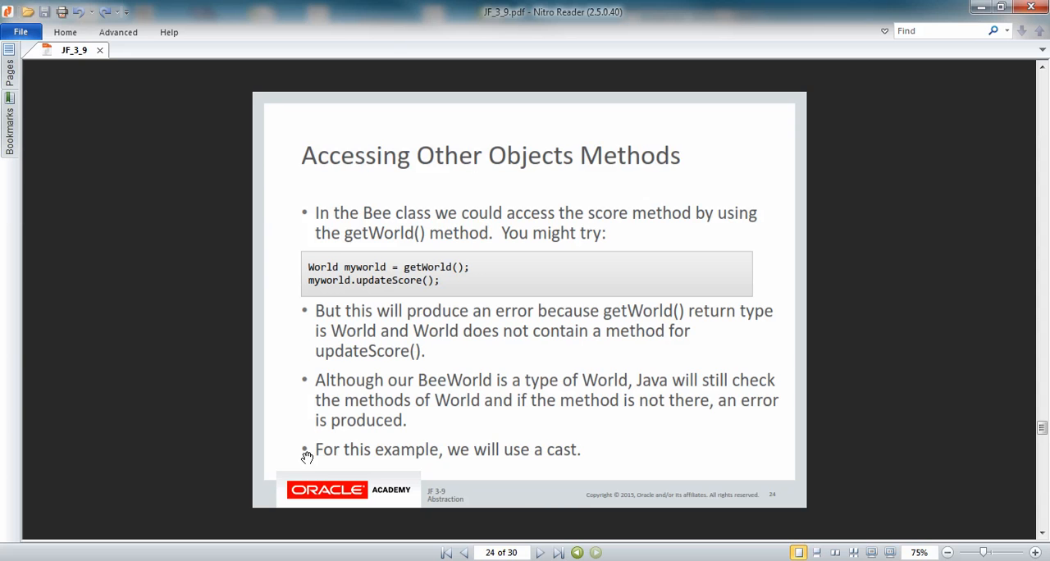
mouse_move(485, 457)
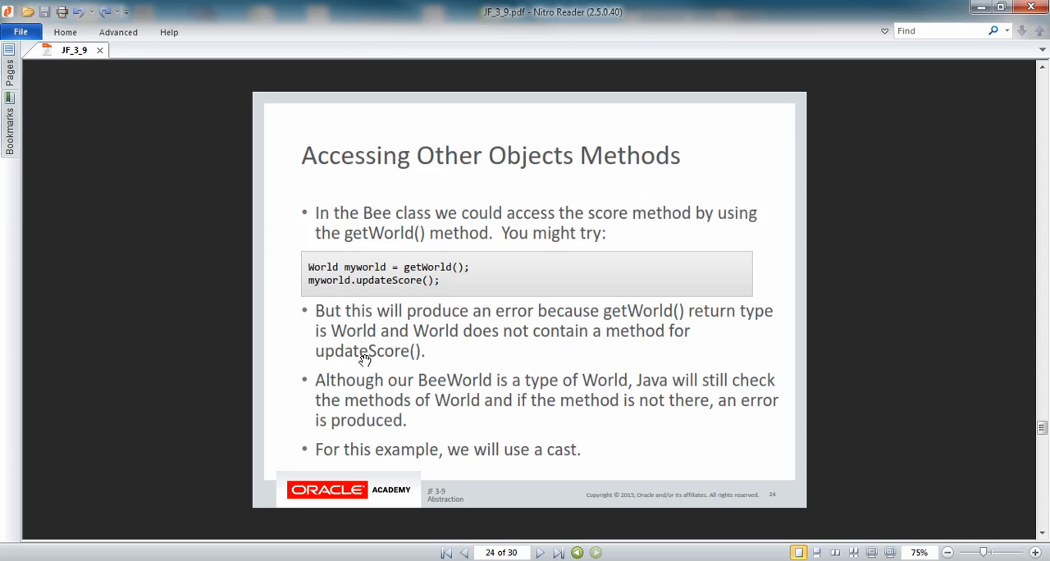
mouse_move(528, 489)
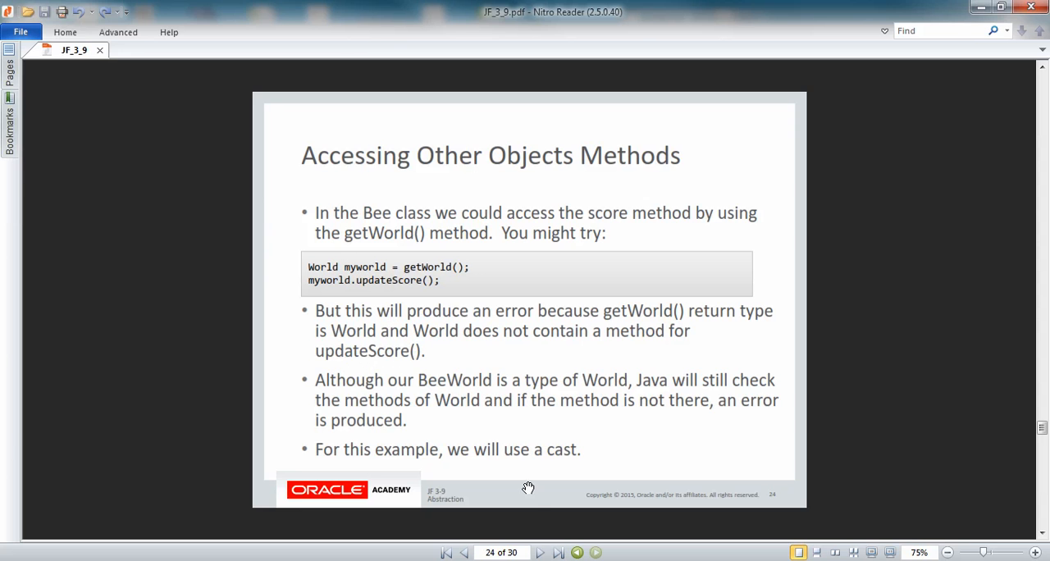
mouse_move(540, 551)
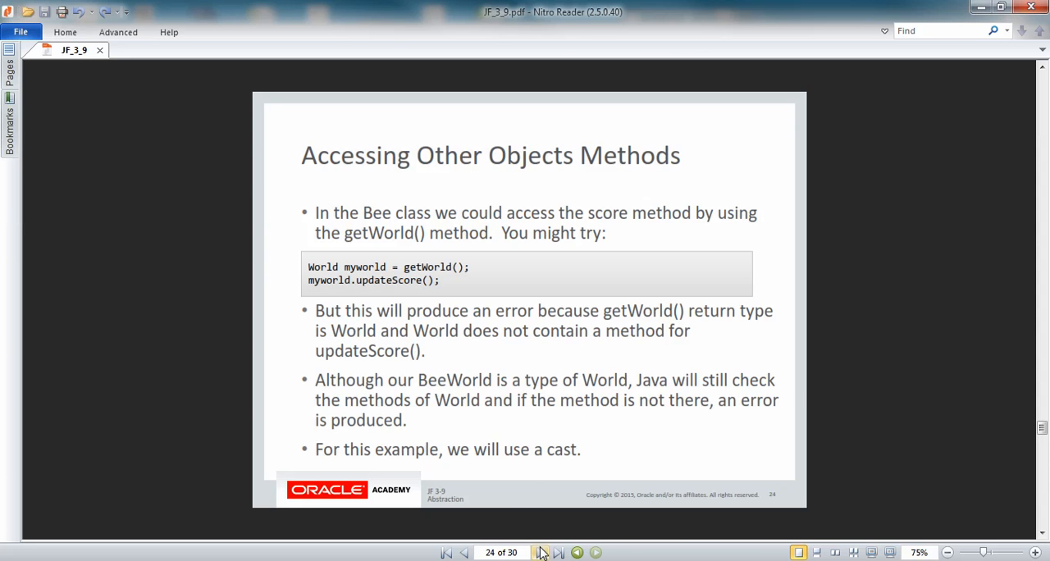
click(540, 551)
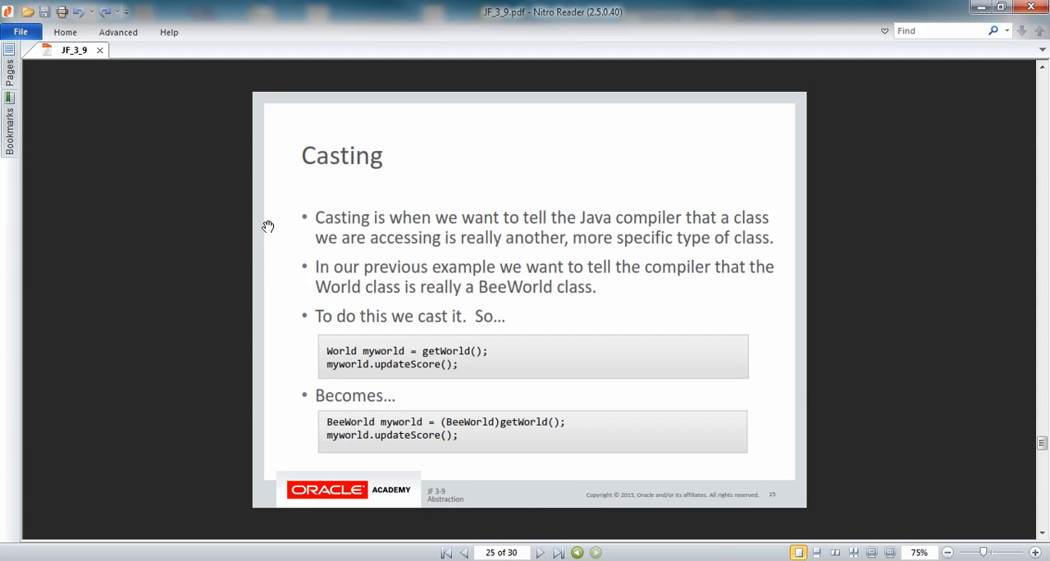
mouse_move(276, 223)
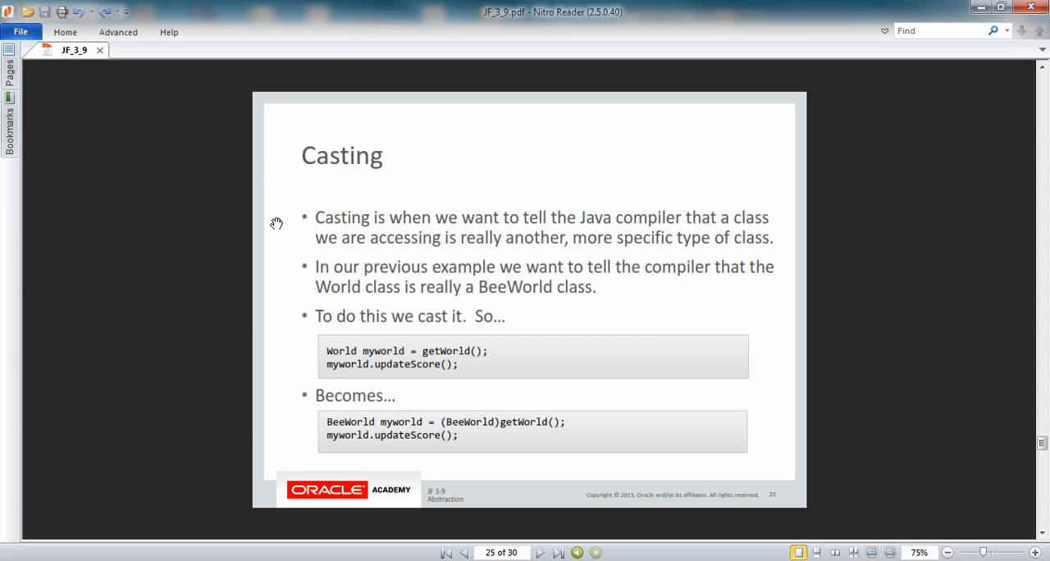
mouse_move(289, 223)
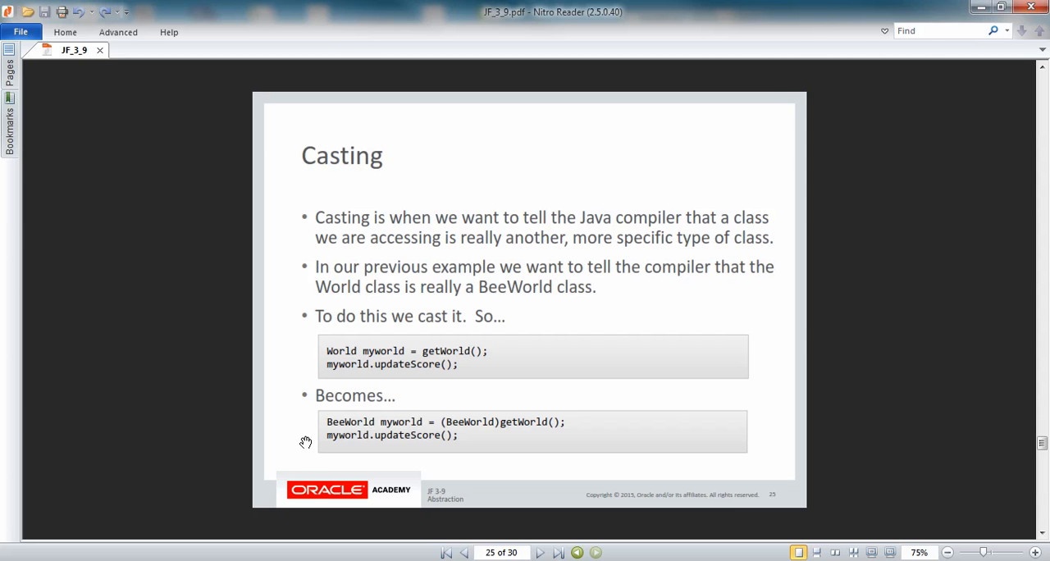
mouse_move(374, 460)
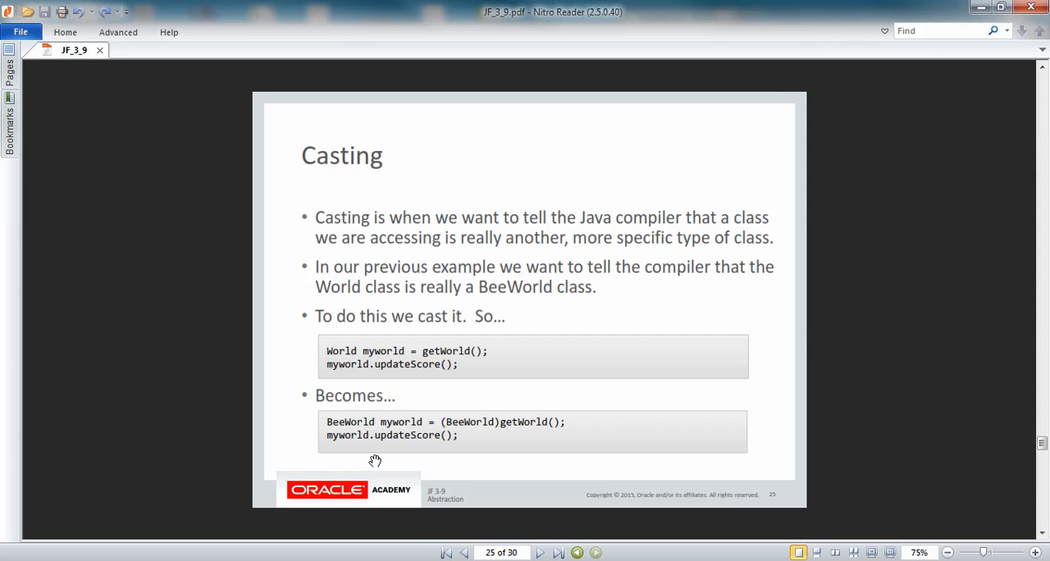
mouse_move(295, 423)
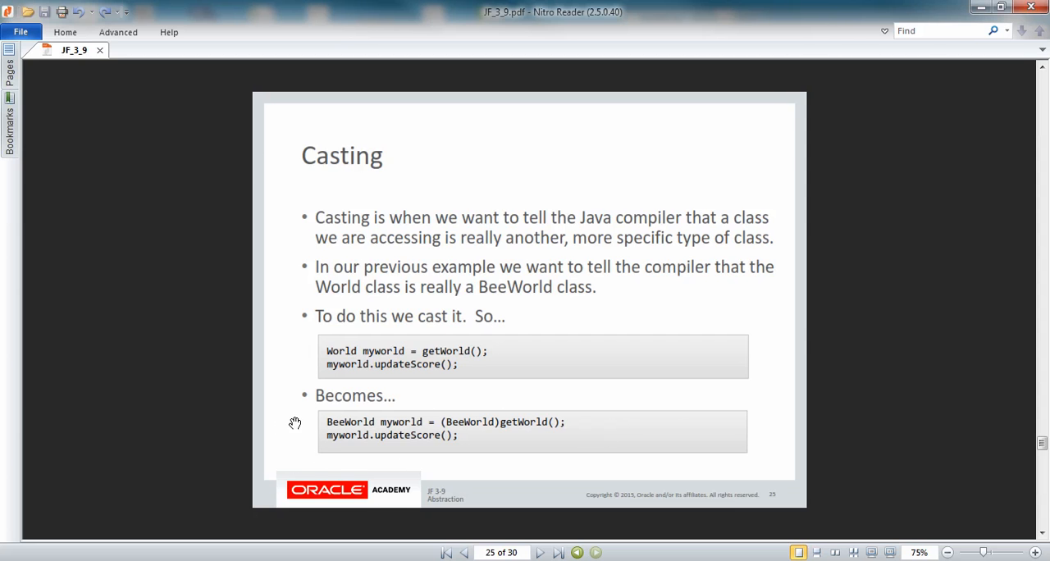
mouse_move(483, 443)
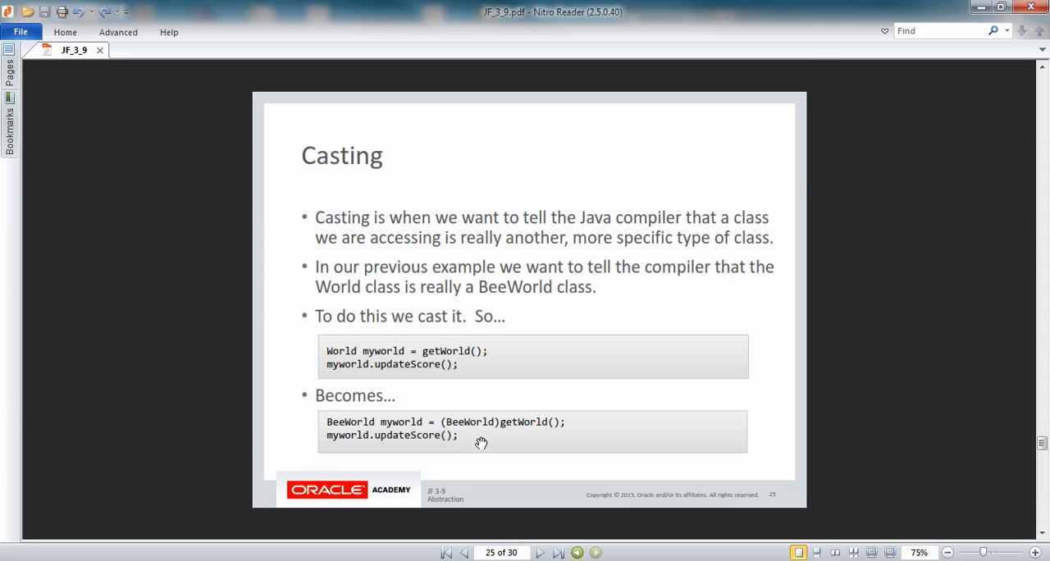
mouse_move(538, 430)
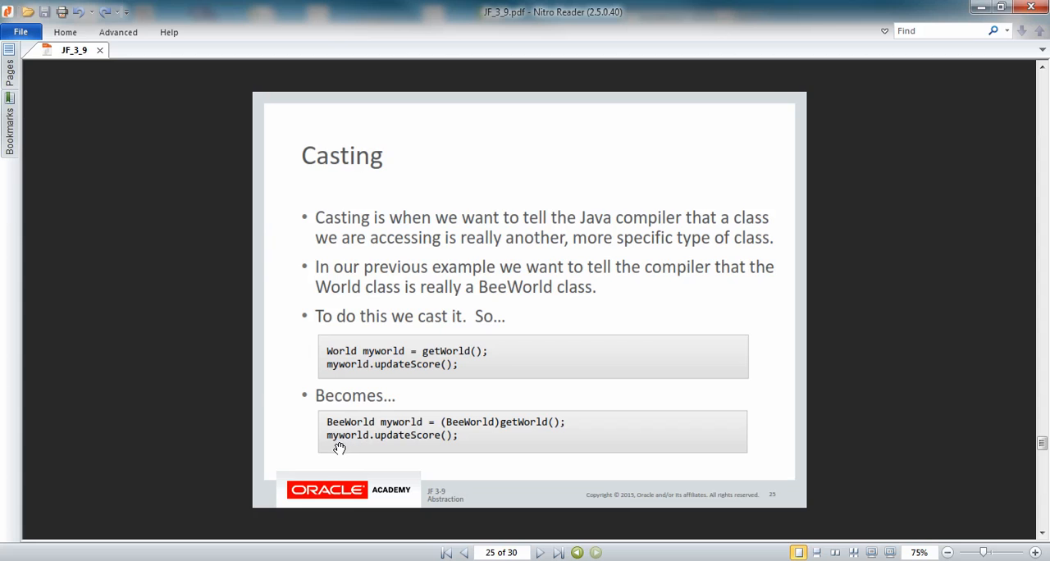
mouse_move(456, 450)
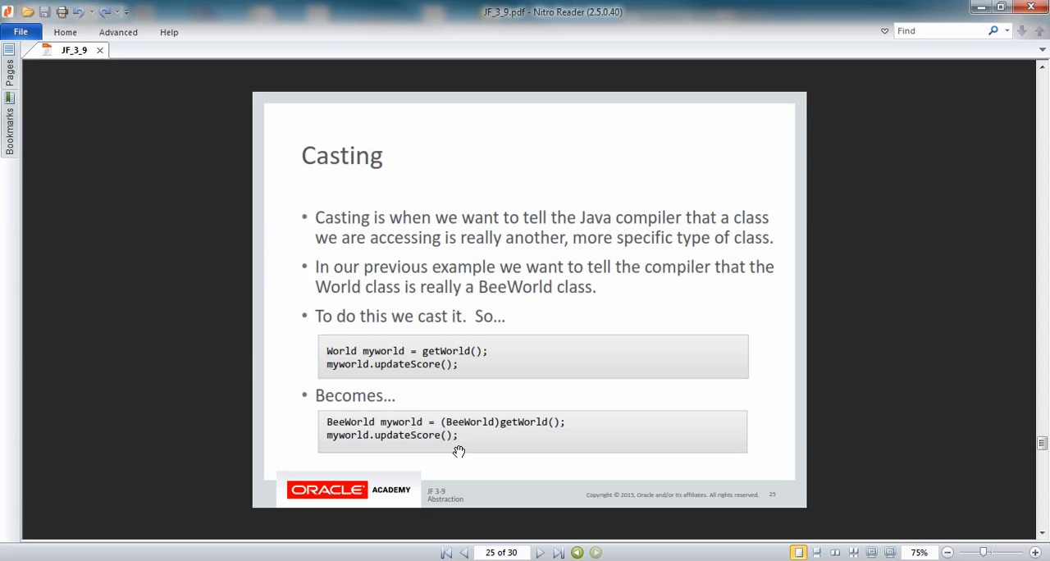
mouse_move(488, 435)
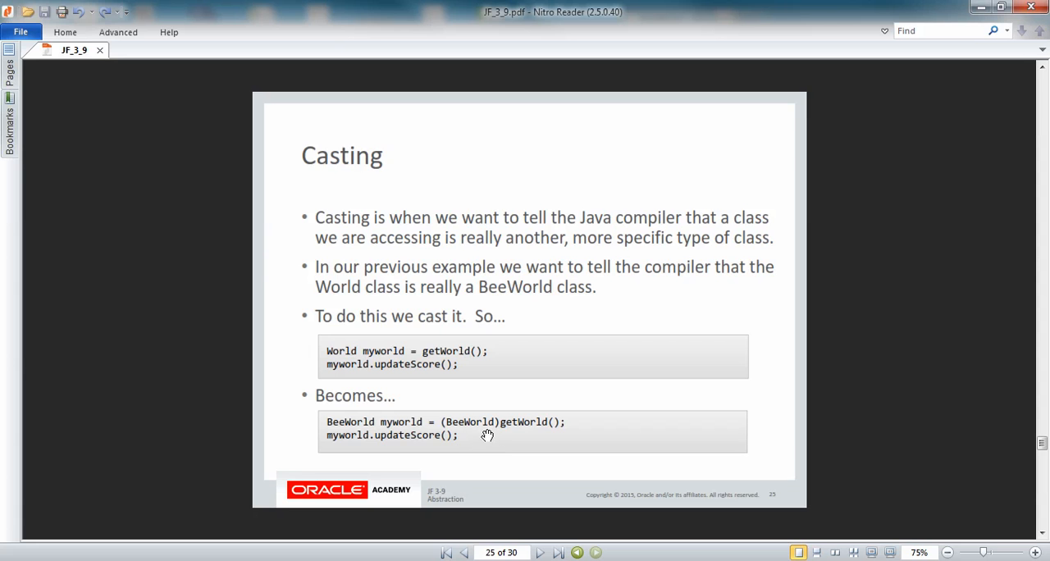
mouse_move(315, 422)
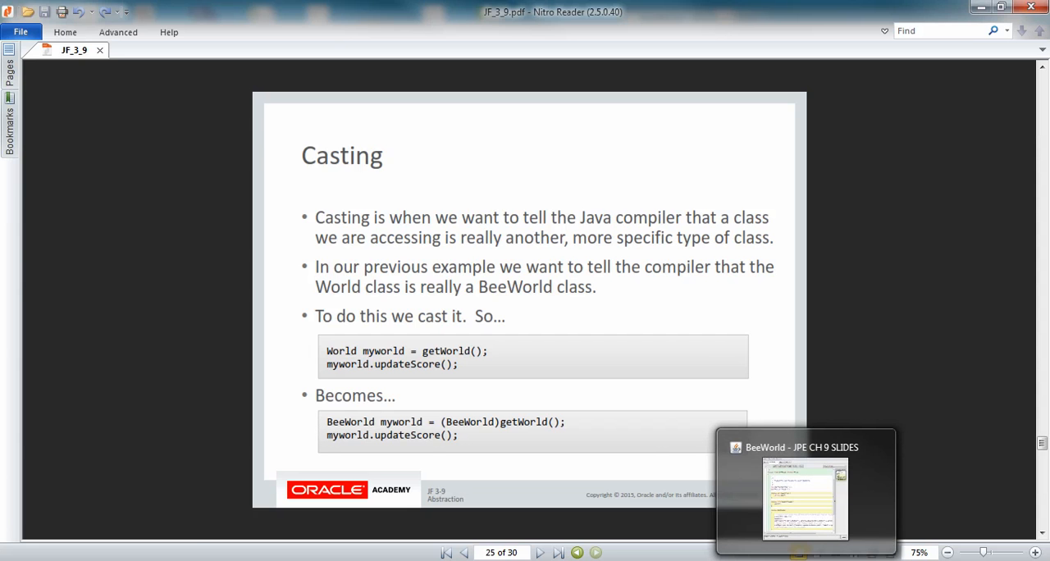
- Switch to the bee world and inspect two Fly objects, showing speed values 1 and 2
click(804, 492)
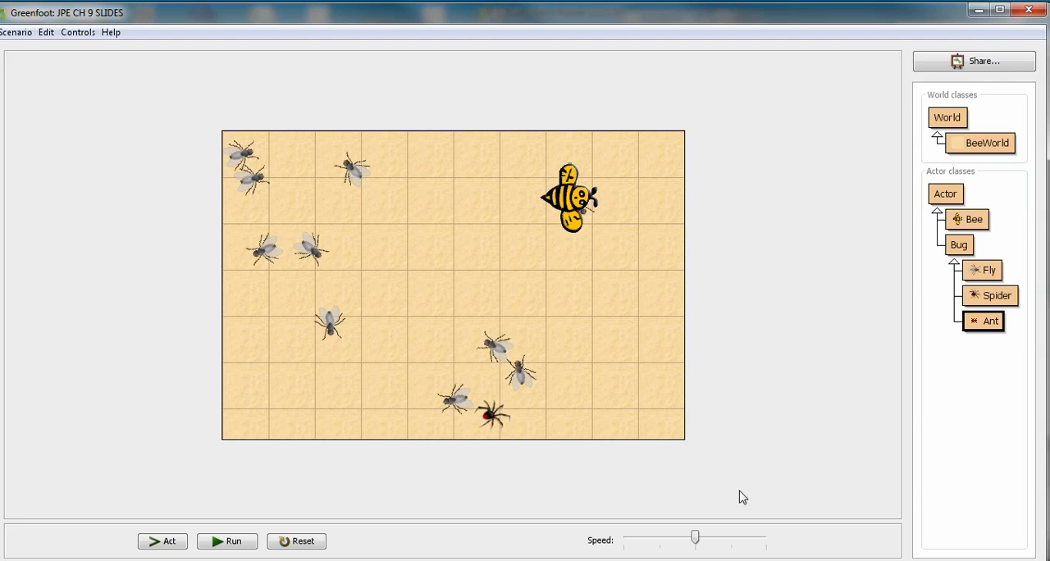
mouse_move(348, 179)
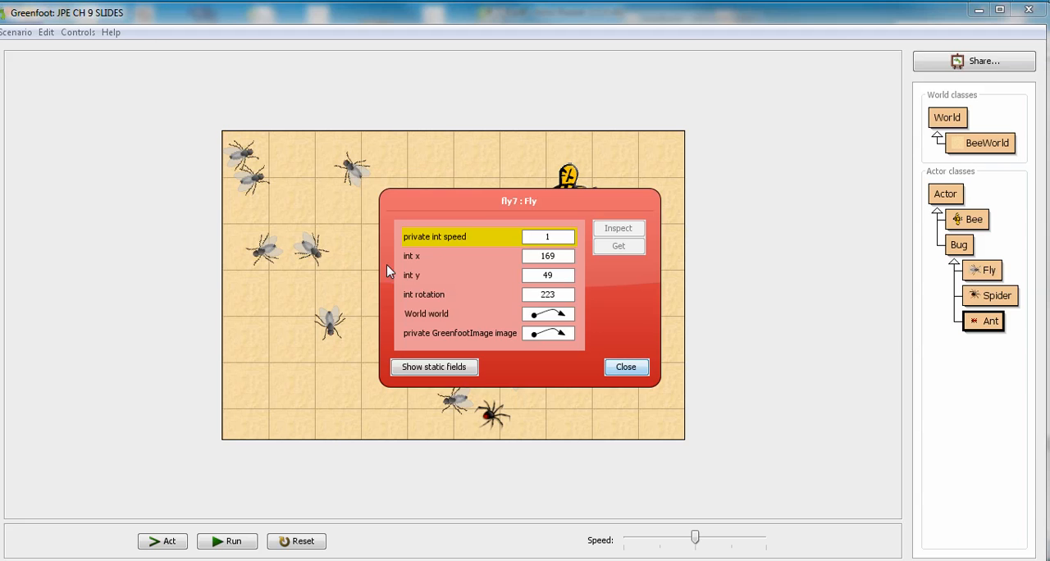
click(625, 368)
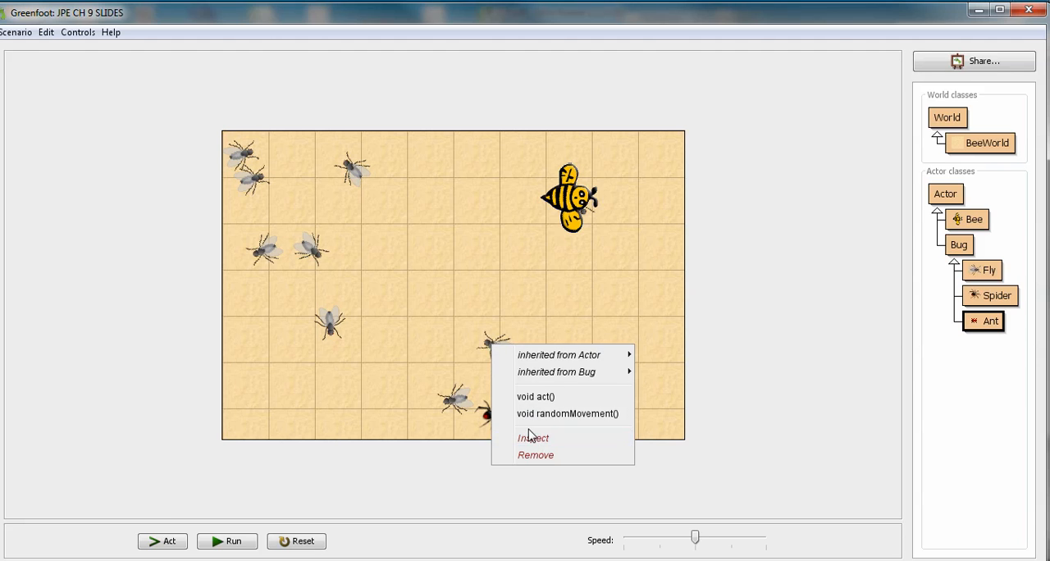
click(532, 437)
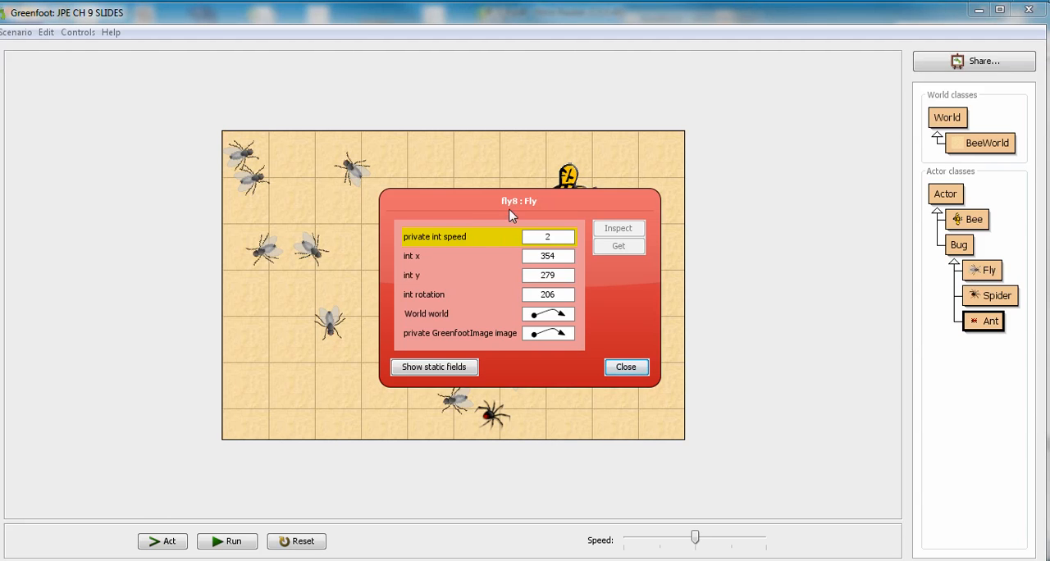
click(625, 367)
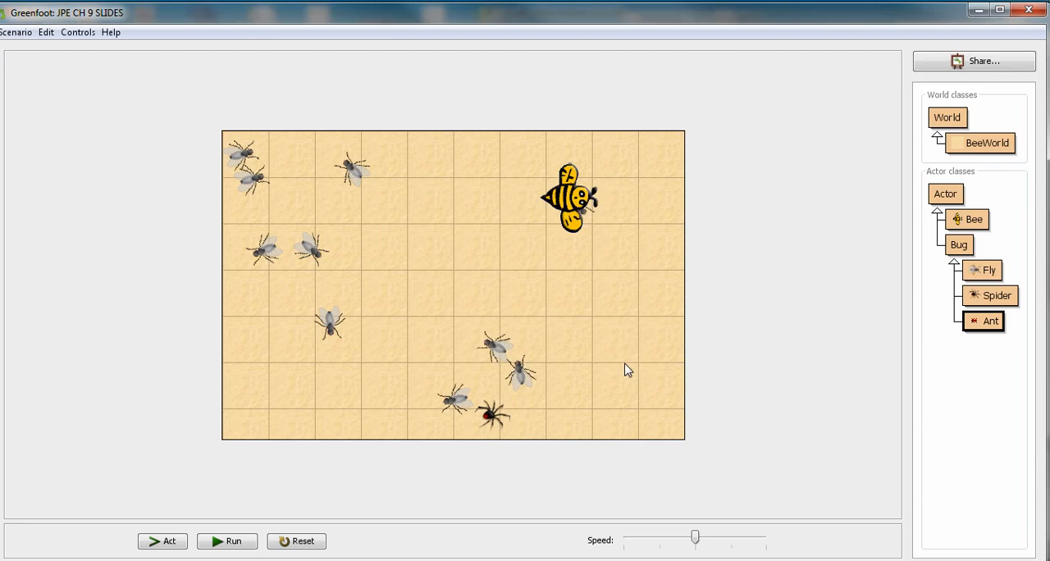
mouse_move(770, 545)
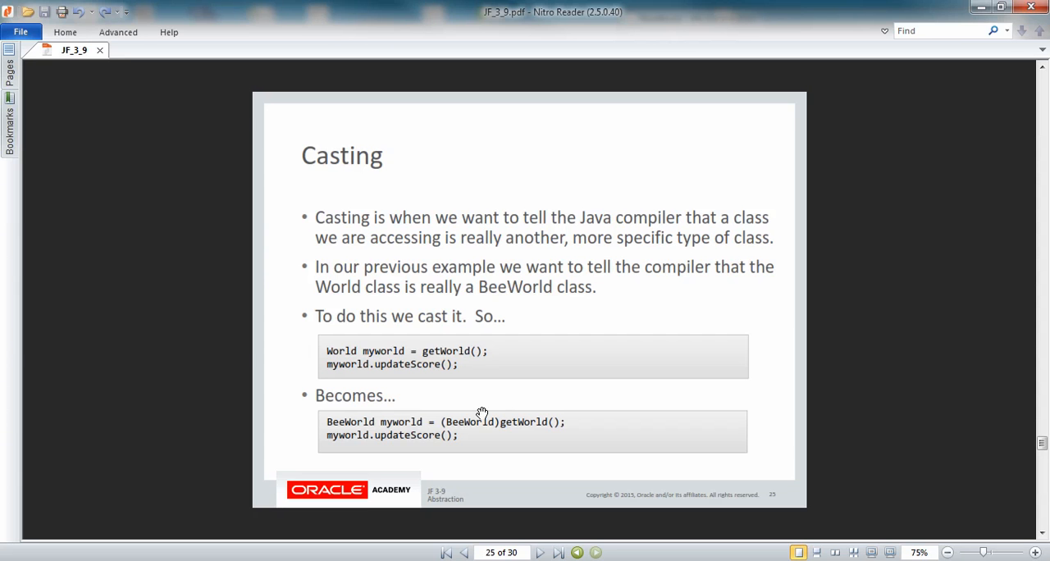
mouse_move(525, 420)
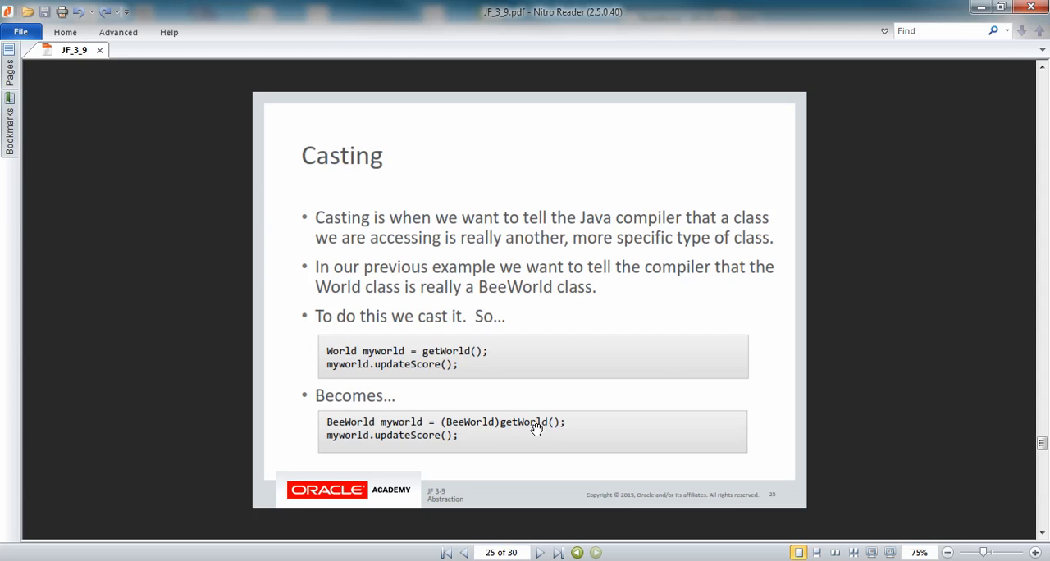
mouse_move(394, 423)
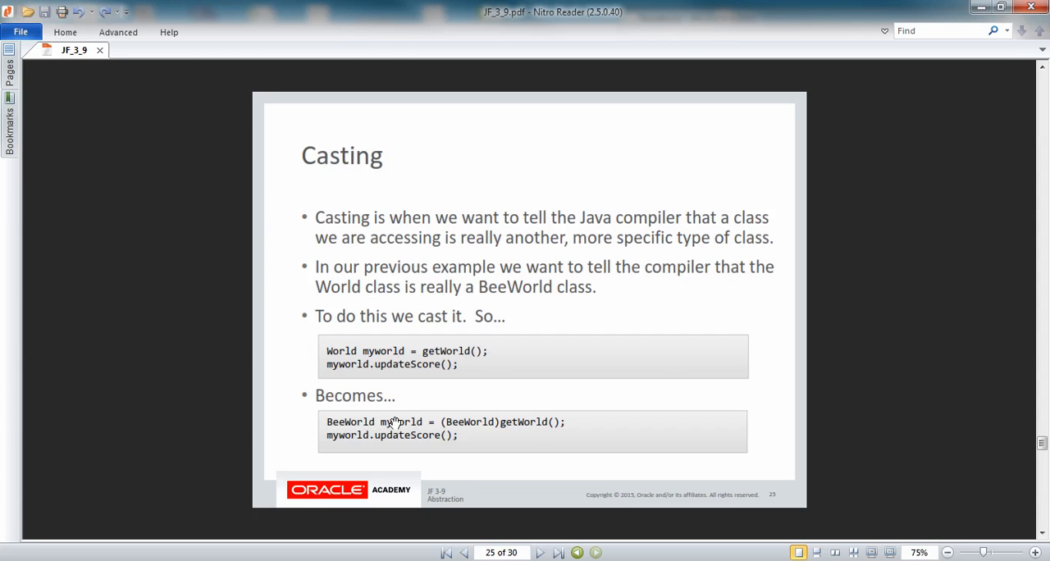
mouse_move(417, 416)
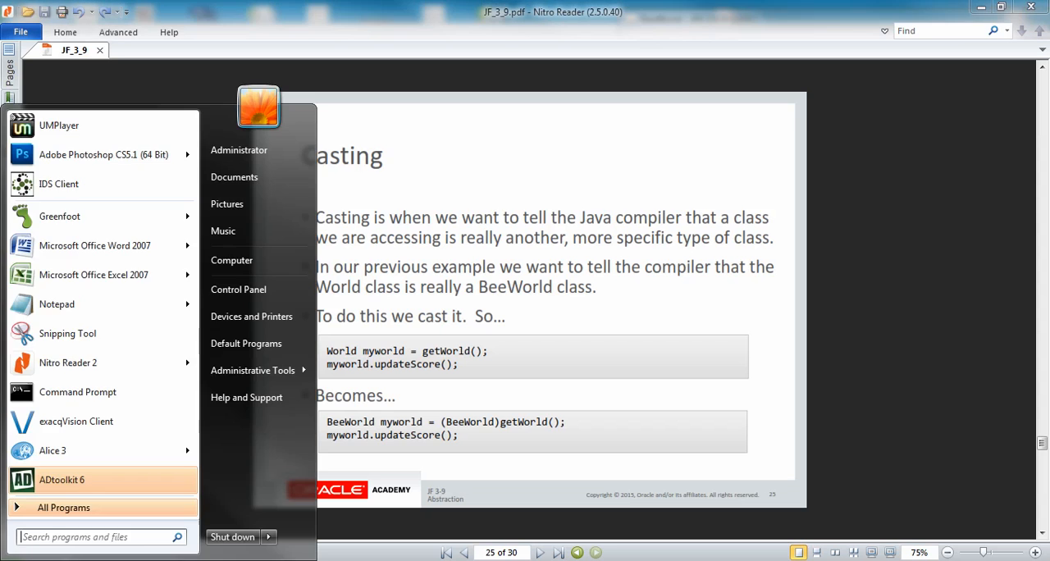
click(55, 303)
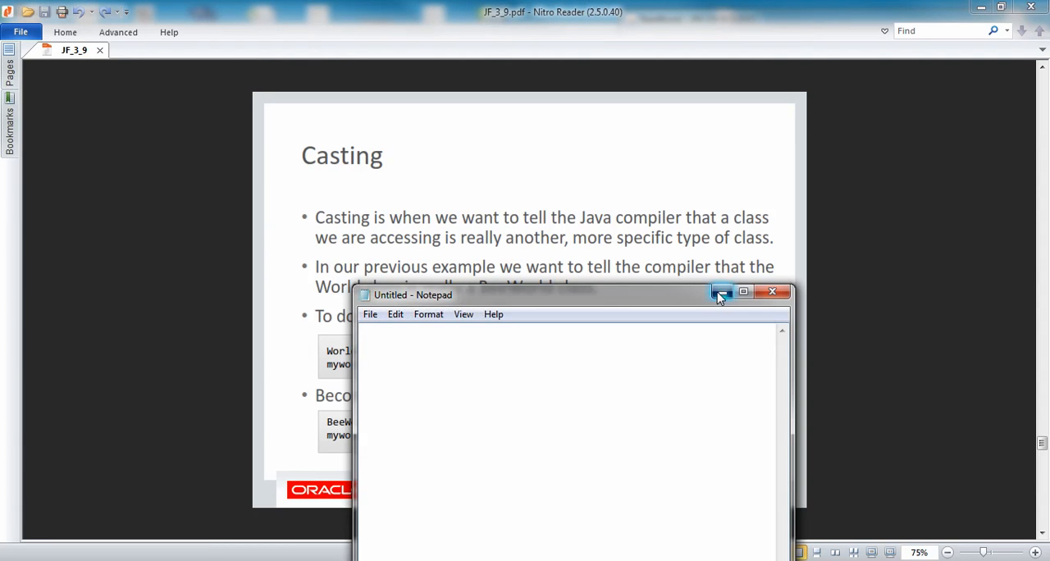
click(722, 292)
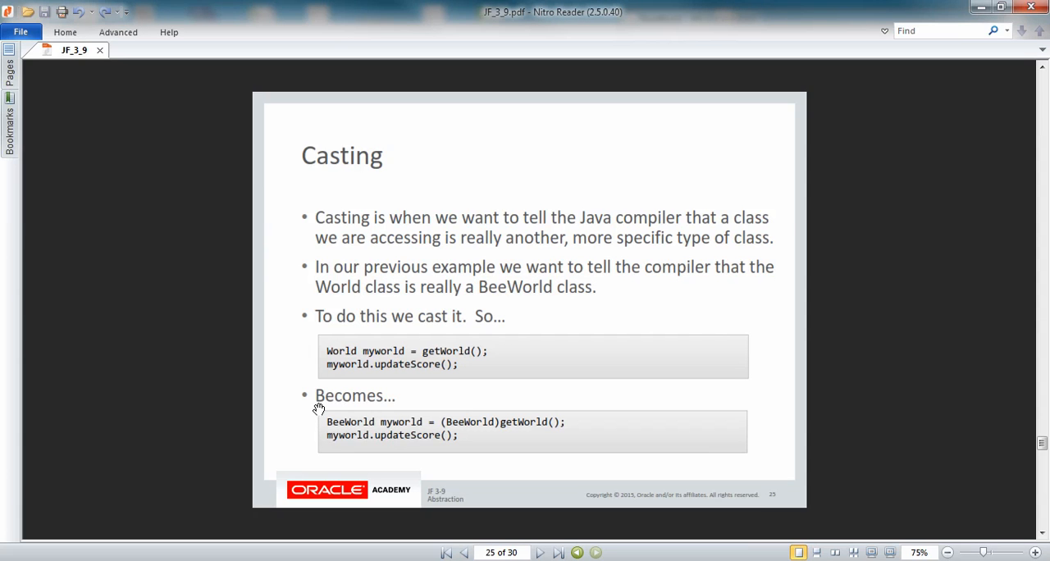
mouse_move(328, 428)
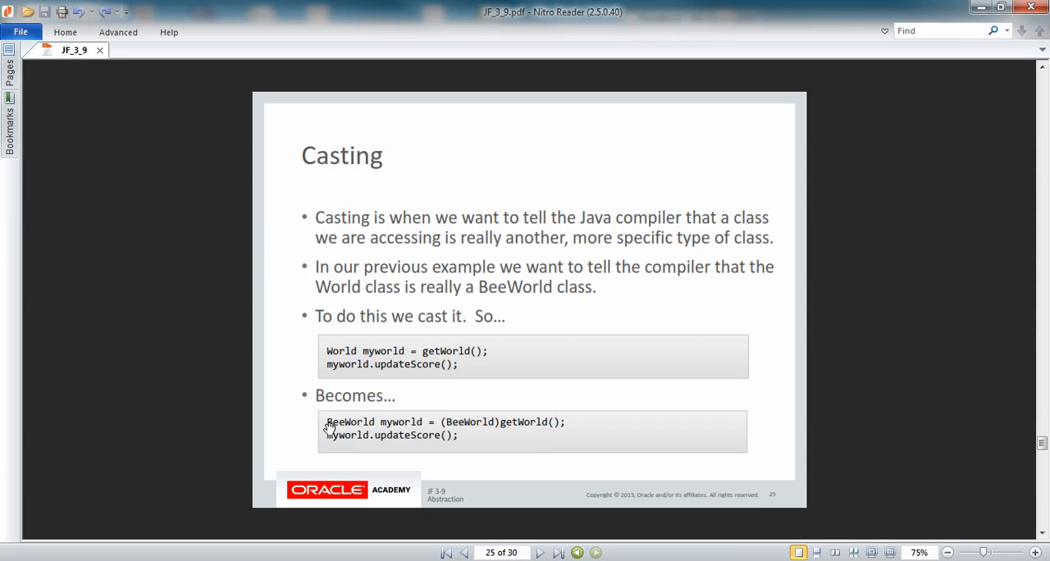
mouse_move(492, 433)
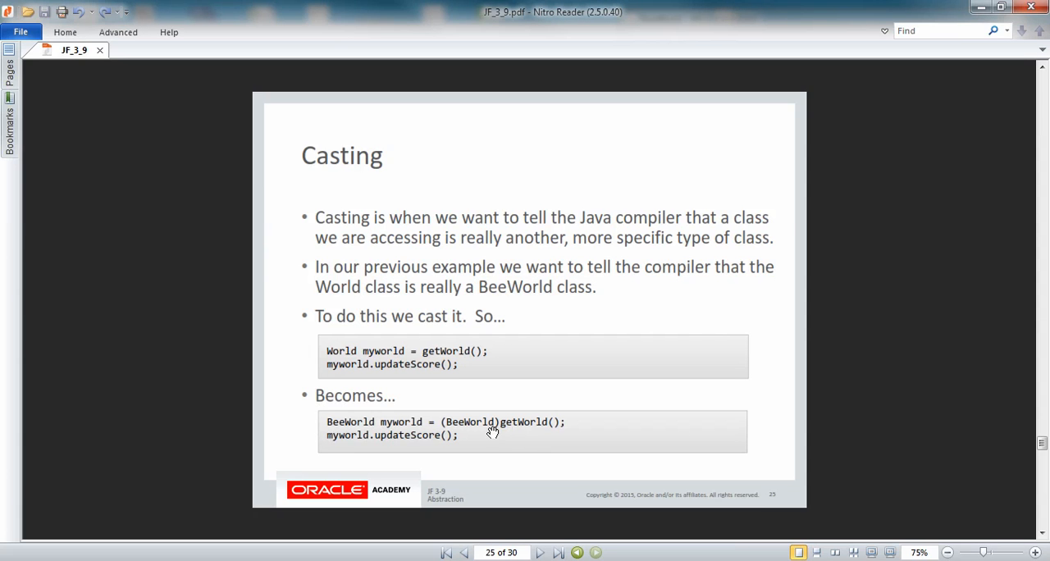
mouse_move(468, 437)
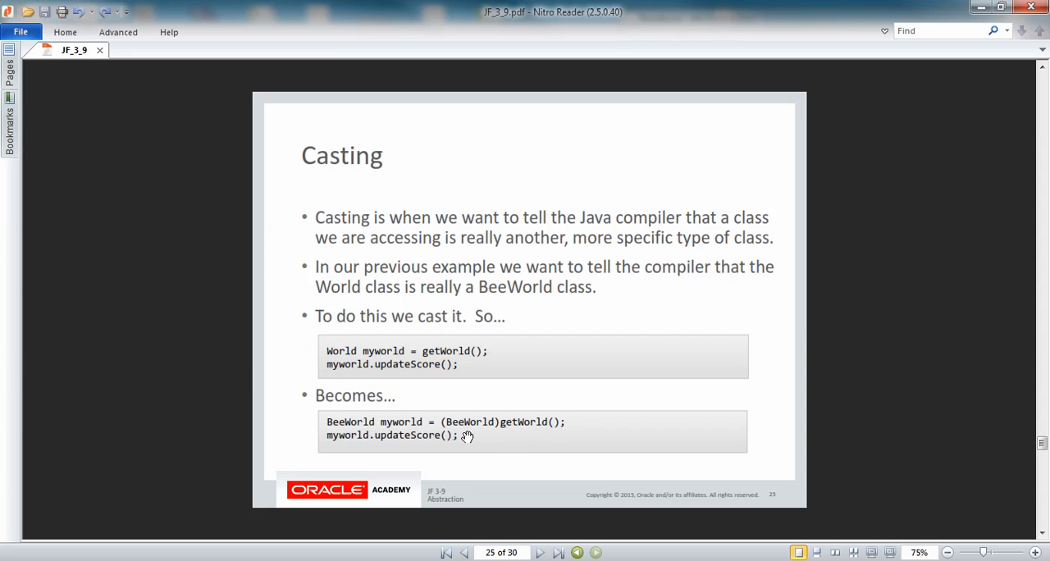
mouse_move(417, 401)
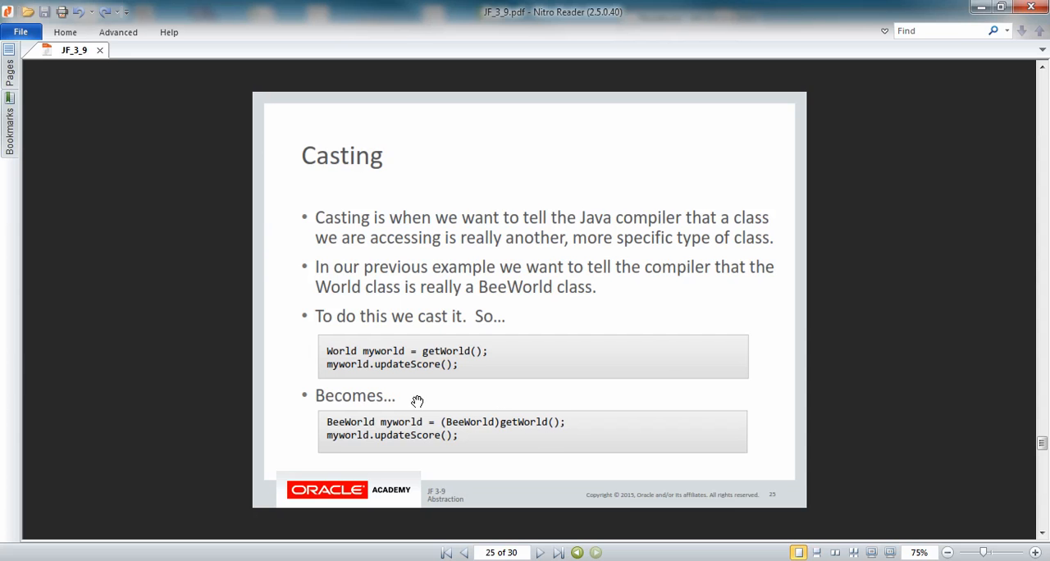
mouse_move(420, 423)
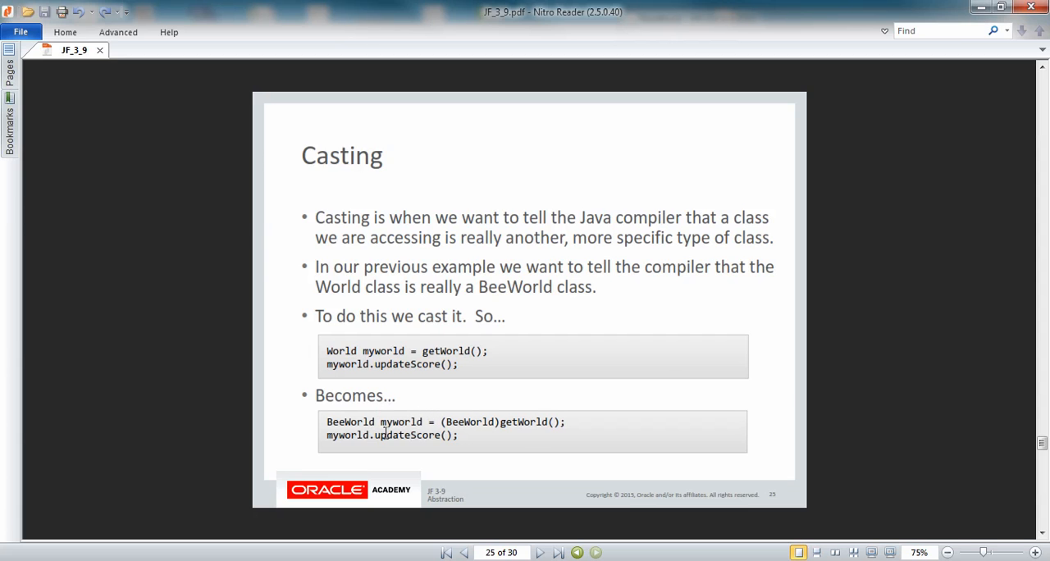
mouse_move(381, 414)
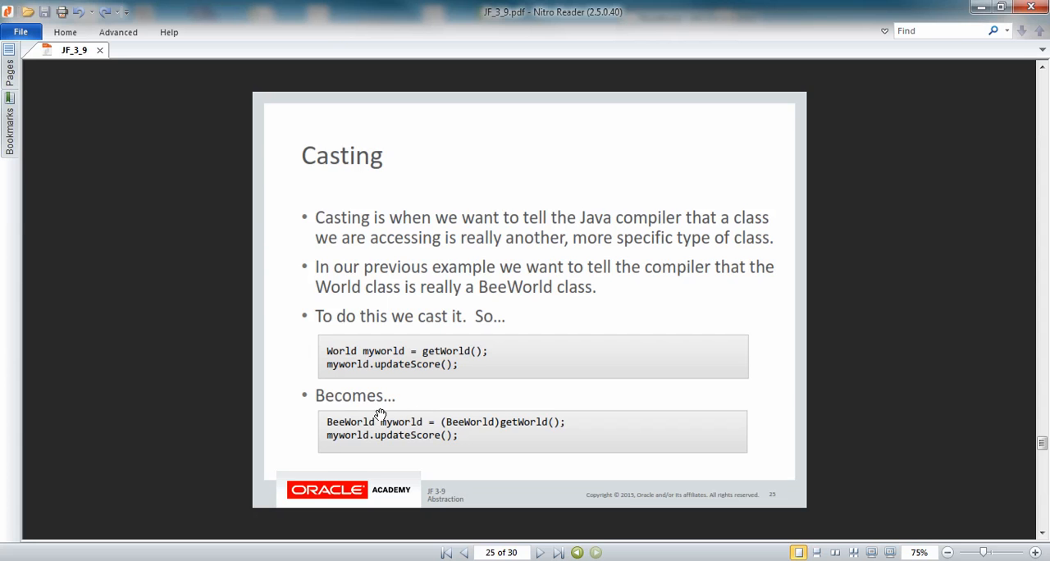
mouse_move(368, 449)
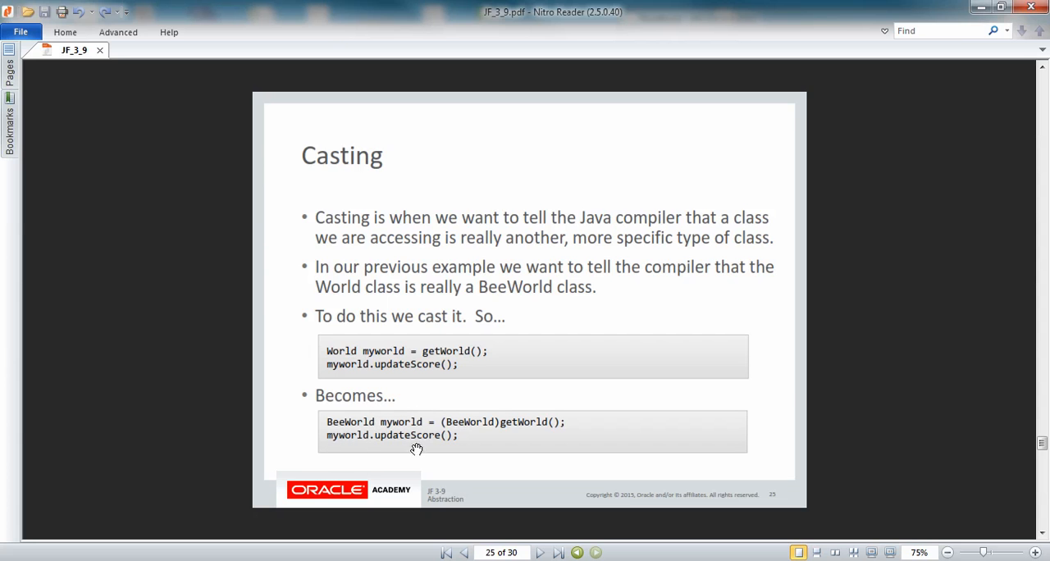
click(539, 551)
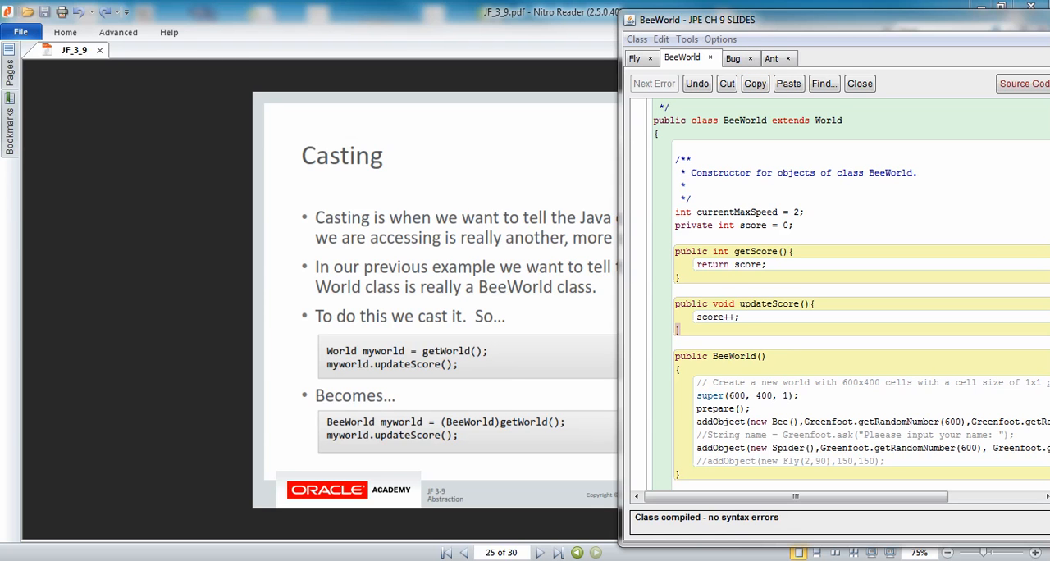
mouse_move(588, 82)
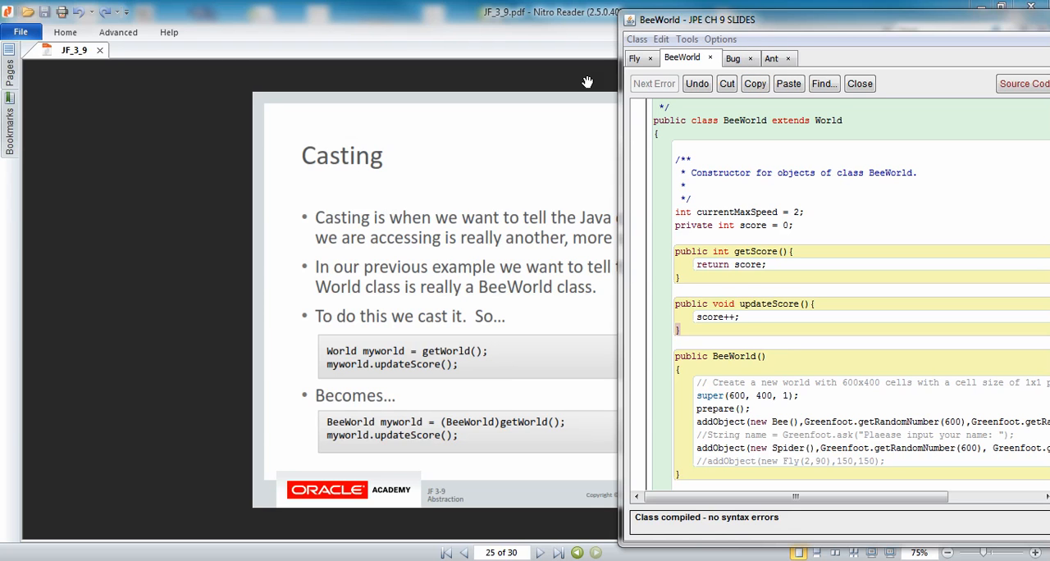
mouse_move(742, 30)
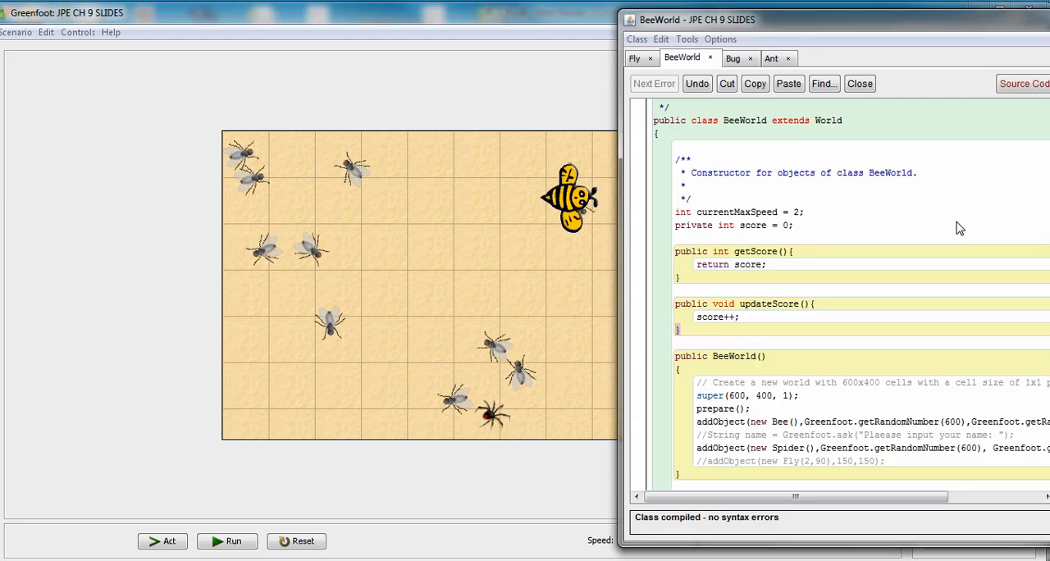
- Bring the Greenfoot main window to the front beside the BeeWorld editor
click(811, 57)
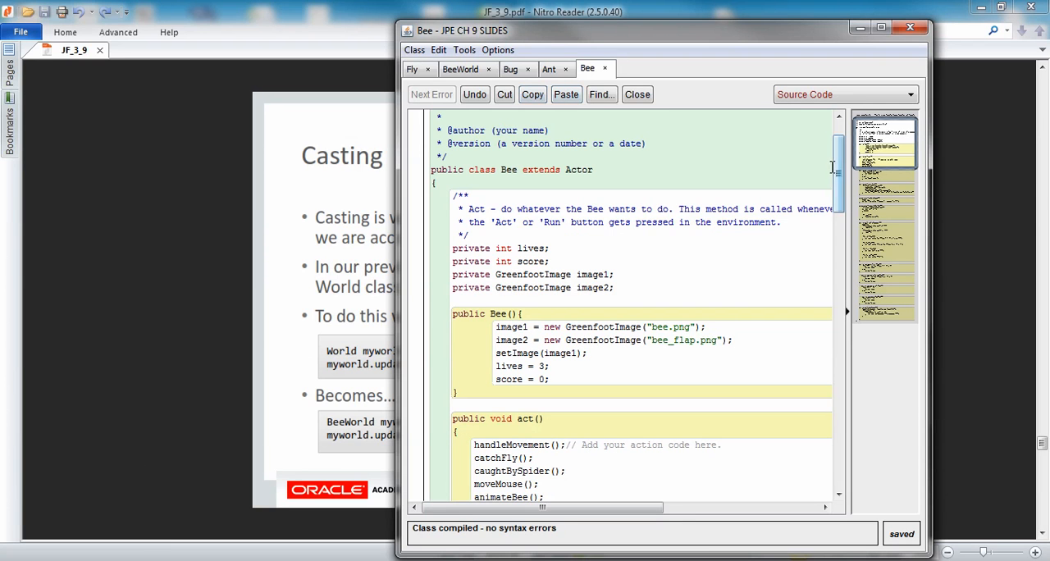
- Scroll down the Bee source and comment out the score line with //
scroll(down, 3)
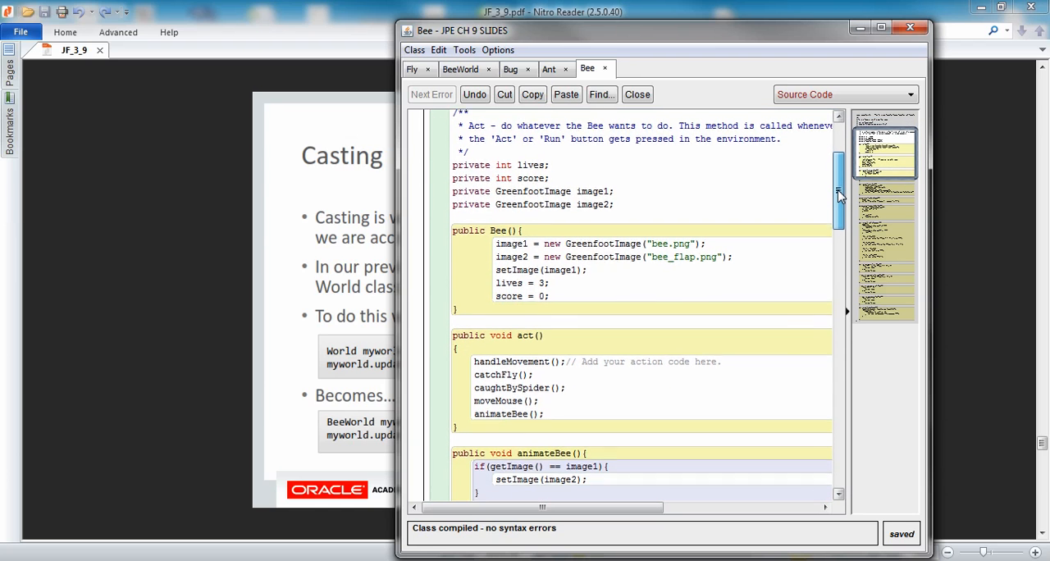
scroll(down, 3)
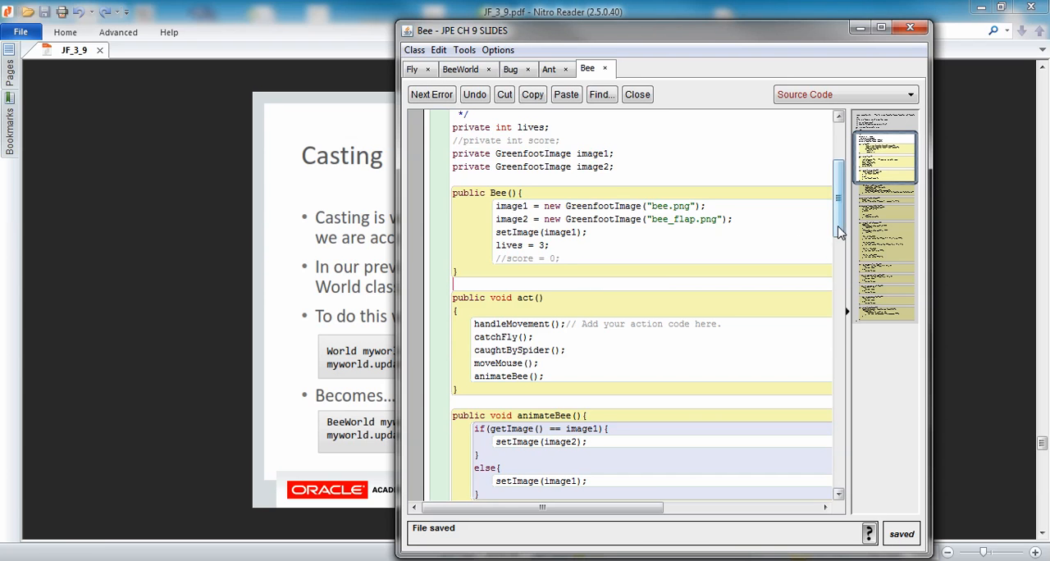
scroll(down, 3)
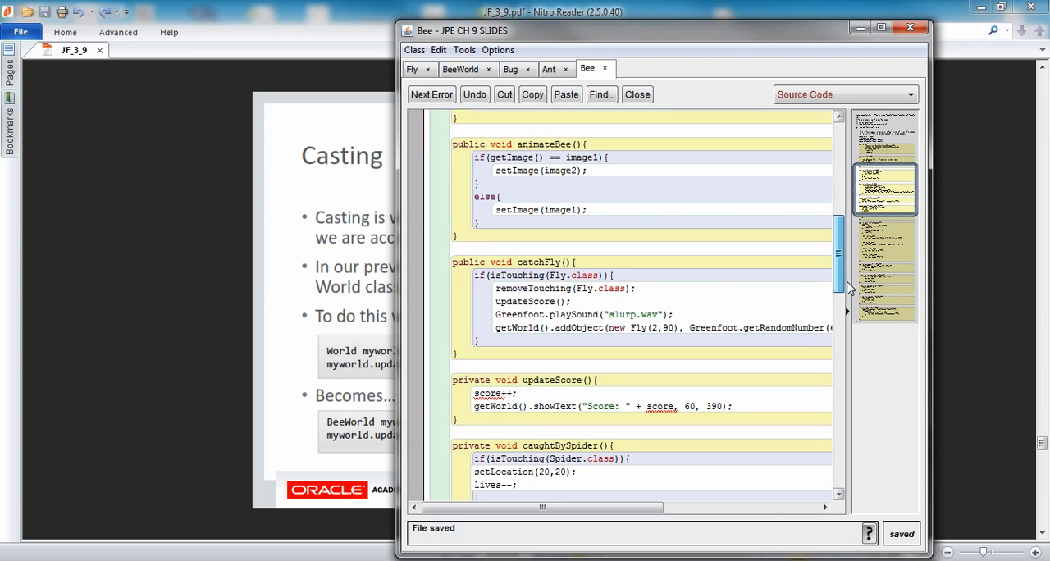
scroll(down, 3)
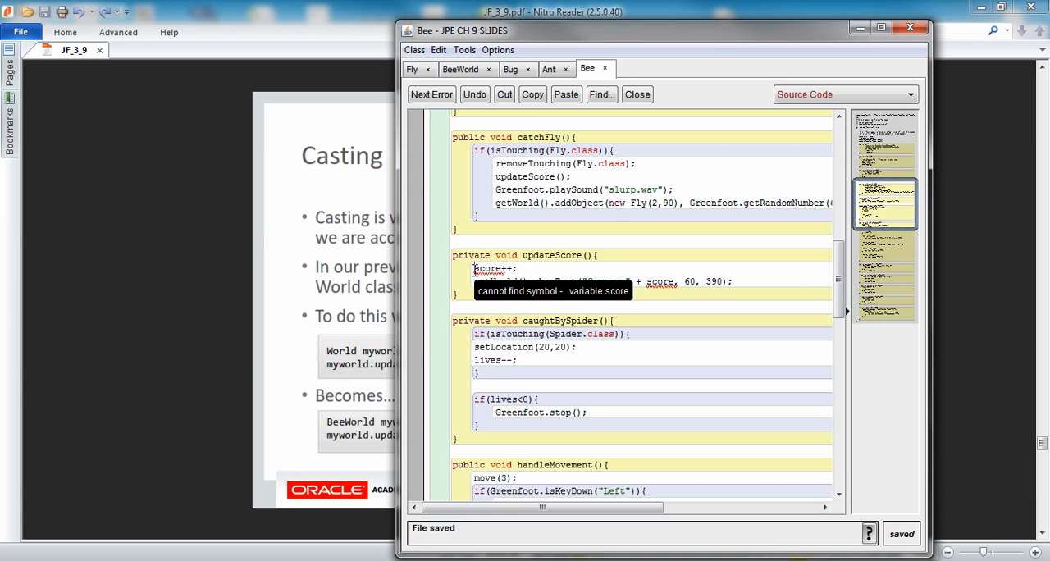
text(//score = 0;)
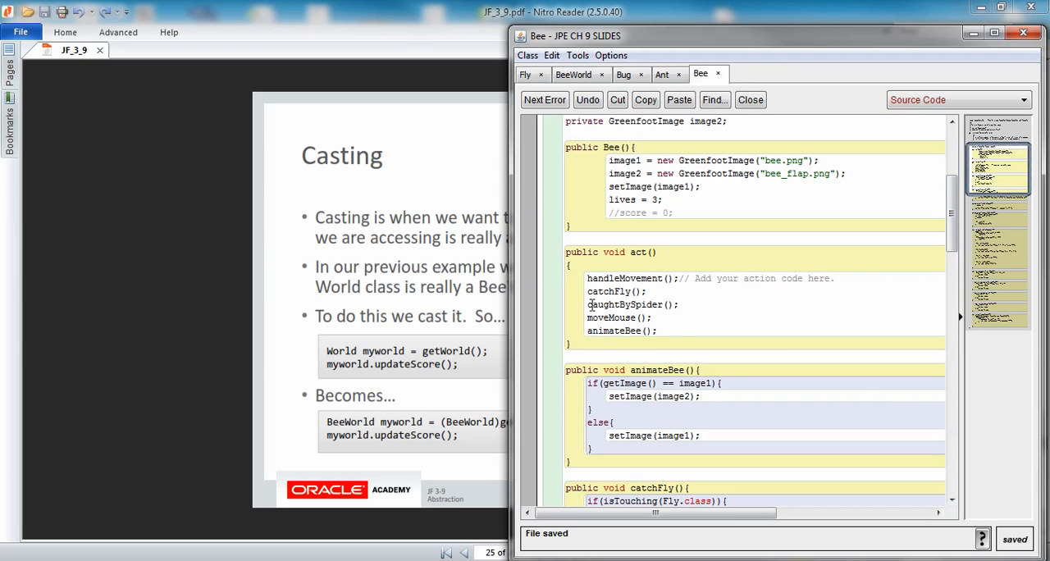
- Refocus the Bee source and scroll down to the updateScore() method
click(656, 332)
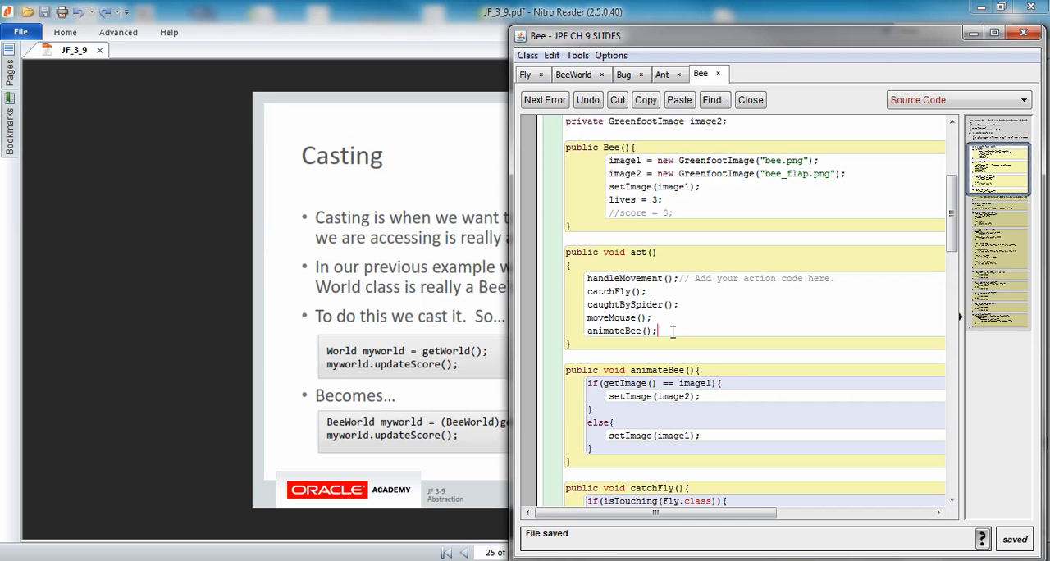
mouse_move(935, 247)
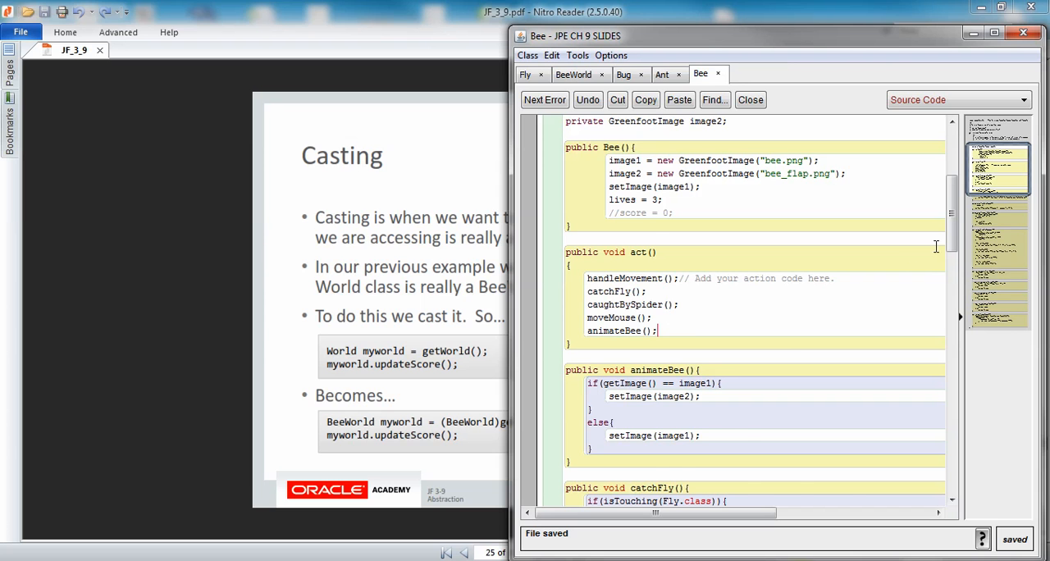
scroll(down, 3)
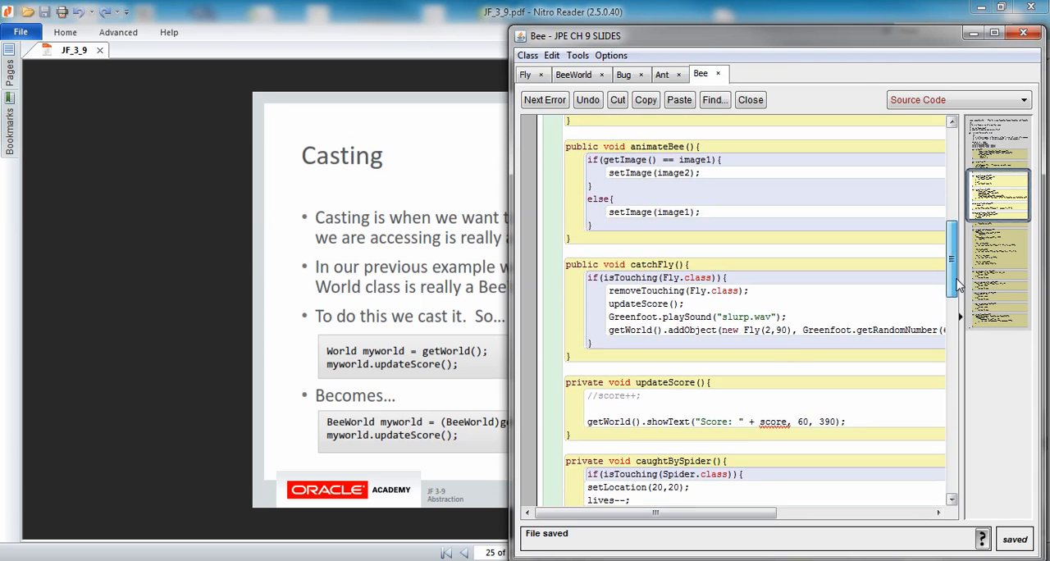
scroll(down, 3)
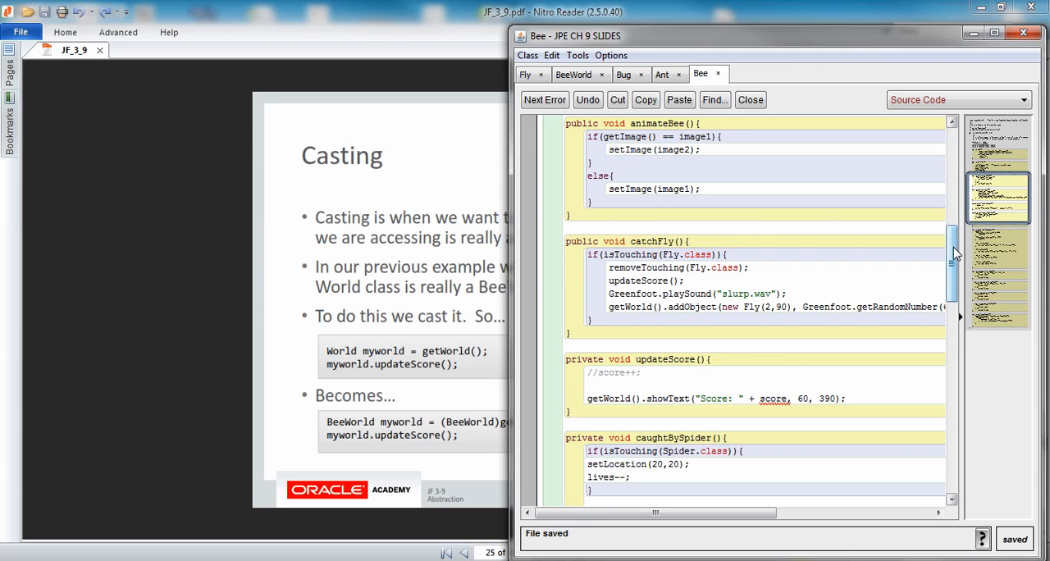
scroll(down, 3)
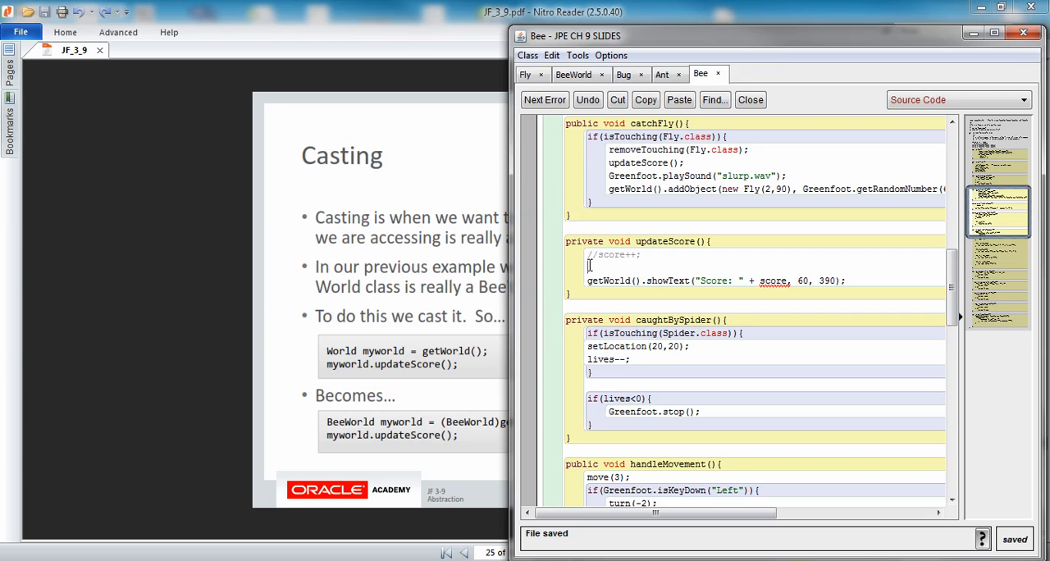
- Write BeeWorld myworld = (BeeWorld)getWorld(); inside Bee's updateScore
text(Bee)
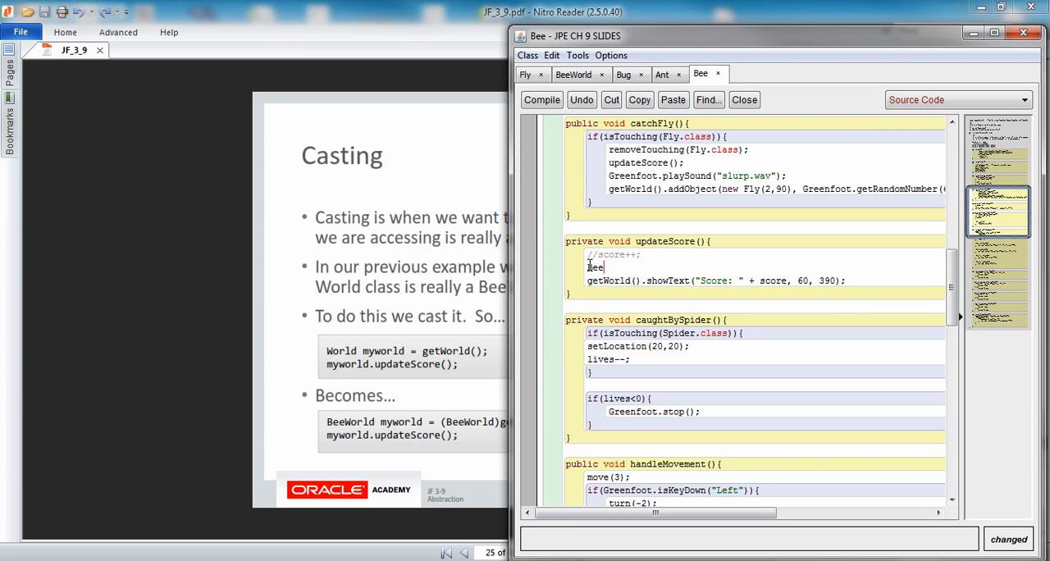
text(World)
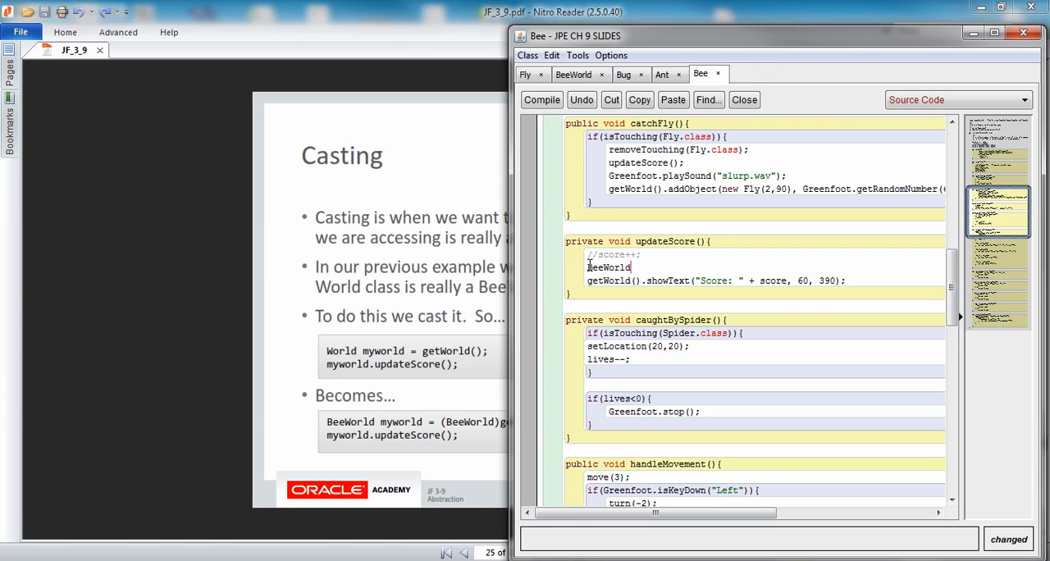
text(my)
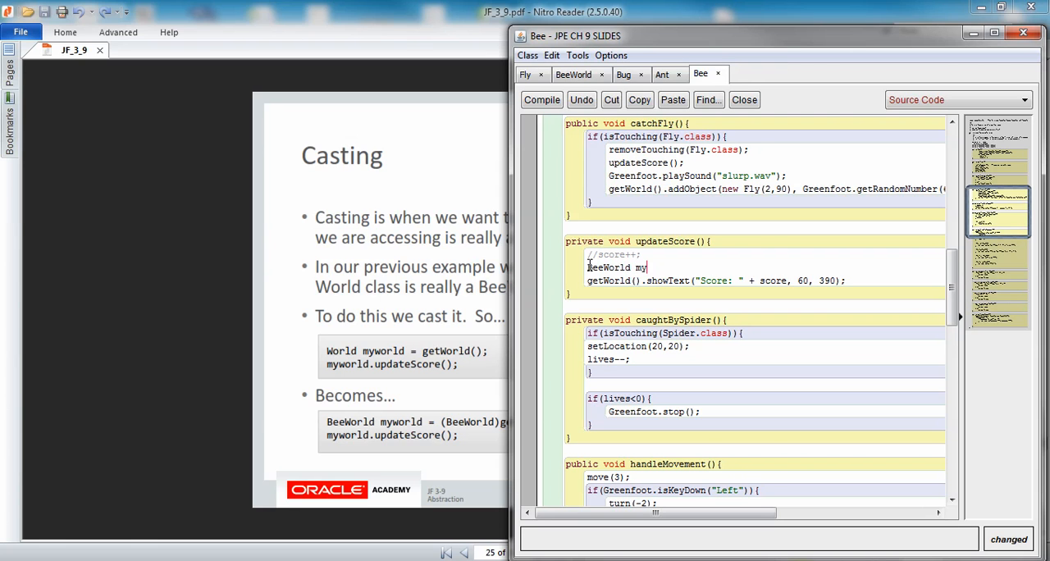
text(world)
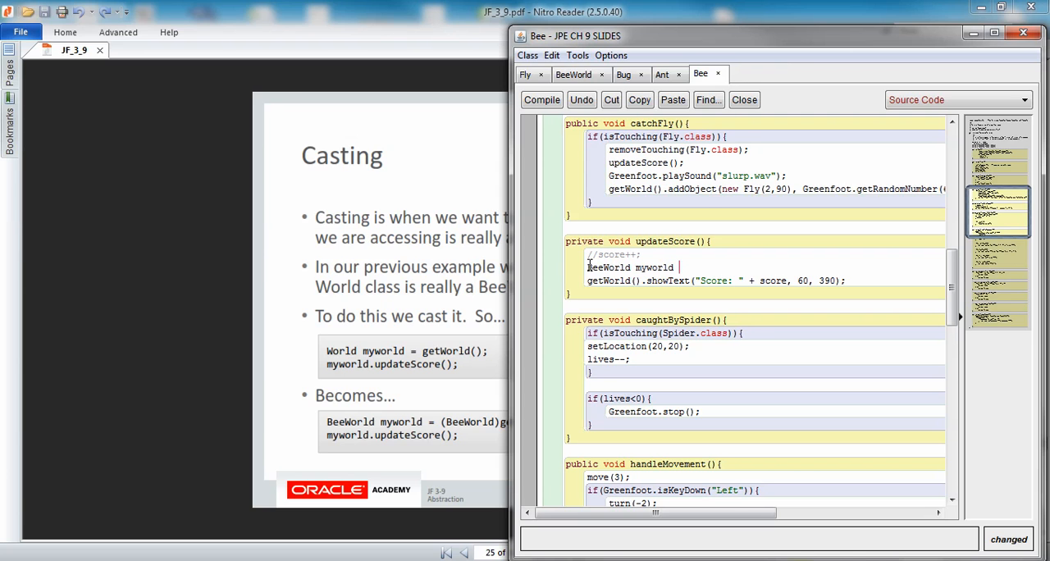
text(= ()
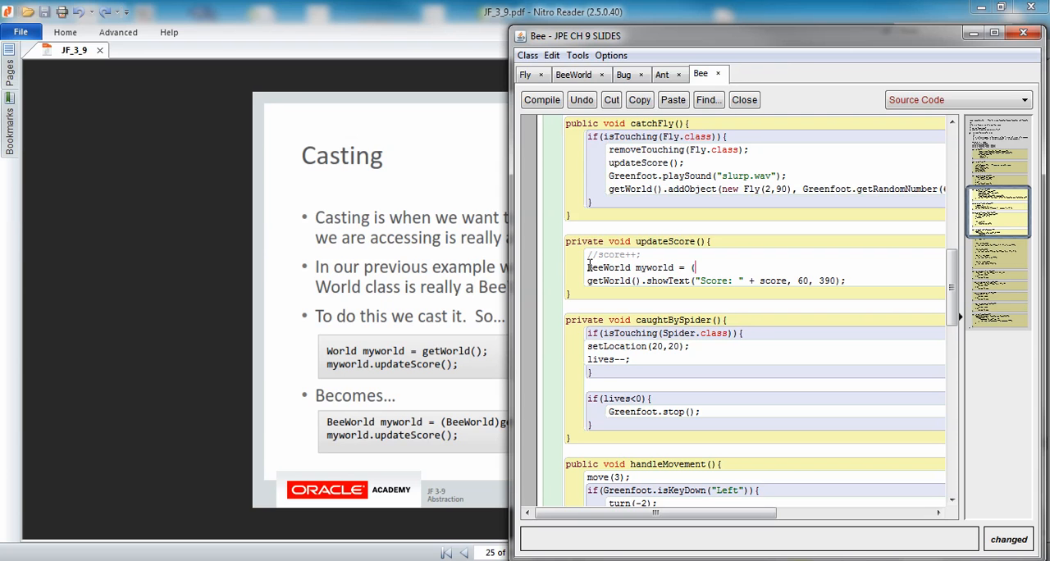
text(BeeWo)
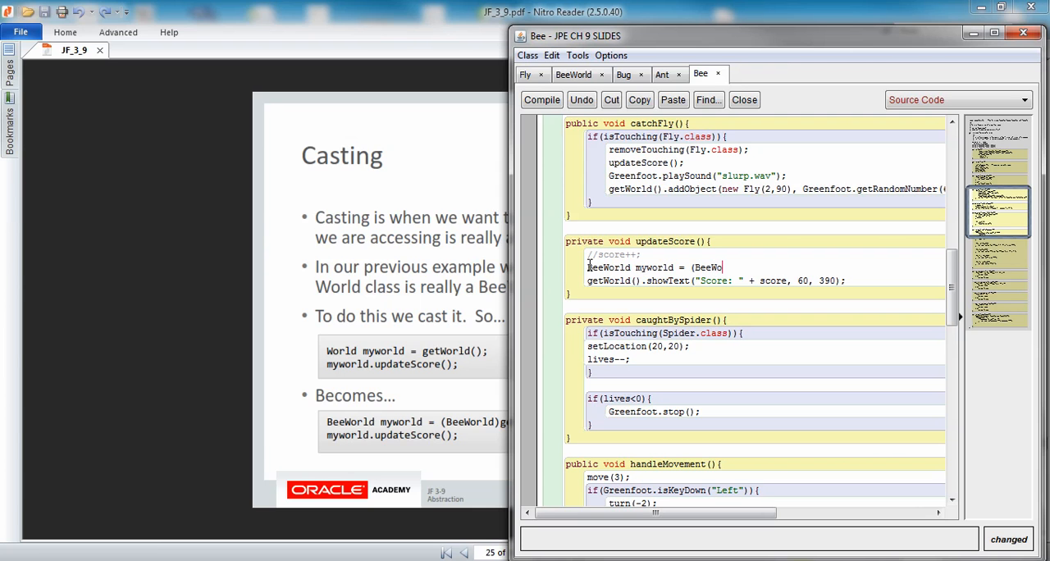
text(rld)
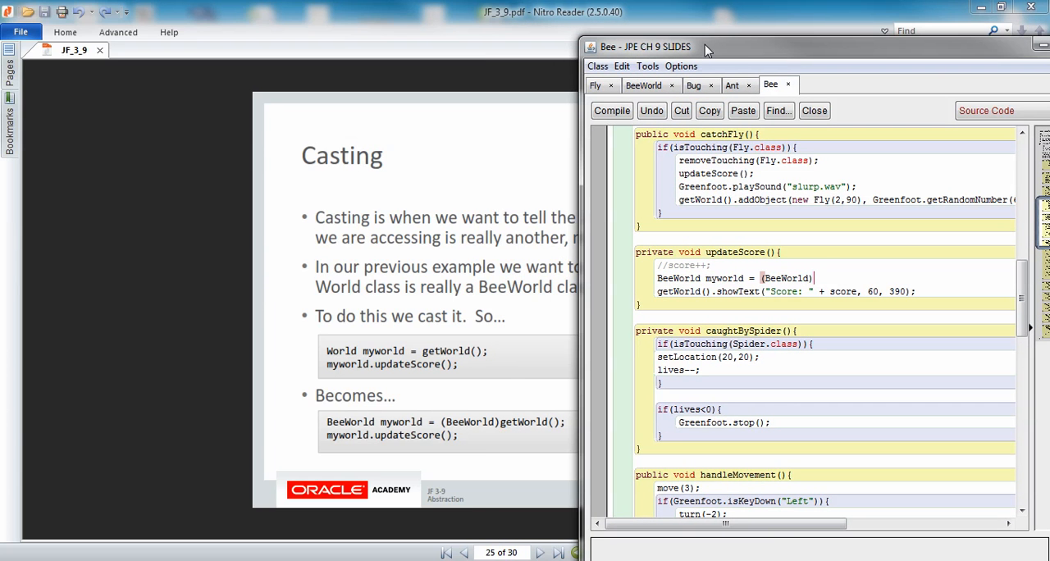
text(getW)
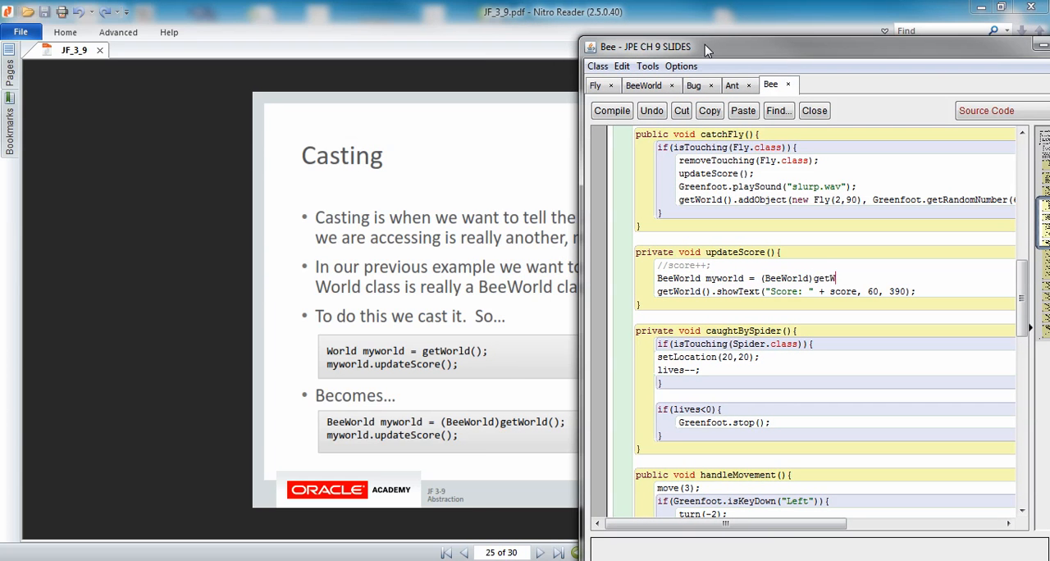
text(orld();)
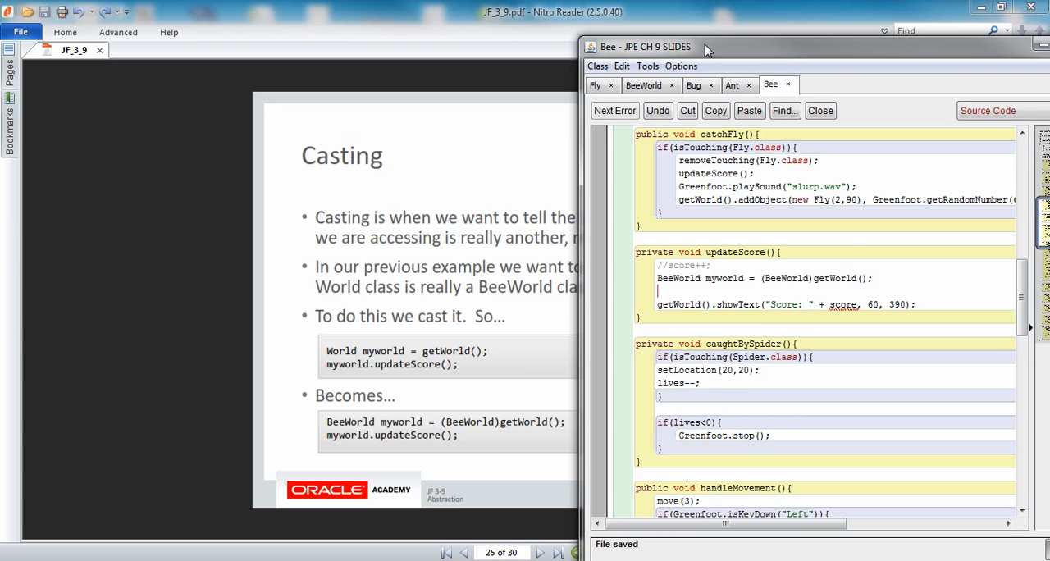
- Add the myworld.updateScore(); call and compile the class
text(myworld.updateScore();)
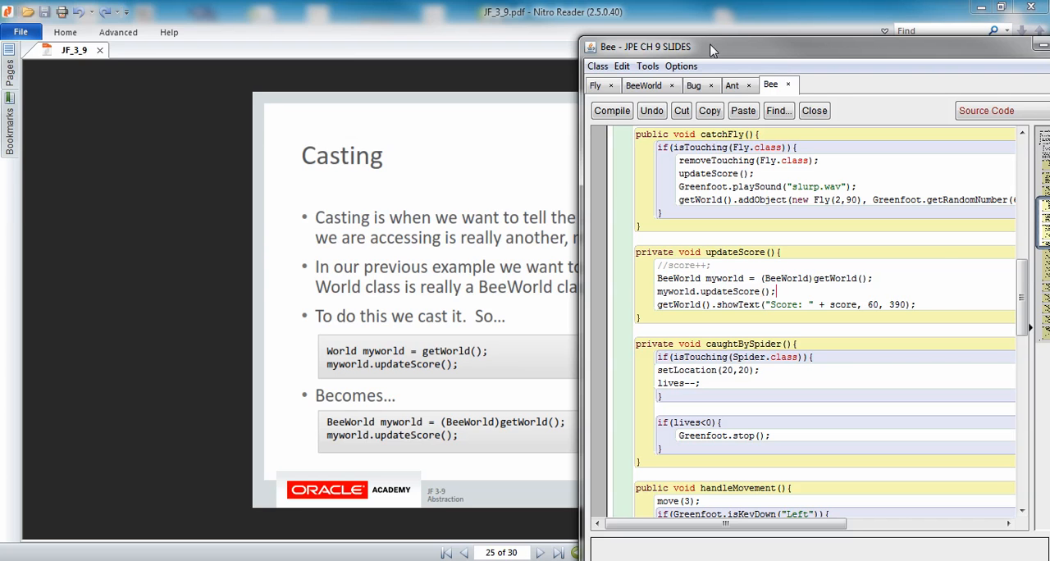
click(611, 110)
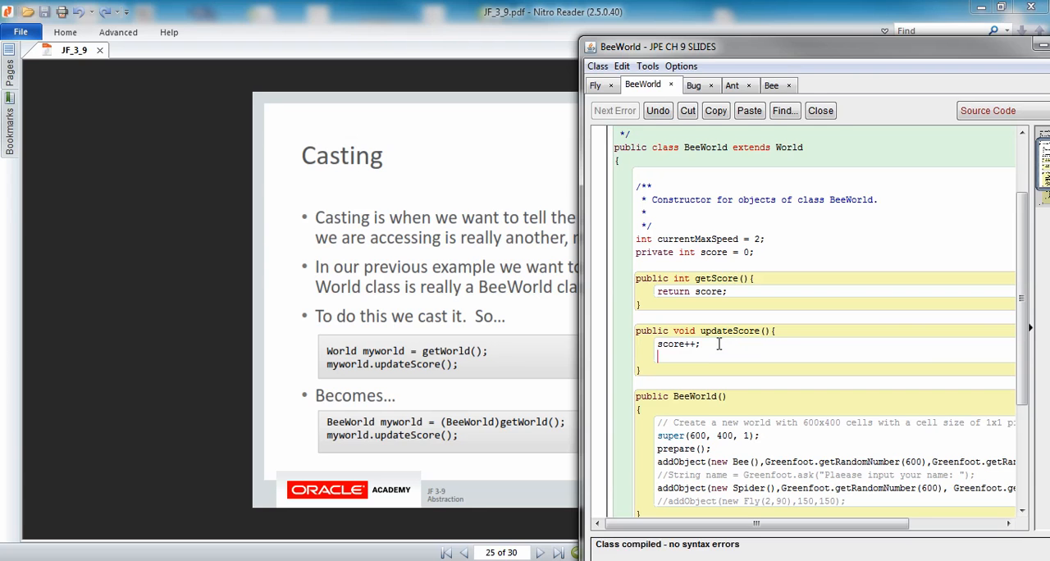
- Add showText("Score: " + score, 60, 390); to BeeWorld's updateScore, removing the getWorld() prefix, and compile
text(getWorld().showText("Score: " + score, 60, 390);)
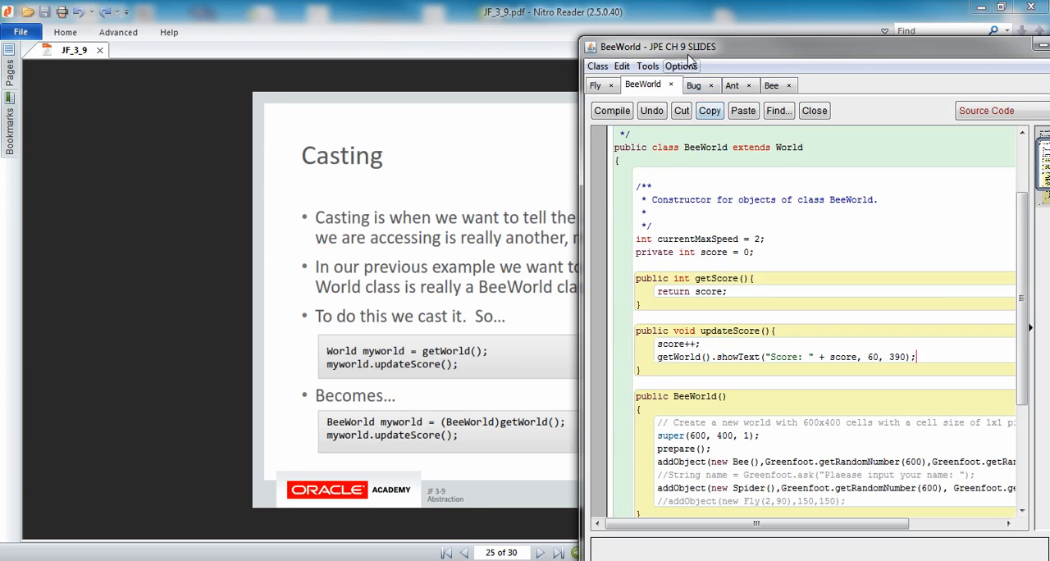
double_click(689, 358)
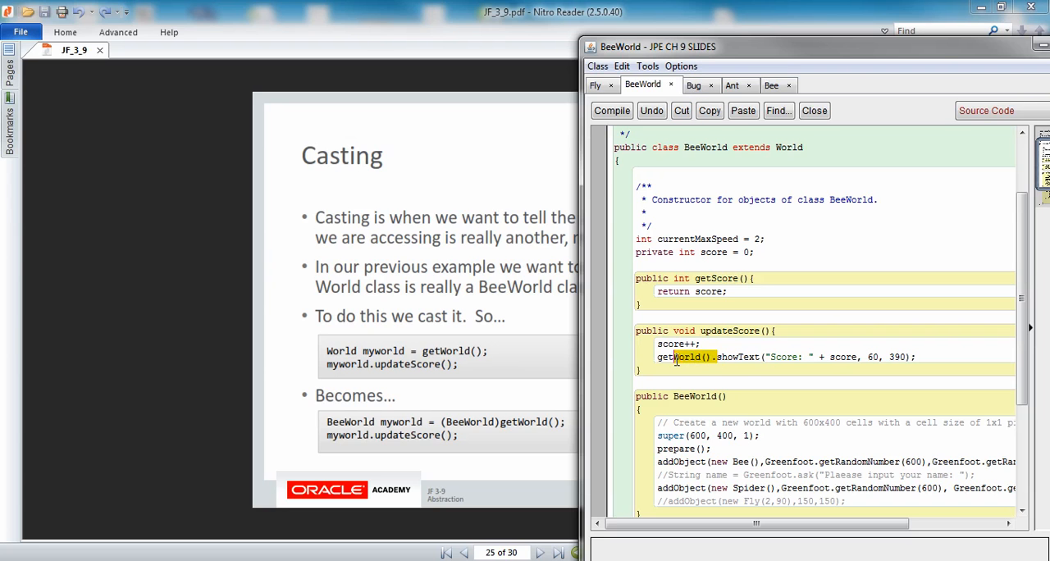
double_click(686, 357)
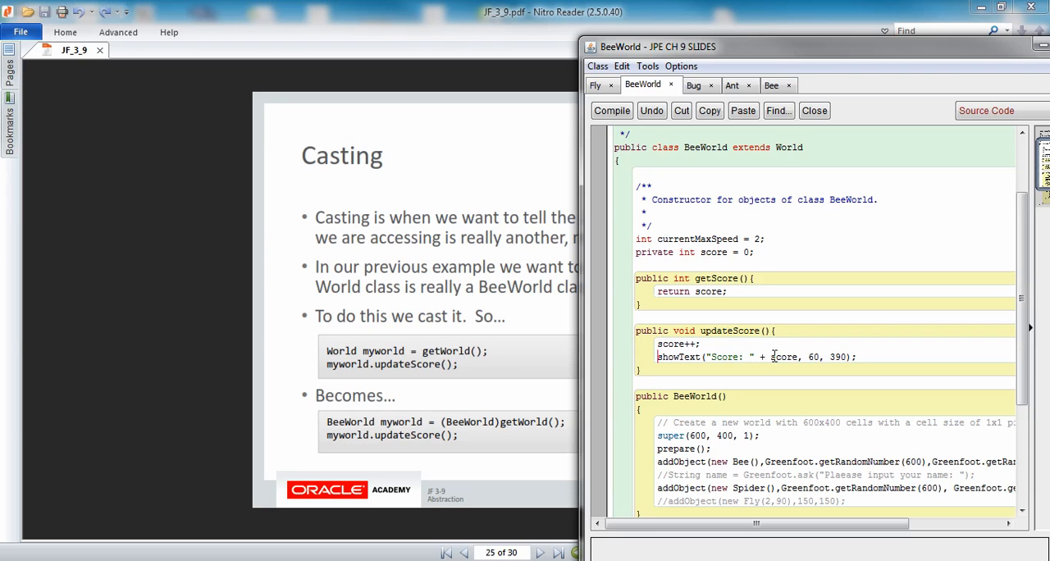
mouse_move(722, 265)
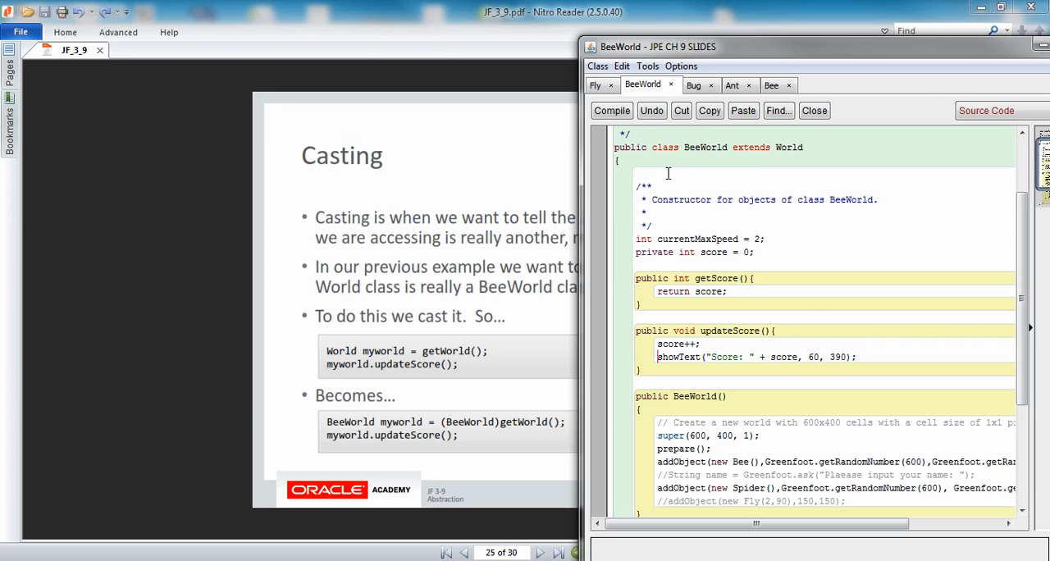
click(611, 109)
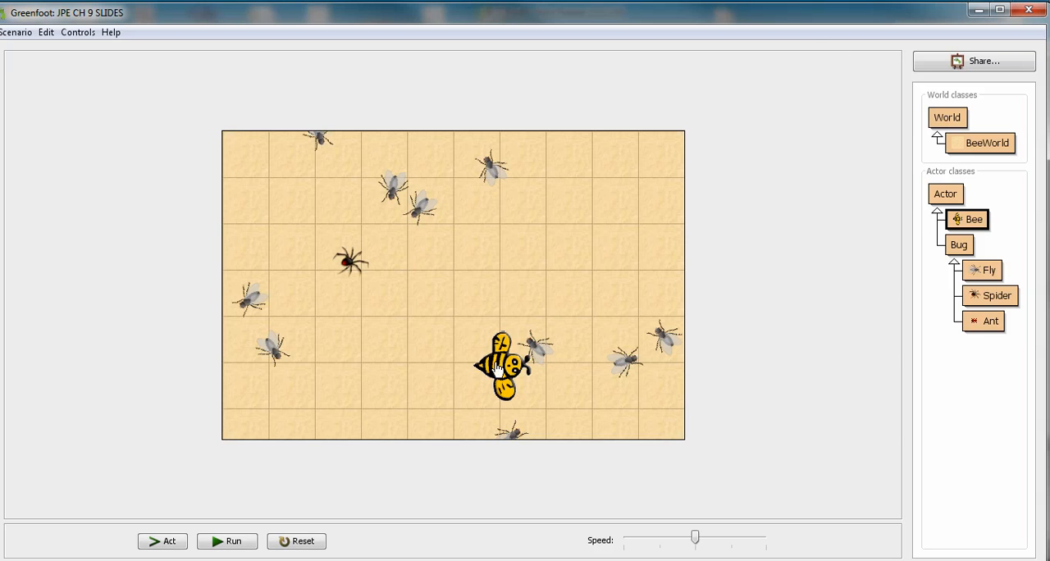
- Run the scenario, pause it, and resume so the score climbs on screen
click(226, 541)
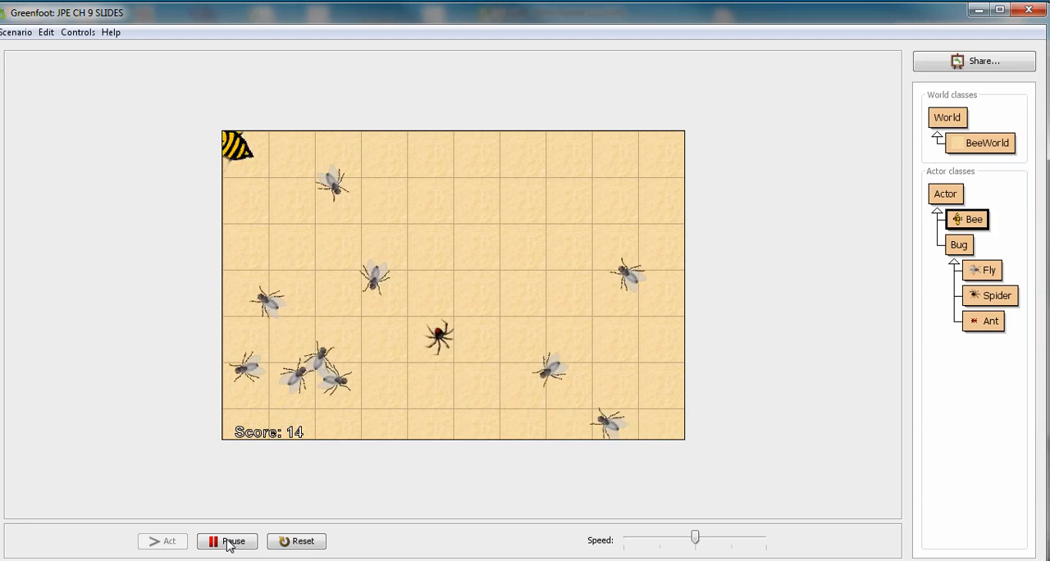
click(226, 542)
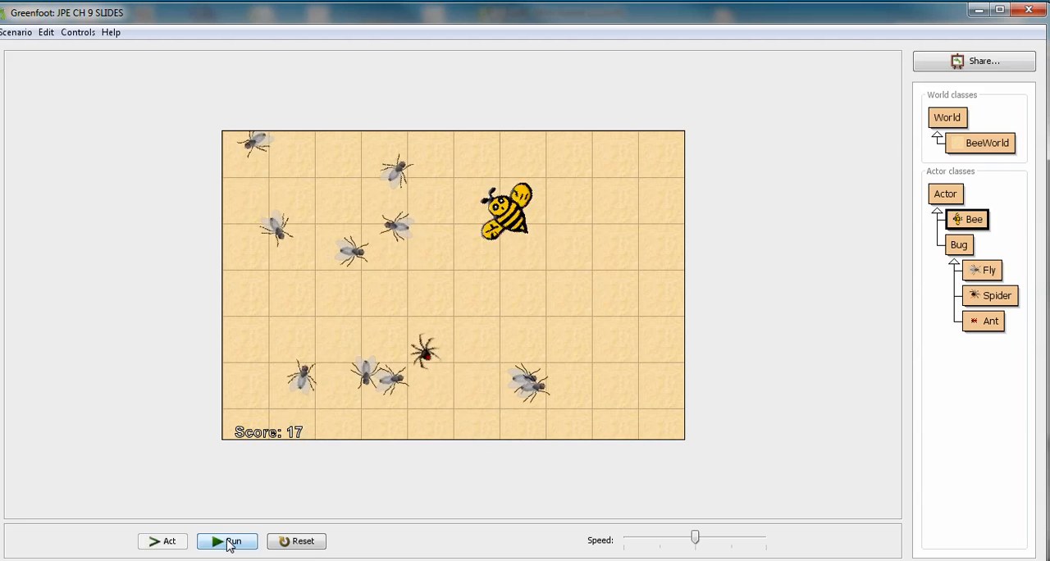
click(227, 541)
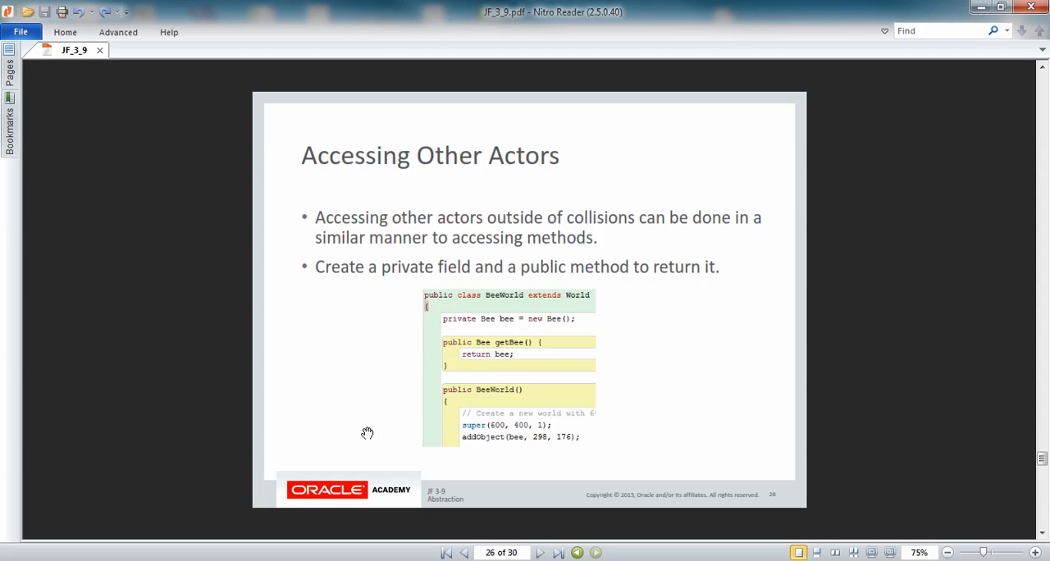
mouse_move(387, 334)
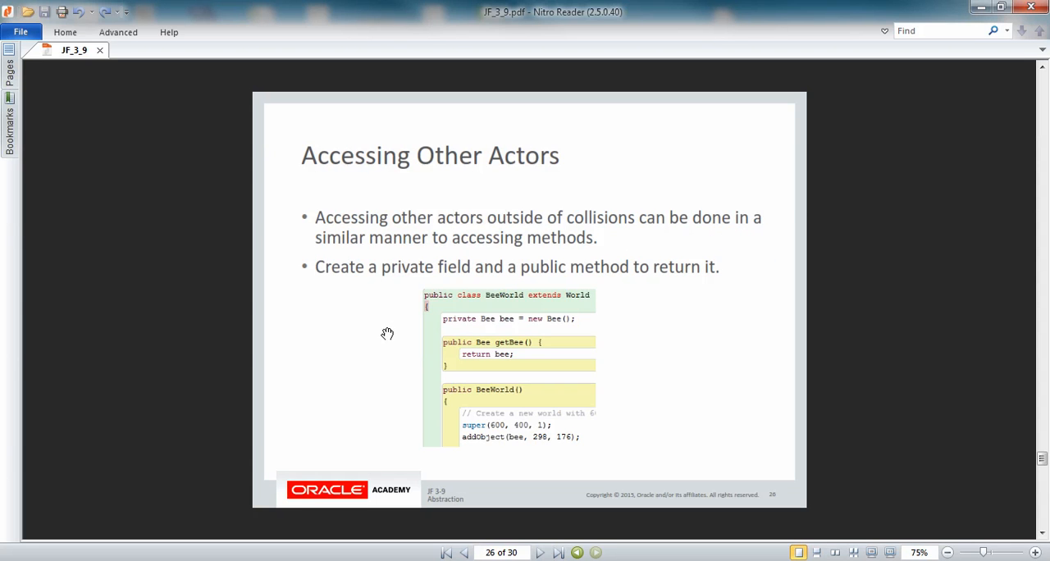
mouse_move(437, 338)
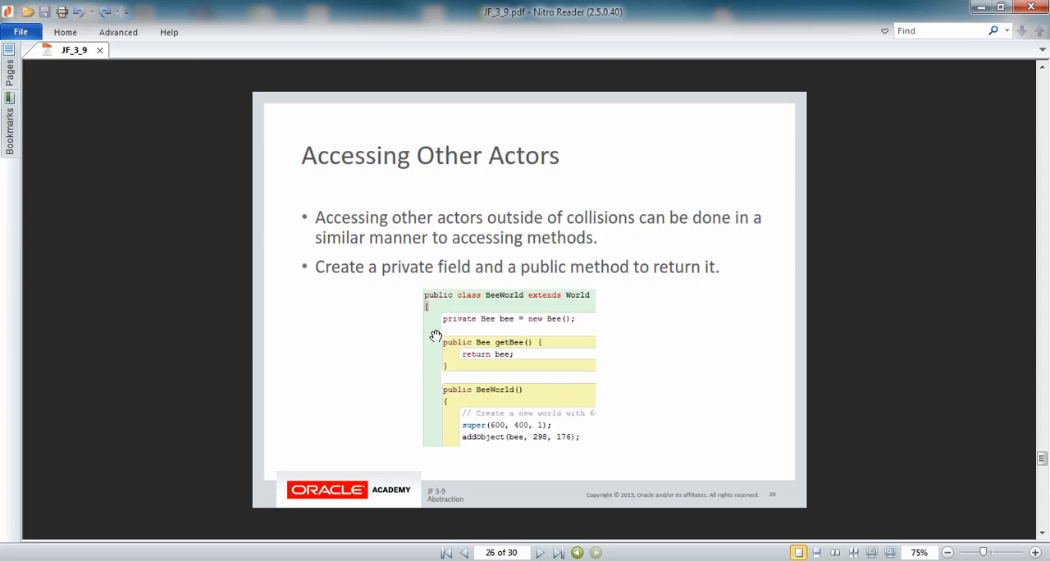
mouse_move(450, 361)
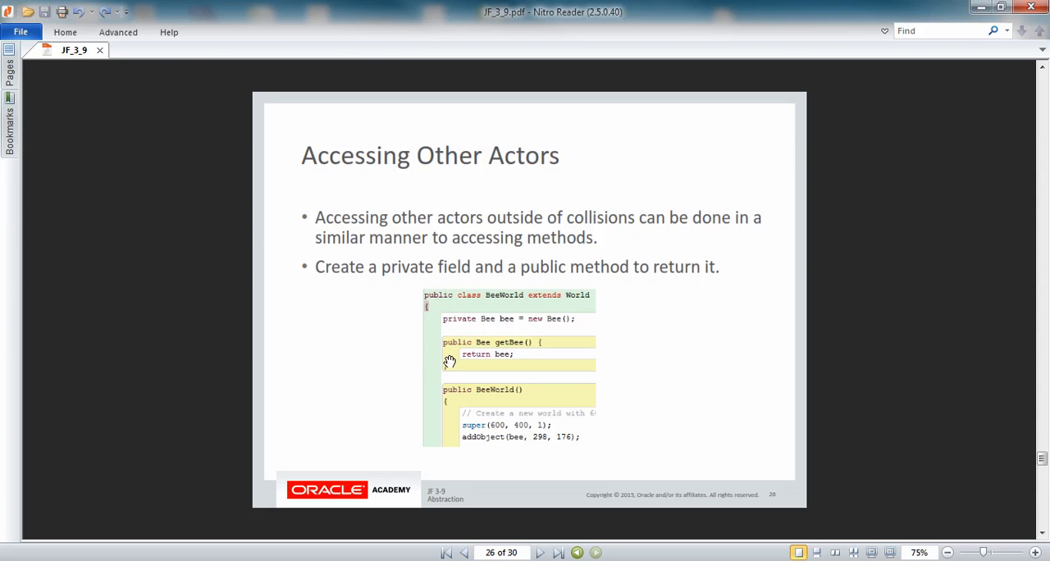
mouse_move(519, 346)
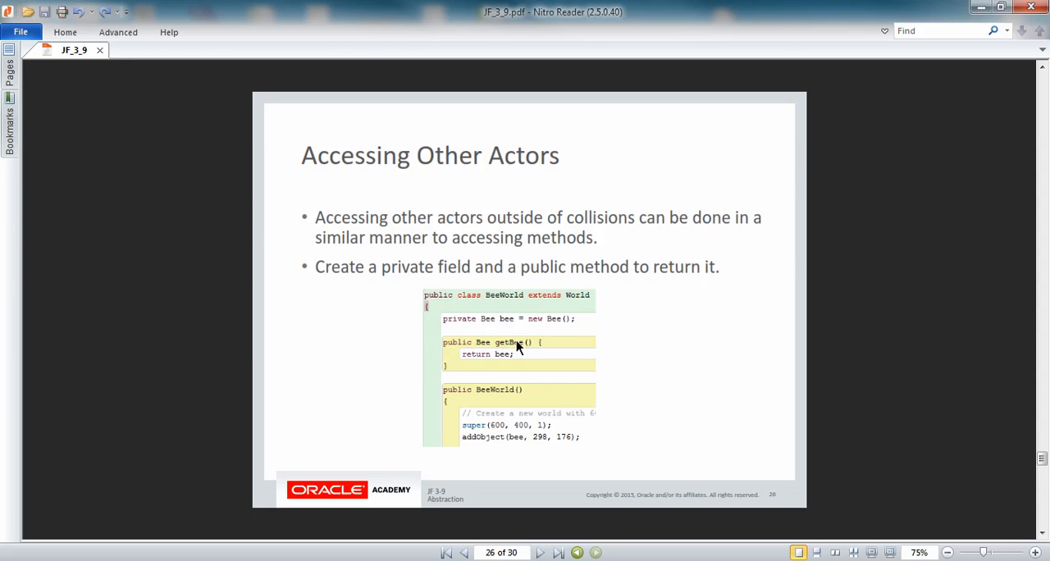
mouse_move(436, 378)
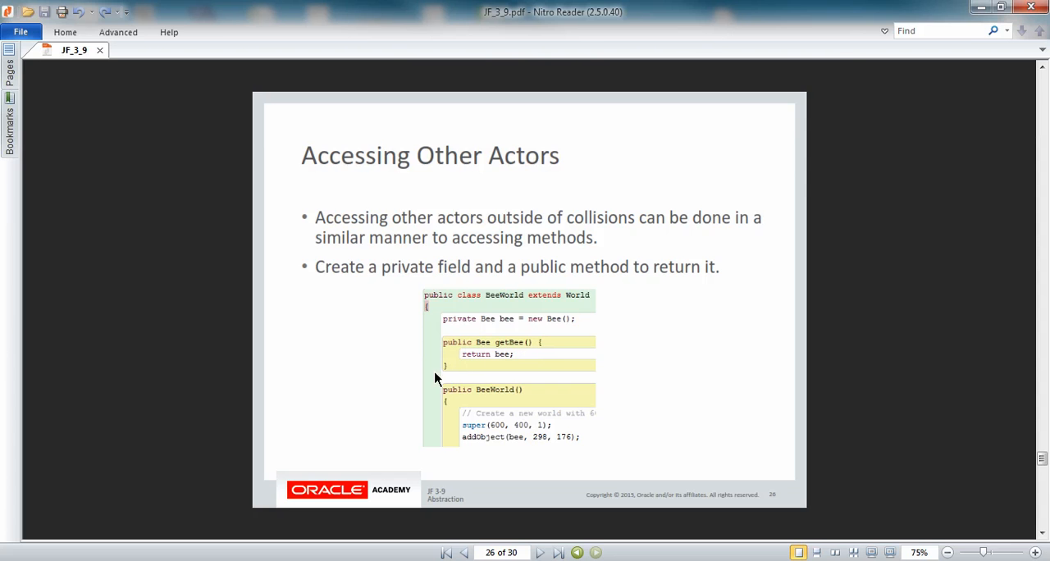
mouse_move(355, 317)
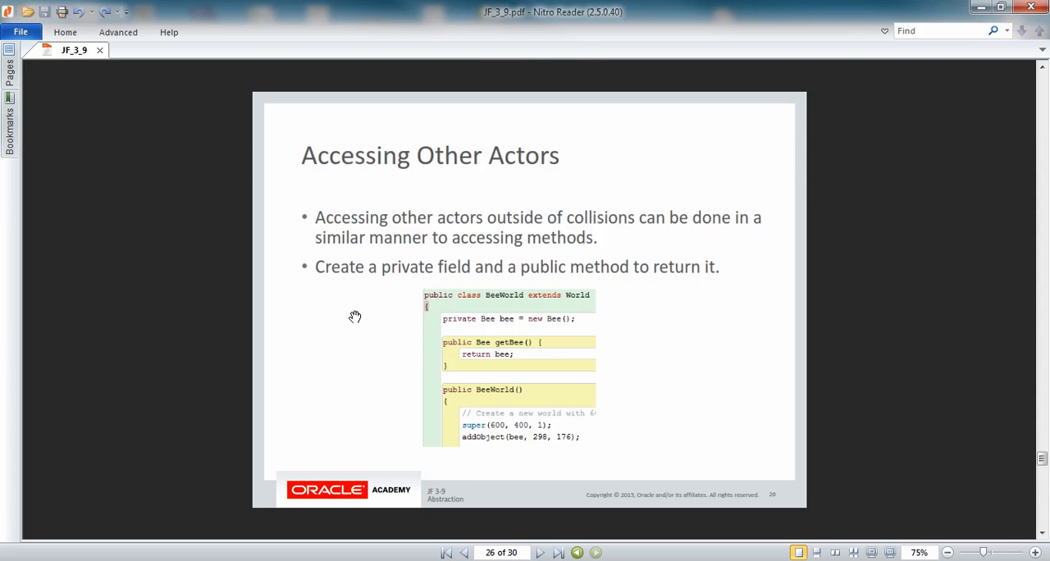
mouse_move(436, 319)
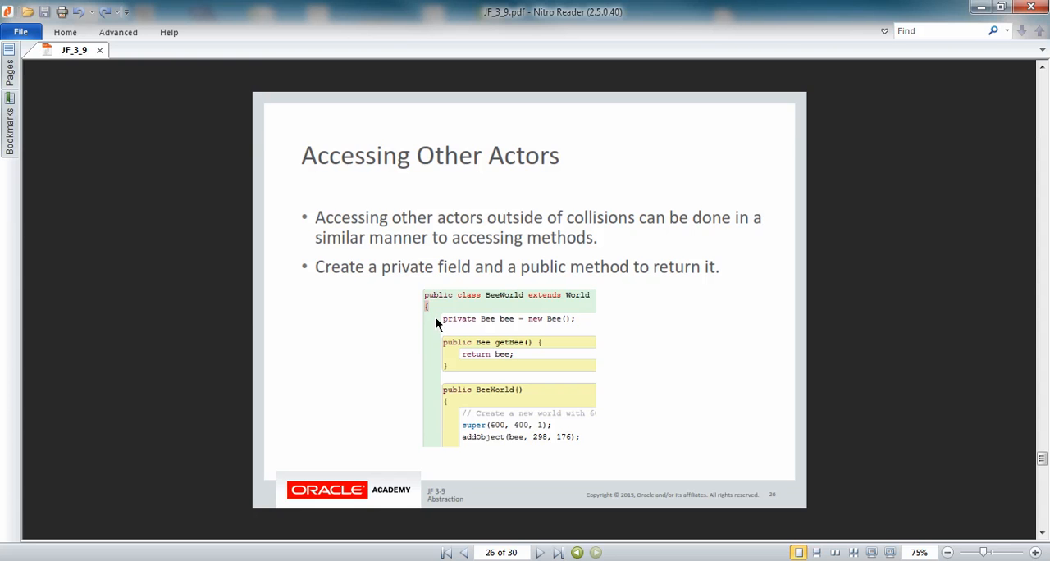
mouse_move(453, 436)
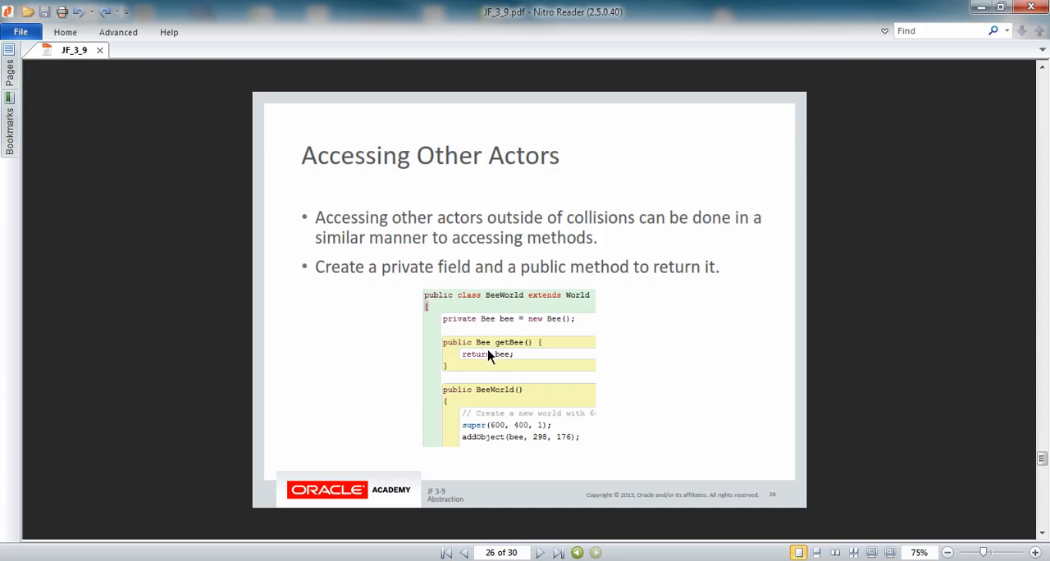
mouse_move(468, 368)
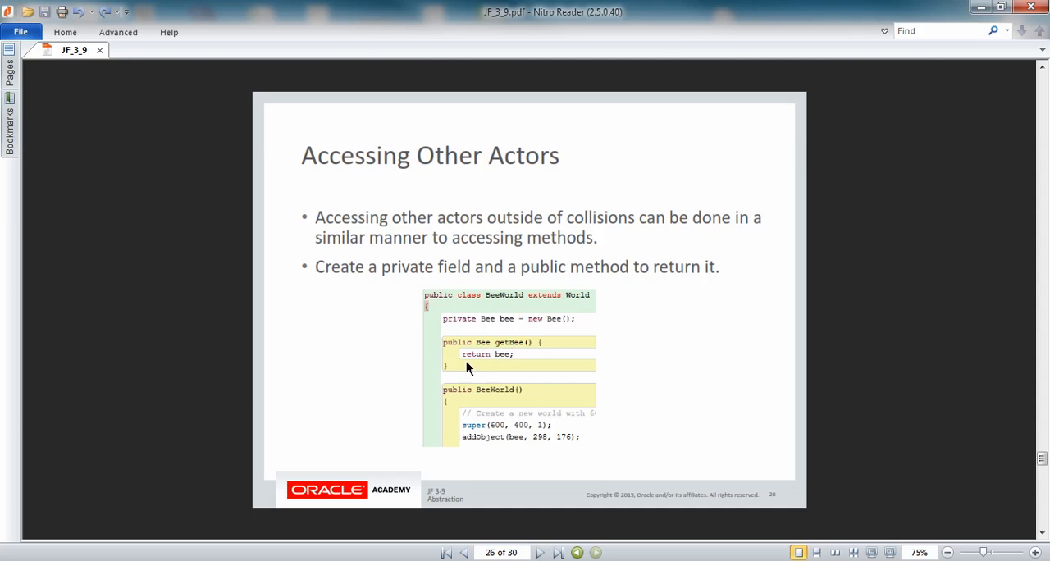
mouse_move(423, 446)
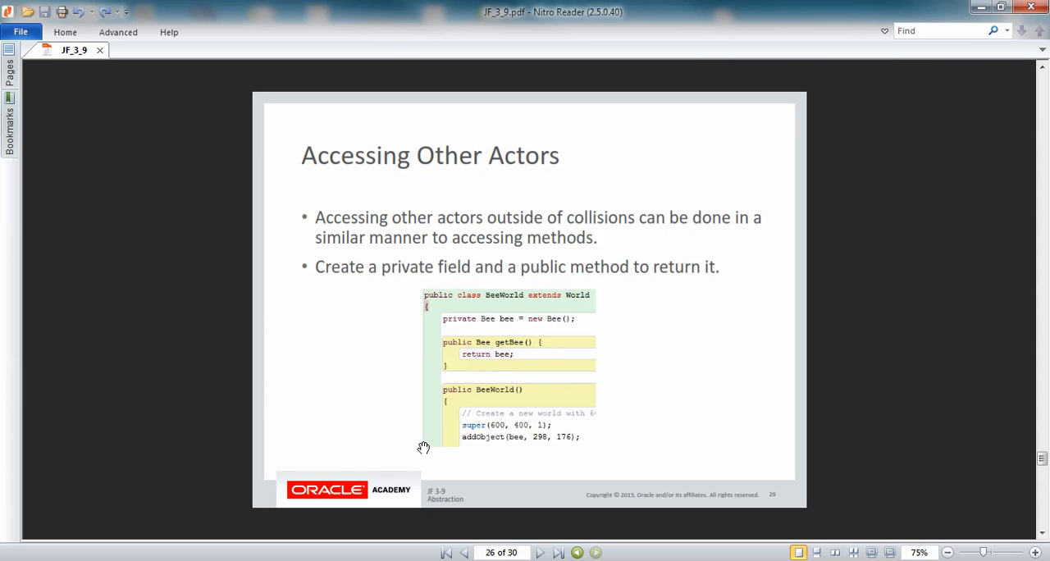
- Advance to slide 27's Spider example, then return to slide 26 on the private field
click(539, 552)
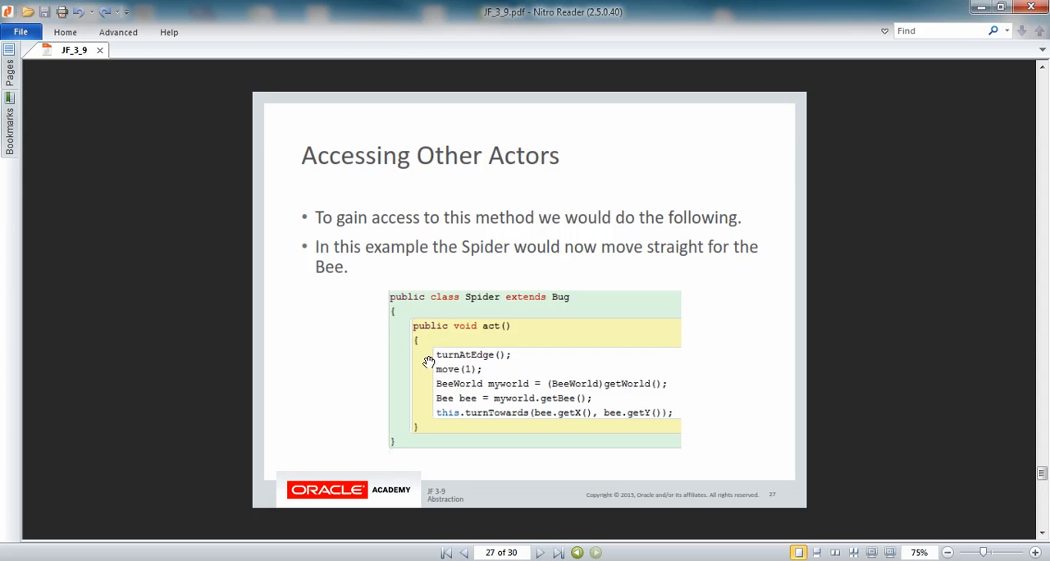
mouse_move(425, 412)
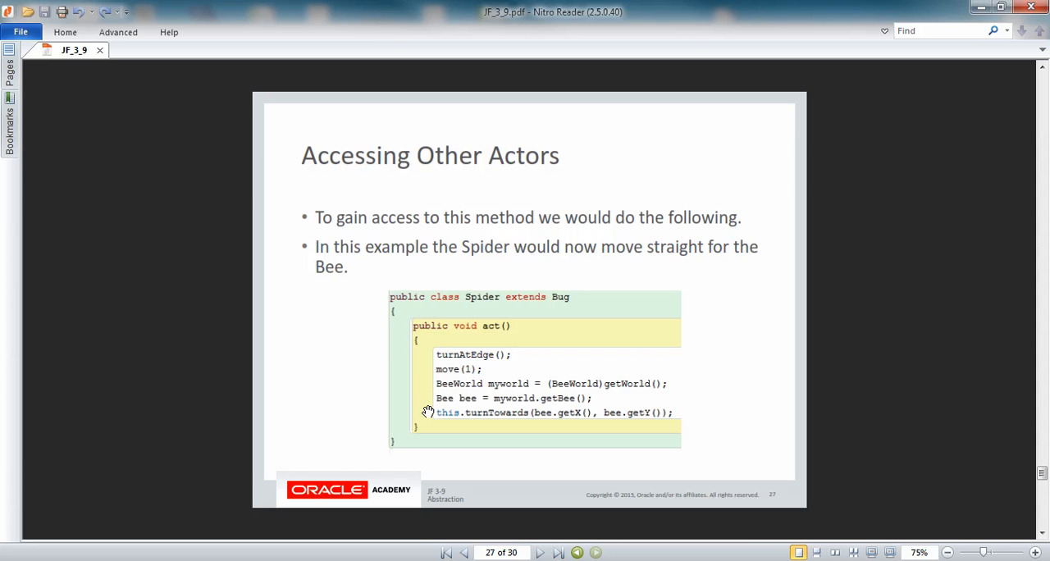
mouse_move(427, 410)
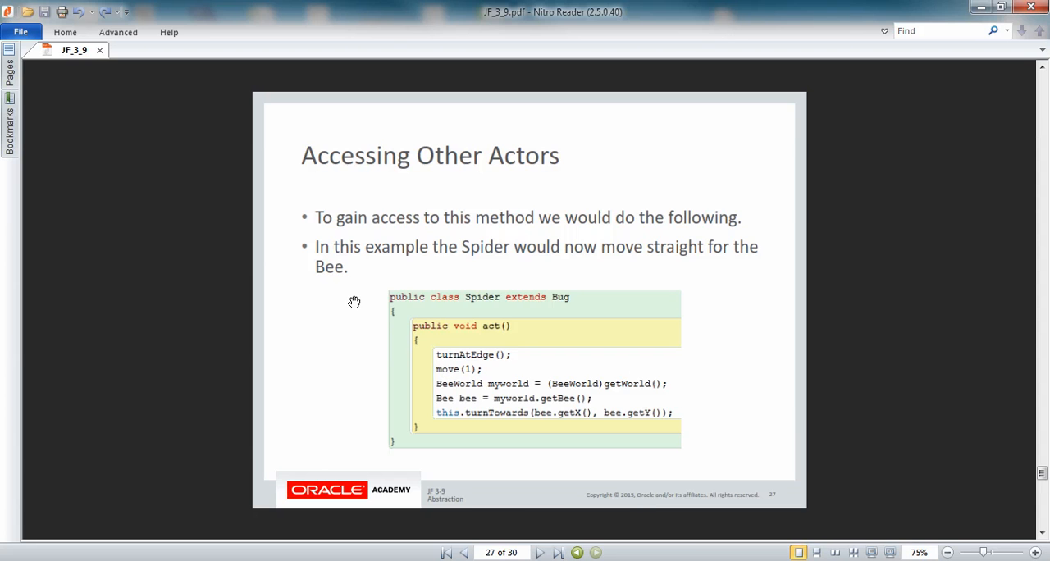
click(463, 552)
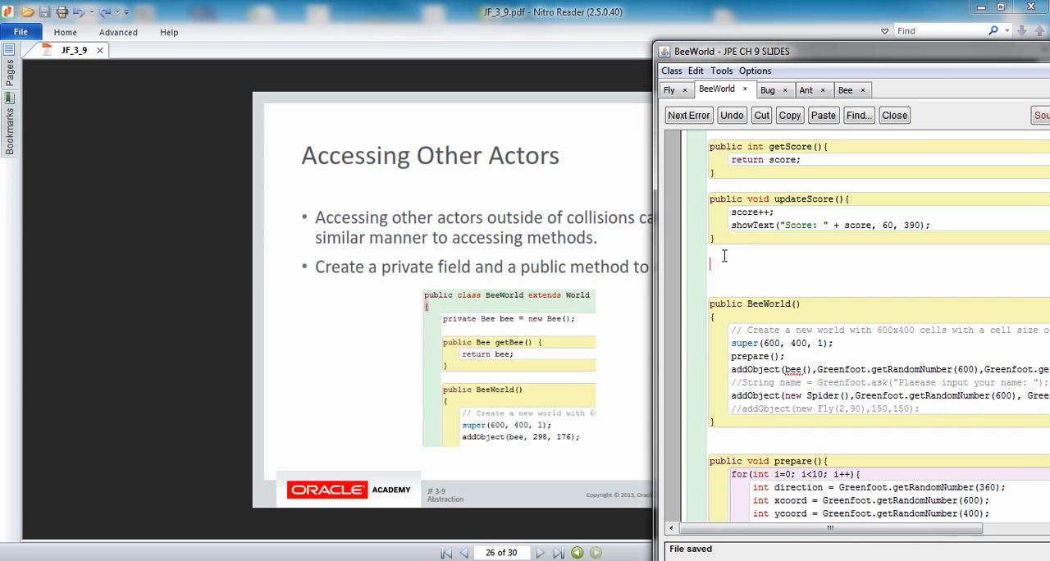
- Declare private Bee bee = new Bee(); in the BeeWorld class
text(prv)
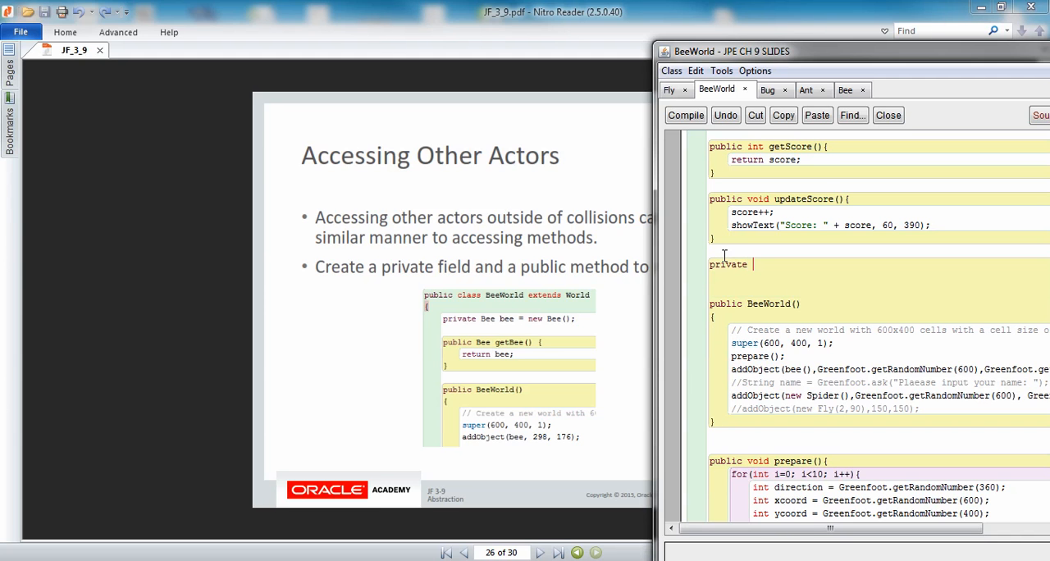
text(Bee bee)
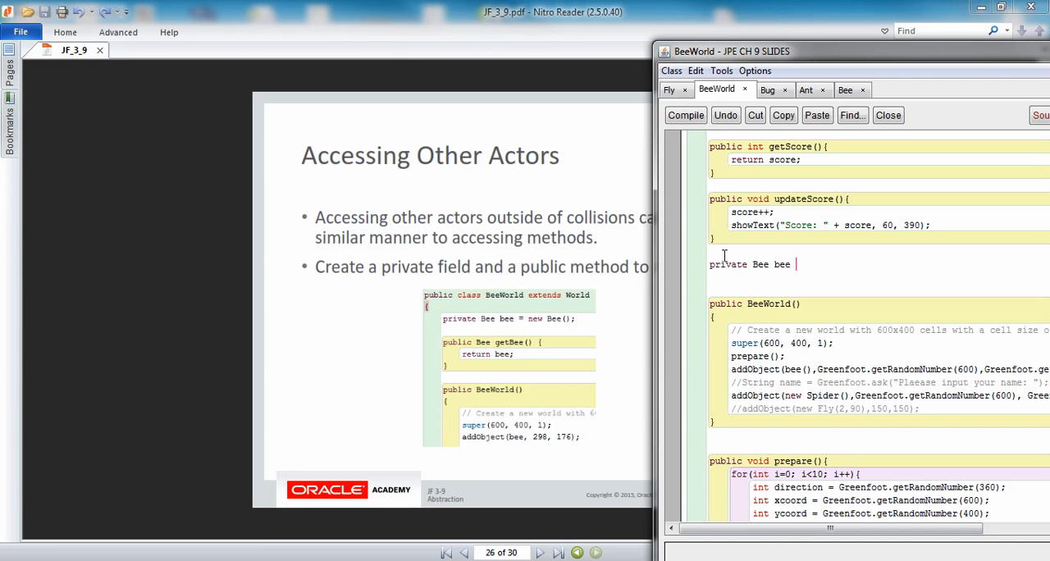
text(= new)
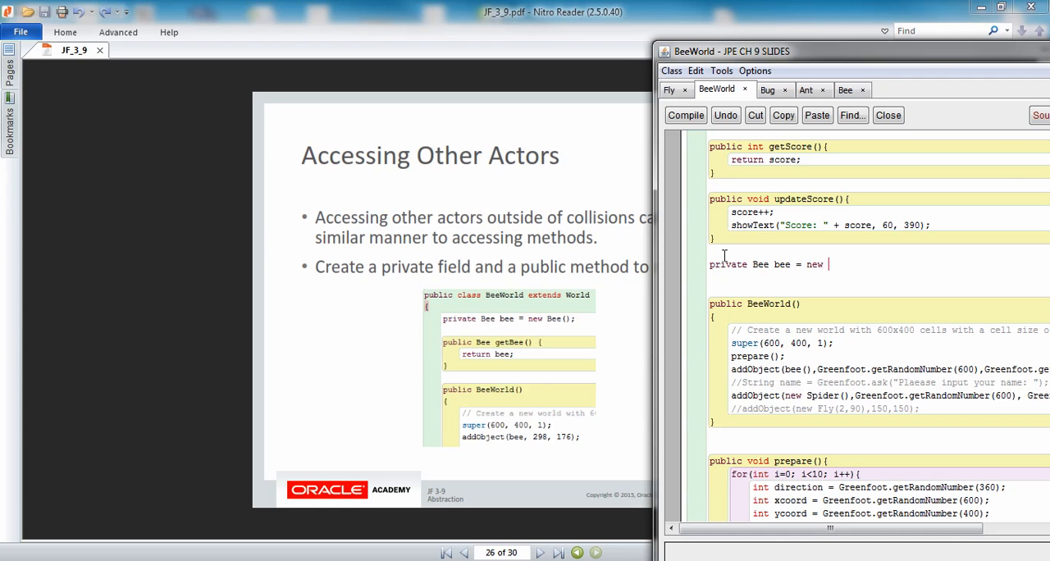
text(Bee();)
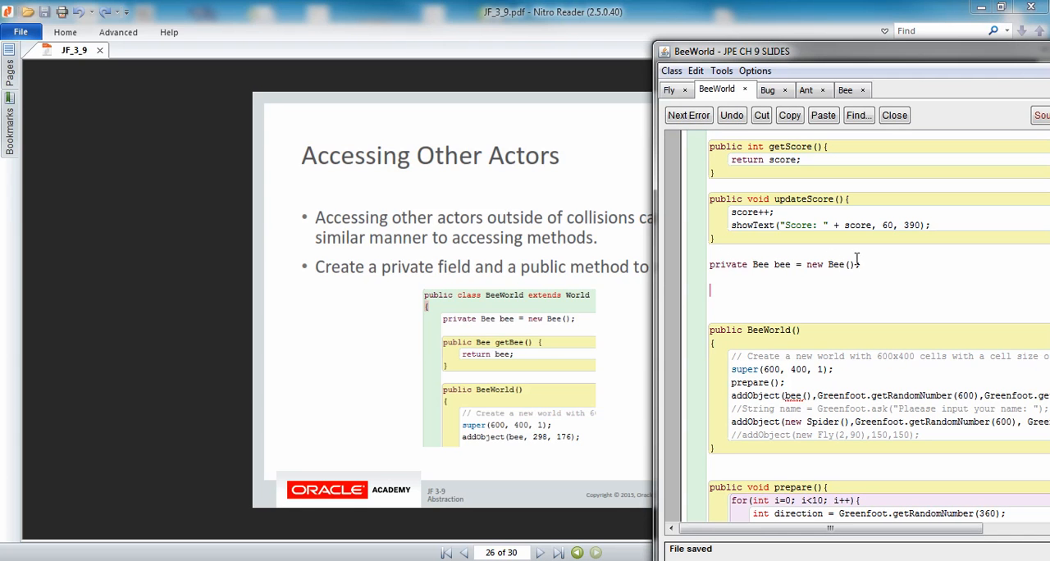
mouse_move(758, 353)
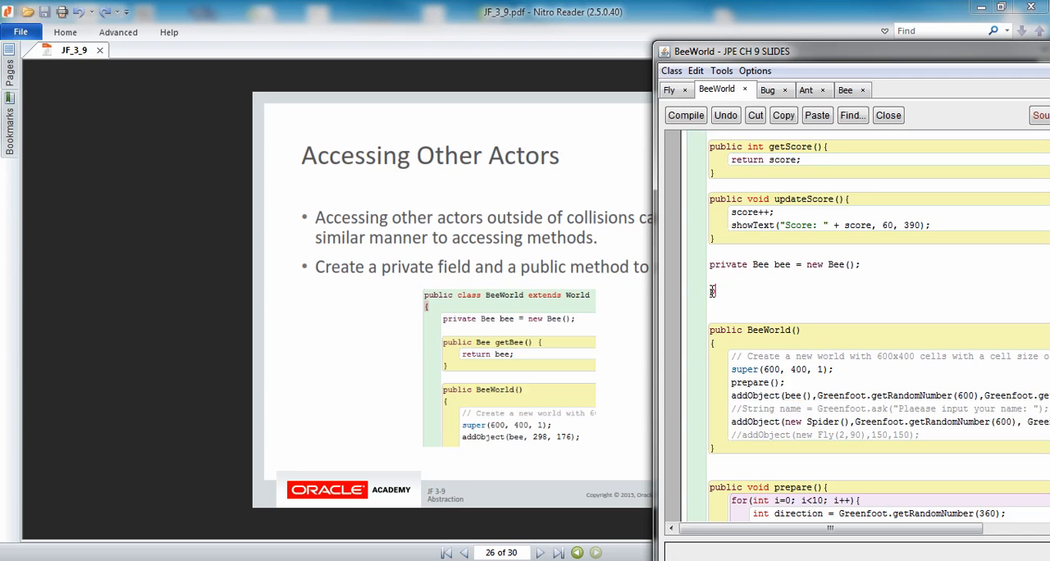
- Write public Bee getBee(){ return bee; } in BeeWorld
text(public)
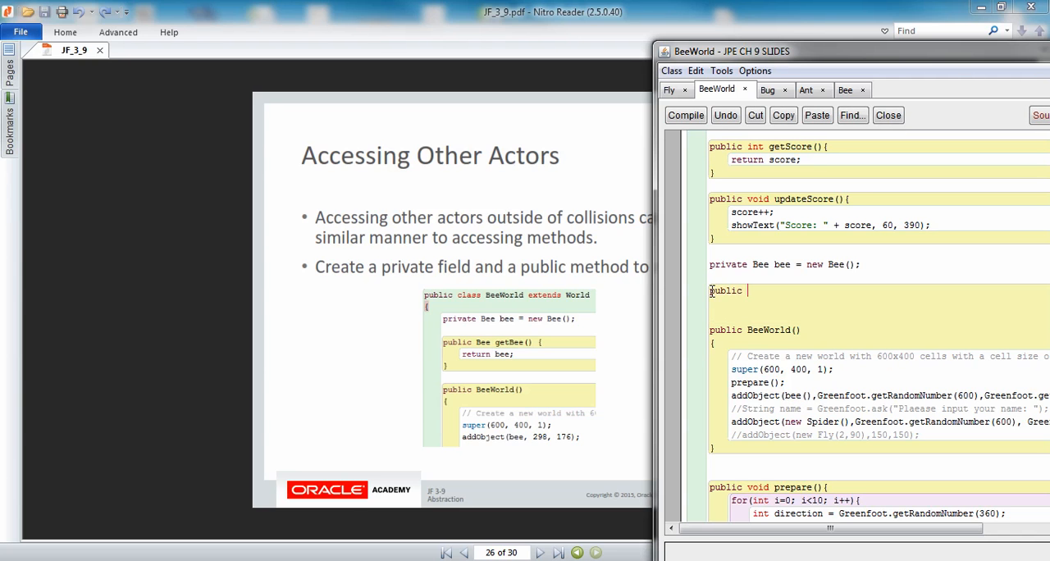
text(Bee)
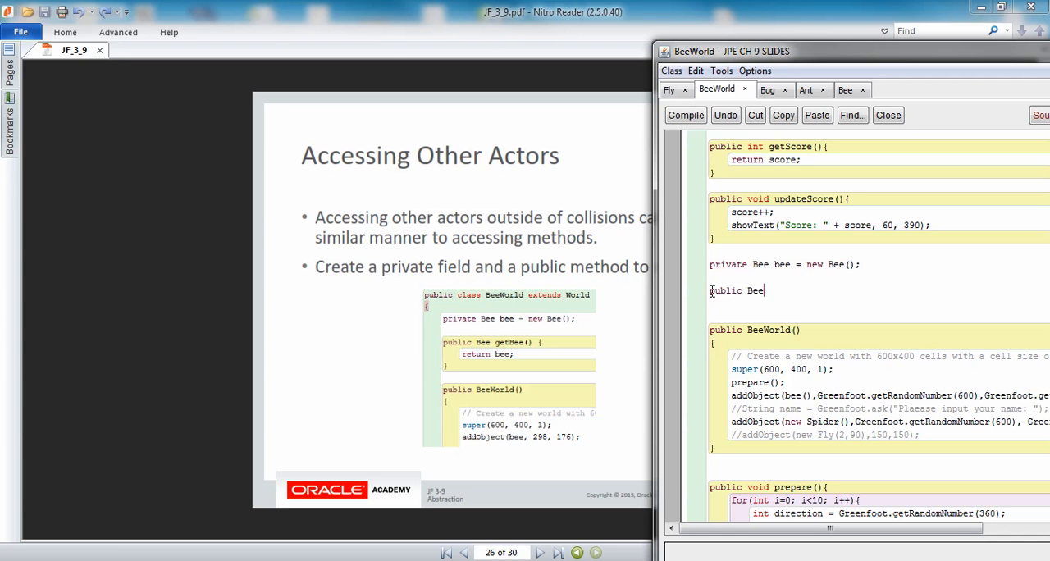
text(get)
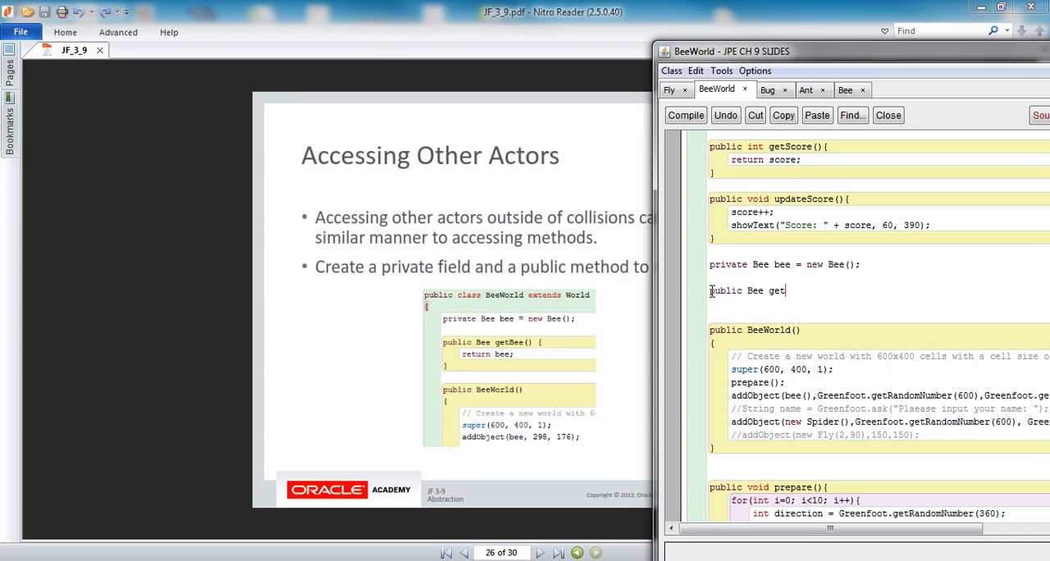
text(Bee() {)
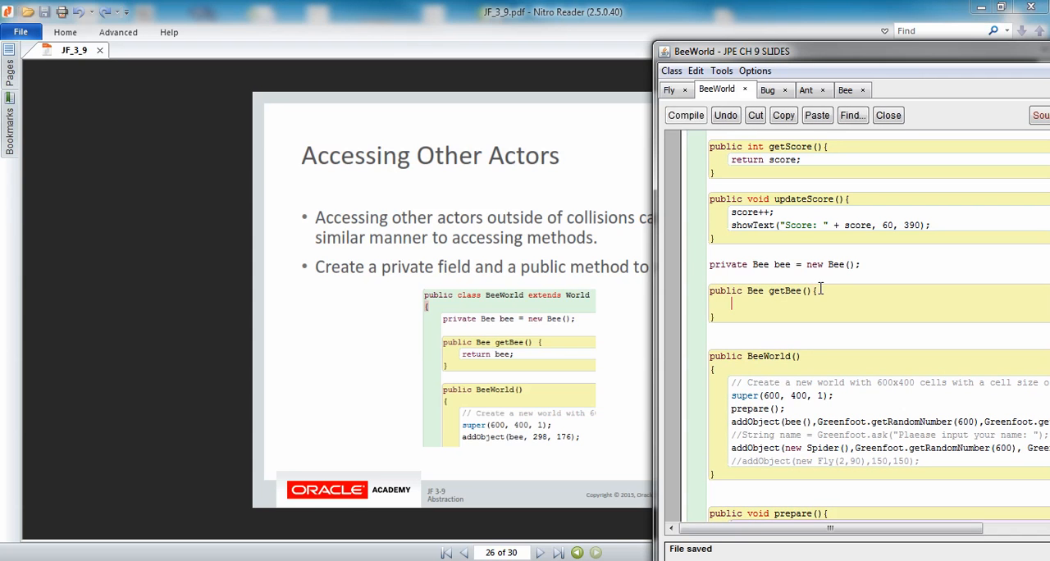
text(return bee;)
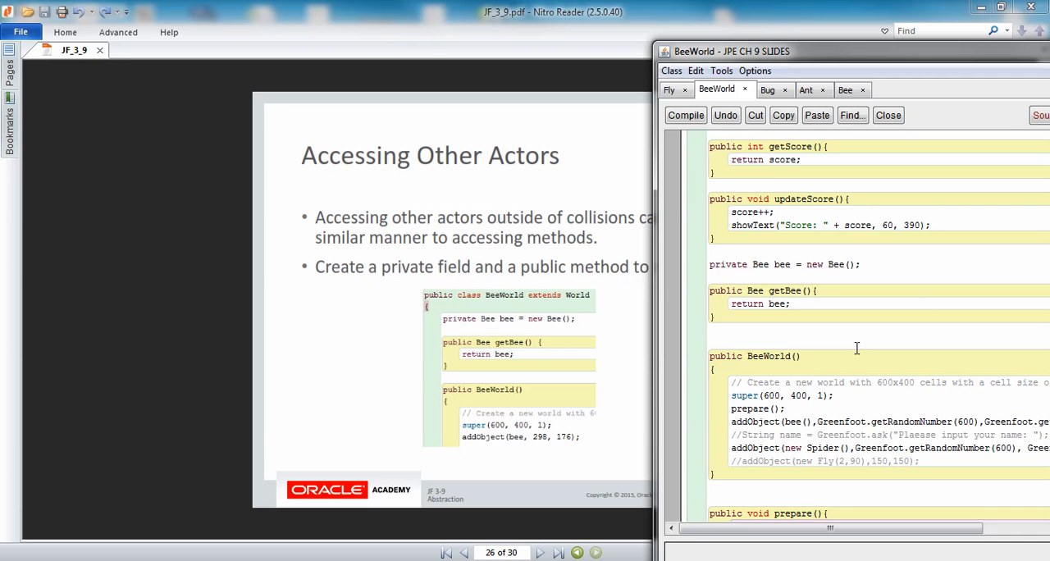
- Change addObject to use the bee field and compile without errors
click(686, 115)
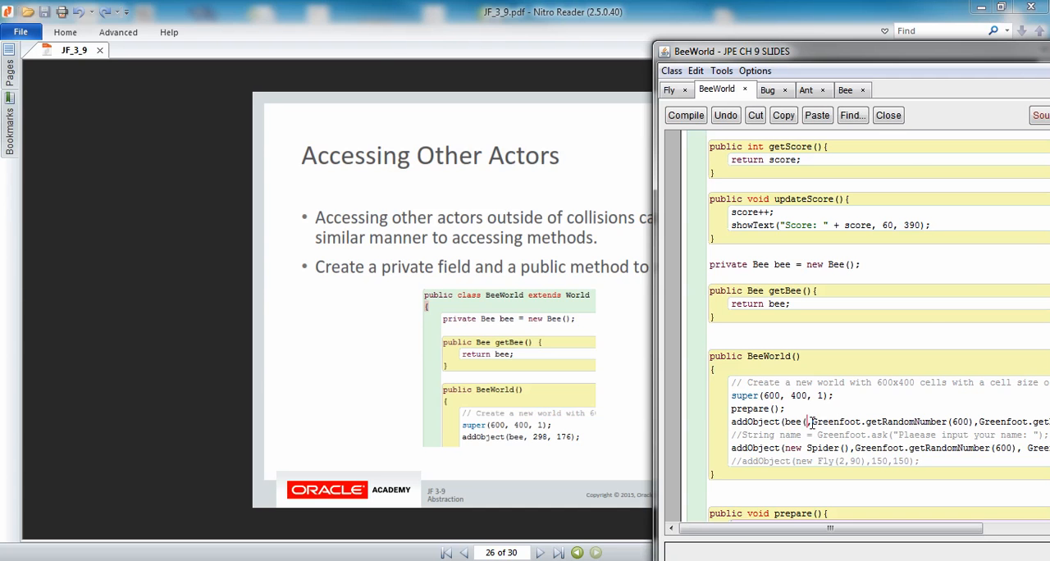
click(686, 115)
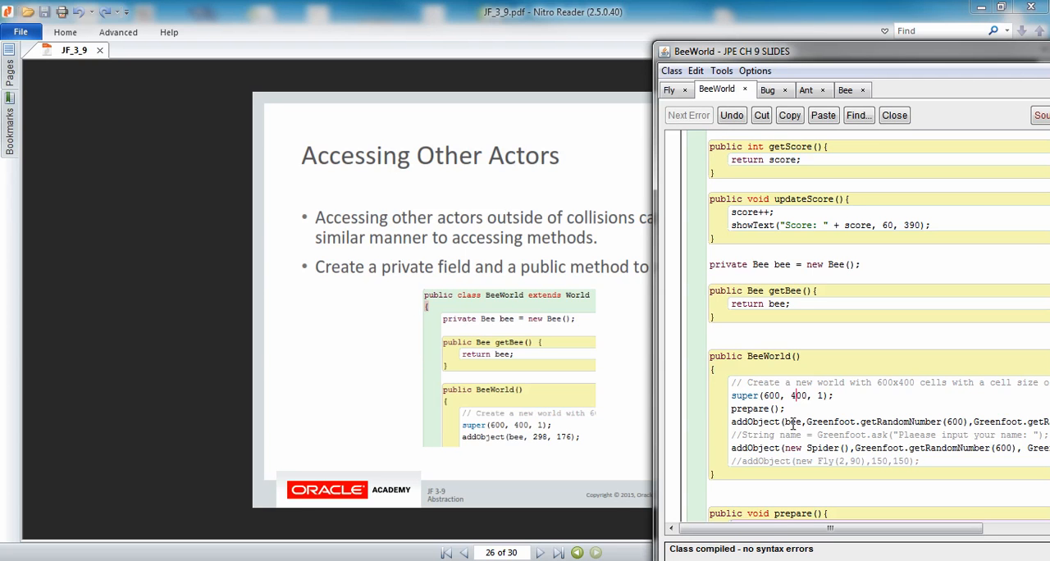
mouse_move(793, 423)
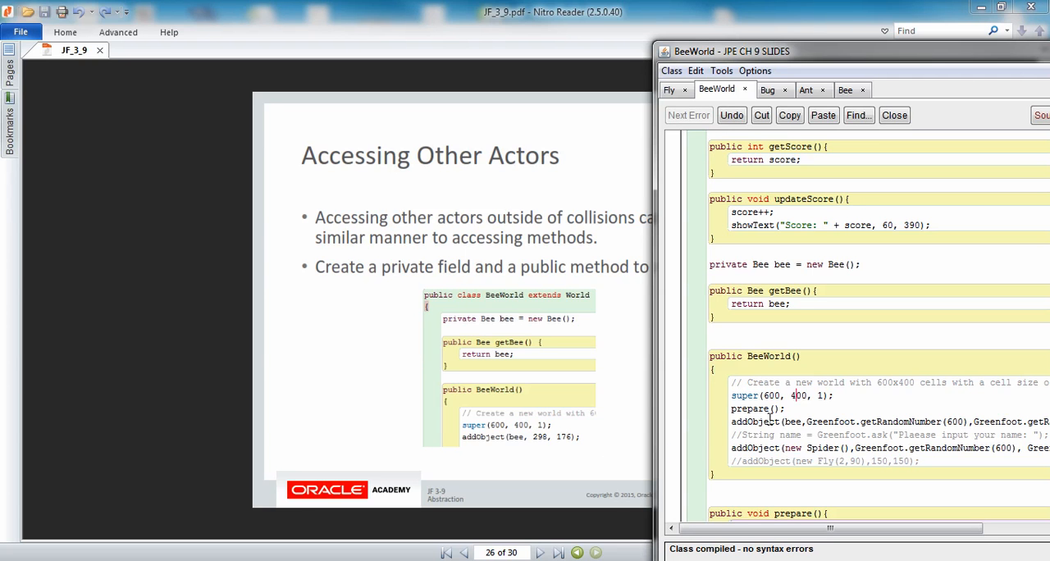
mouse_move(770, 418)
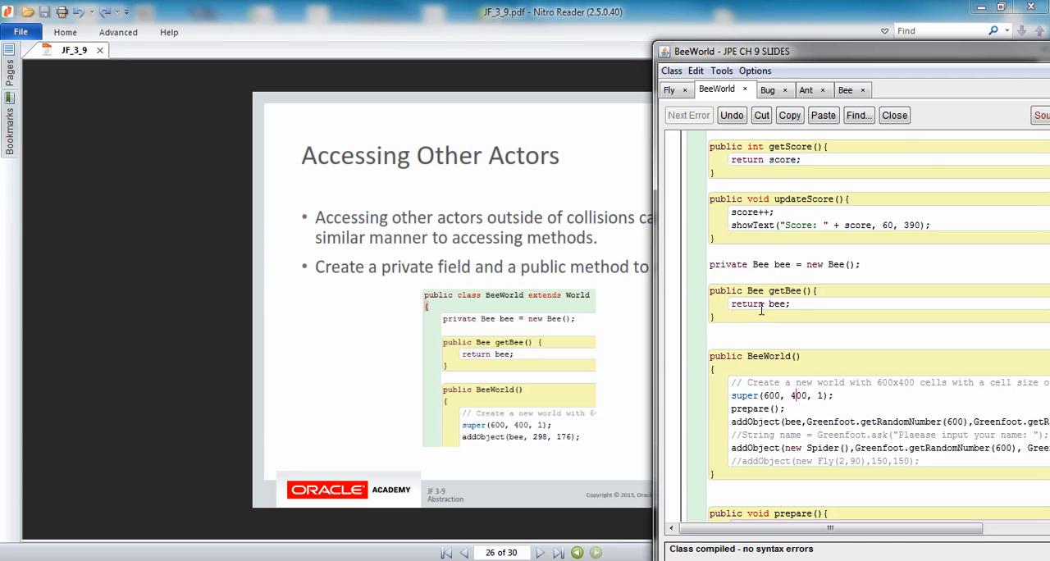
mouse_move(742, 288)
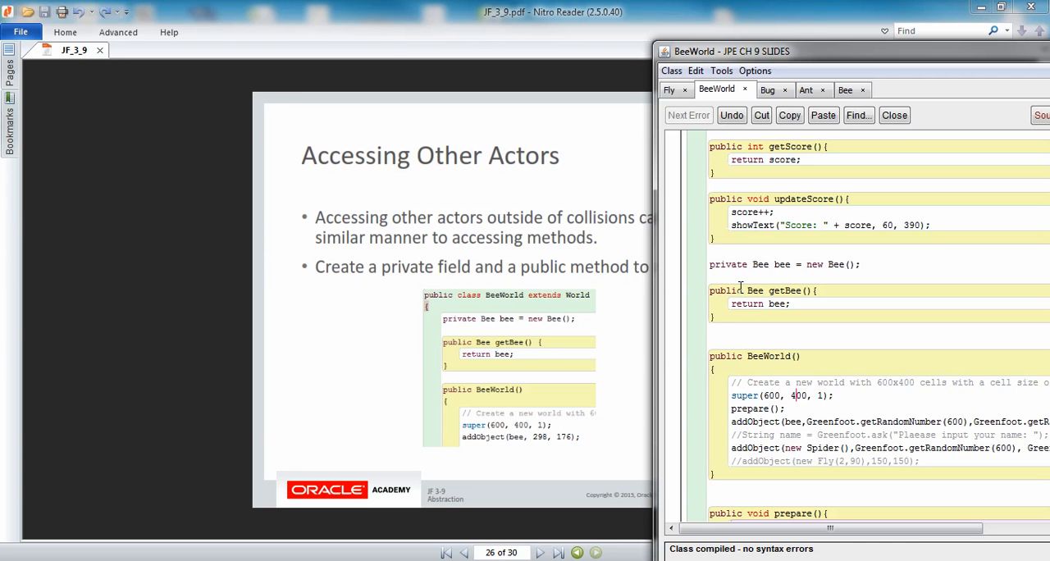
mouse_move(803, 403)
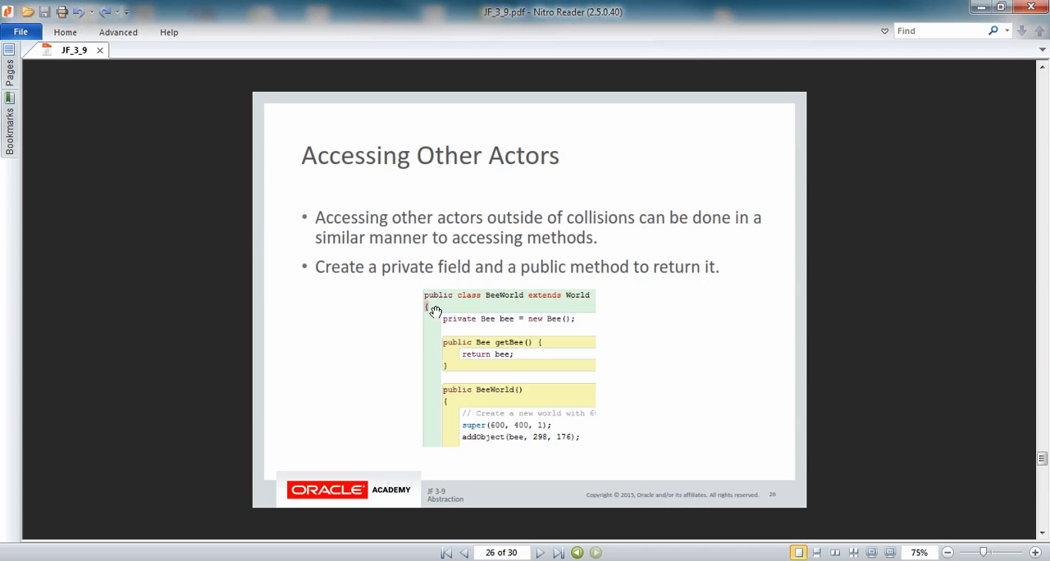
- Advance Nitro Reader to slide 27 on the Spider turning toward the bee
click(540, 551)
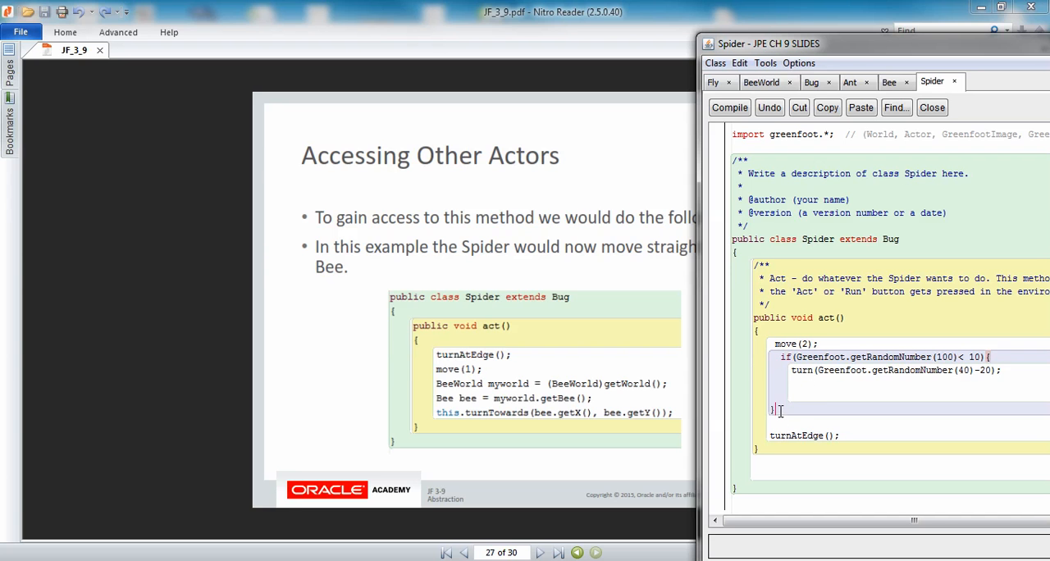
- Add 'BeeWorld myworld = (BeeWorld)getWorld();' to Spider's act() and compile the class
click(729, 108)
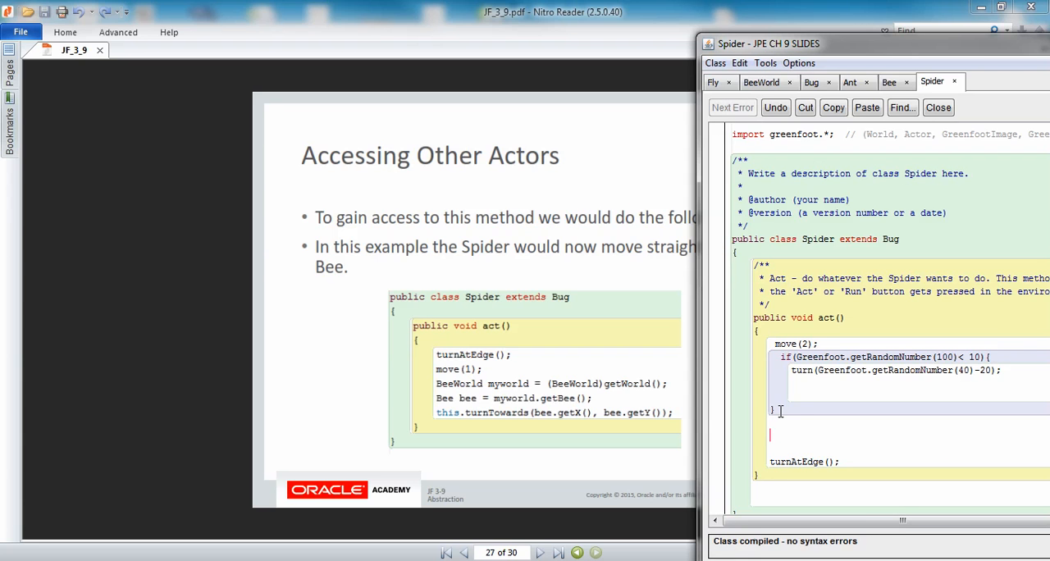
text(BeeWorld m)
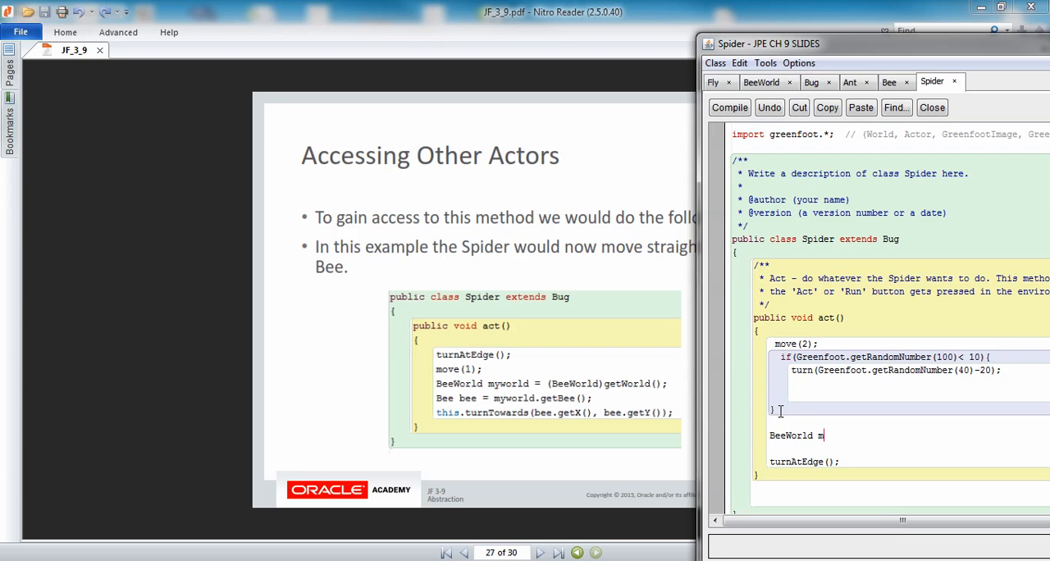
text(yworld)
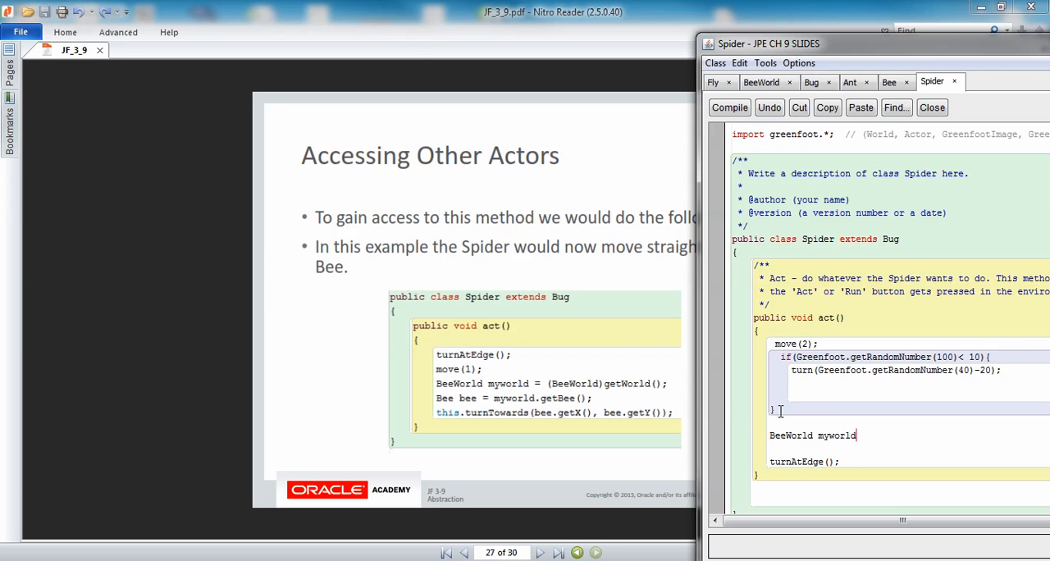
text(=)
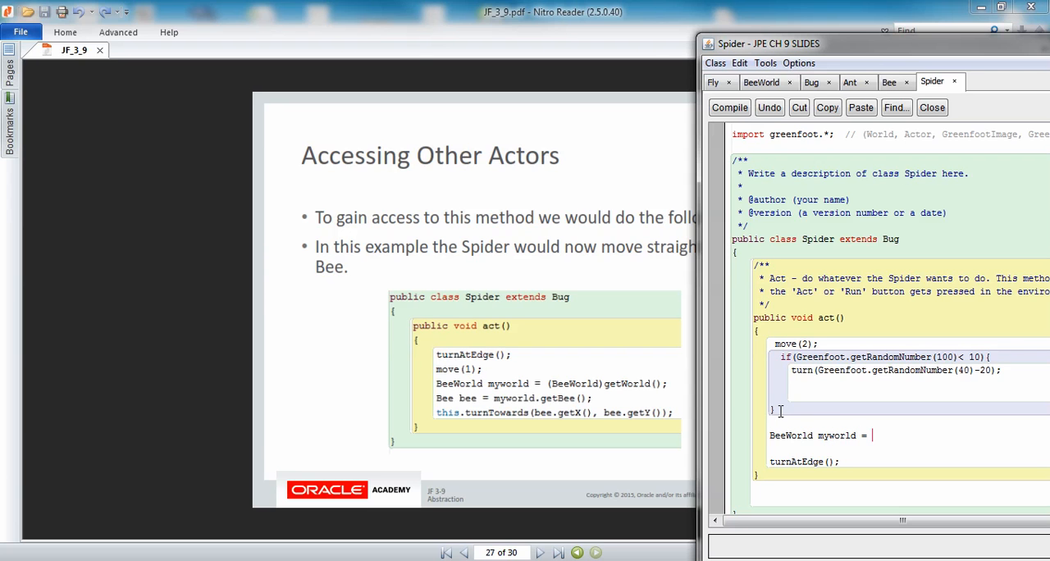
text((Bee)
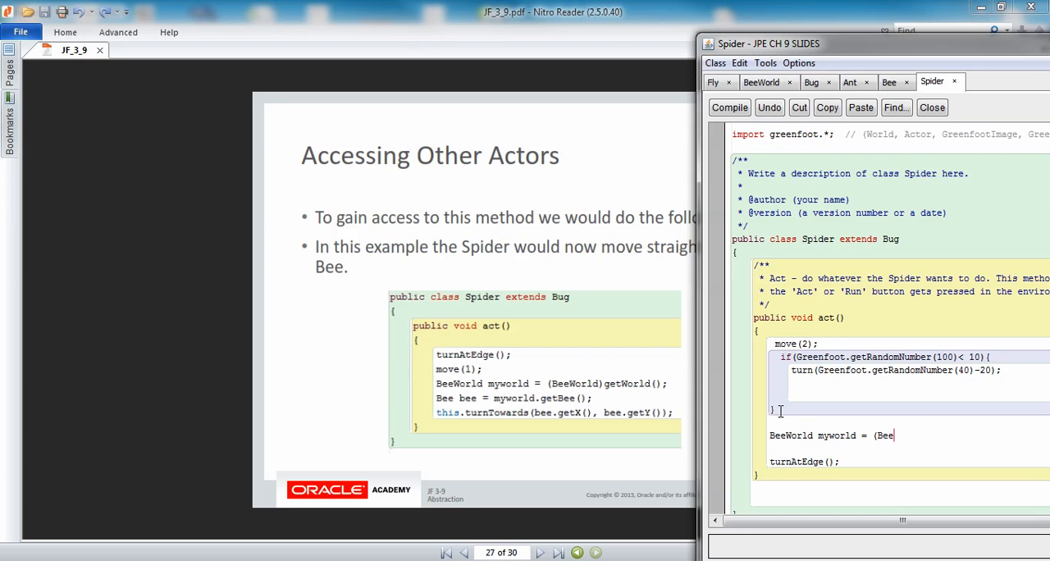
text(World)
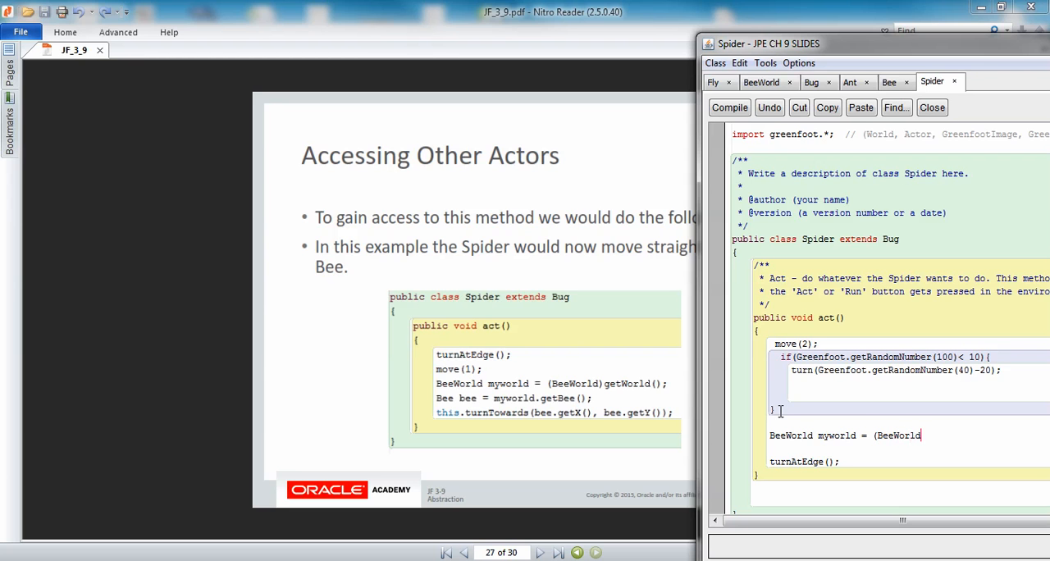
text(getWor)
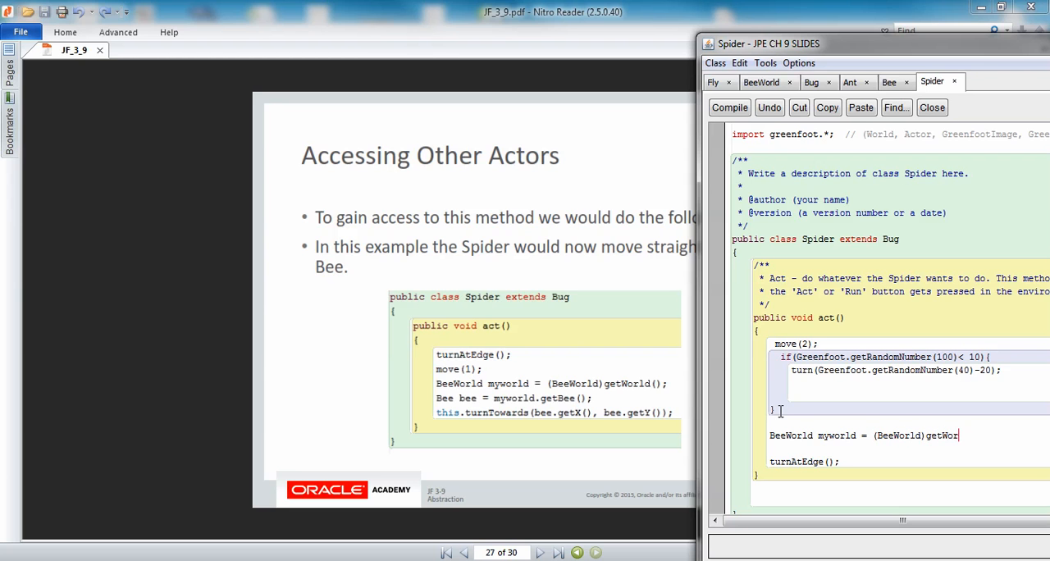
text(())
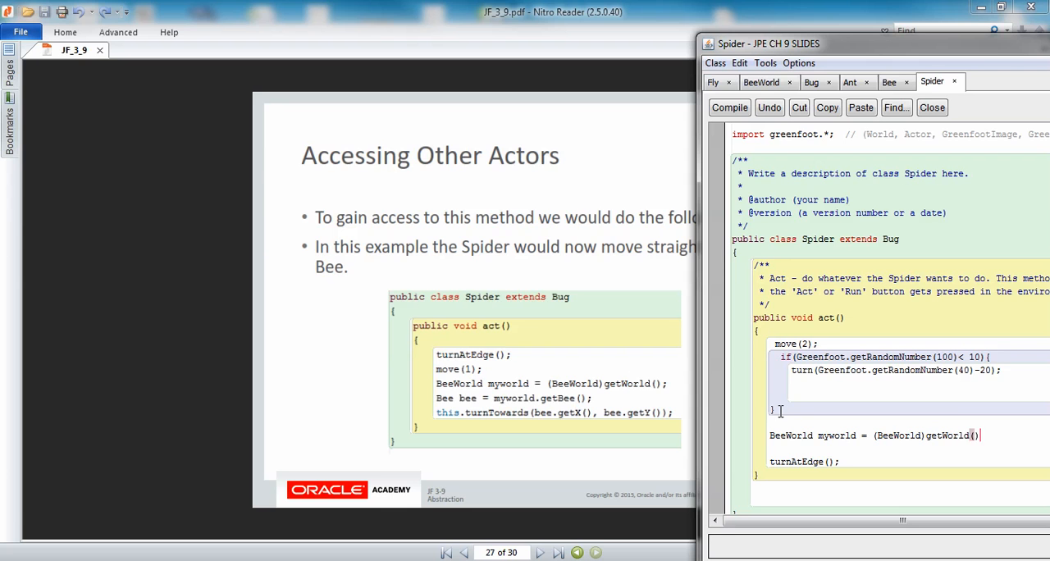
click(729, 108)
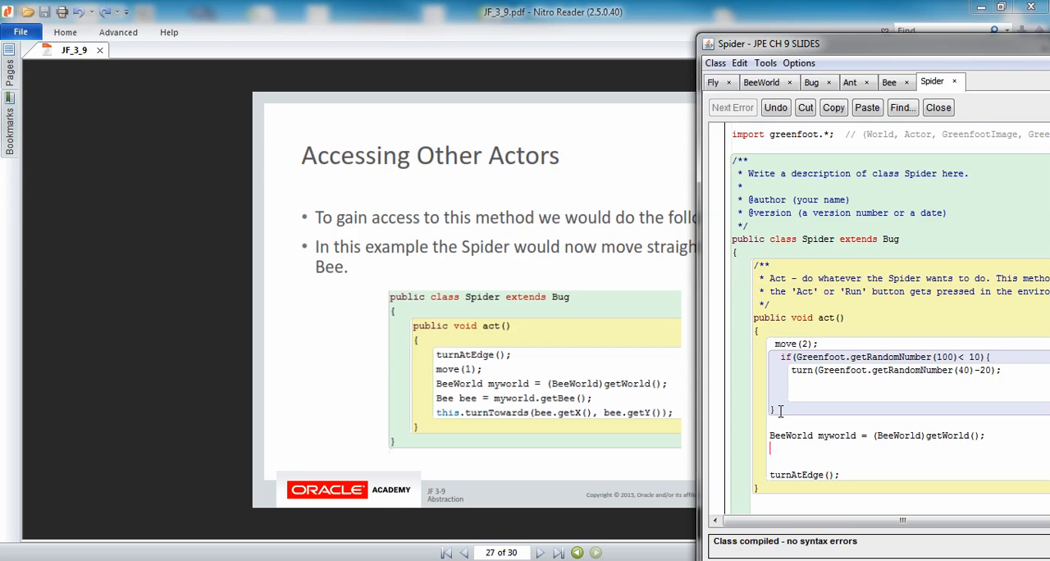
- Add 'Bee bee = myworld.getBee();' below it, correcting the typo, and compile Spider
text(Bee bee)
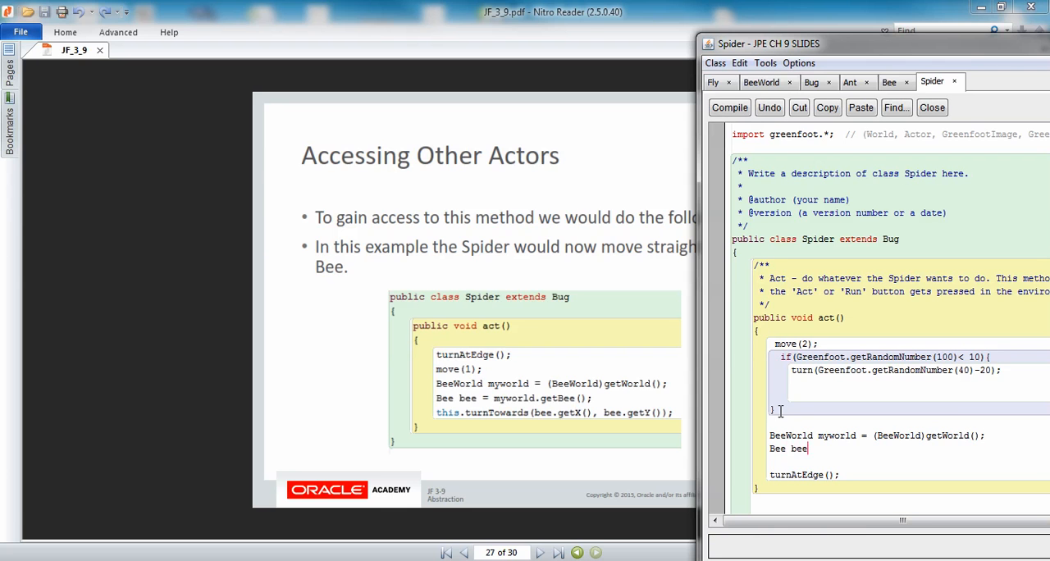
text(=)
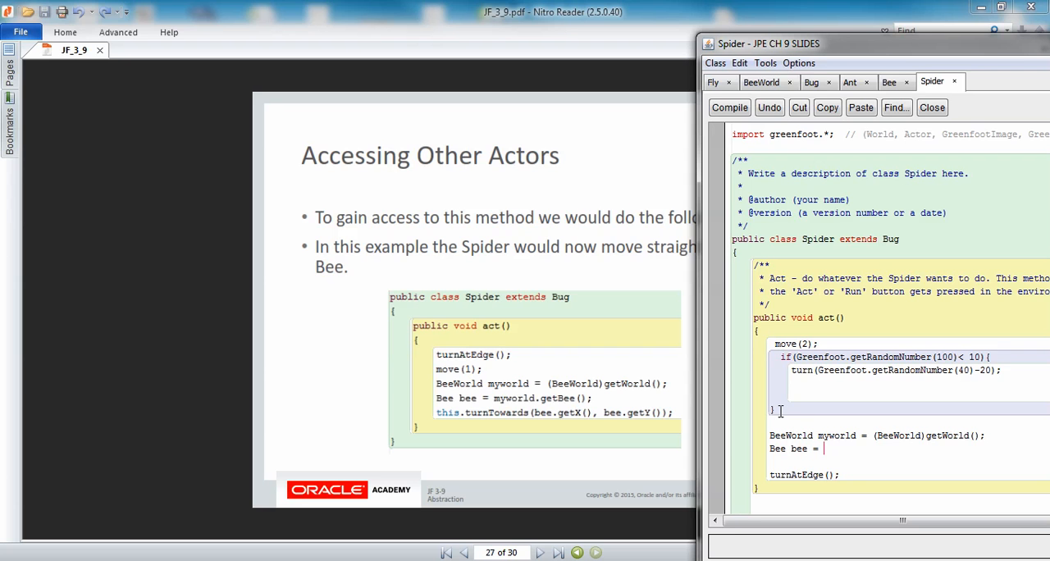
text(myWor)
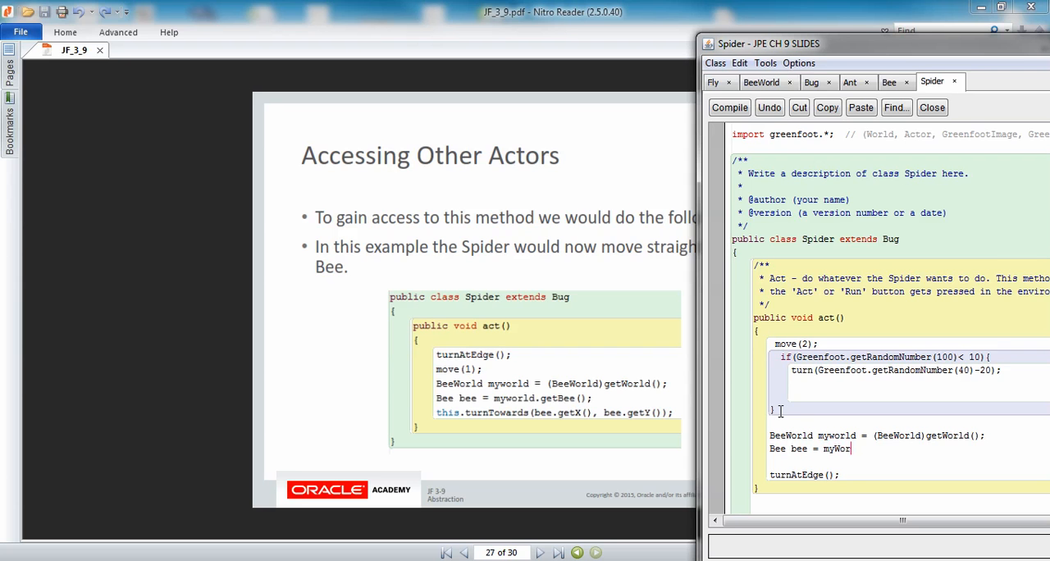
key(BackSpace)
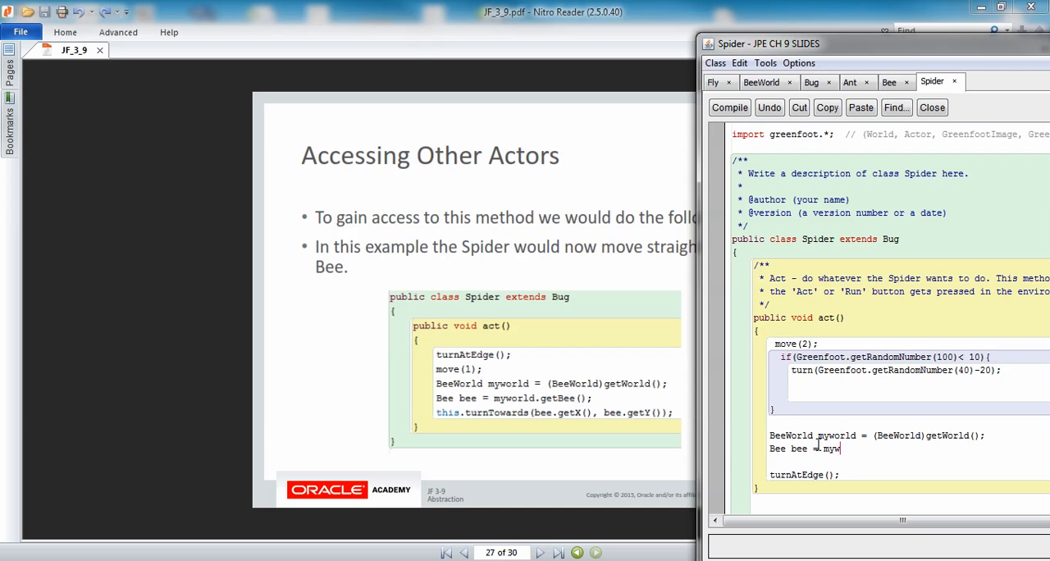
text(orld)
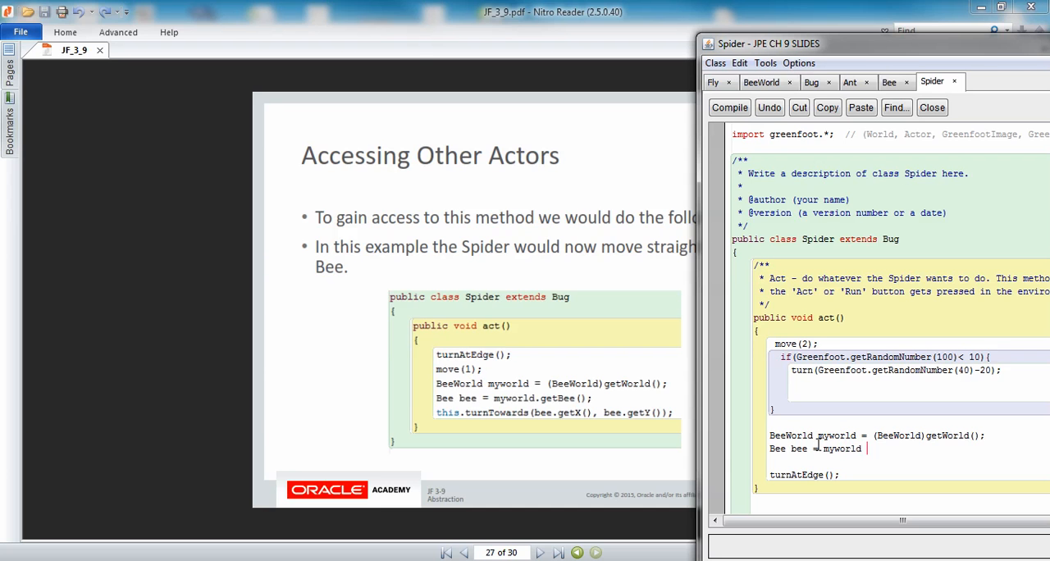
text(=)
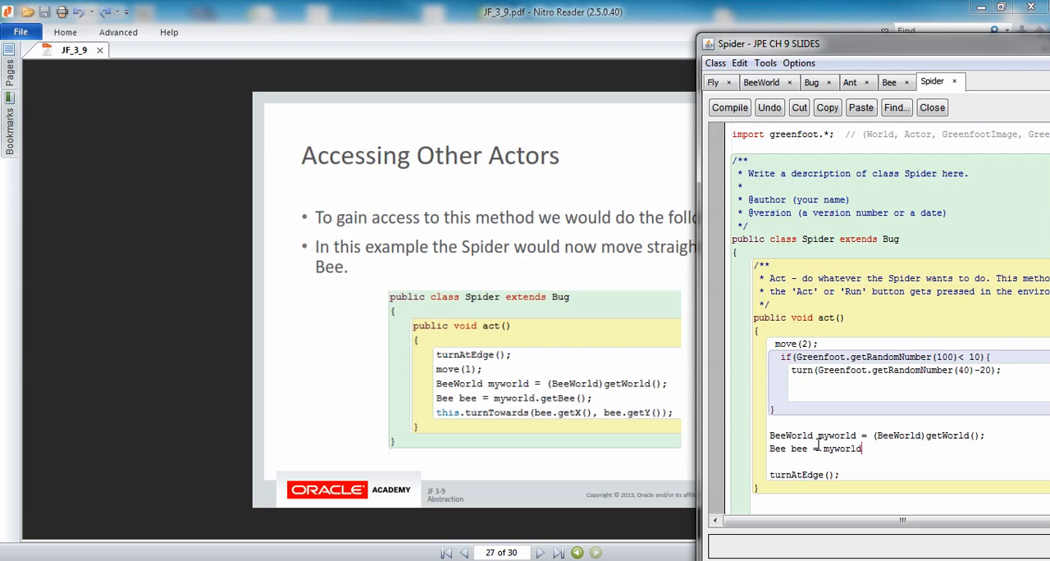
text(.getBee();)
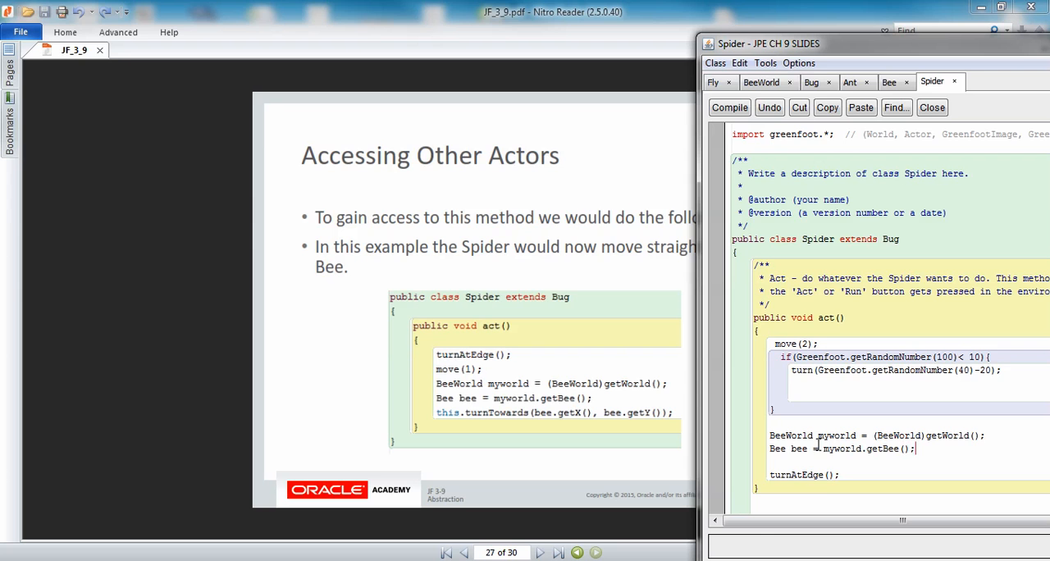
click(729, 109)
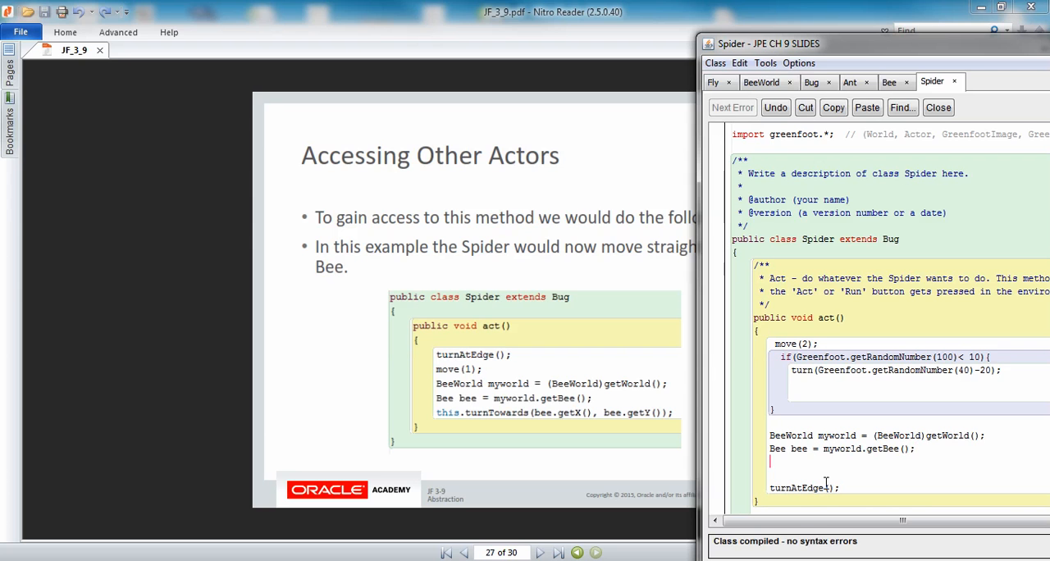
- Add 'this.turnTowards(bee.getX(), bee.getY());' so the spider faces the bee
text(this)
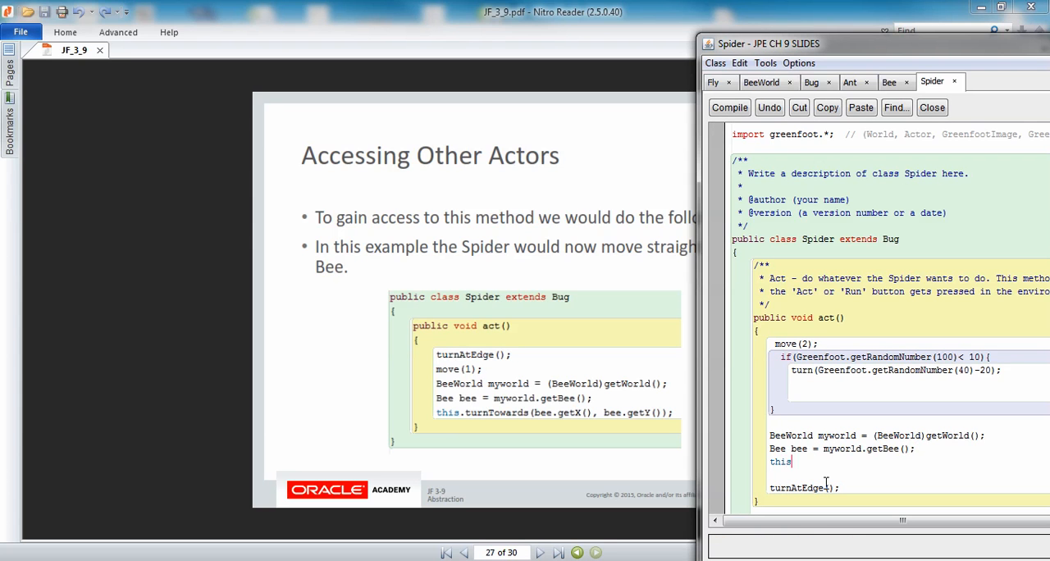
text(.)
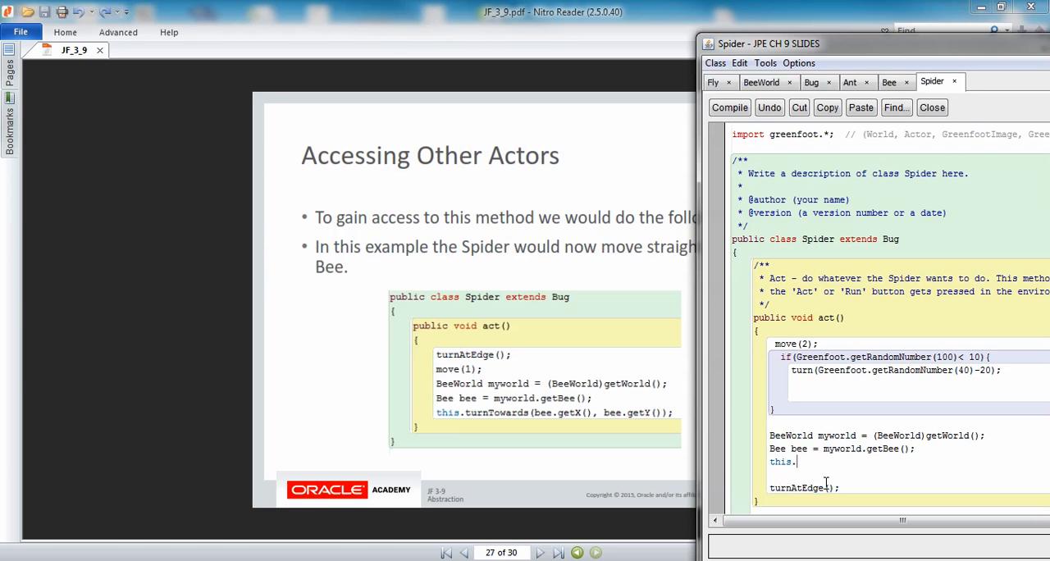
text(tr)
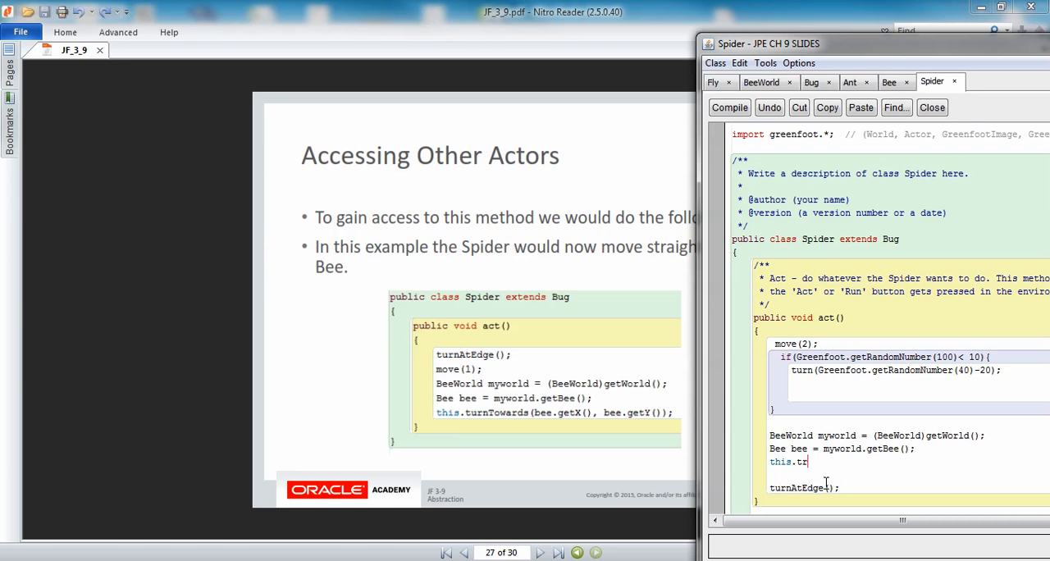
text(urn)
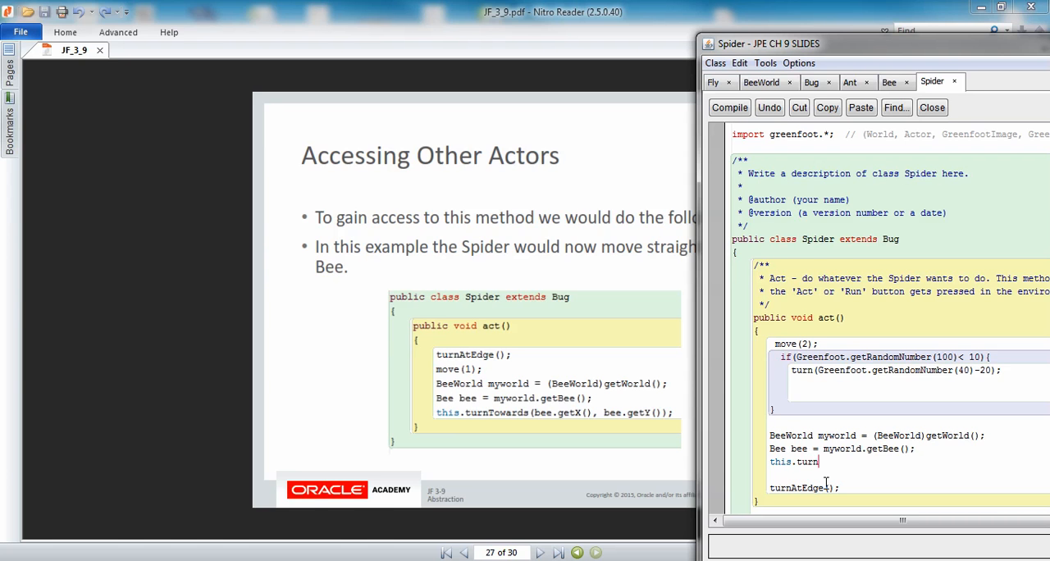
text(Towards)
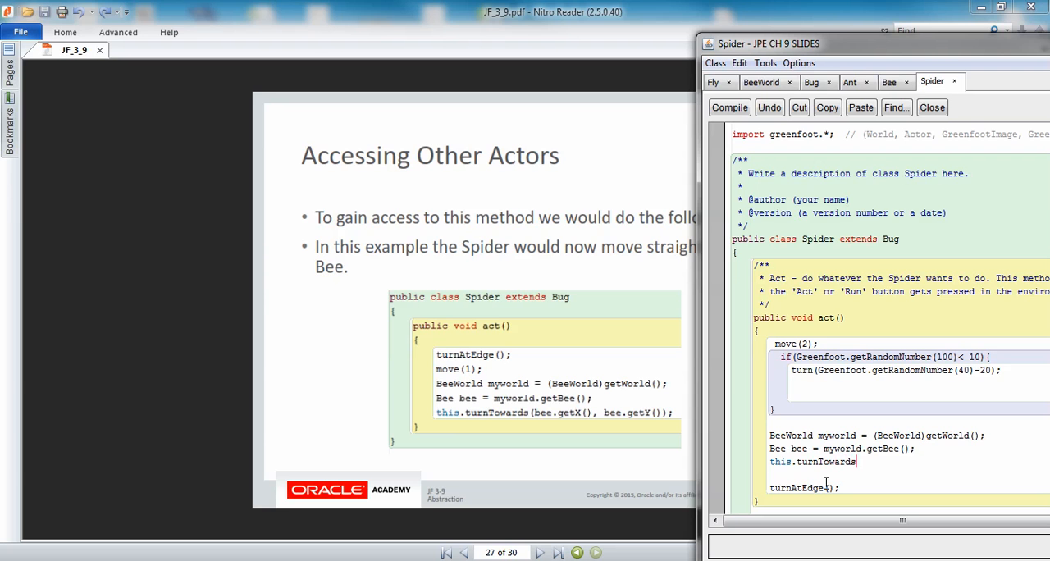
text((bee)
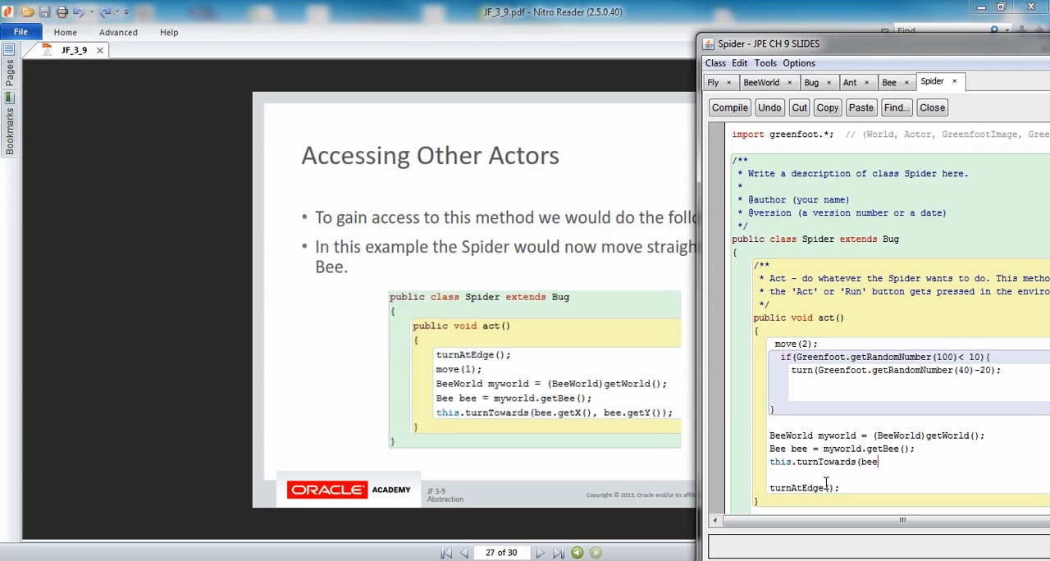
text(.getX)
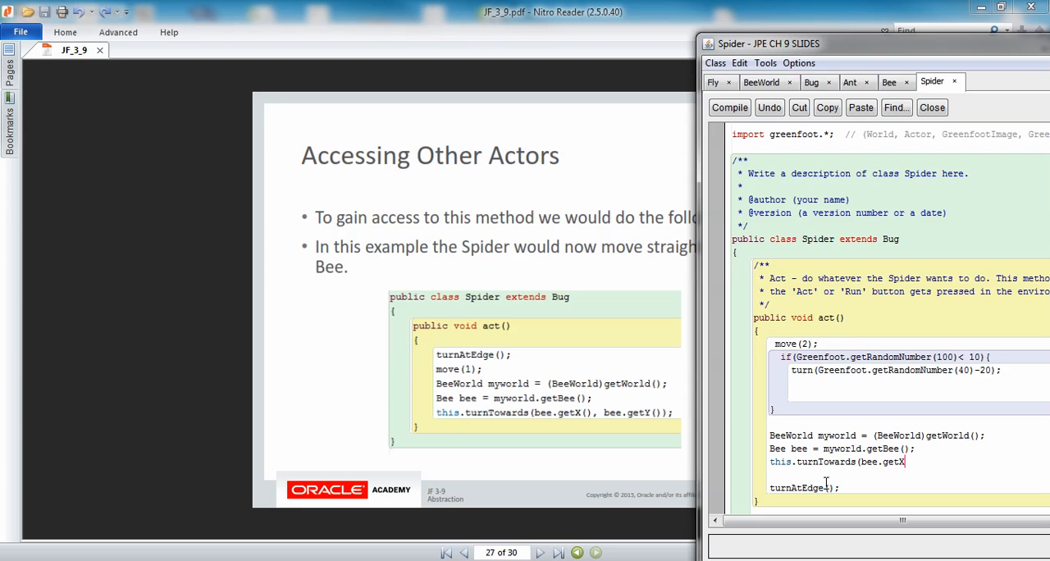
text(()()
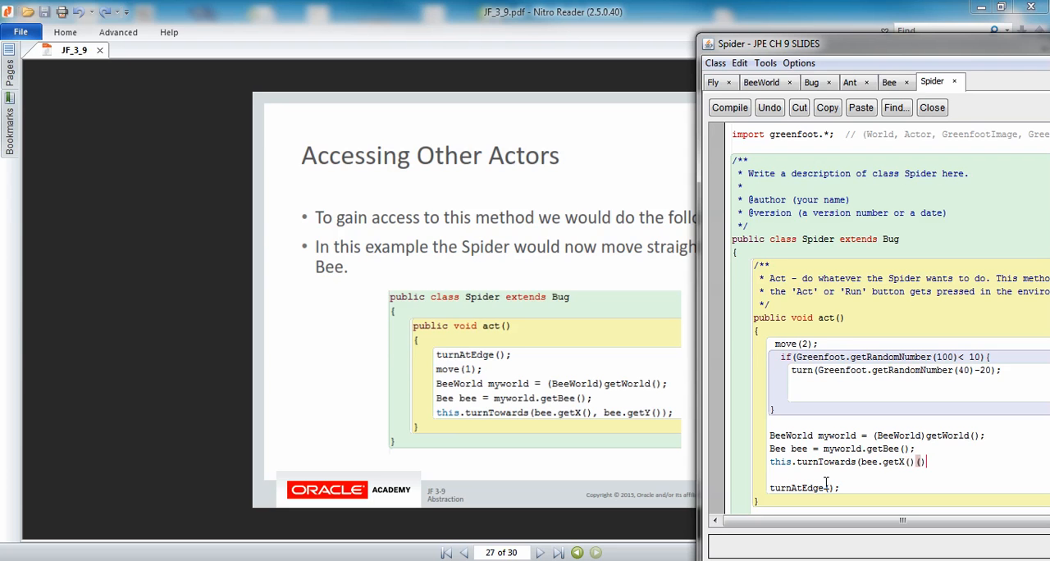
text(,)
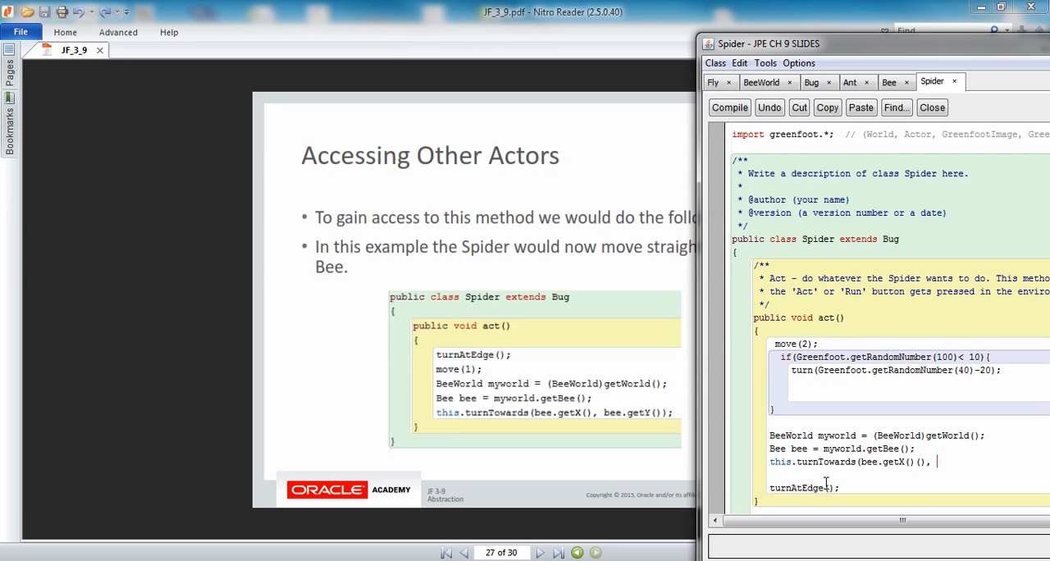
text(bee.)
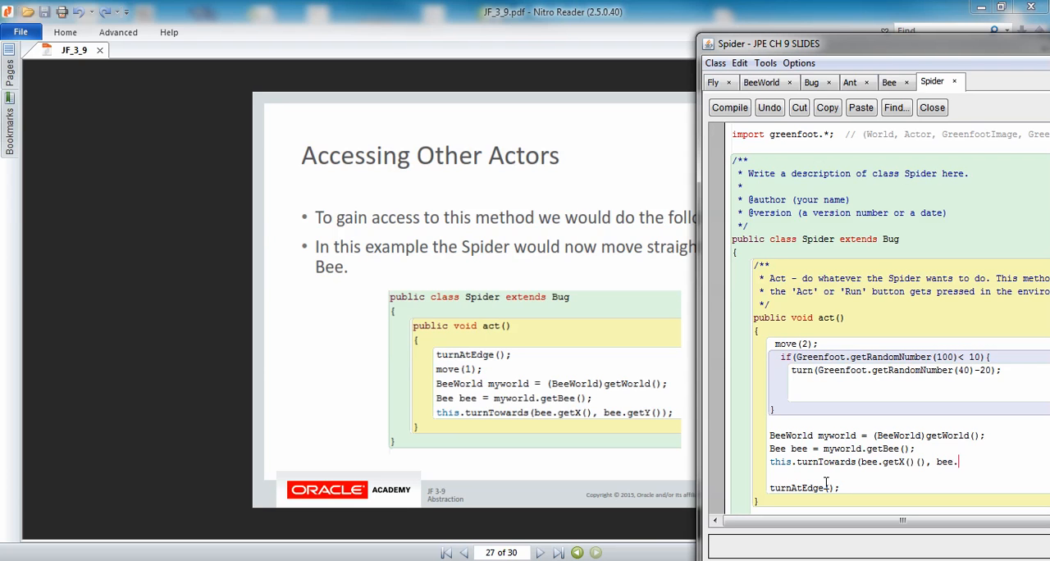
text(getY)
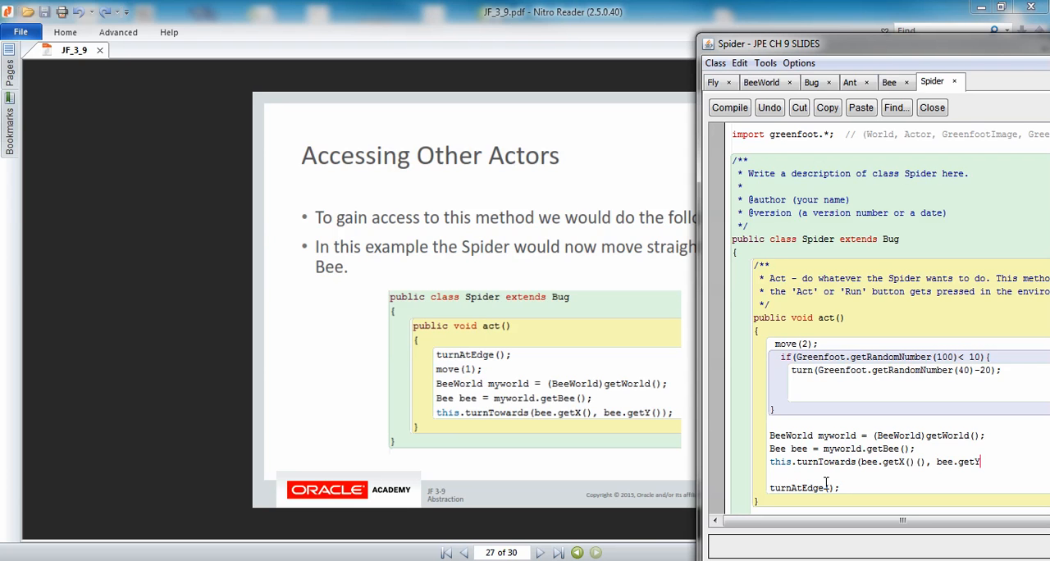
text(())
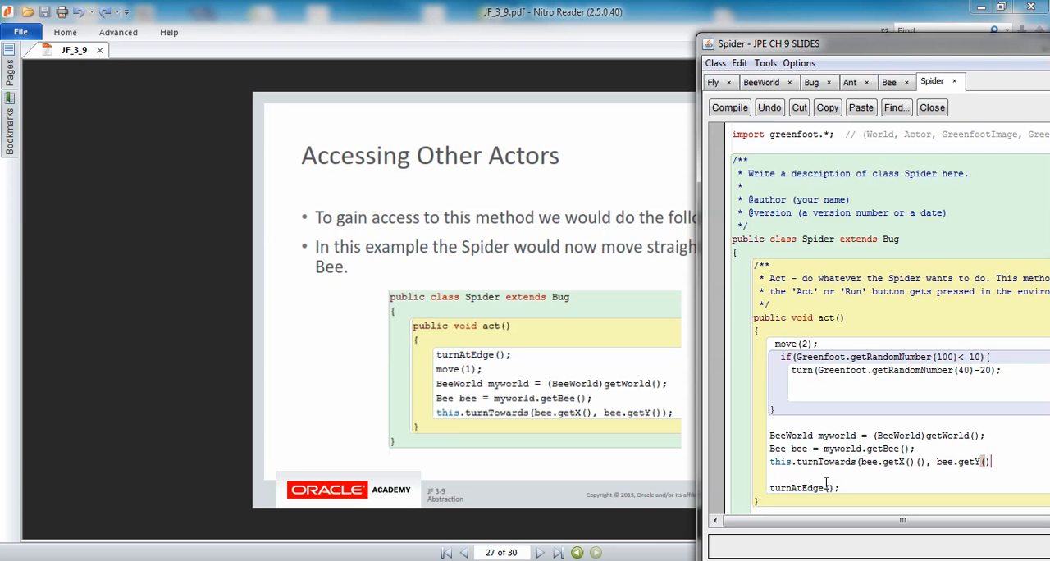
text(;)
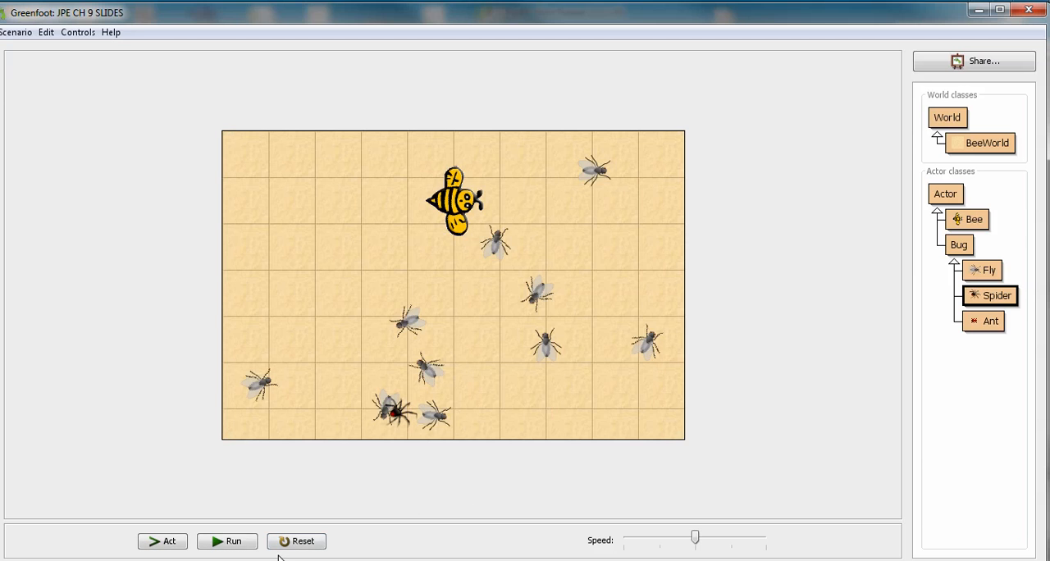
- Run the scenario to watch the spiders chase the bee, then pause it
click(226, 541)
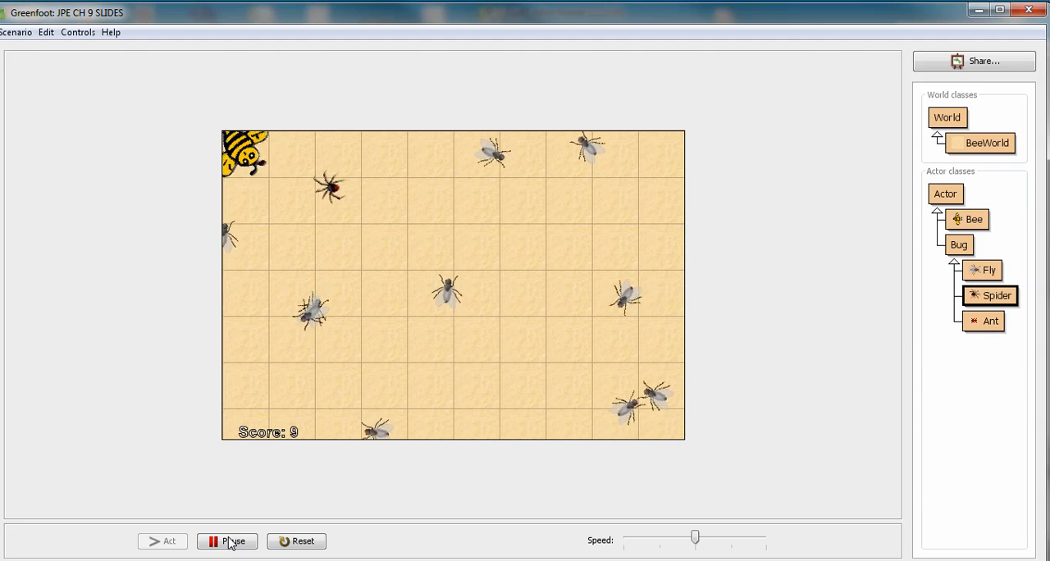
click(227, 541)
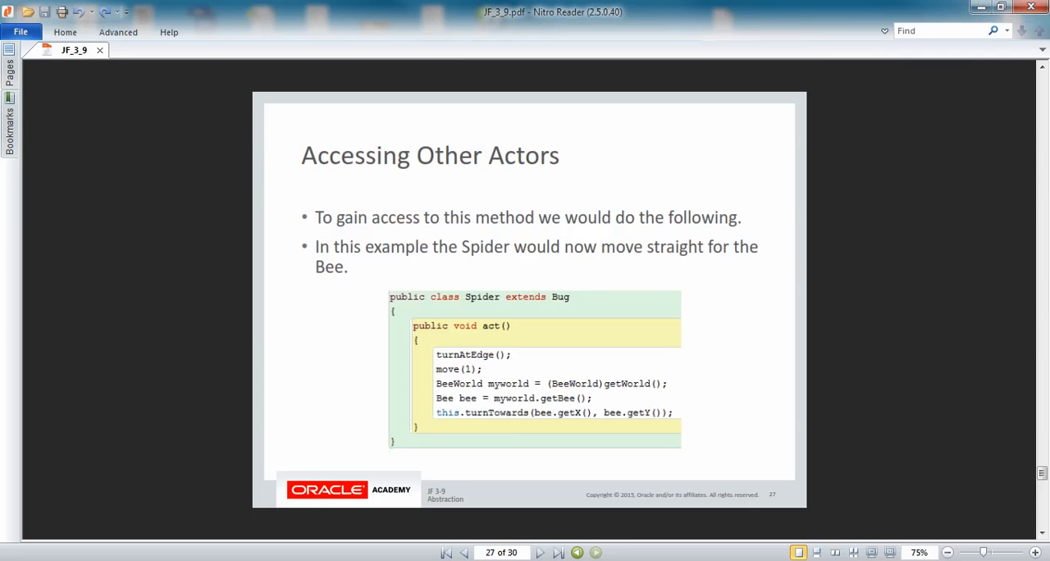
mouse_move(539, 552)
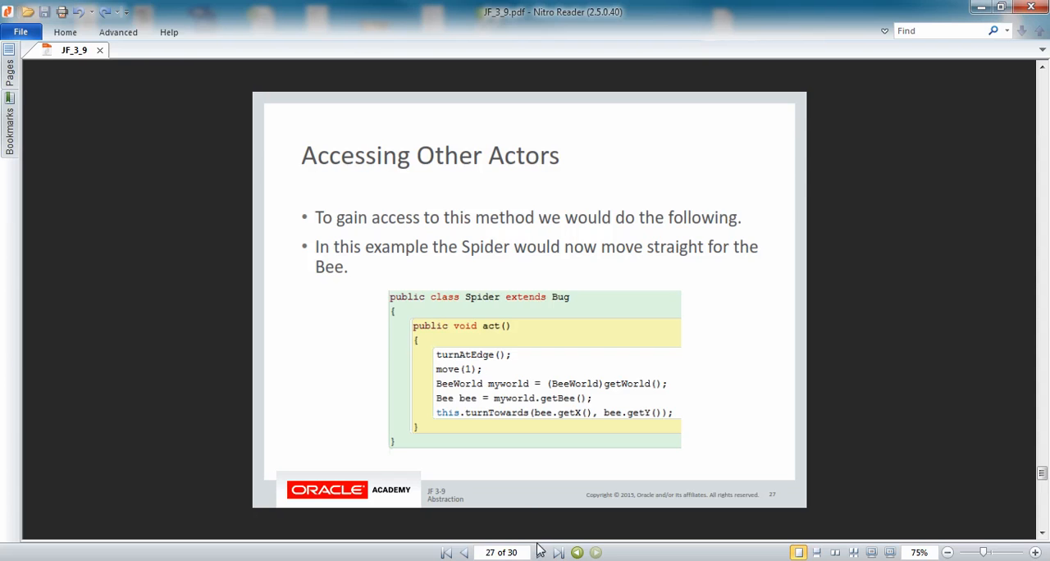
- Page through Terminology and Summary to the closing slide 30 of 30
click(558, 552)
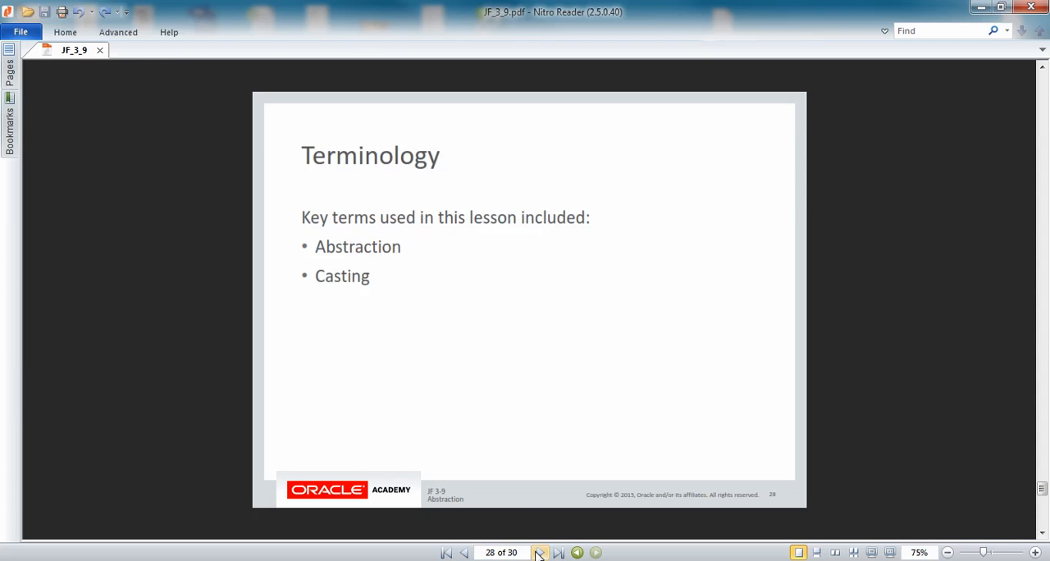
mouse_move(294, 233)
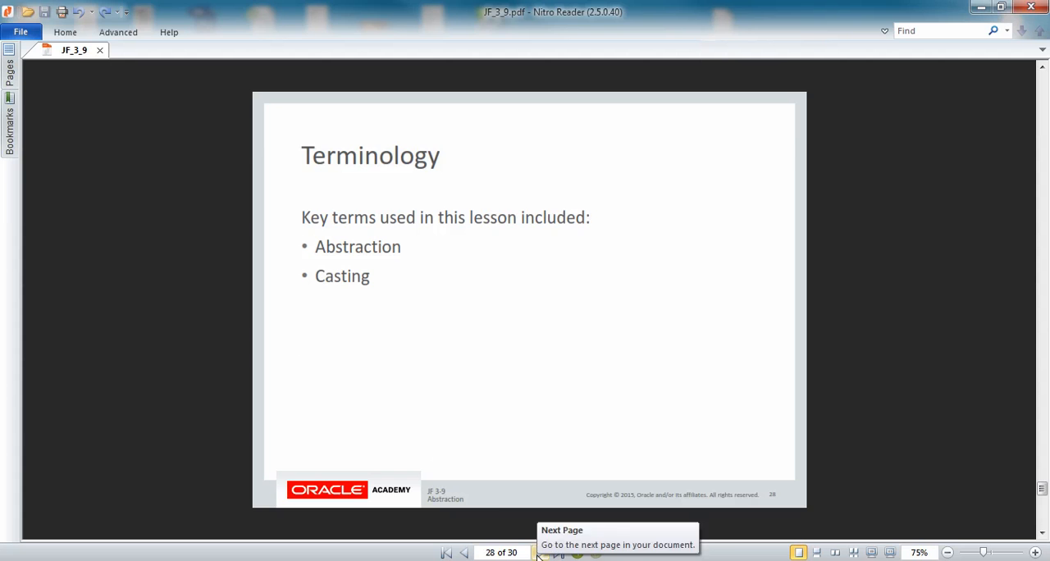
click(540, 551)
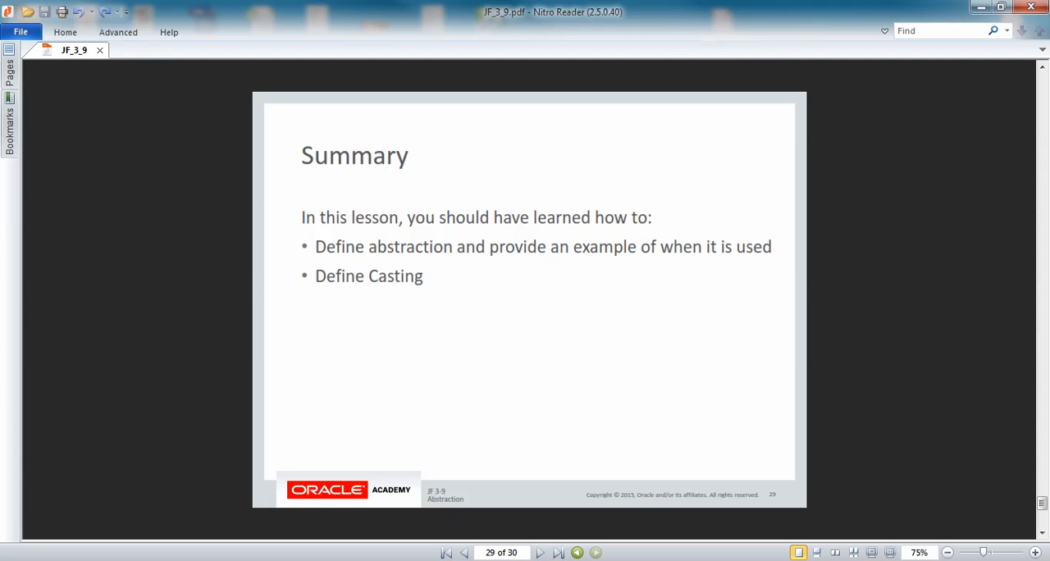
mouse_move(538, 551)
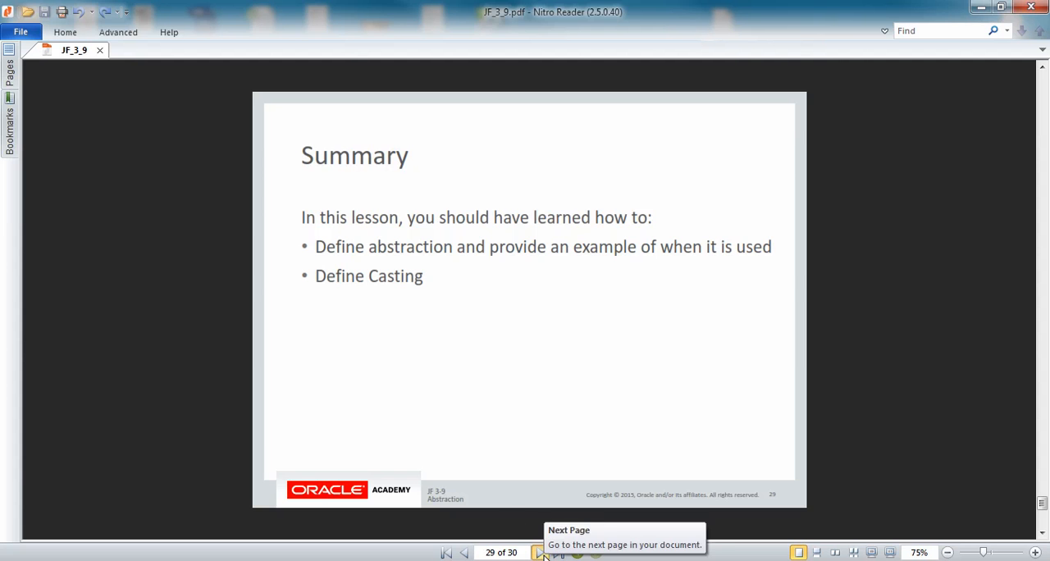
click(538, 552)
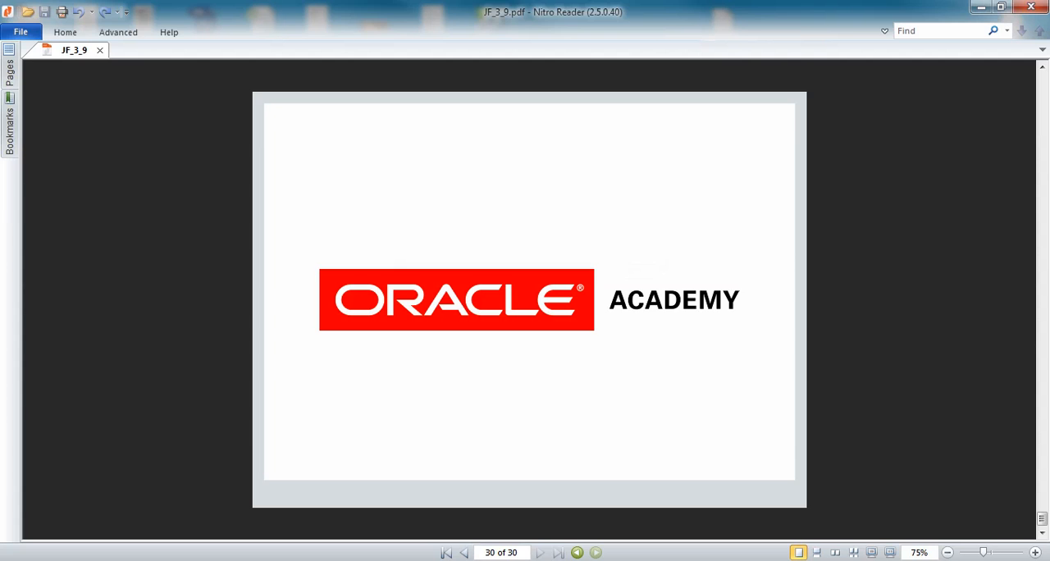